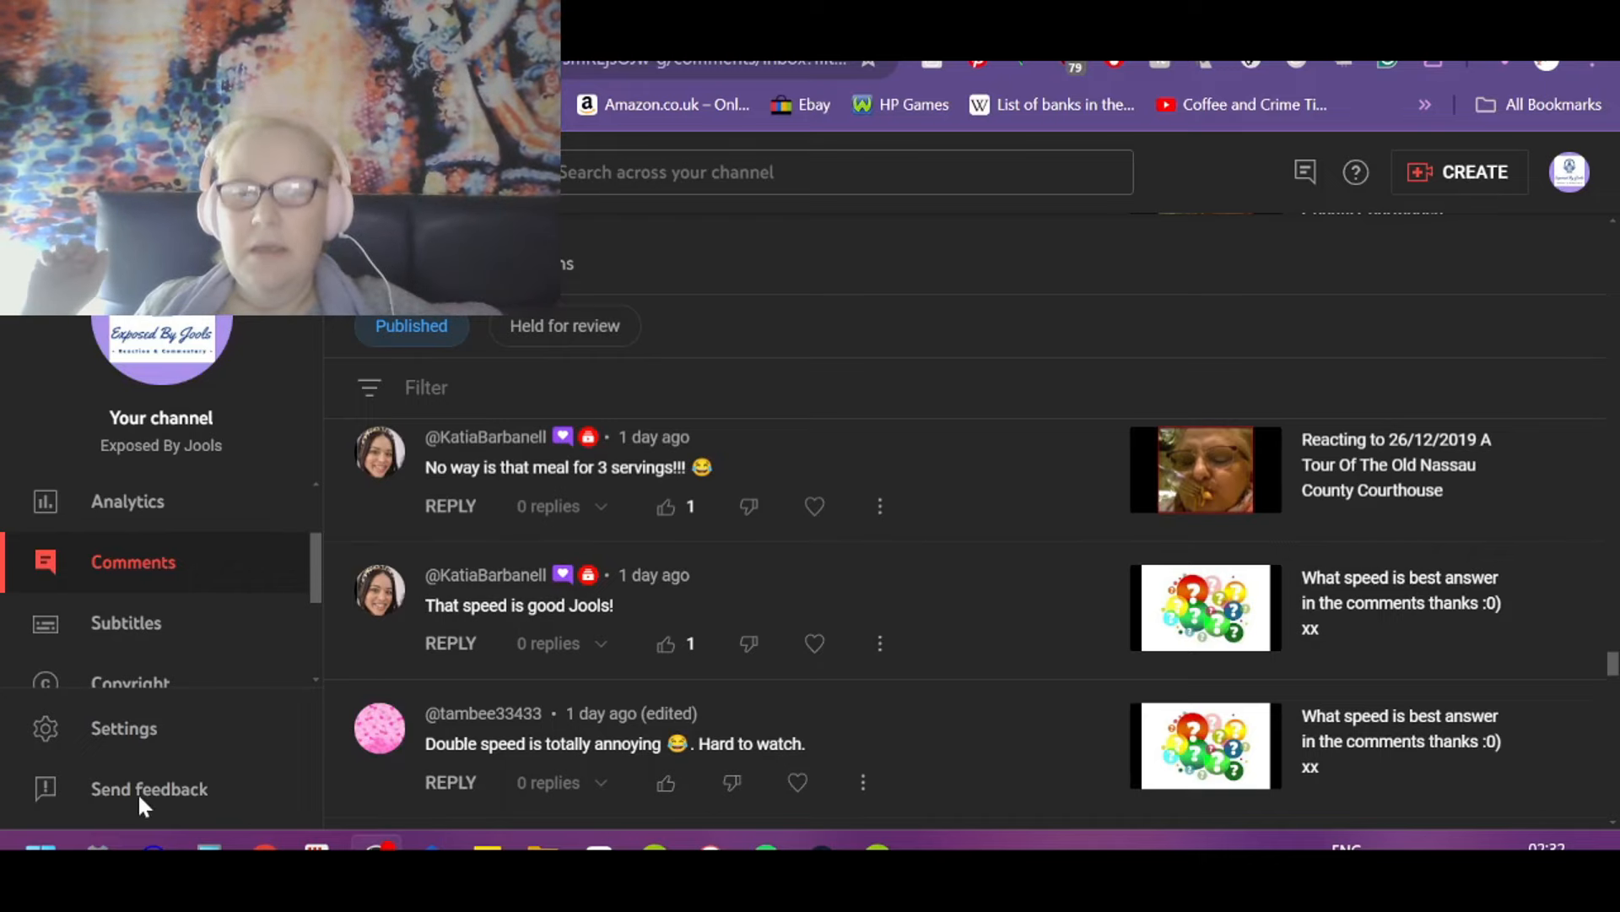
{"action": "mouse_move", "coordinate": [643, 631]}
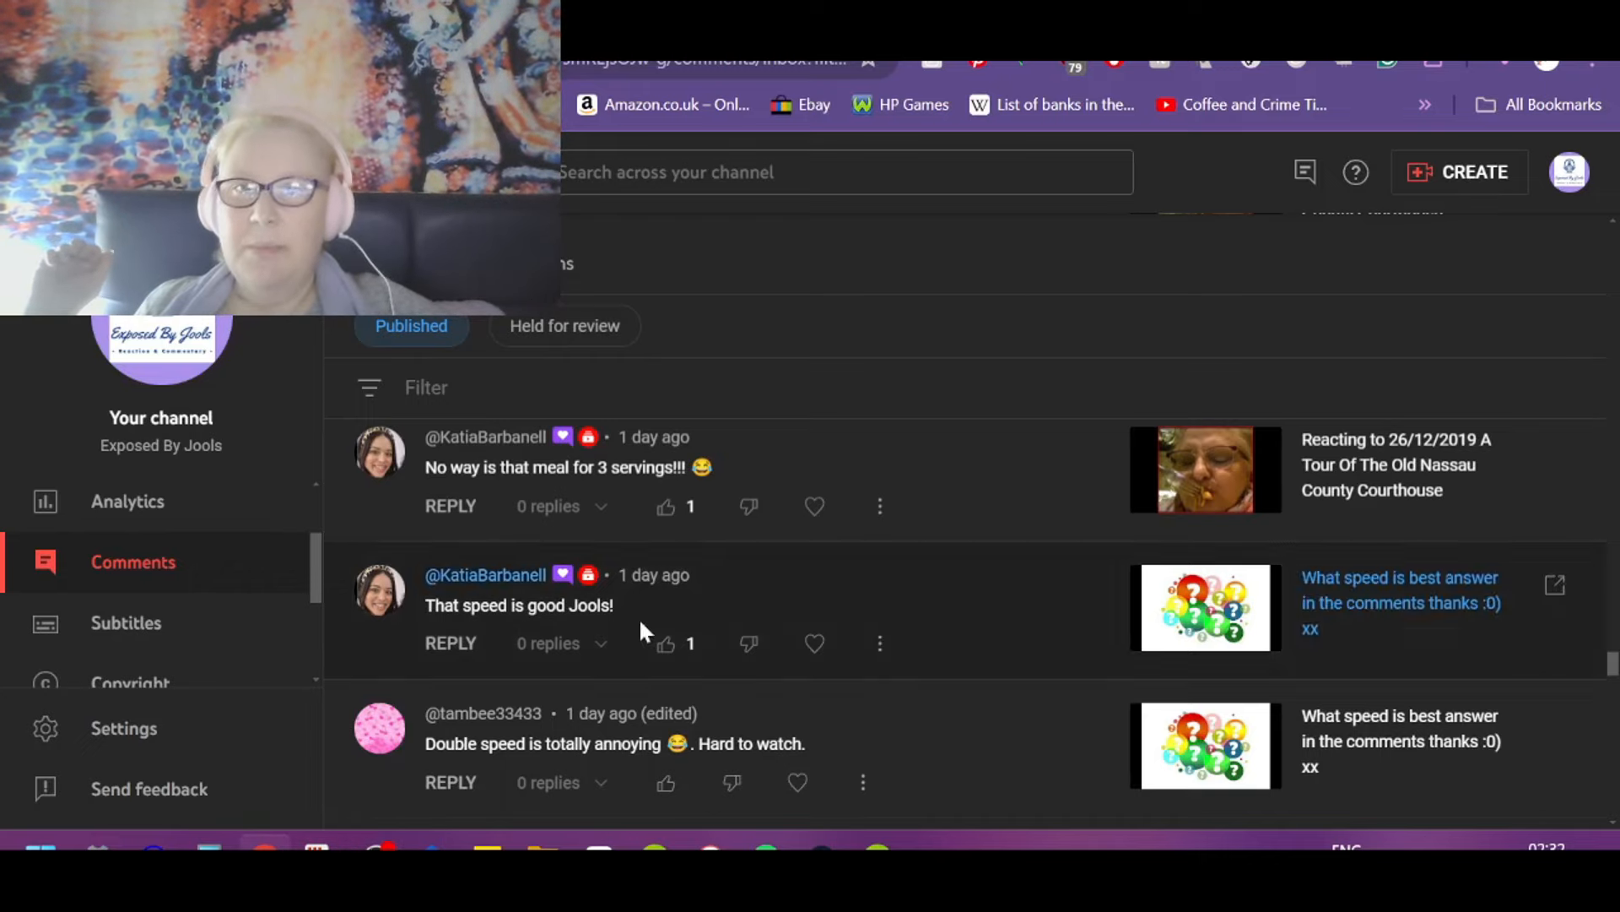
{"action": "mouse_move", "coordinate": [1185, 198]}
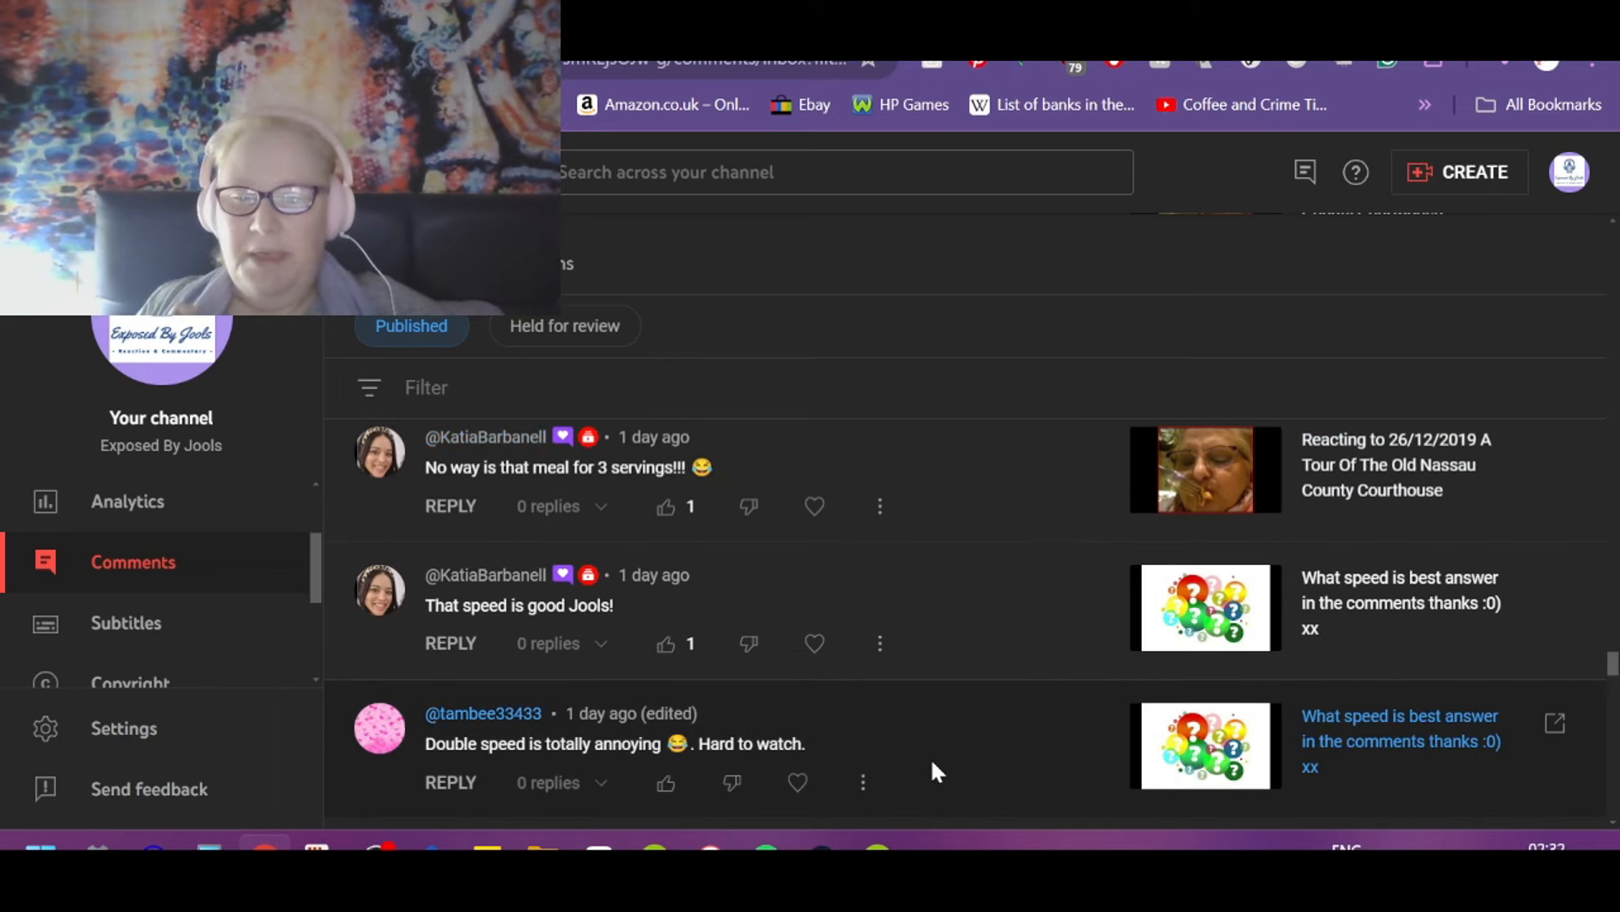
{"action": "mouse_move", "coordinate": [966, 714]}
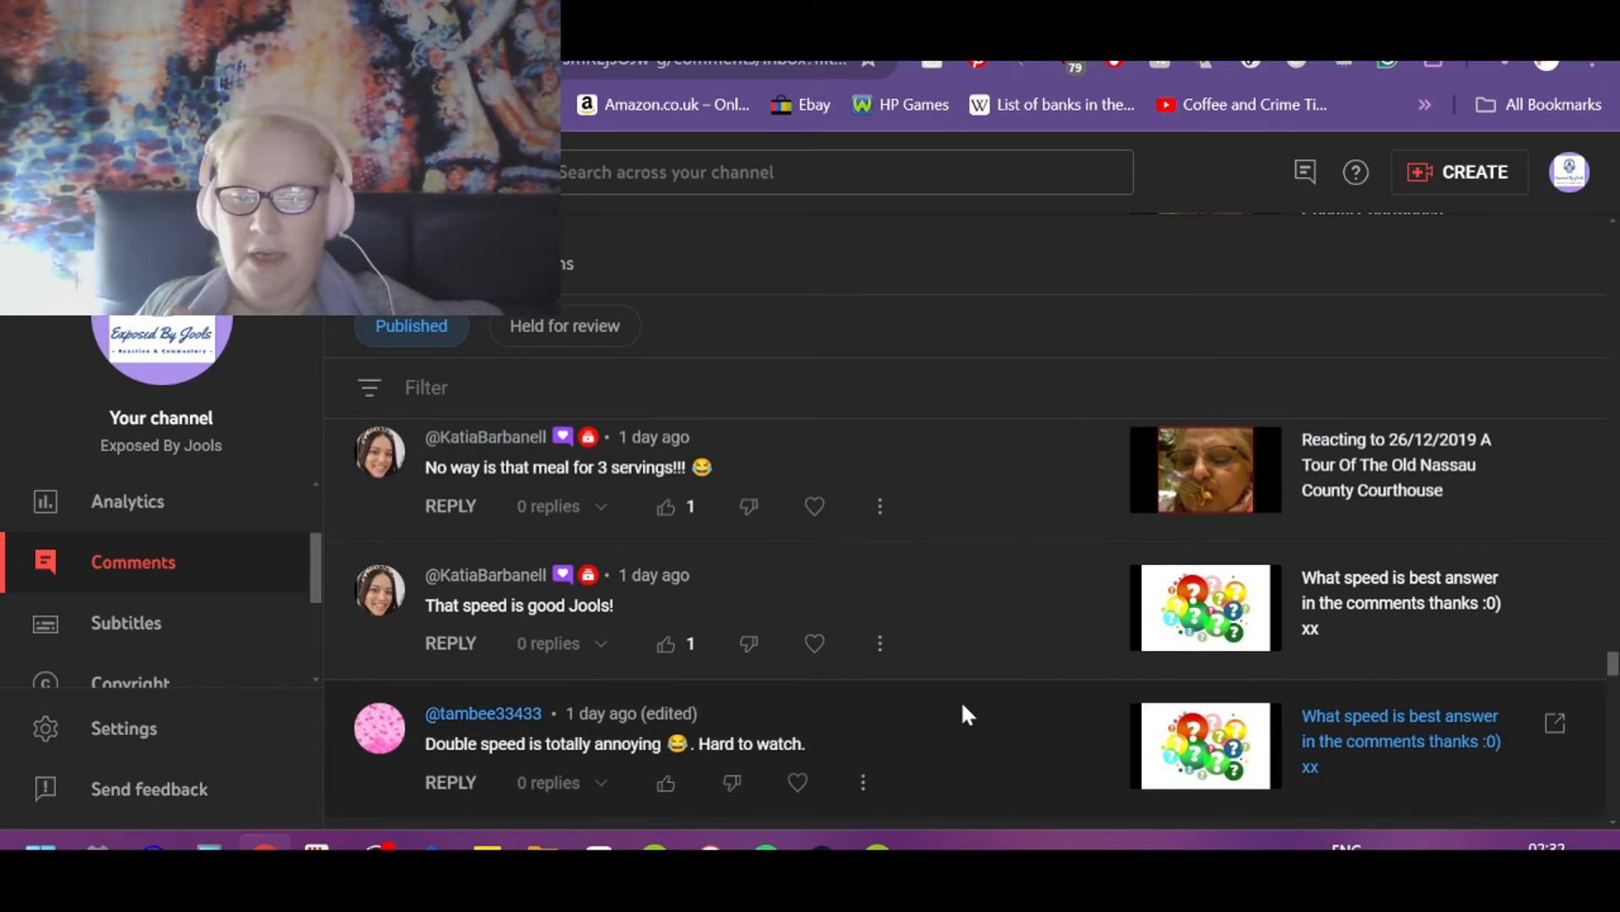
Step: Like the 'That speed is good Jools!' comment and the one about the meal servings
{"action": "scroll", "scroll_direction": "down", "scroll_amount": 3}
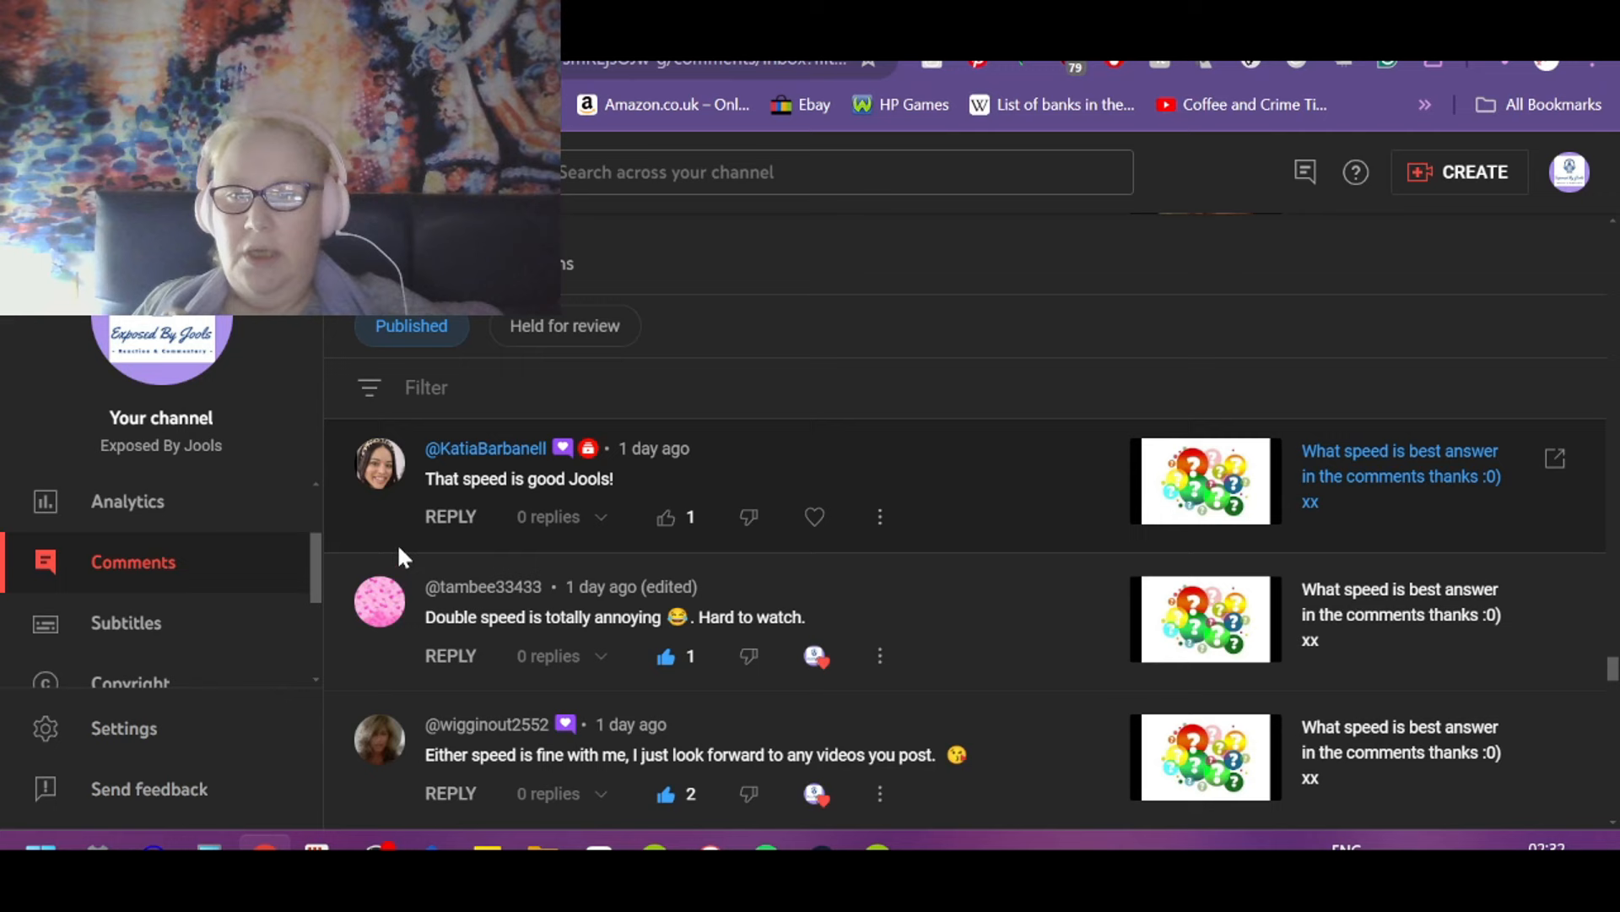
{"action": "left_click", "coordinate": [667, 517]}
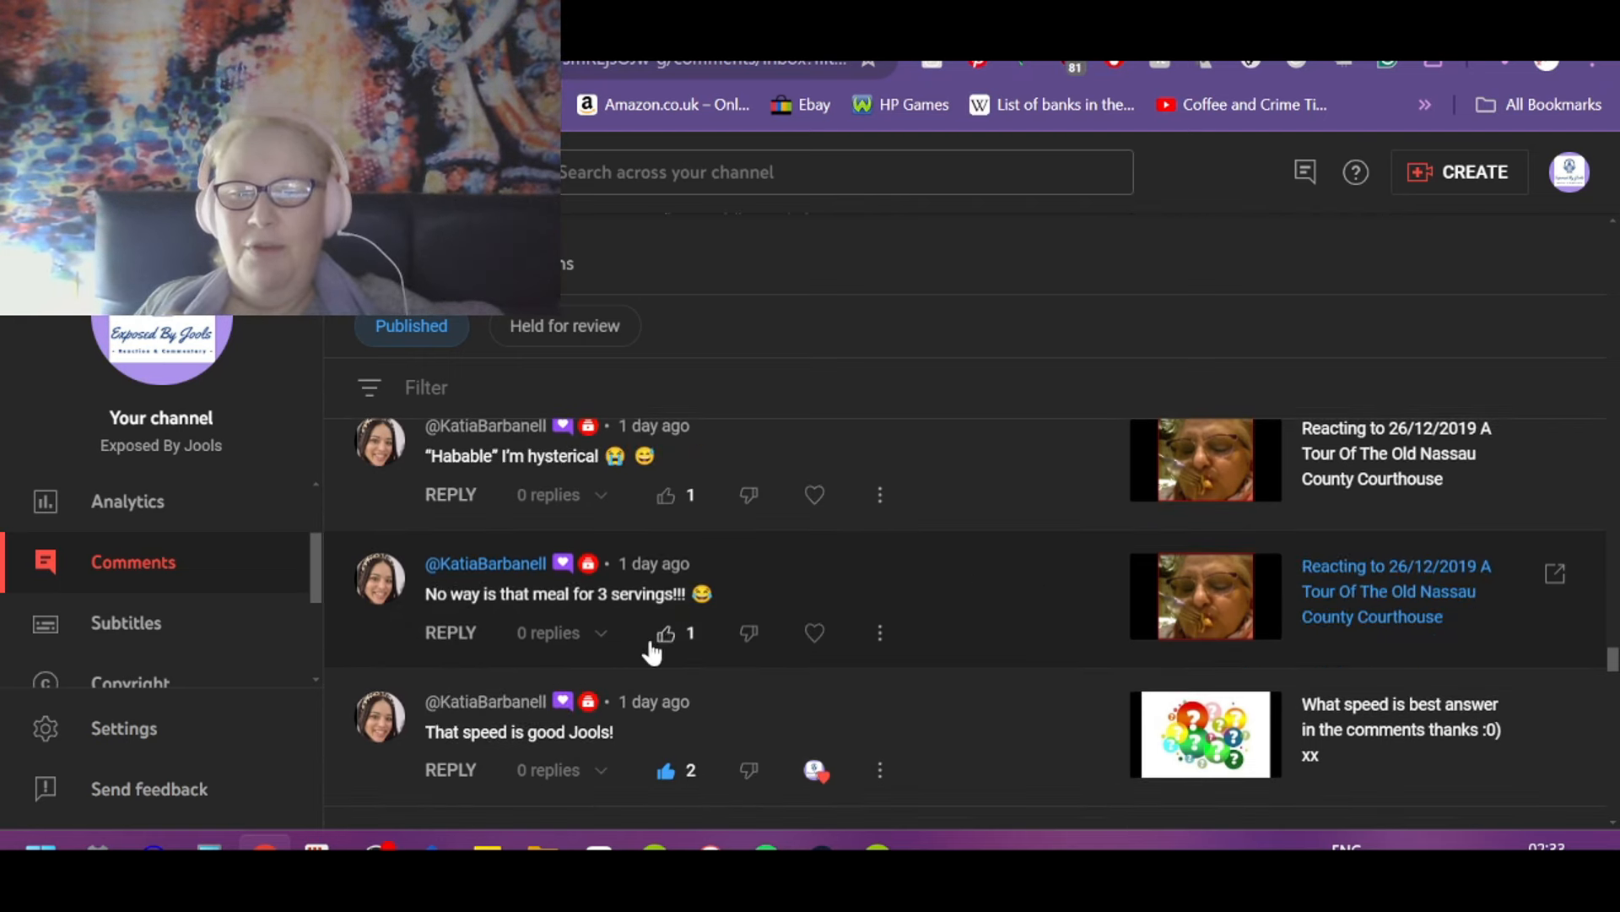
{"action": "left_click", "coordinate": [665, 633]}
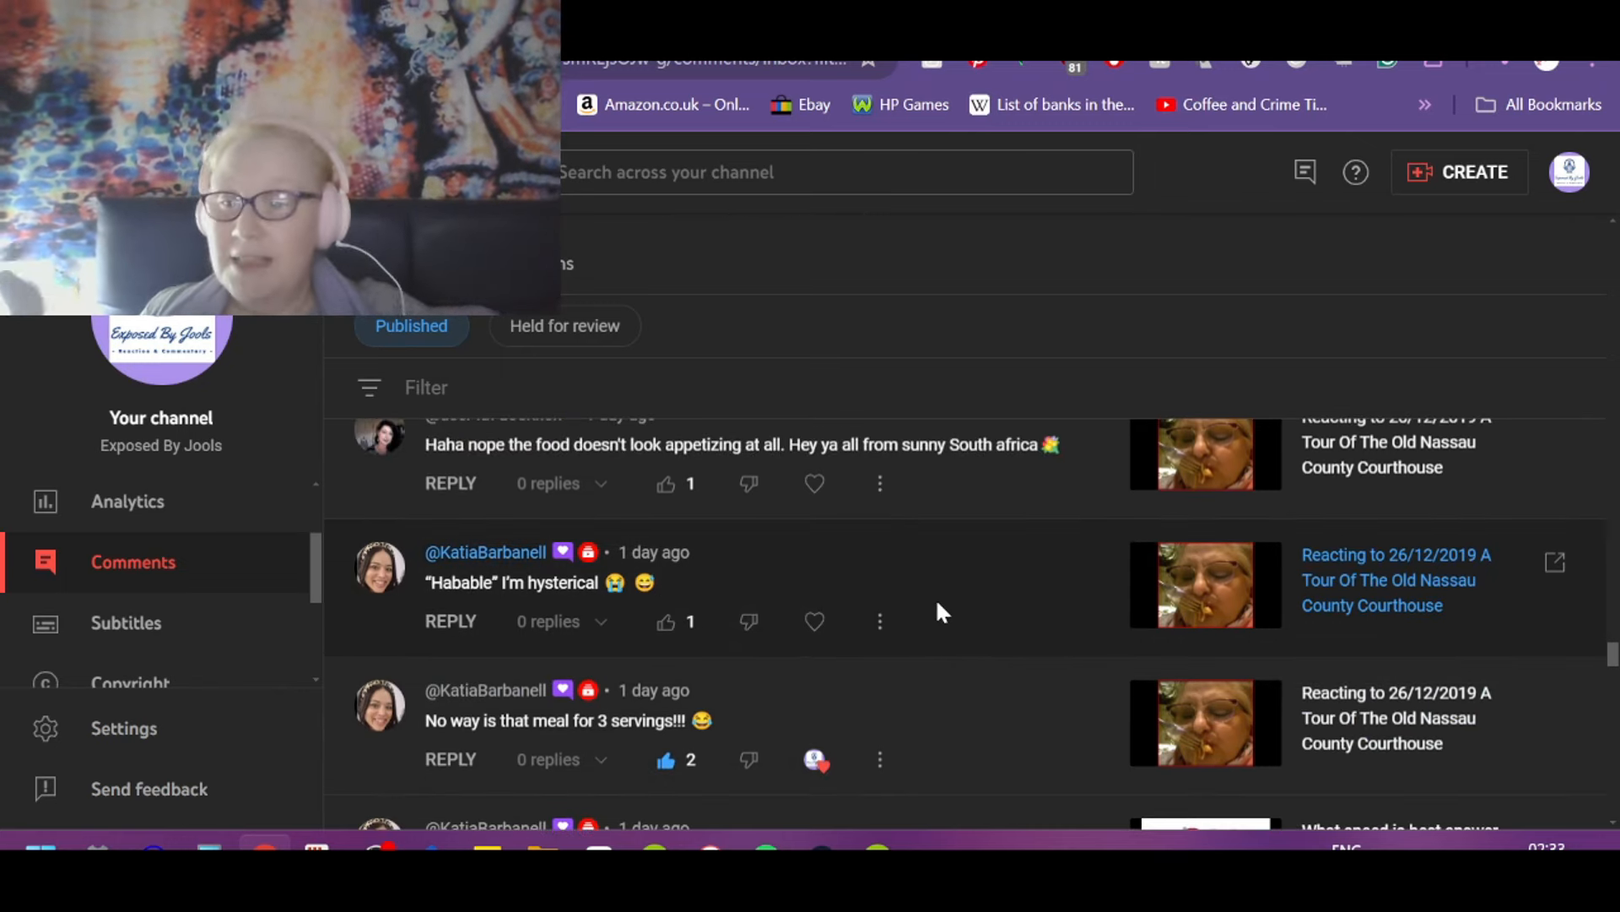
{"action": "mouse_move", "coordinate": [971, 605]}
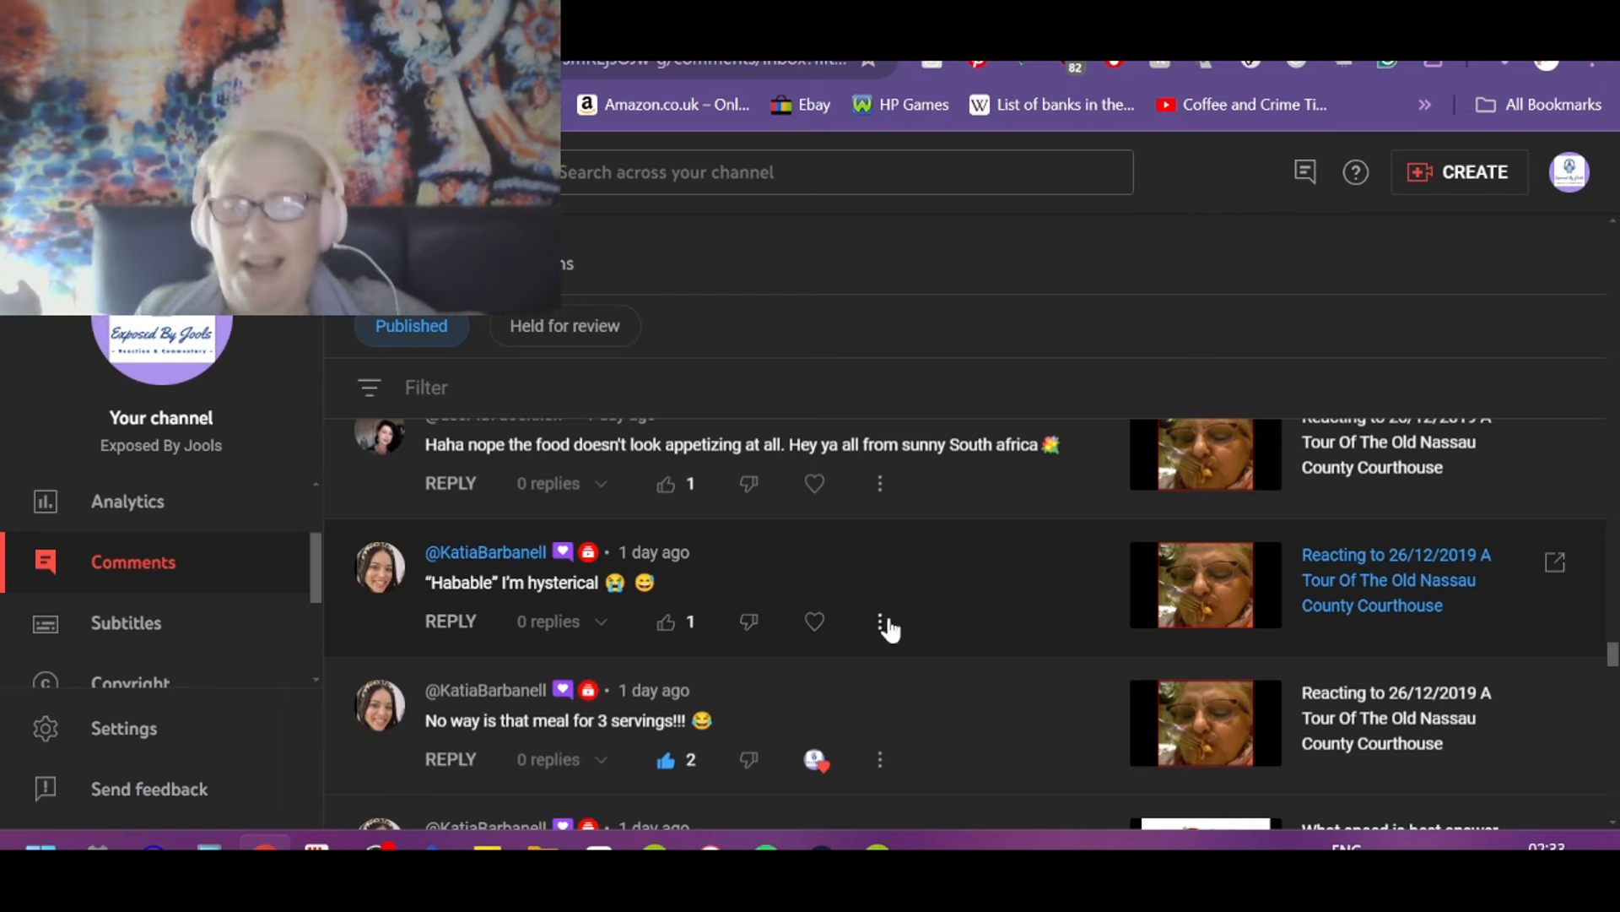
Step: Heart the 'I'm hysterical' comment and like the one about the unappetizing food
{"action": "left_click", "coordinate": [665, 621]}
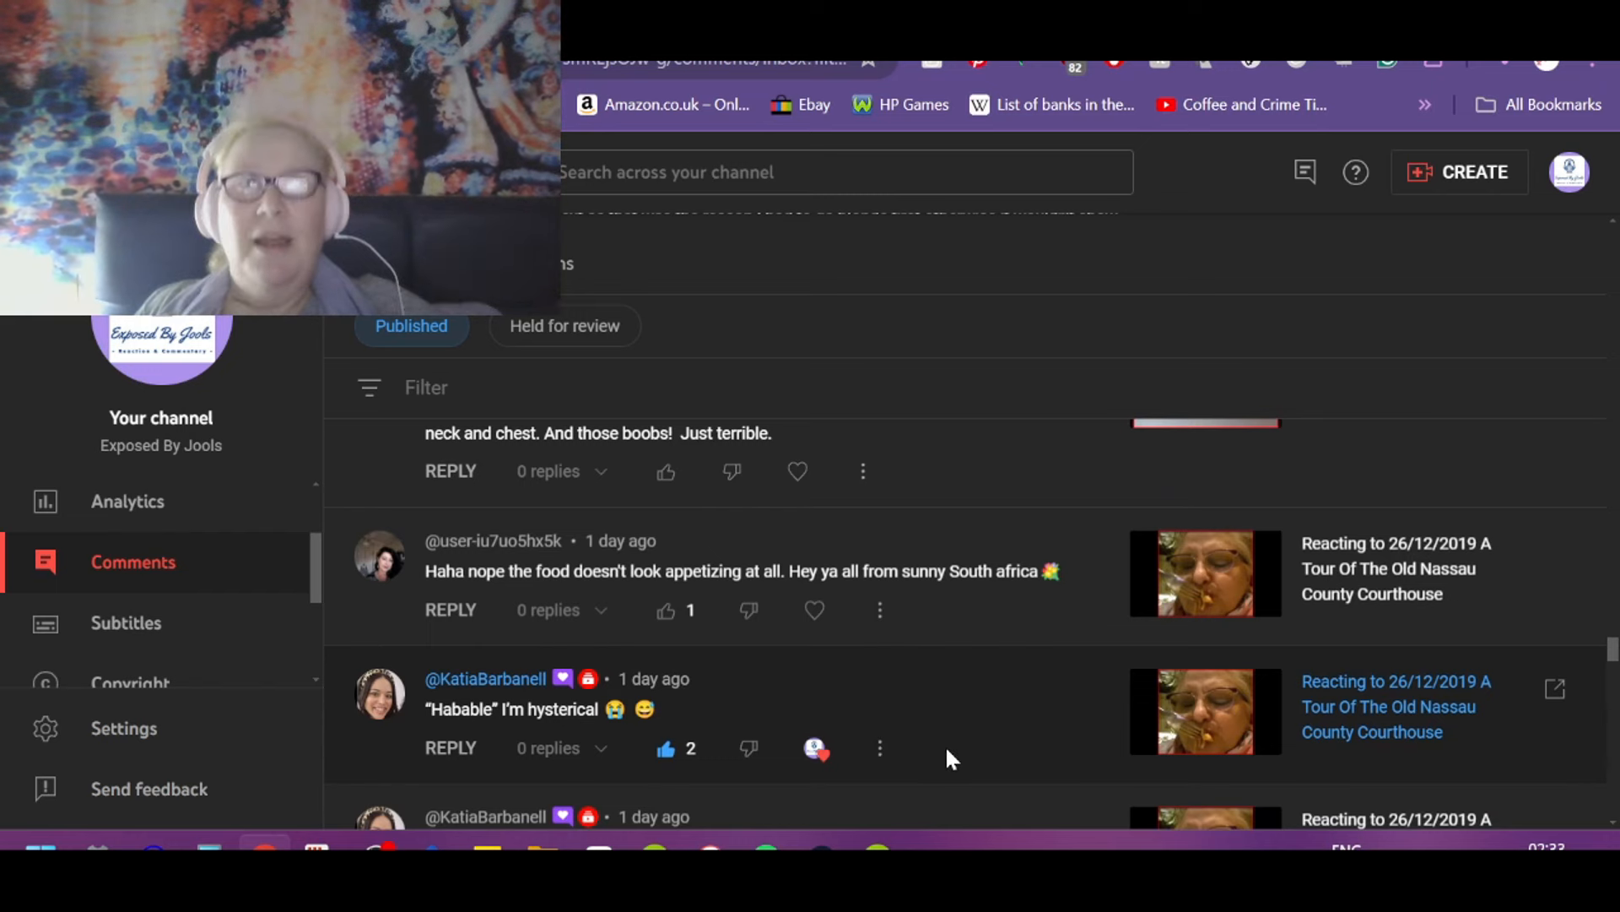
{"action": "mouse_move", "coordinate": [1151, 707]}
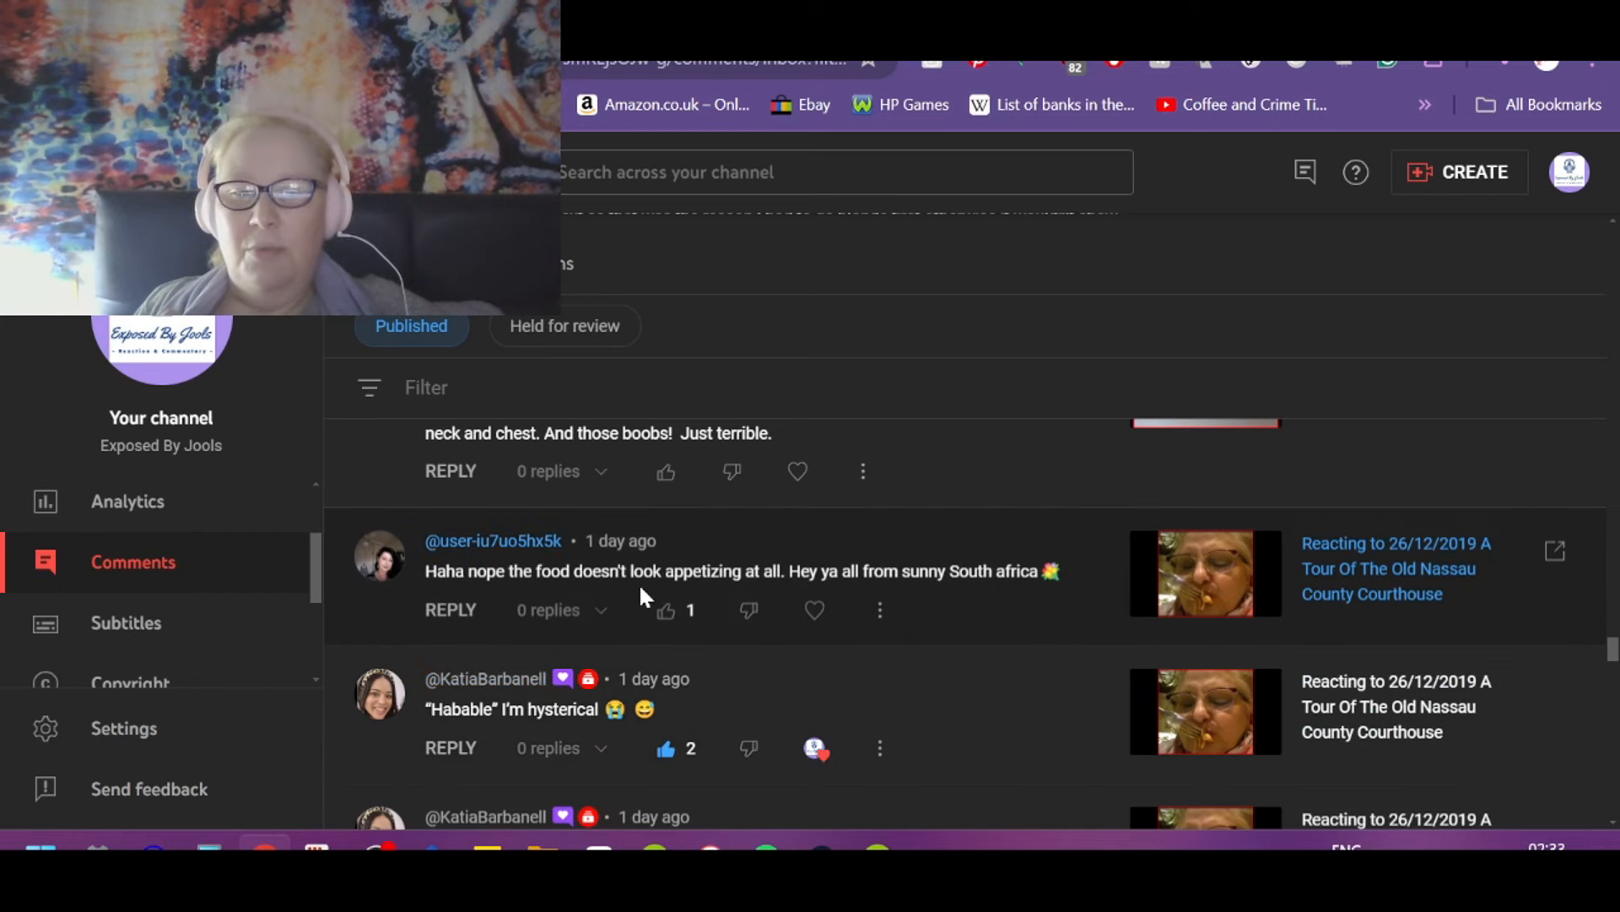
{"action": "mouse_move", "coordinate": [881, 611]}
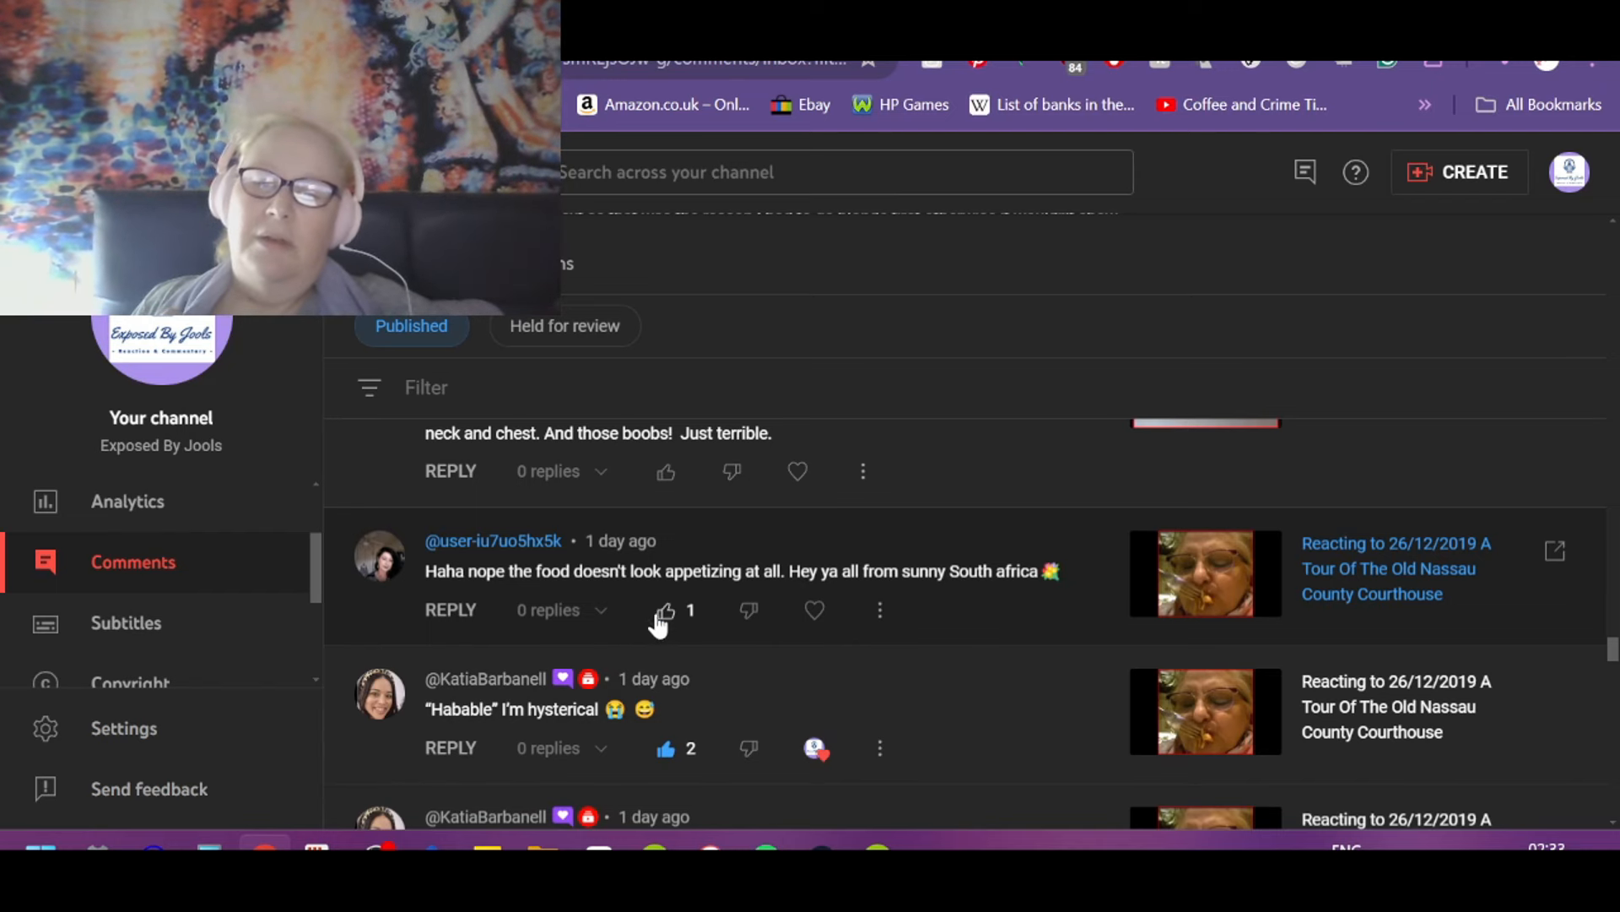
{"action": "left_click", "coordinate": [665, 609]}
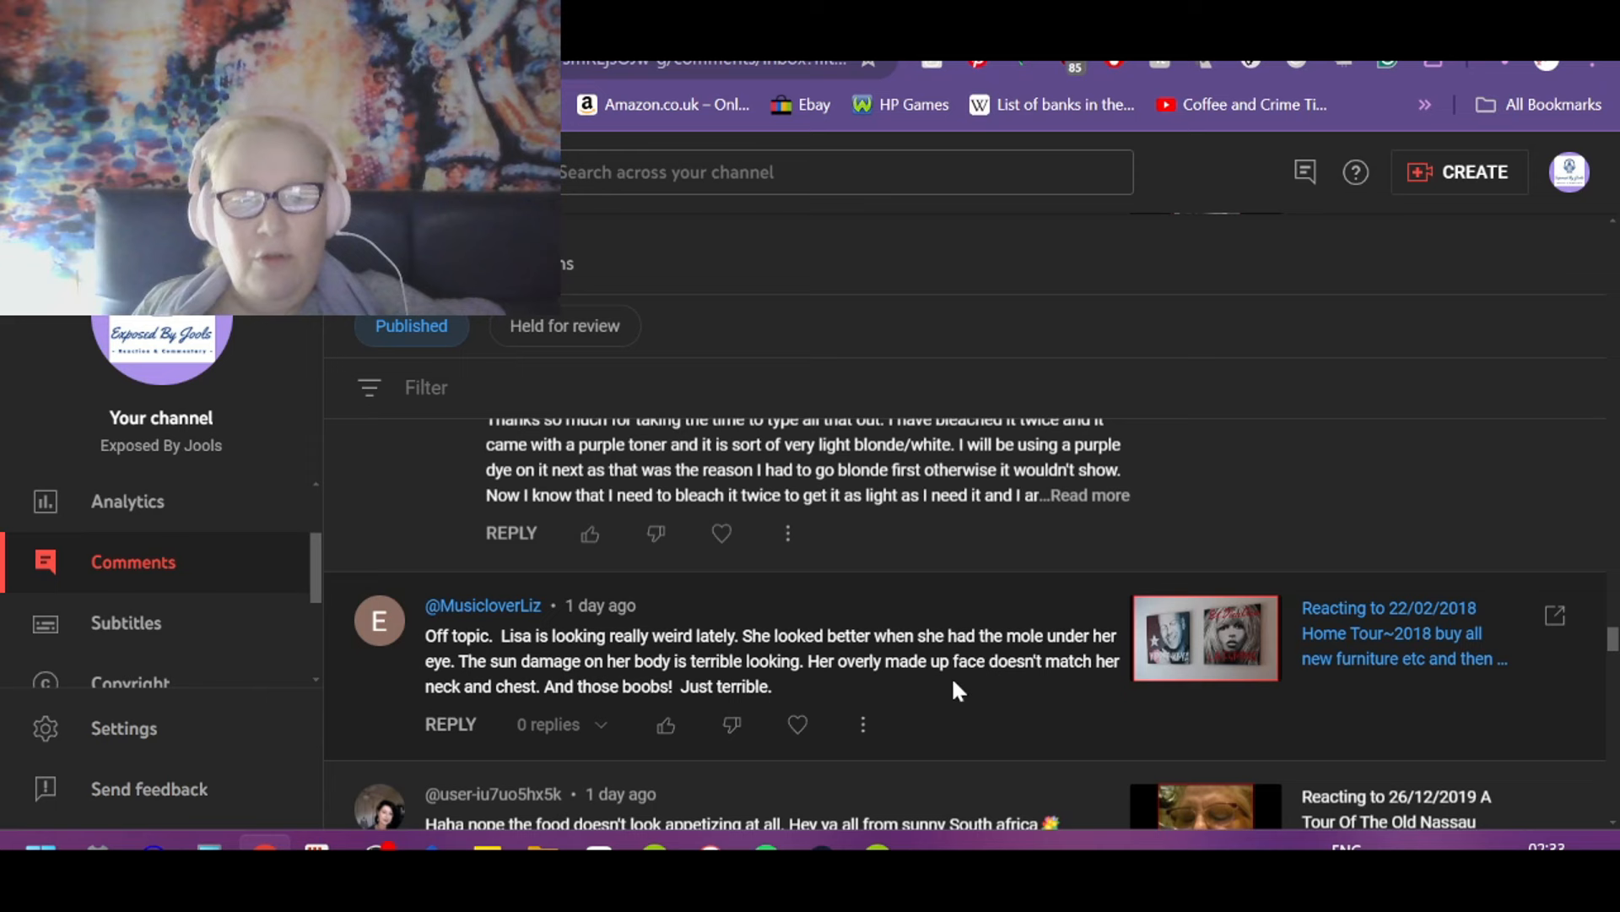
{"action": "mouse_move", "coordinate": [1087, 689]}
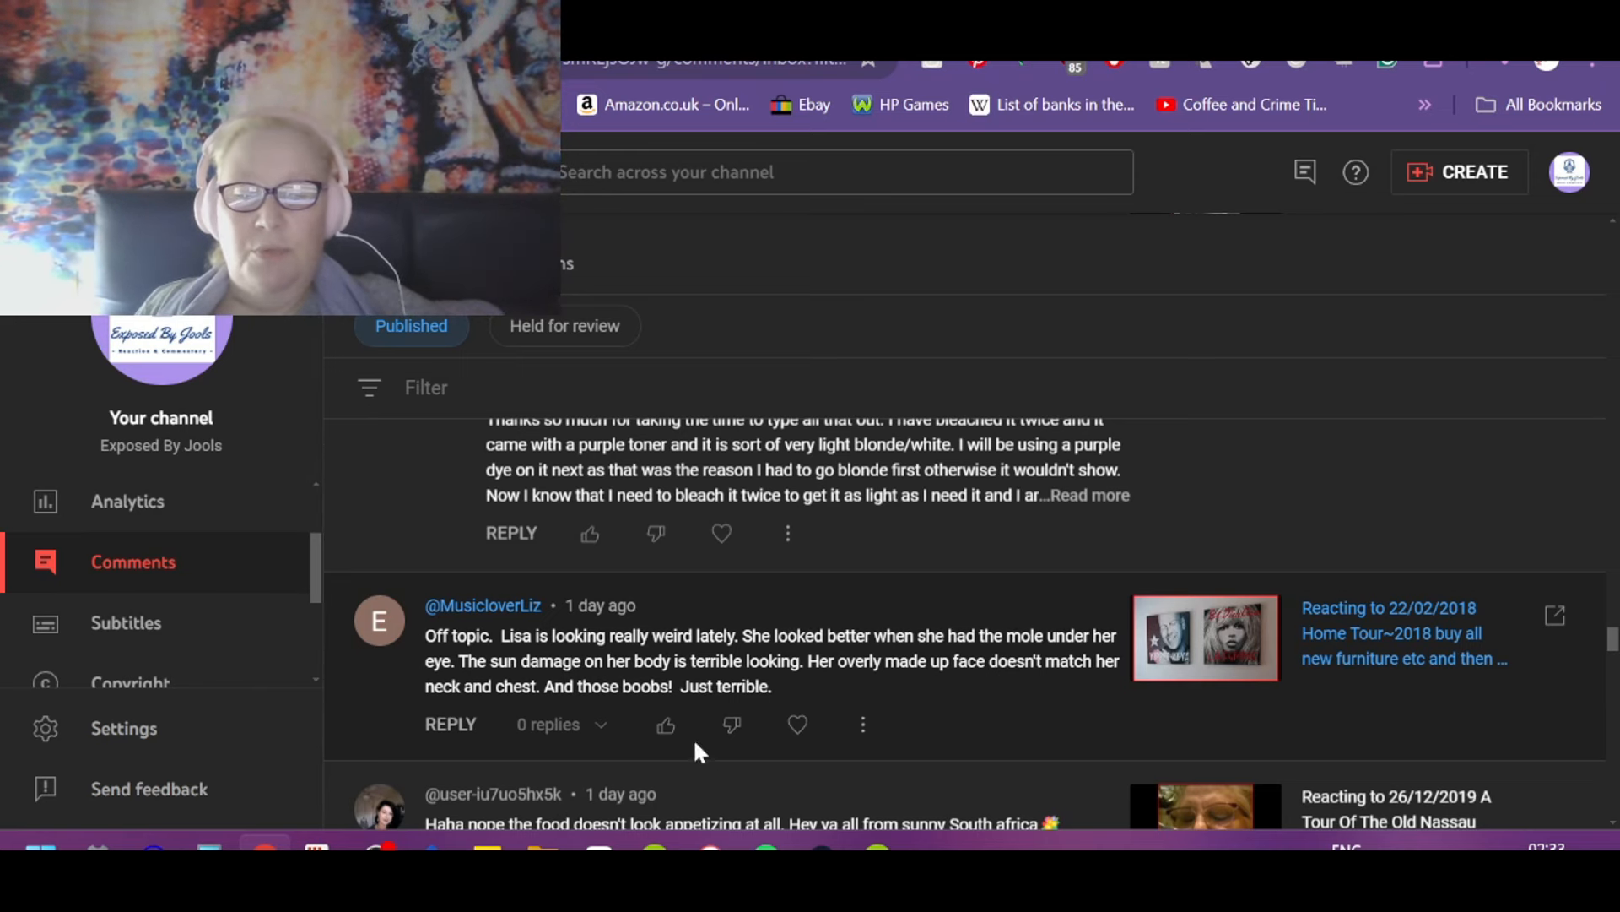
Step: Like the hair-dye advice comment and the one about the acrylic chair
{"action": "left_click", "coordinate": [665, 724]}
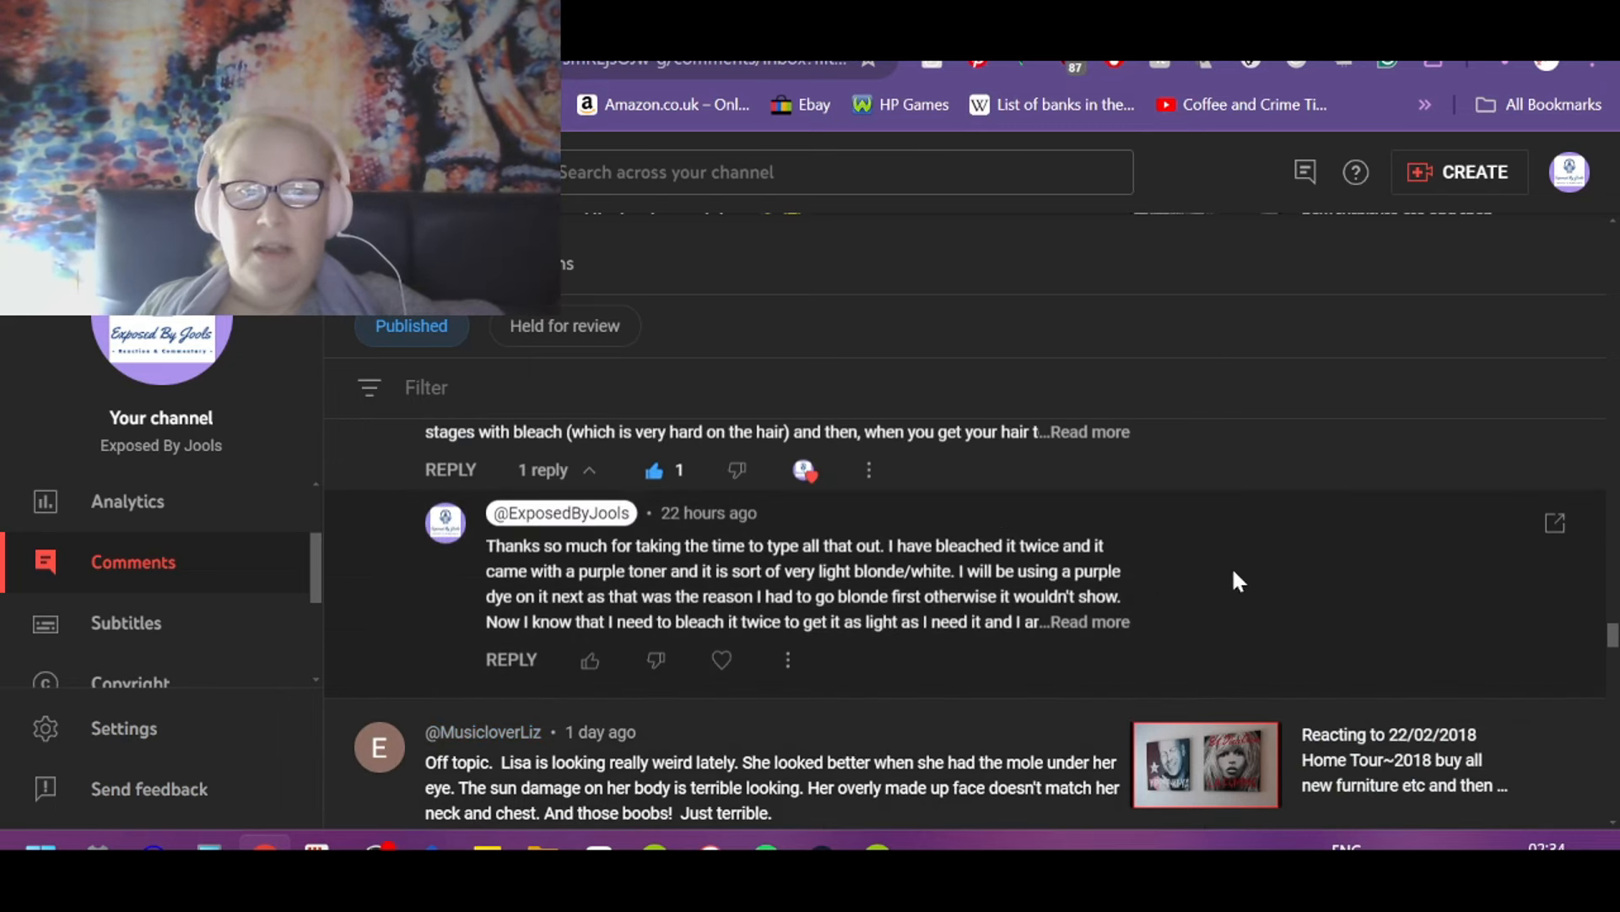
{"action": "mouse_move", "coordinate": [1249, 606]}
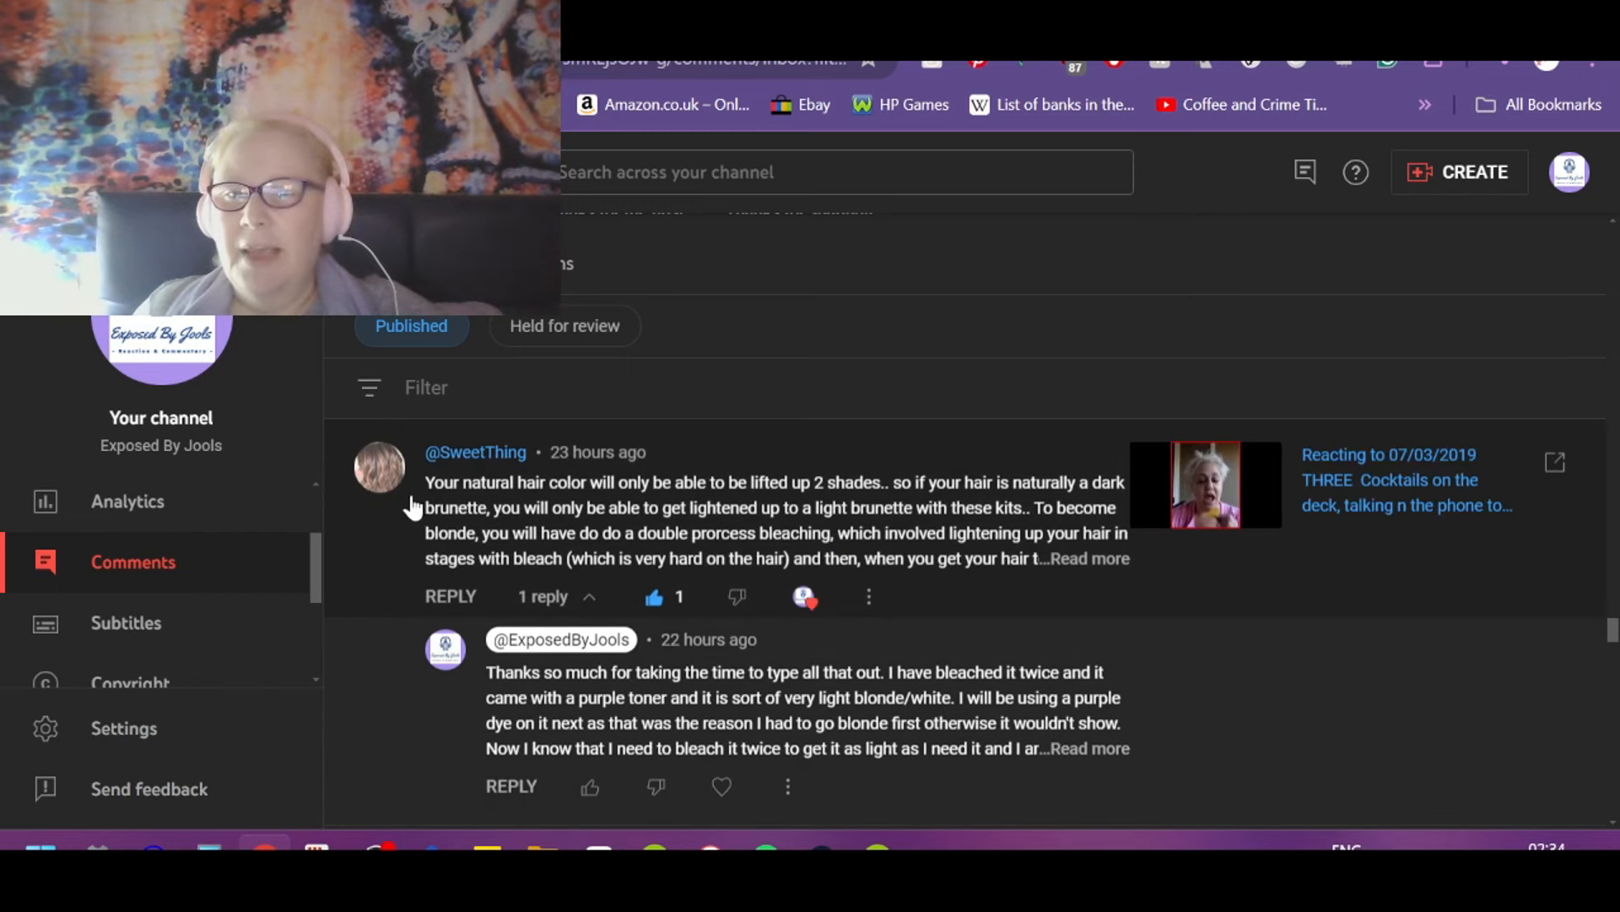
{"action": "mouse_move", "coordinate": [1016, 613]}
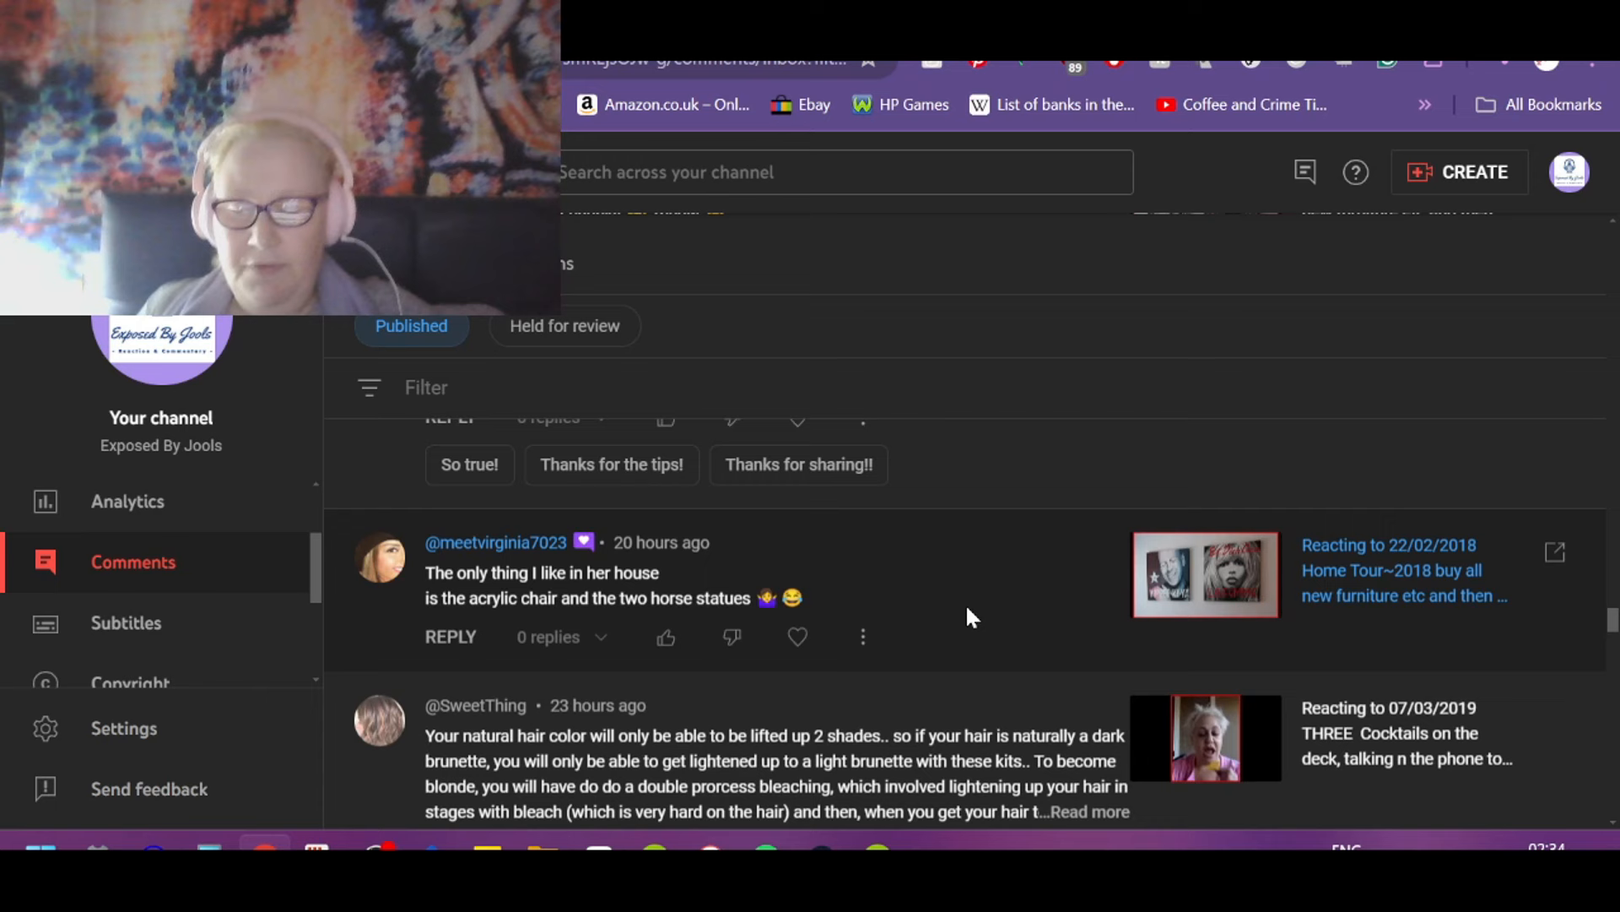
{"action": "mouse_move", "coordinate": [470, 635]}
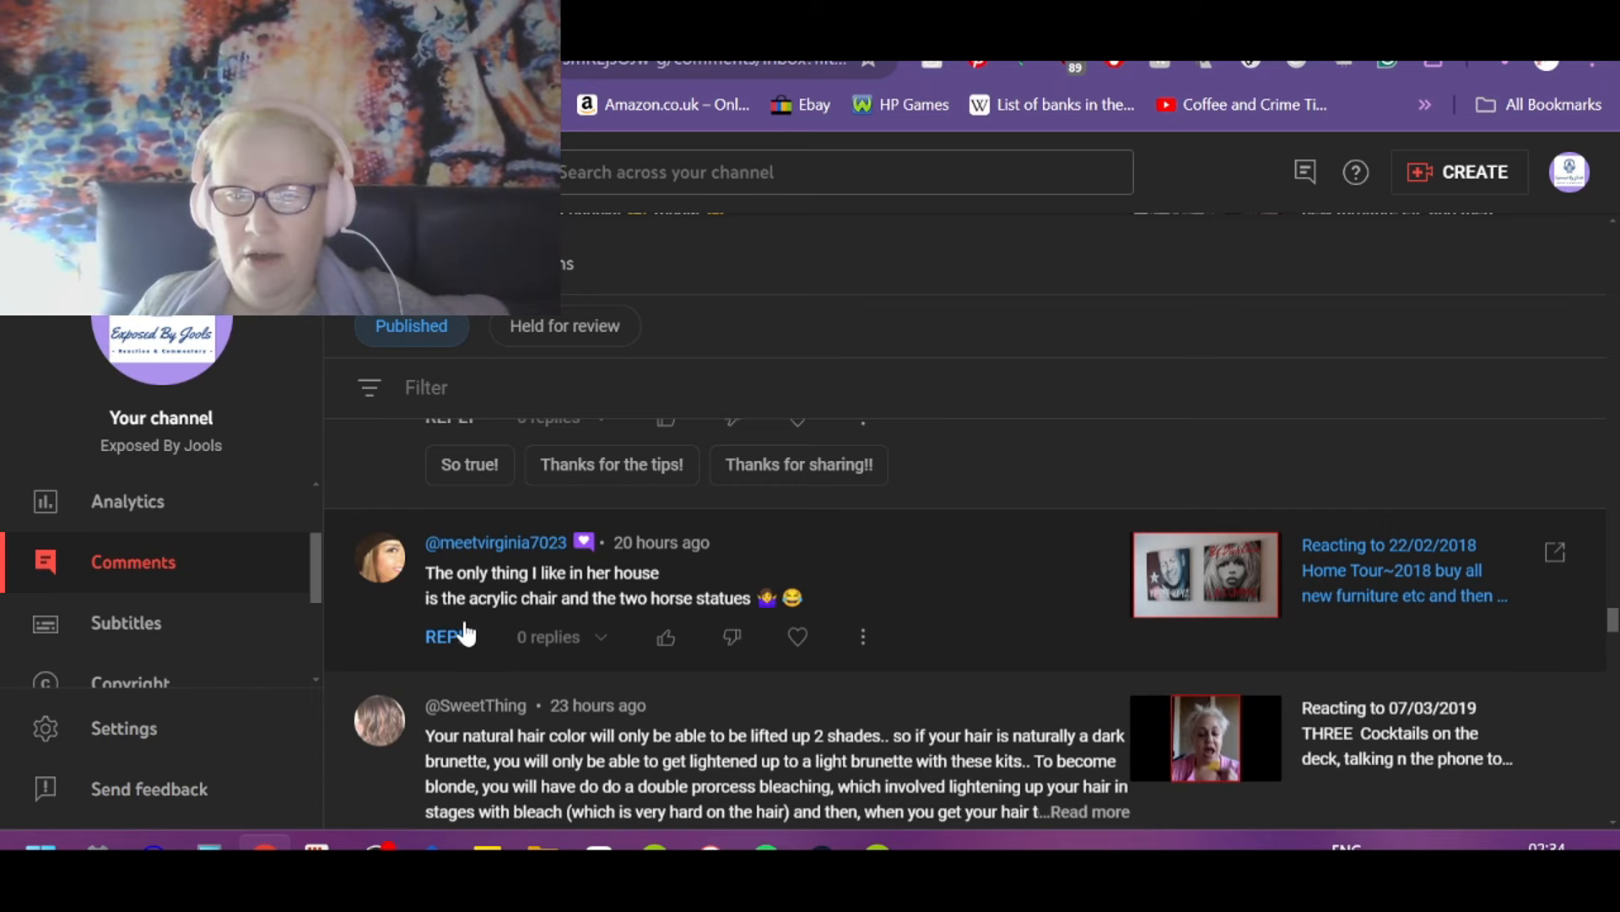
{"action": "mouse_move", "coordinate": [960, 584]}
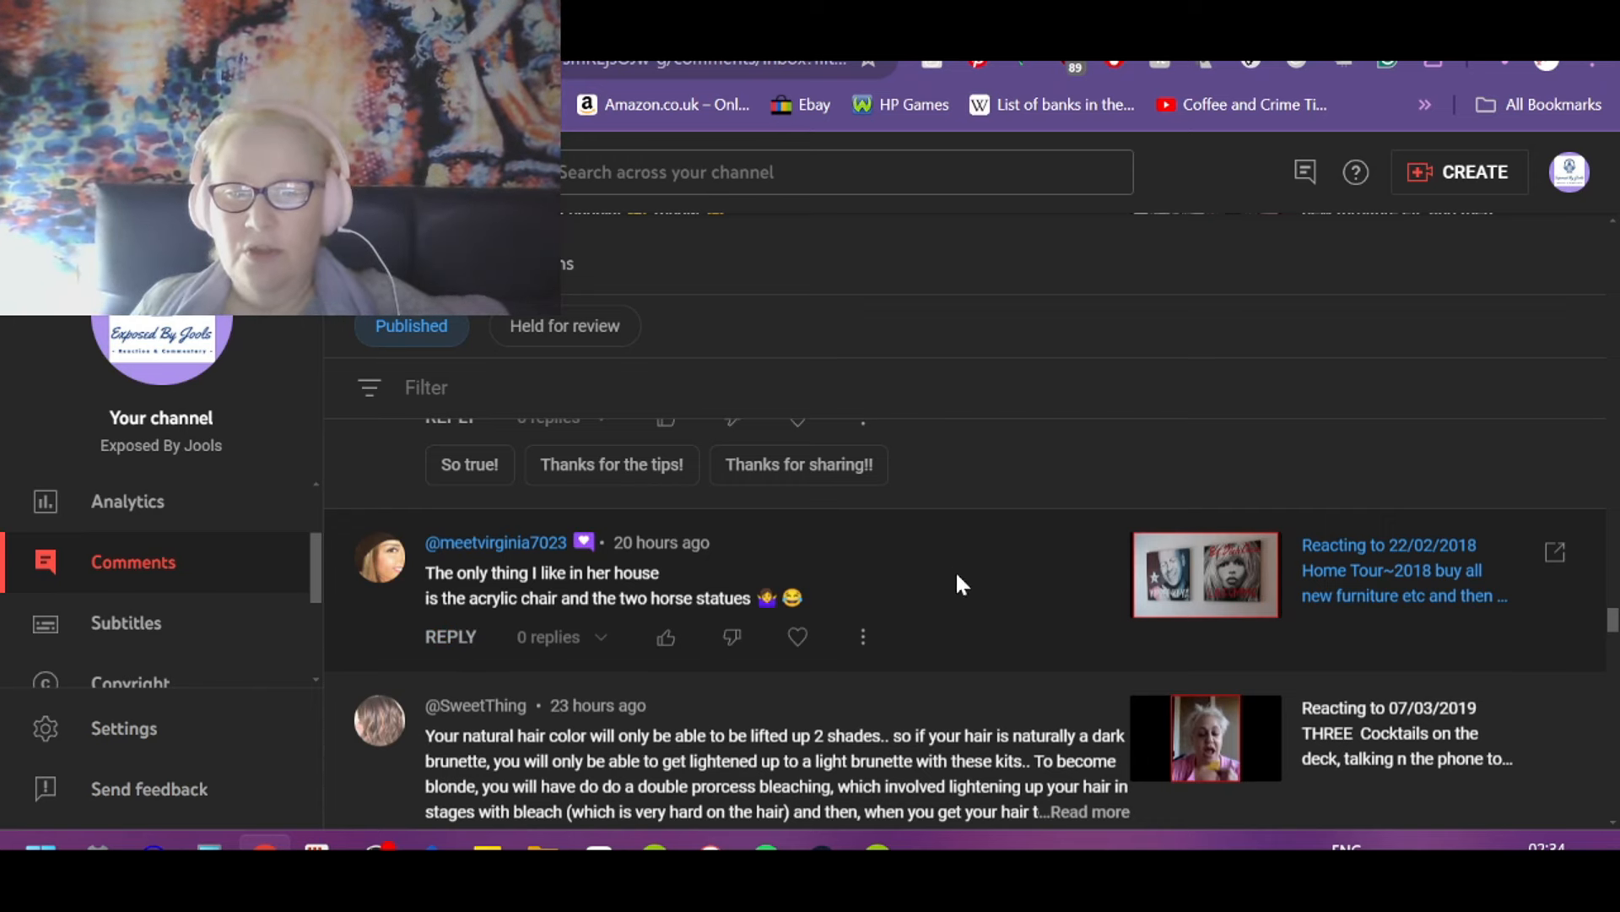
{"action": "left_click", "coordinate": [665, 638]}
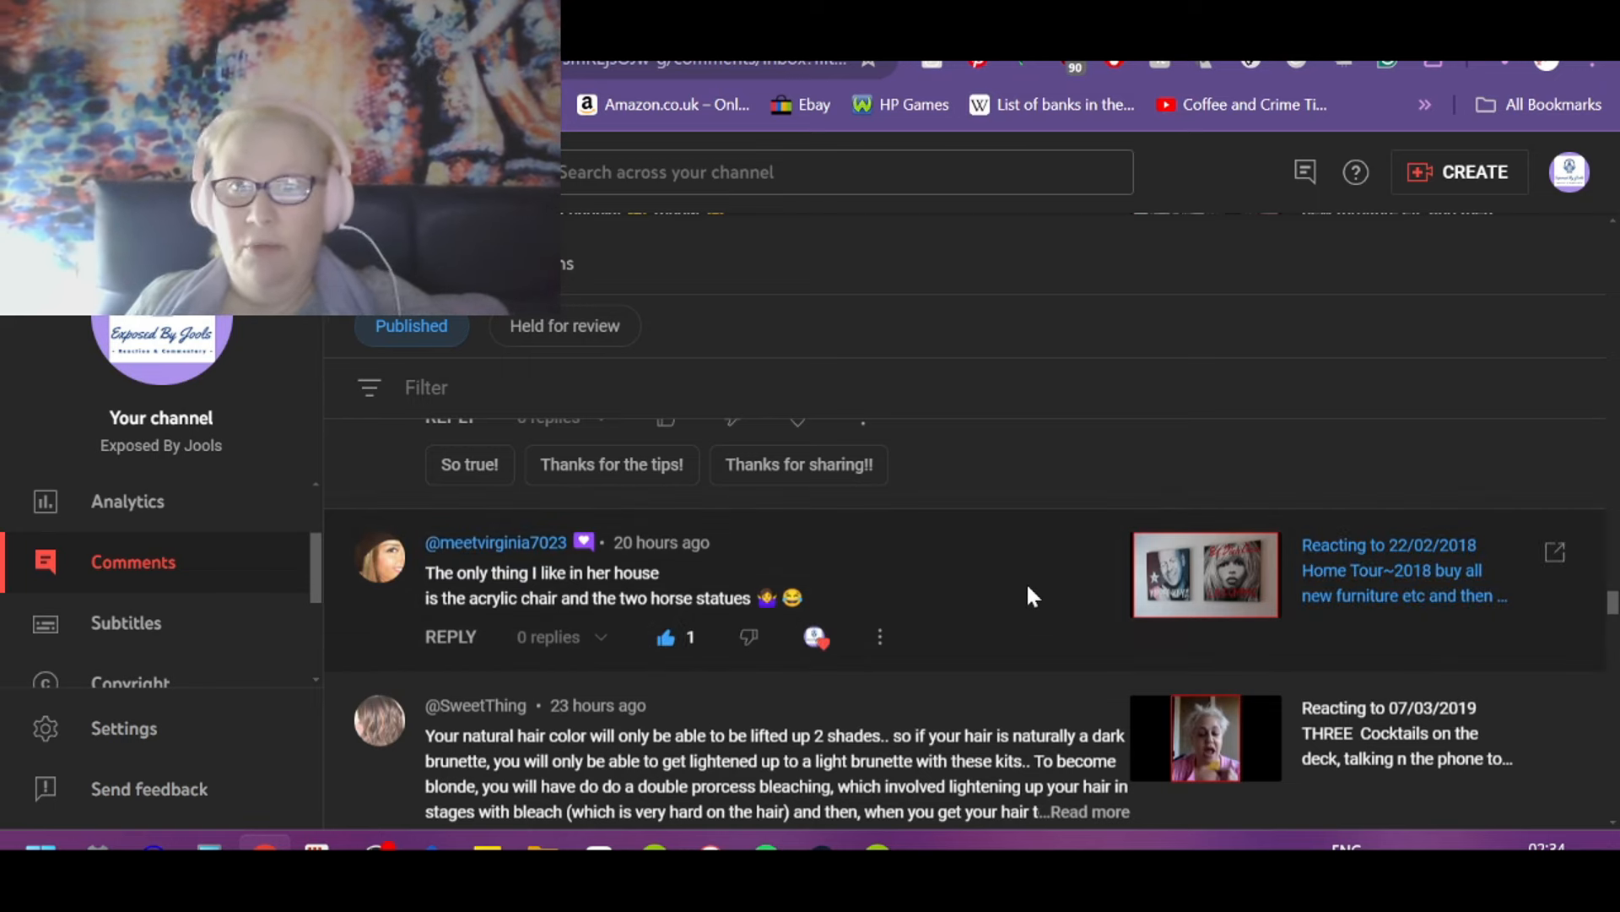
{"action": "scroll", "scroll_direction": "down", "scroll_amount": 3}
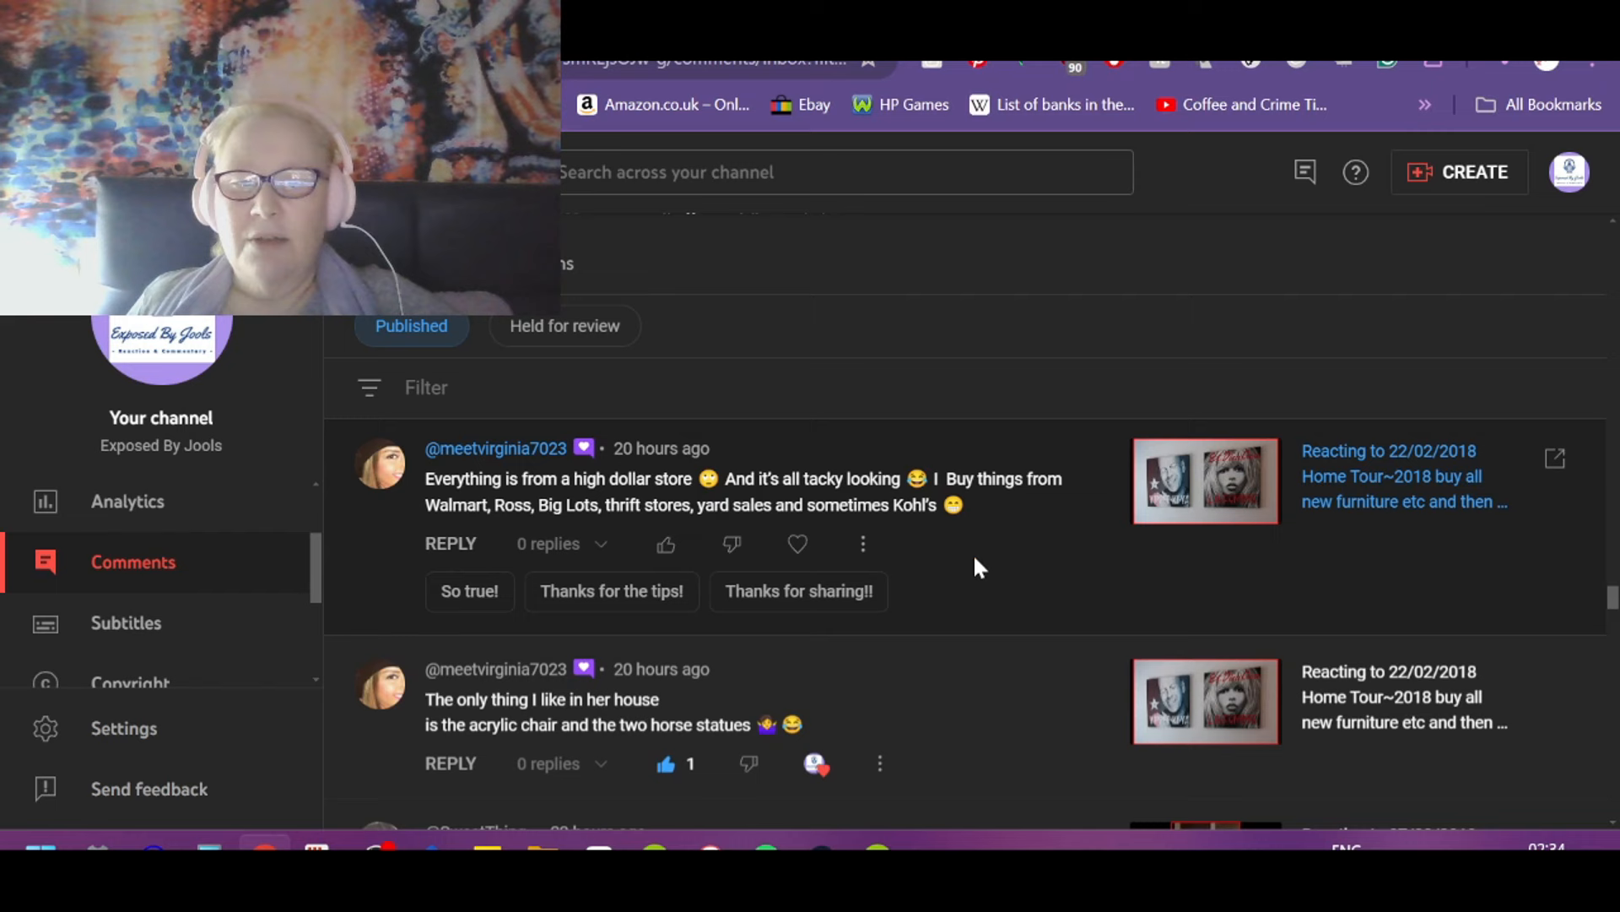
{"action": "mouse_move", "coordinate": [1018, 537]}
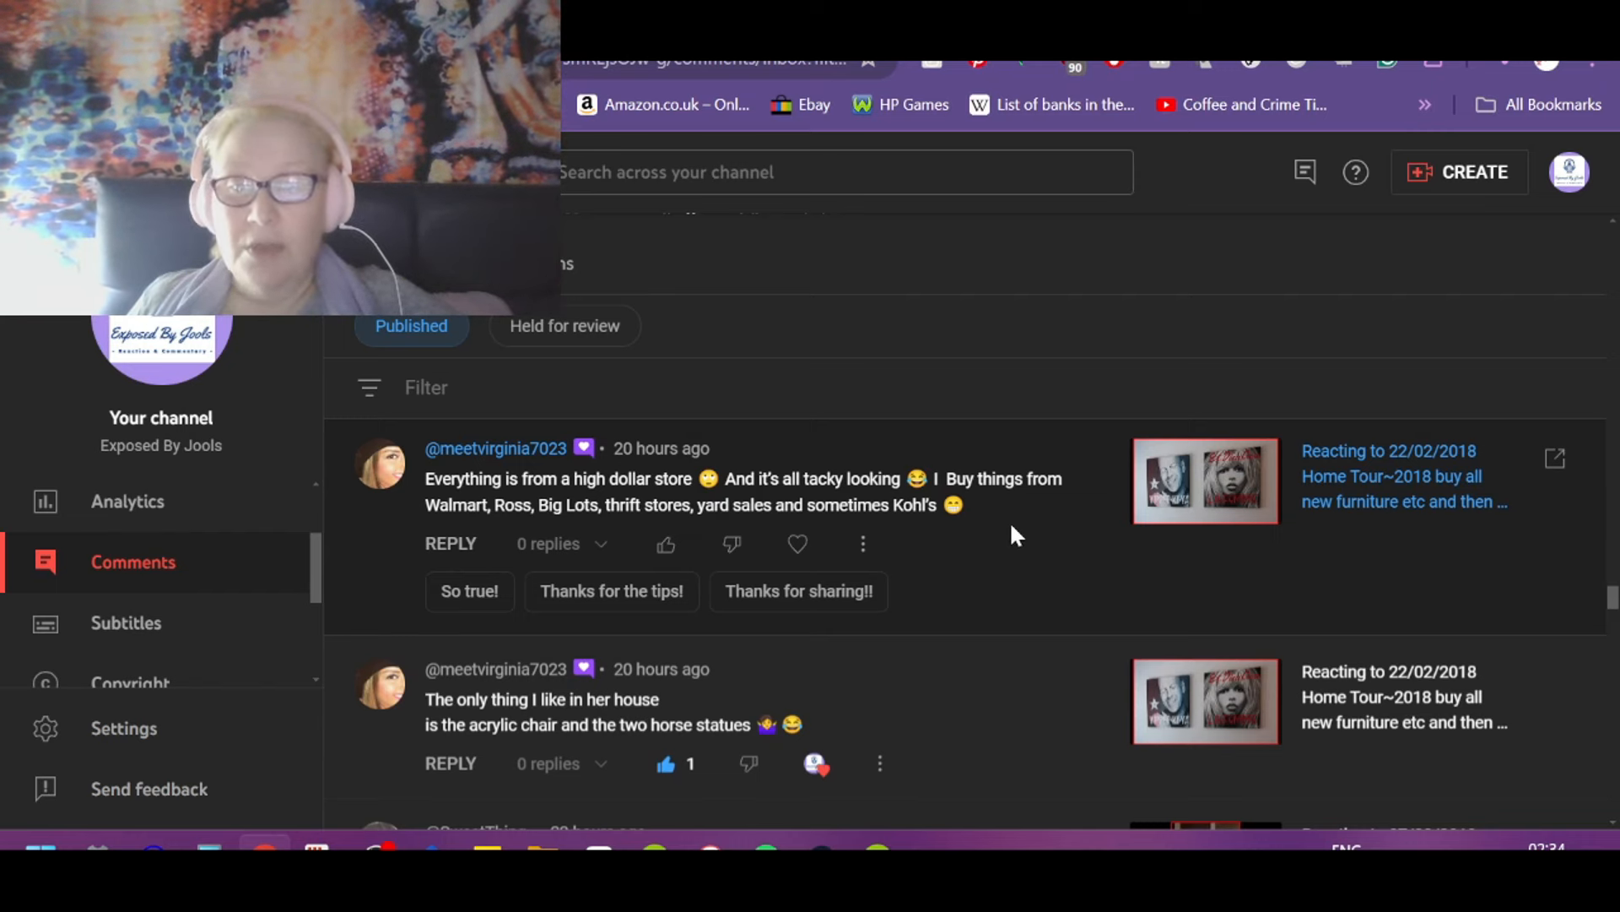
Step: Like the 'high dollar store' and 'Lordy' comments on the Home Tour 2018 video
{"action": "left_click", "coordinate": [665, 543]}
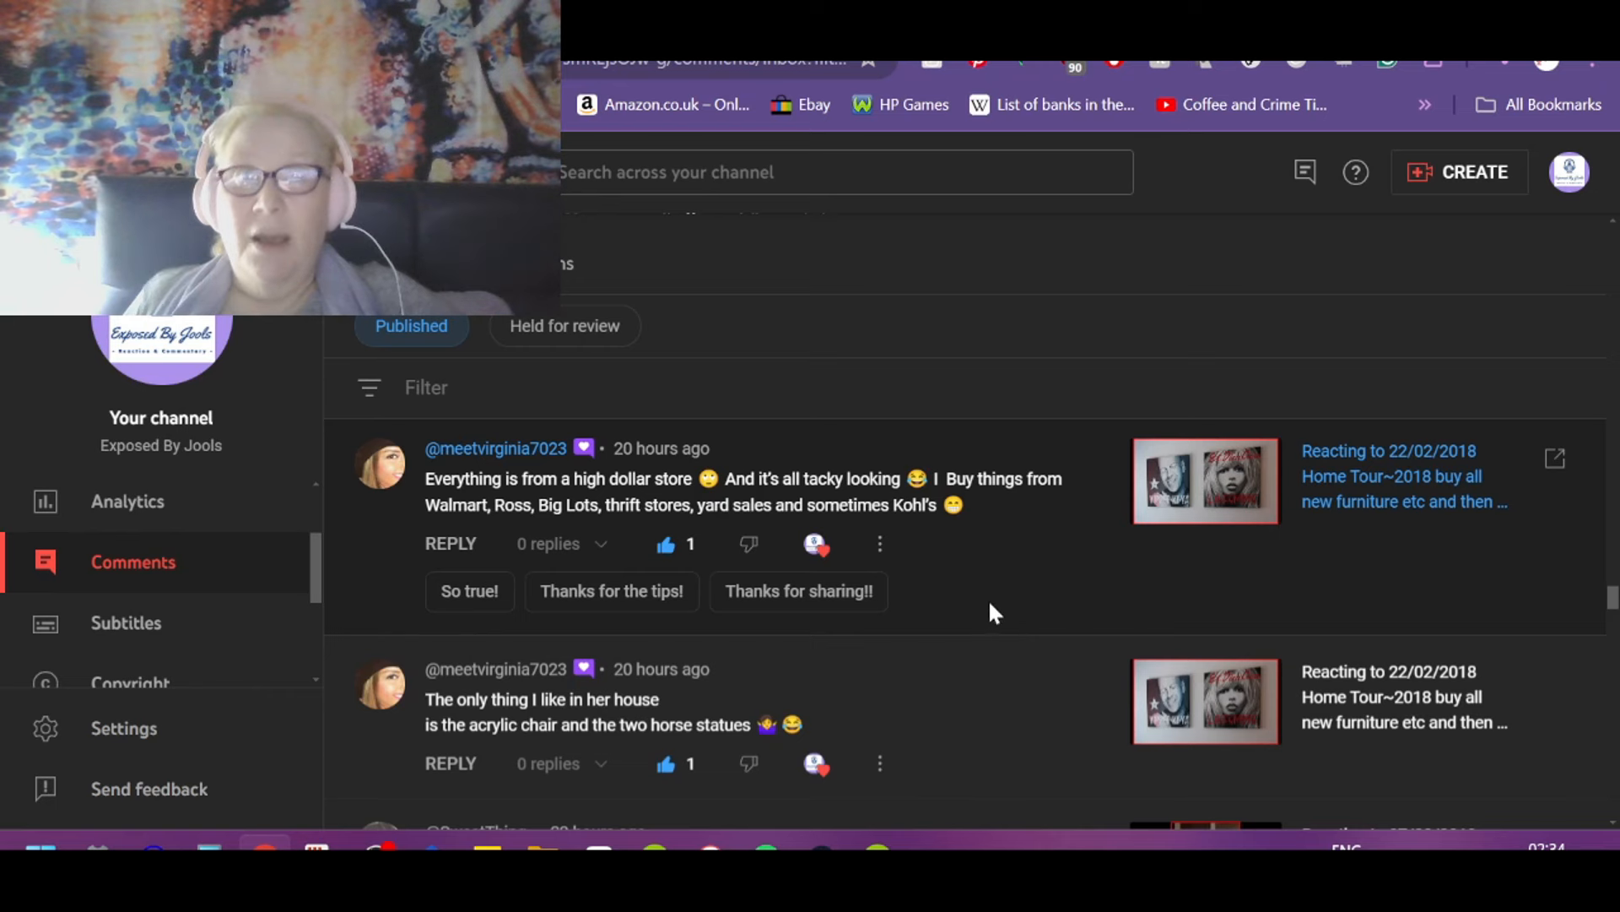
{"action": "mouse_move", "coordinate": [1057, 608]}
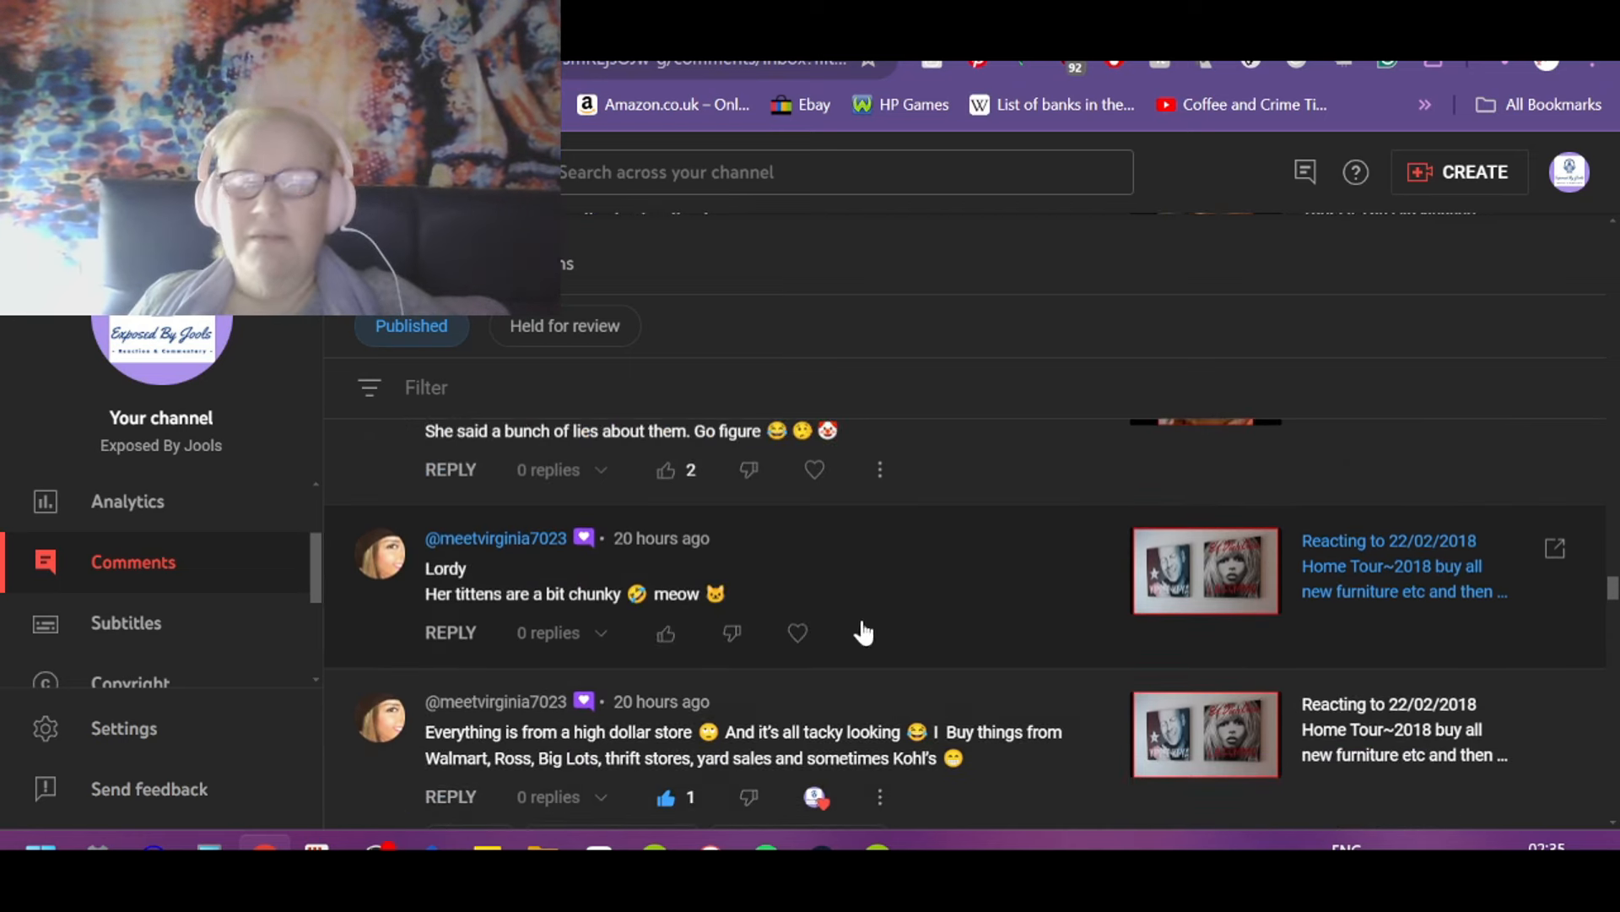
{"action": "mouse_move", "coordinate": [999, 611]}
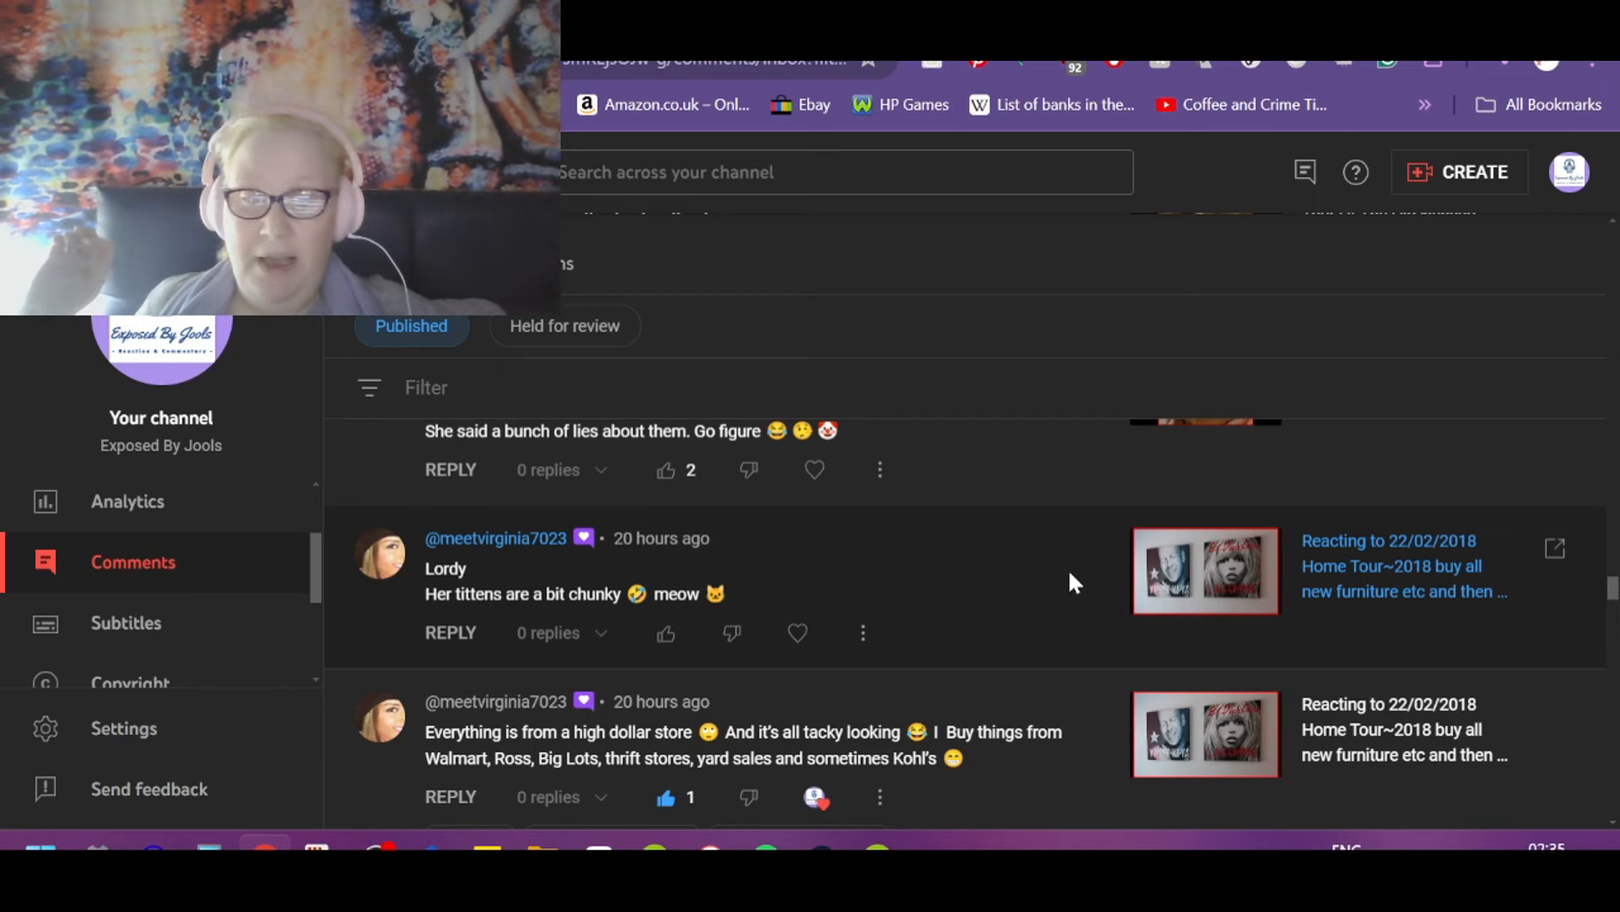
{"action": "left_click", "coordinate": [665, 632]}
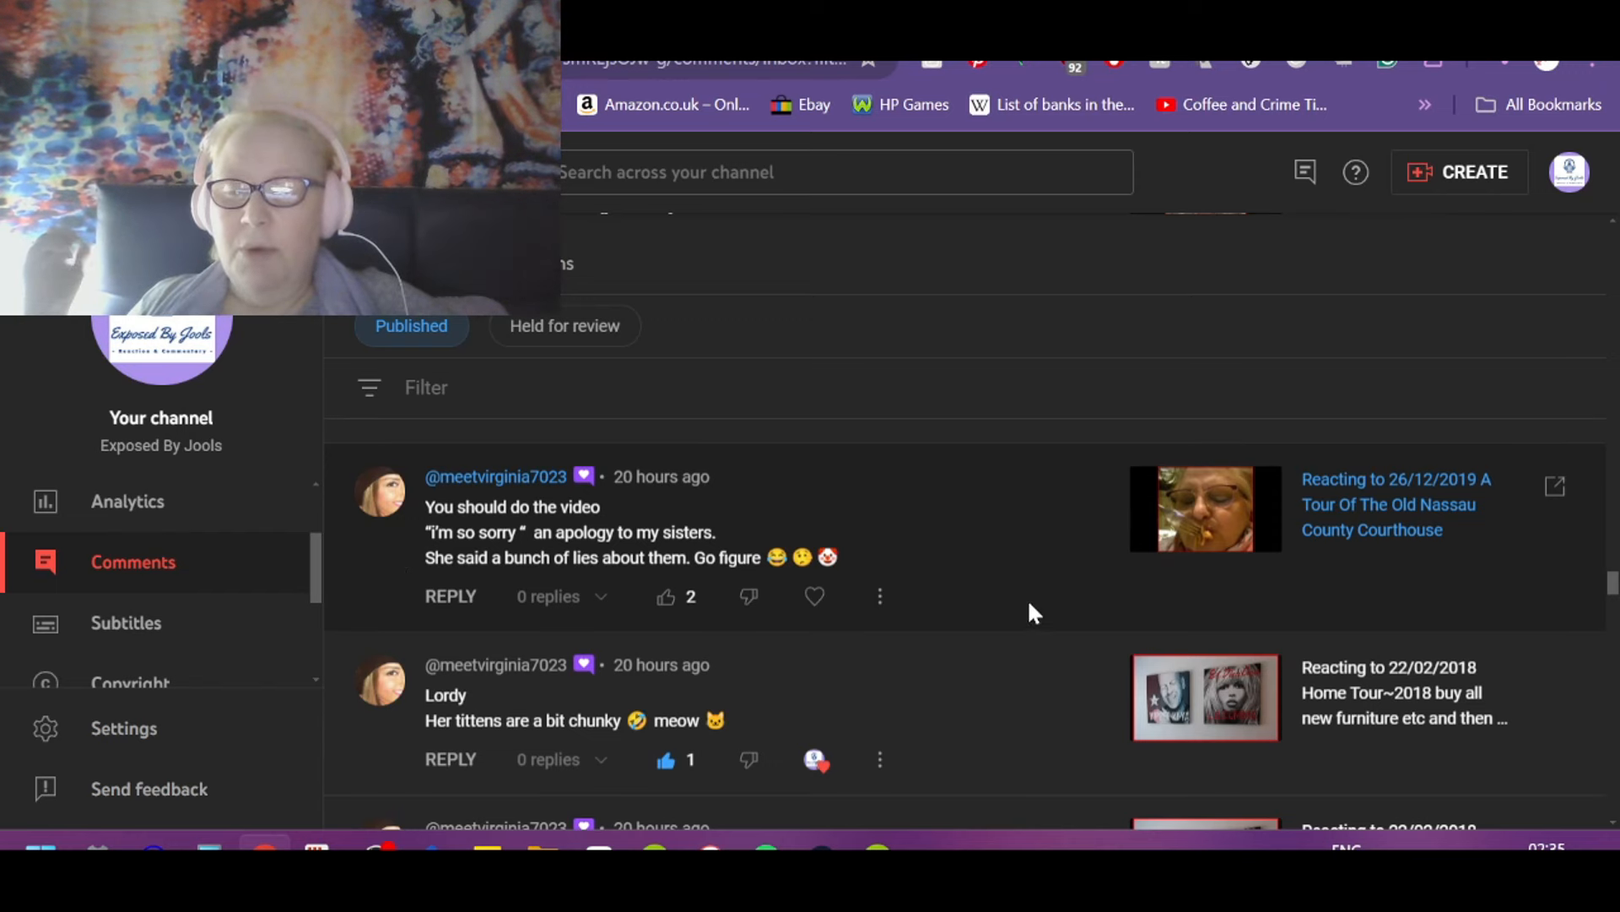
{"action": "mouse_move", "coordinate": [989, 544]}
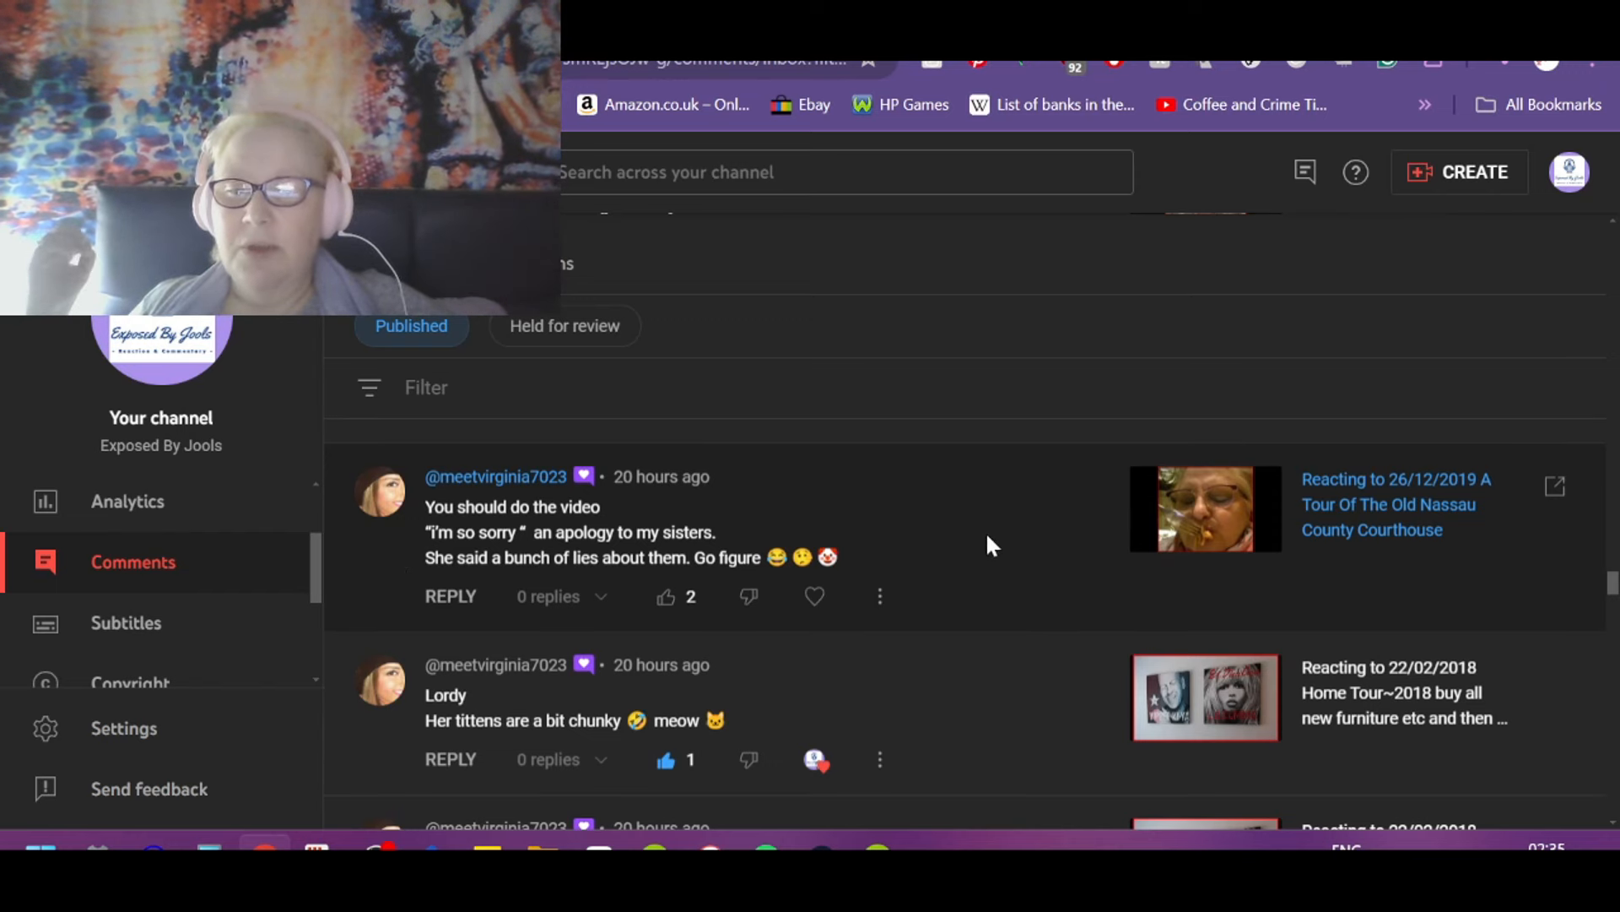
{"action": "mouse_move", "coordinate": [1016, 582]}
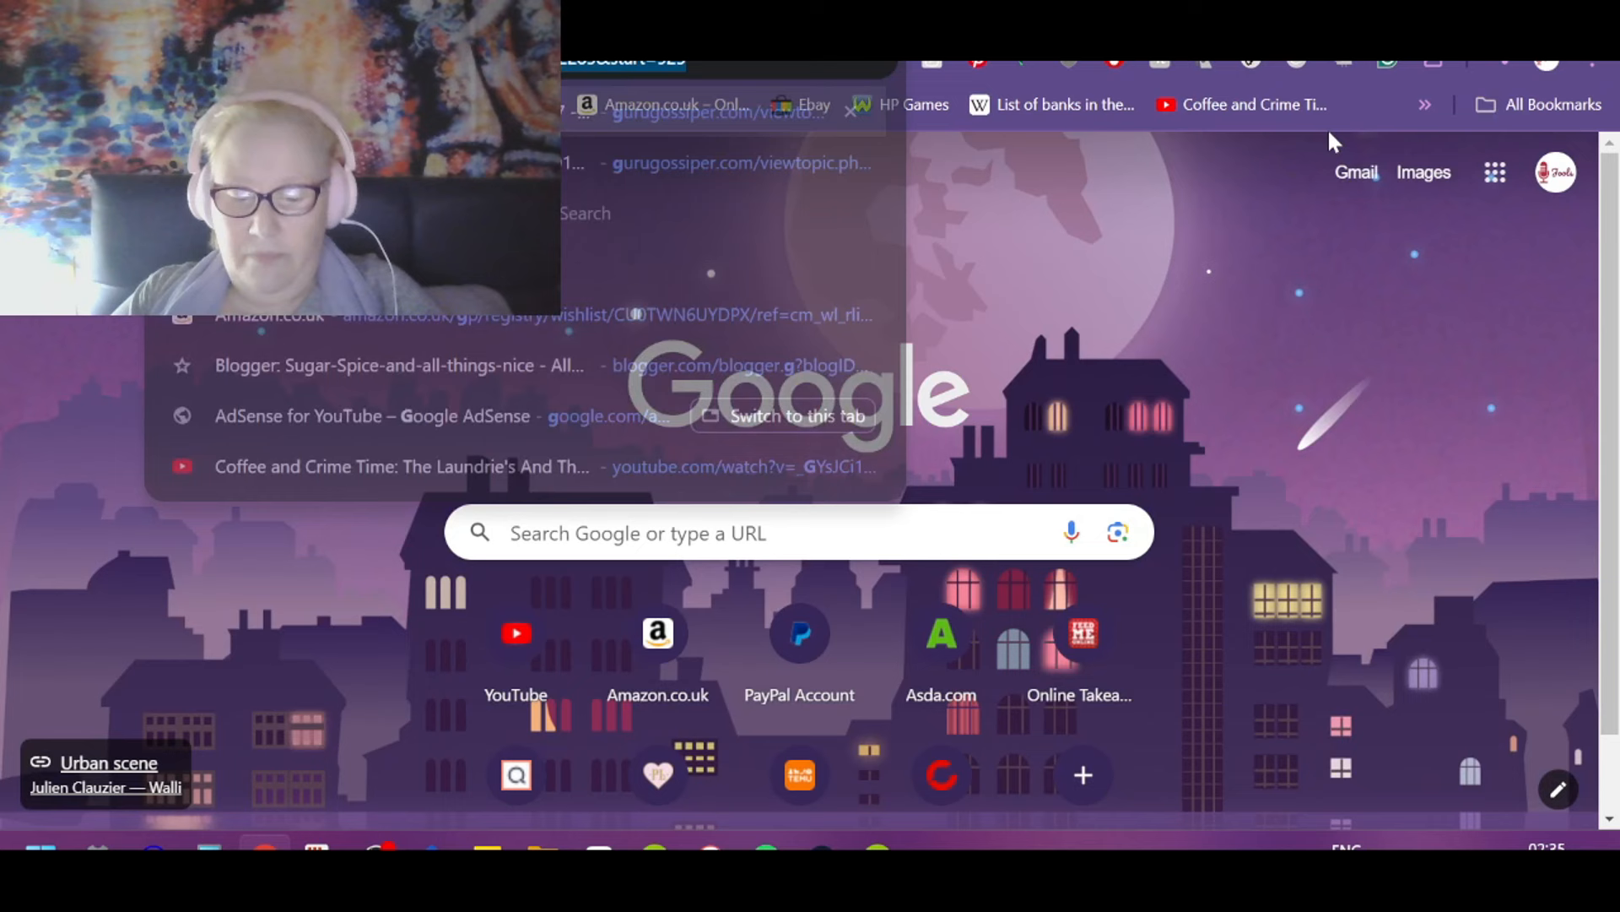
Step: Search Google for the creator's 'I'm so sorry. An apology to my sisters.' video
{"action": "type", "text": "gledai"}
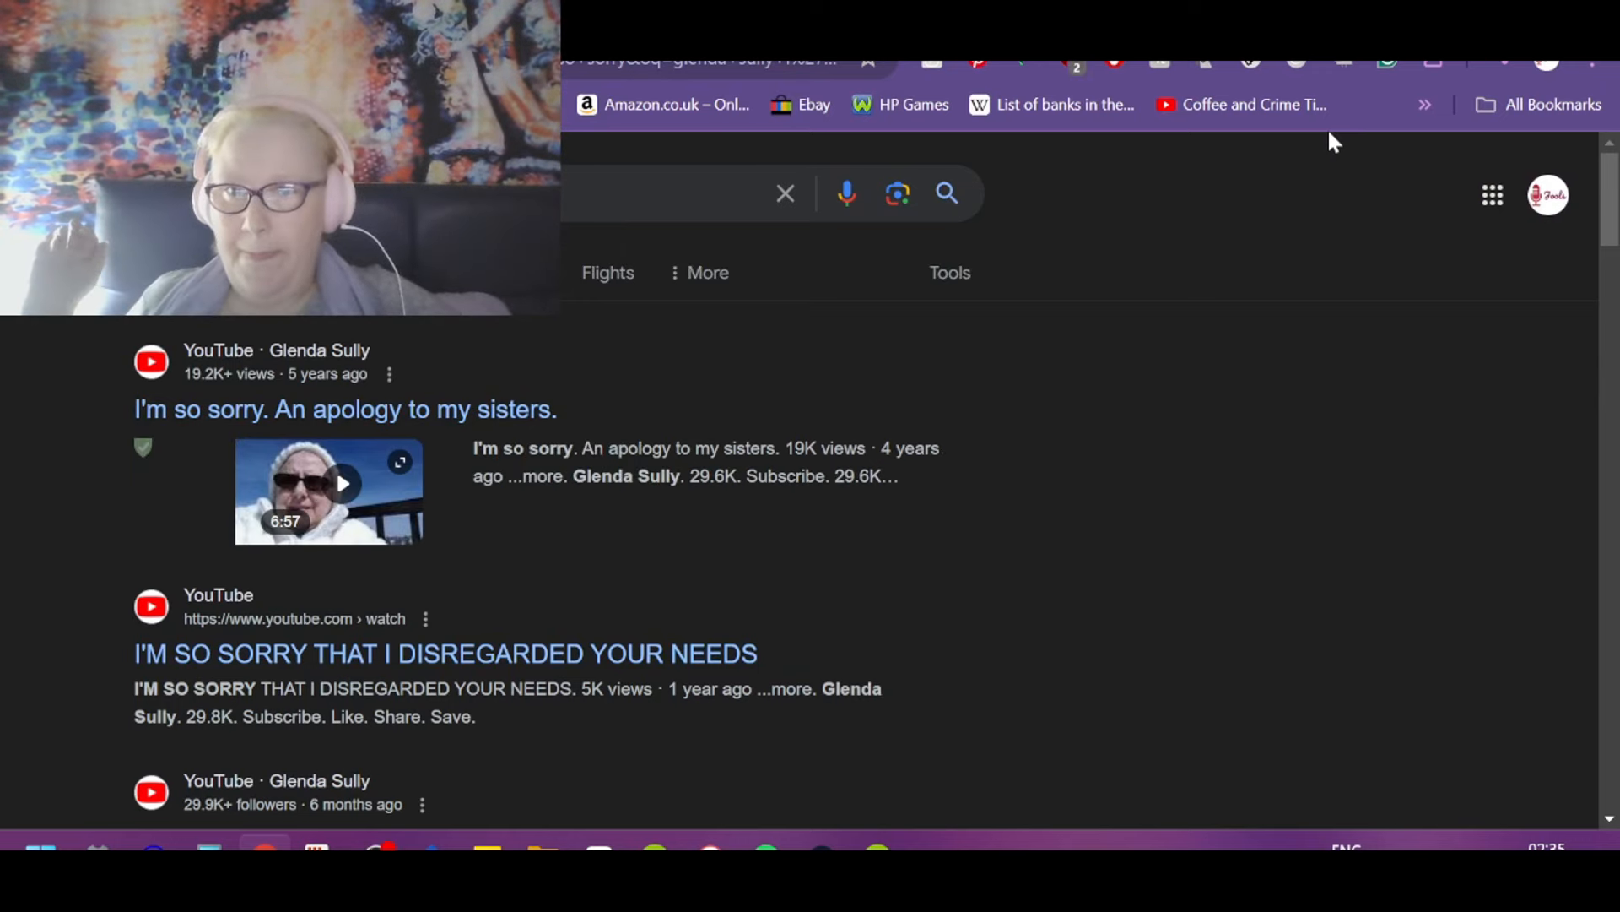
{"action": "mouse_move", "coordinate": [328, 495]}
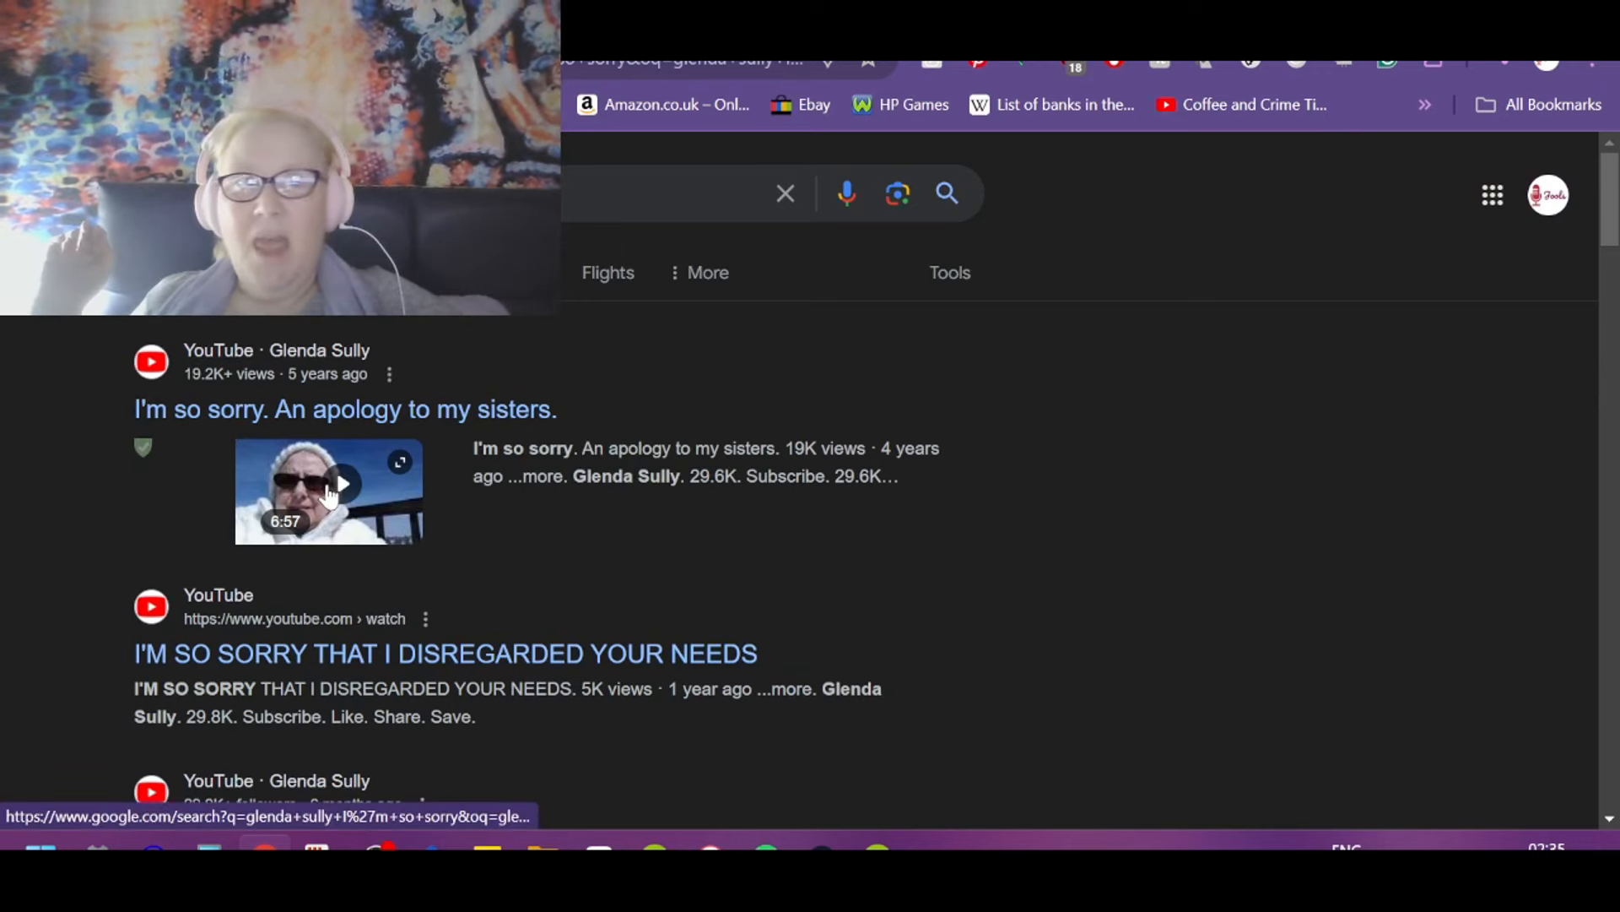
{"action": "left_click", "coordinate": [331, 493]}
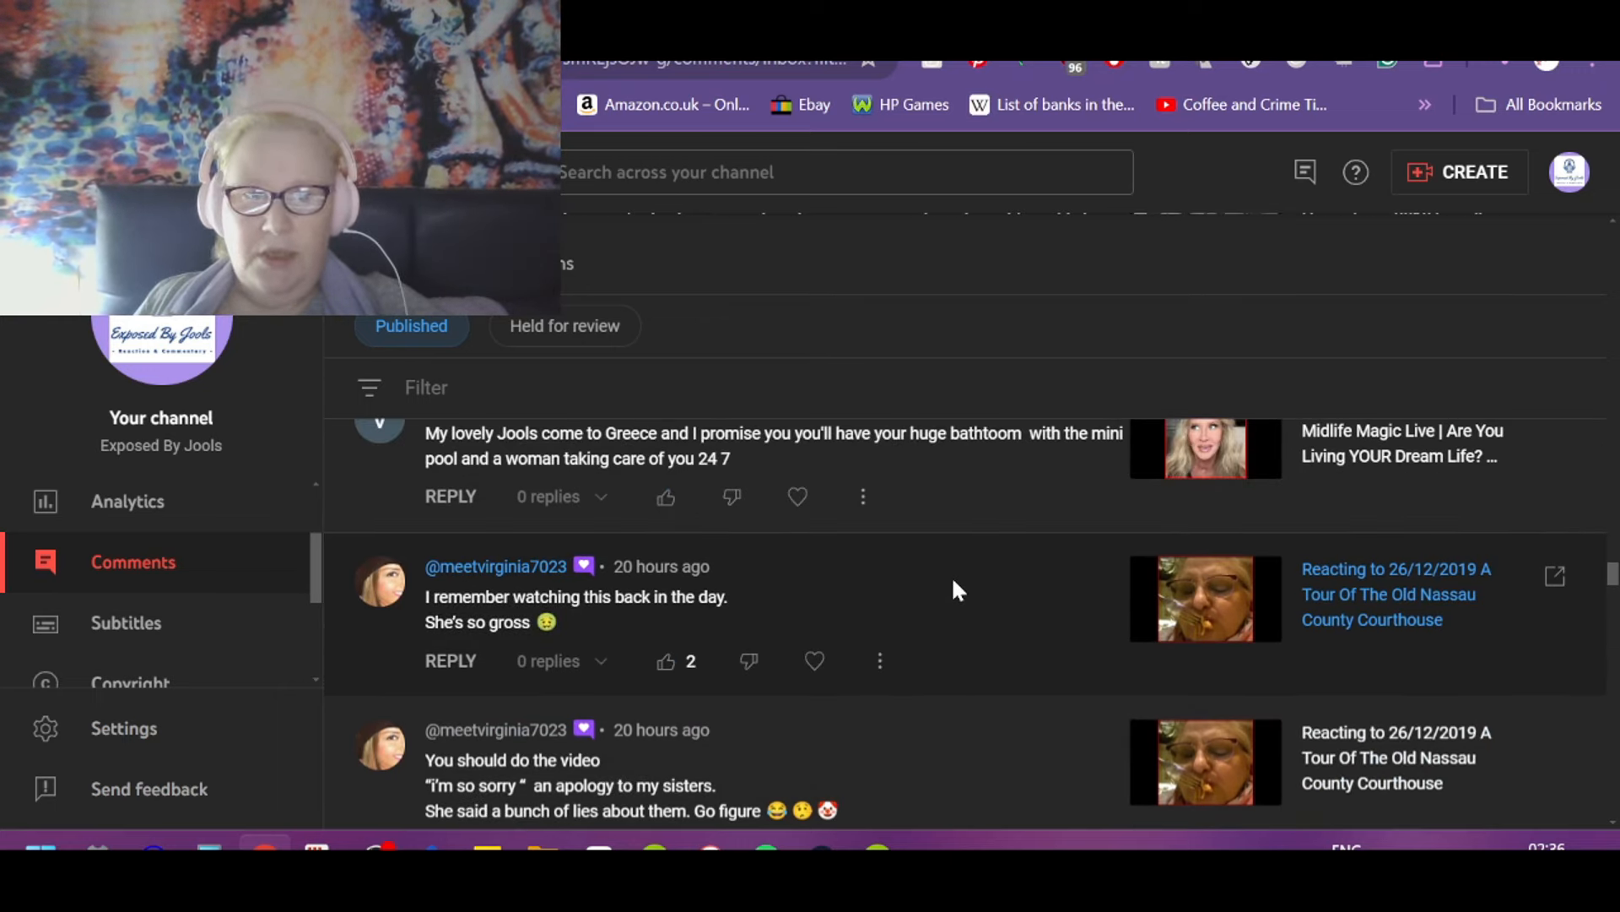
Step: Like and heart the 'I remember watching this back in the day' comment
{"action": "left_click", "coordinate": [665, 662]}
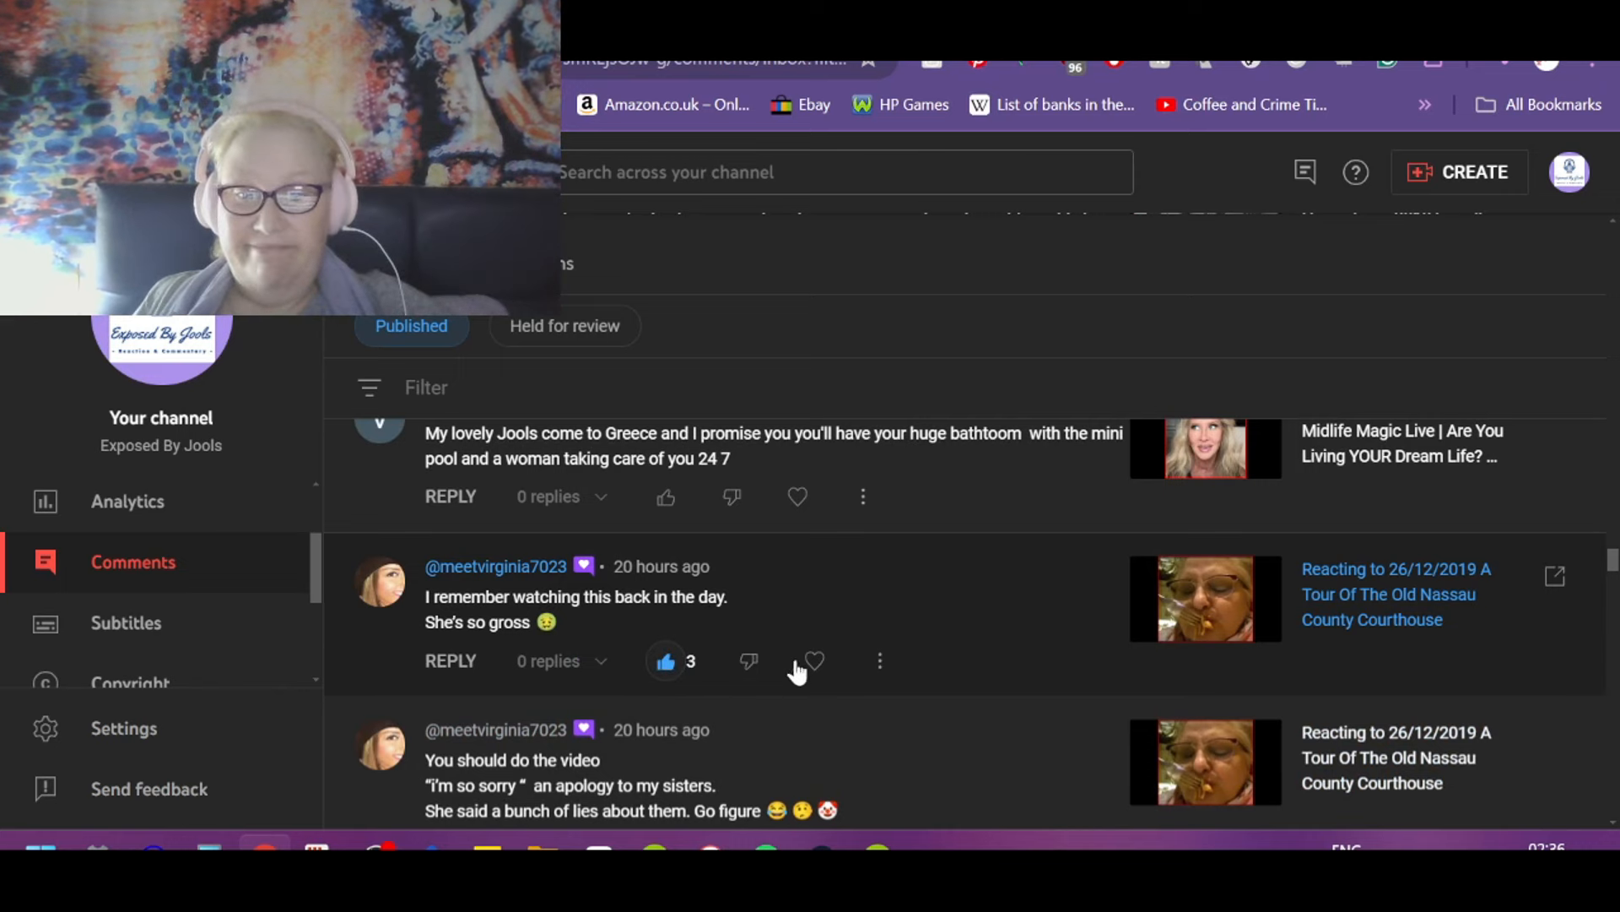
{"action": "scroll", "scroll_direction": "down", "scroll_amount": 3}
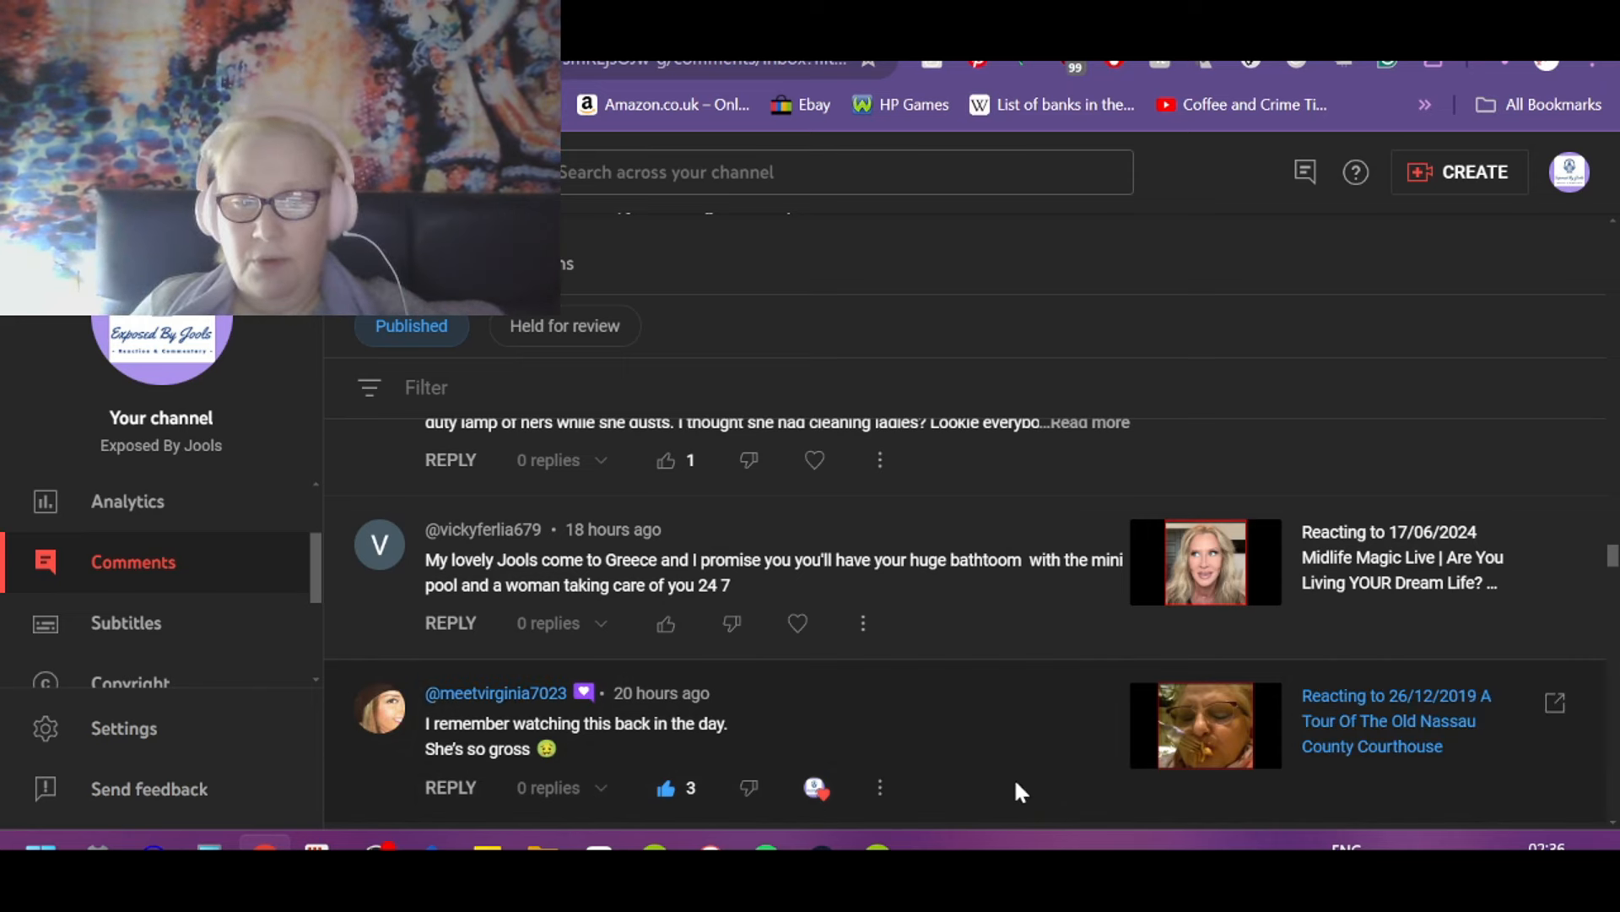
{"action": "mouse_move", "coordinate": [954, 800]}
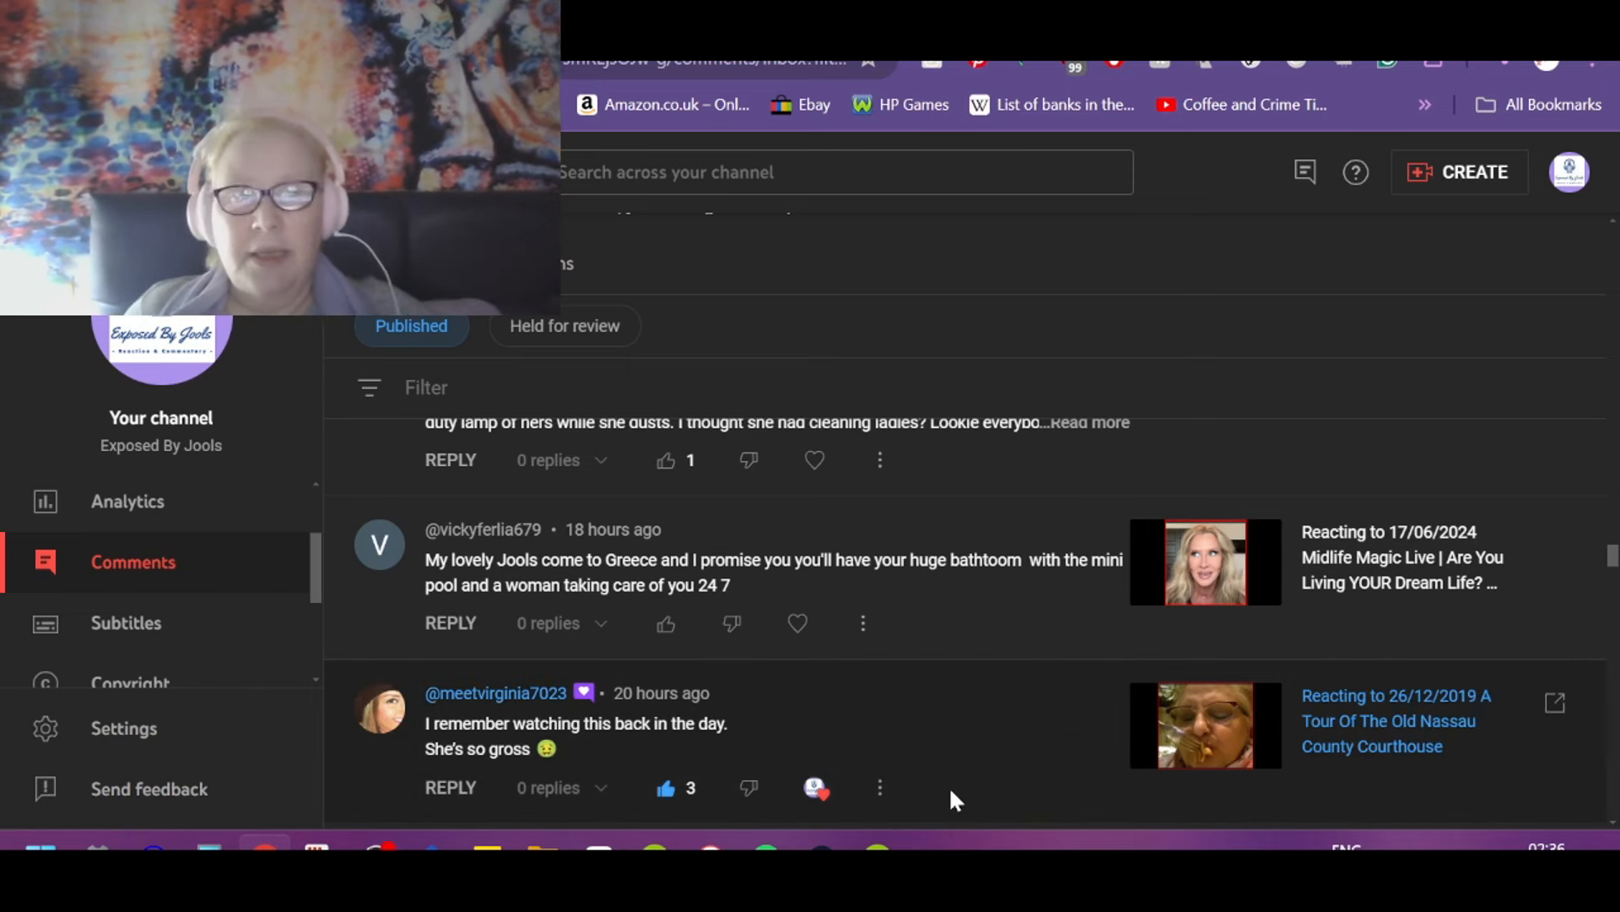
{"action": "mouse_move", "coordinate": [967, 685]}
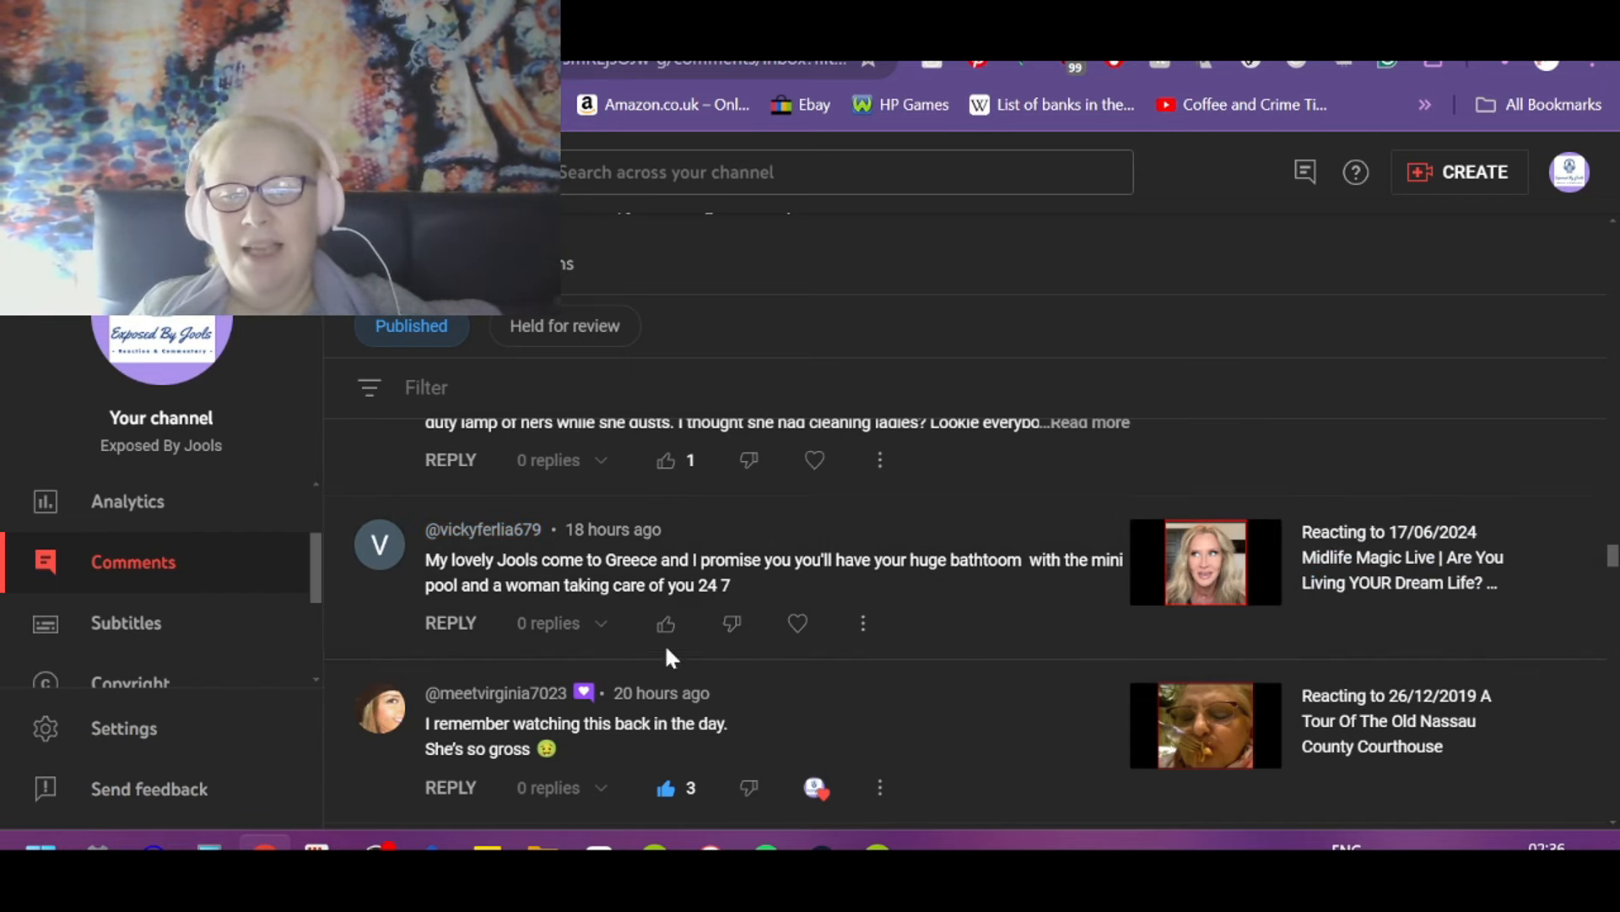
{"action": "left_click", "coordinate": [665, 625]}
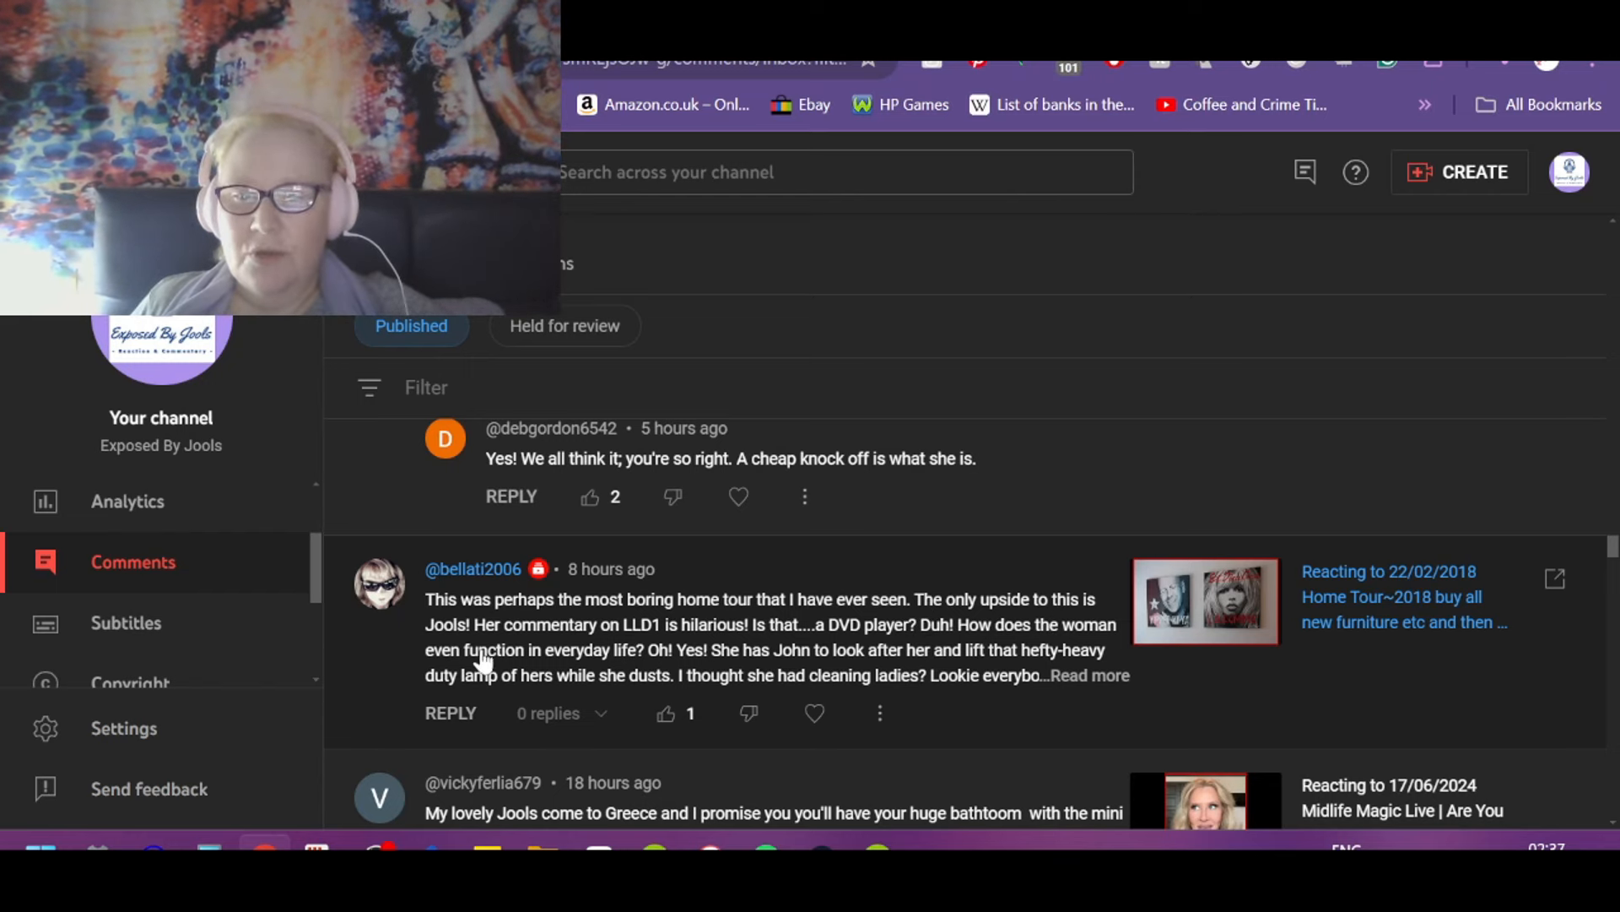
{"action": "mouse_move", "coordinate": [714, 657]}
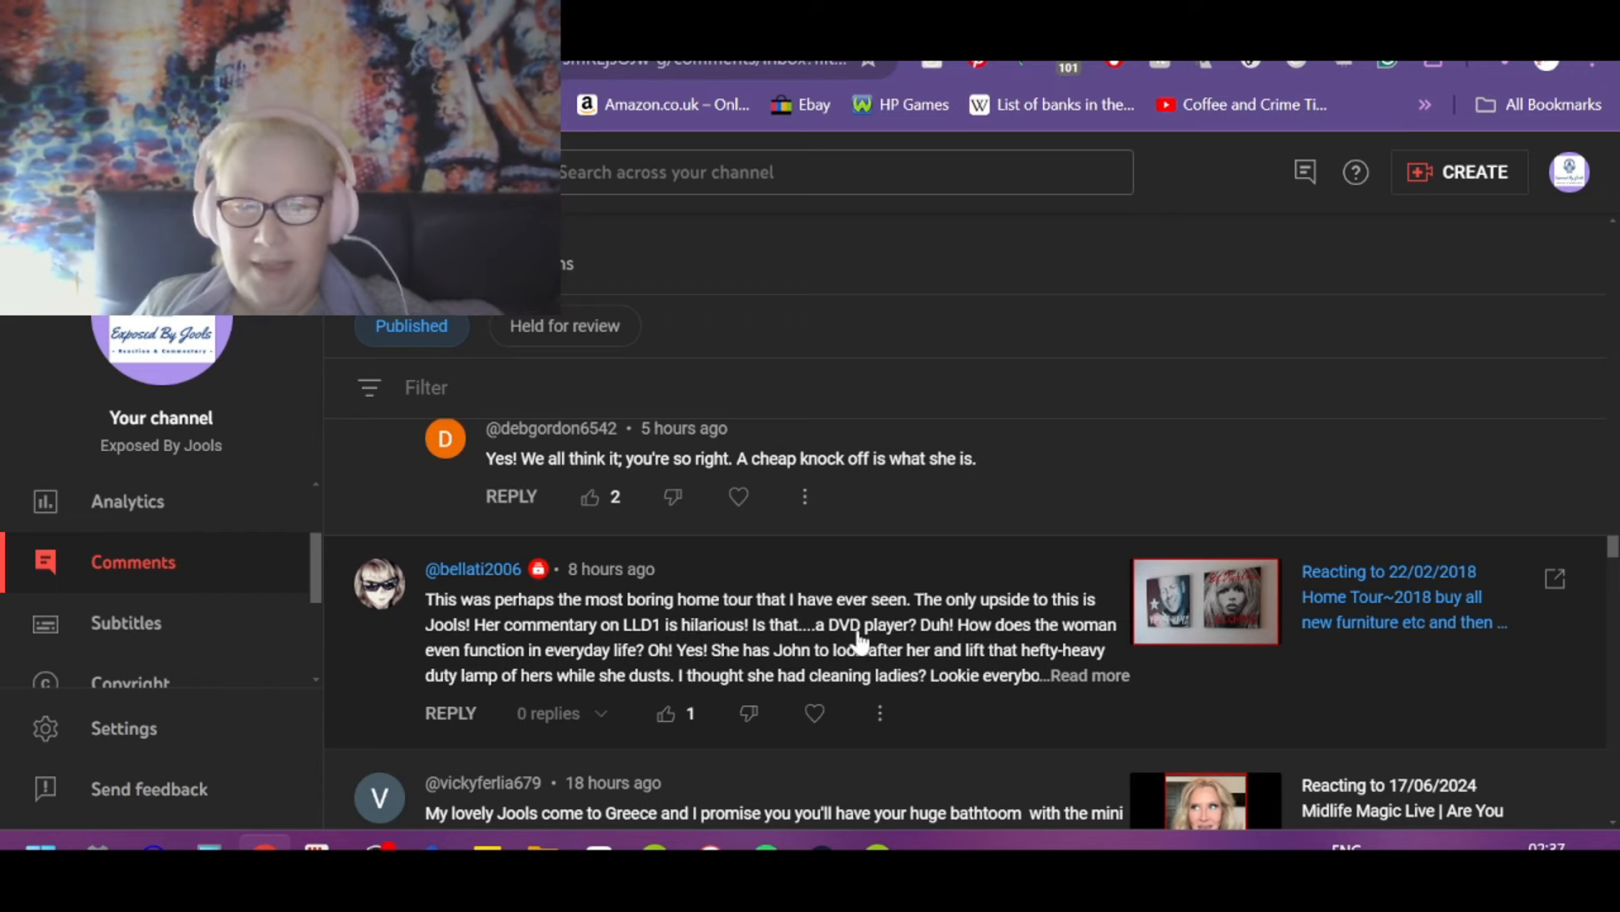
{"action": "mouse_move", "coordinate": [1080, 648]}
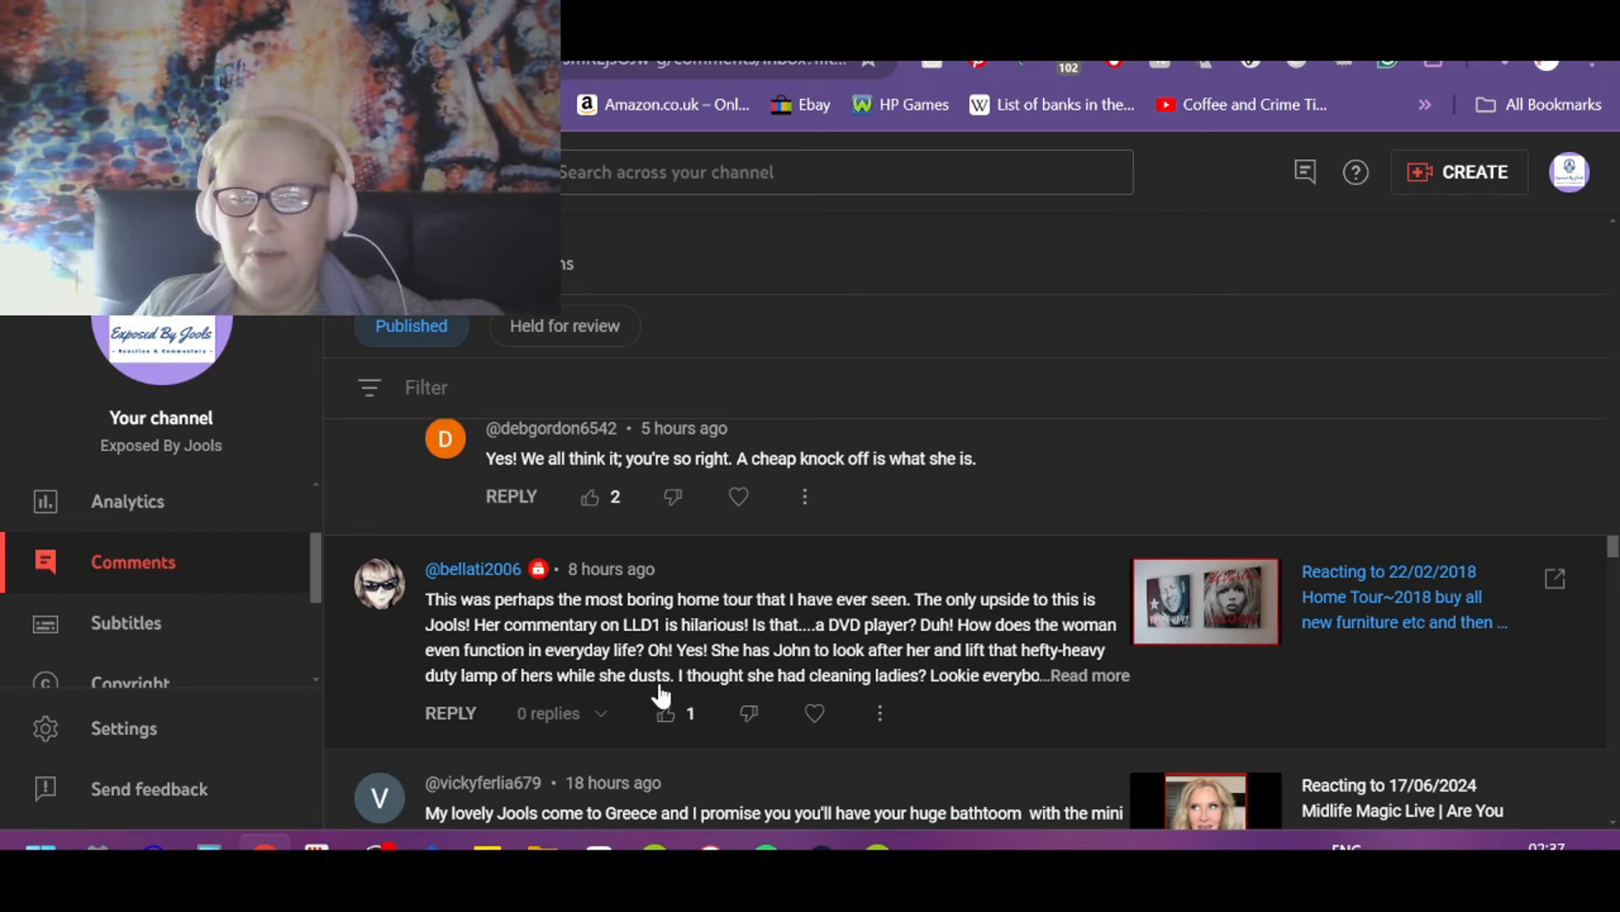
{"action": "mouse_move", "coordinate": [959, 708]}
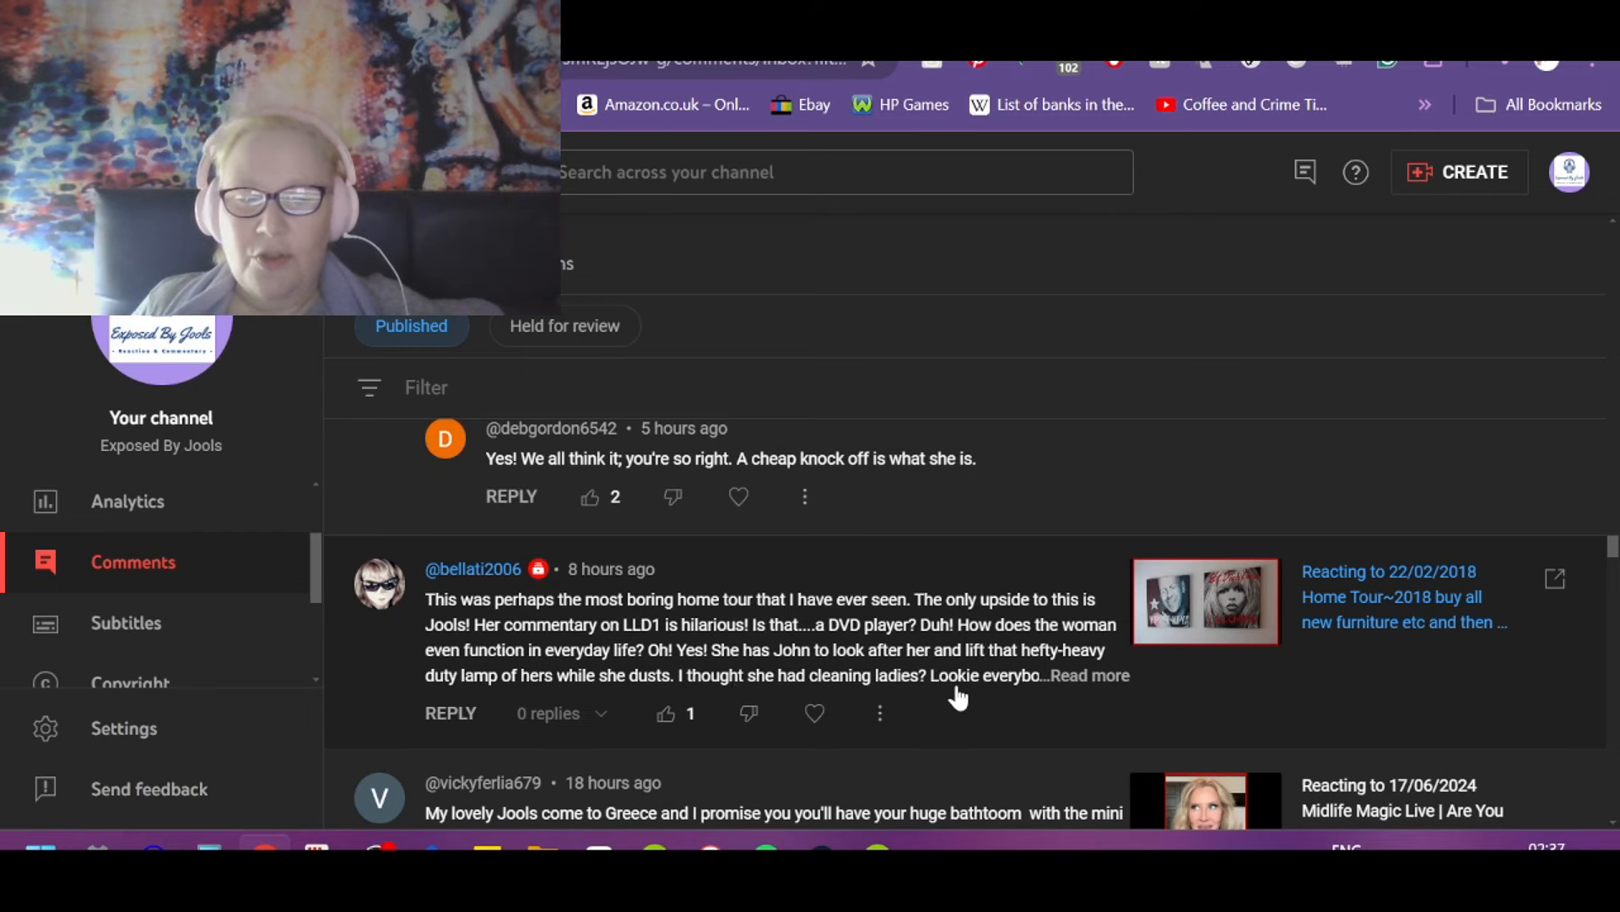
Step: Read the full long home-tour comment, then like and heart the 'Too much sun' dry-skin comment
{"action": "left_click", "coordinate": [1090, 675]}
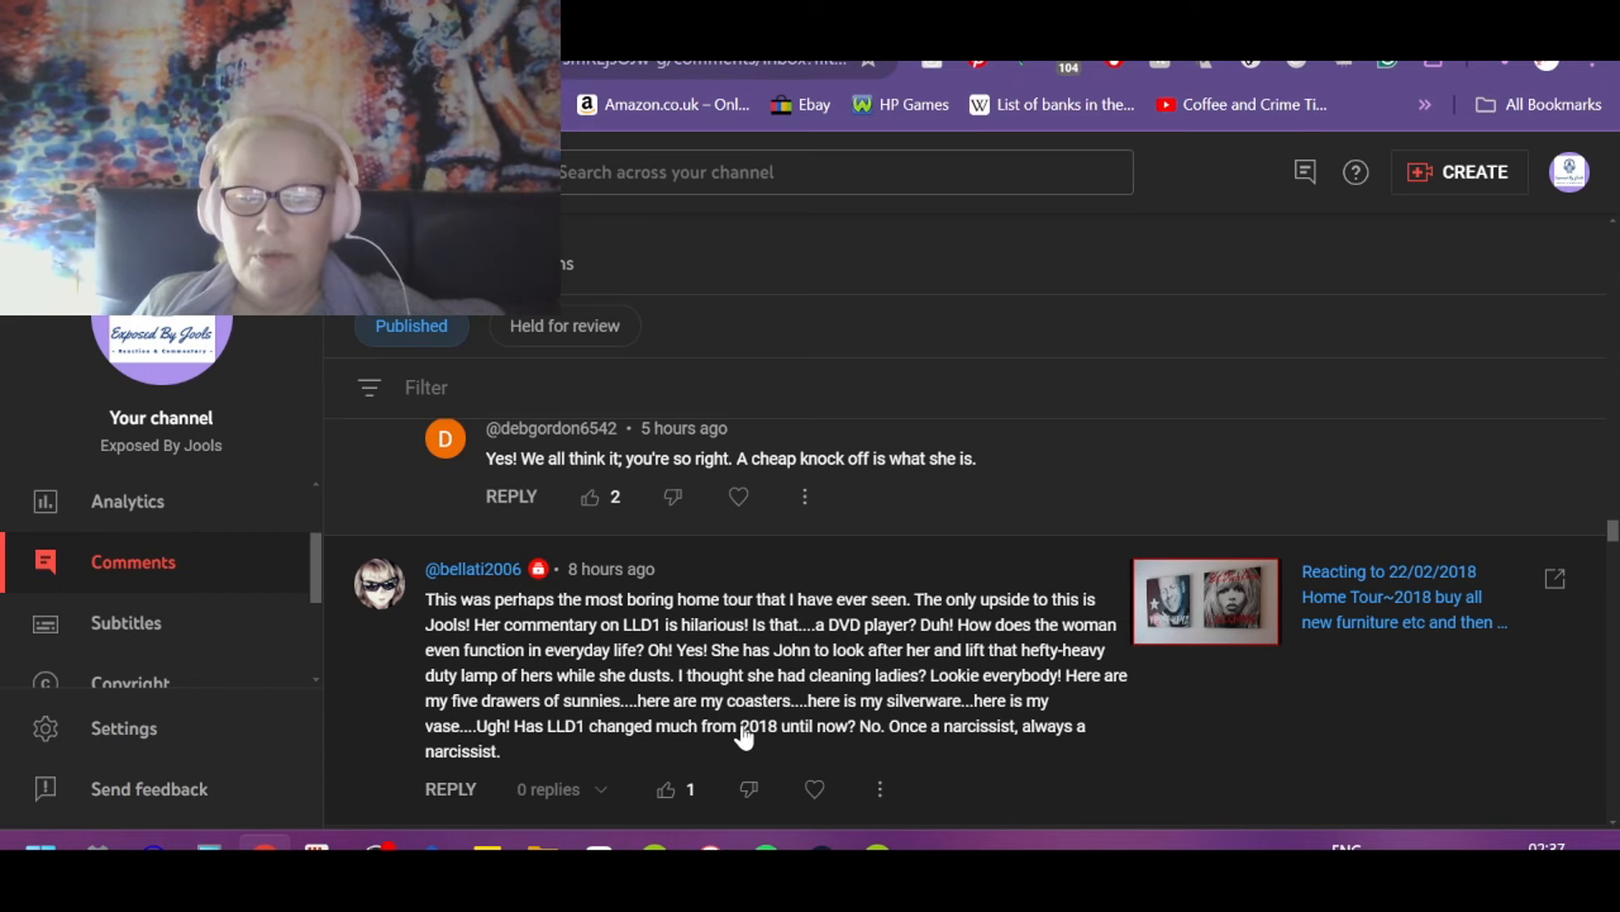
{"action": "mouse_move", "coordinate": [1029, 780]}
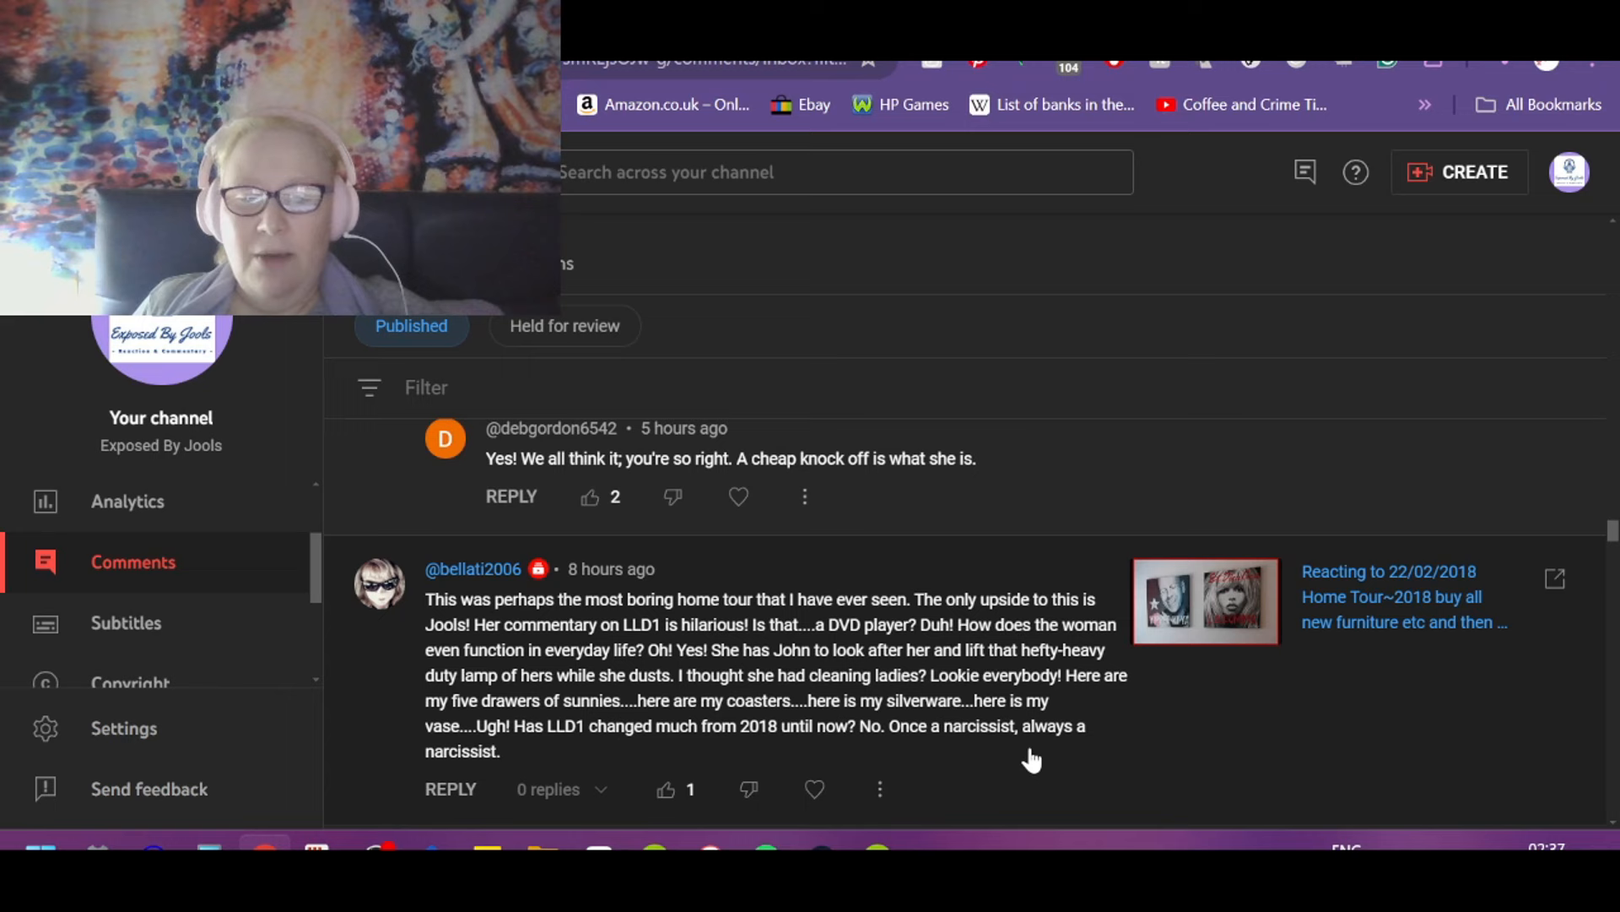
{"action": "mouse_move", "coordinate": [712, 802]}
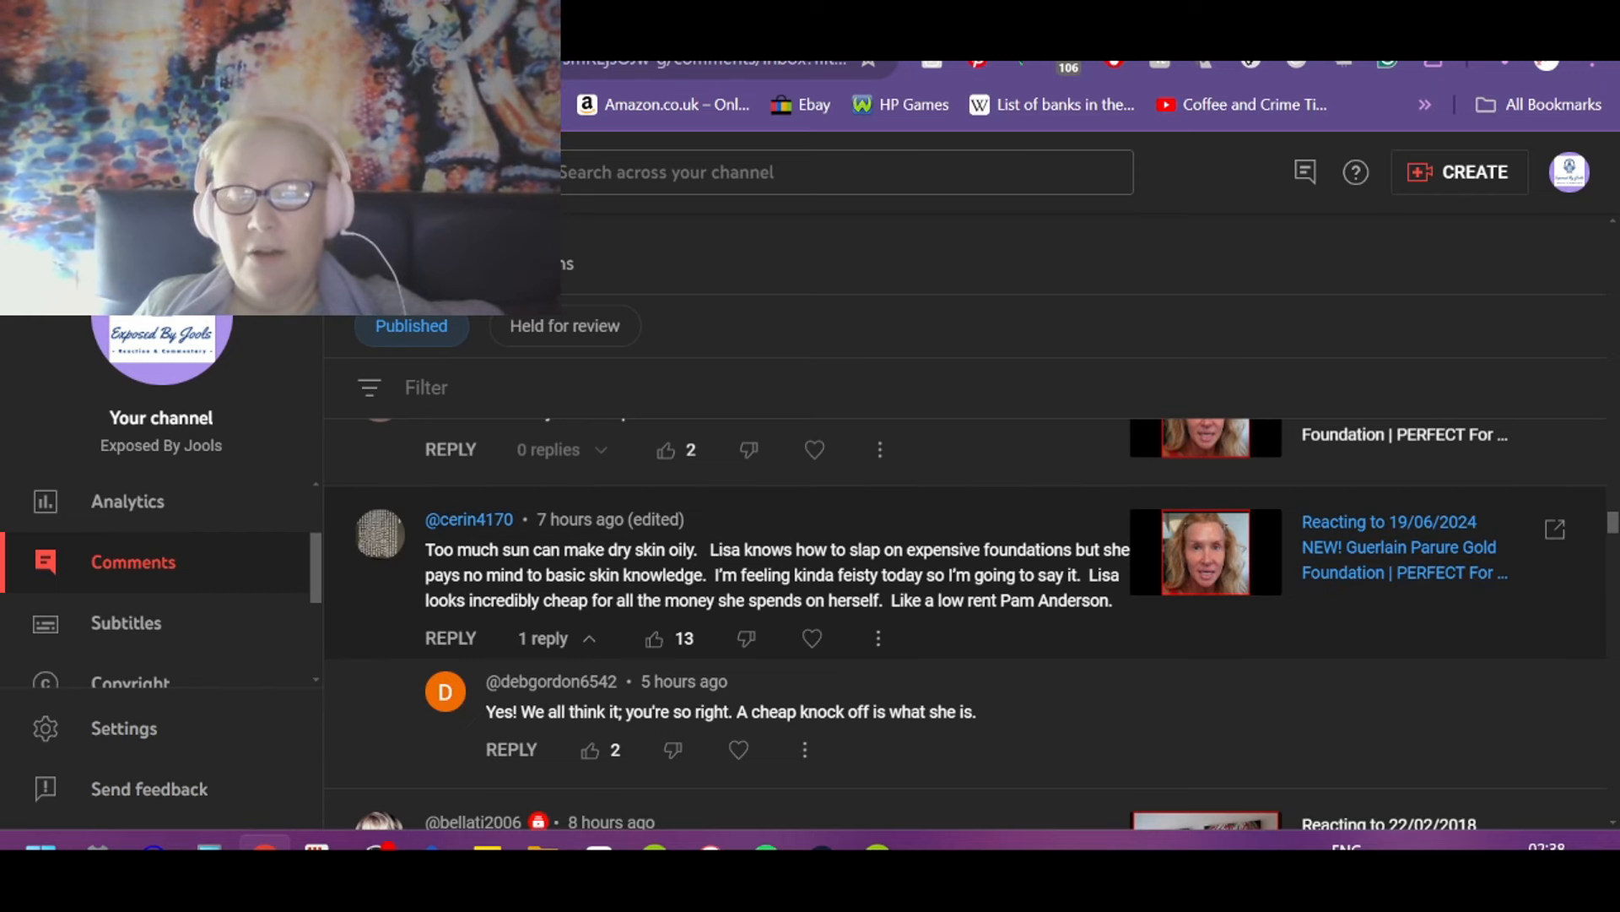
{"action": "mouse_move", "coordinate": [1028, 645]}
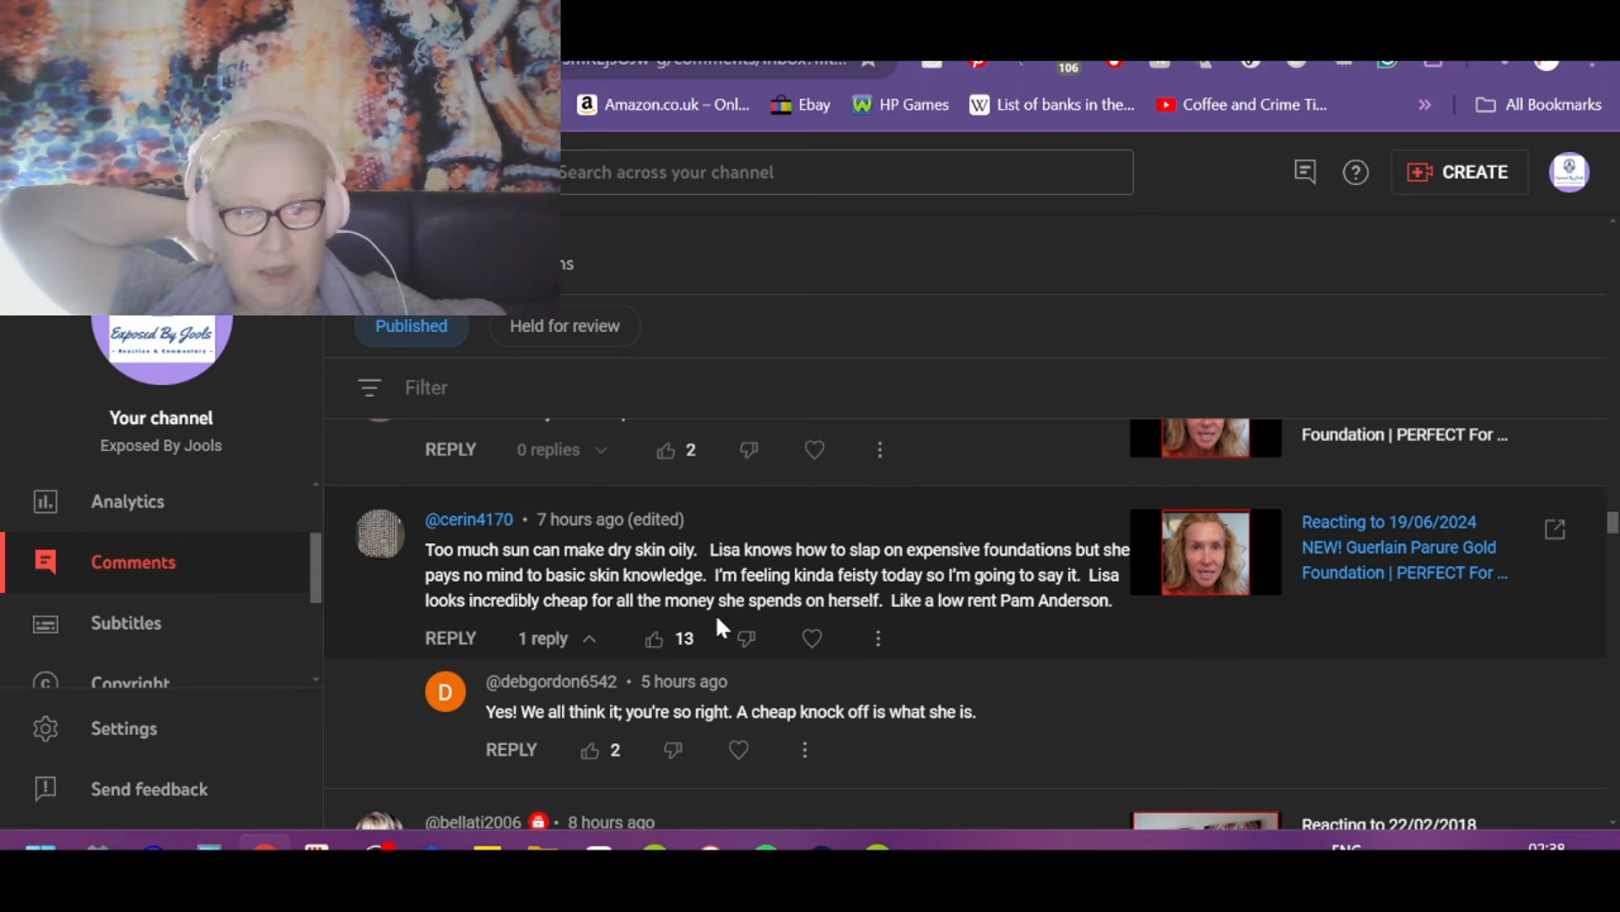
{"action": "mouse_move", "coordinate": [947, 682]}
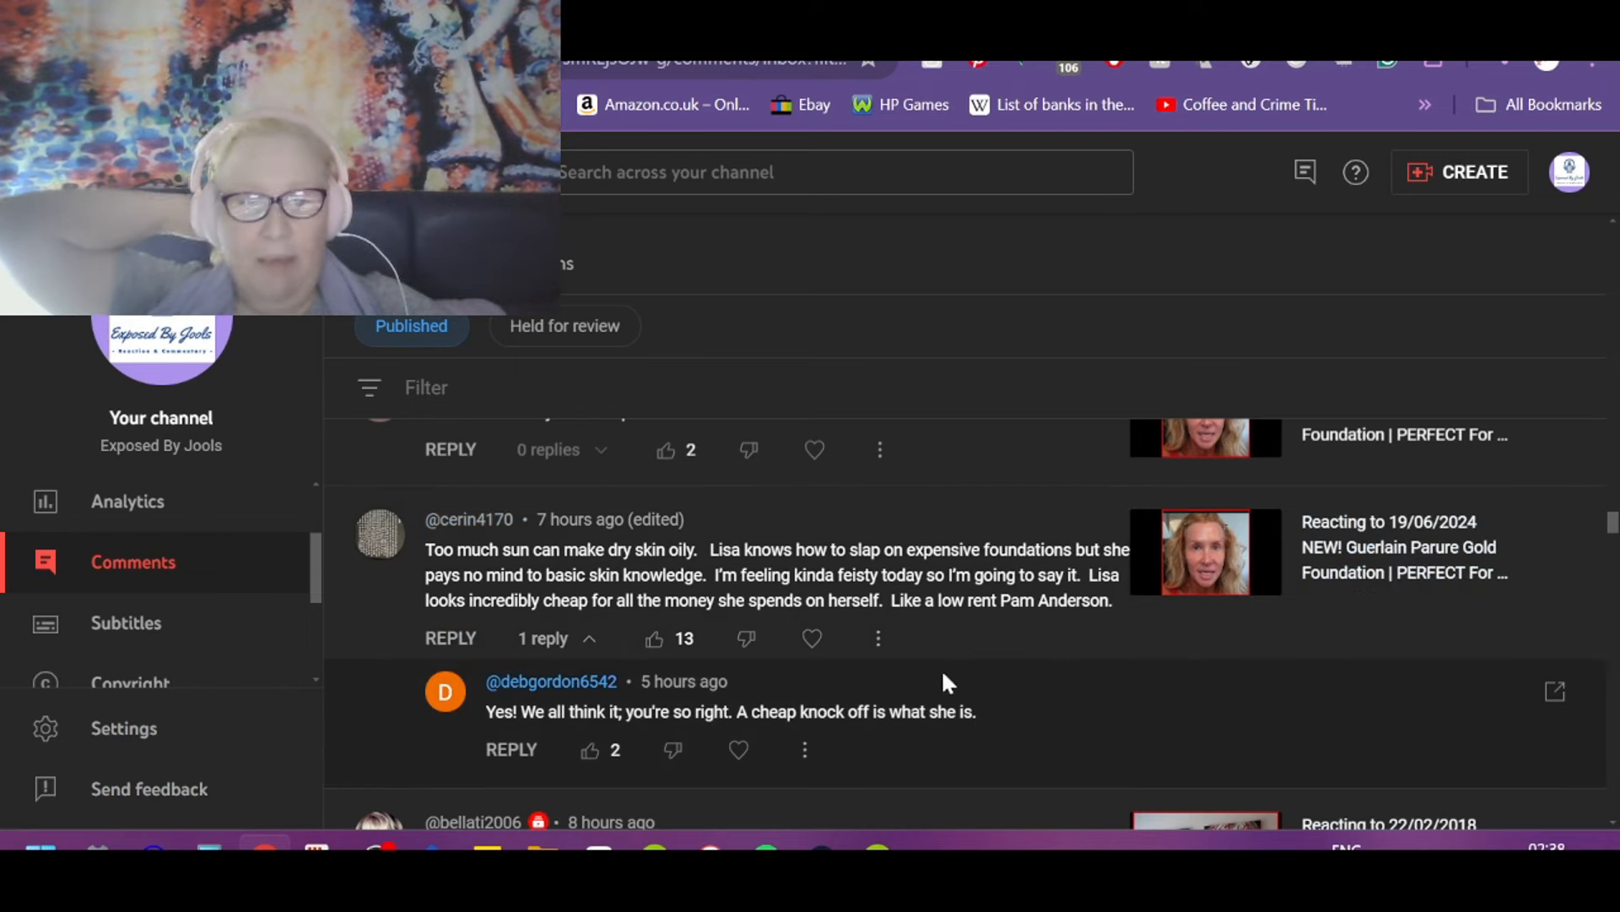
{"action": "left_click", "coordinate": [655, 638]}
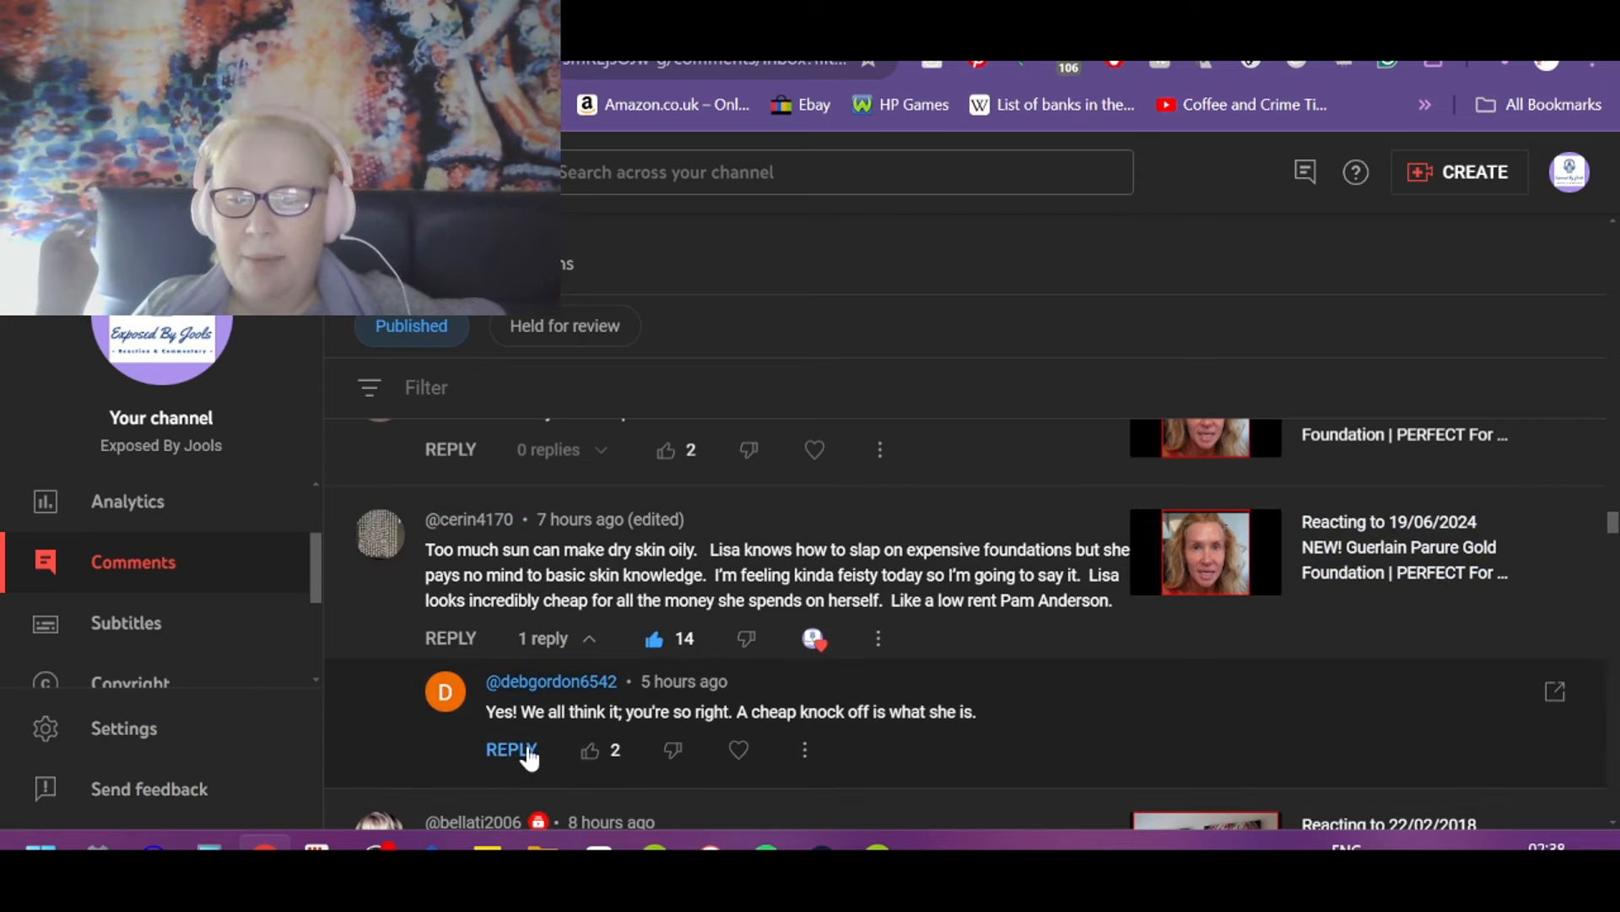
{"action": "mouse_move", "coordinate": [1028, 726]}
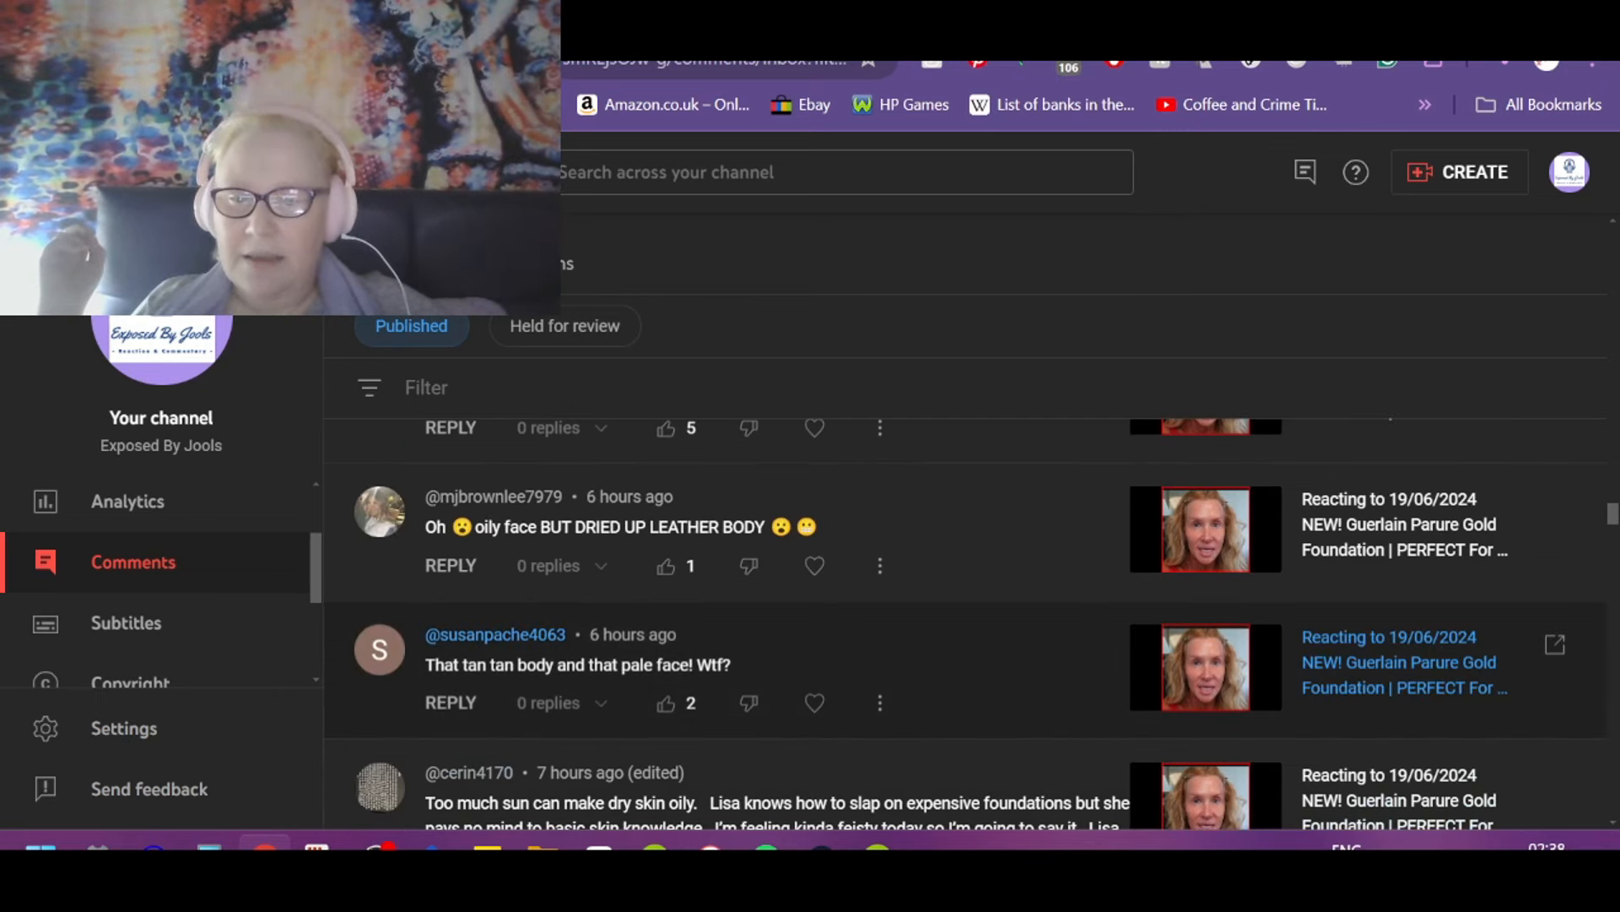
{"action": "mouse_move", "coordinate": [881, 659]}
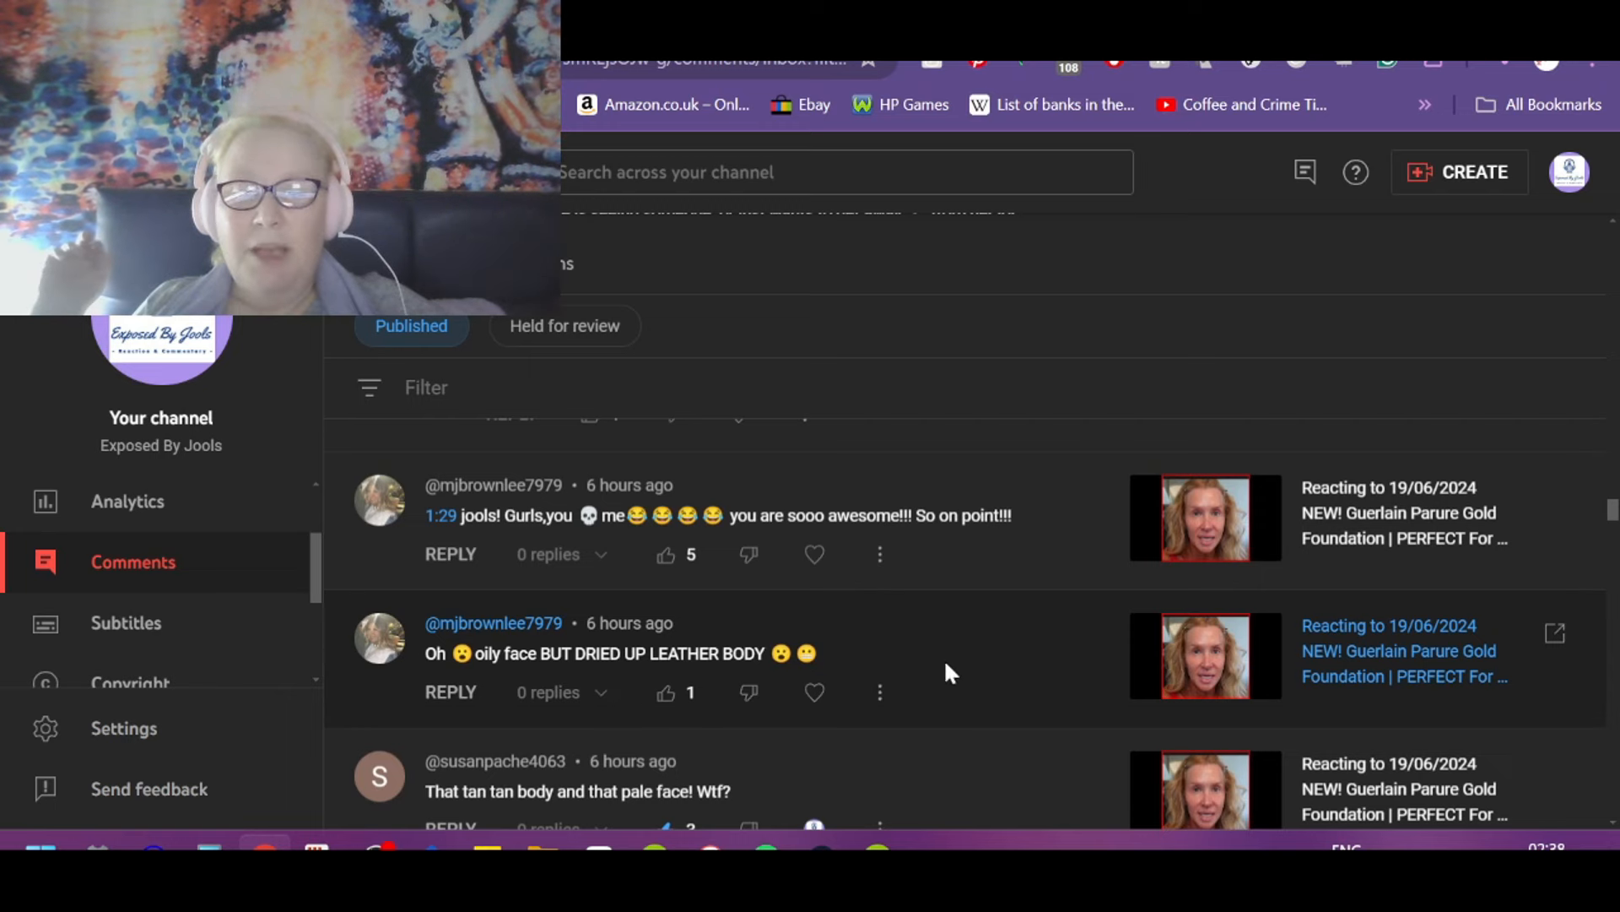
Step: Like and heart the 'Jawn has gone to the gym' comment and its reply about getting away
{"action": "left_click", "coordinate": [665, 693]}
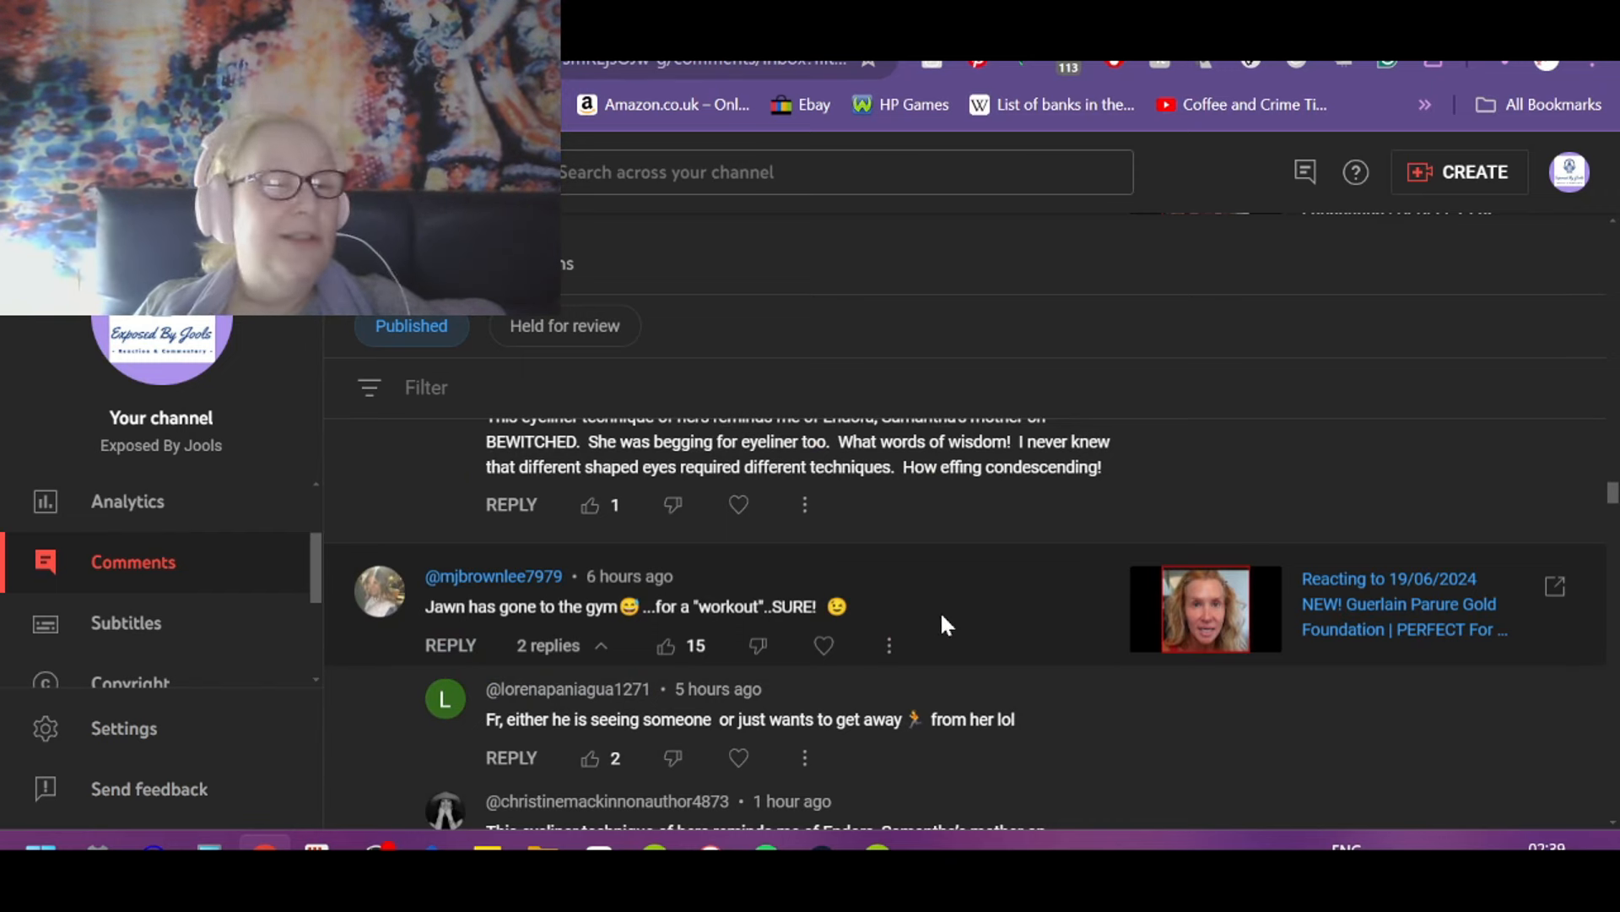
{"action": "left_click", "coordinate": [665, 645]}
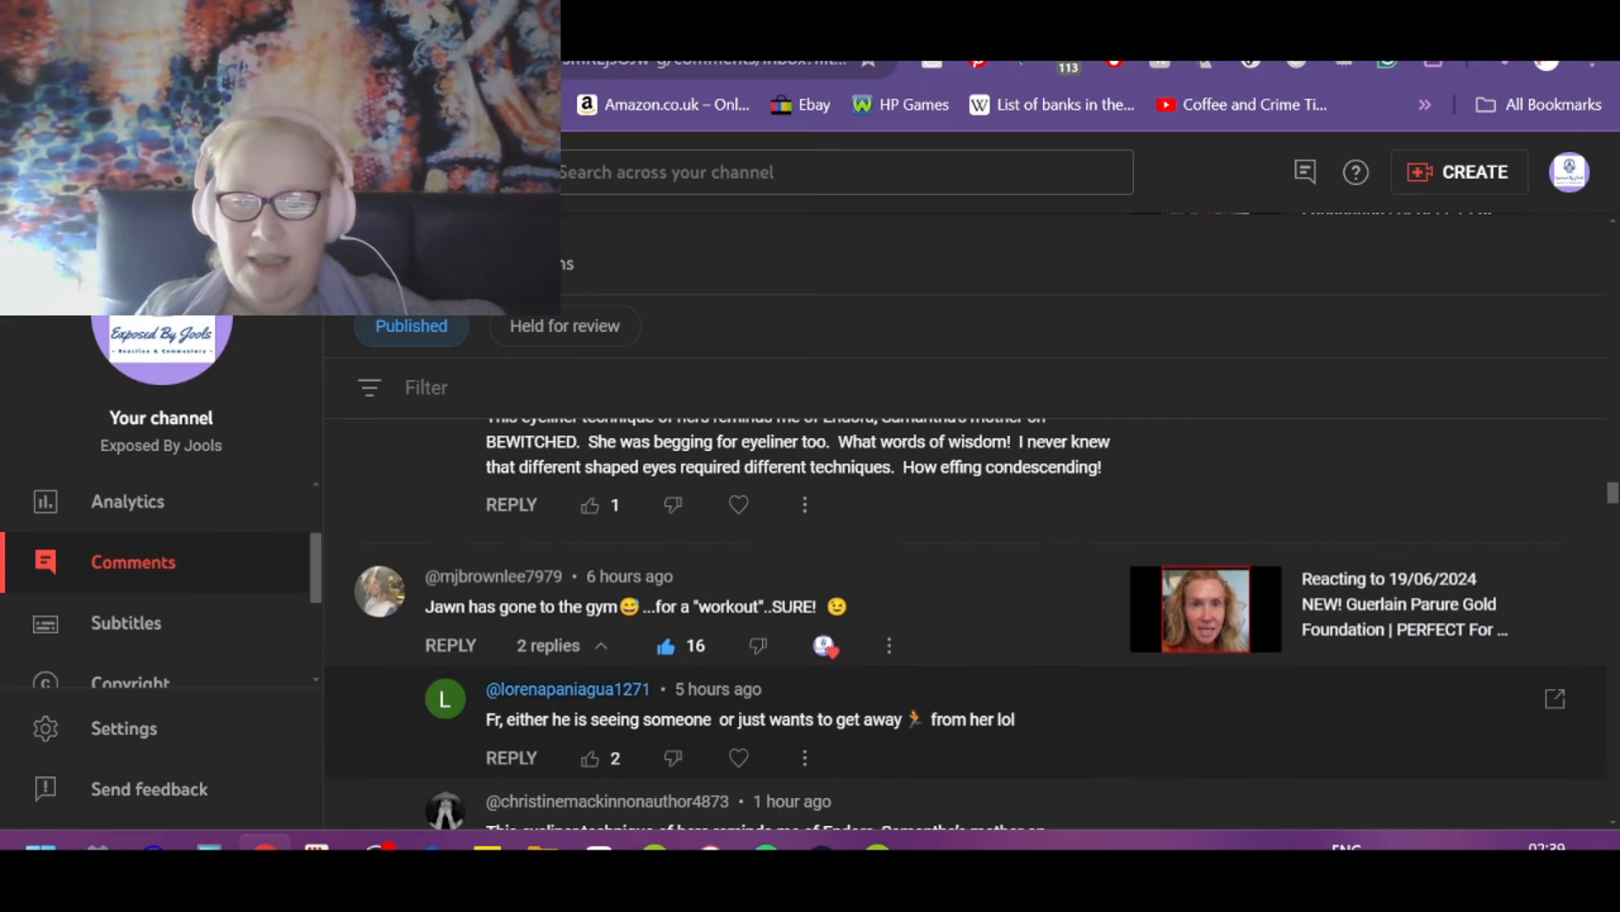
{"action": "mouse_move", "coordinate": [1055, 678]}
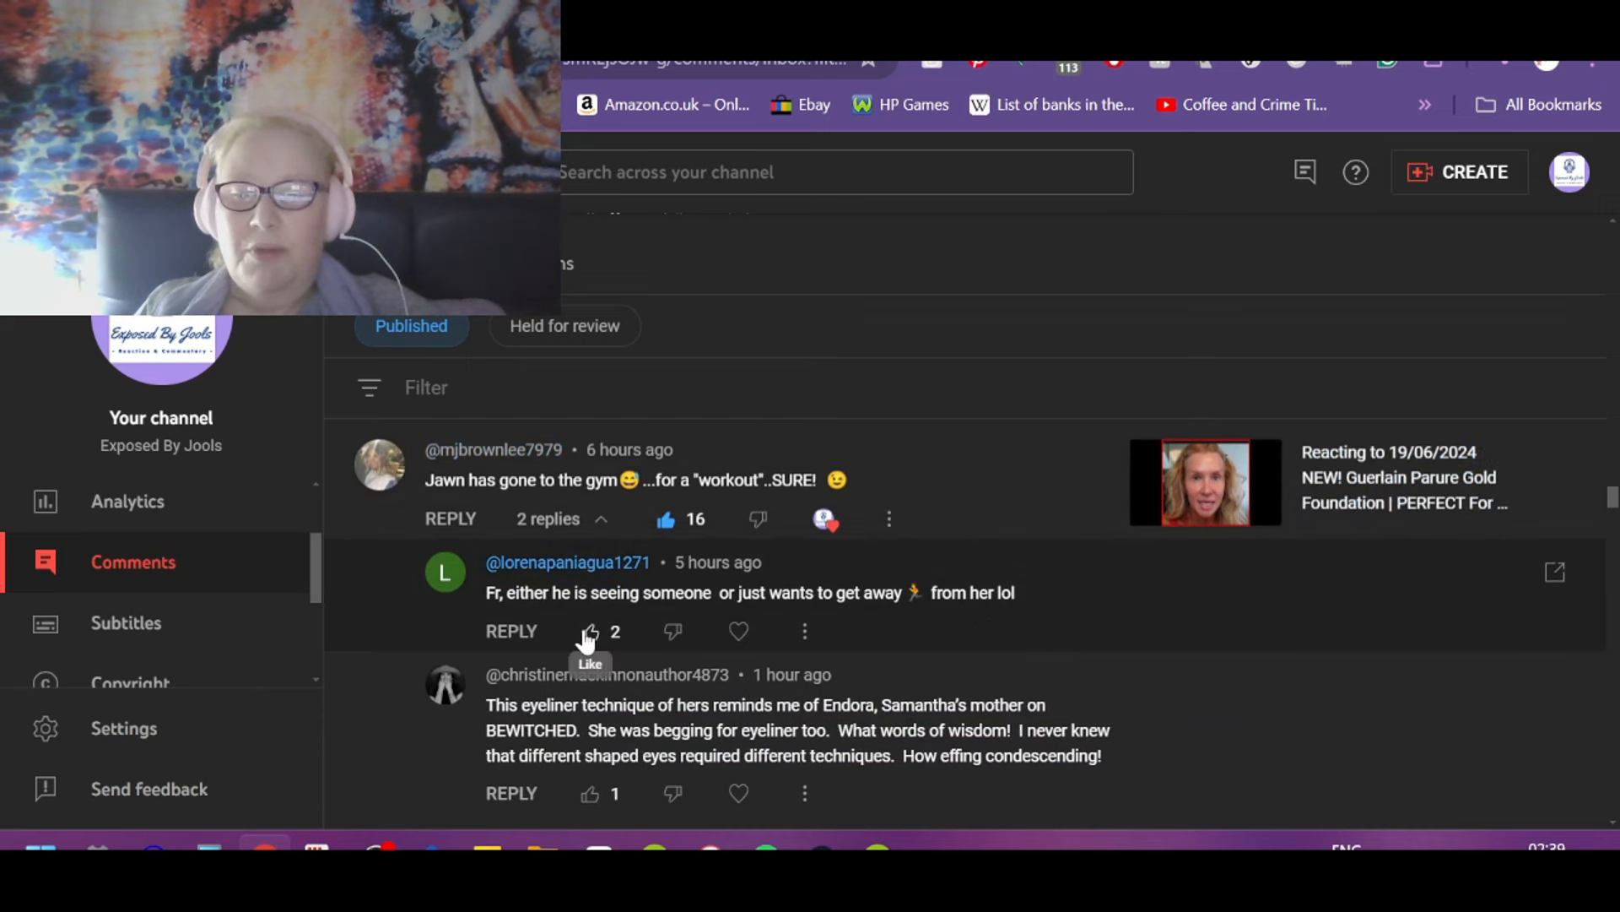
{"action": "left_click", "coordinate": [590, 631]}
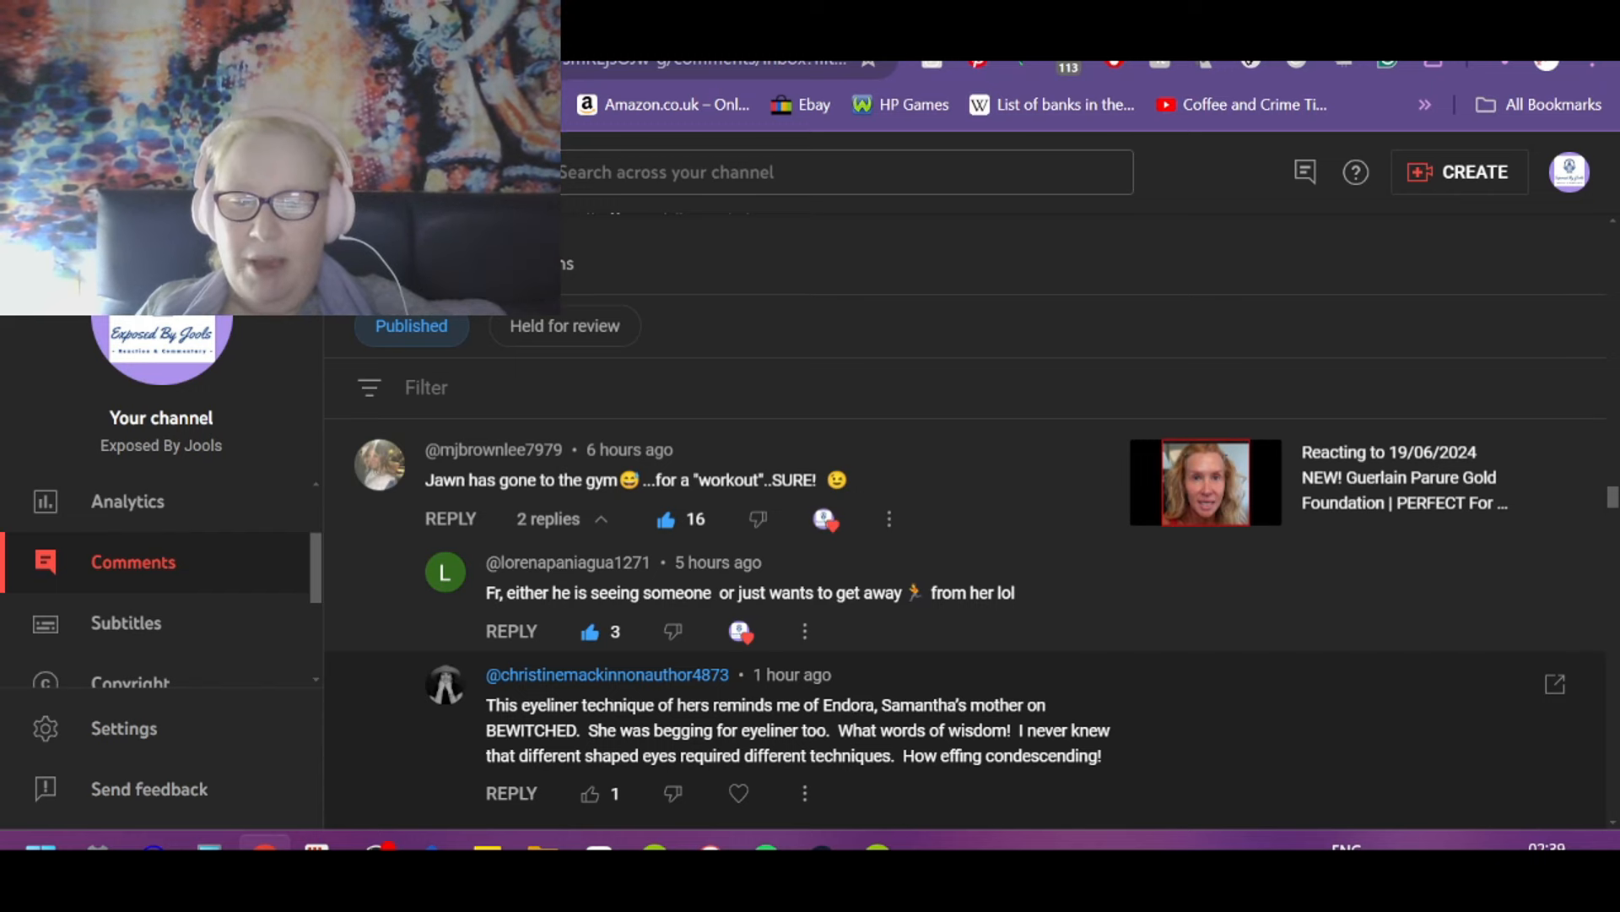
{"action": "mouse_move", "coordinate": [1156, 747]}
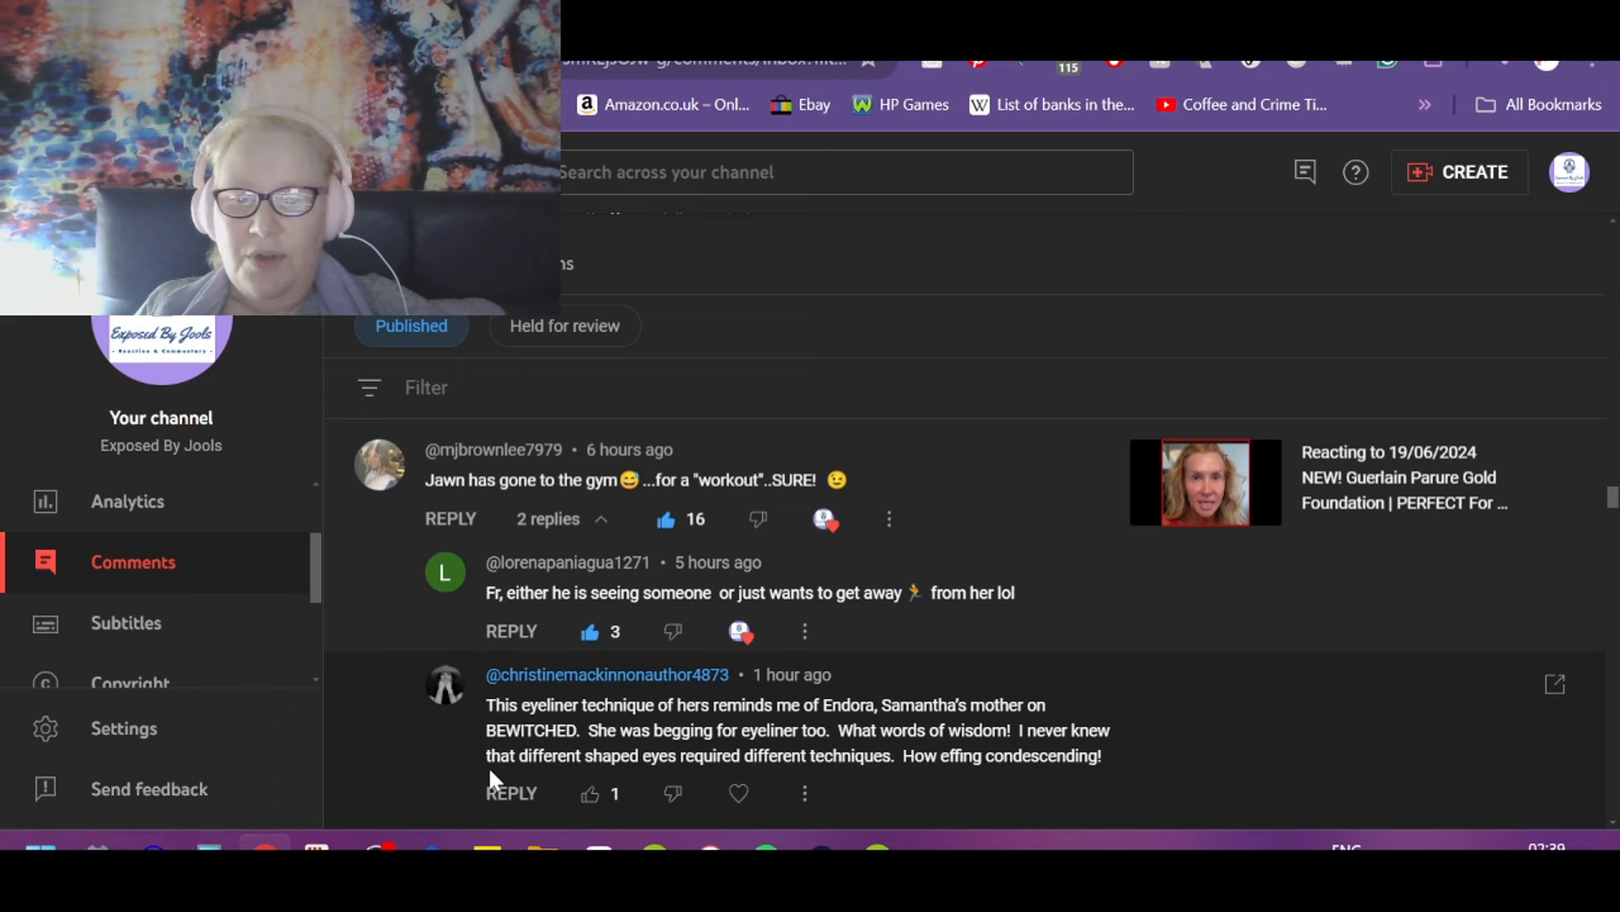
{"action": "mouse_move", "coordinate": [1165, 738]}
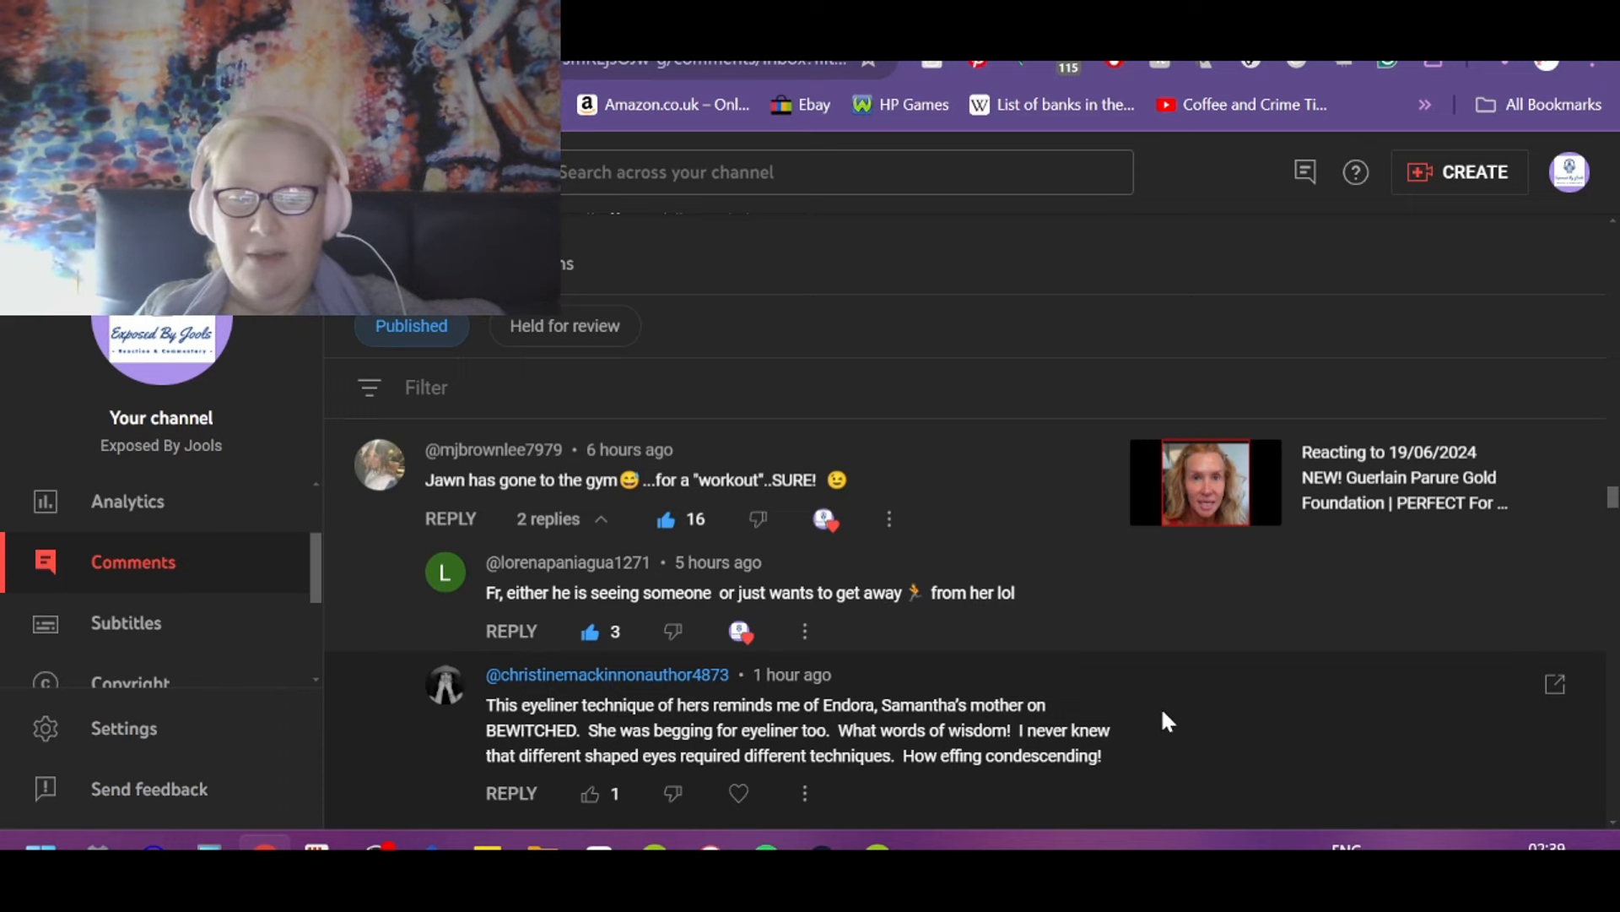
{"action": "scroll", "scroll_direction": "down", "scroll_amount": 3}
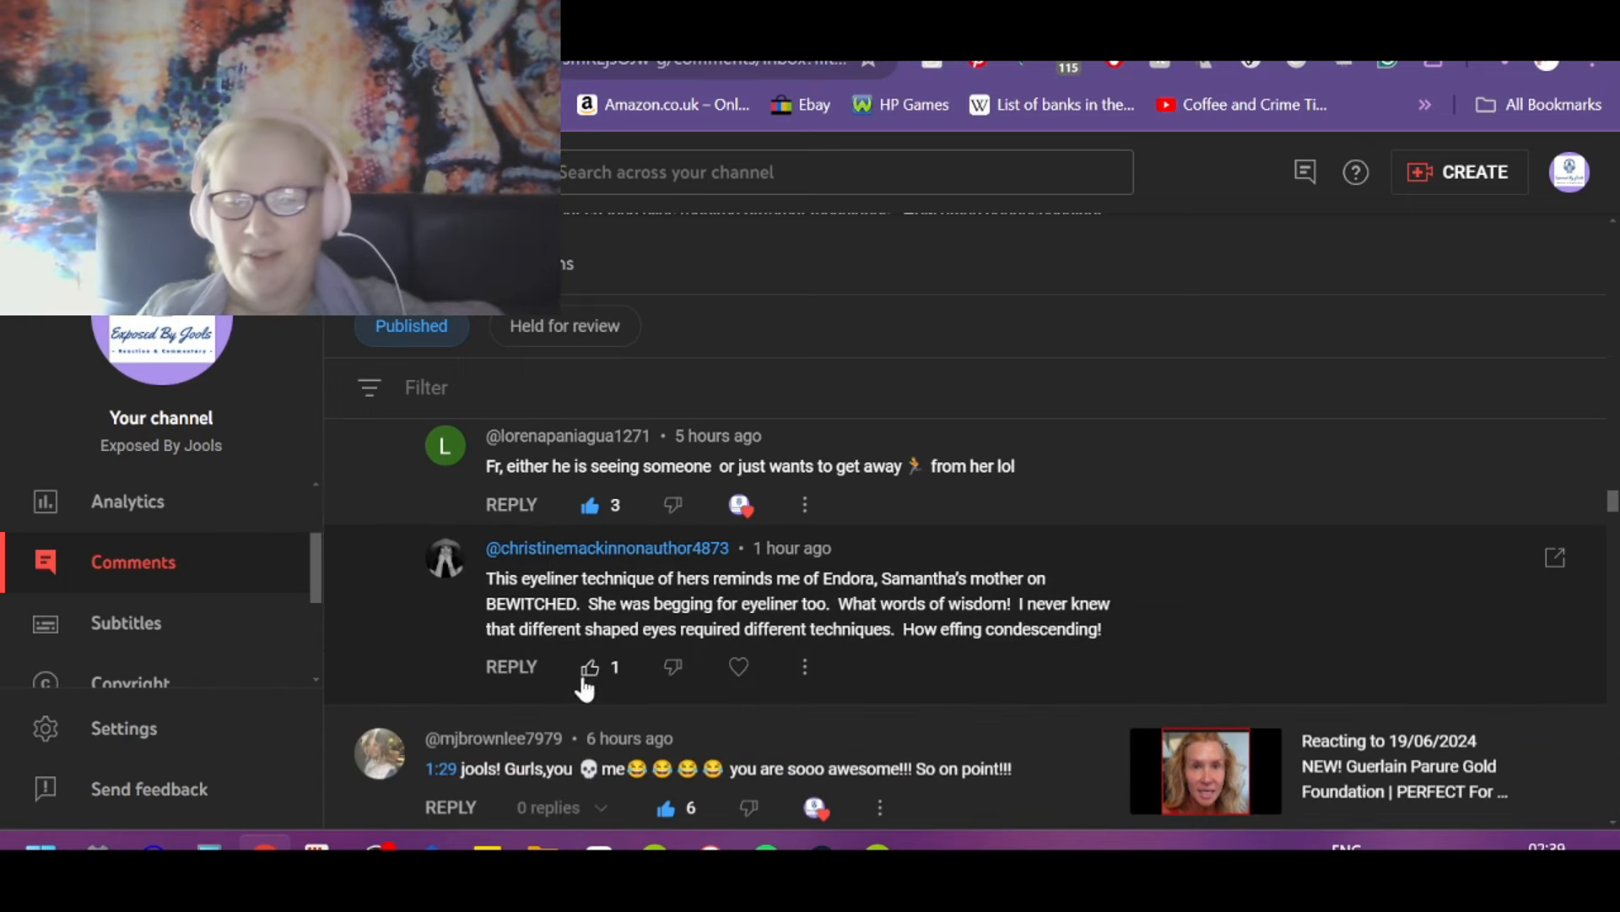
{"action": "scroll", "scroll_direction": "down", "scroll_amount": 3}
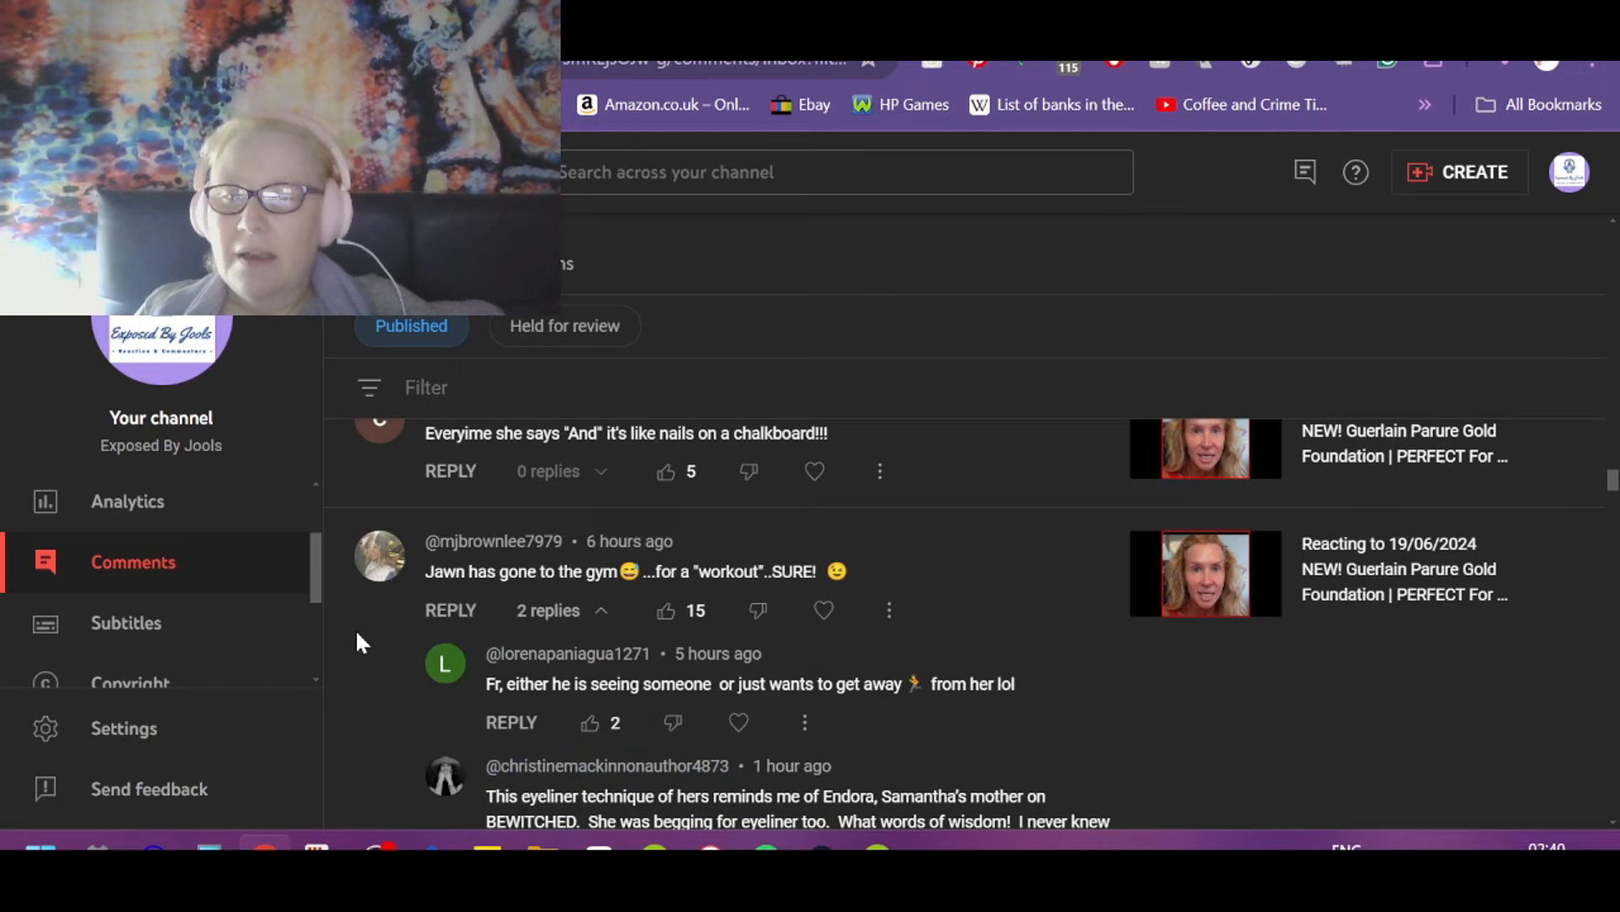
{"action": "mouse_move", "coordinate": [844, 669]}
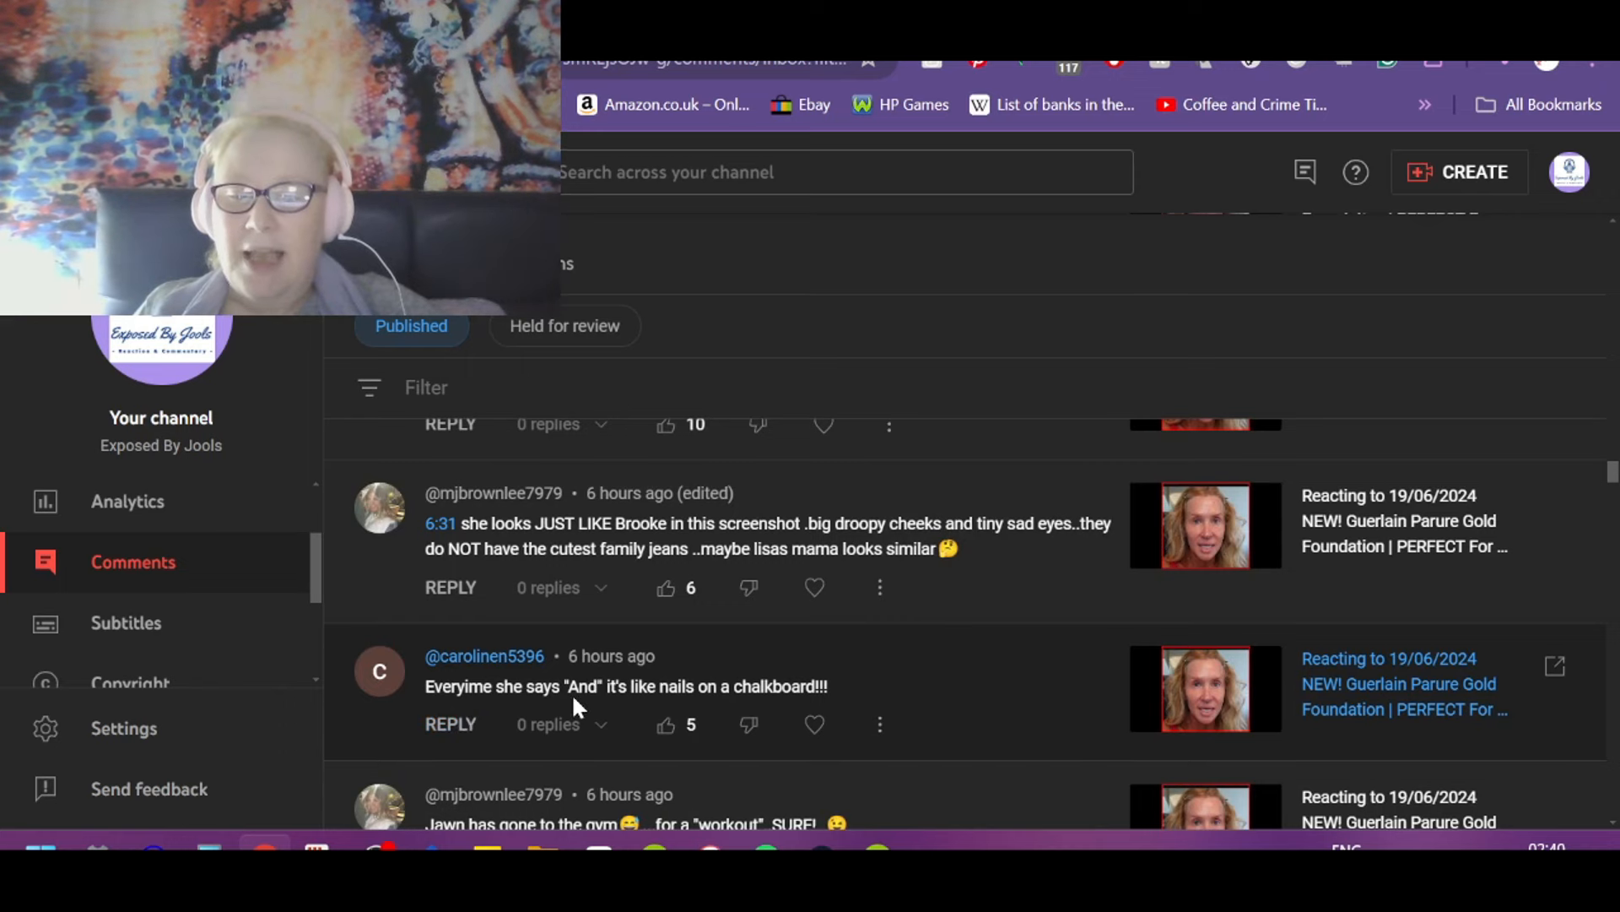
Step: Like and heart the comment about winged eyeliner always looking wonky
{"action": "left_click", "coordinate": [665, 725]}
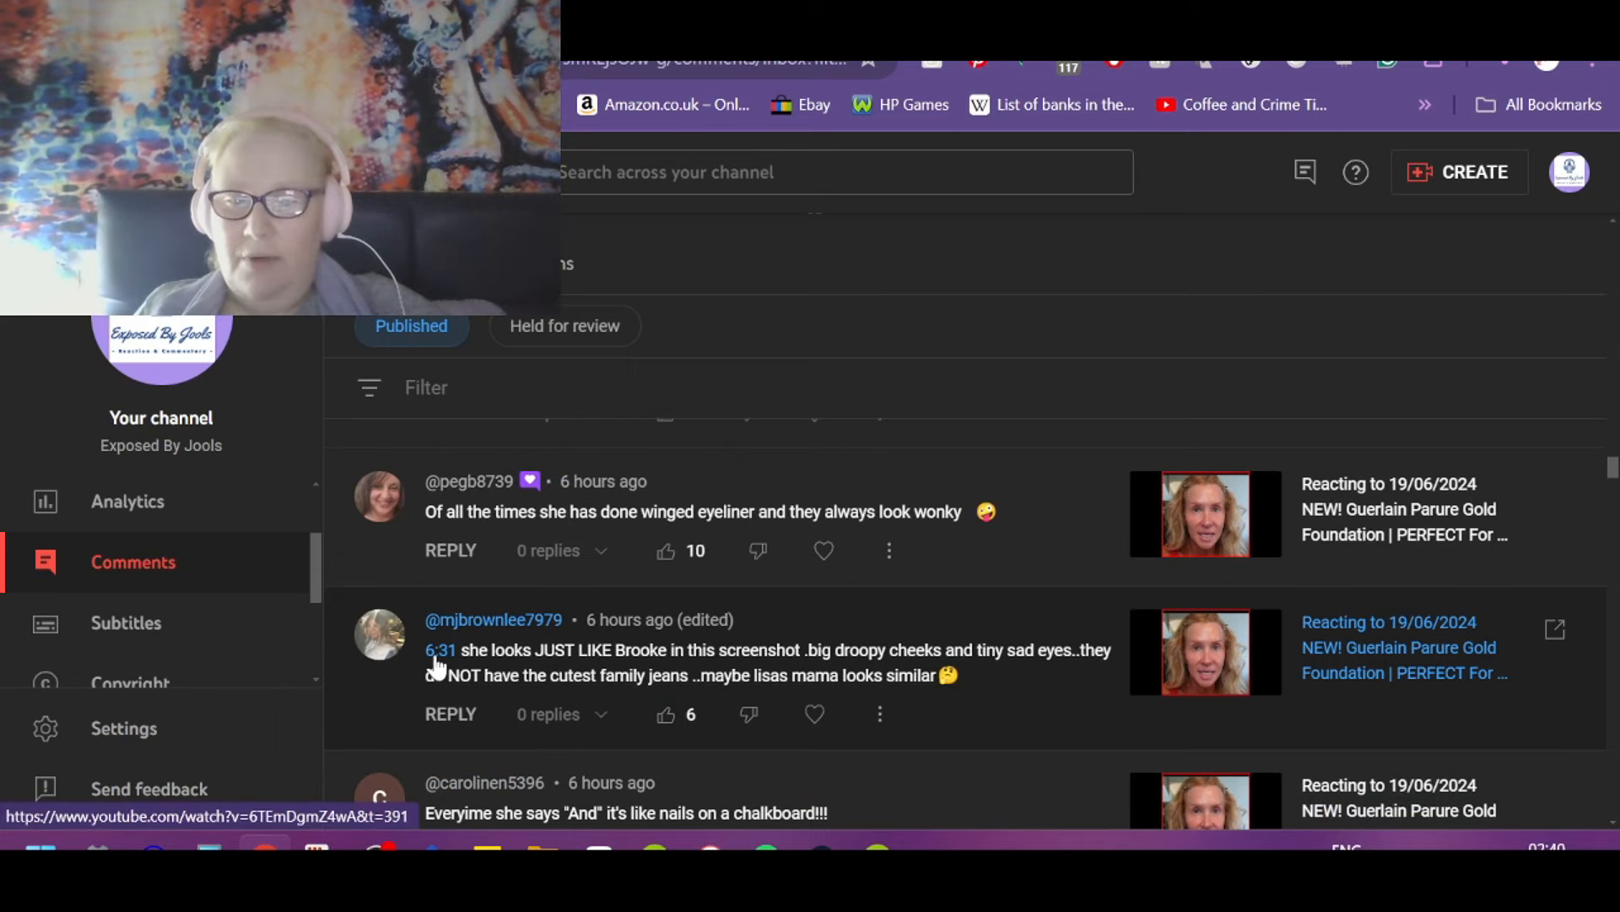
{"action": "left_click", "coordinate": [440, 650]}
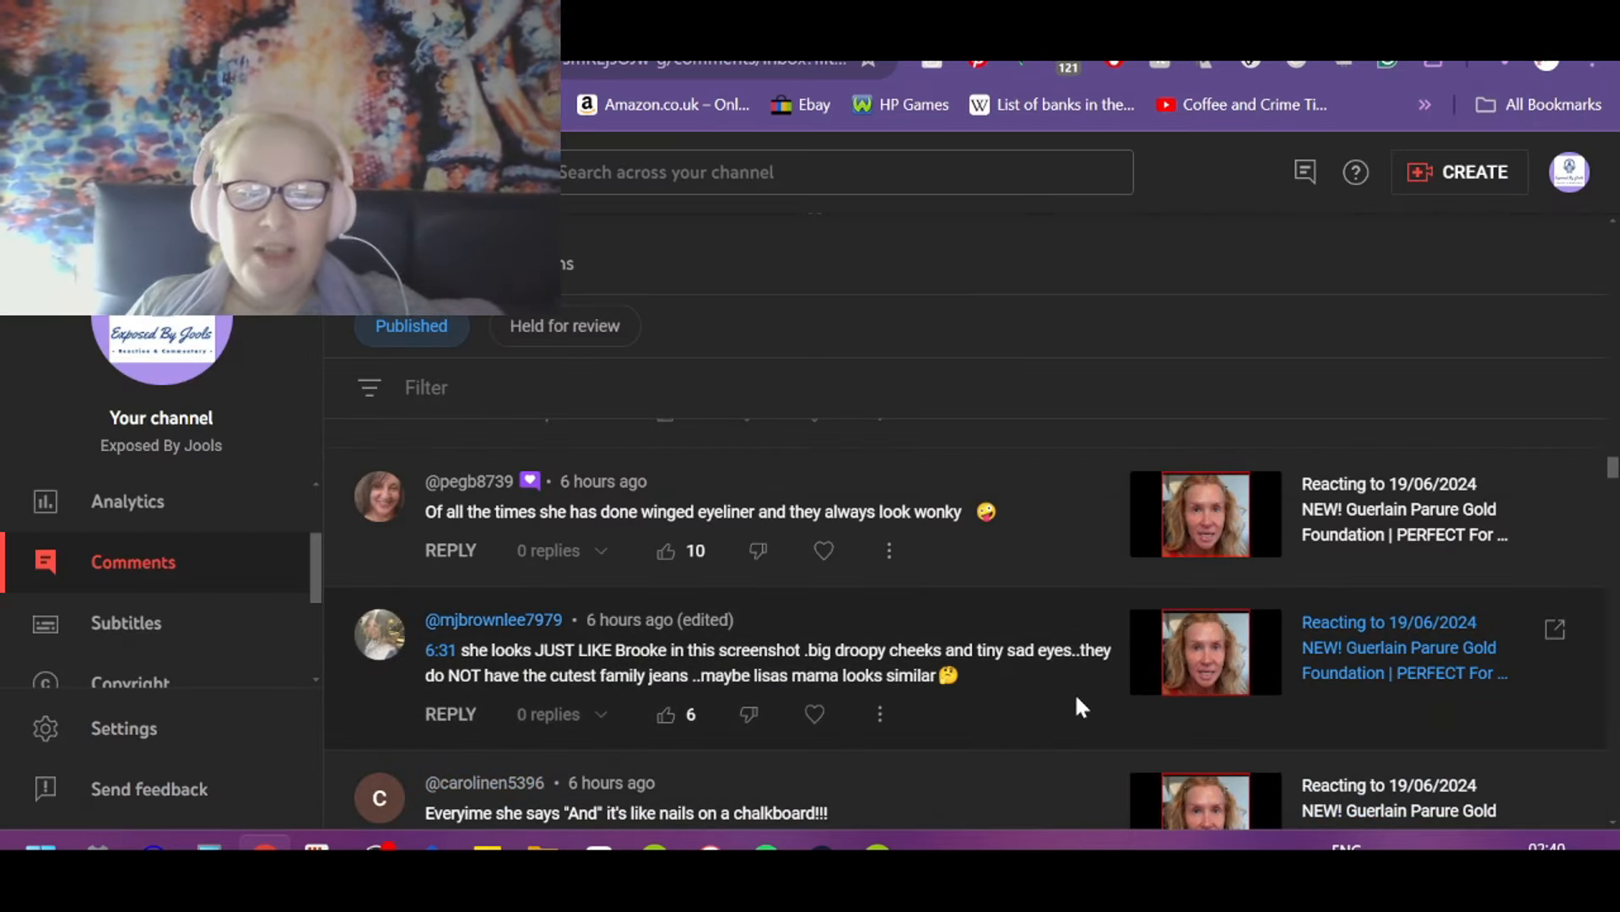
{"action": "mouse_move", "coordinate": [486, 718]}
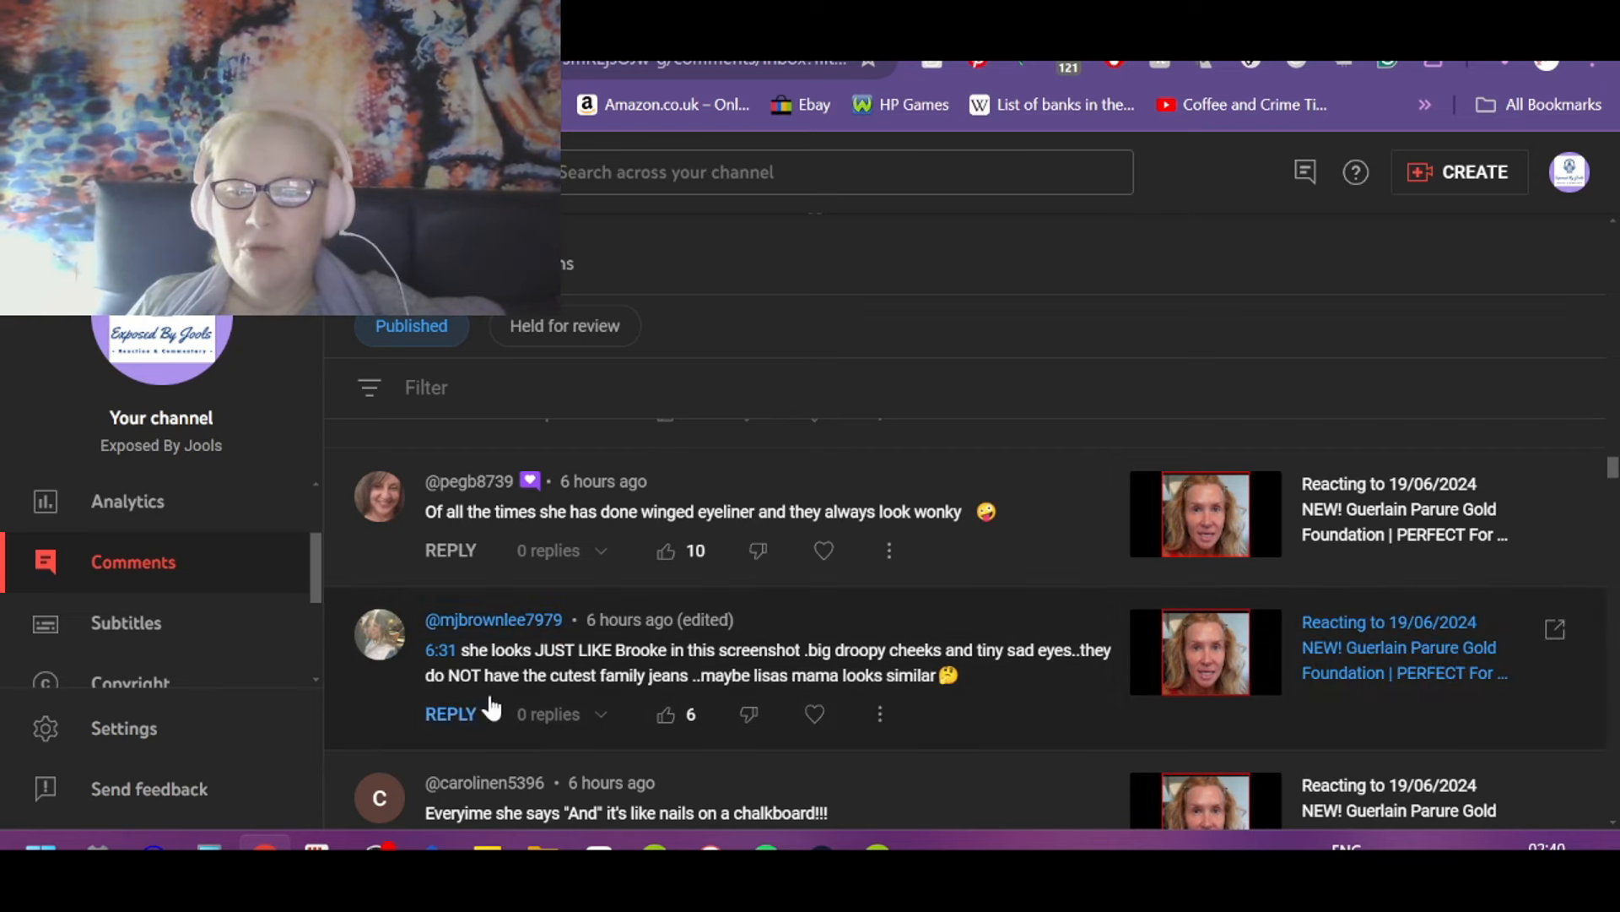
{"action": "mouse_move", "coordinate": [915, 747]}
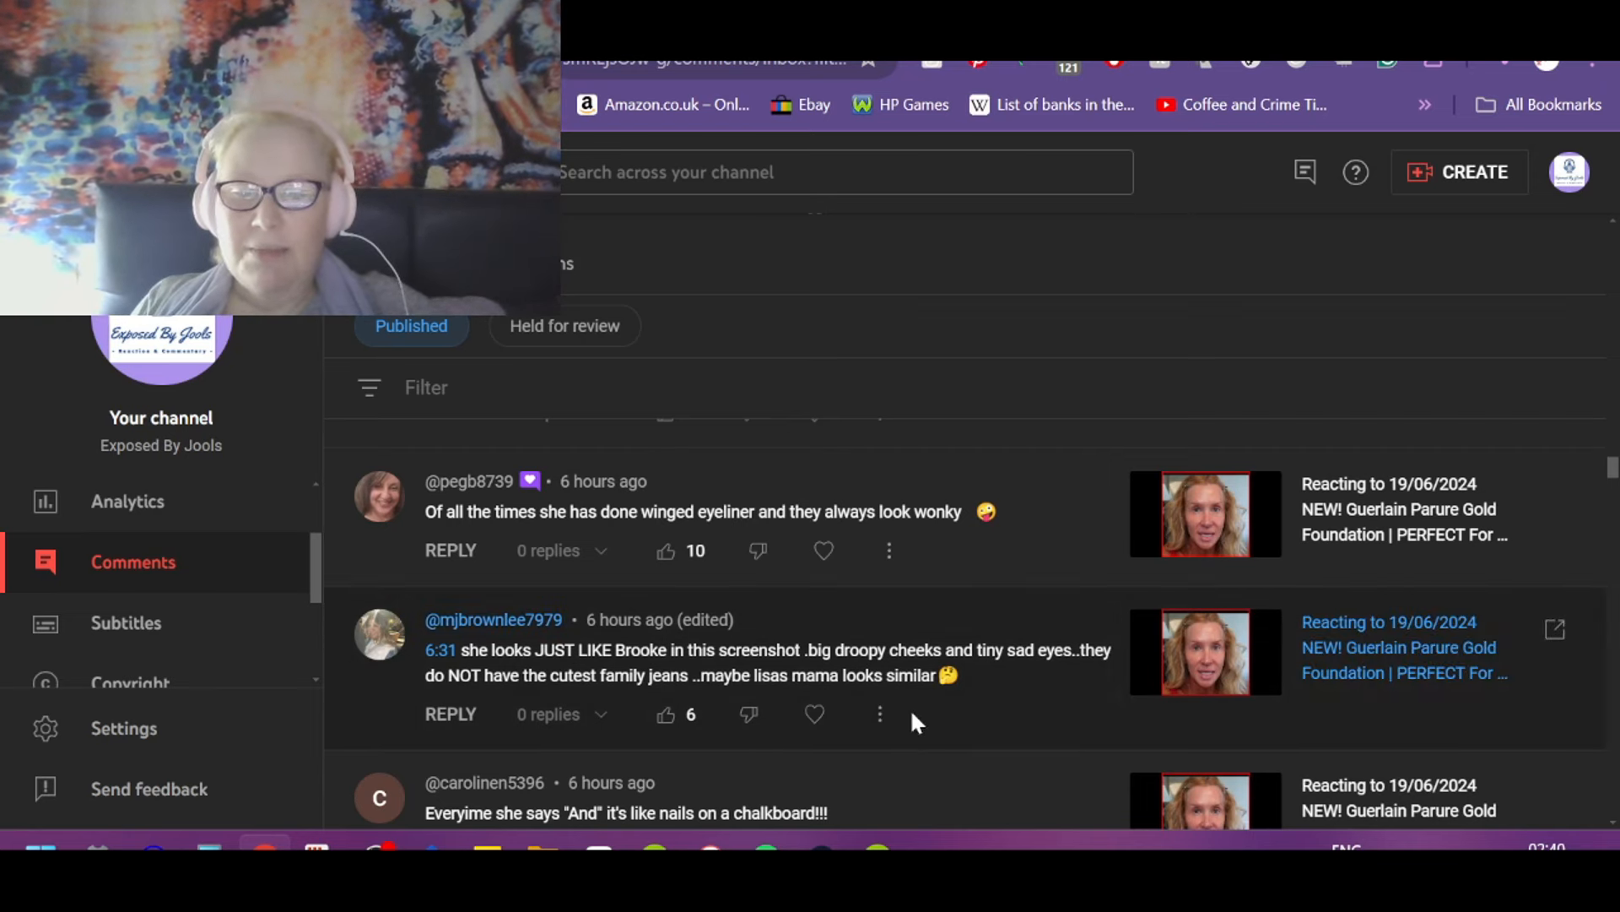
{"action": "left_click", "coordinate": [665, 714]}
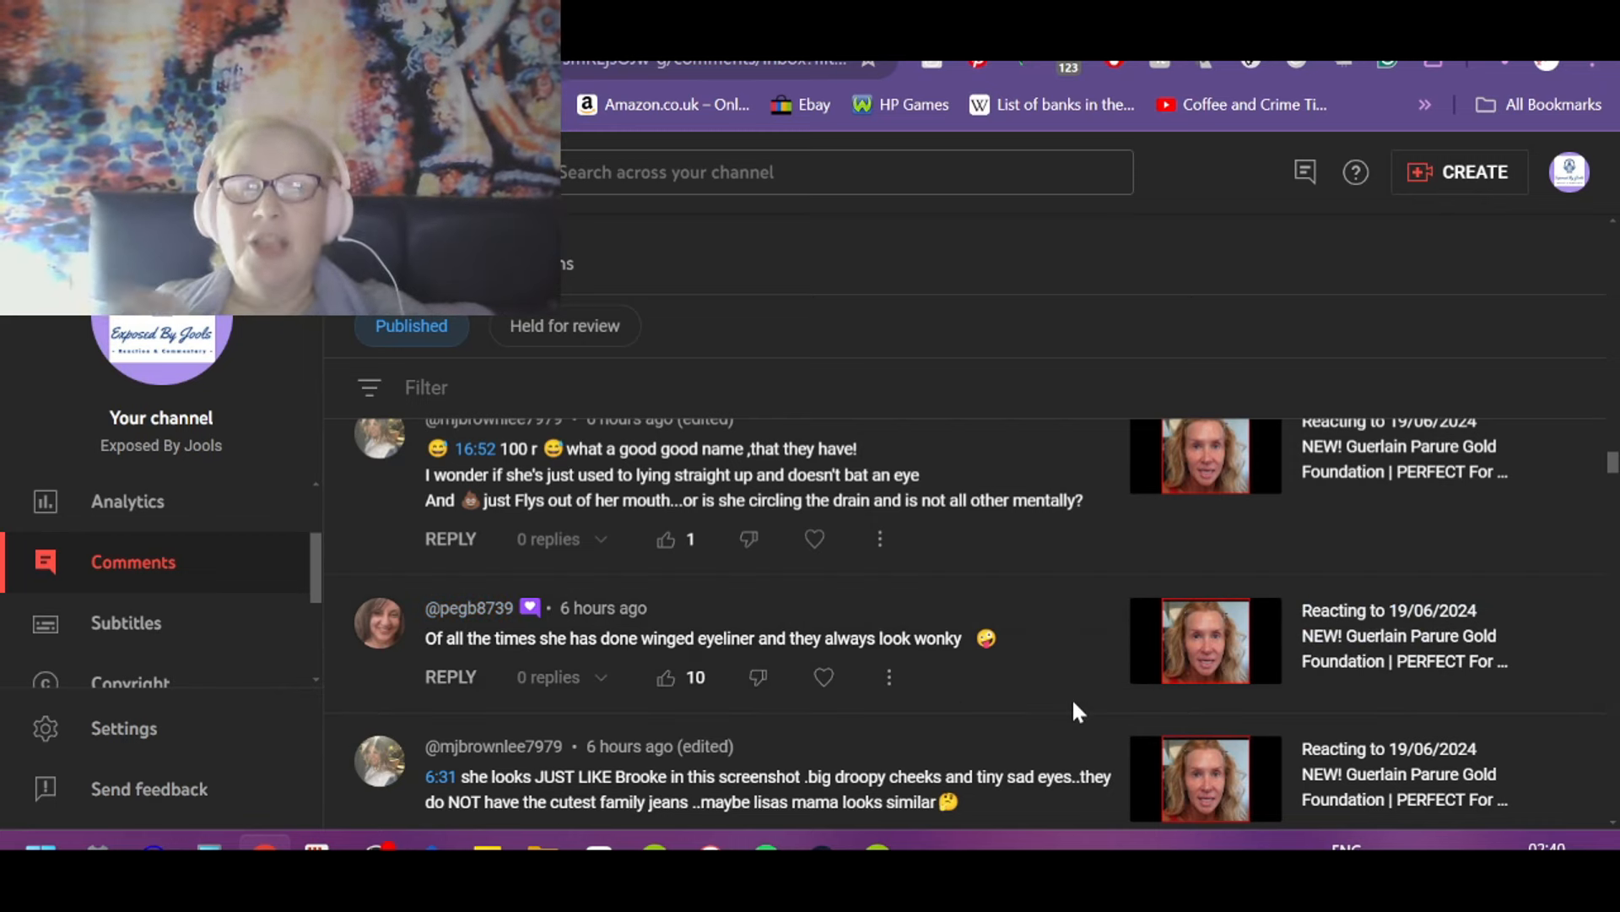
{"action": "mouse_move", "coordinate": [1019, 720]}
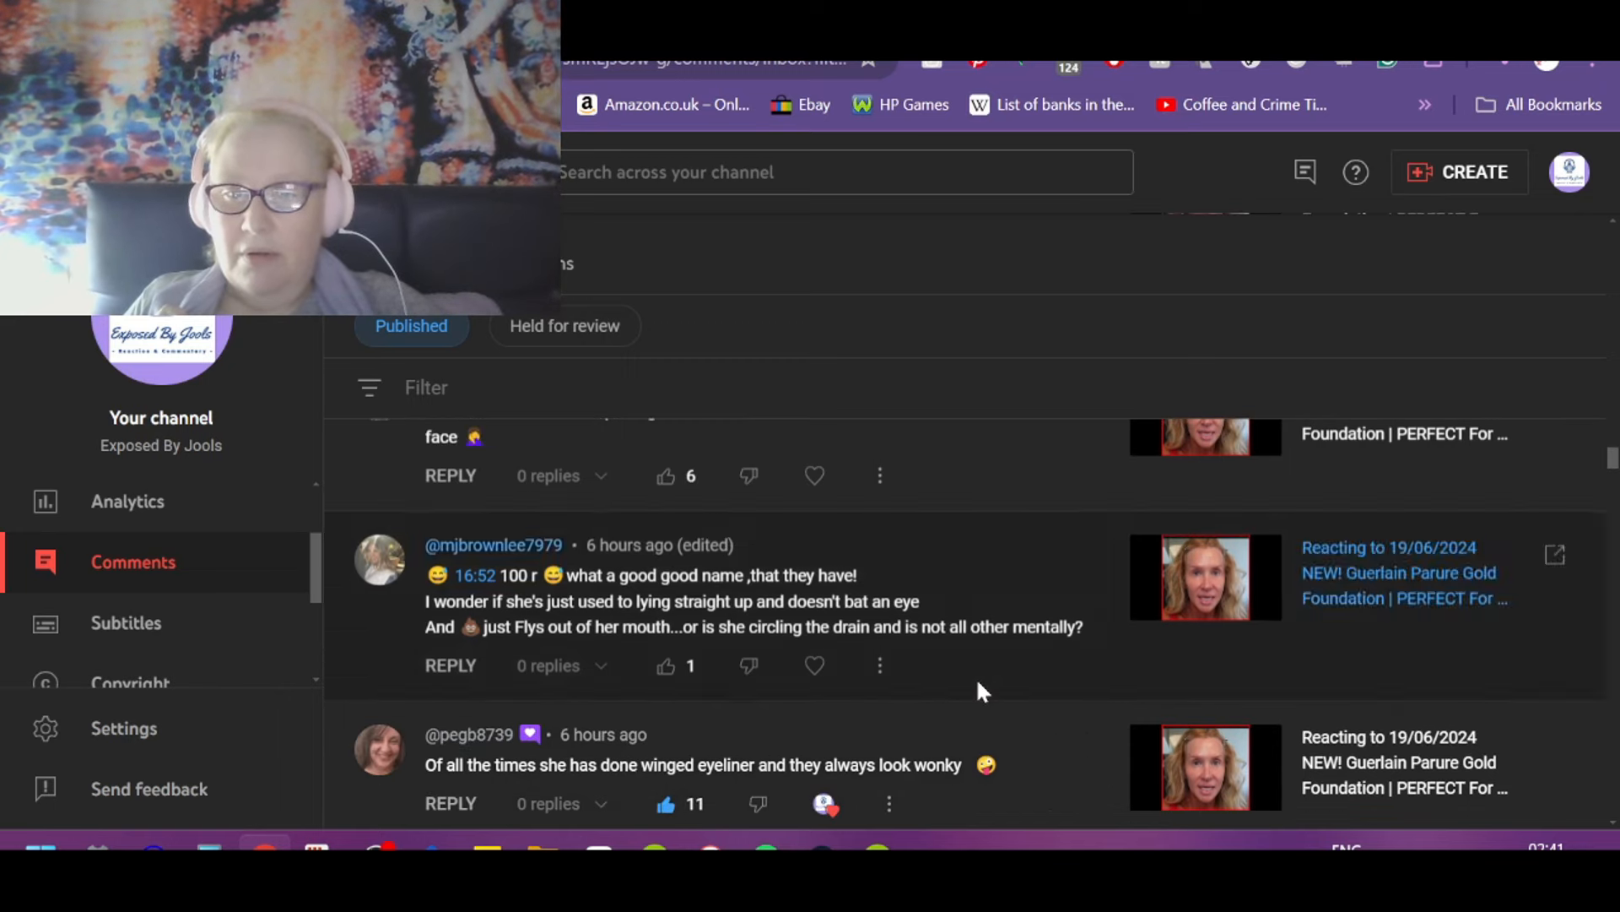
{"action": "mouse_move", "coordinate": [483, 586]}
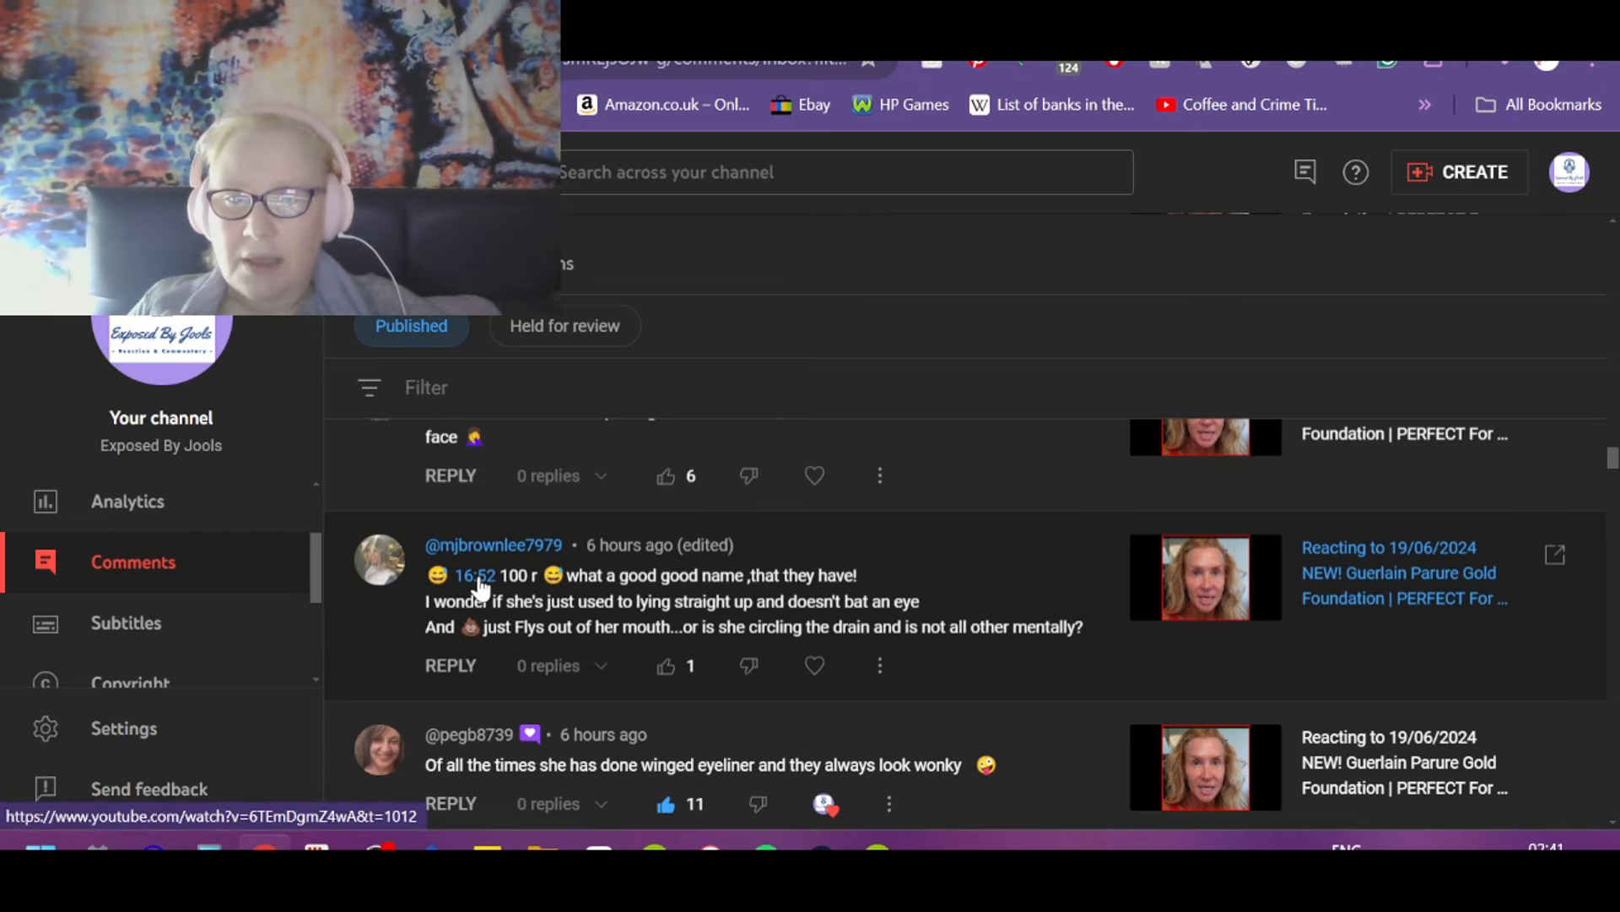
Step: Like and heart the 16:52 'what a good name' and lying straight up comment
{"action": "left_click", "coordinate": [472, 574]}
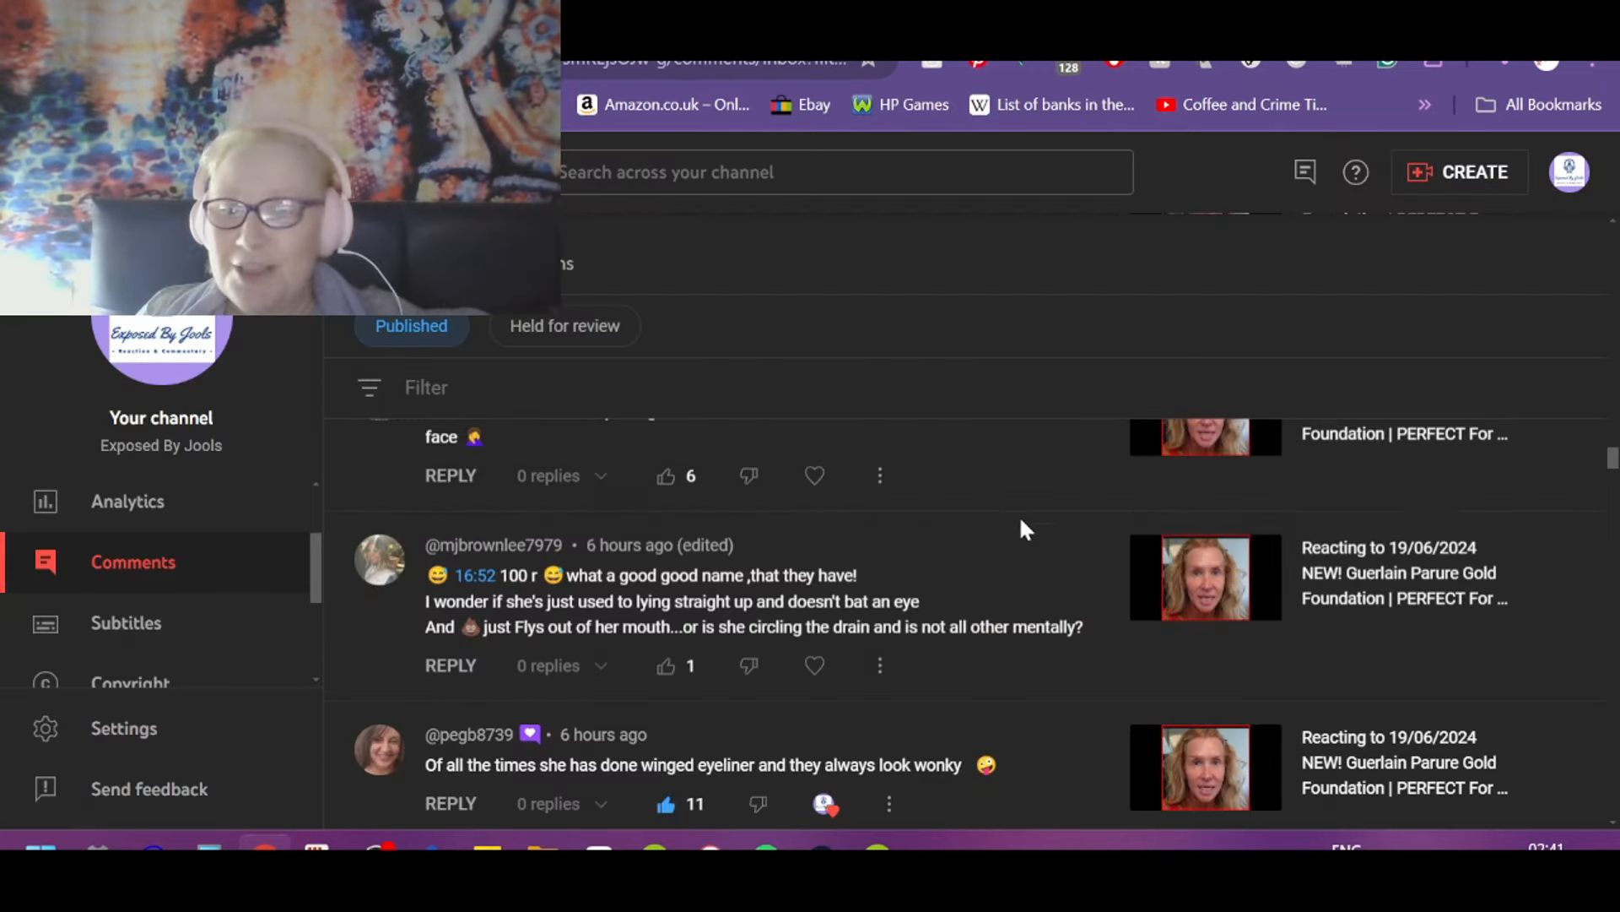
{"action": "mouse_move", "coordinate": [1031, 571]}
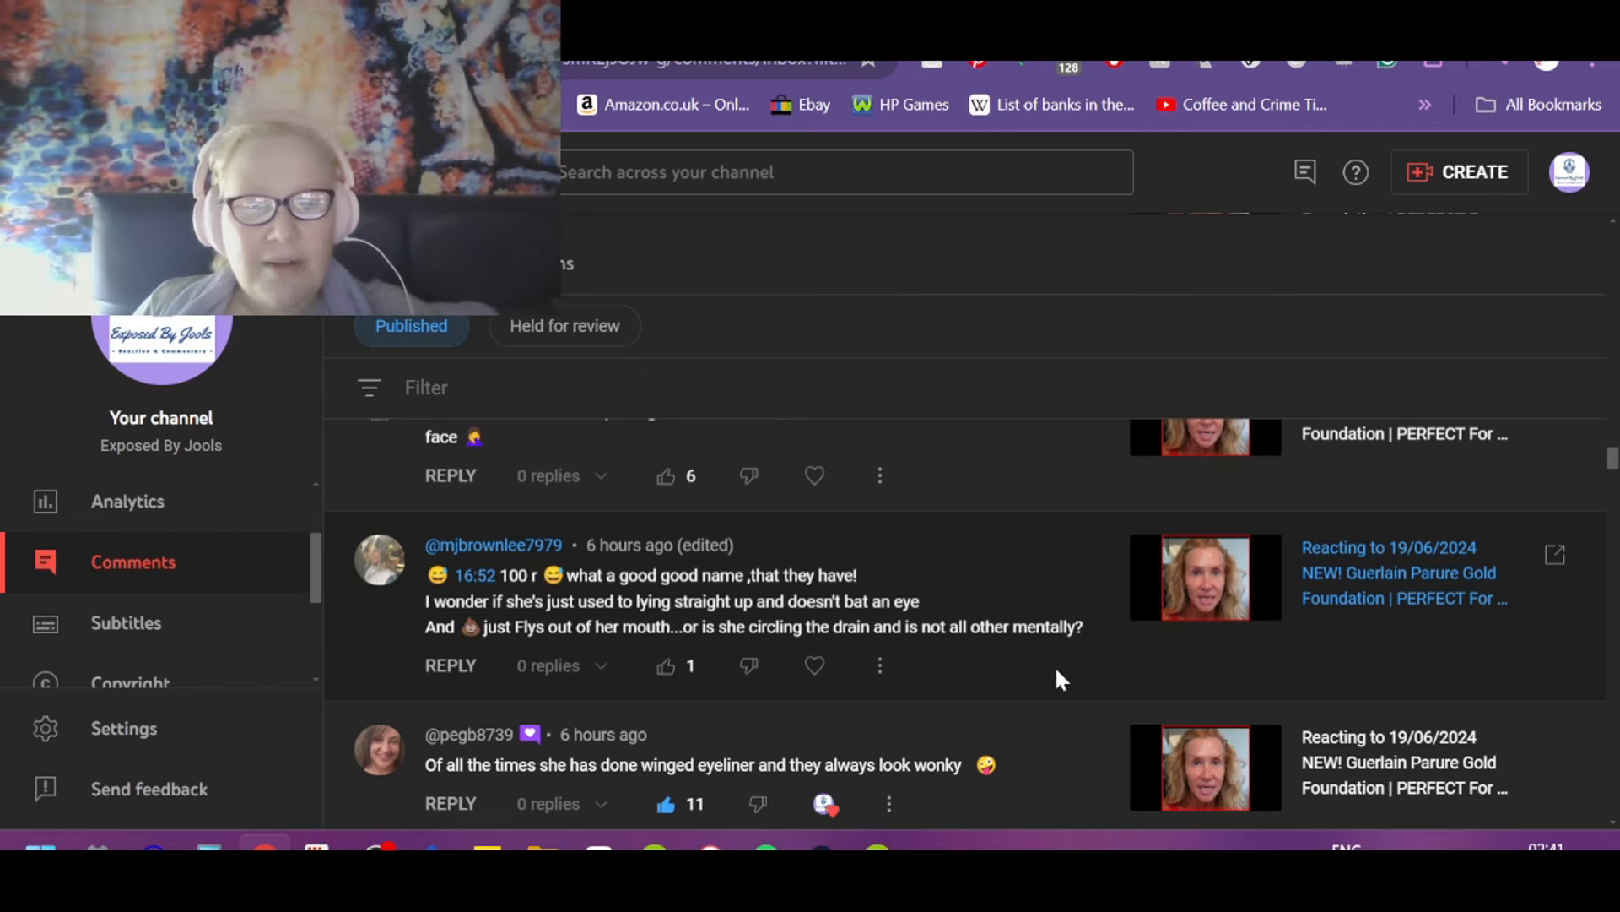
{"action": "left_click", "coordinate": [665, 665]}
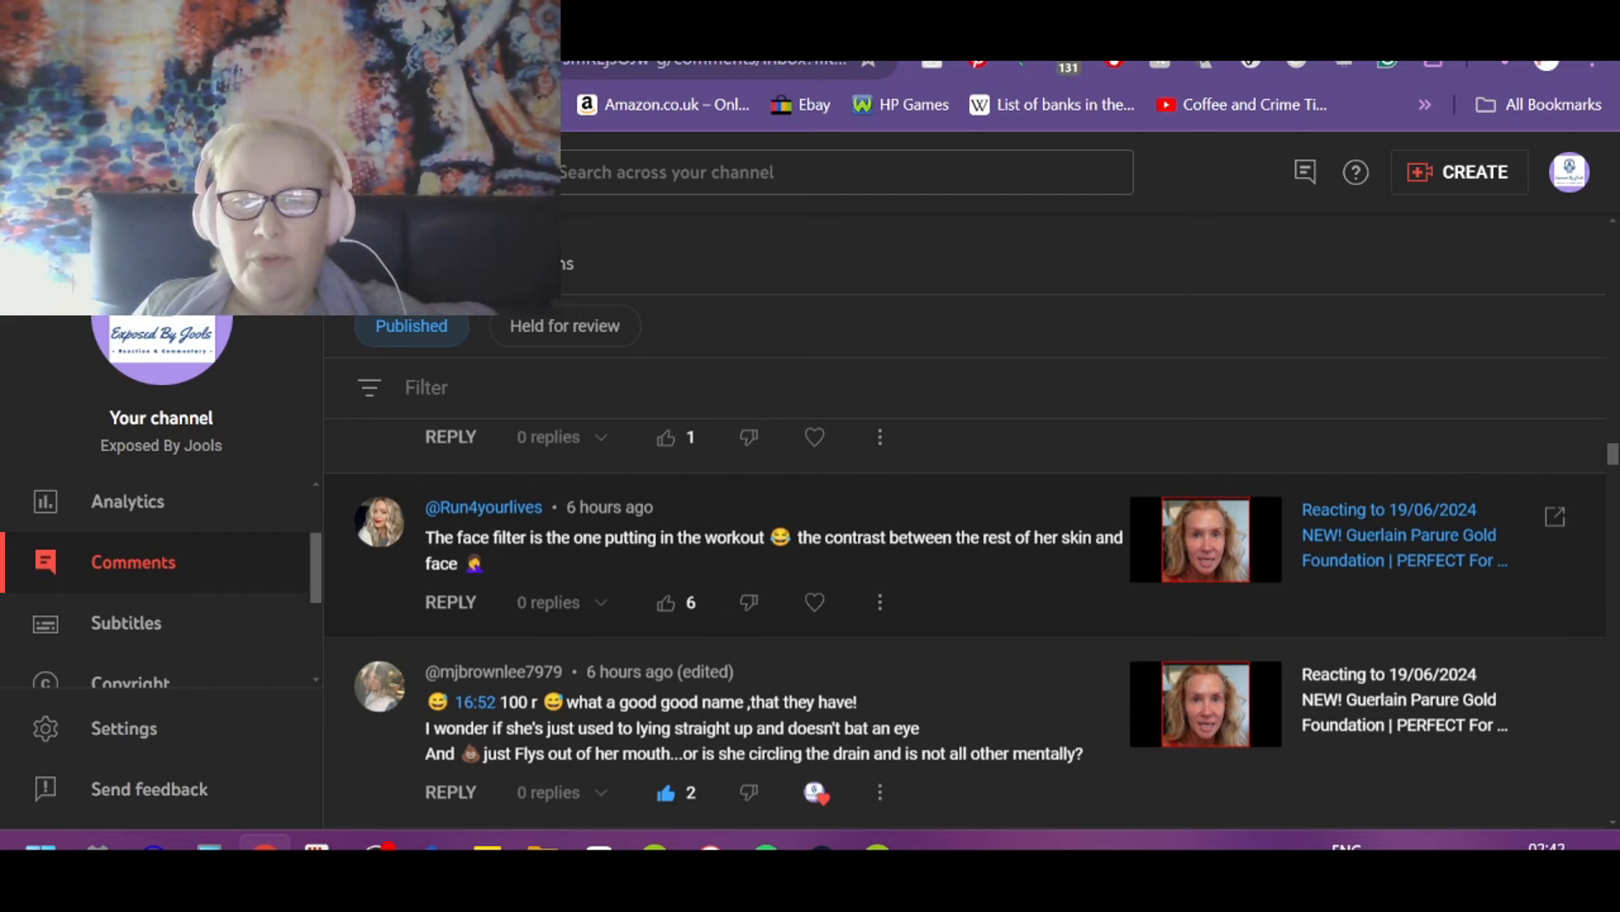
{"action": "mouse_move", "coordinate": [678, 564]}
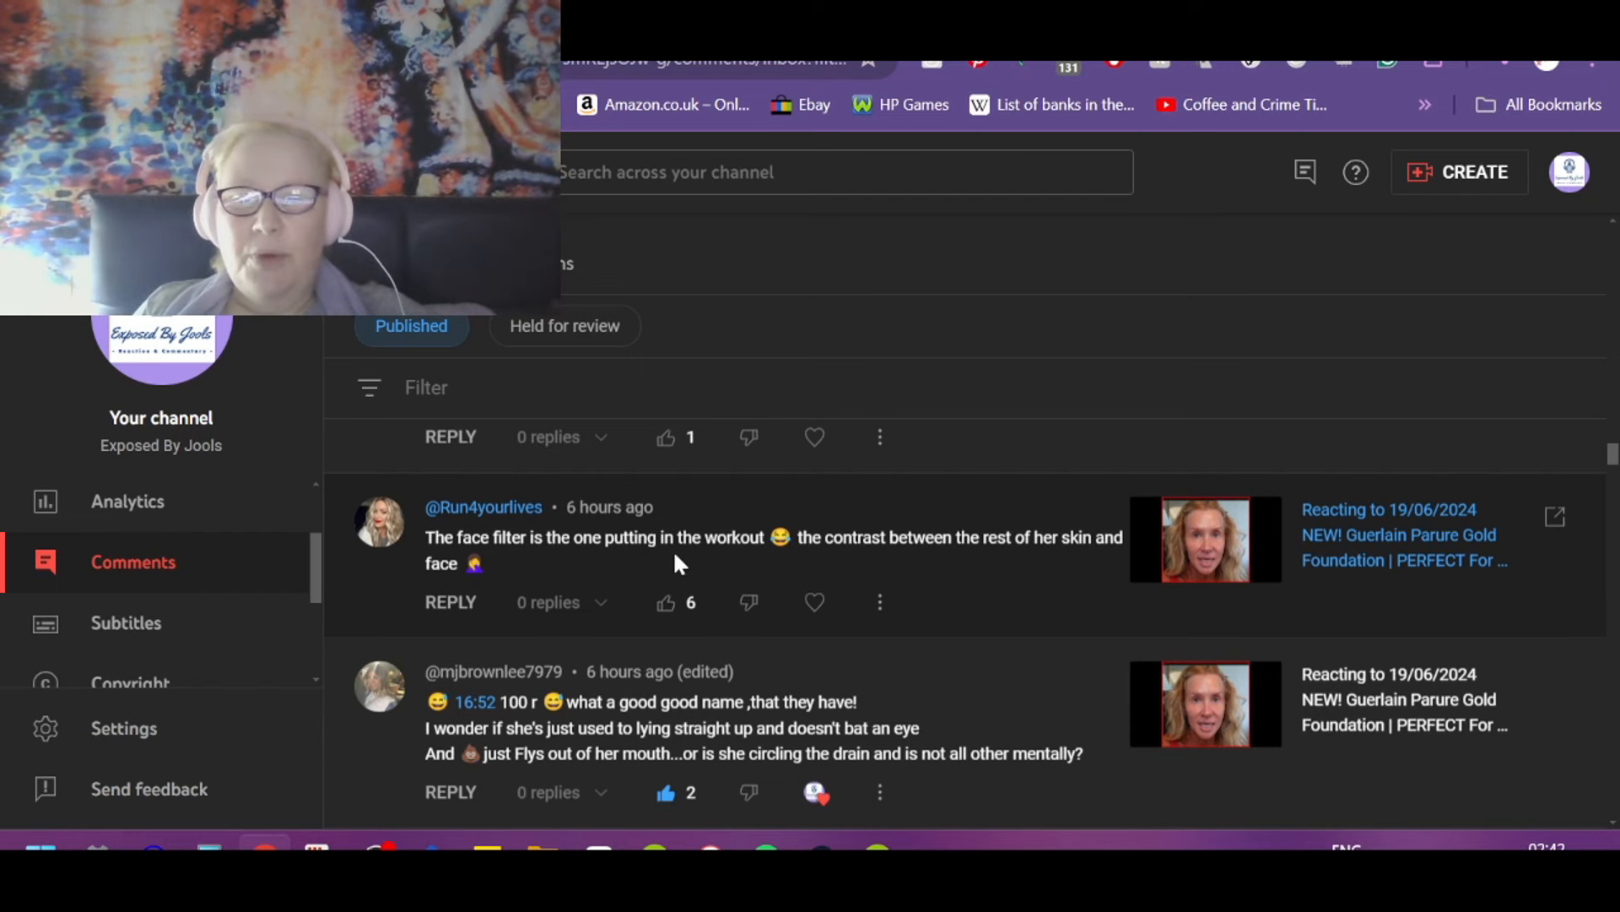
{"action": "mouse_move", "coordinate": [1063, 604]}
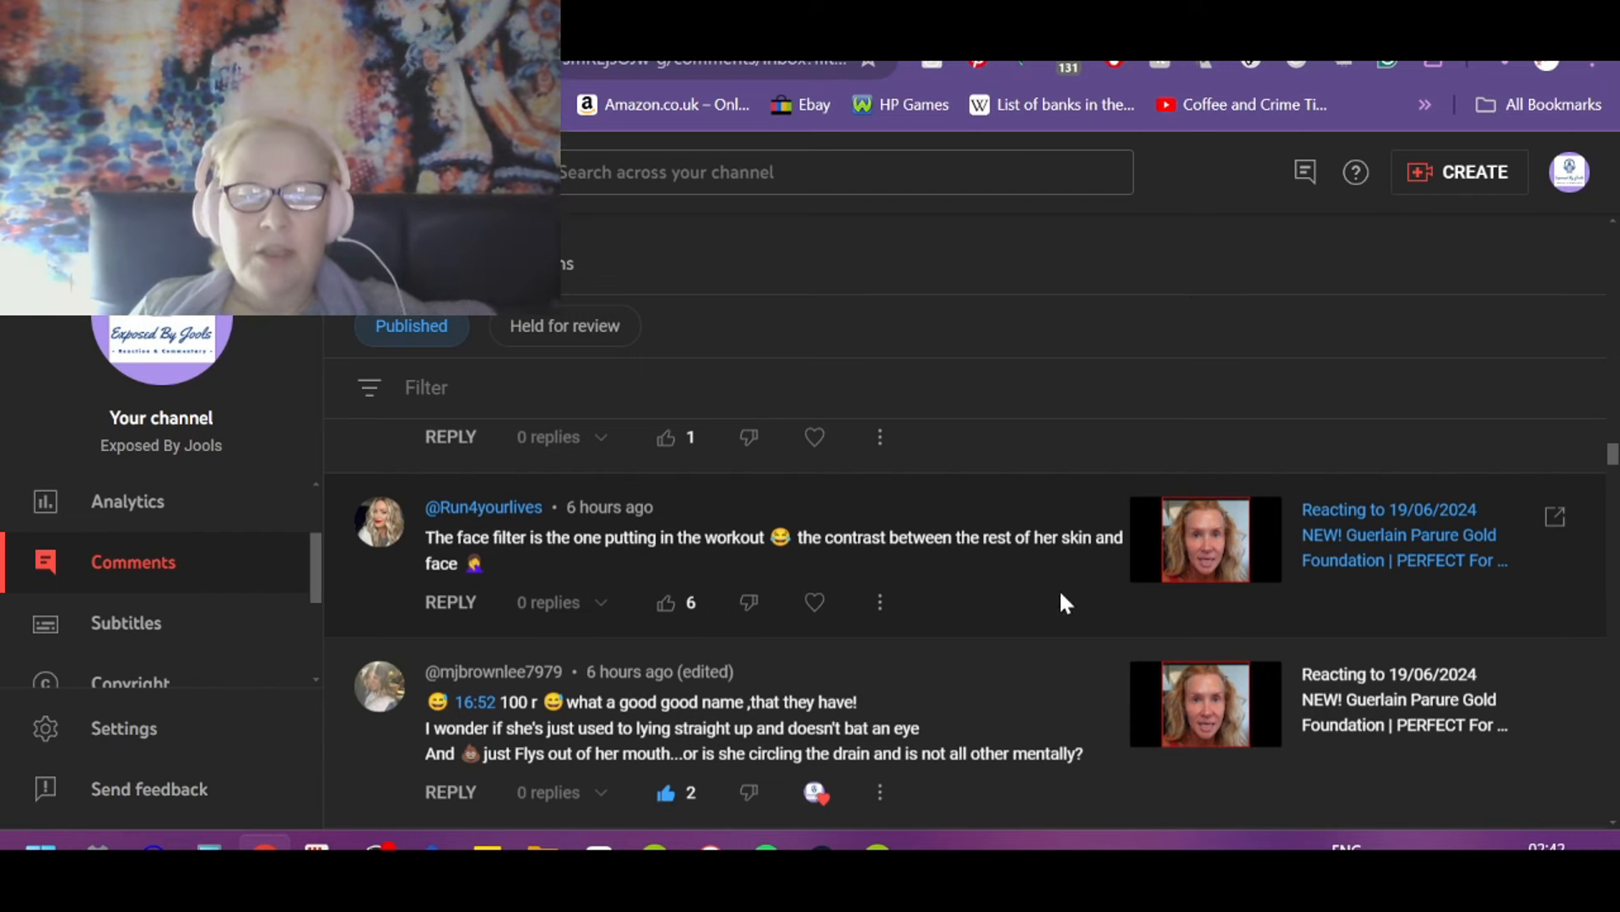
{"action": "mouse_move", "coordinate": [664, 604]}
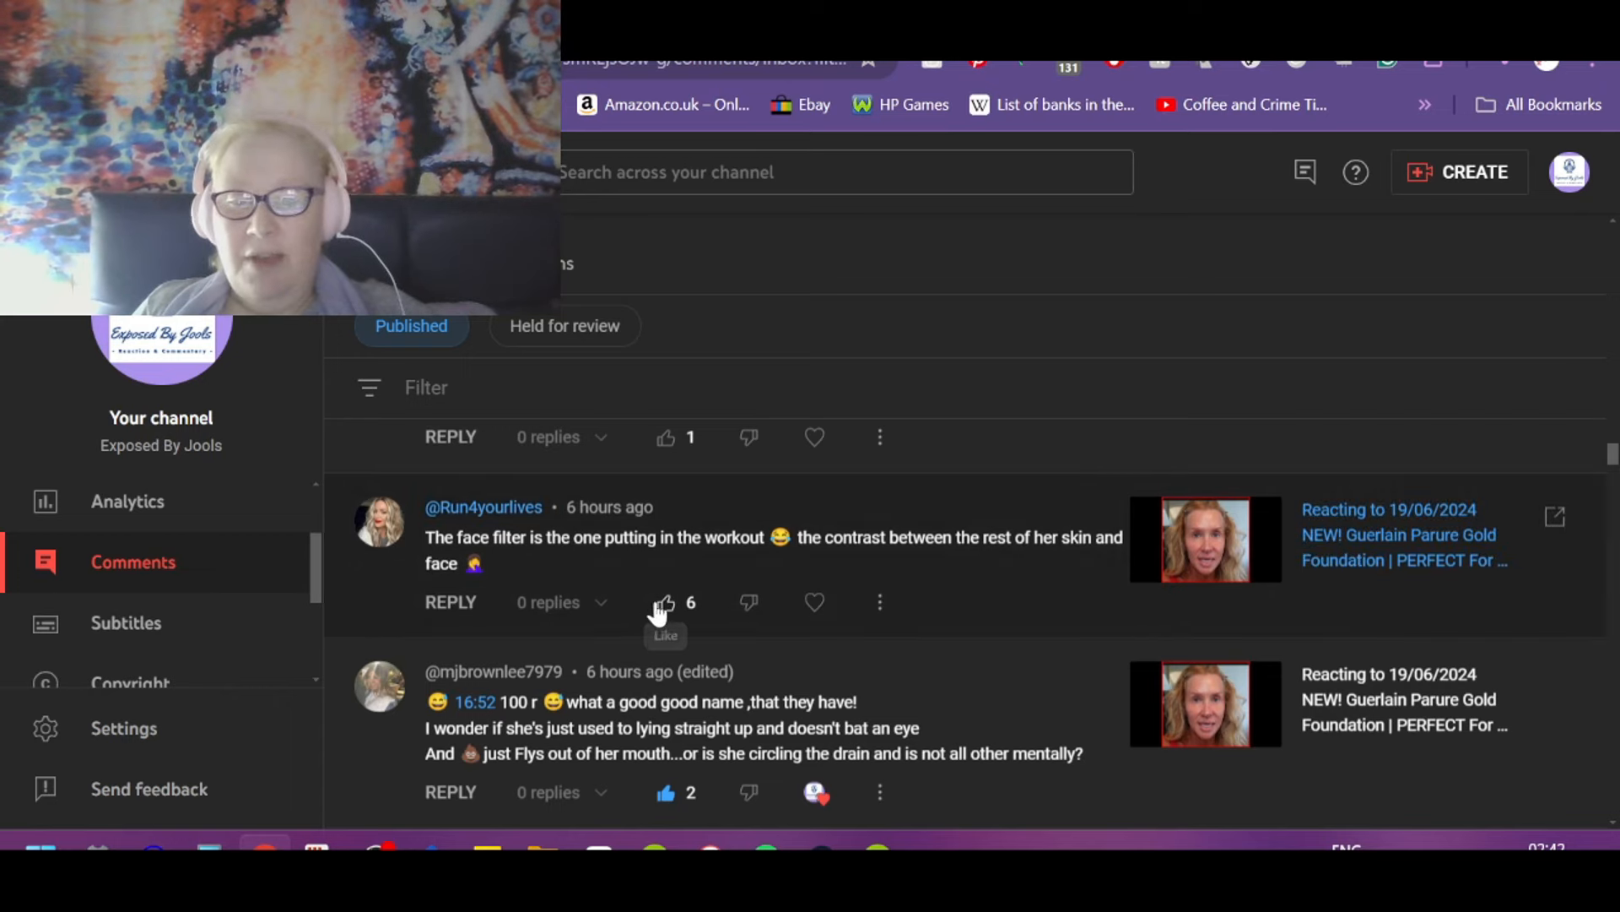
Step: Like the face filter comment, then like and heart the 'prune, hair like straw' truth comment
{"action": "left_click", "coordinate": [665, 601]}
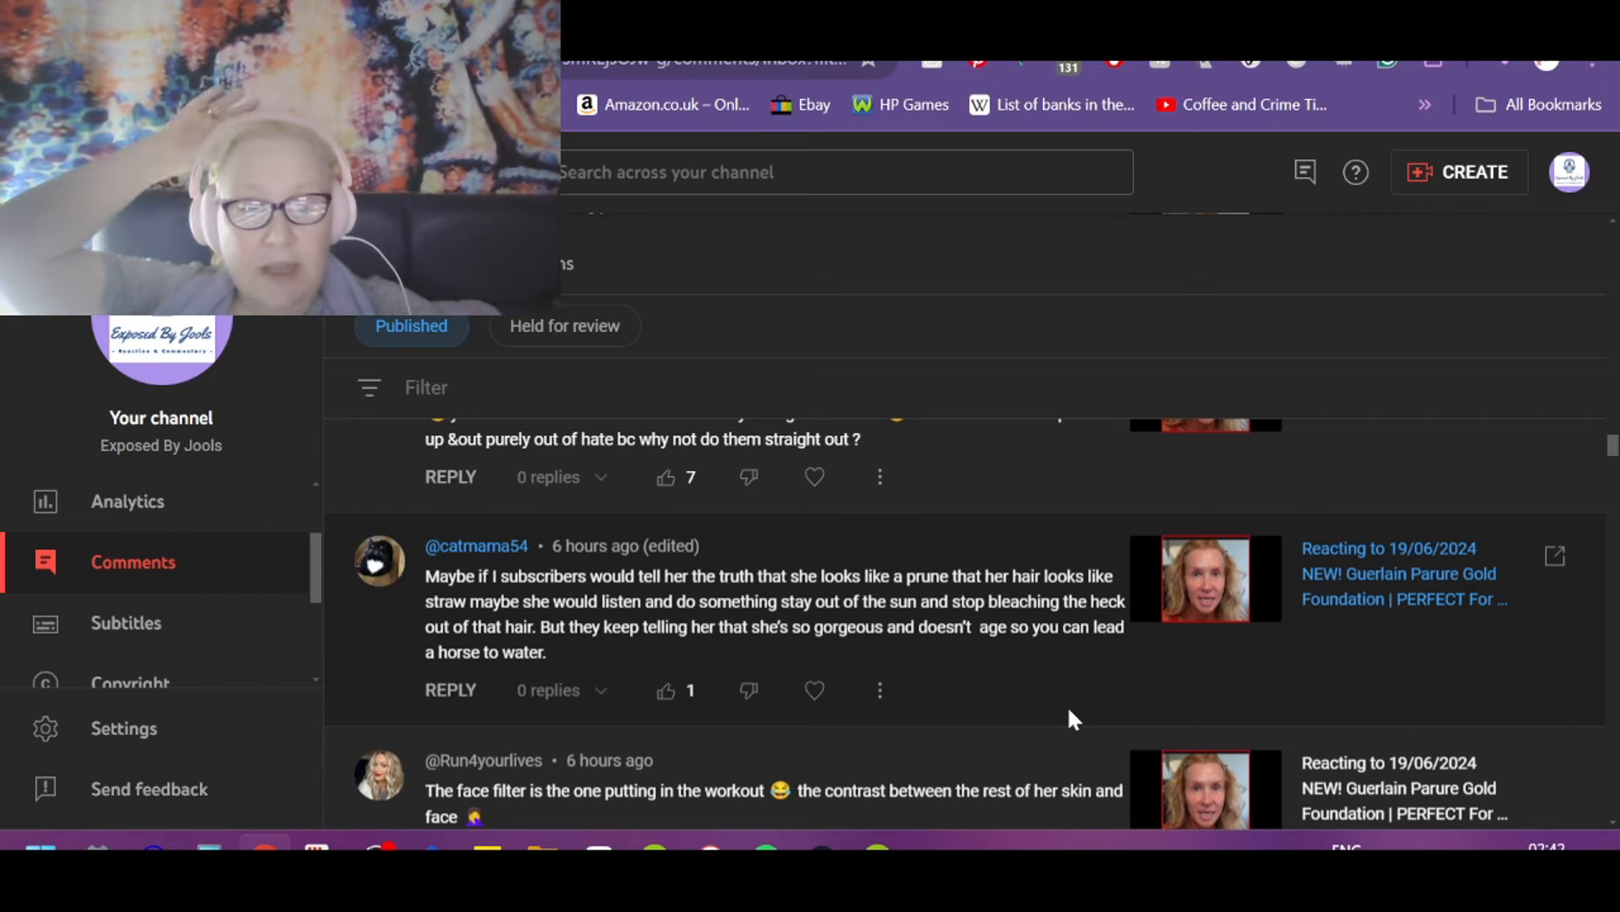
{"action": "mouse_move", "coordinate": [1066, 712]}
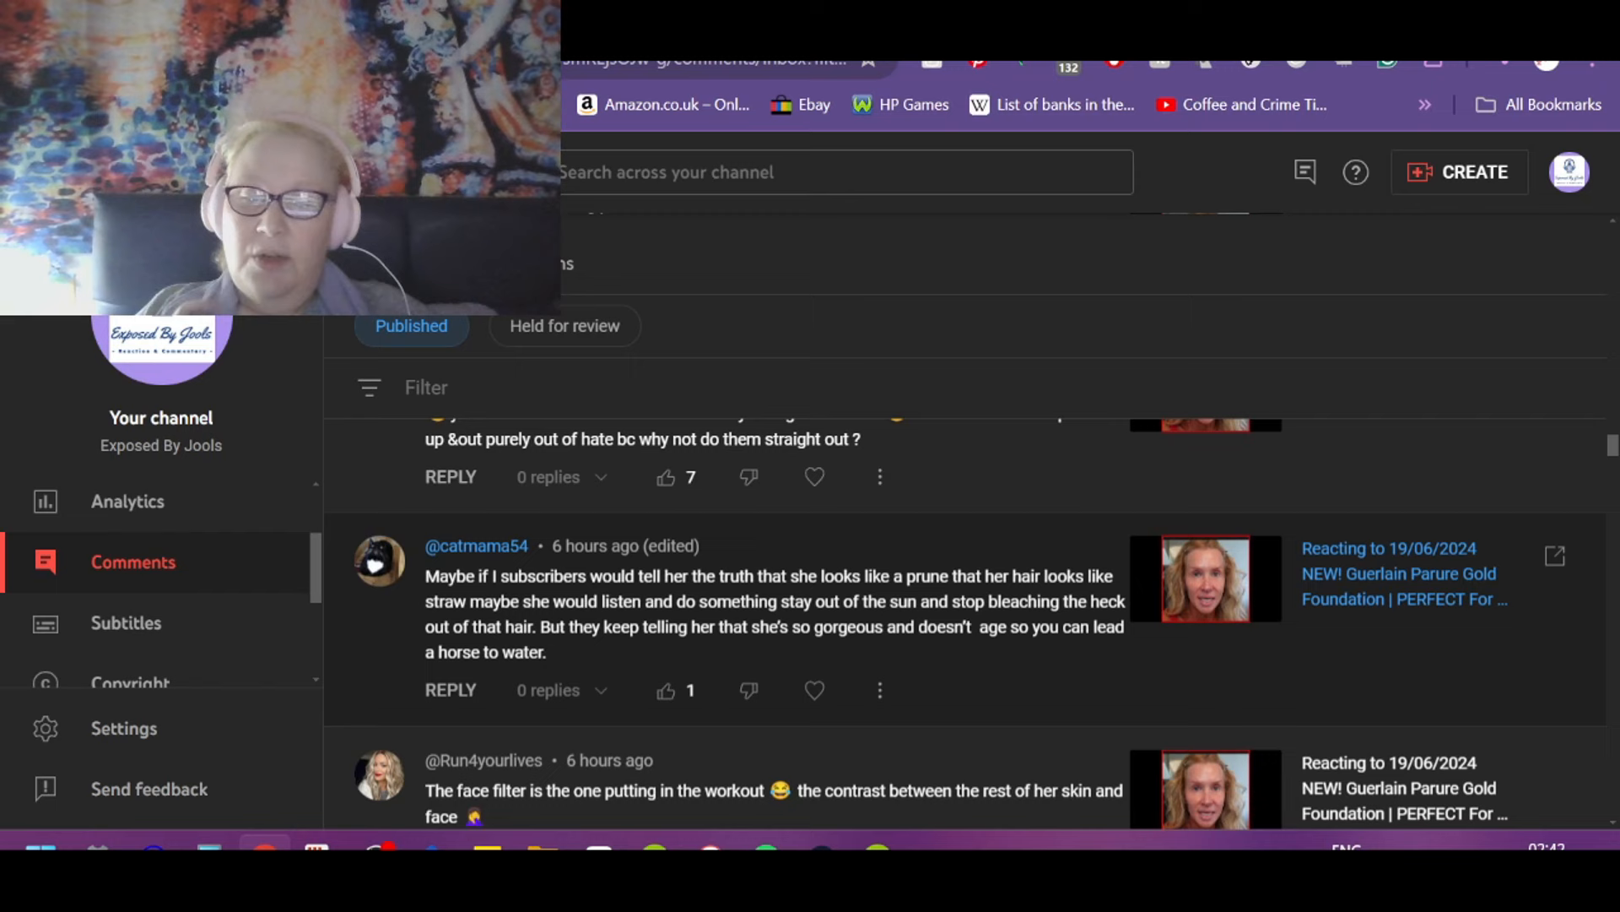
{"action": "left_click", "coordinate": [665, 691]}
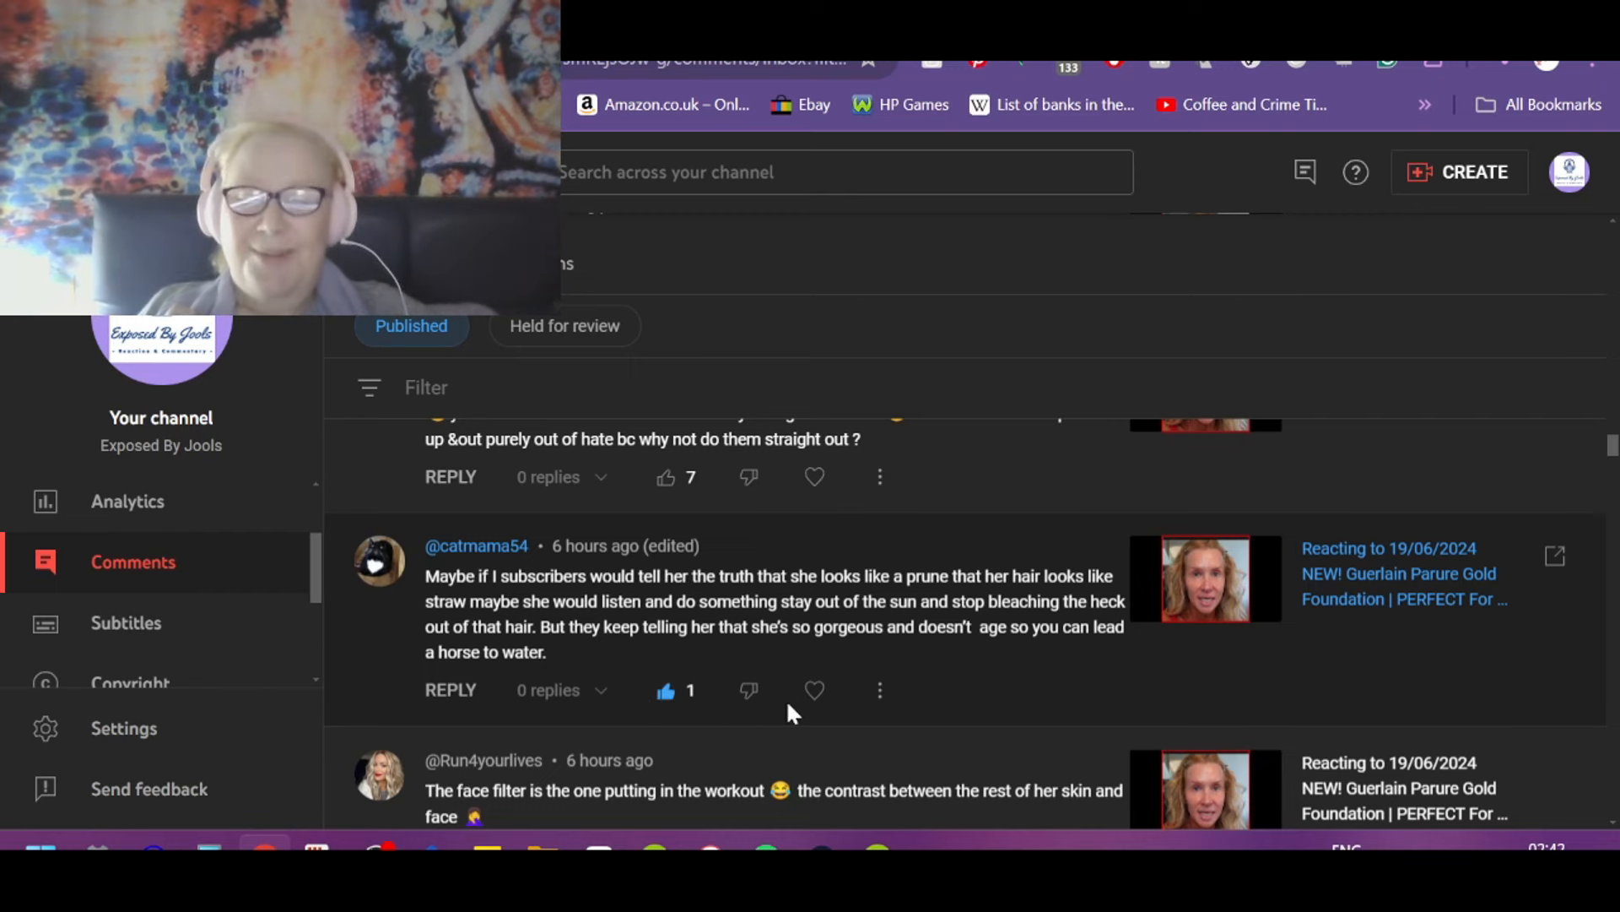
{"action": "left_click", "coordinate": [815, 689]}
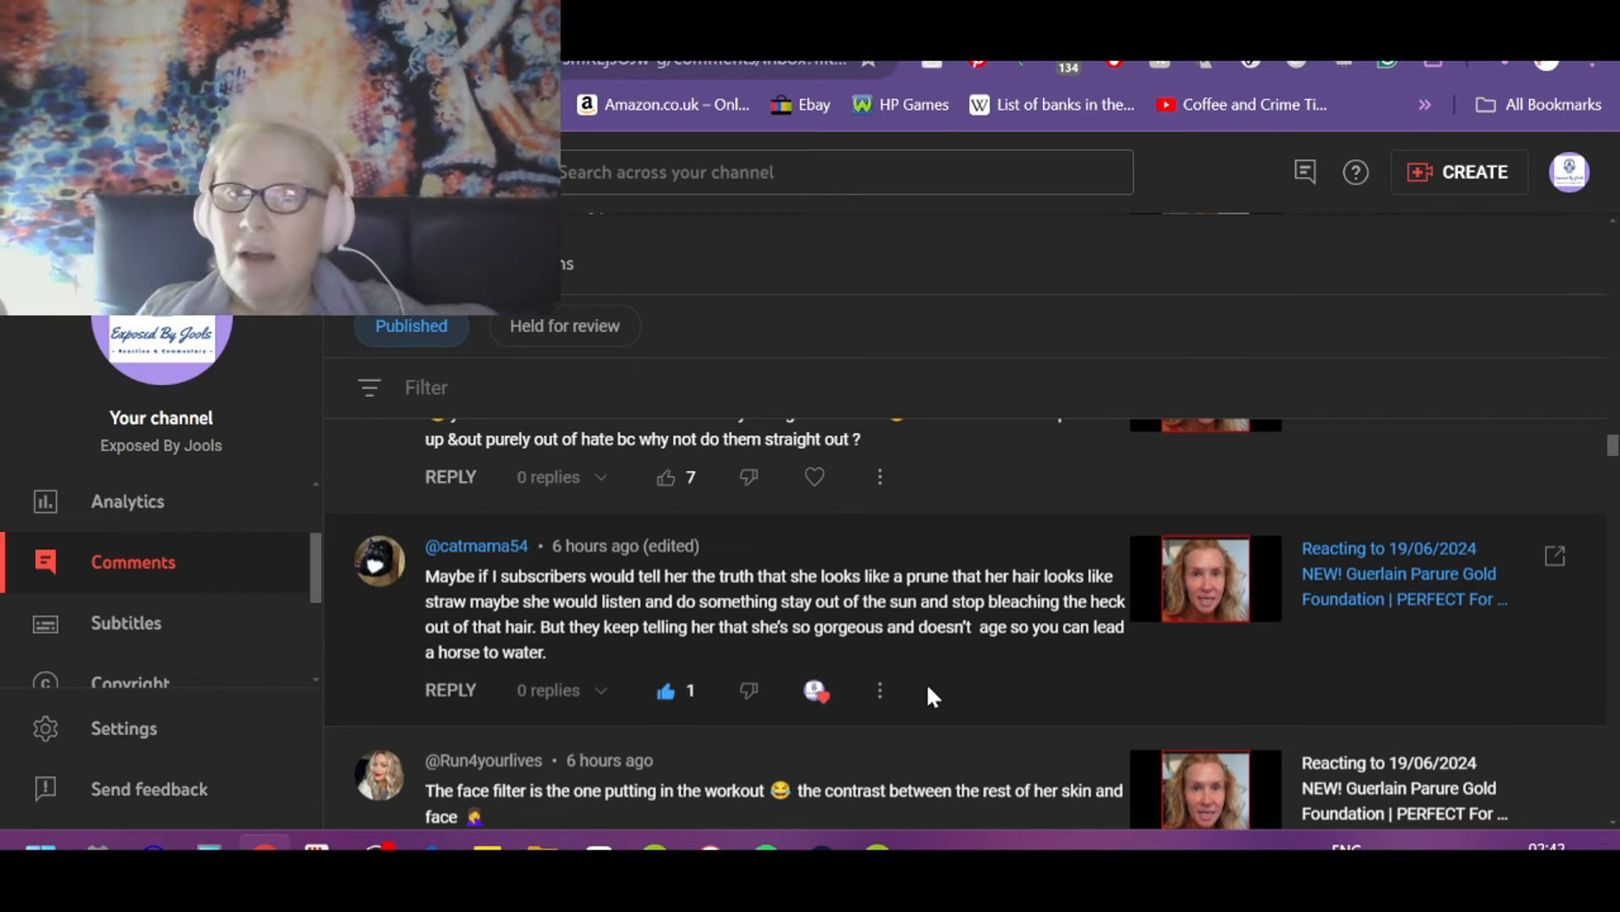
{"action": "mouse_move", "coordinate": [983, 700]}
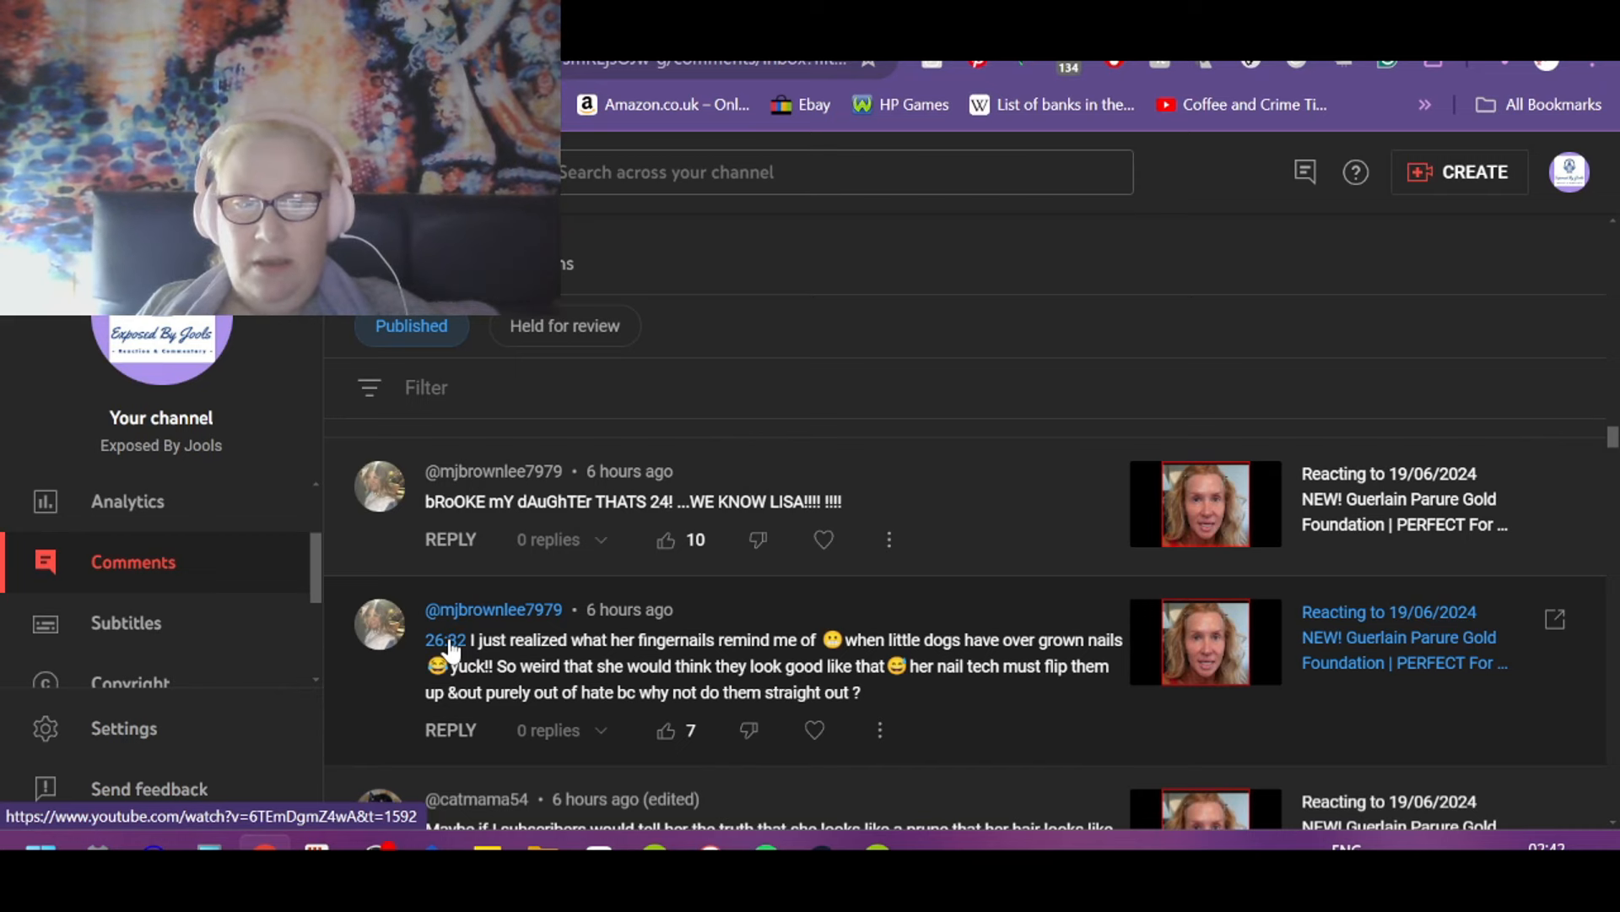
Step: Like the comments about dog-like fingernails and a daughter turning 24
{"action": "left_click", "coordinate": [445, 640]}
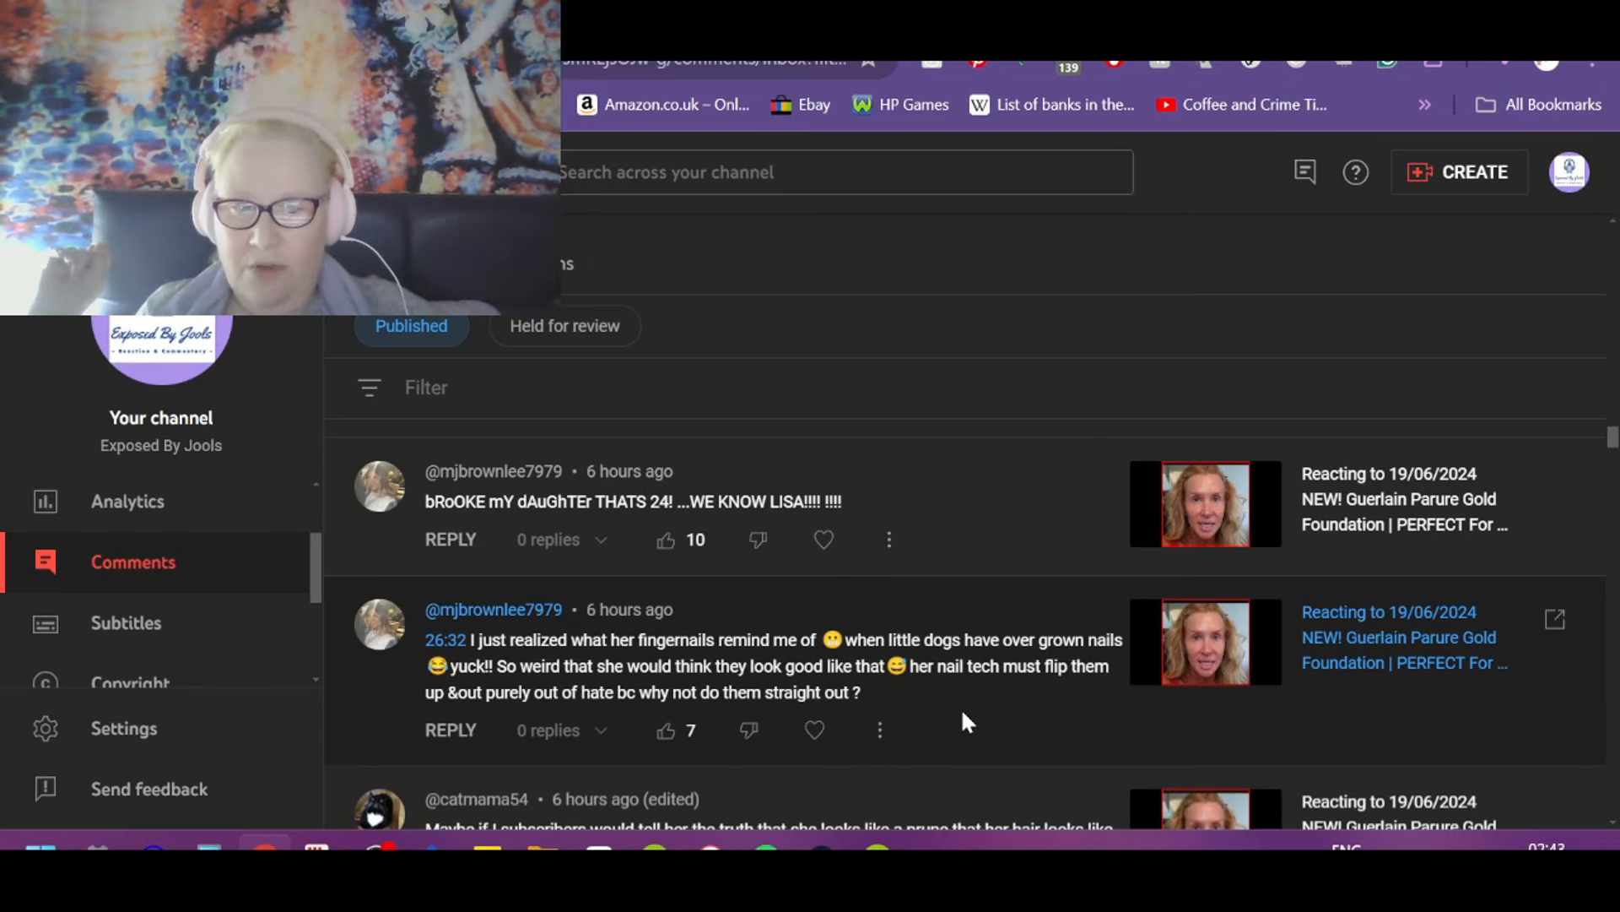
{"action": "mouse_move", "coordinate": [1089, 702]}
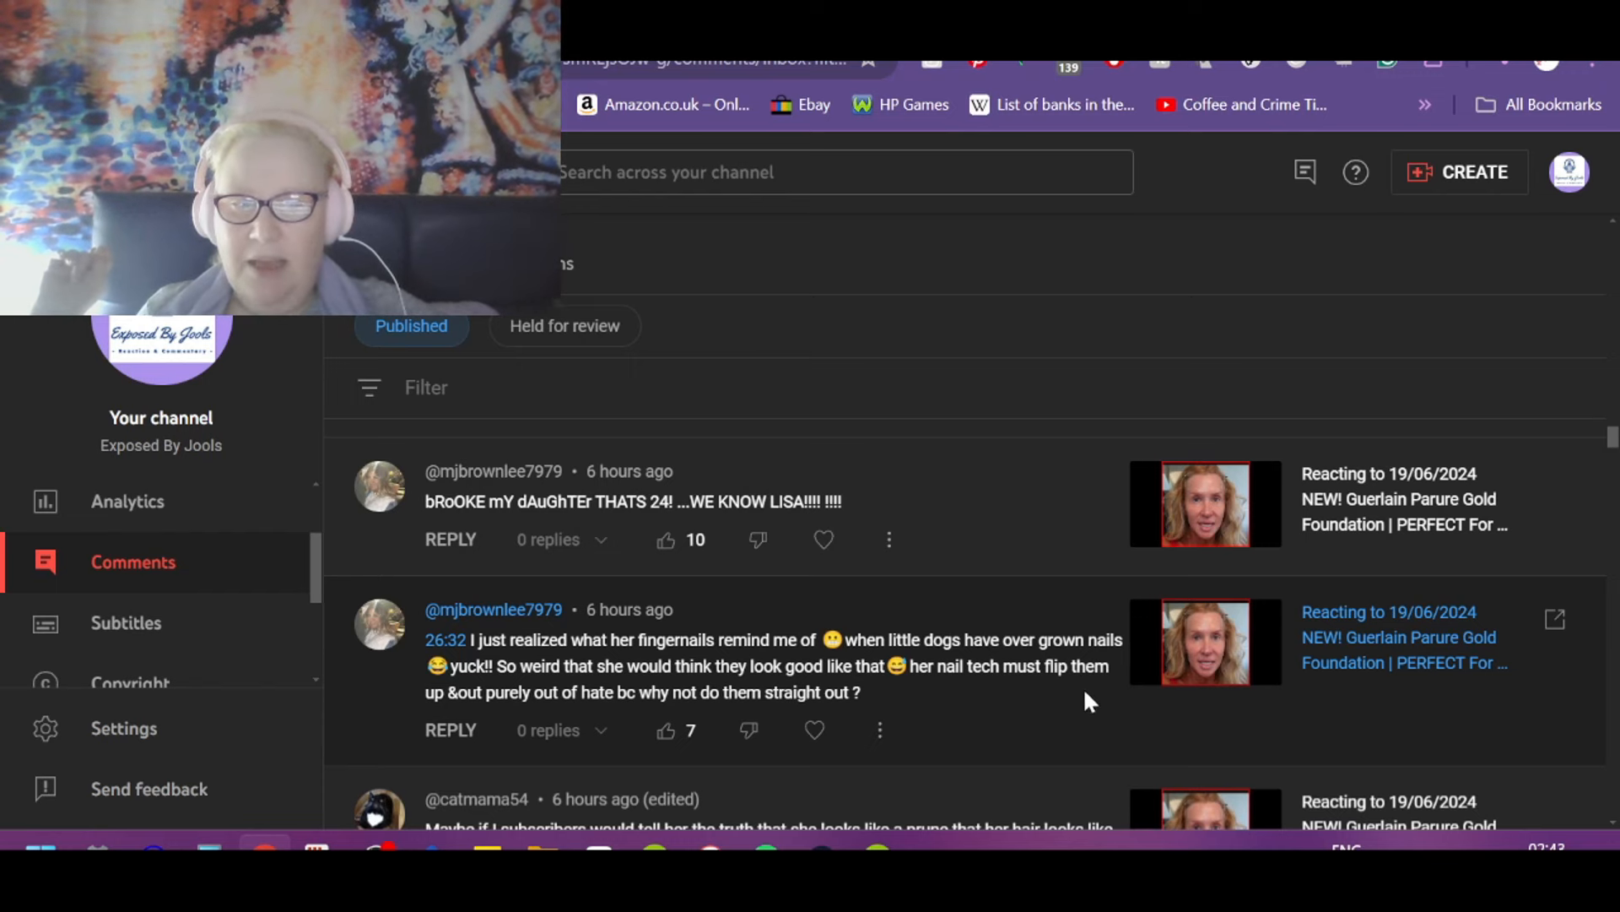
{"action": "mouse_move", "coordinate": [595, 730]}
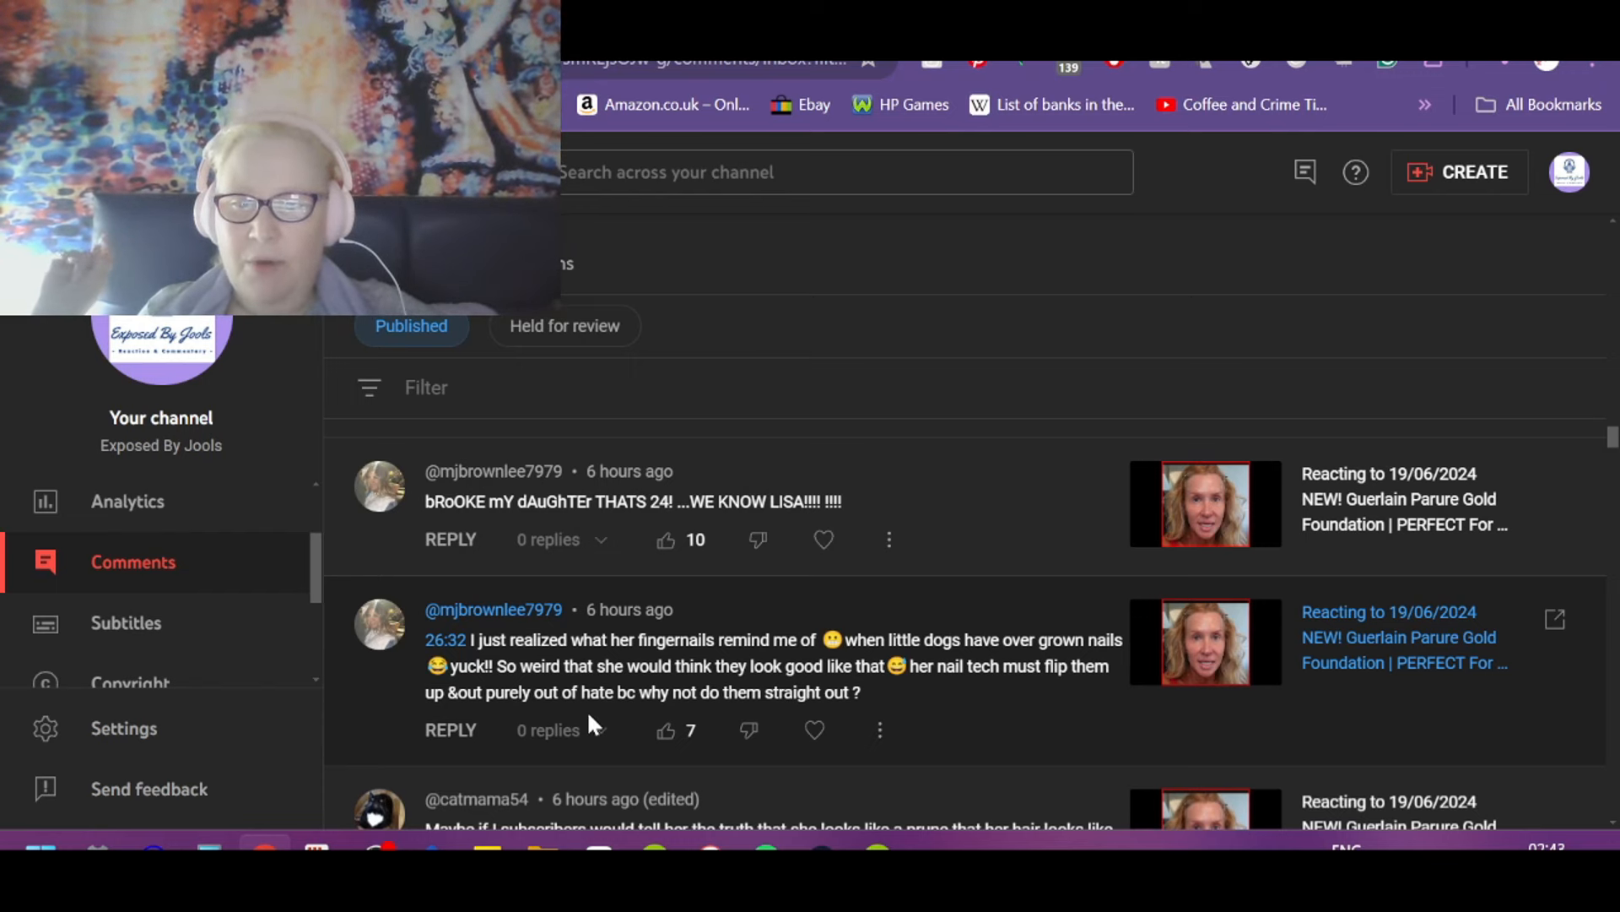
{"action": "mouse_move", "coordinate": [663, 753]}
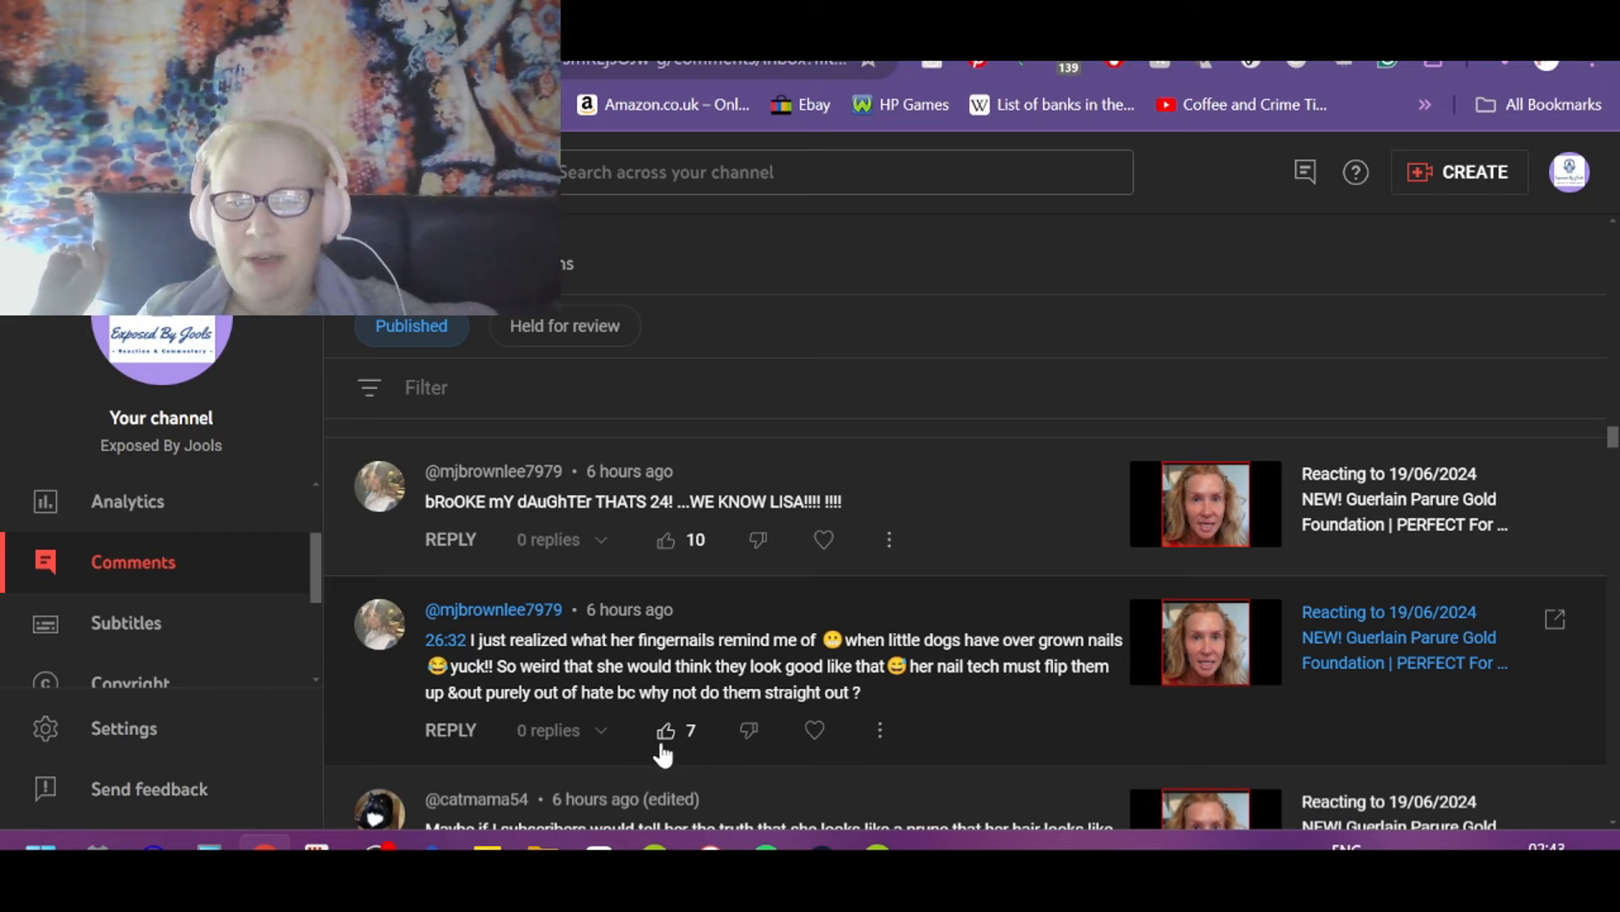
{"action": "left_click", "coordinate": [667, 729]}
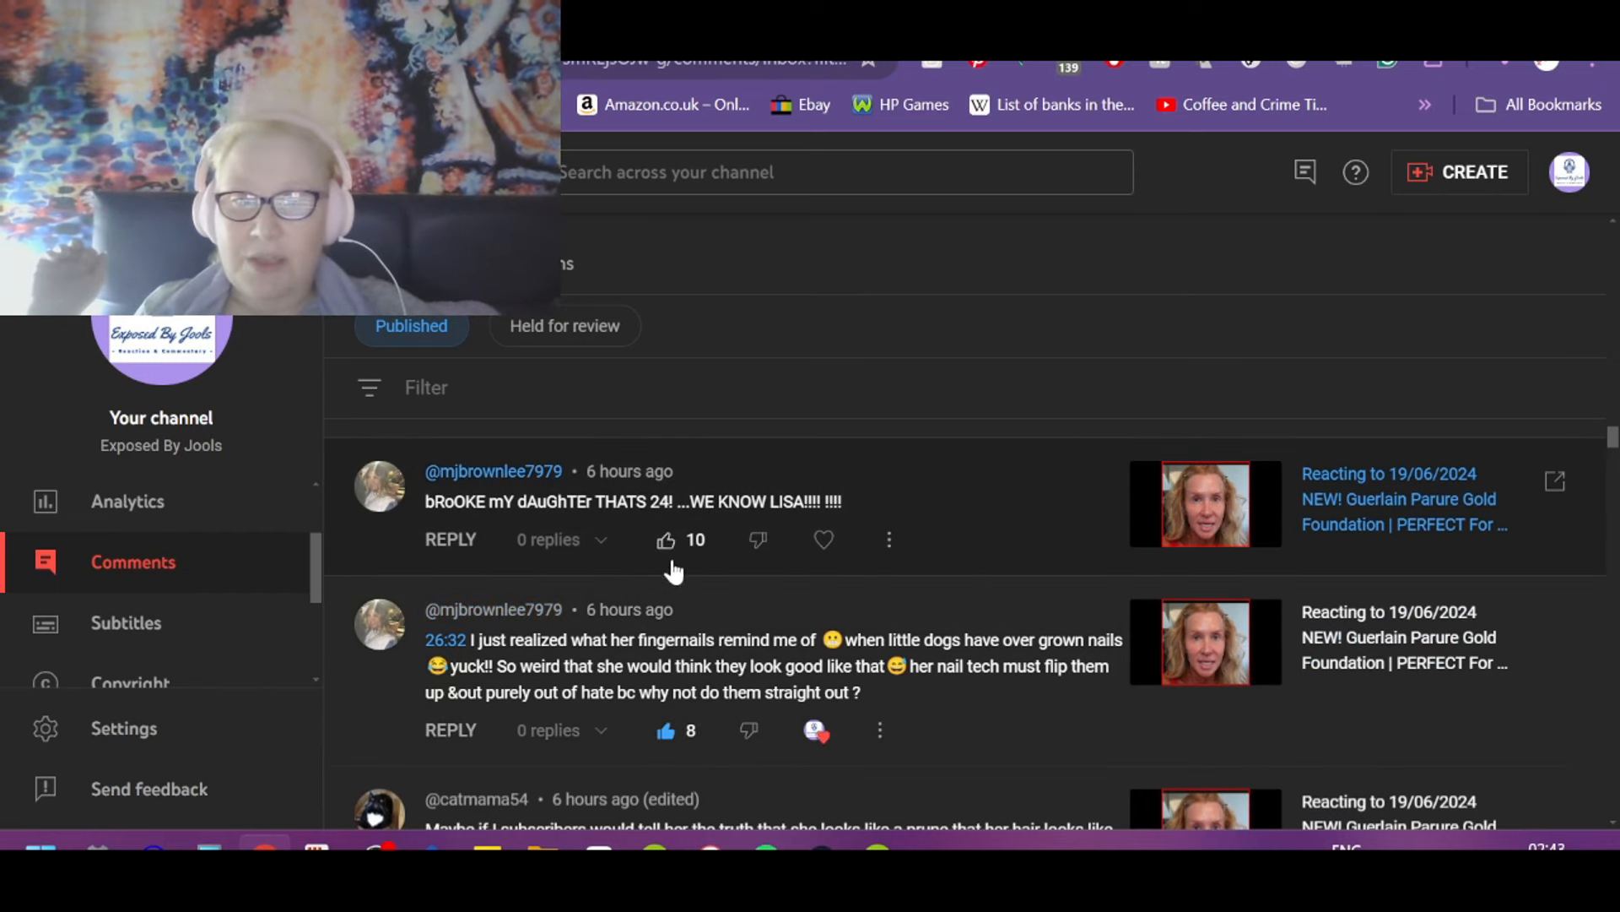
{"action": "left_click", "coordinate": [665, 540]}
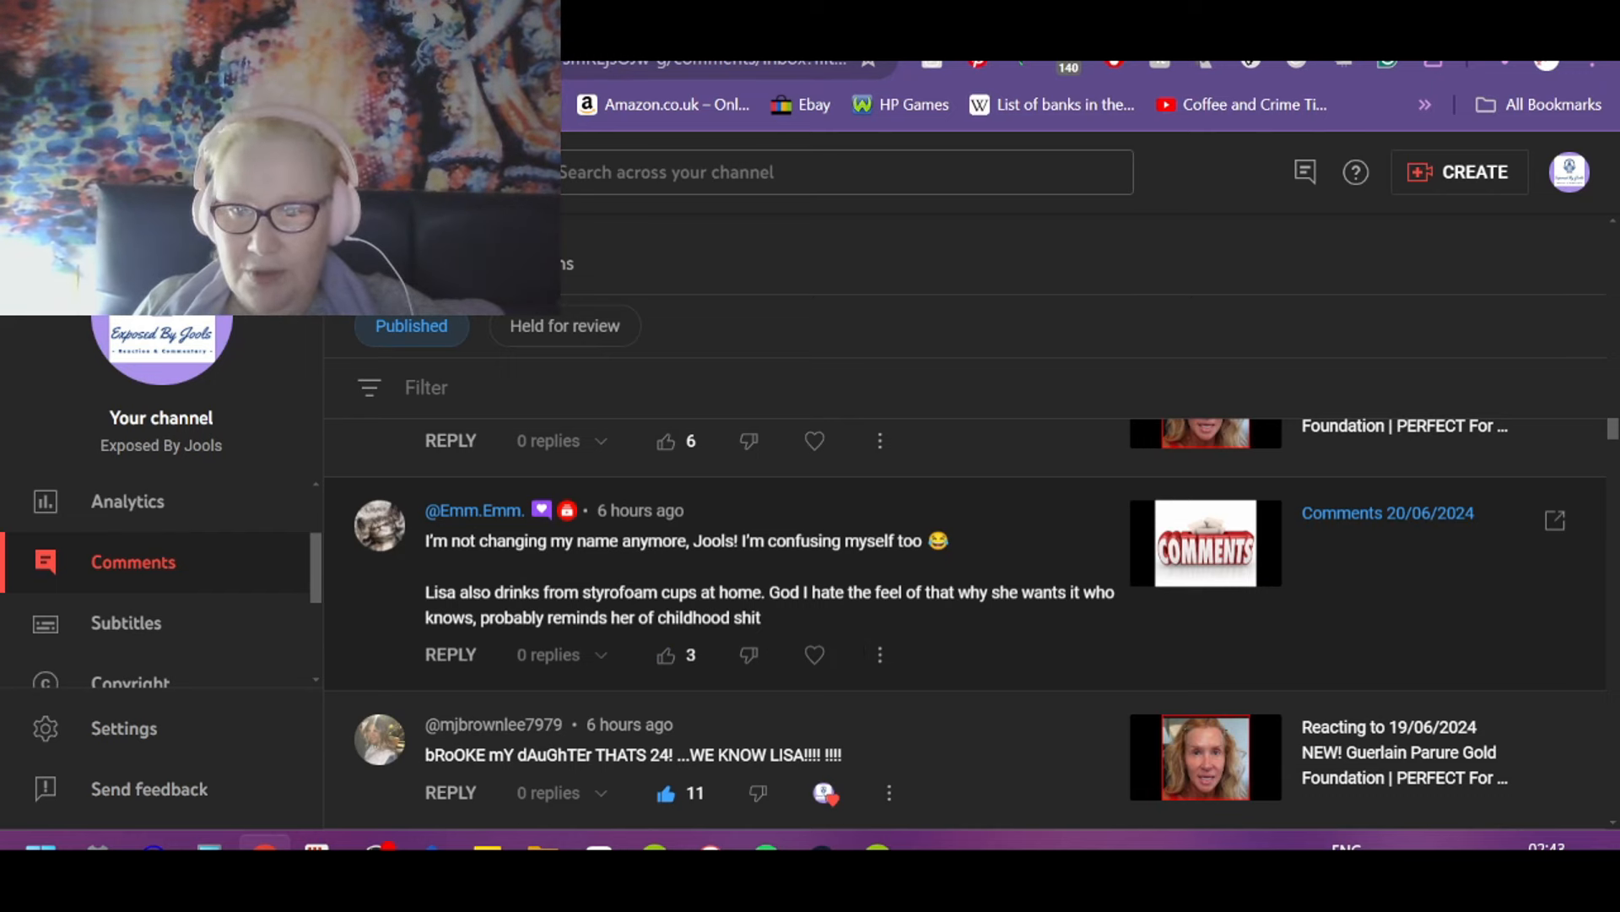
{"action": "mouse_move", "coordinate": [939, 677]}
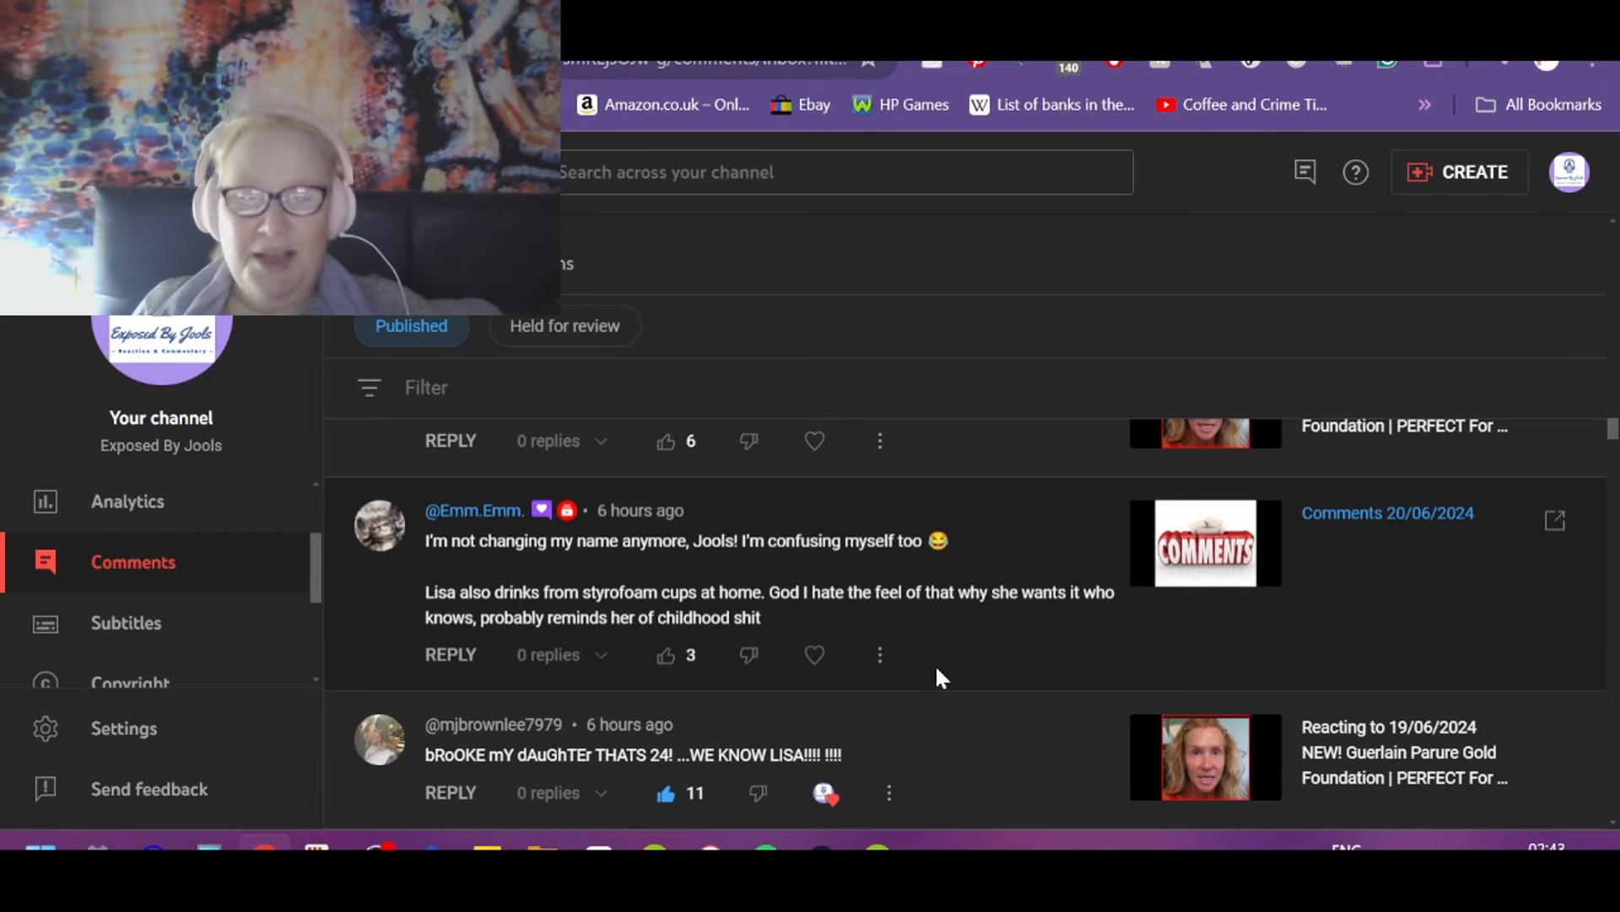
{"action": "mouse_move", "coordinate": [1019, 630]}
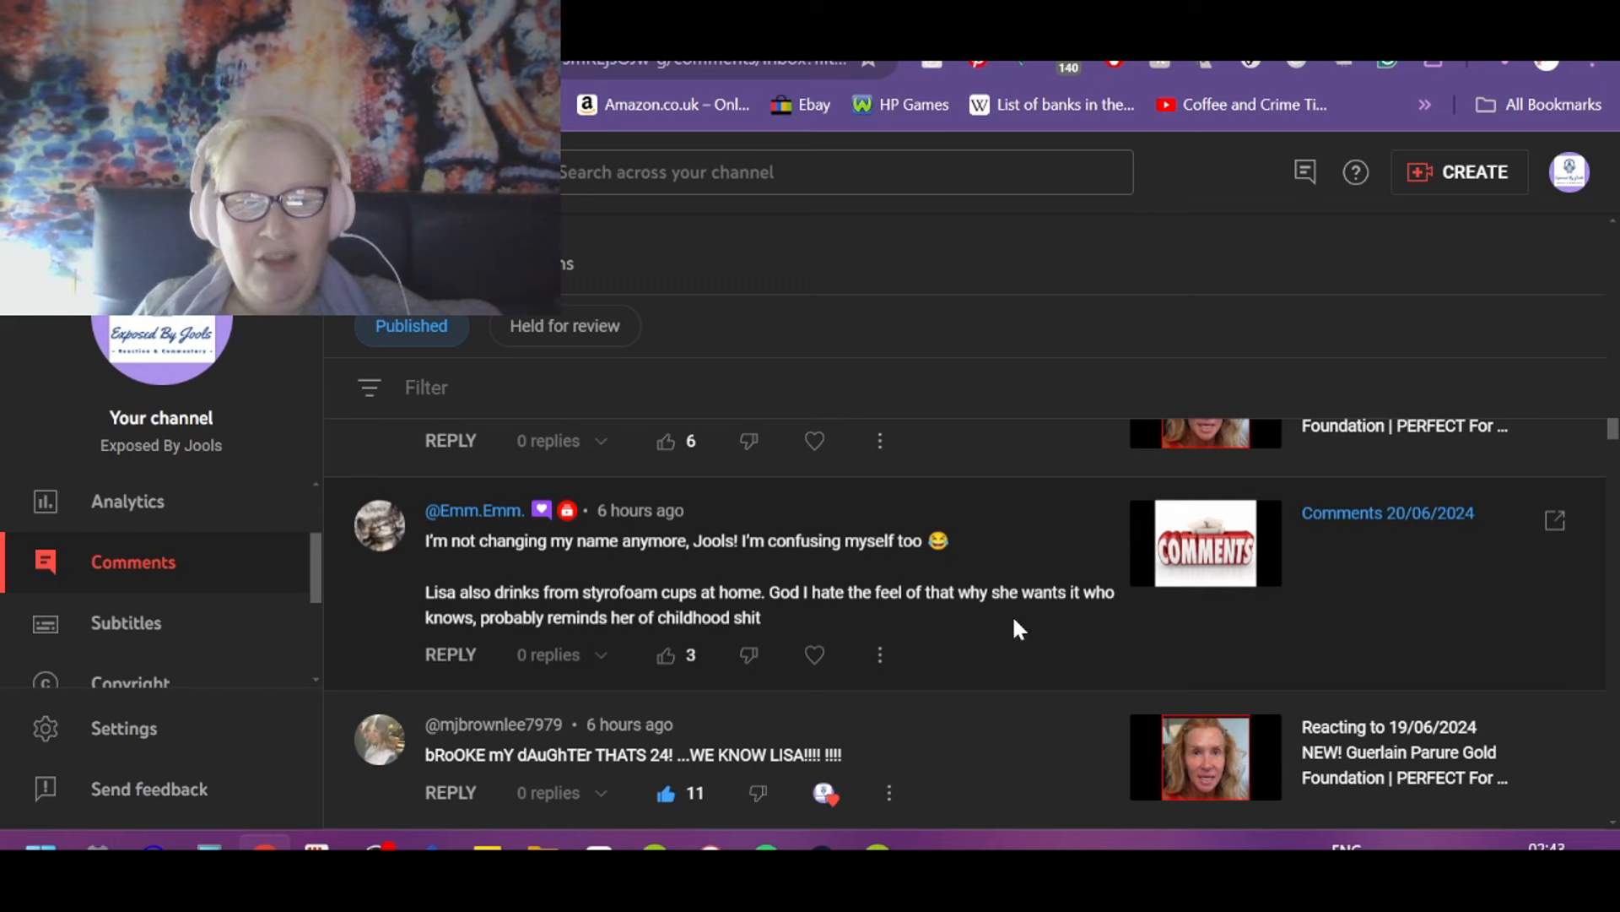
{"action": "mouse_move", "coordinate": [1093, 631]}
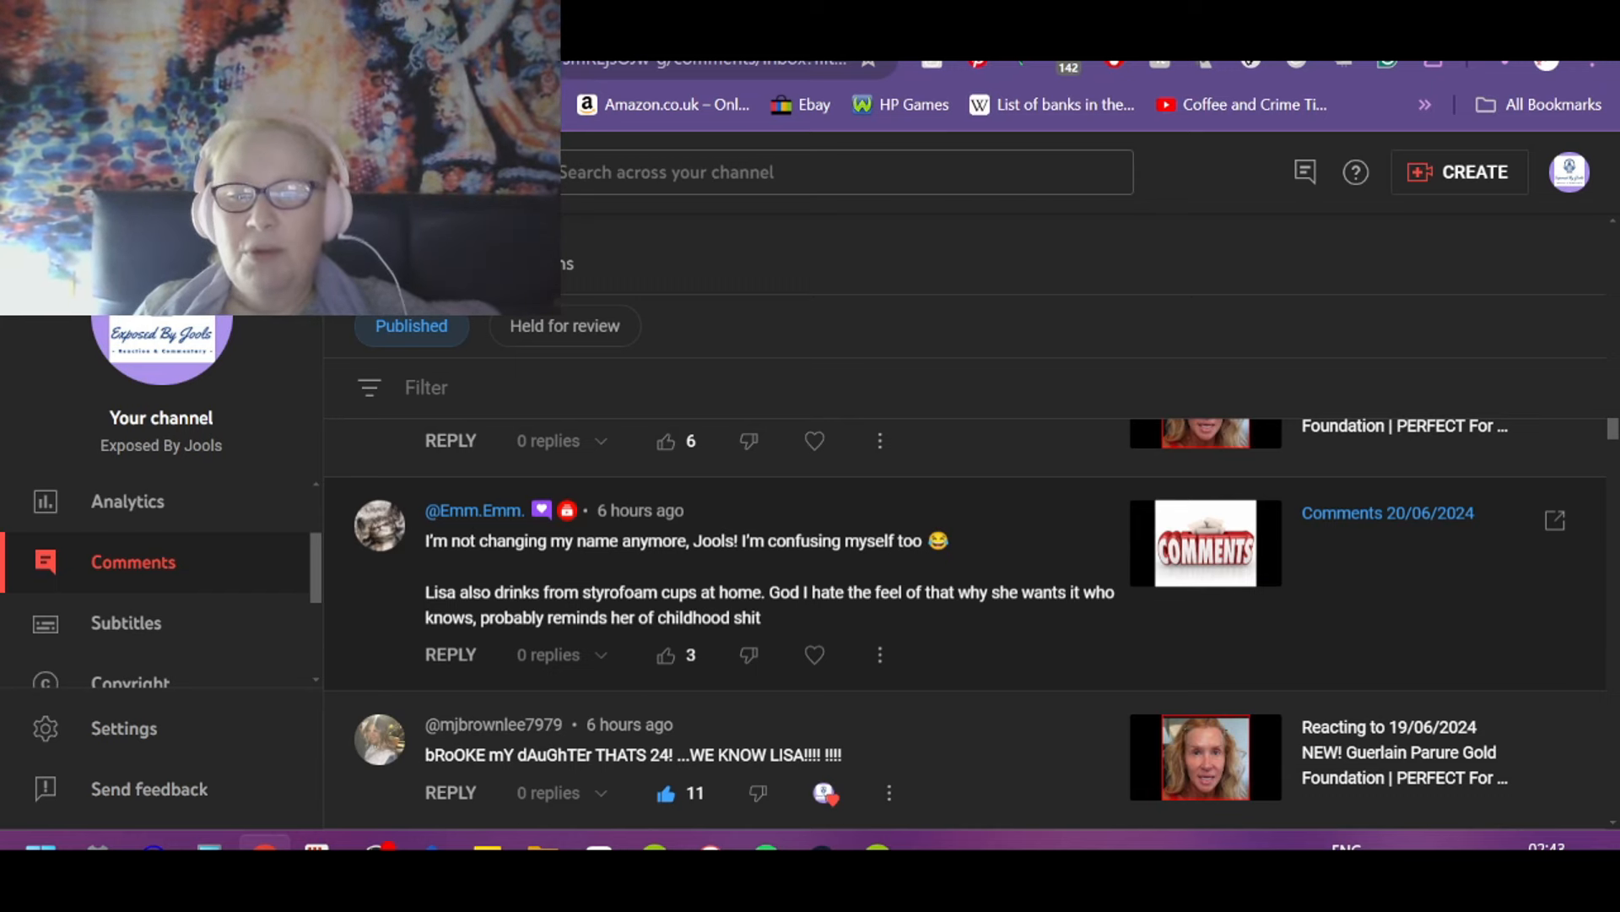
Step: Like the 'not changing my name' comment, then like and heart The Emperor's New Make-up one
{"action": "left_click", "coordinate": [665, 655]}
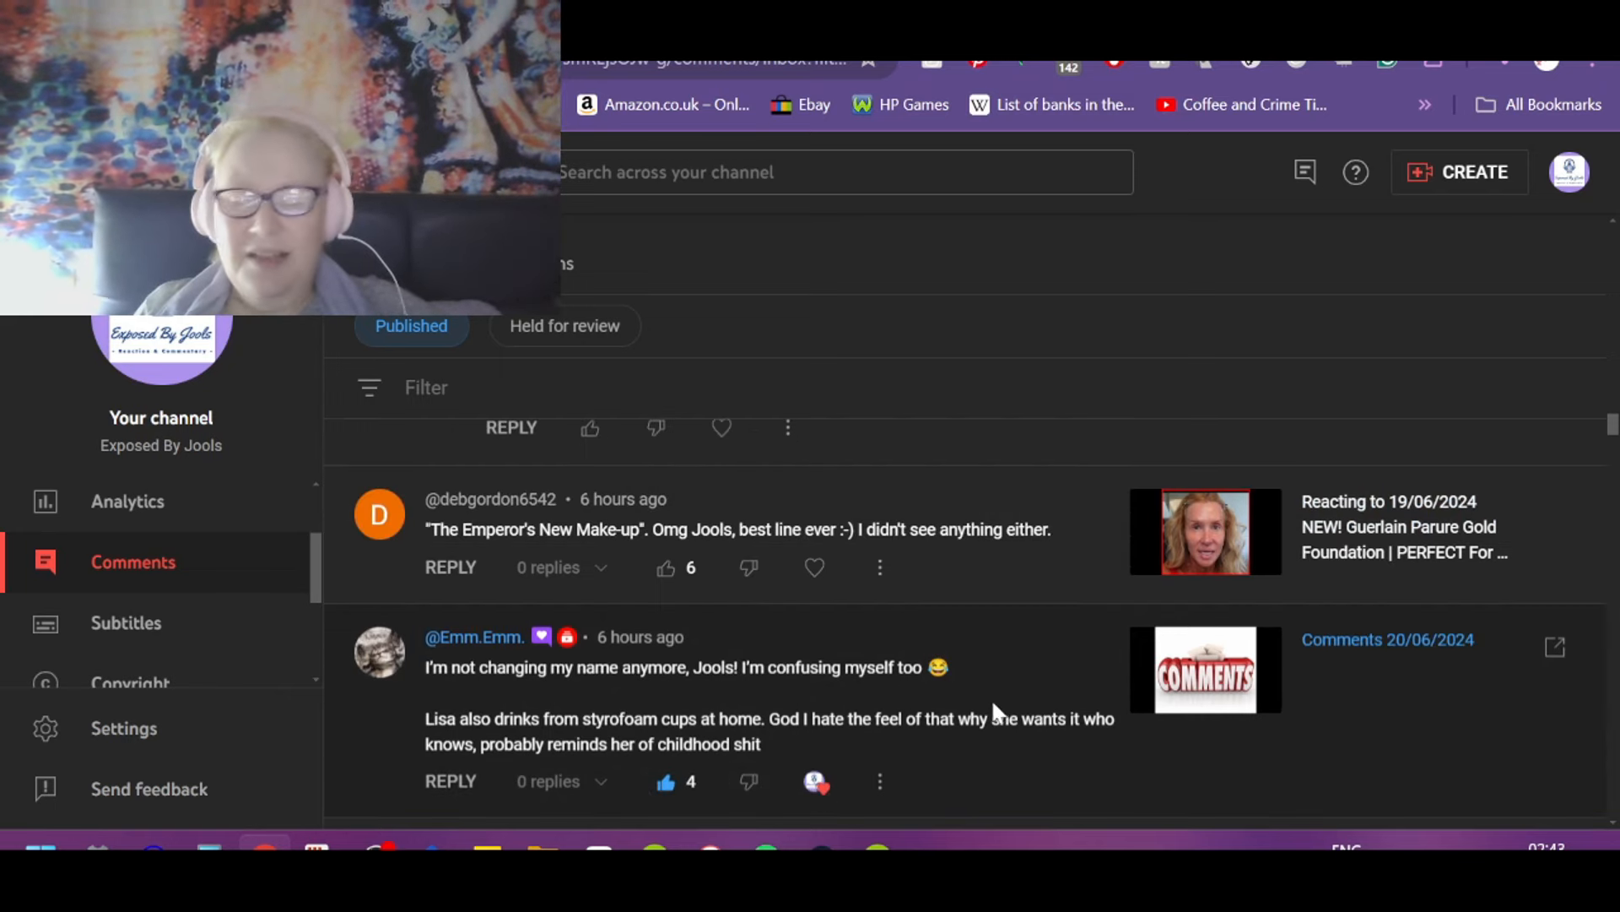
{"action": "mouse_move", "coordinate": [1040, 677]}
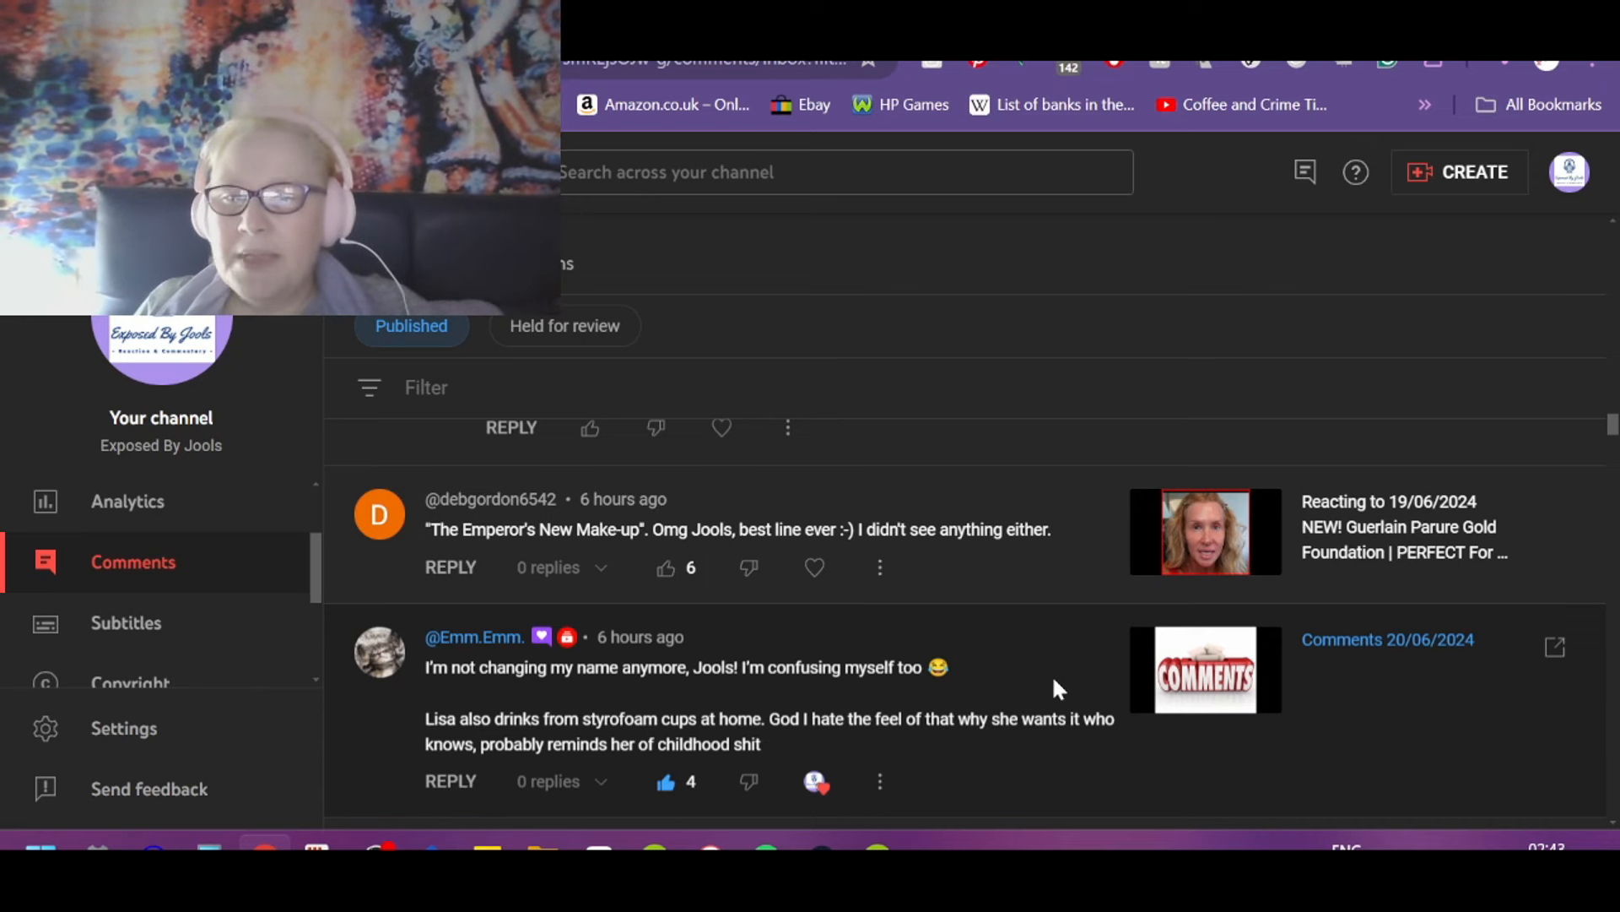
{"action": "mouse_move", "coordinate": [720, 564]}
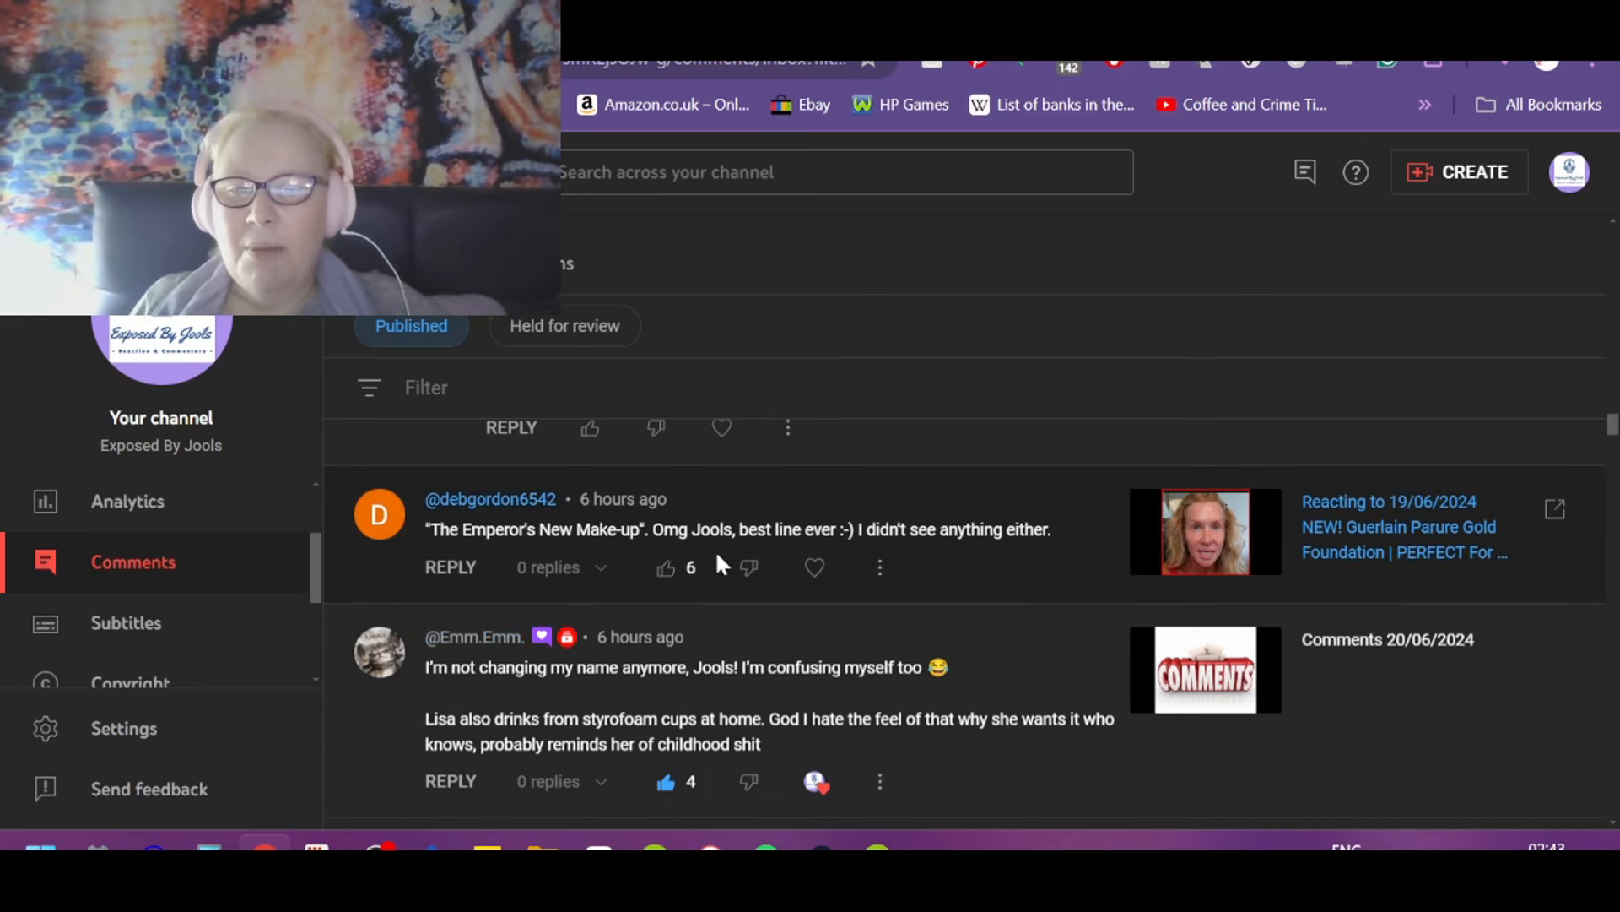
{"action": "mouse_move", "coordinate": [1097, 518]}
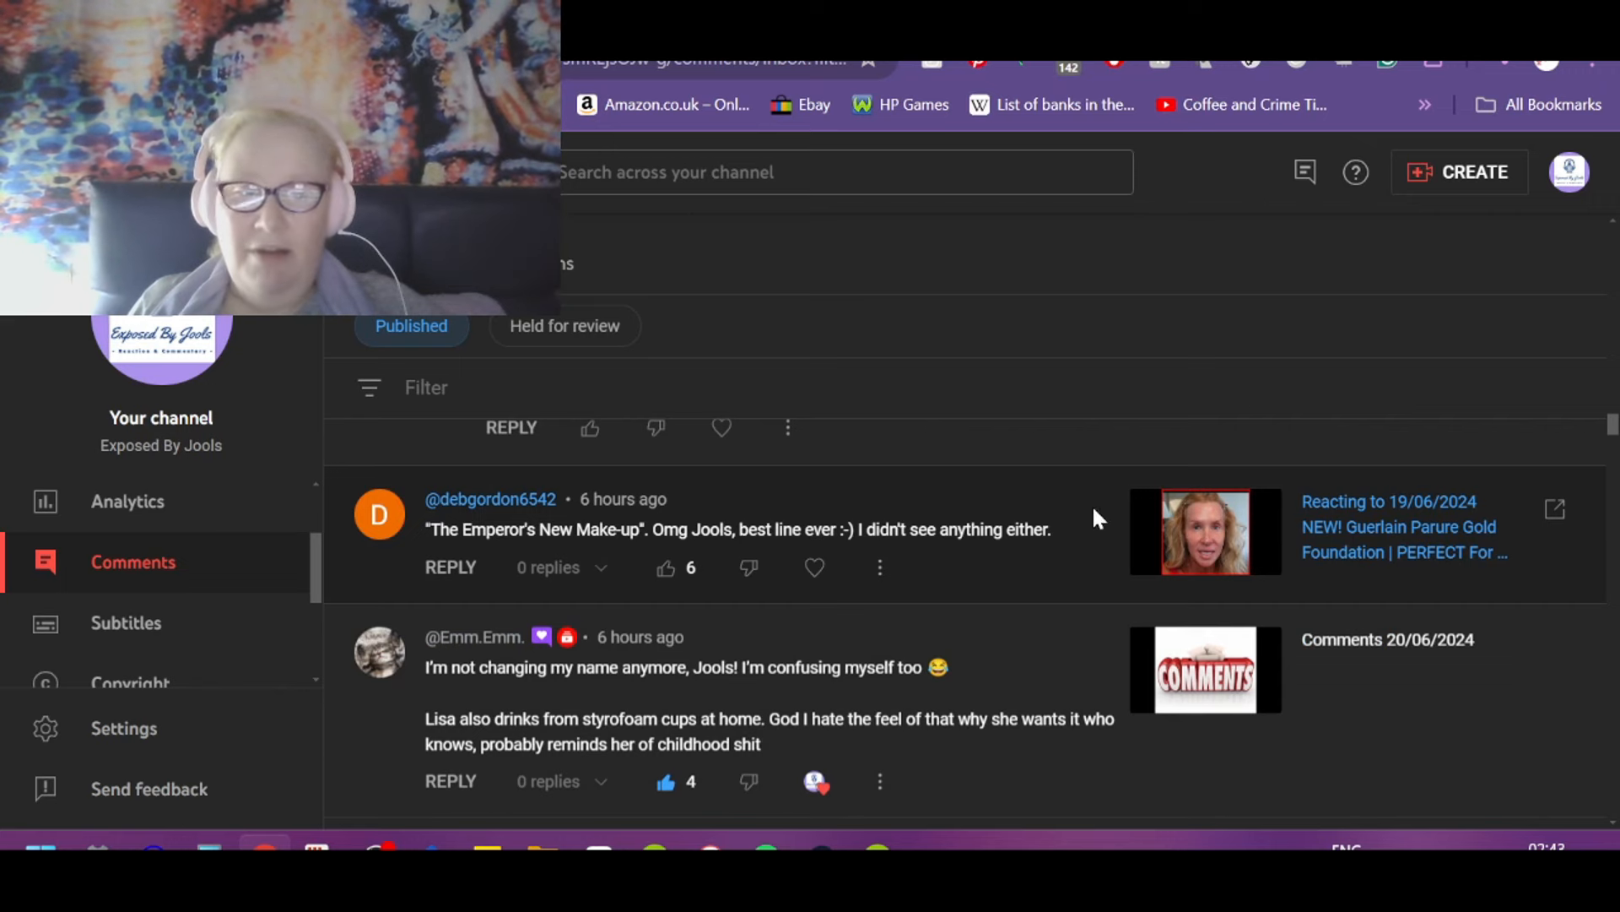
{"action": "left_click", "coordinate": [663, 568]}
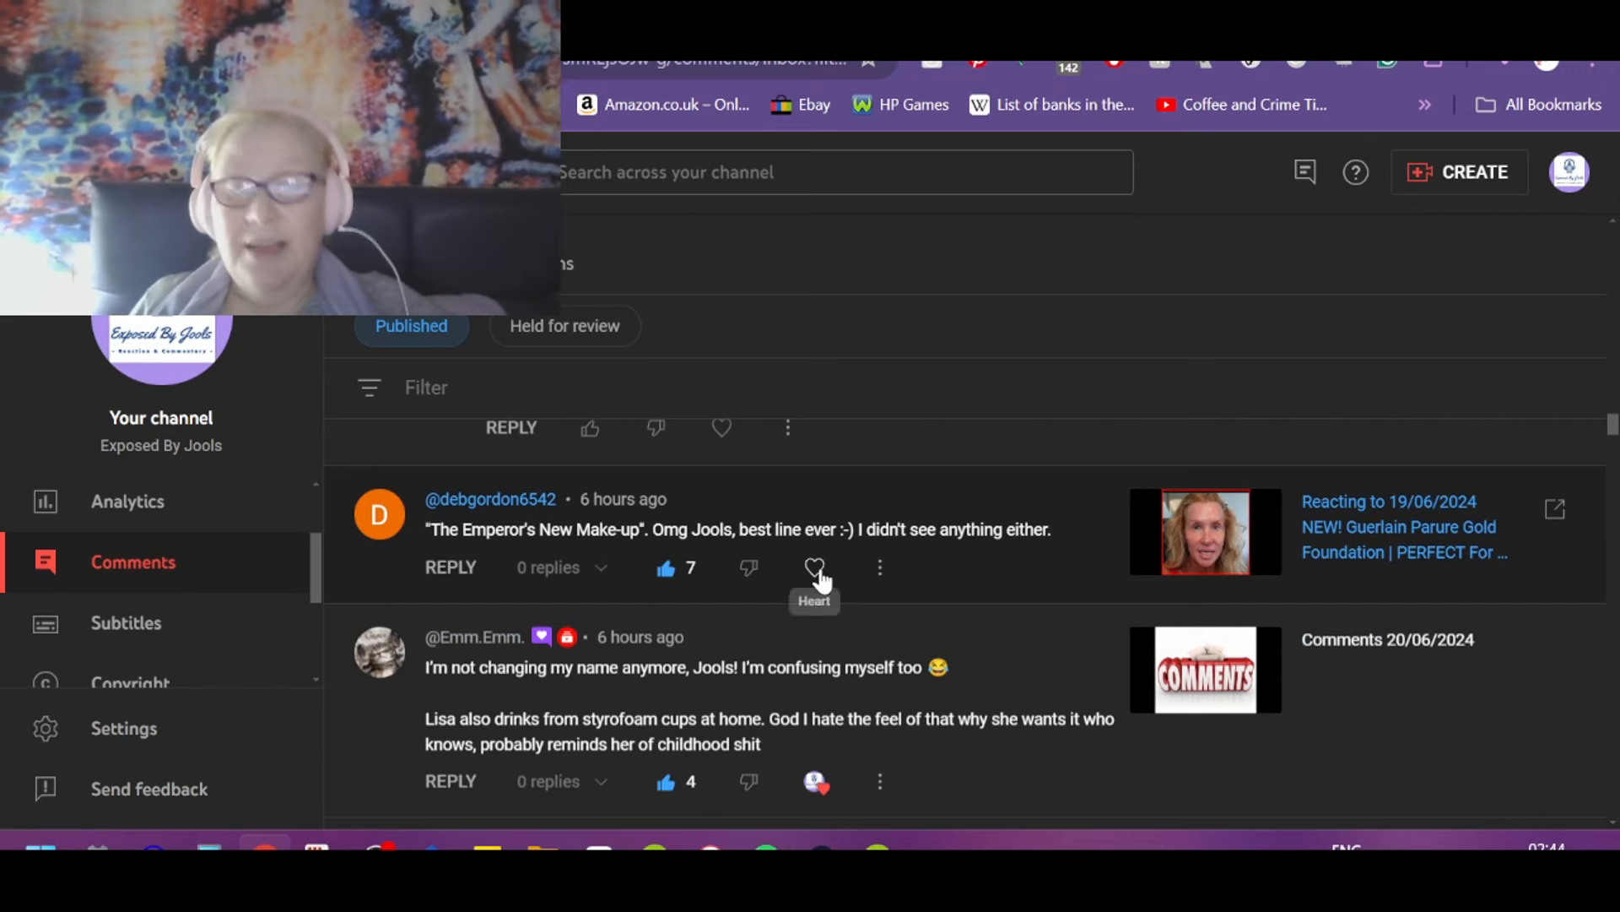
{"action": "left_click", "coordinate": [814, 567]}
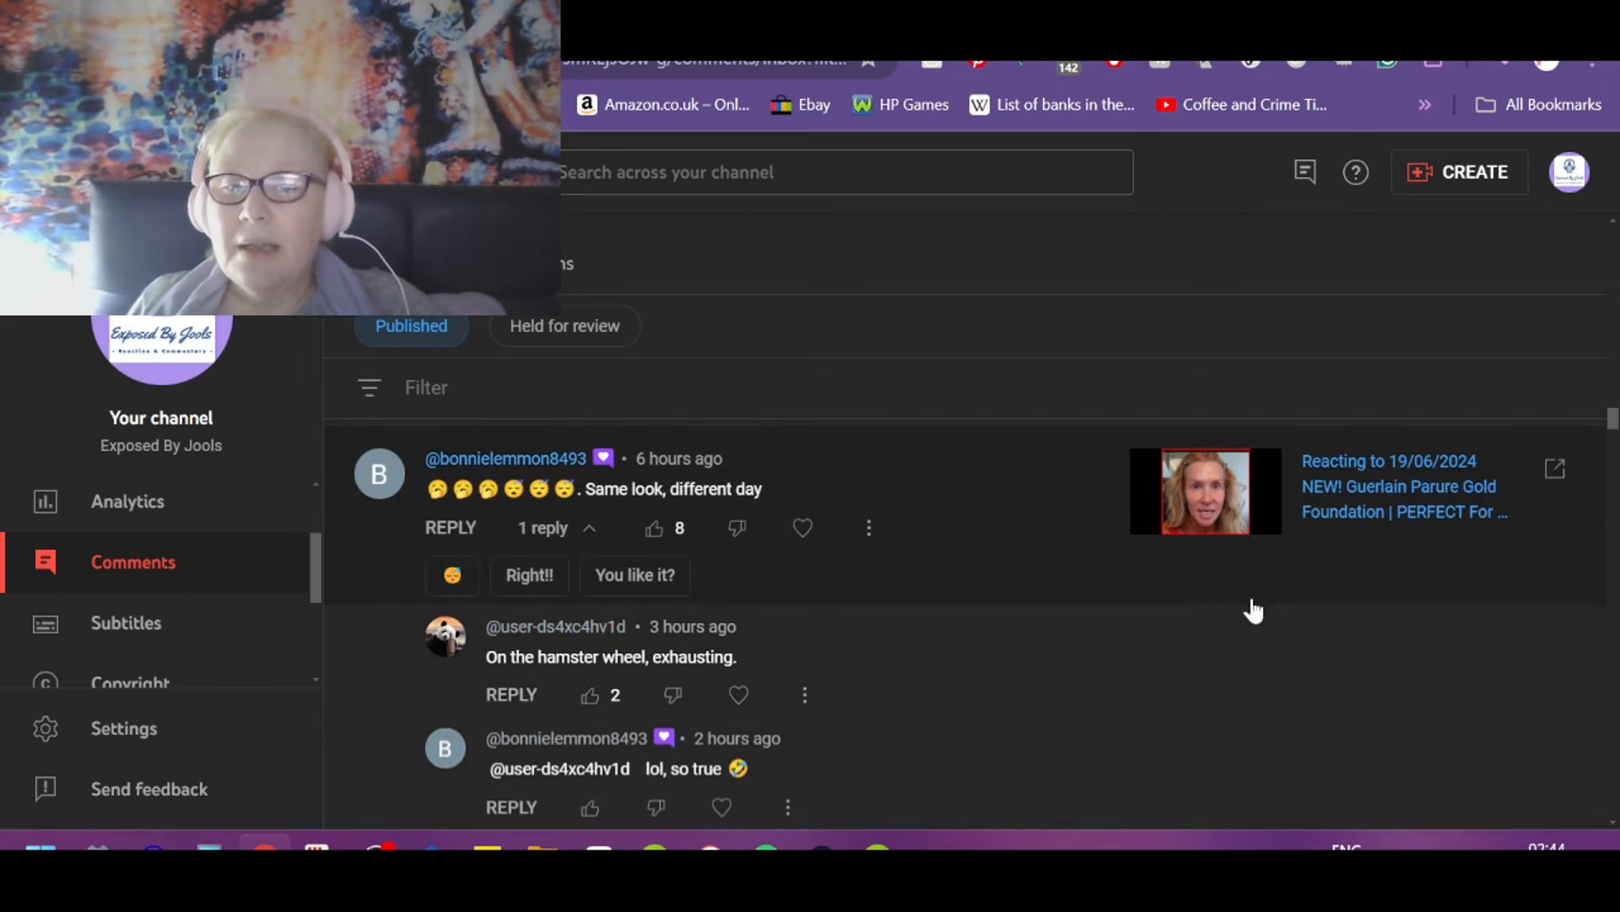
{"action": "left_click", "coordinate": [655, 527]}
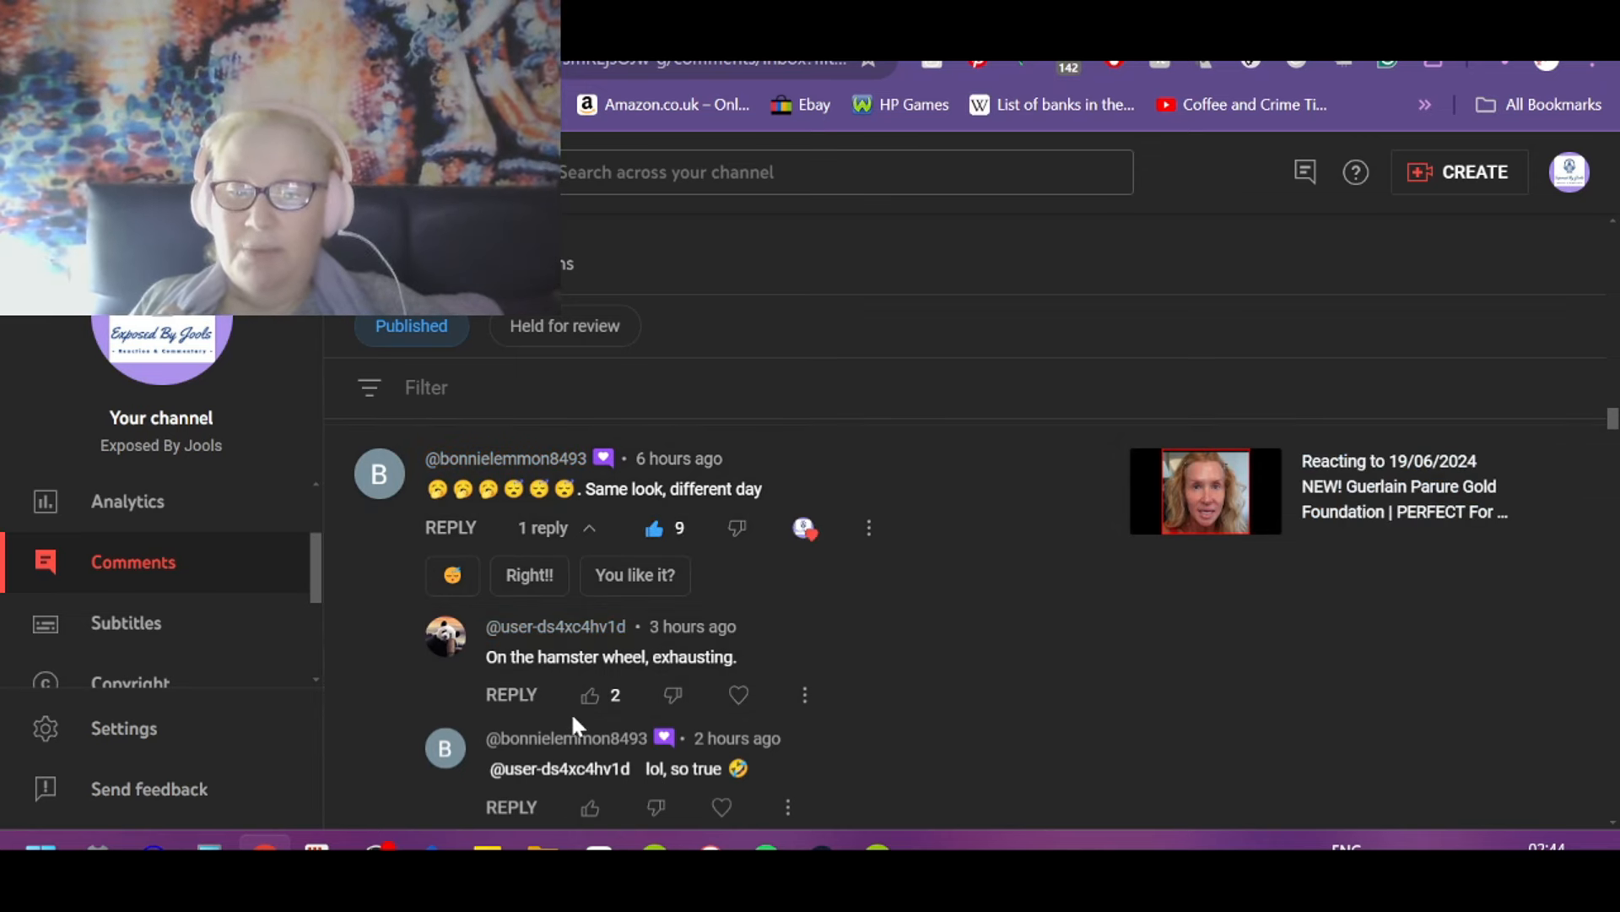
{"action": "left_click", "coordinate": [588, 695]}
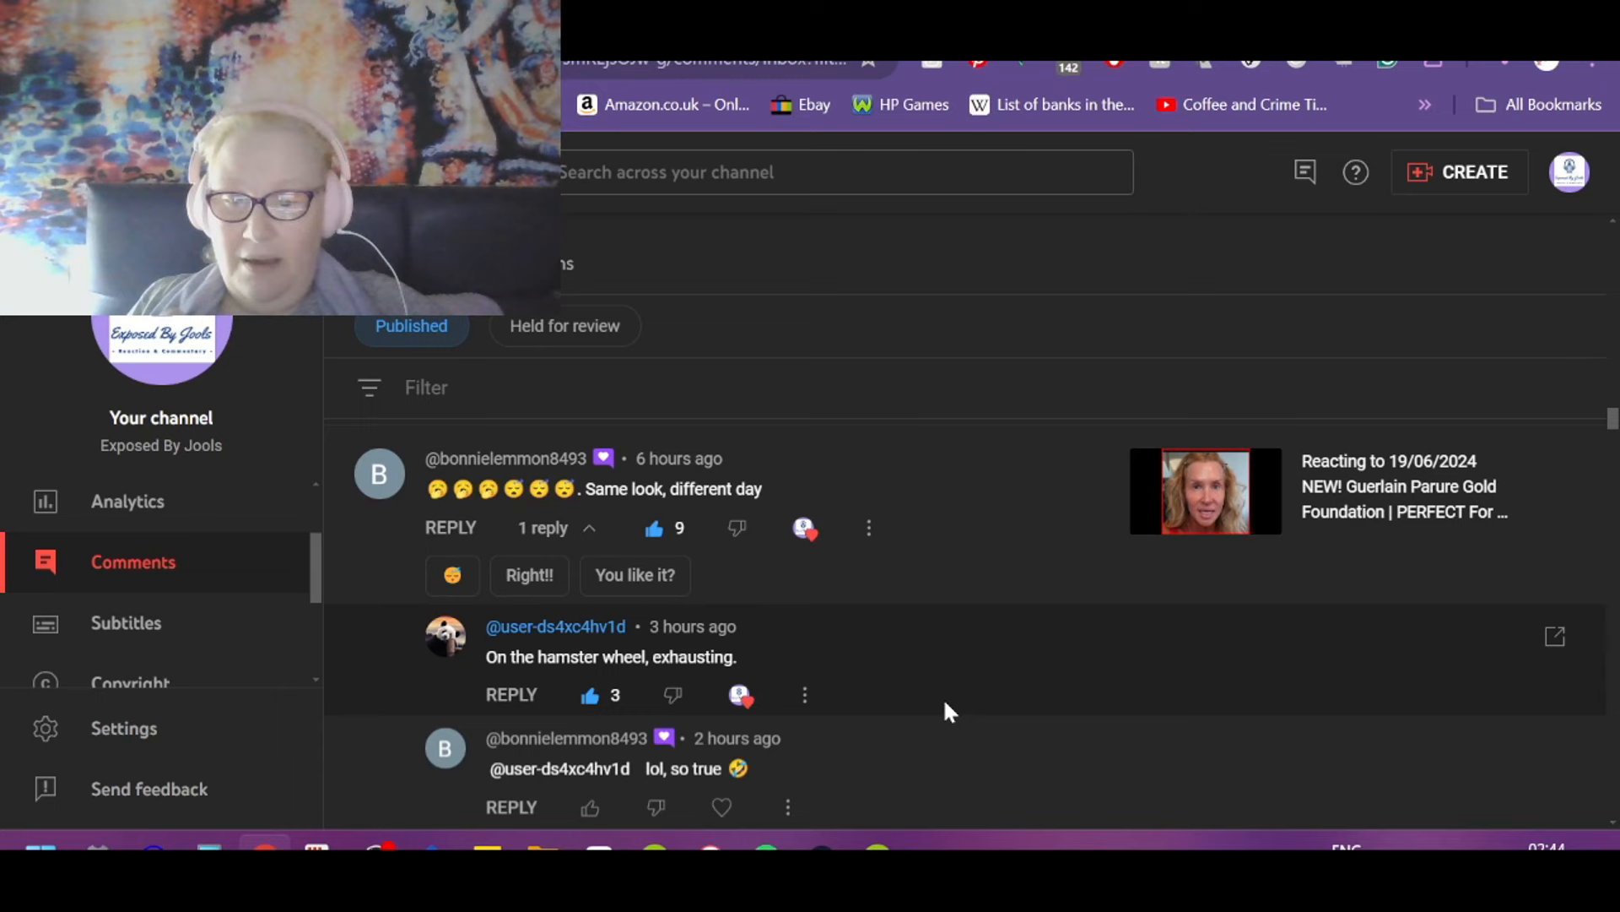
{"action": "scroll", "scroll_direction": "down", "scroll_amount": 3}
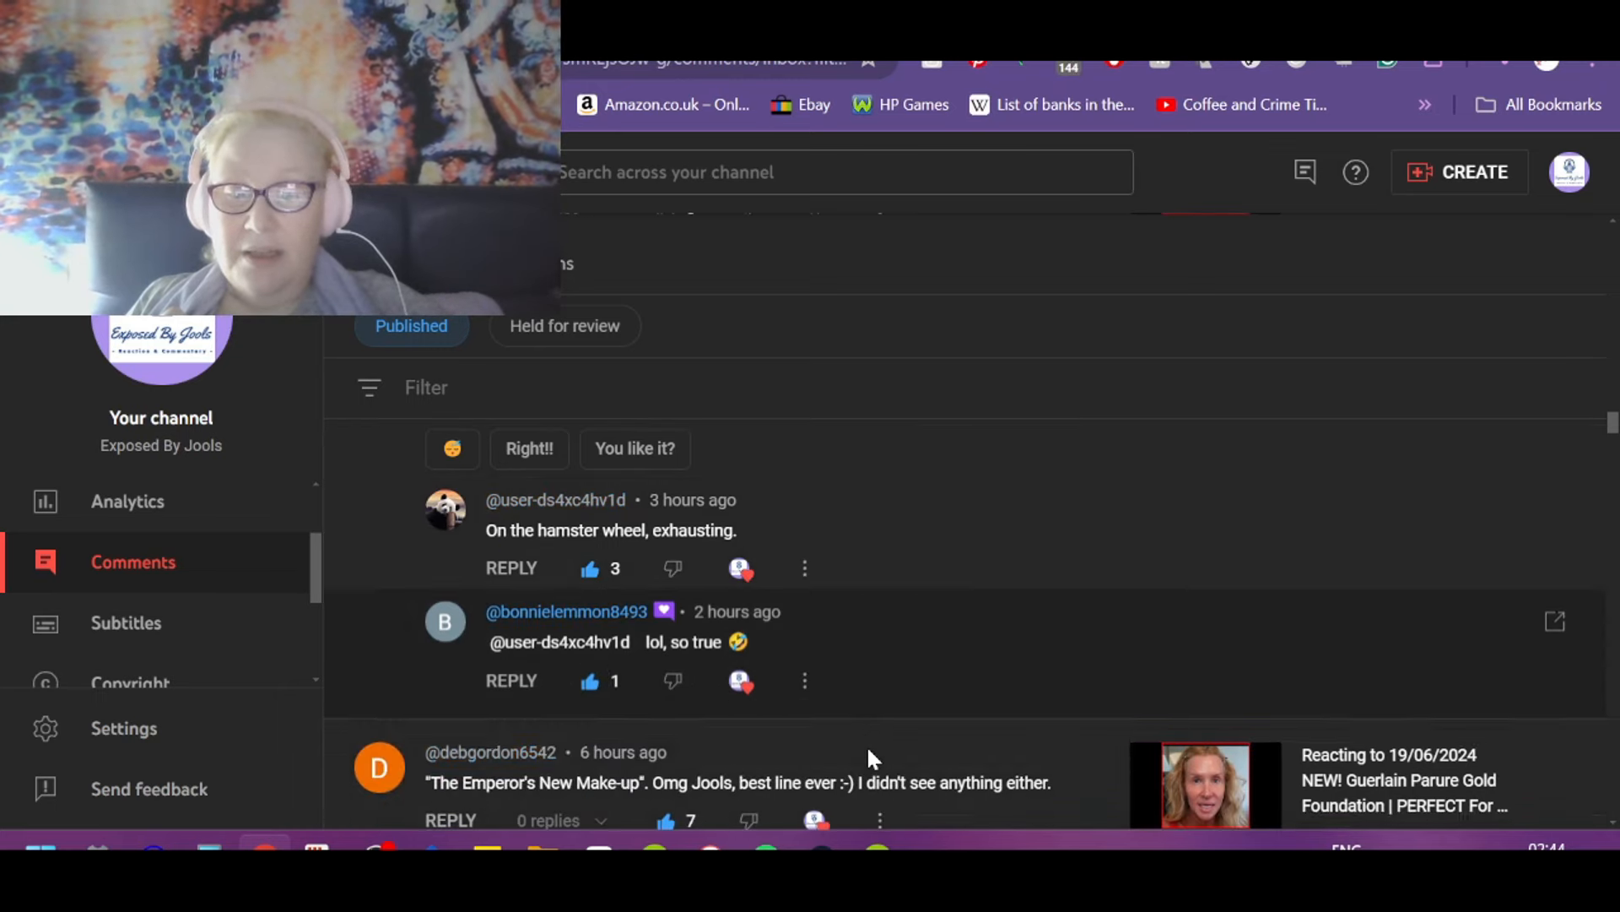
{"action": "scroll", "scroll_direction": "down", "scroll_amount": 3}
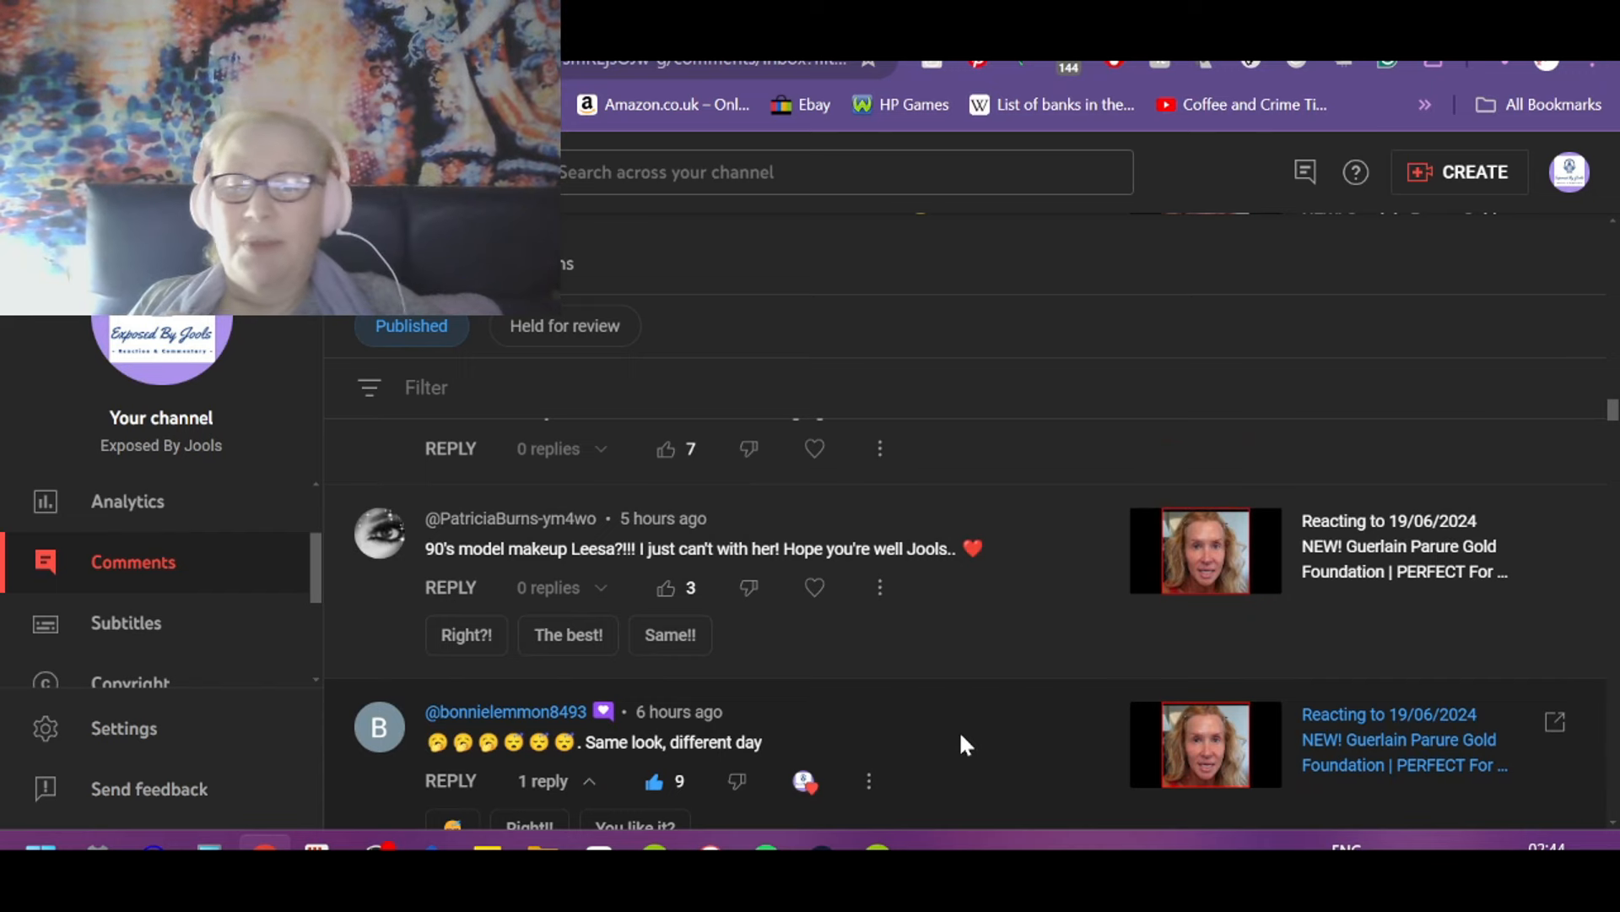
{"action": "mouse_move", "coordinate": [981, 759]}
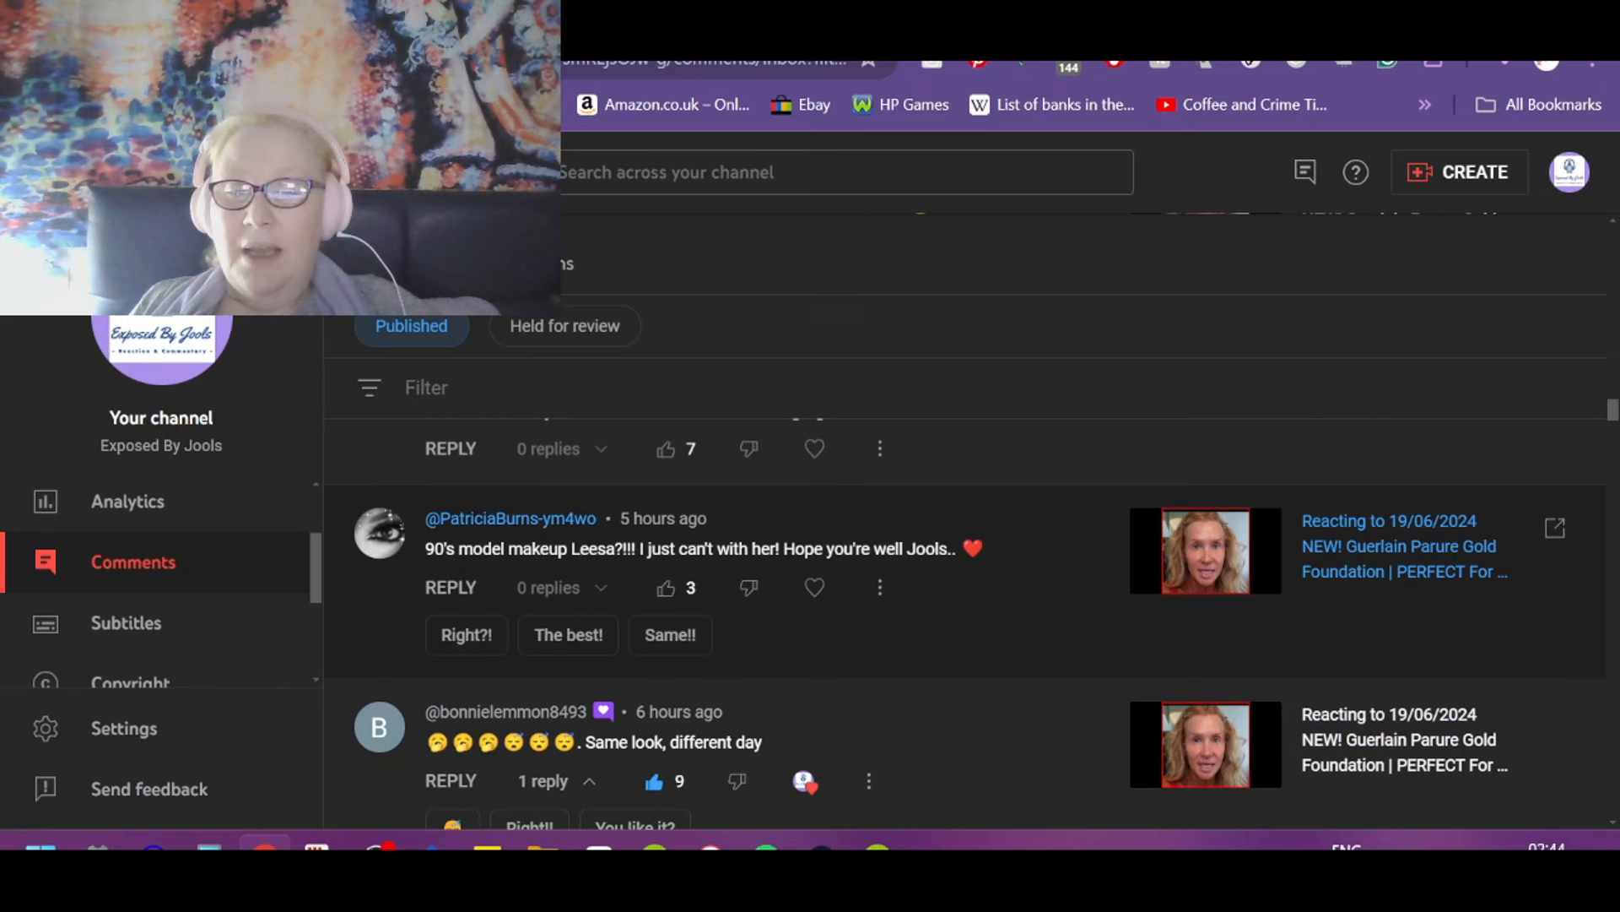
{"action": "mouse_move", "coordinate": [1116, 637]}
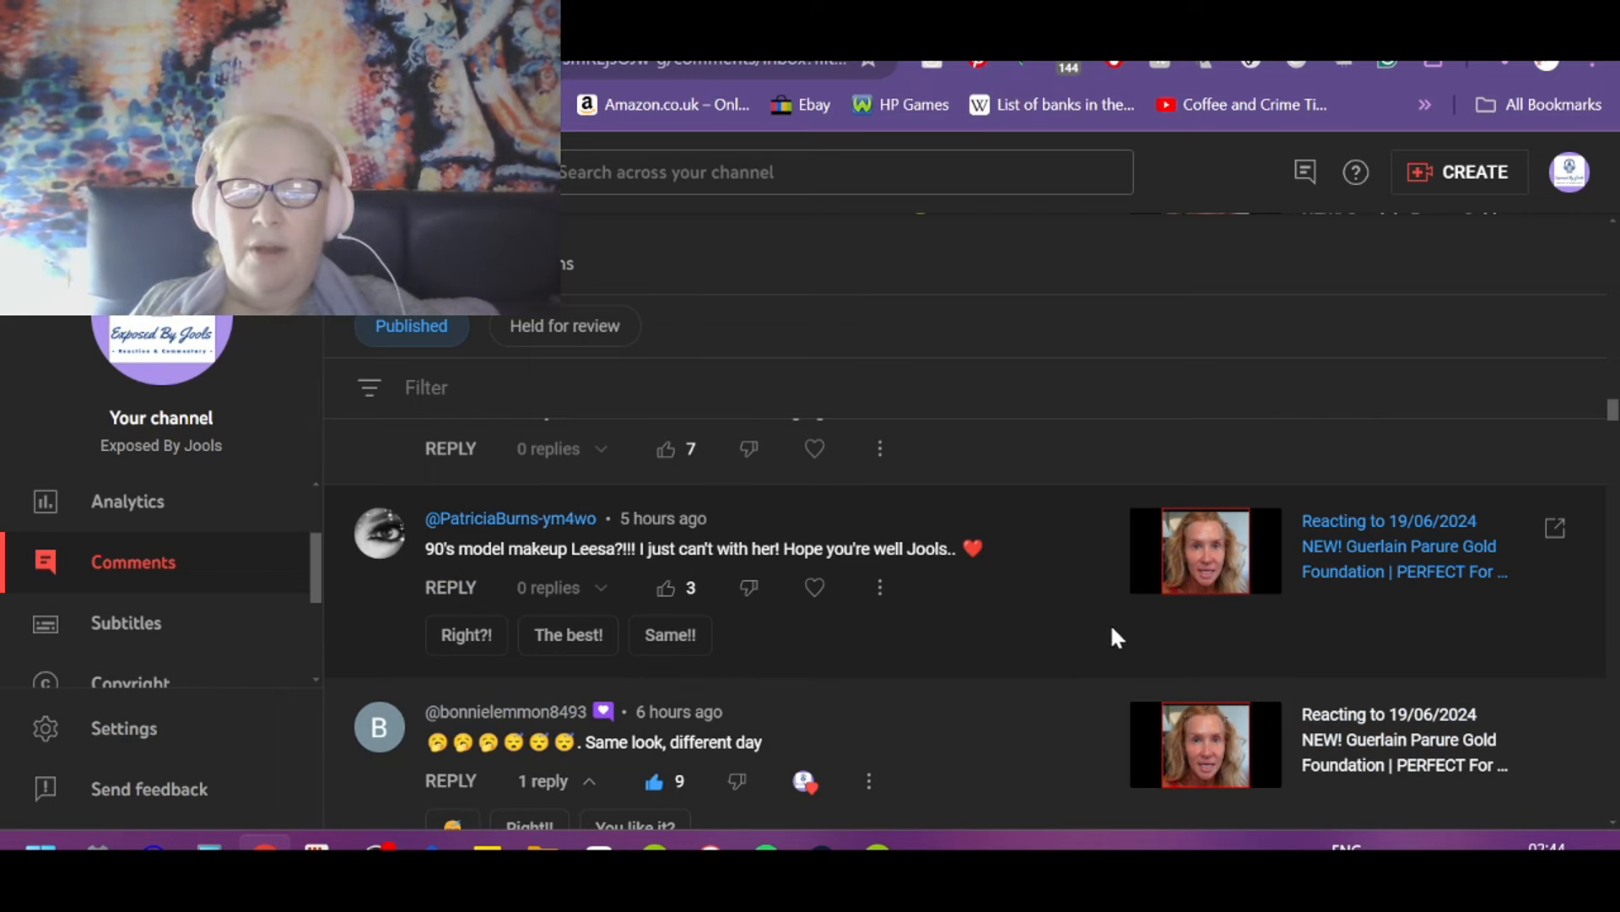
{"action": "left_click", "coordinate": [665, 588]}
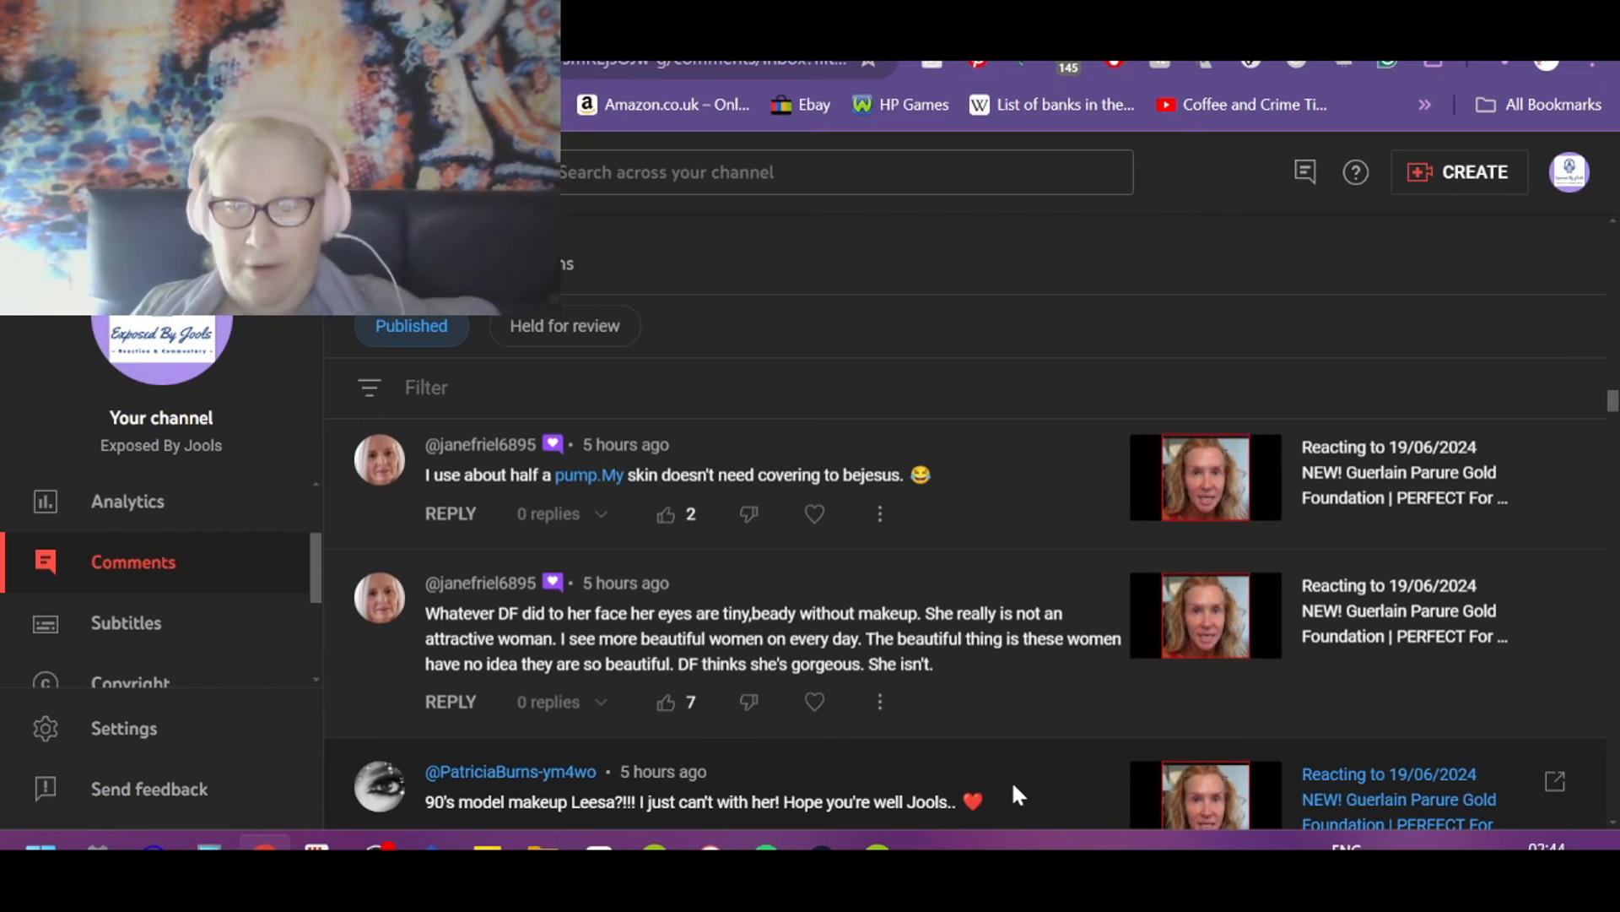
{"action": "mouse_move", "coordinate": [985, 783]}
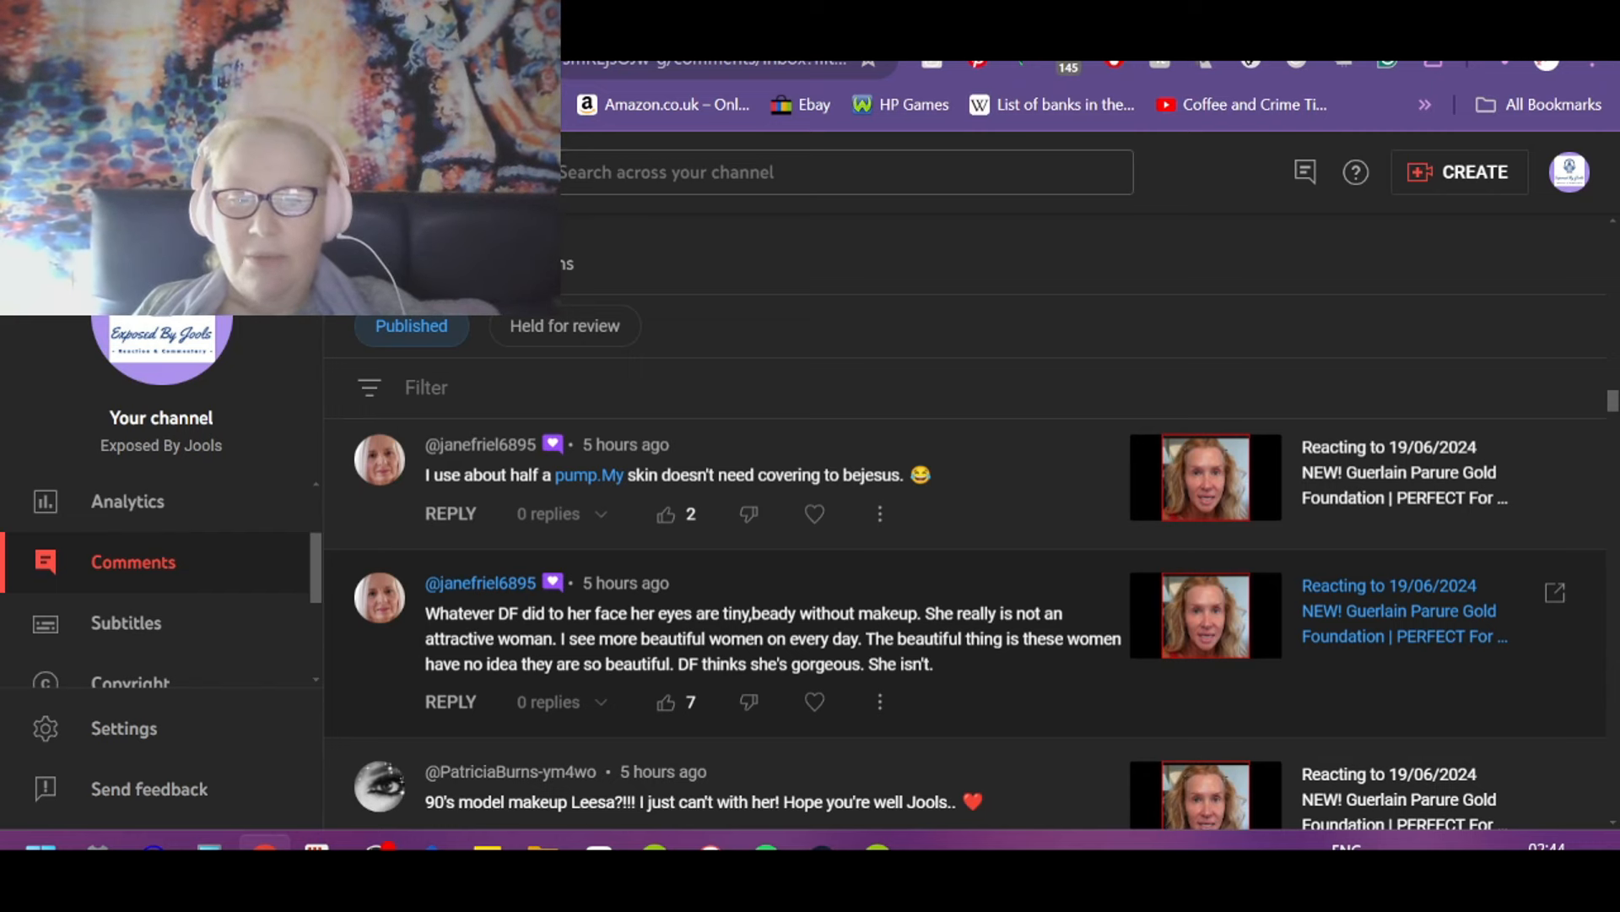
{"action": "mouse_move", "coordinate": [1090, 682]}
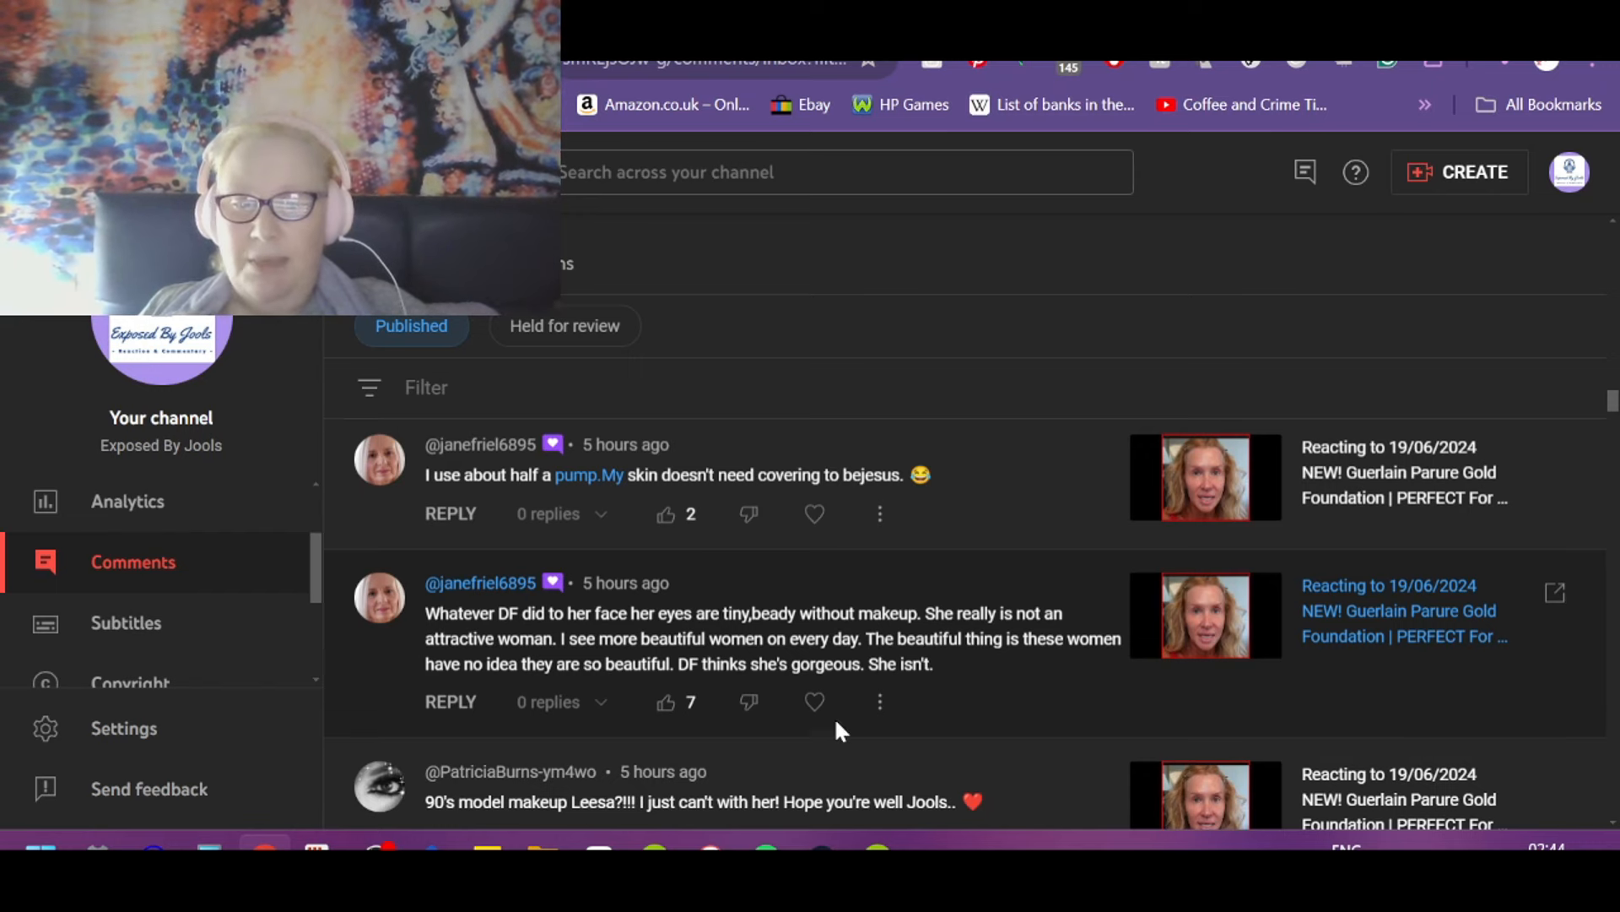
{"action": "mouse_move", "coordinate": [1036, 679]}
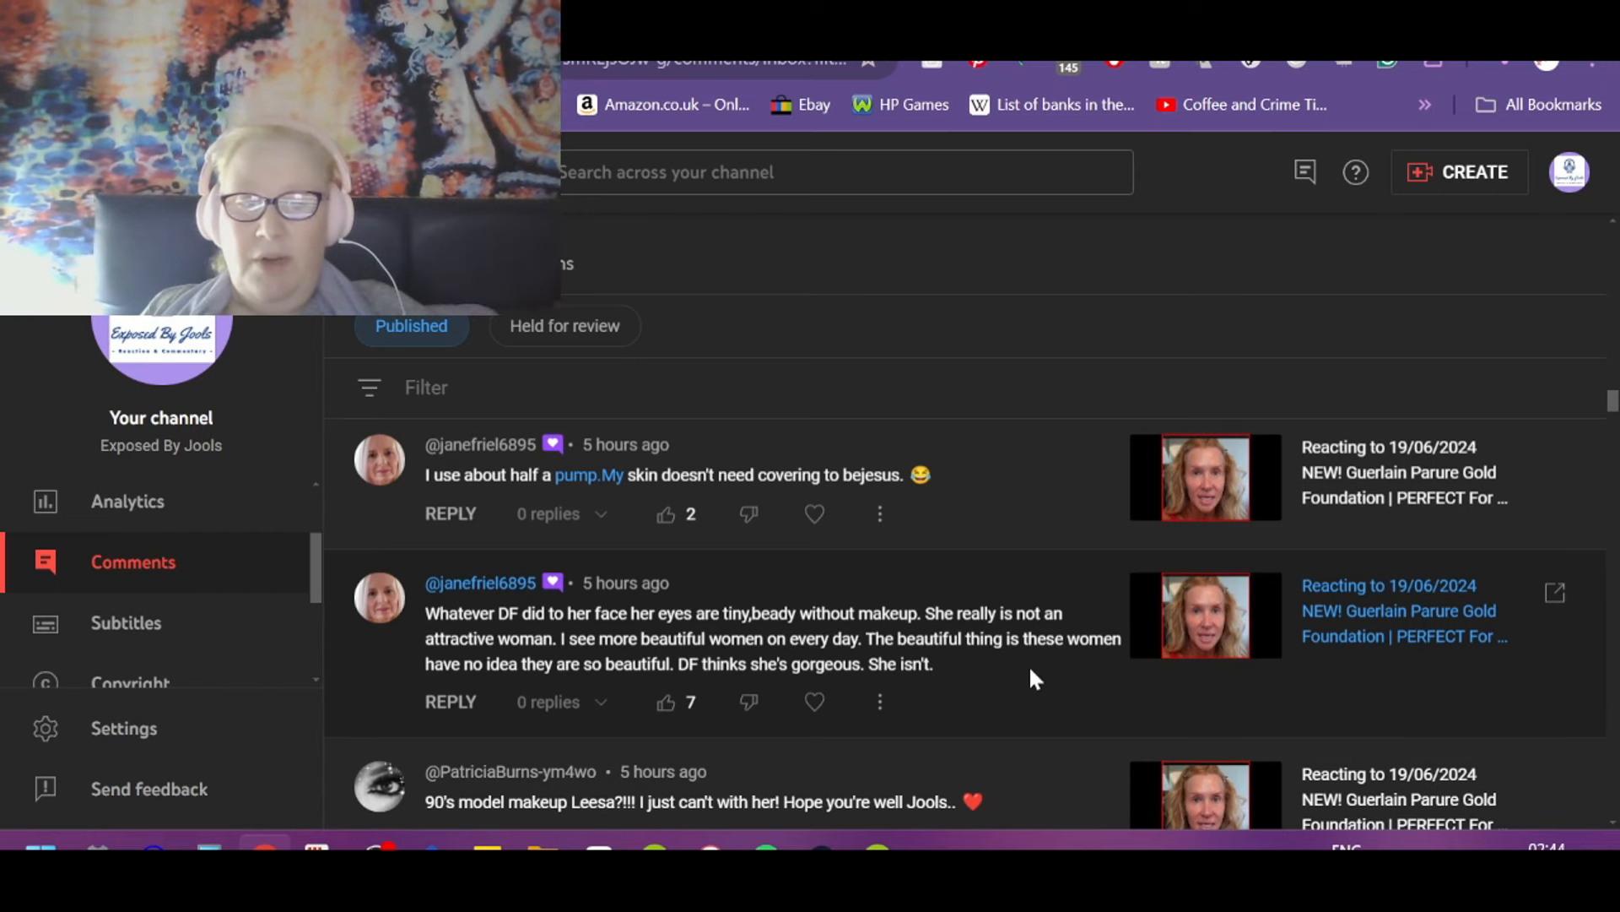
{"action": "mouse_move", "coordinate": [479, 584]}
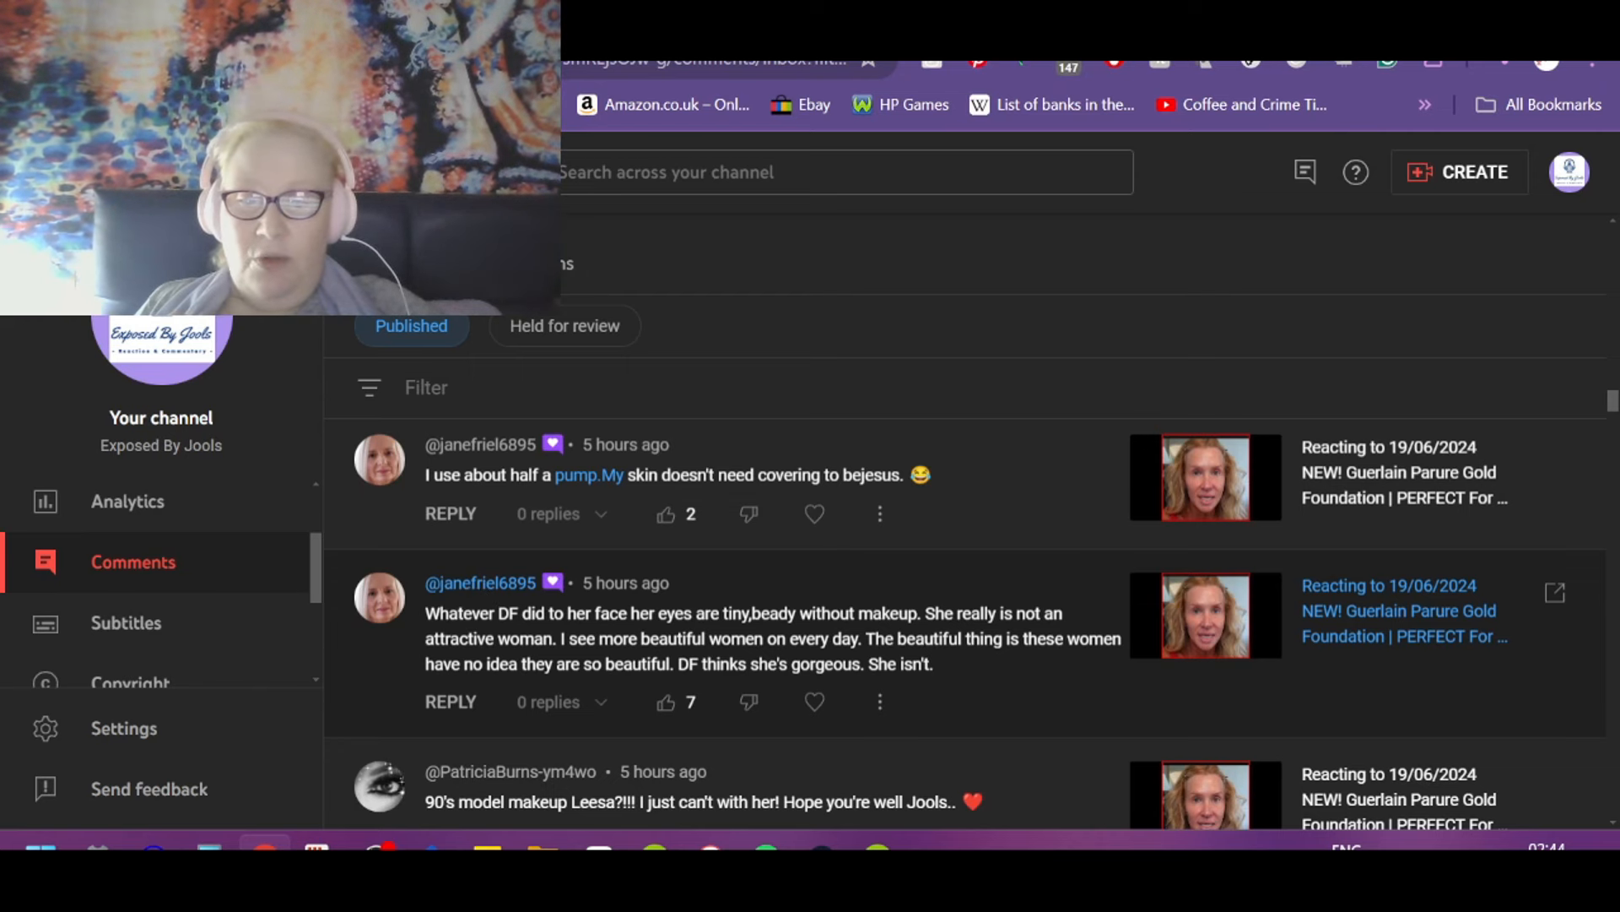
{"action": "mouse_move", "coordinate": [960, 694]}
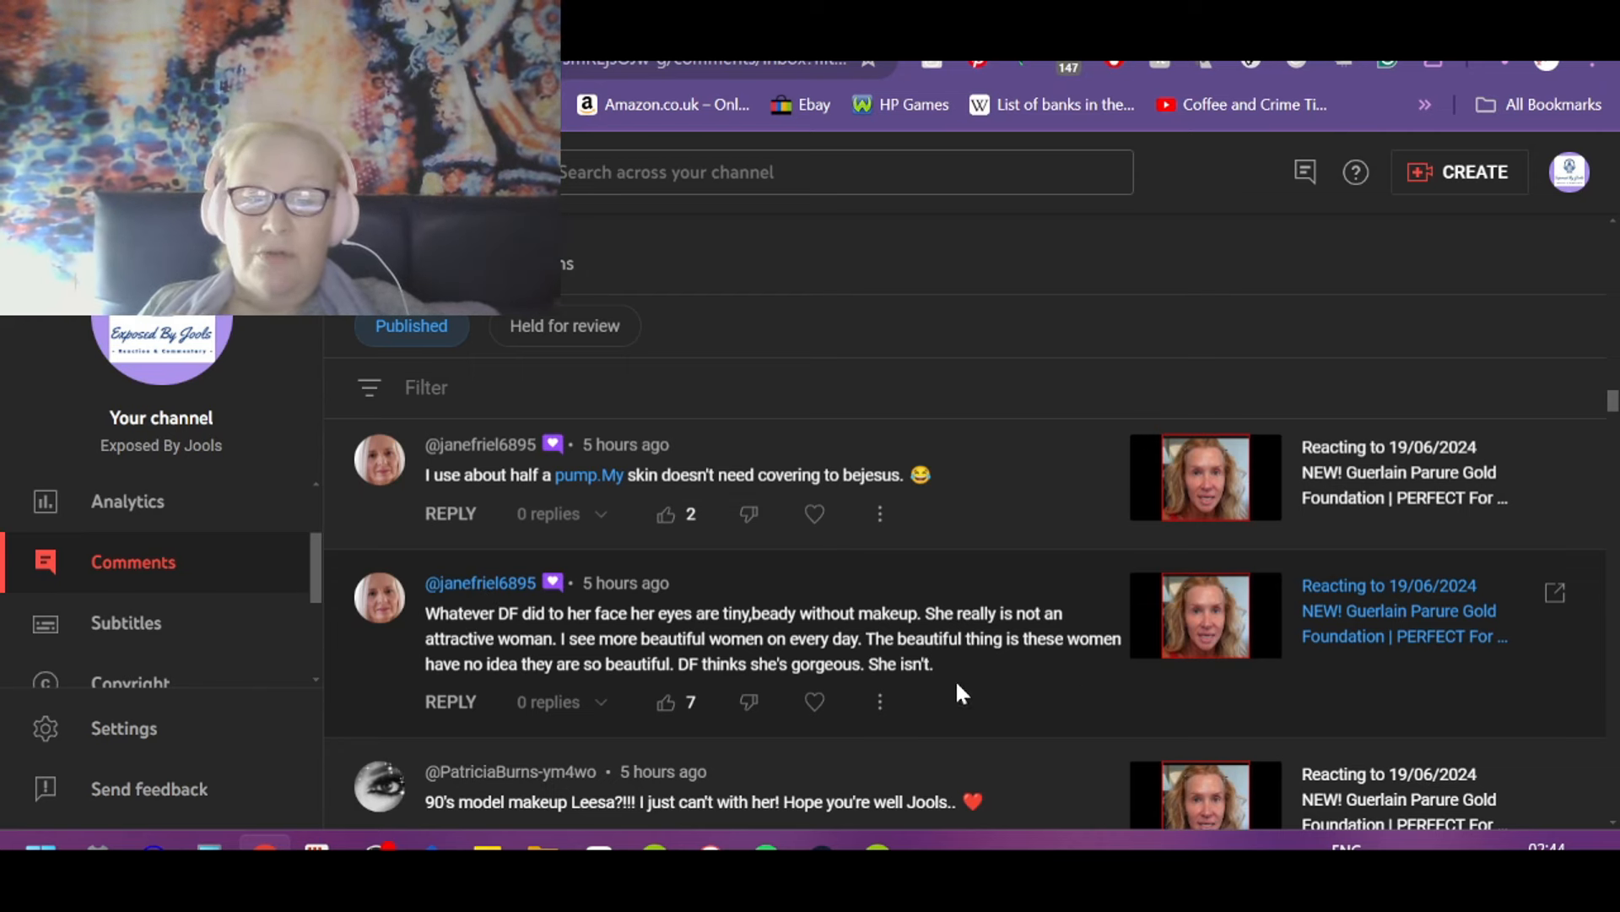
Step: Like and heart the "Whatever DF did to her face" comment, then move up the list
{"action": "left_click", "coordinate": [665, 702]}
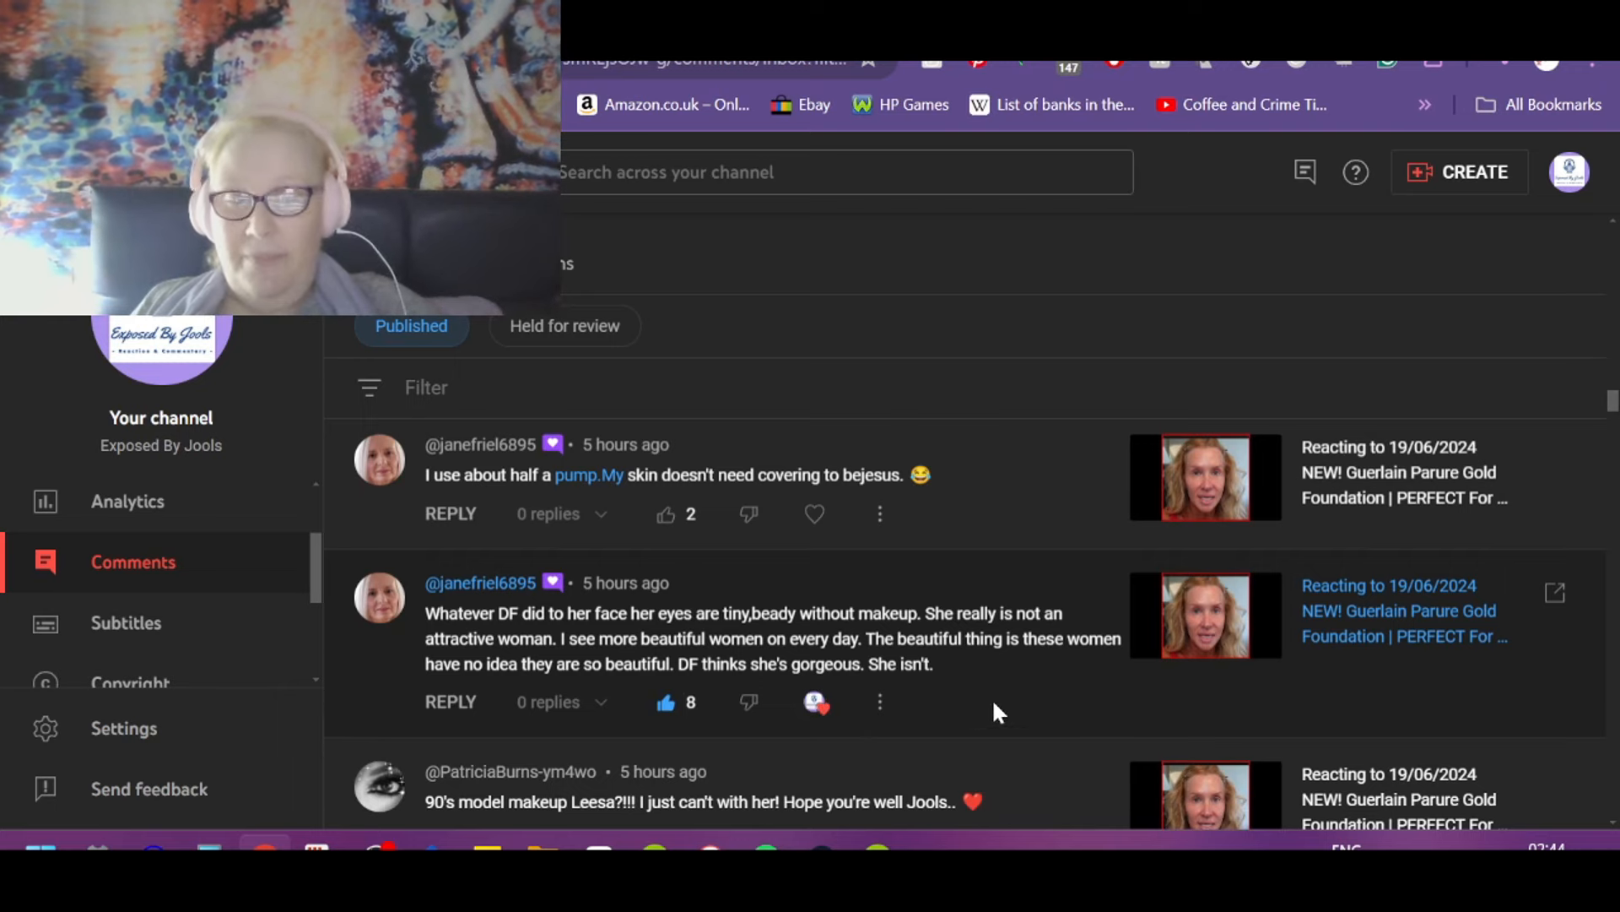
{"action": "mouse_move", "coordinate": [1028, 761]}
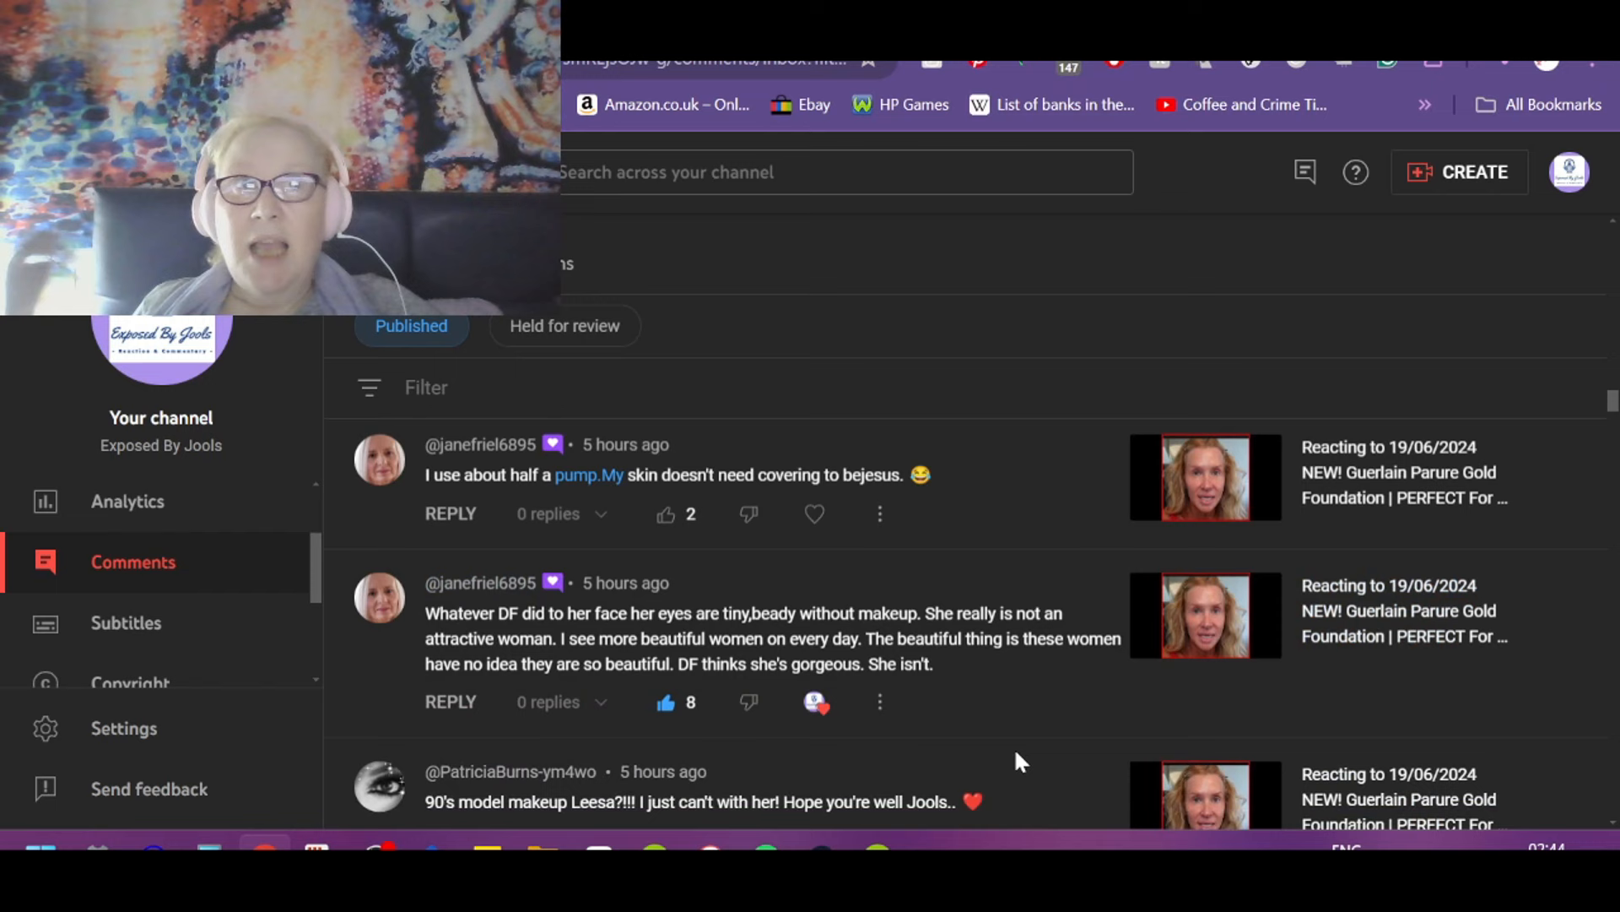
{"action": "mouse_move", "coordinate": [994, 699]}
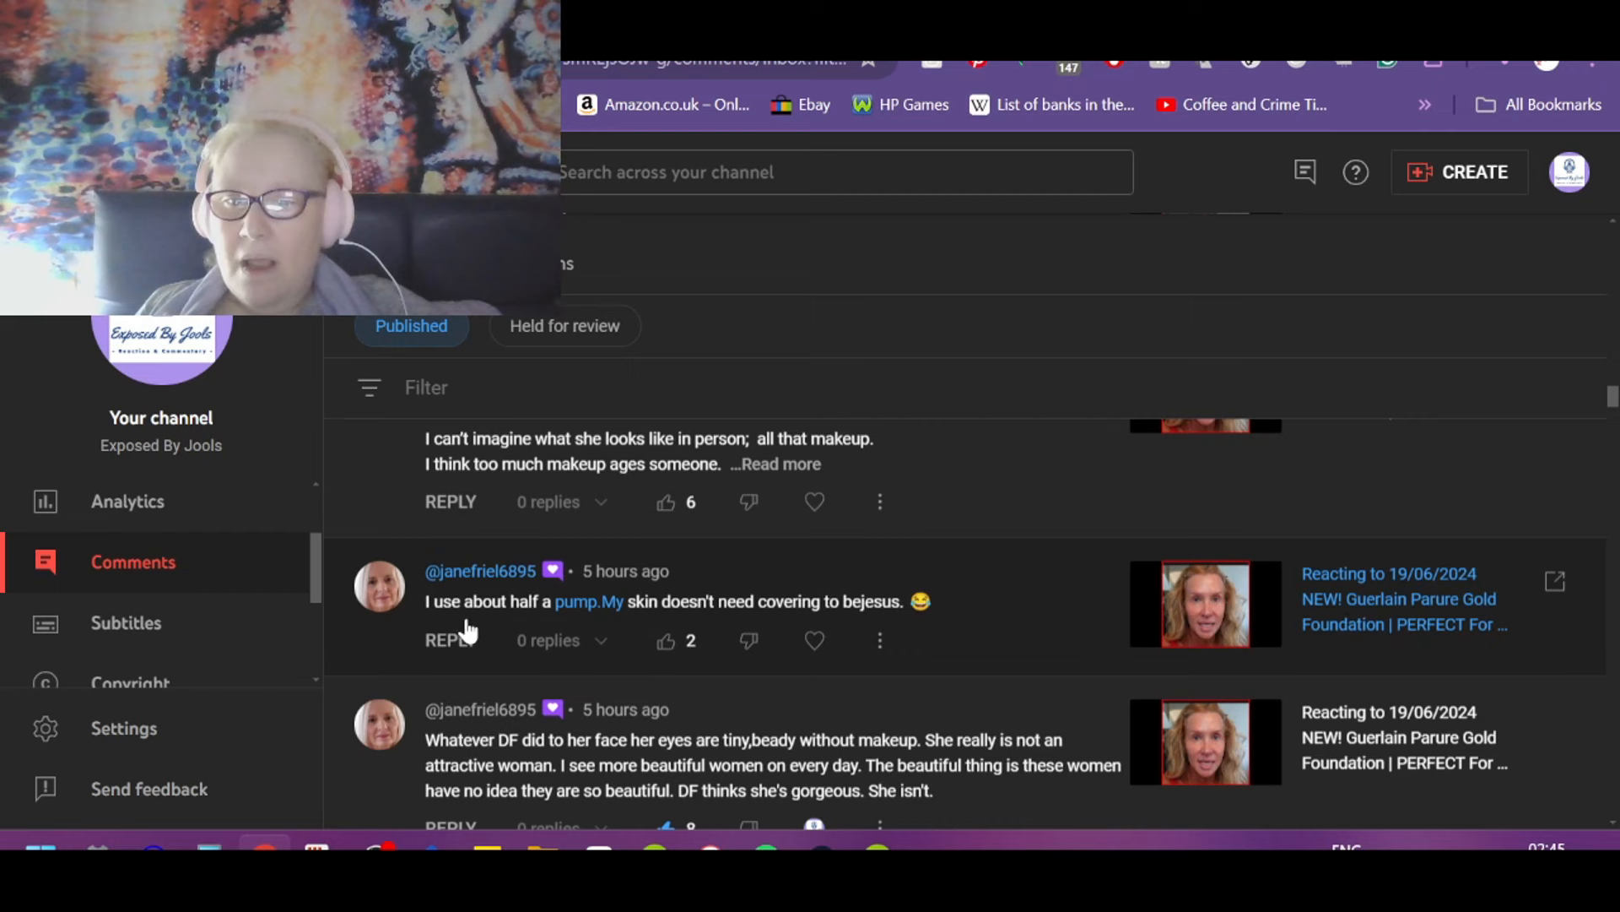
{"action": "mouse_move", "coordinate": [594, 621]}
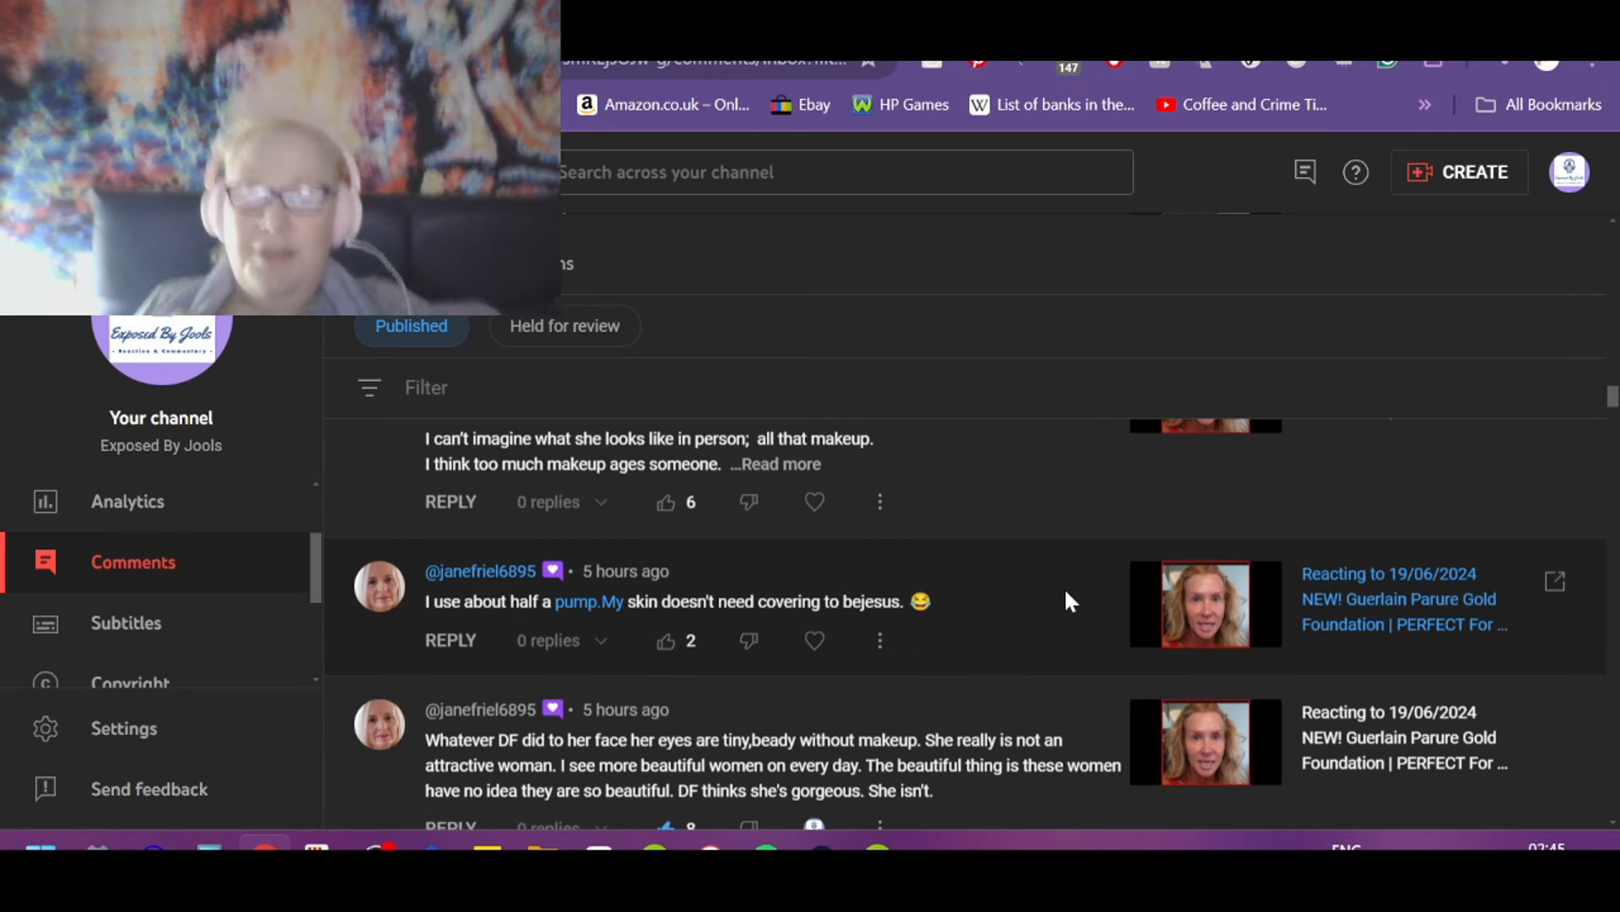
{"action": "left_click", "coordinate": [663, 641]}
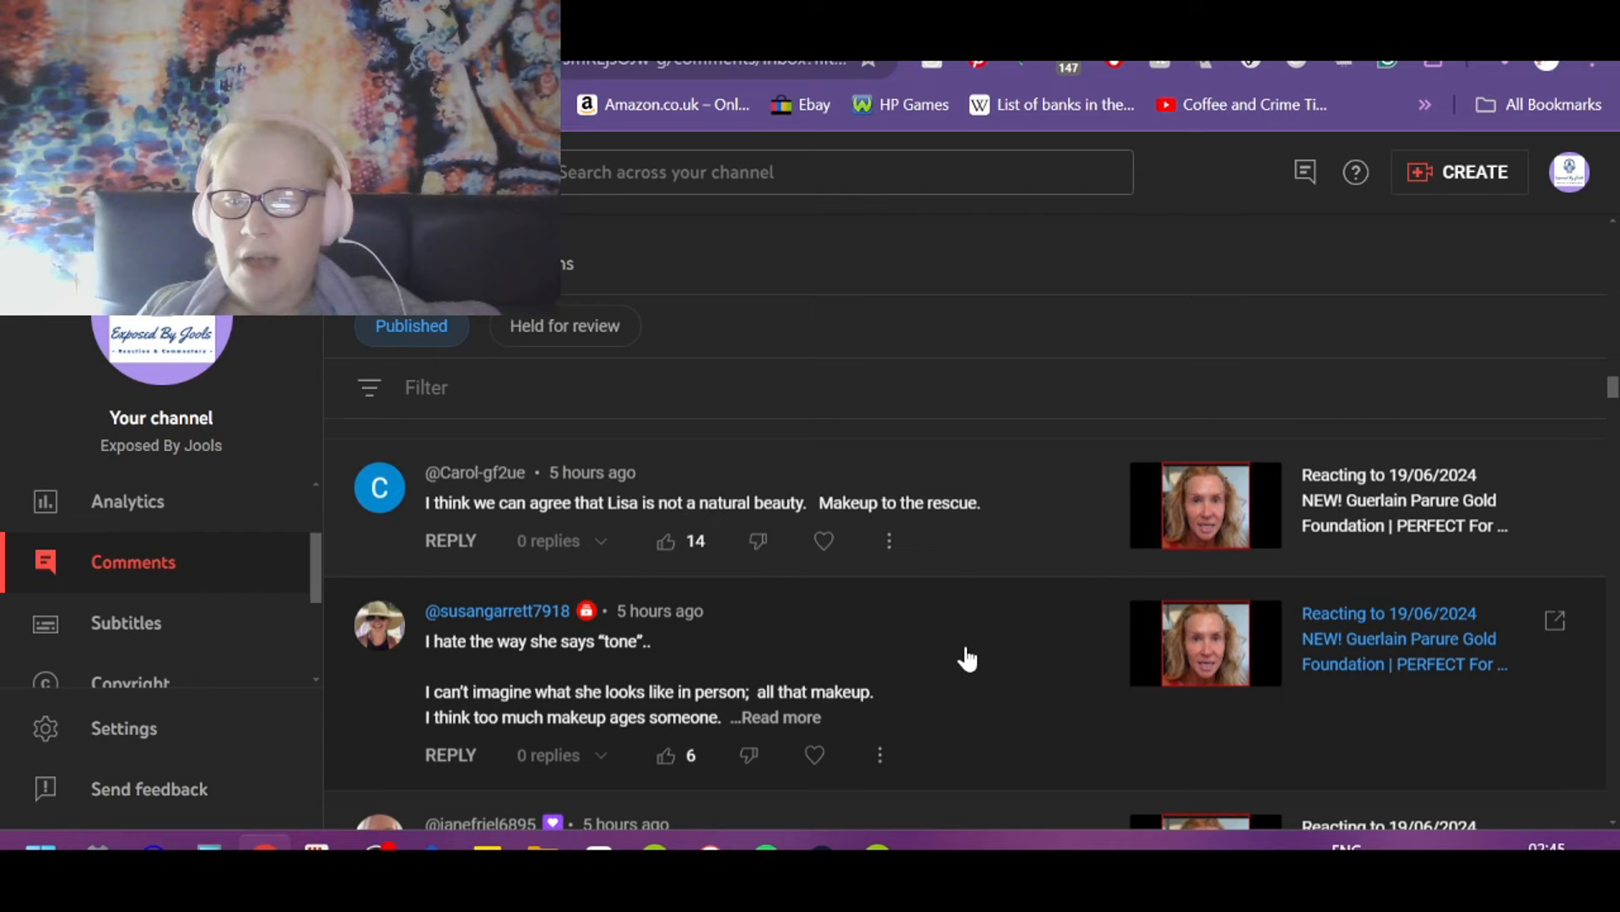
{"action": "mouse_move", "coordinate": [1002, 653]}
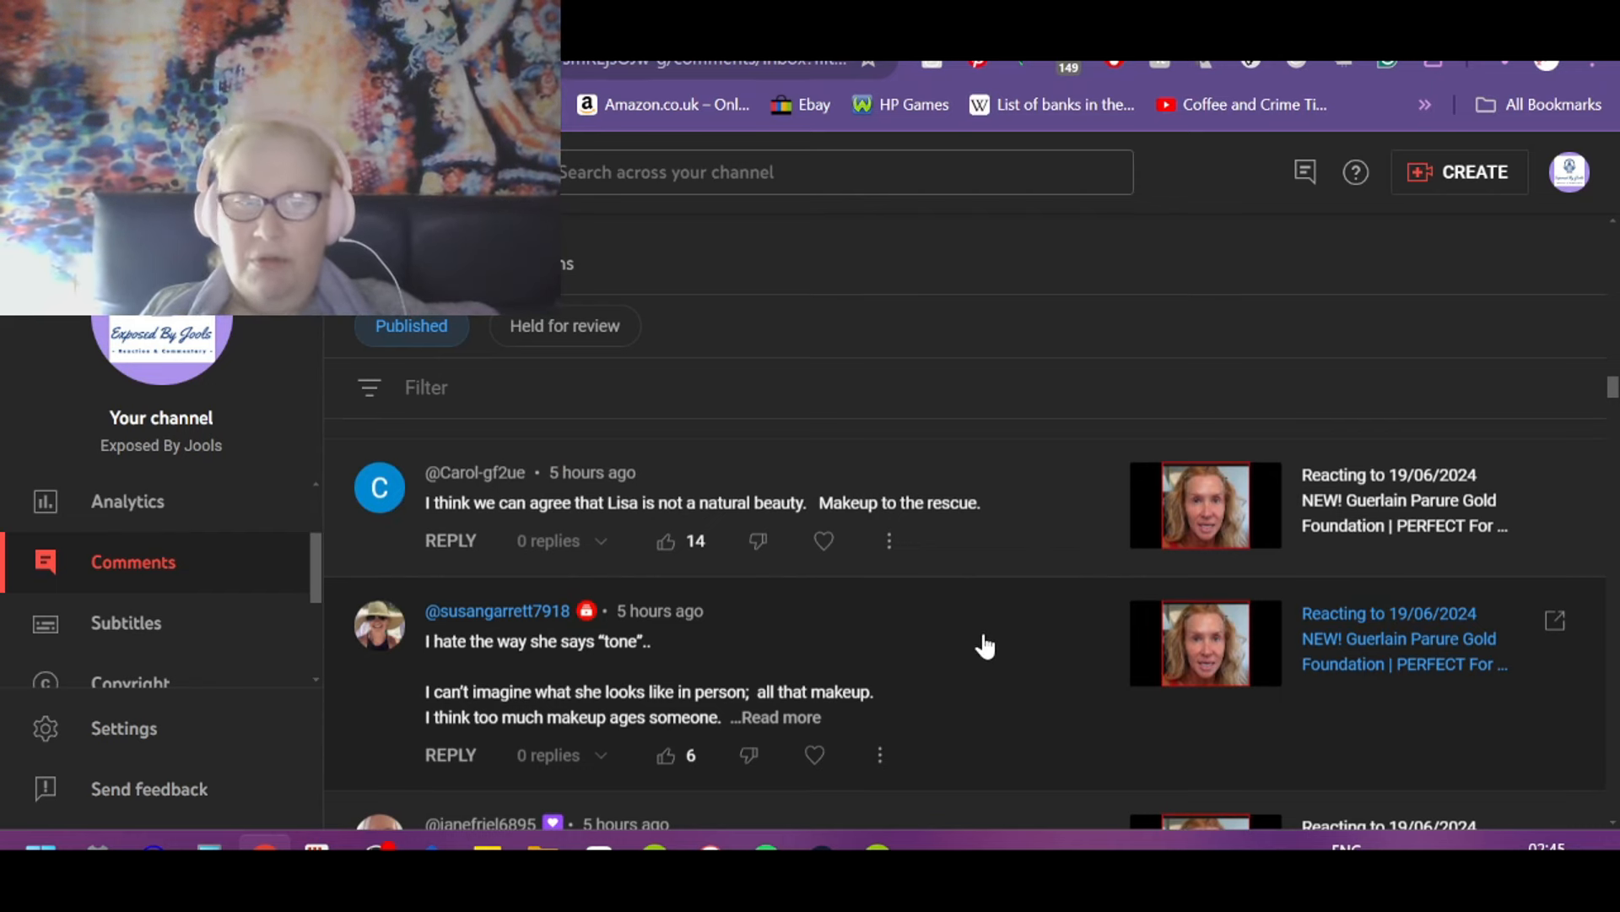
{"action": "mouse_move", "coordinate": [1013, 686]}
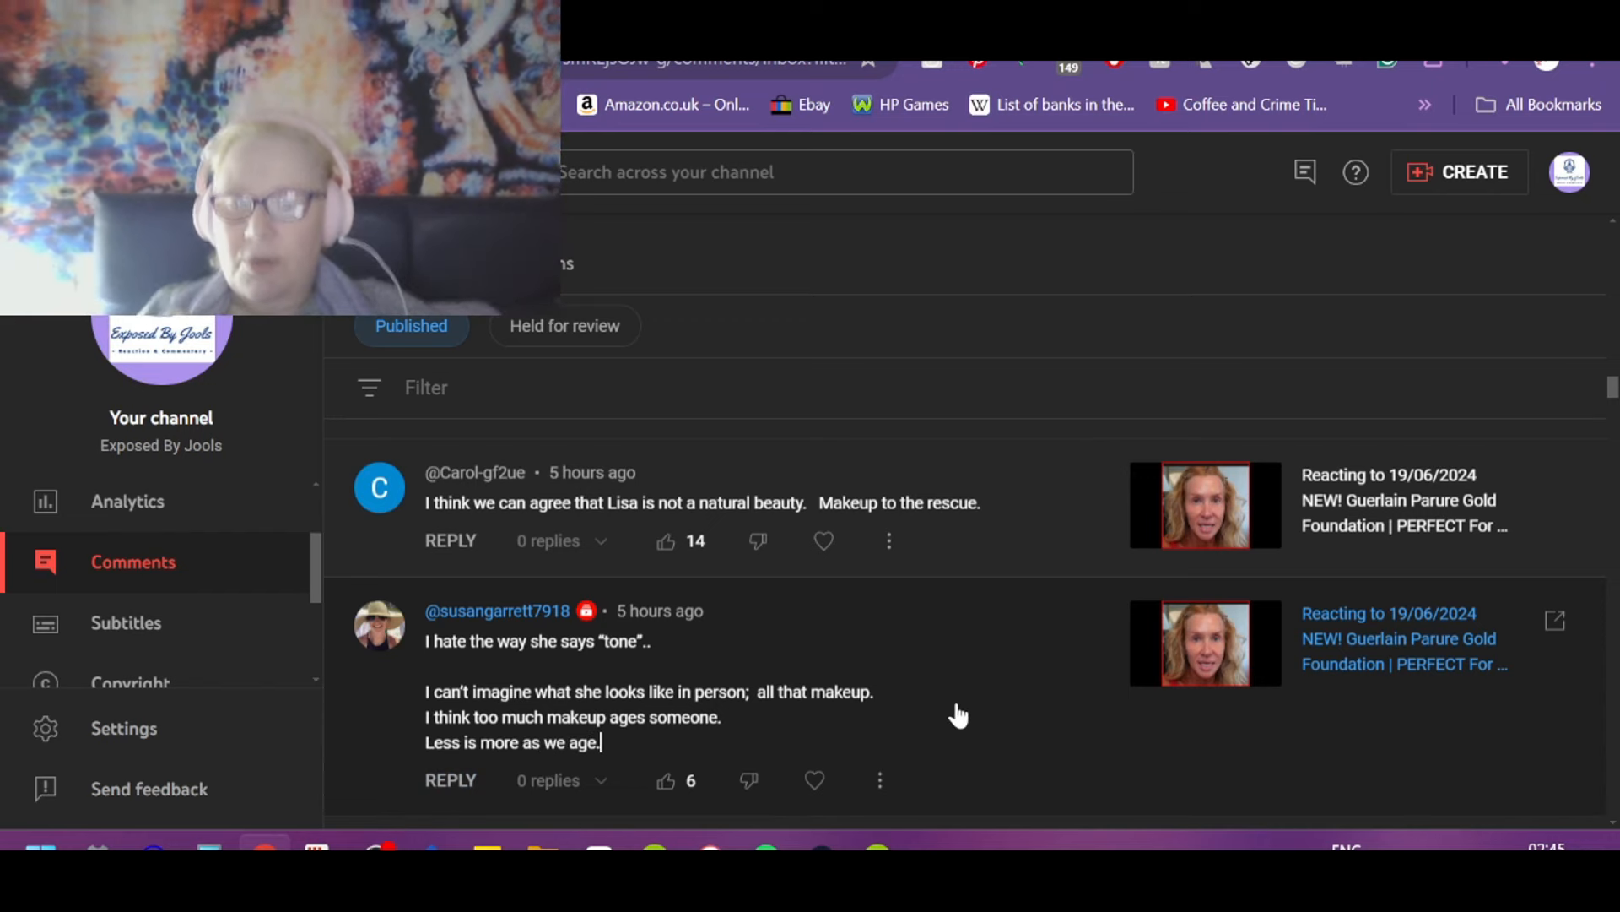
{"action": "mouse_move", "coordinate": [635, 835]}
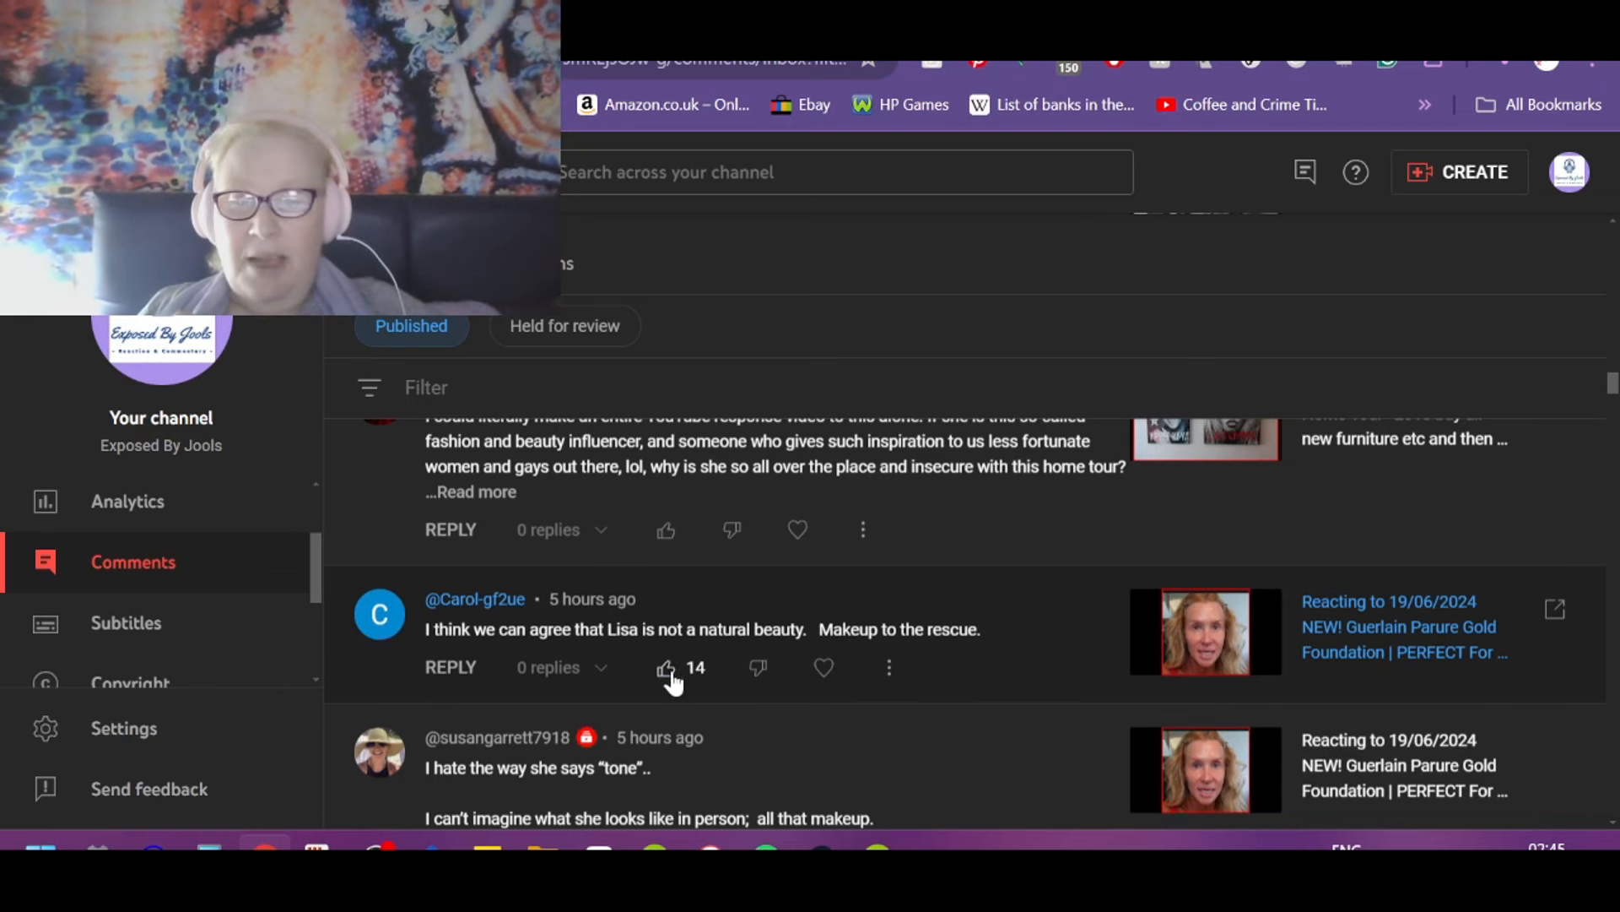
Step: Like the "Lisa is not a natural beauty / Makeup to the rescue" comment
{"action": "left_click", "coordinate": [666, 668]}
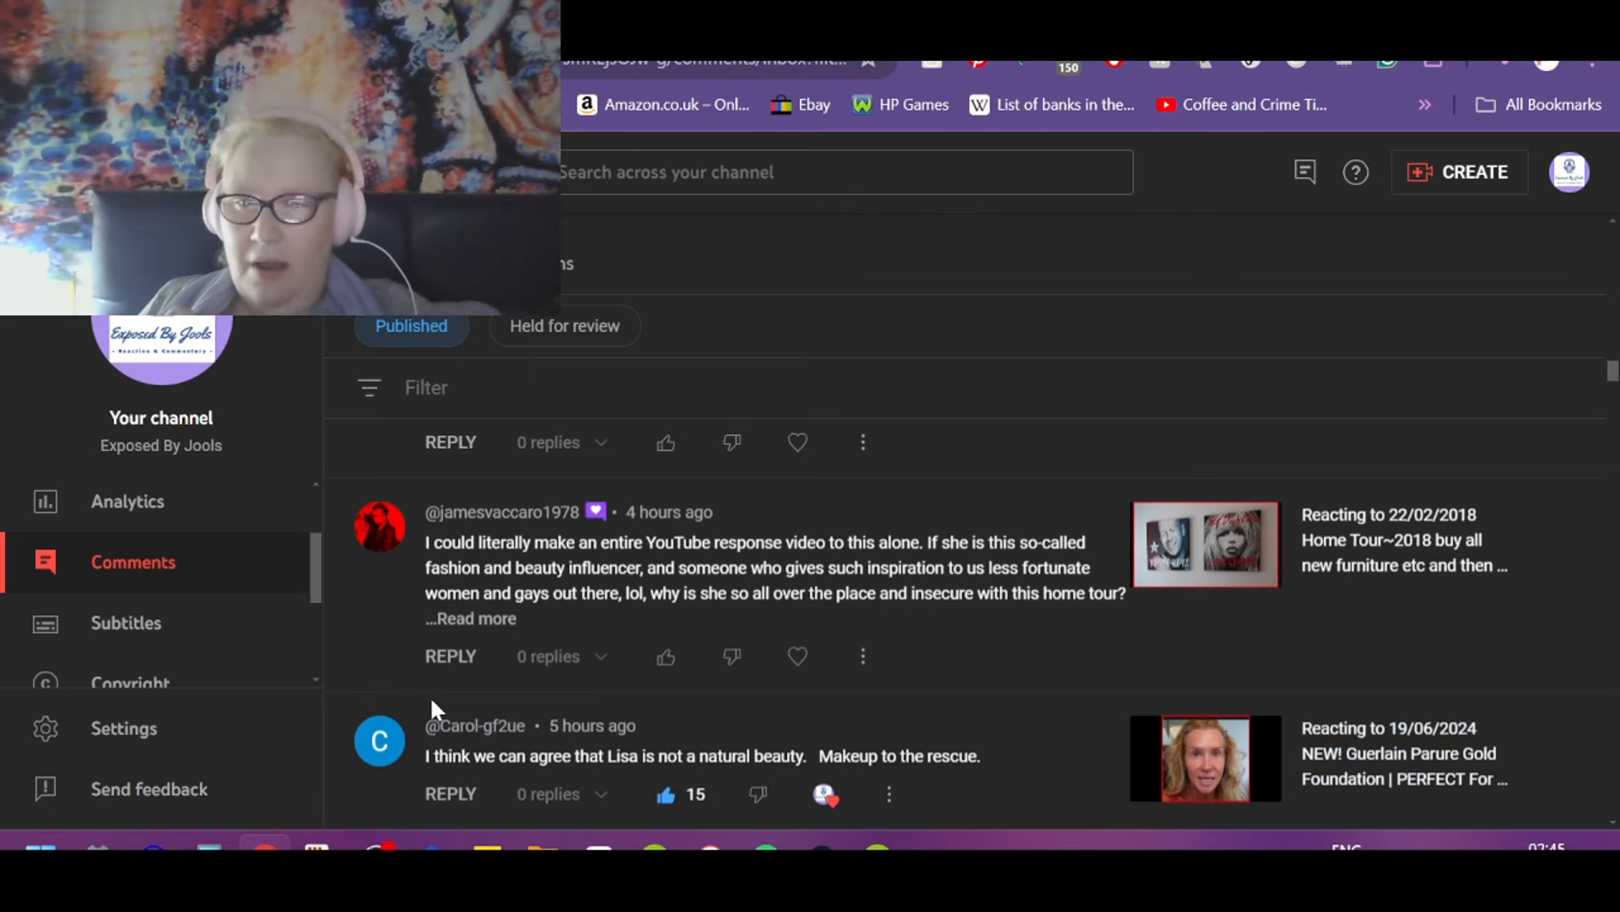
{"action": "mouse_move", "coordinate": [738, 562]}
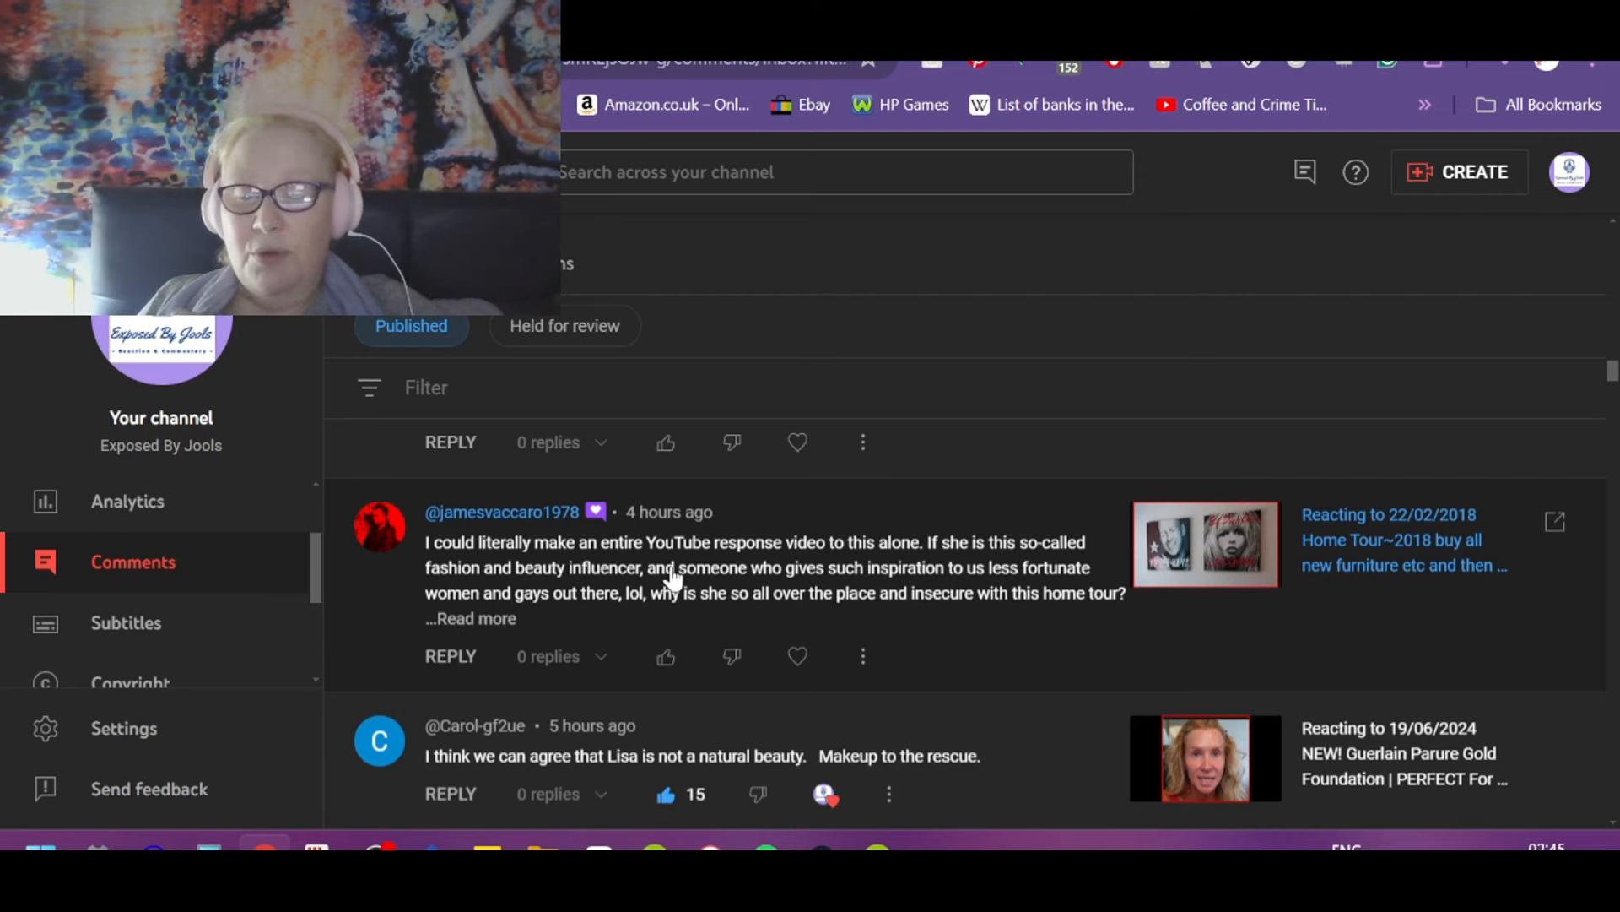
{"action": "mouse_move", "coordinate": [1067, 692]}
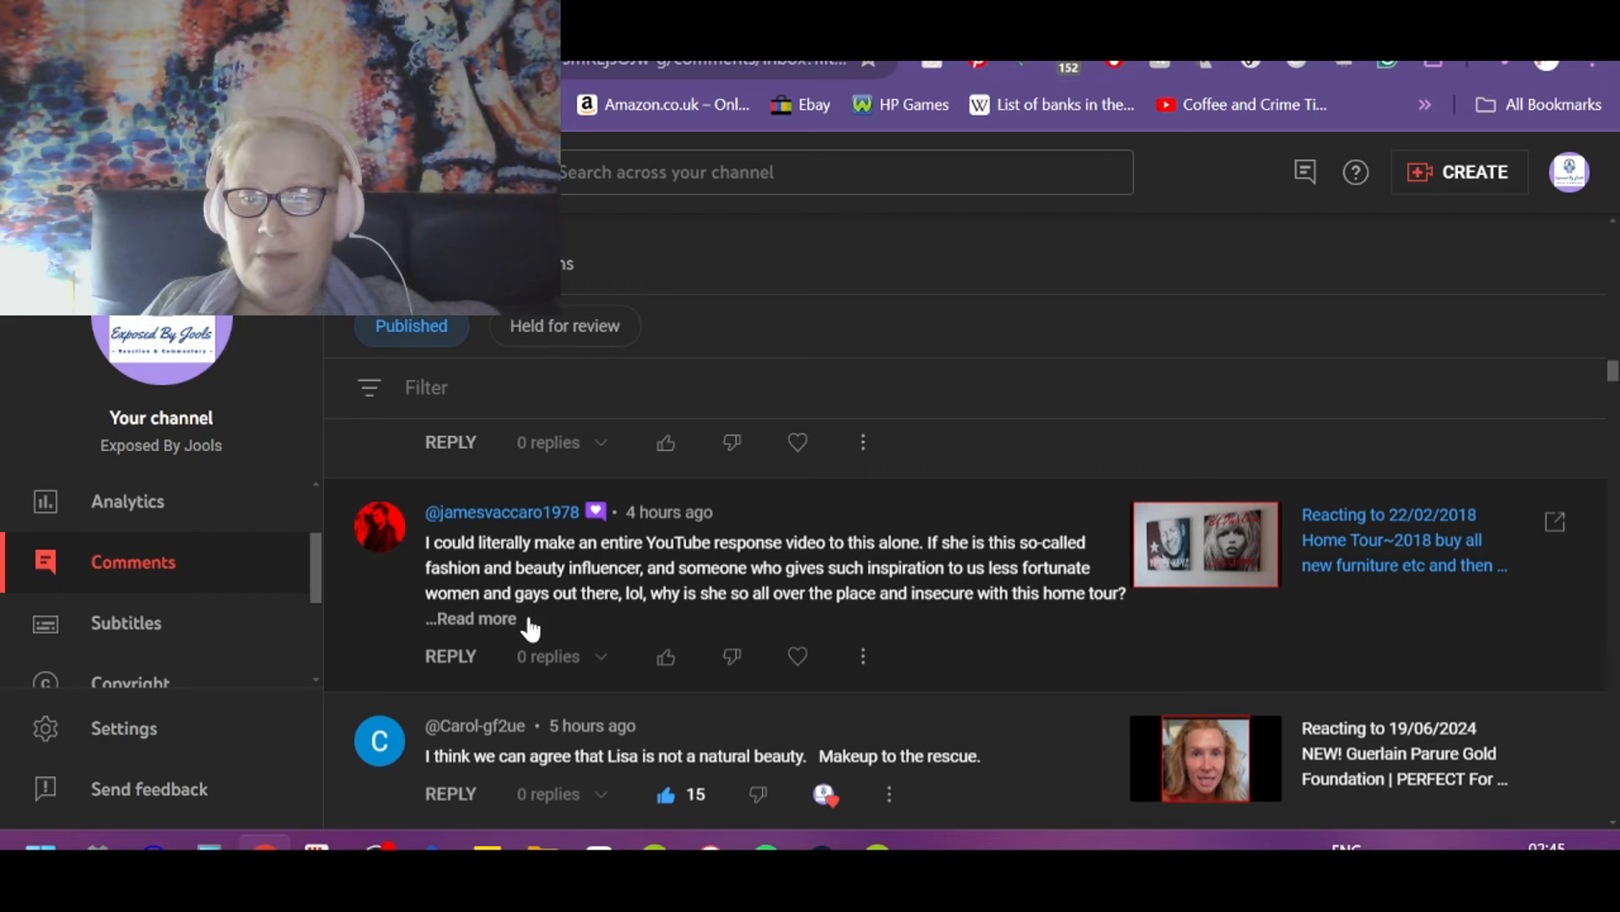
{"action": "mouse_move", "coordinate": [635, 606]}
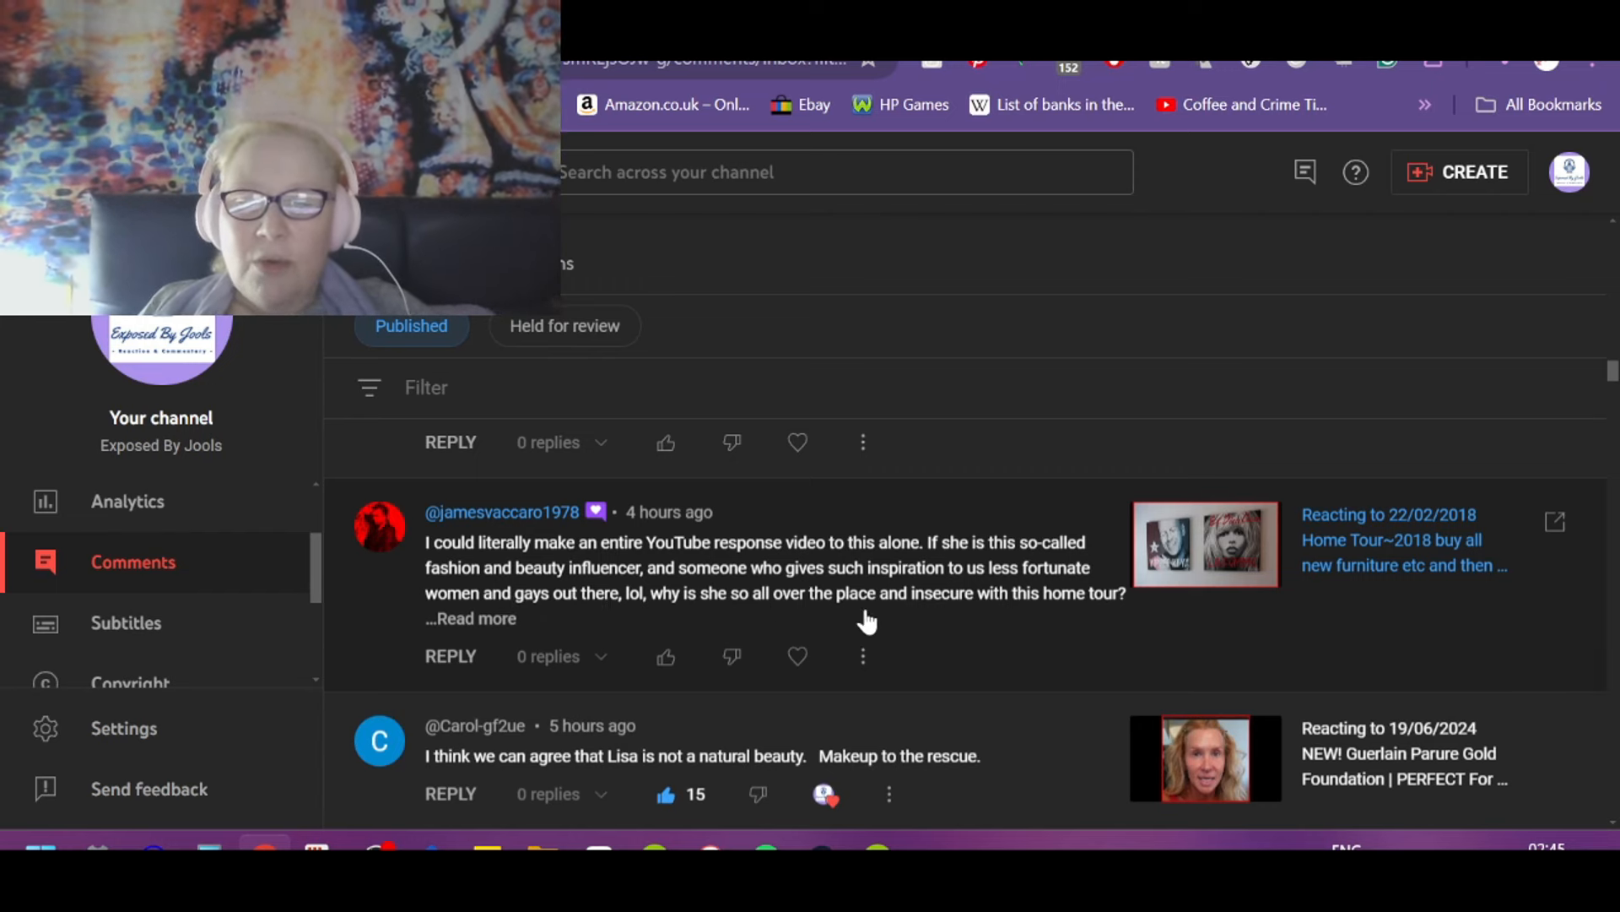
{"action": "mouse_move", "coordinate": [1124, 603]}
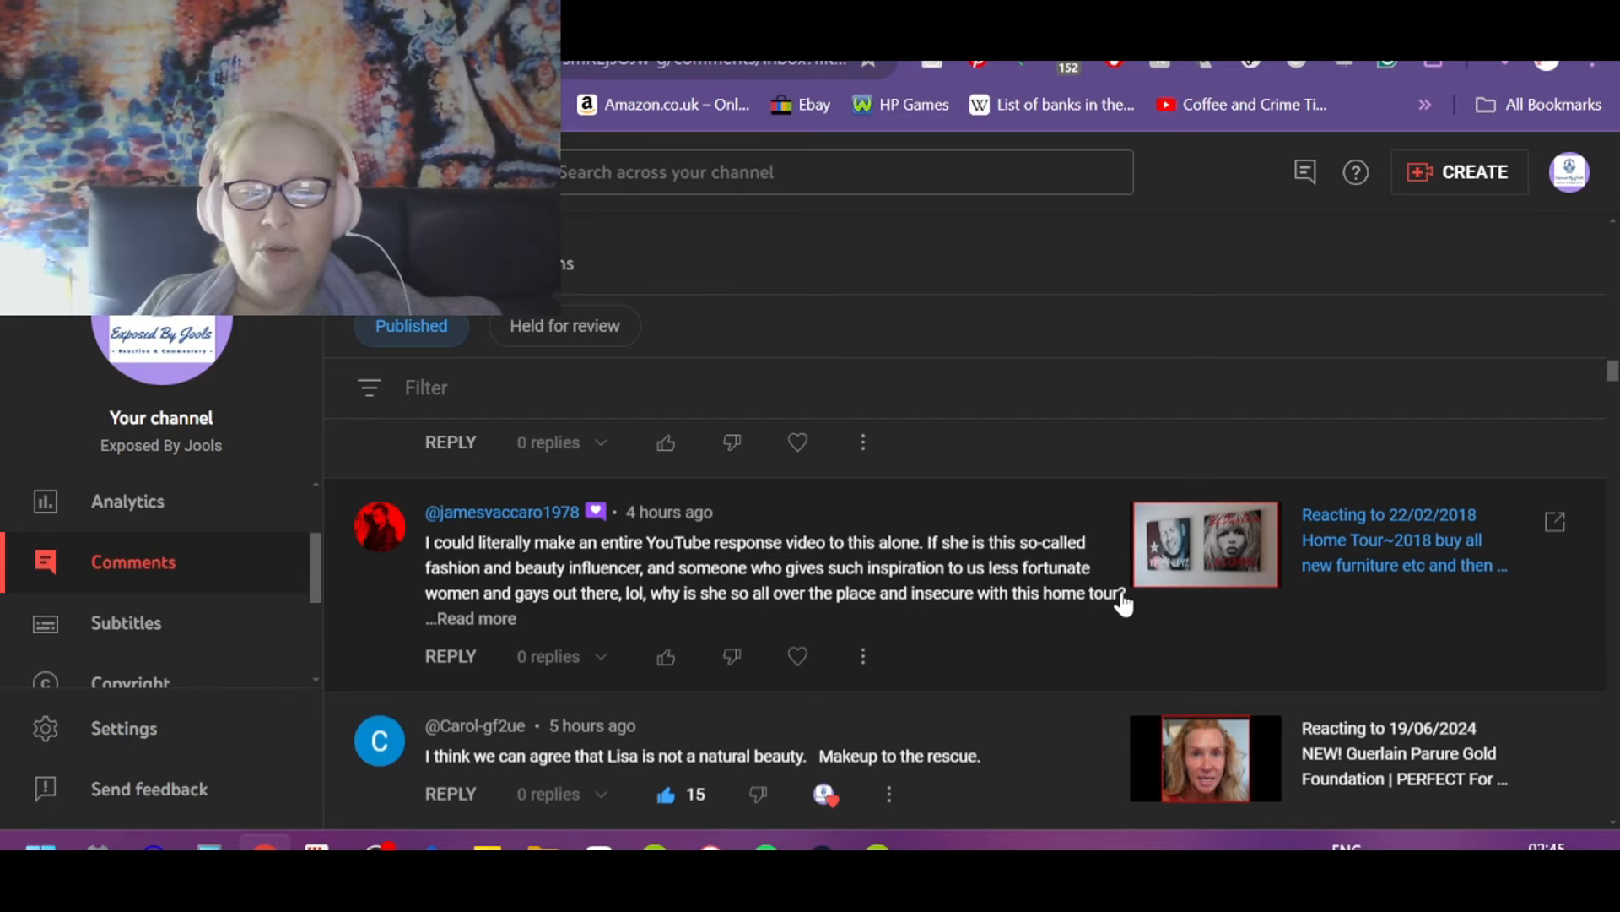
Step: Expand the long home-tour response-video comment and read on toward the UNICORN remark
{"action": "left_click", "coordinate": [470, 618]}
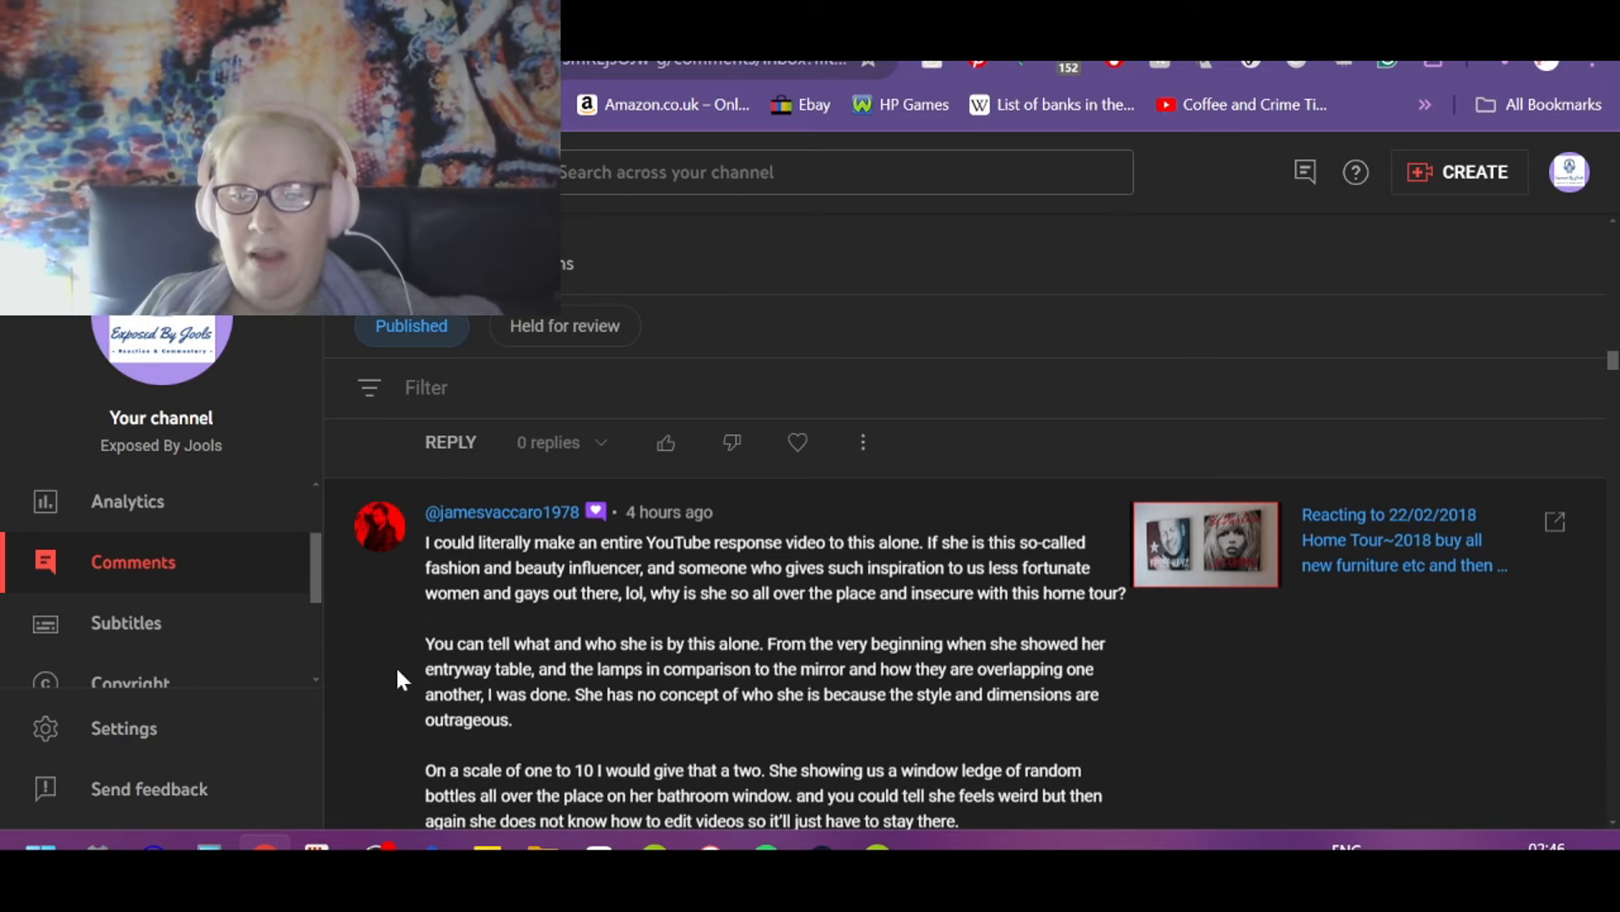
{"action": "scroll", "scroll_direction": "down", "scroll_amount": 3}
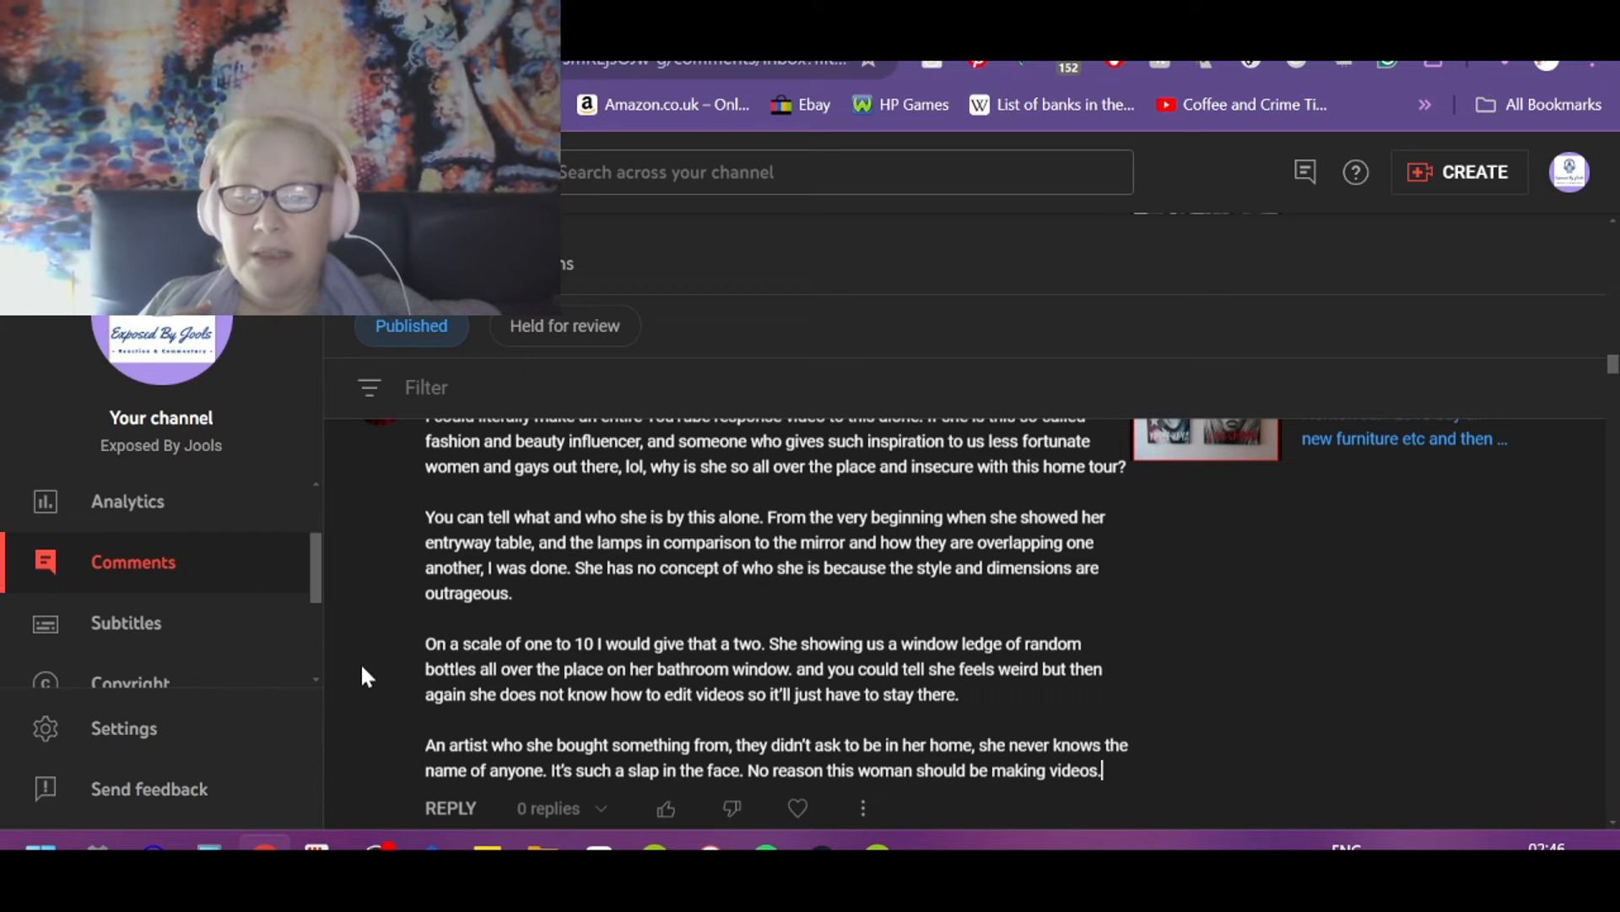
{"action": "mouse_move", "coordinate": [712, 651]}
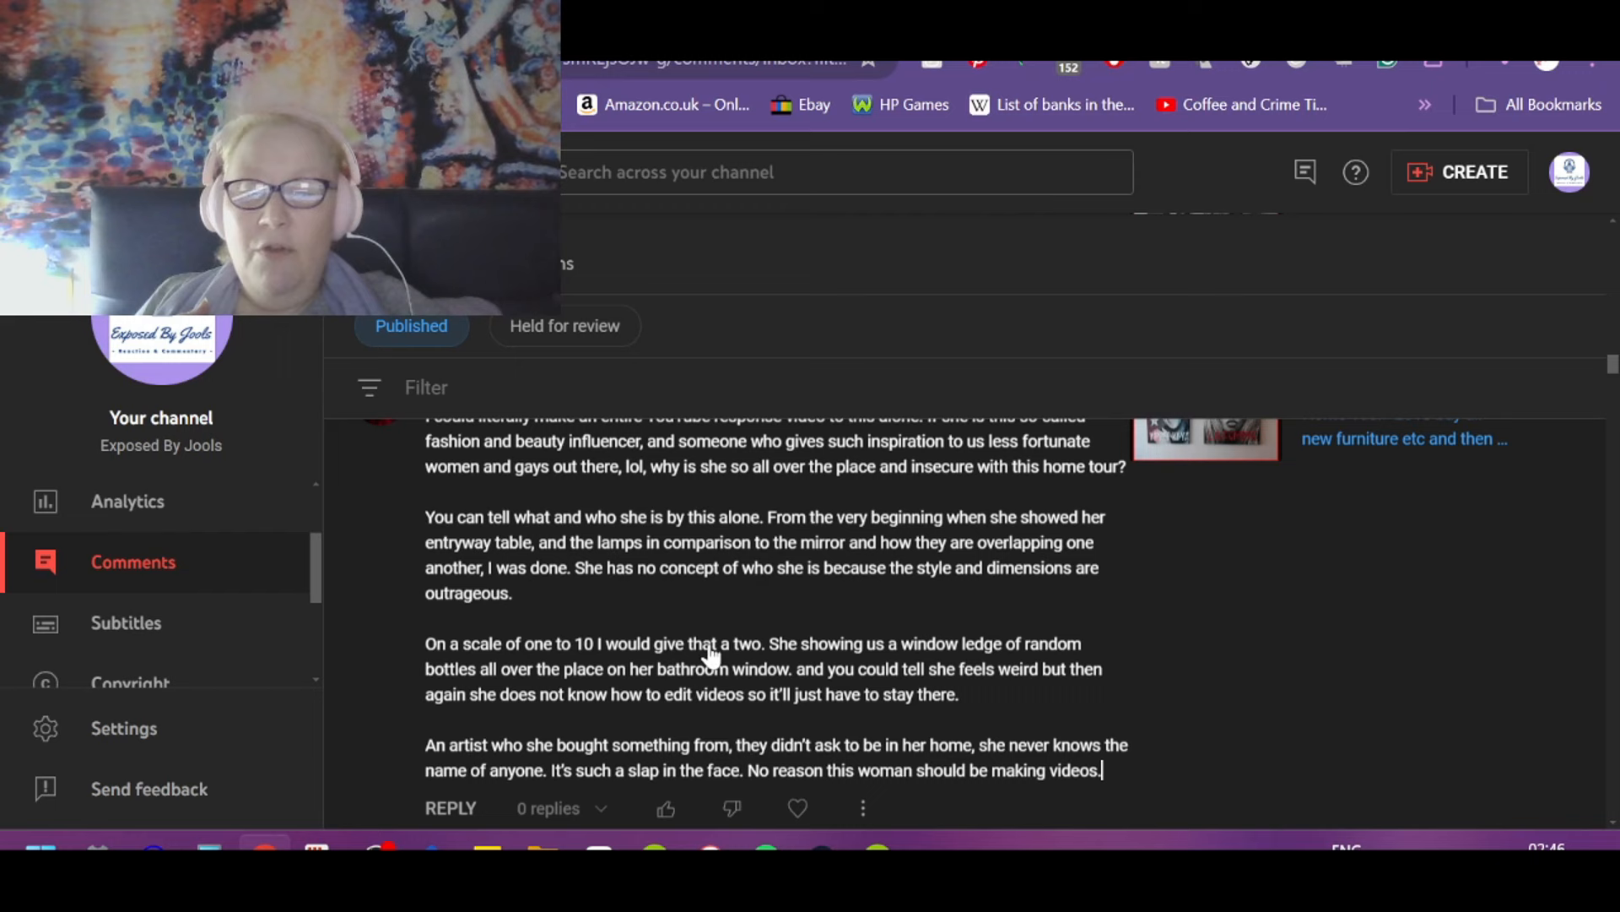
{"action": "mouse_move", "coordinate": [625, 592]}
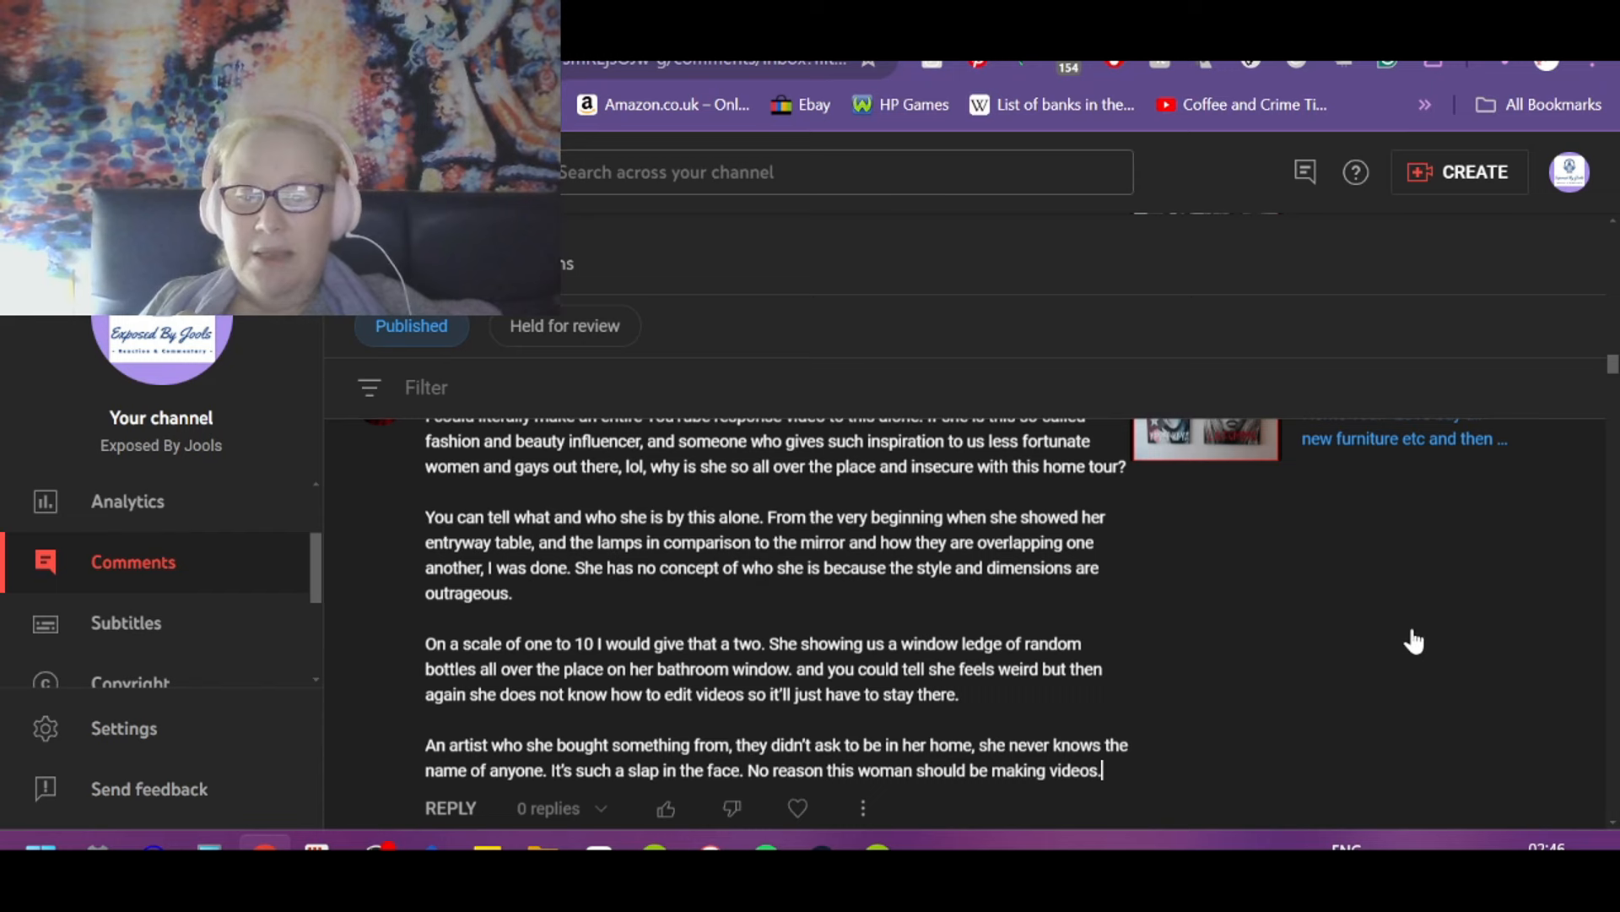
{"action": "mouse_move", "coordinate": [1119, 688]}
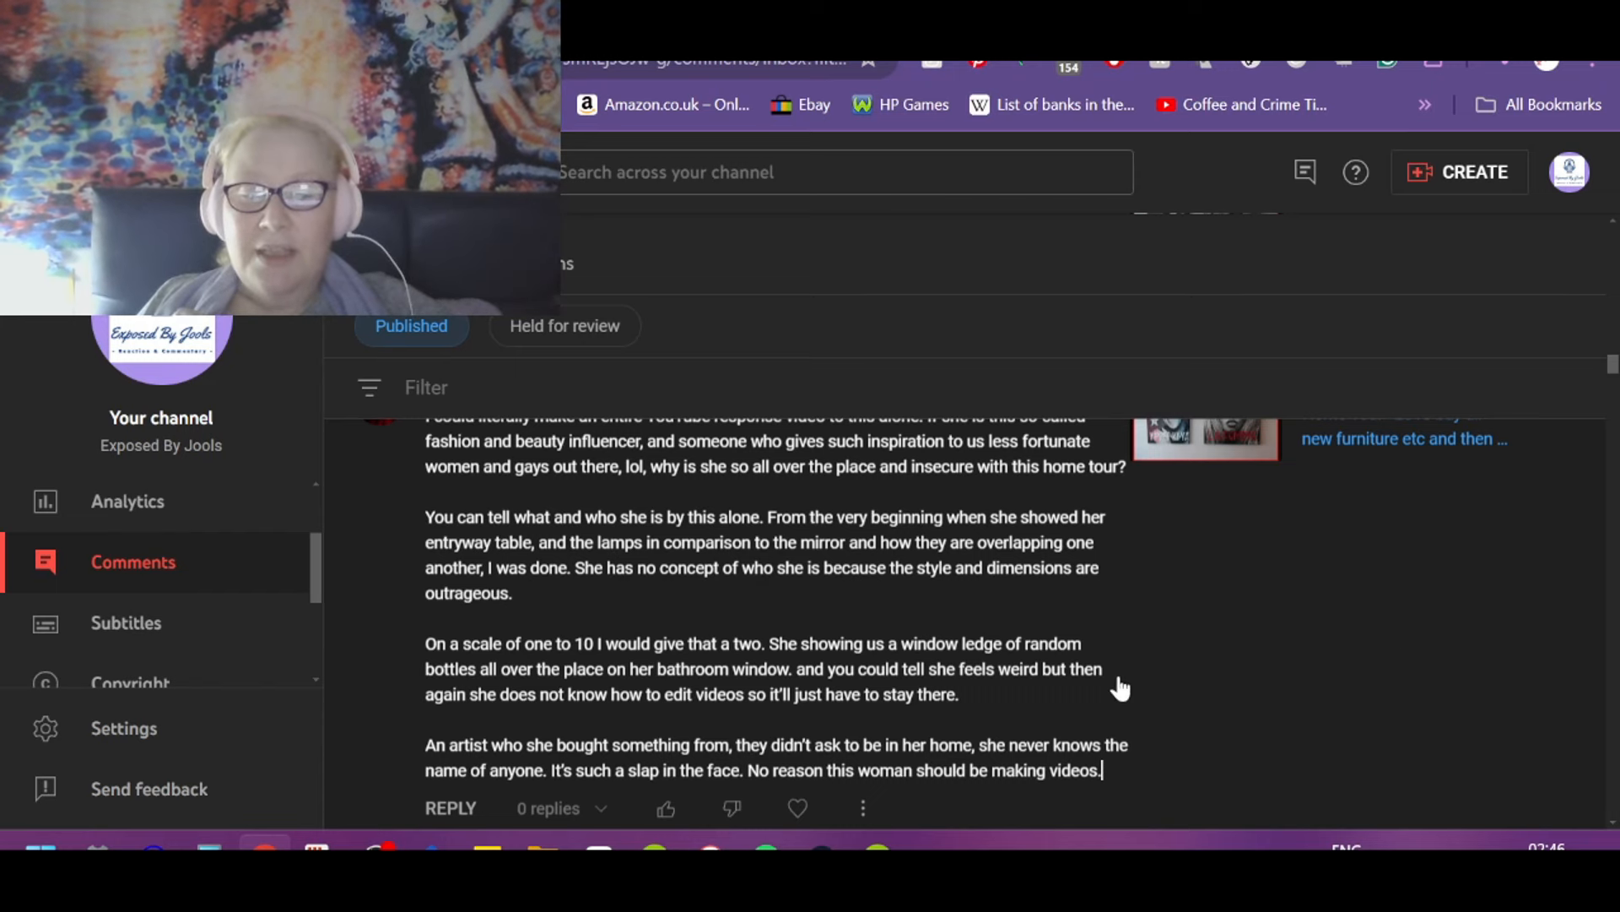
{"action": "mouse_move", "coordinate": [564, 726]}
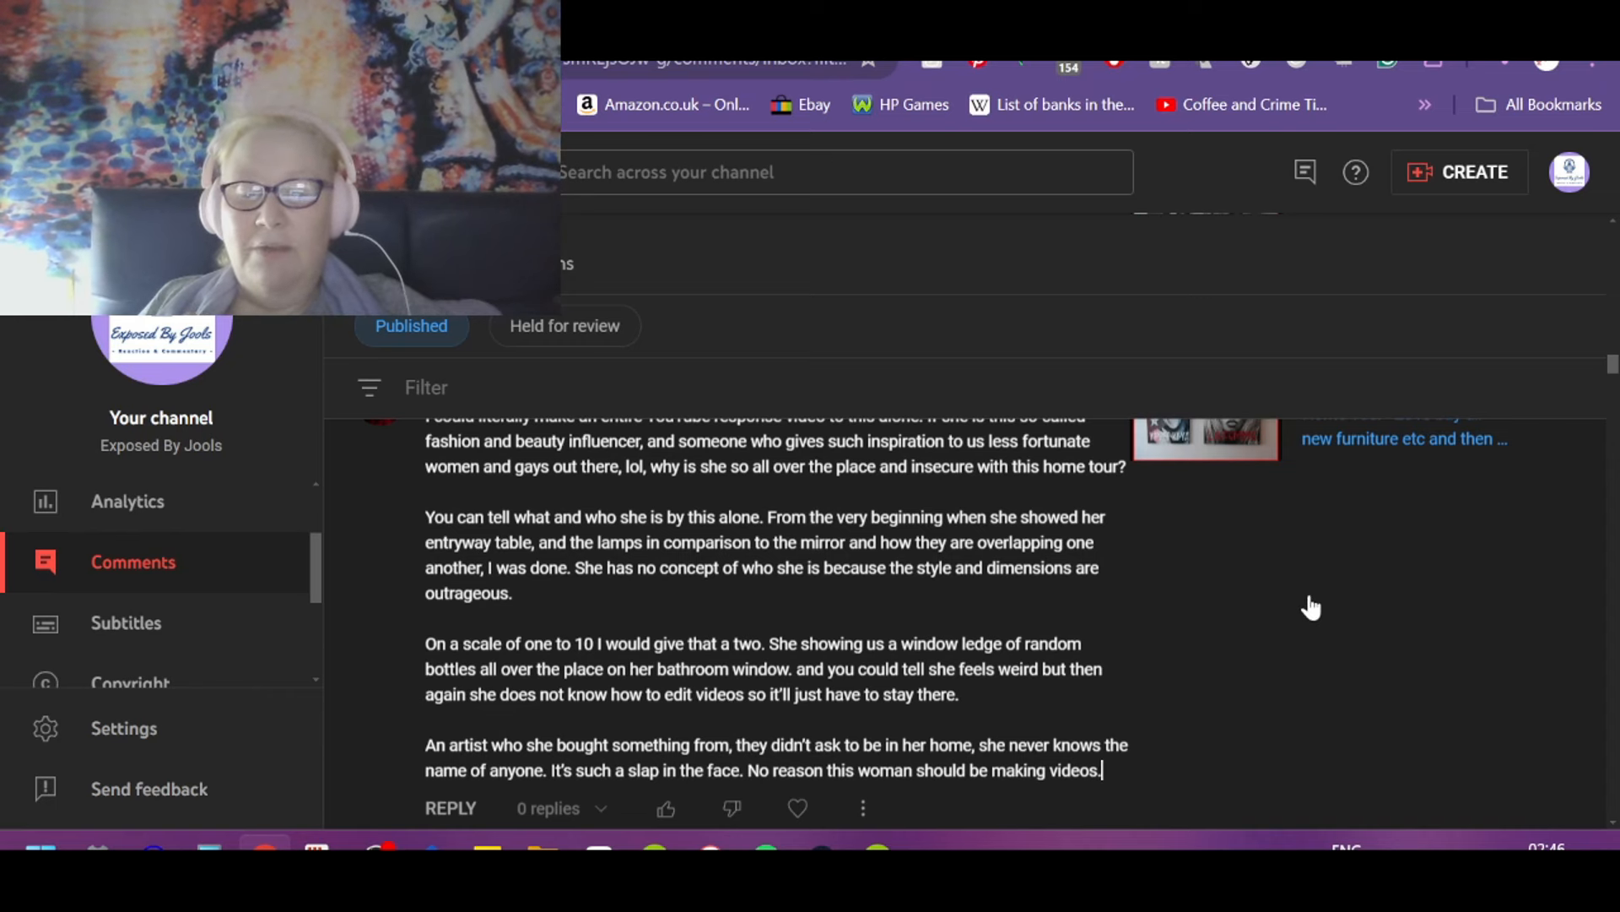
{"action": "scroll", "scroll_direction": "down", "scroll_amount": 3}
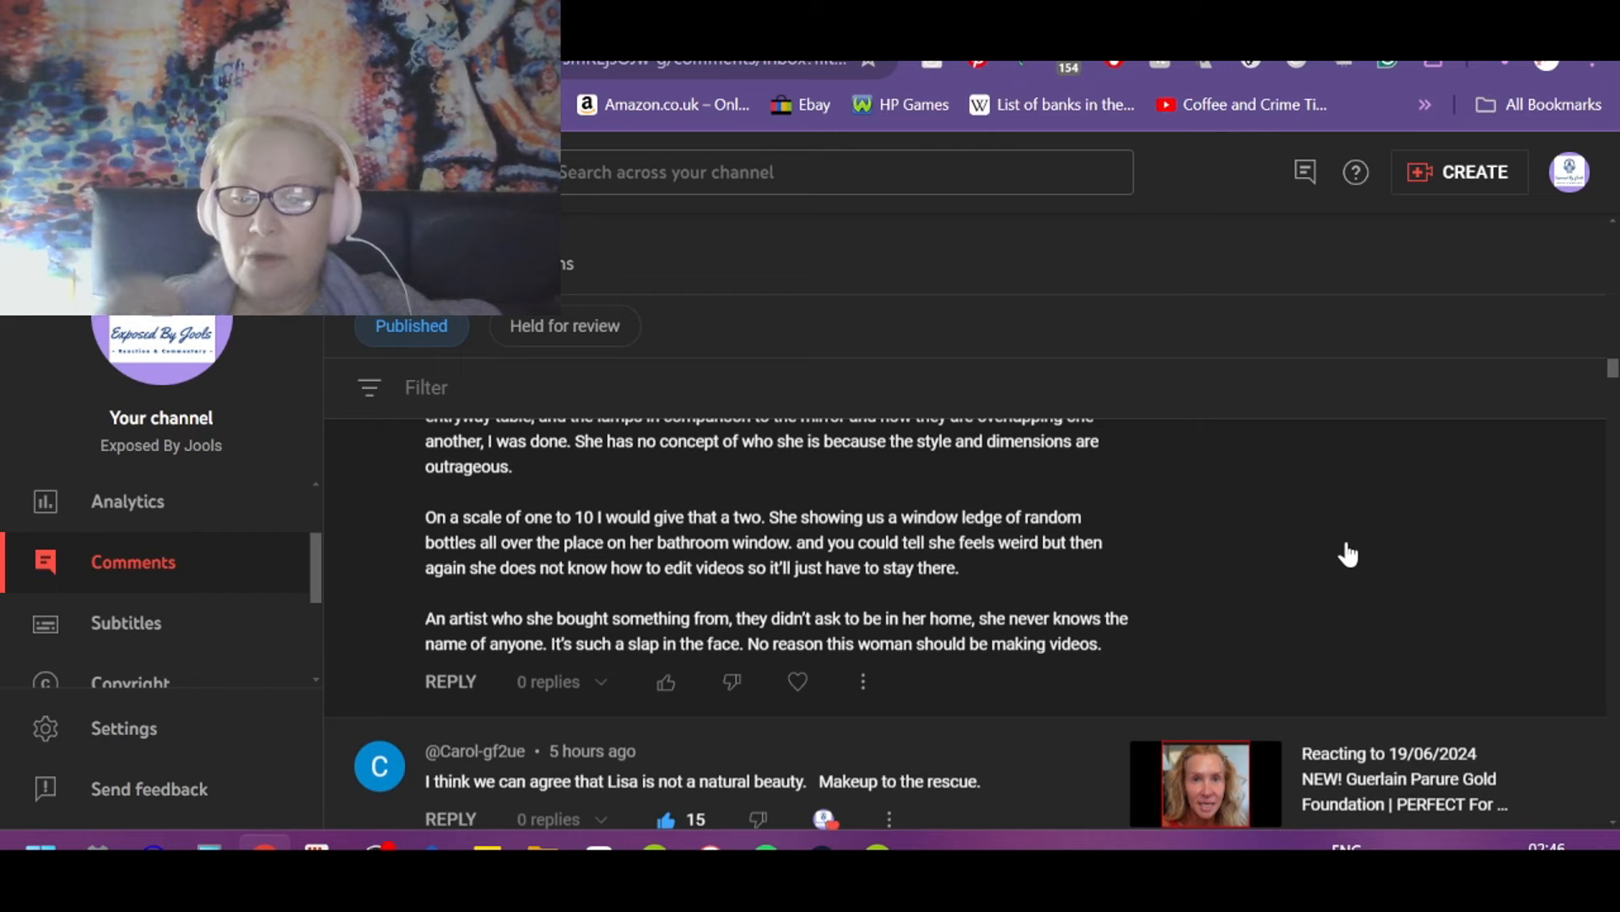
{"action": "mouse_move", "coordinate": [870, 638]}
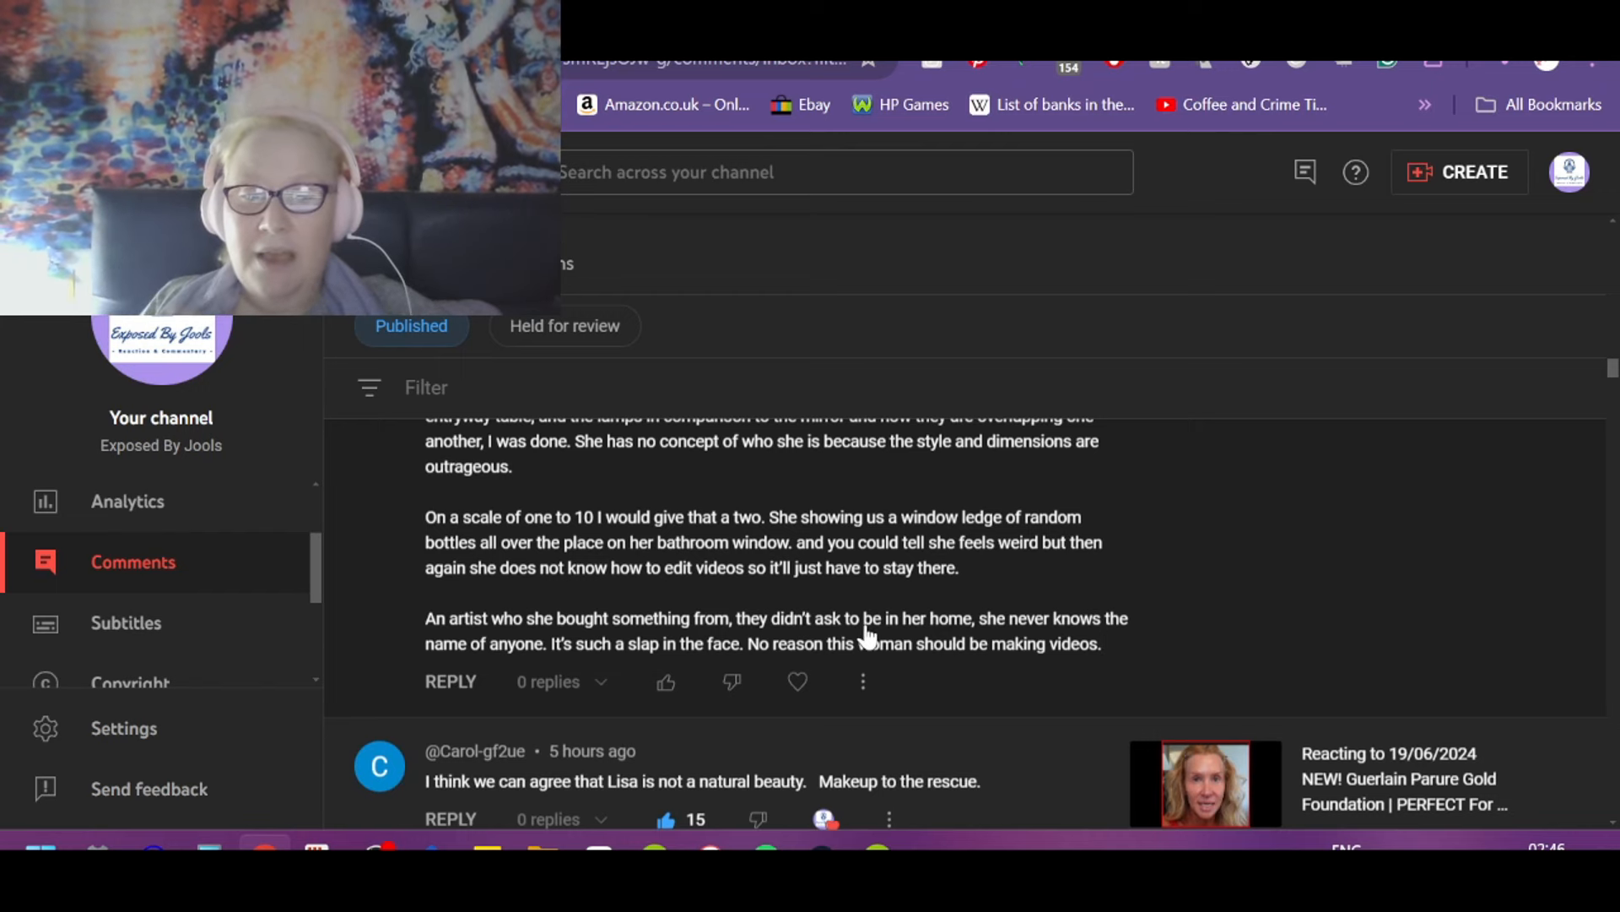
{"action": "mouse_move", "coordinate": [1168, 643]}
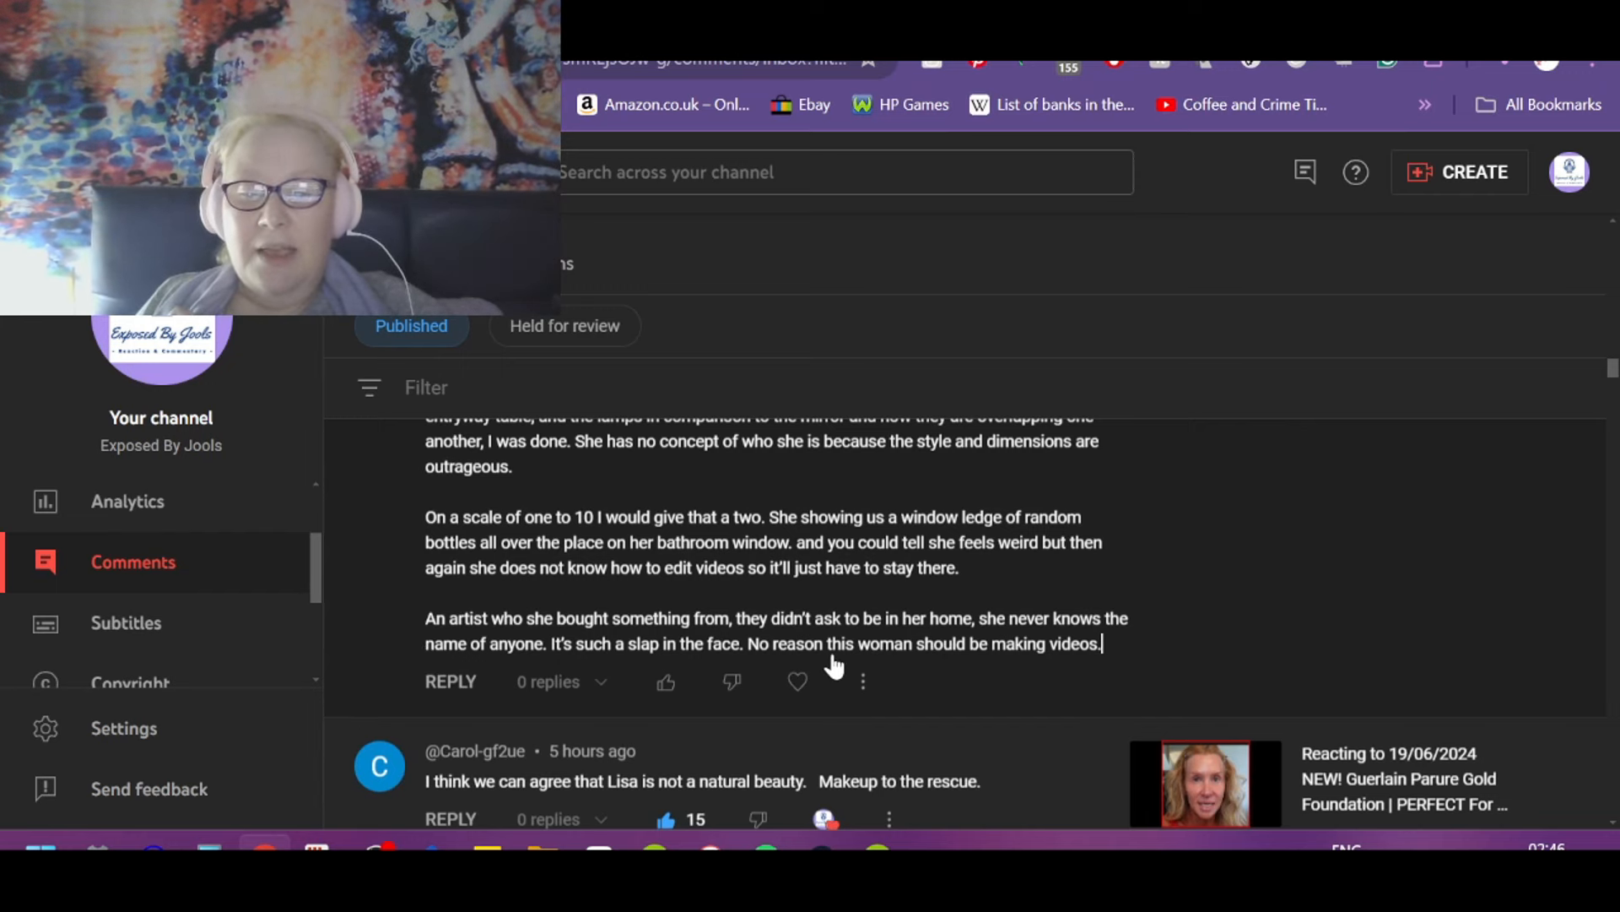
{"action": "mouse_move", "coordinate": [667, 683]}
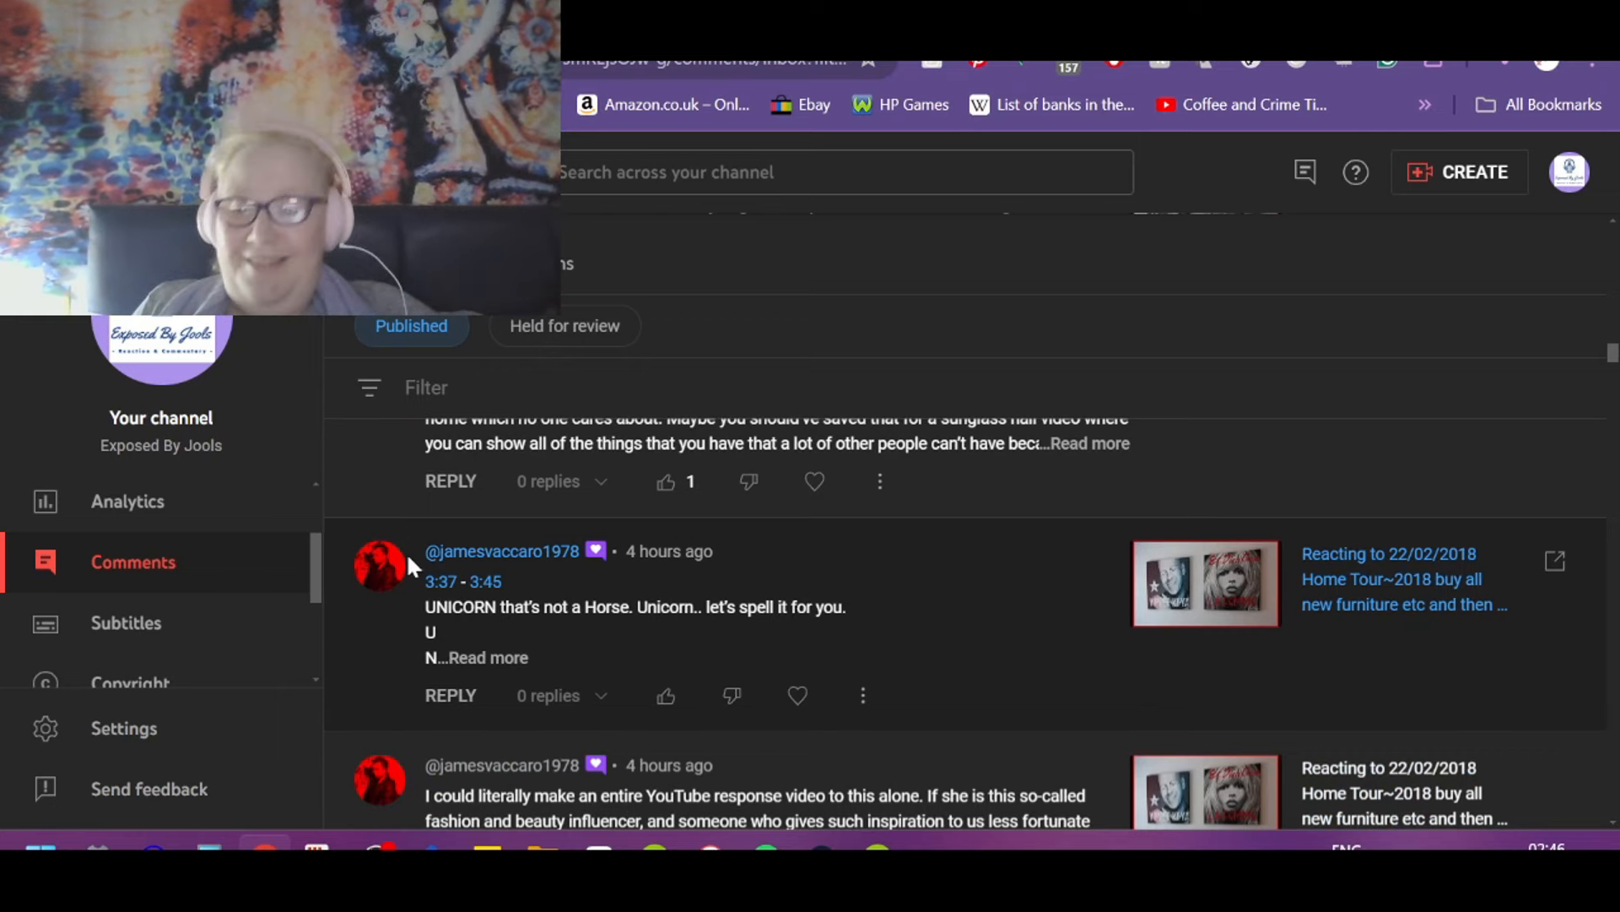
{"action": "left_click", "coordinate": [439, 581]}
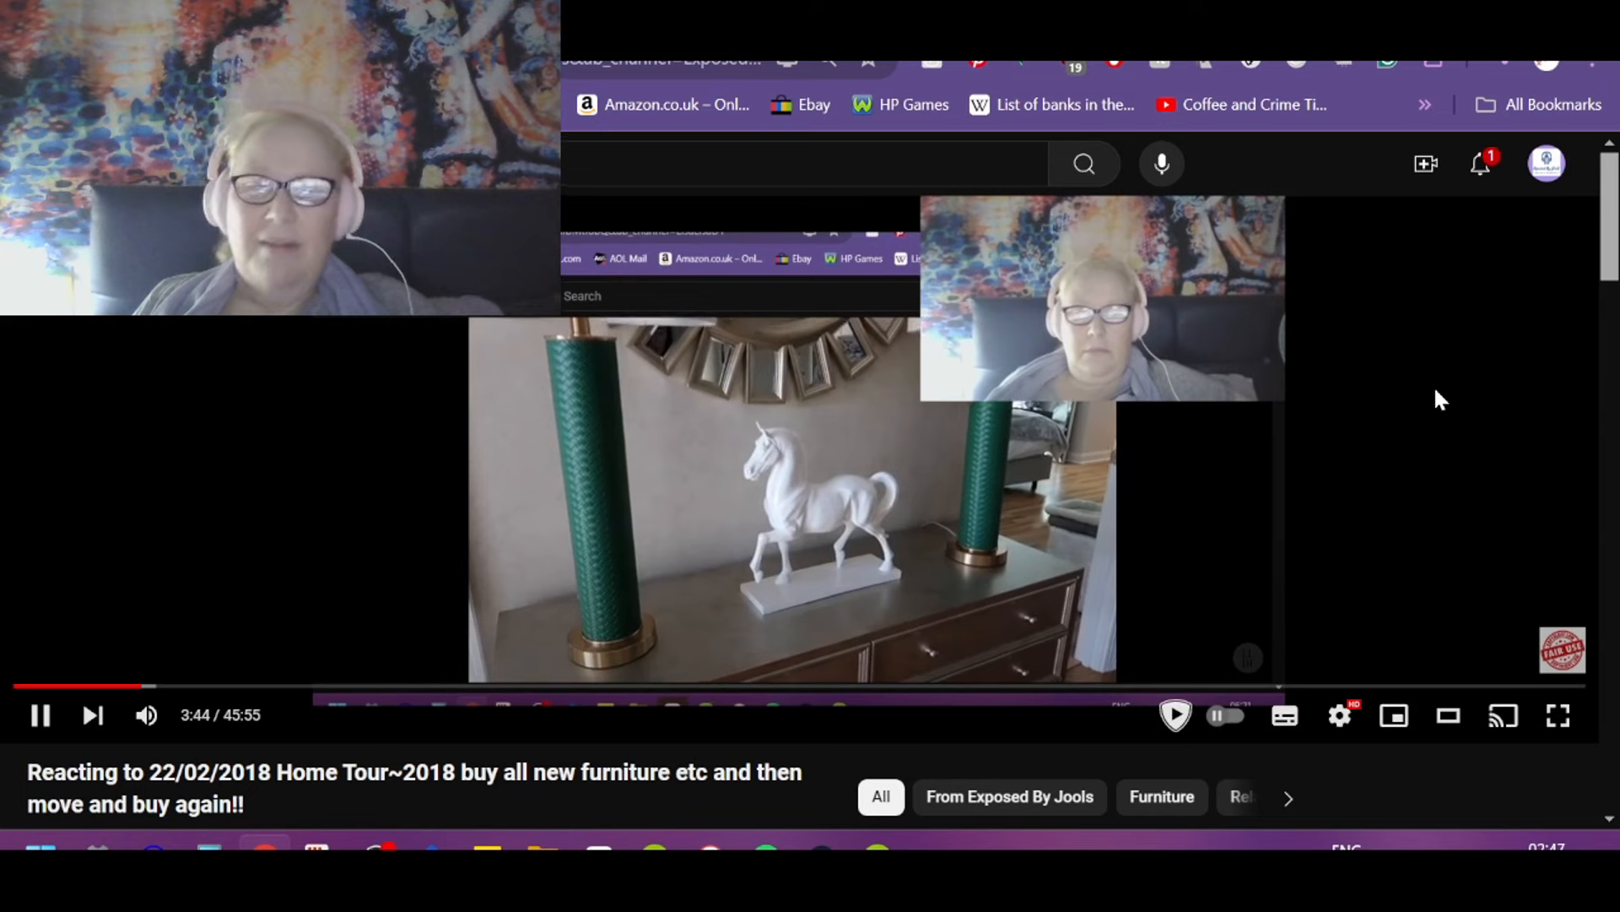
{"action": "mouse_move", "coordinate": [1465, 426]}
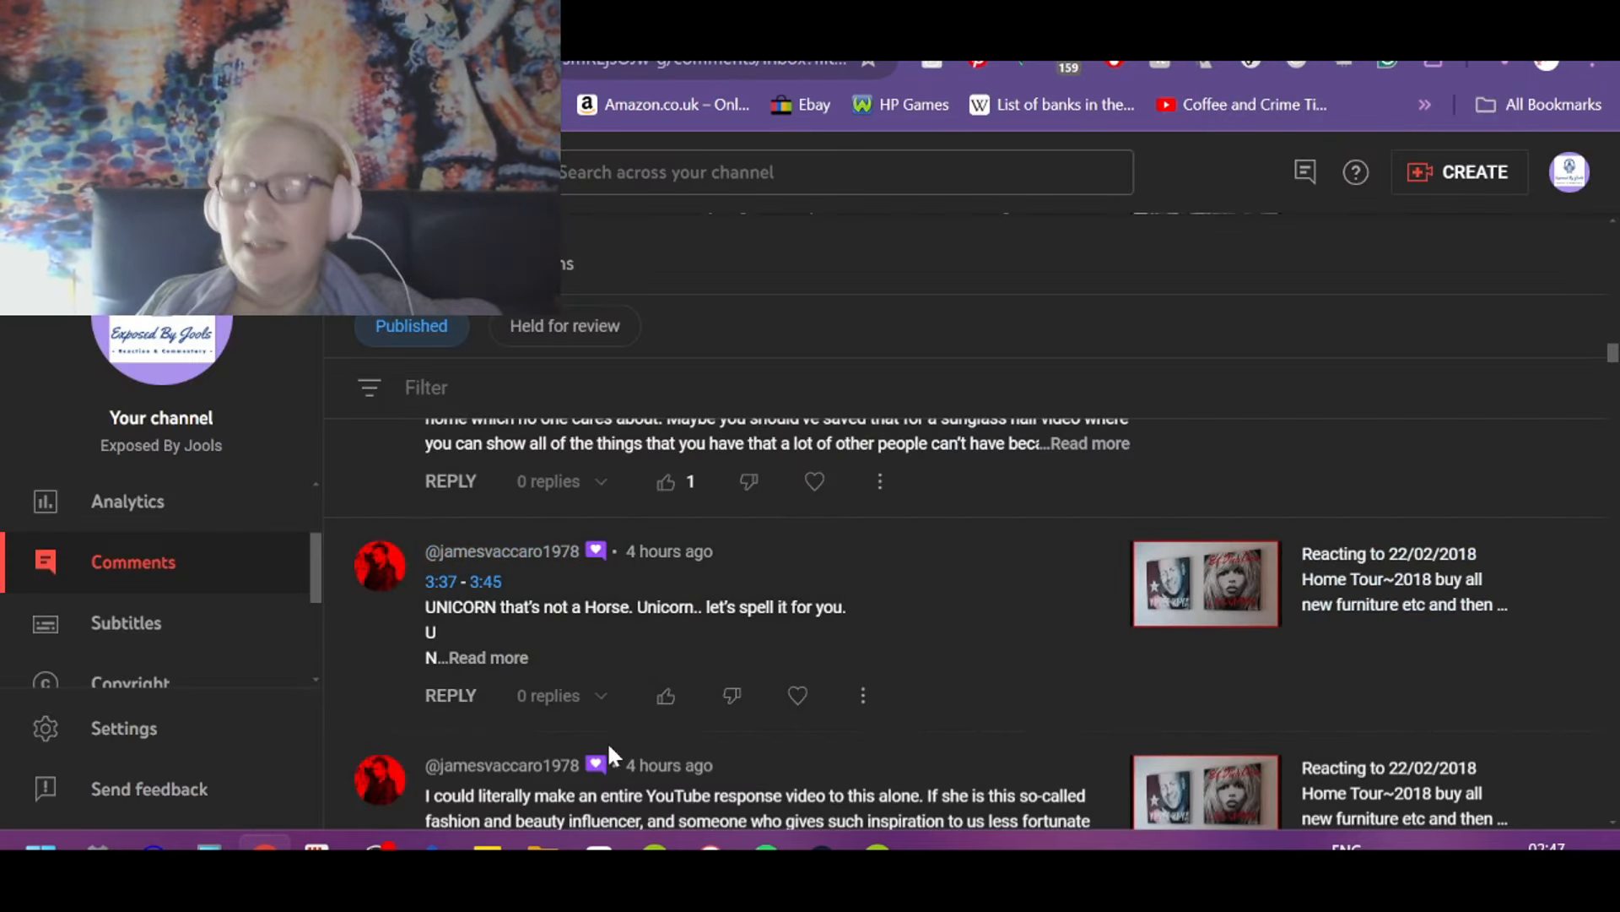
Step: Read the full unicorn spelling comment, then check the 4:28 timestamp on the drawers comment
{"action": "left_click", "coordinate": [490, 657]}
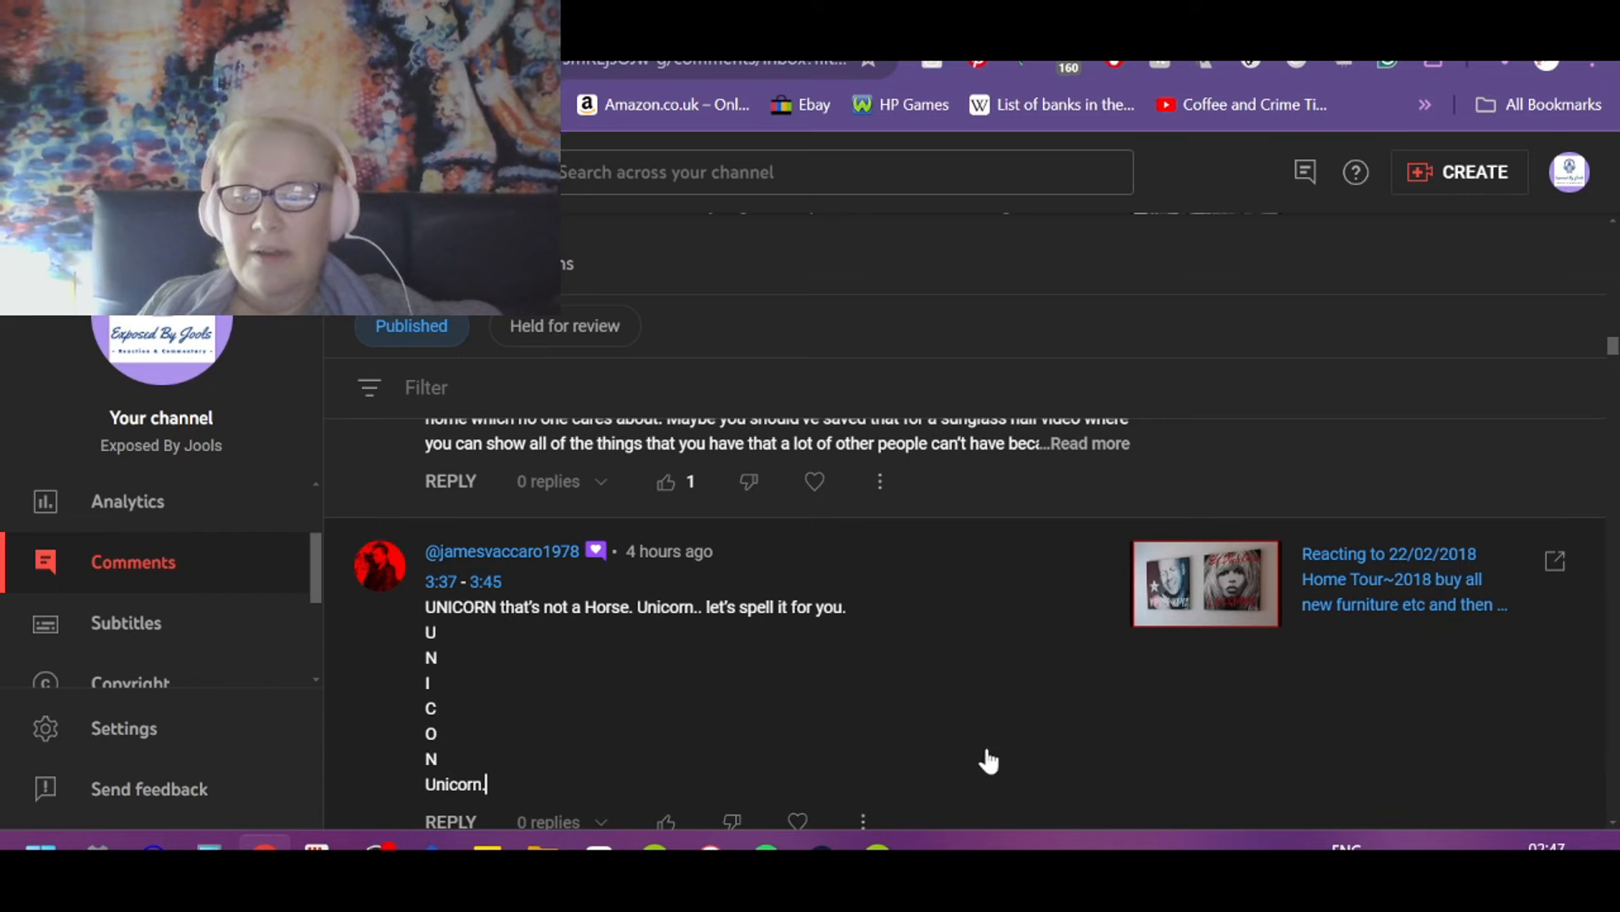
{"action": "mouse_move", "coordinate": [1000, 668]}
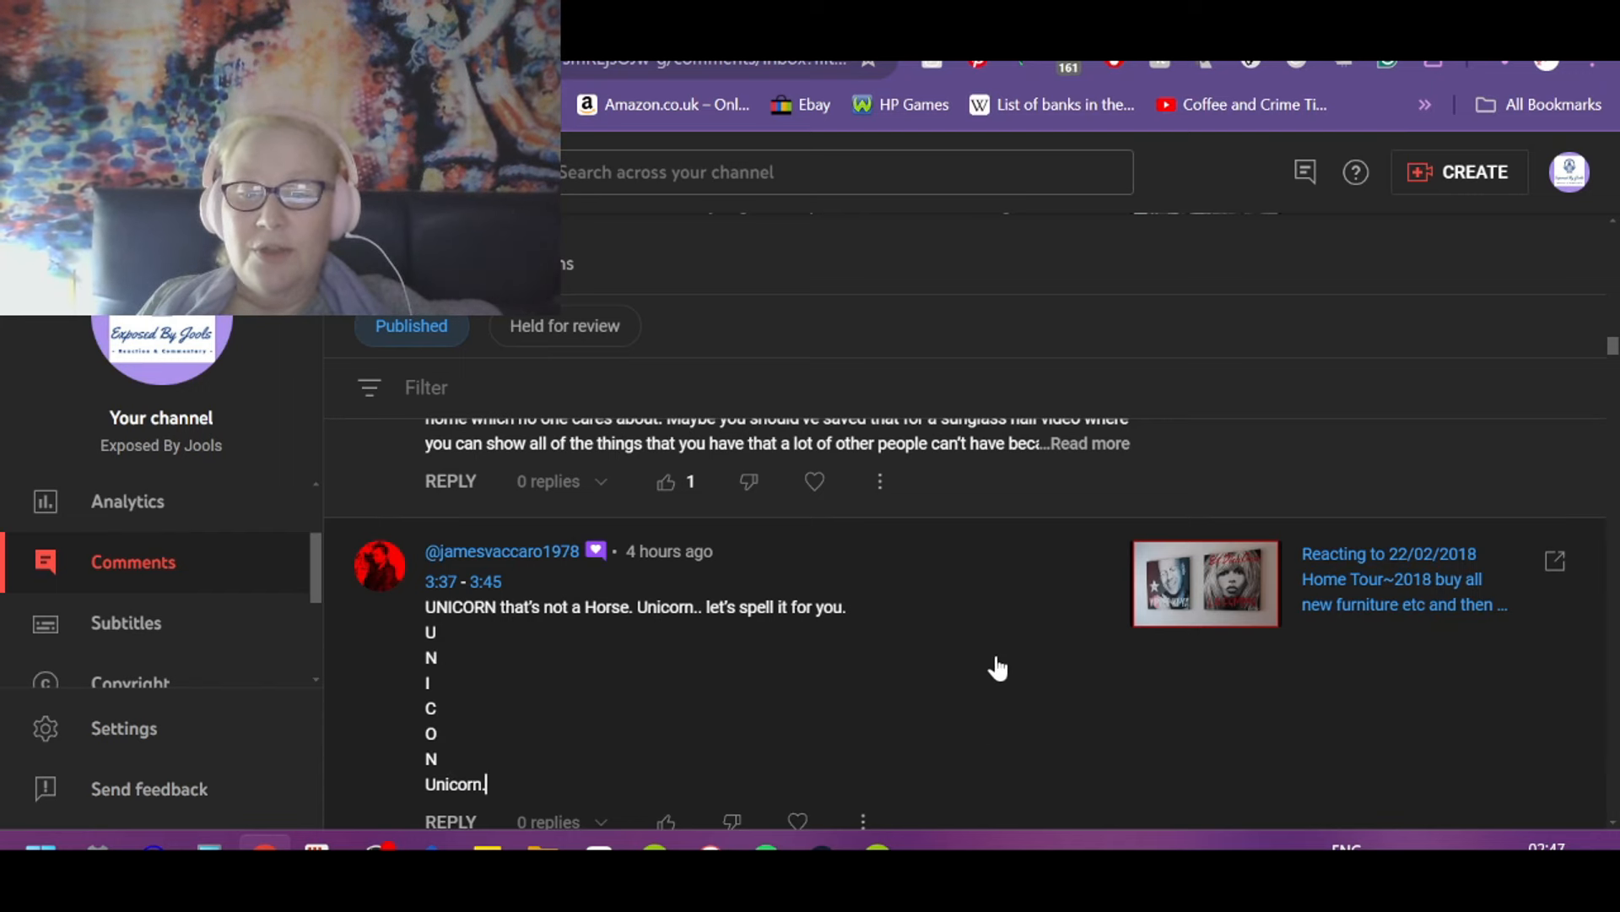
{"action": "mouse_move", "coordinate": [956, 642]}
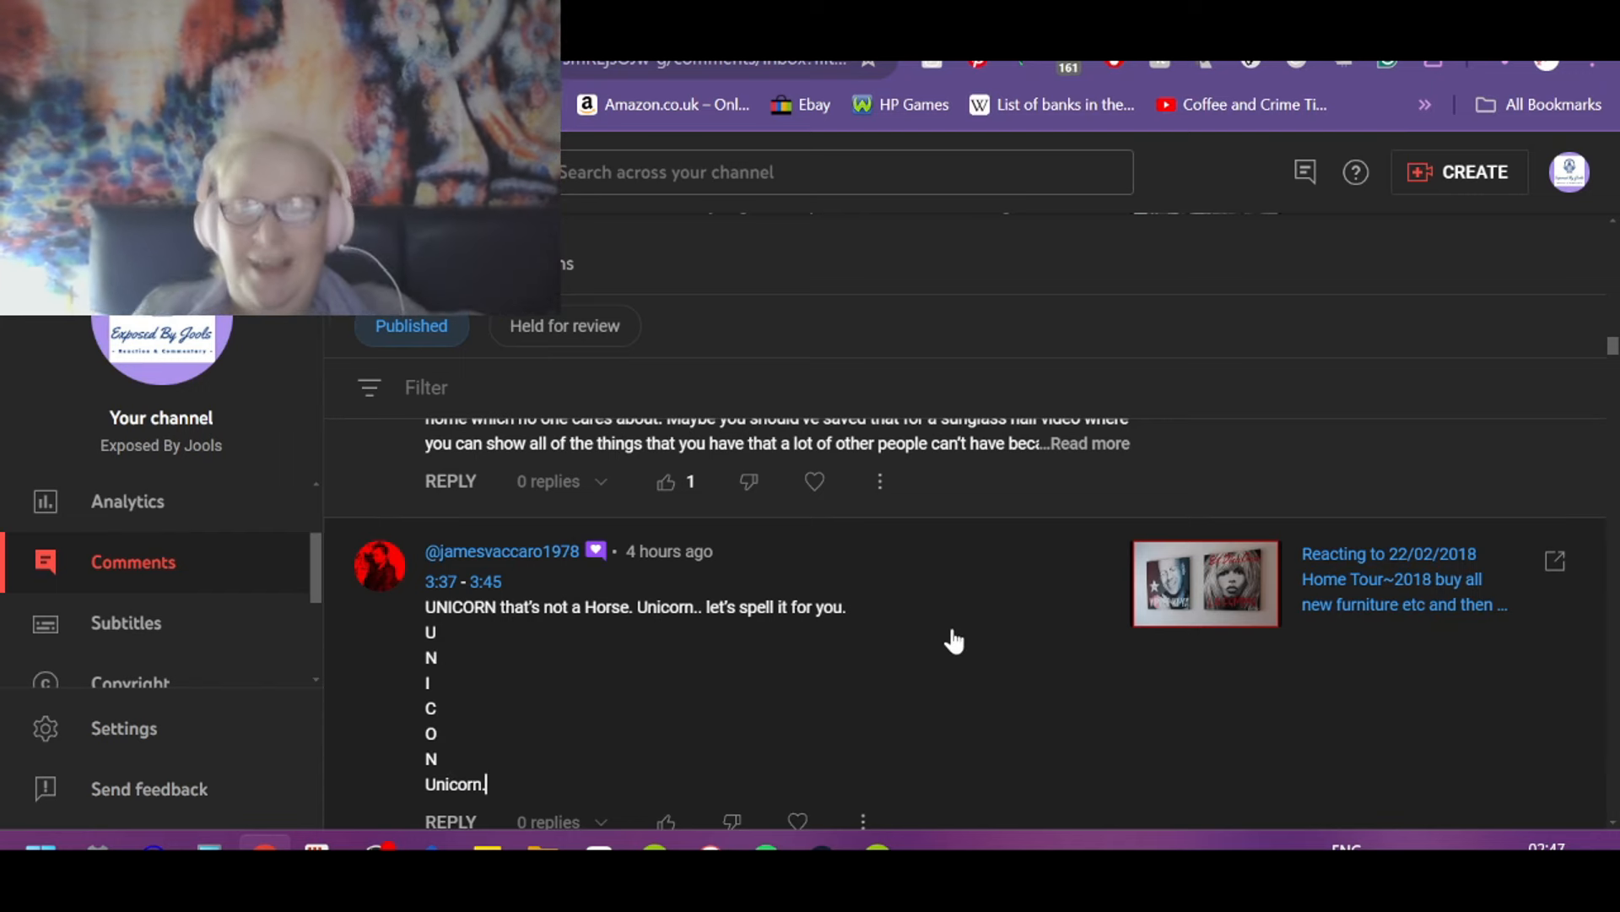
{"action": "scroll", "scroll_direction": "down", "scroll_amount": 3}
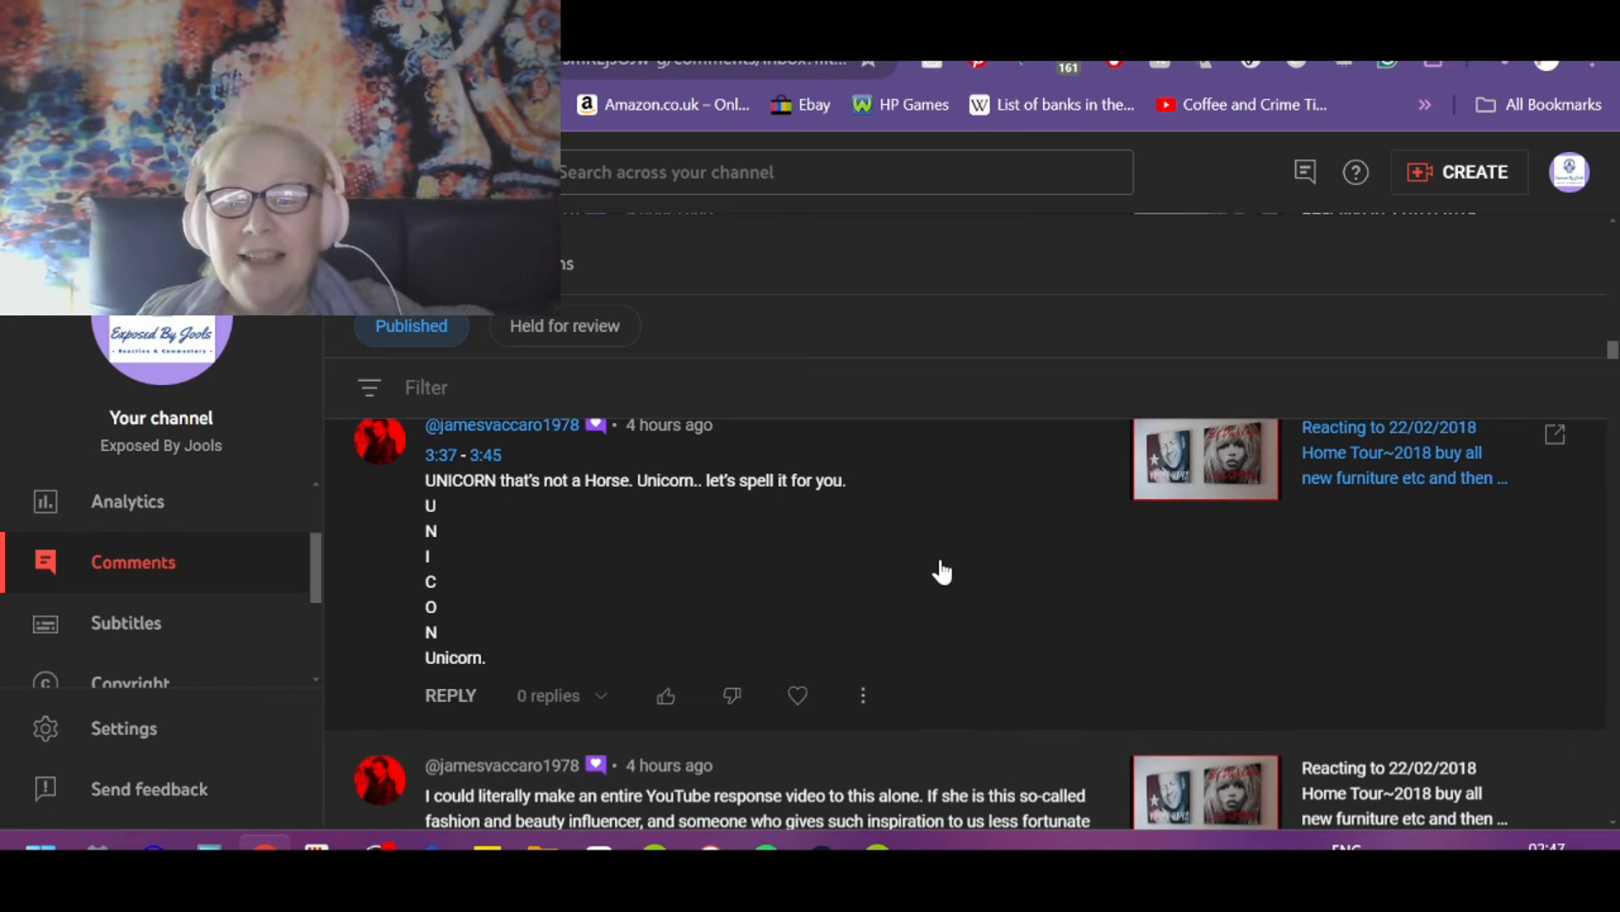
{"action": "mouse_move", "coordinate": [454, 624]}
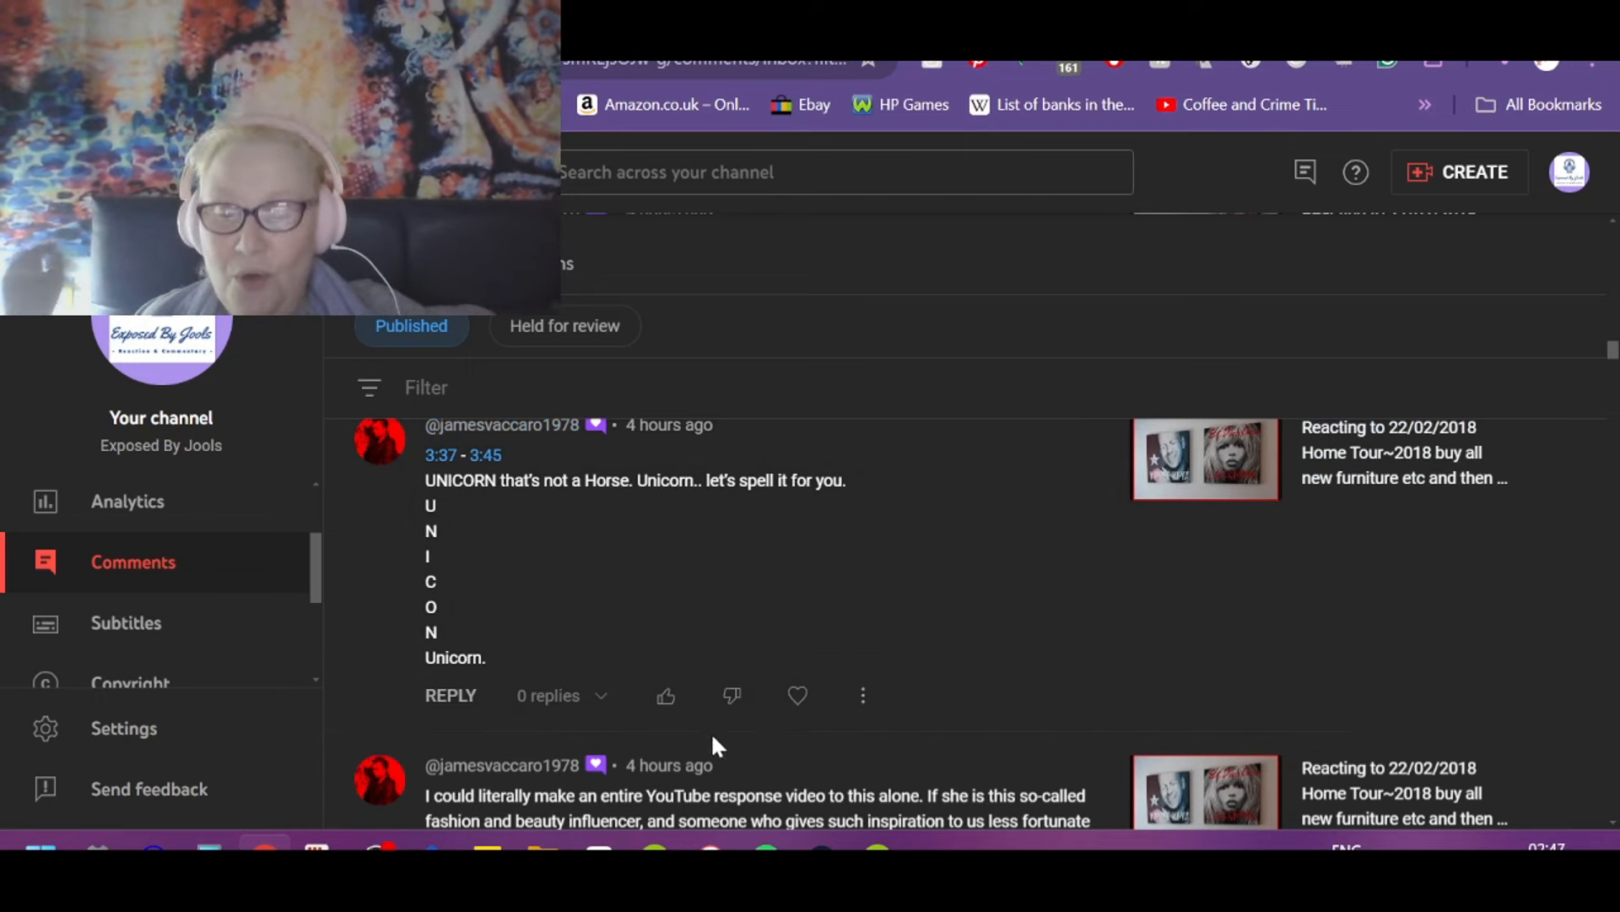
{"action": "scroll", "scroll_direction": "down", "scroll_amount": 3}
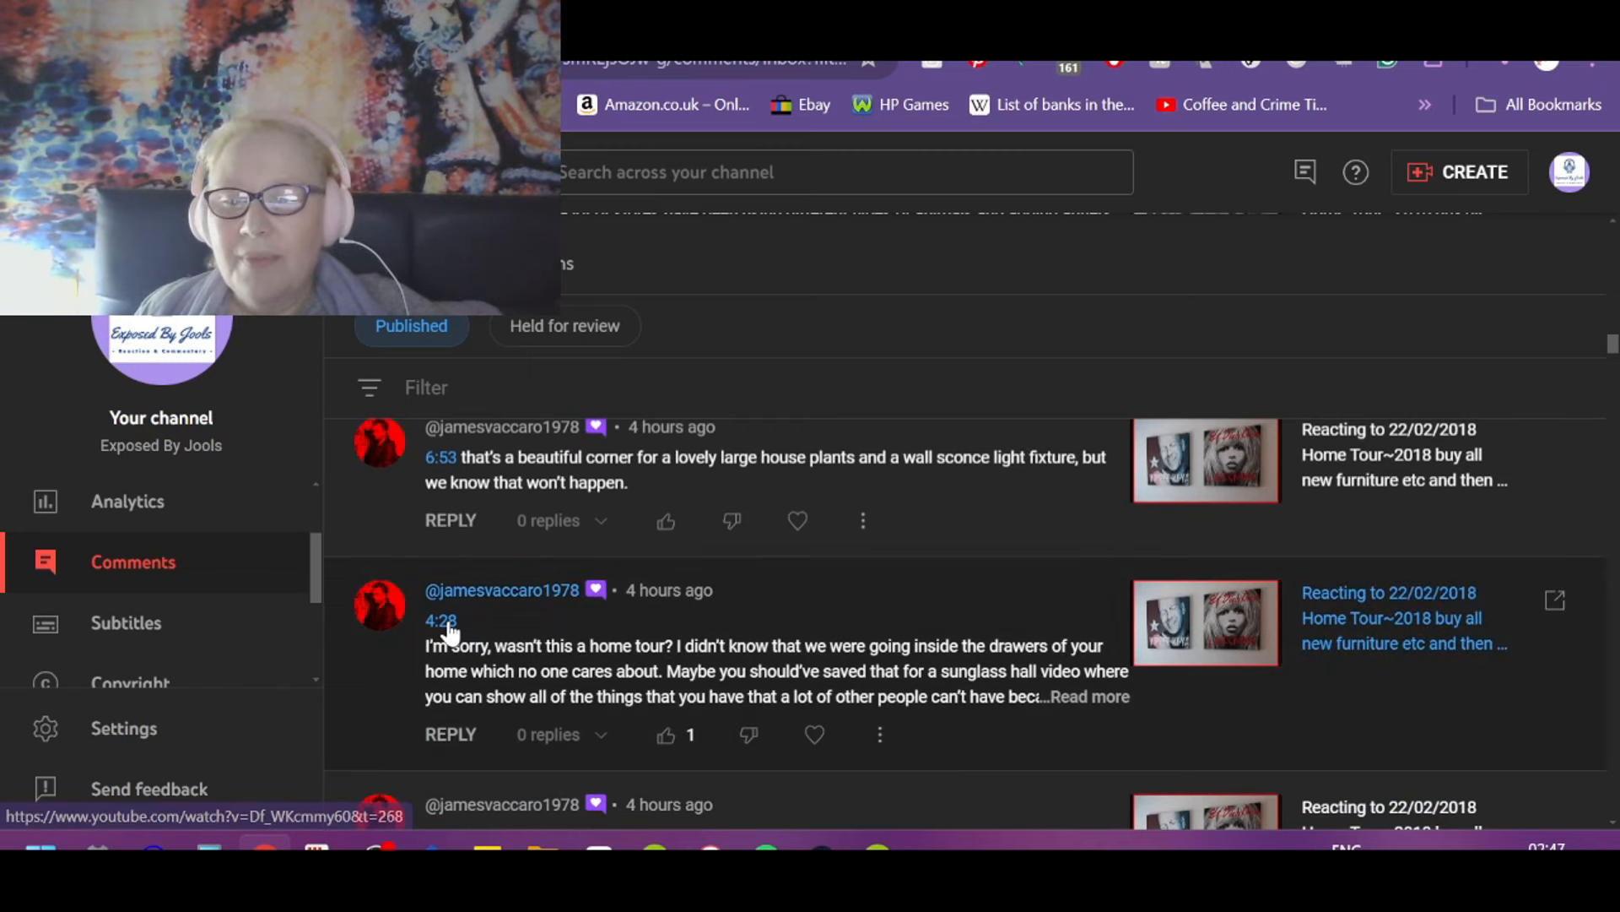
{"action": "left_click", "coordinate": [439, 621]}
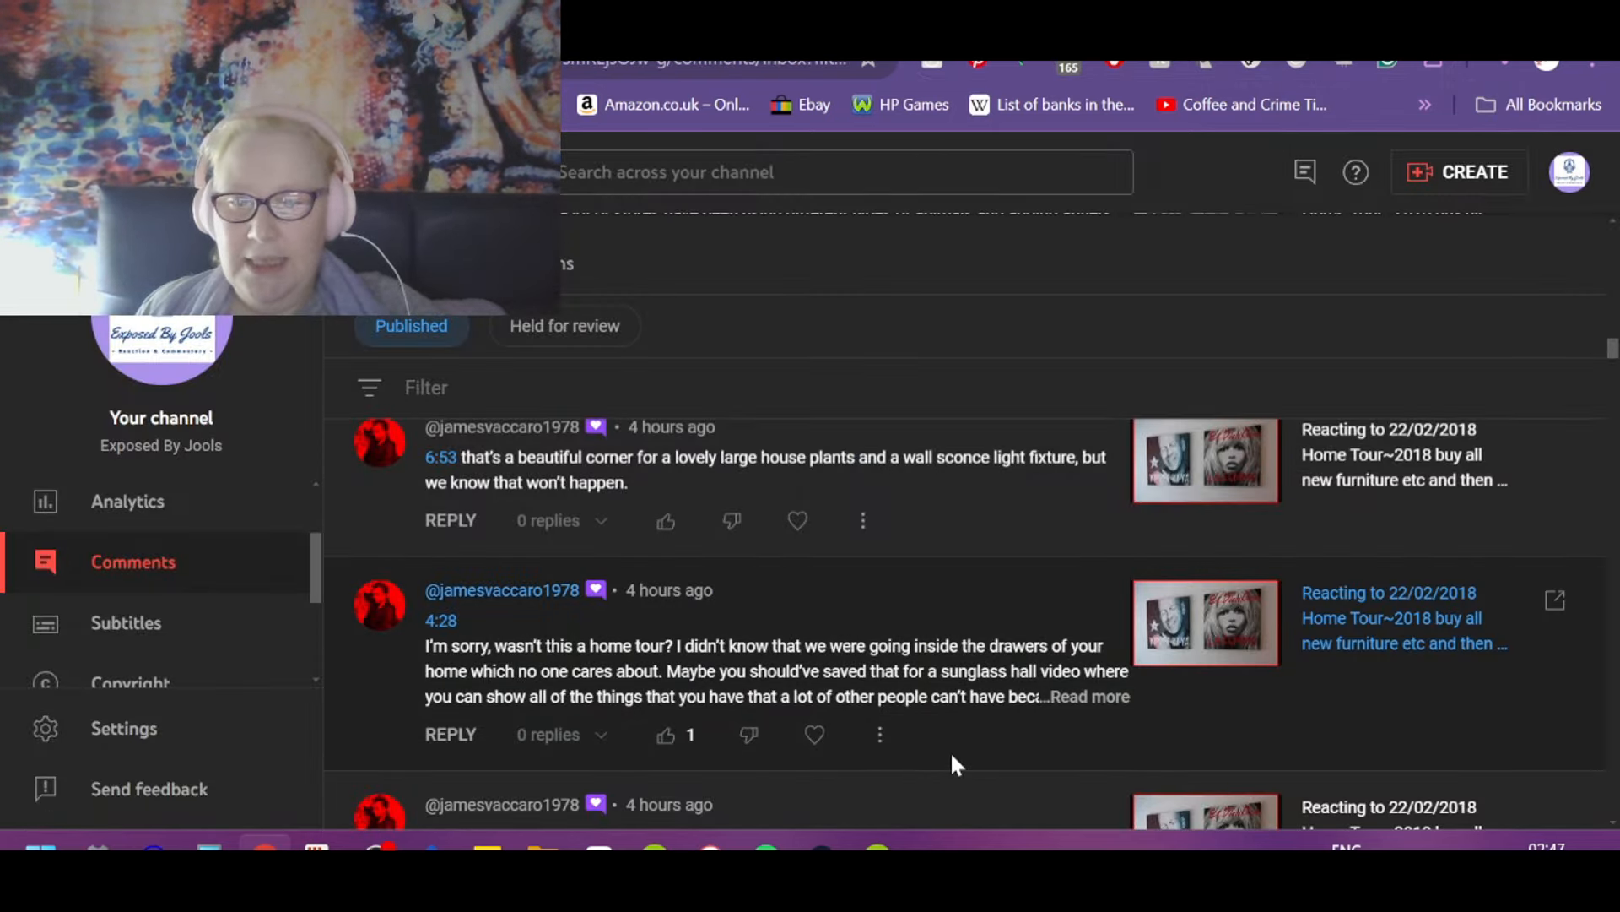
{"action": "mouse_move", "coordinate": [1050, 758]}
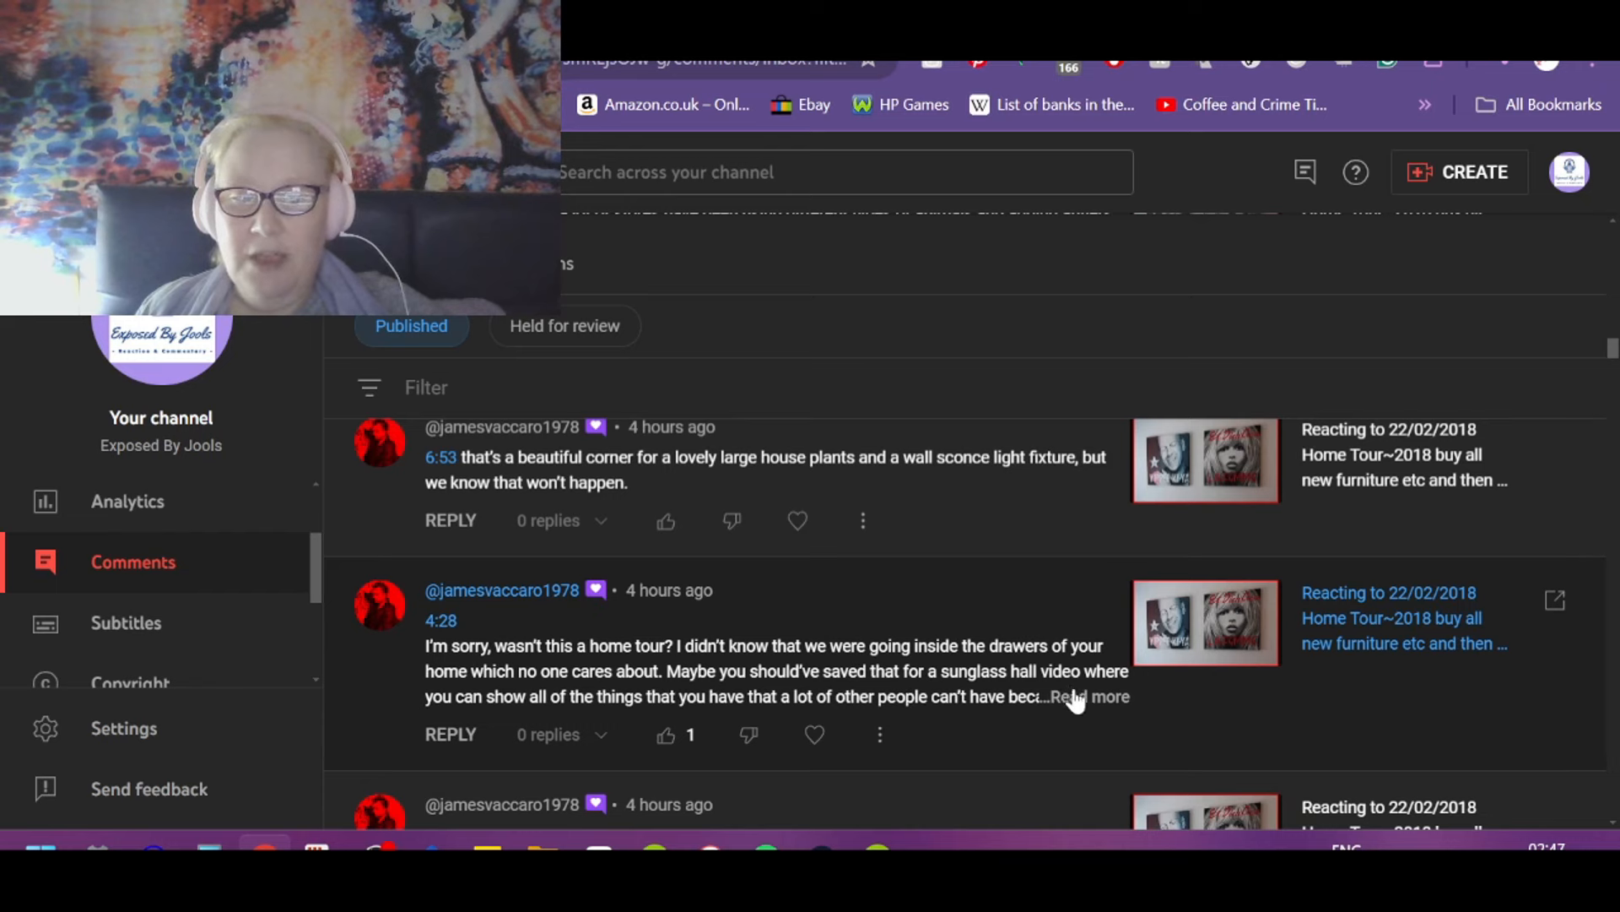
{"action": "mouse_move", "coordinate": [1137, 696]}
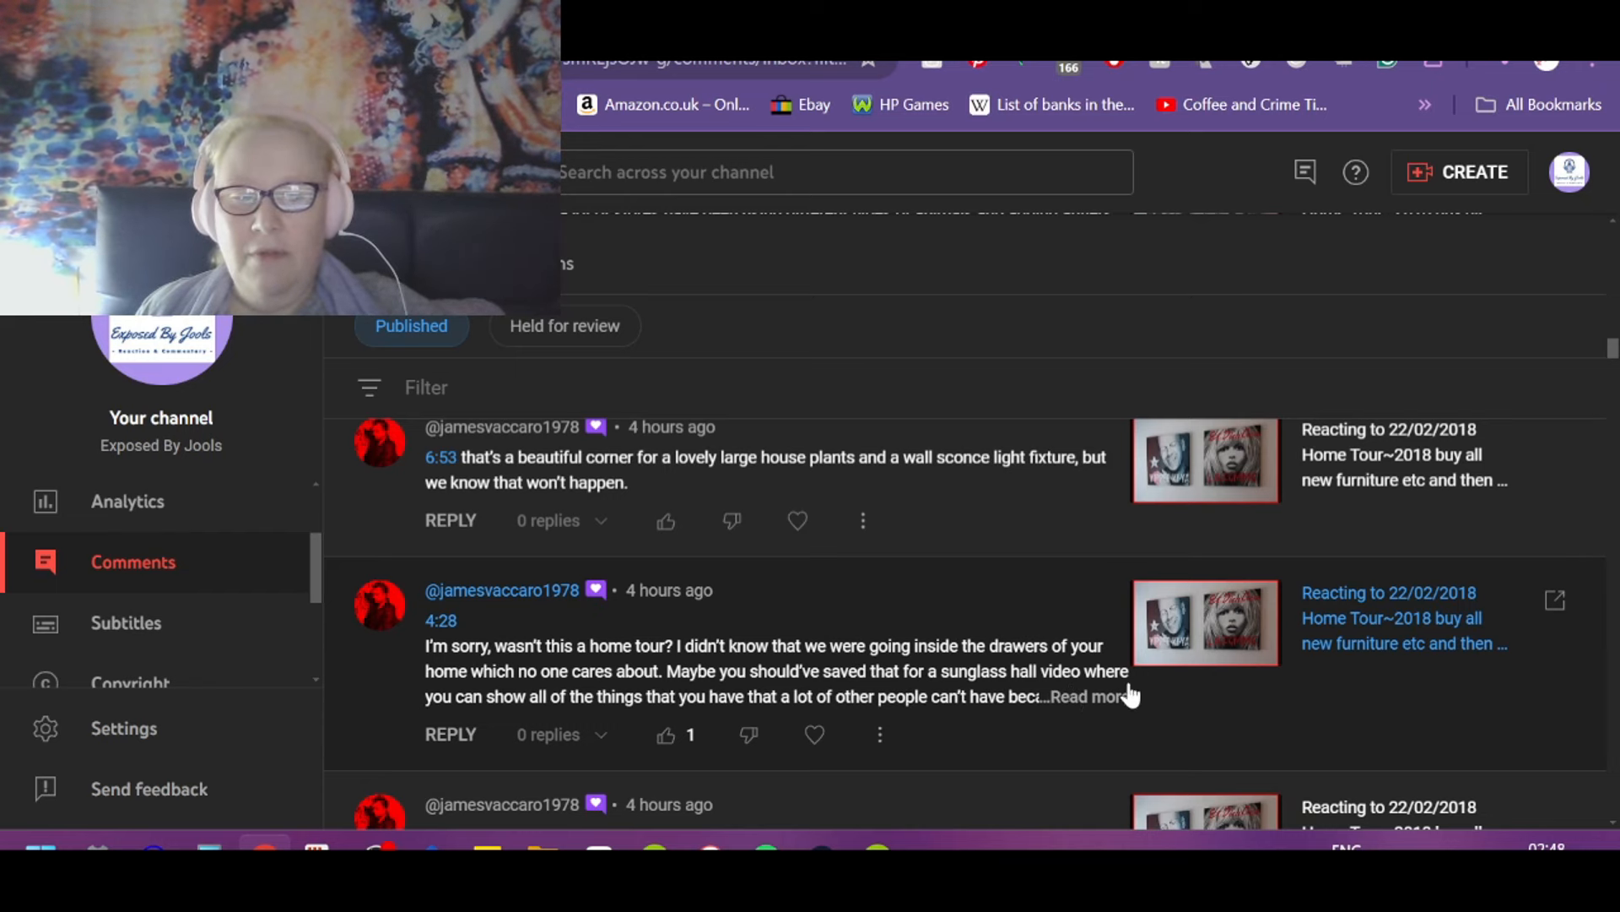
{"action": "mouse_move", "coordinate": [816, 719]}
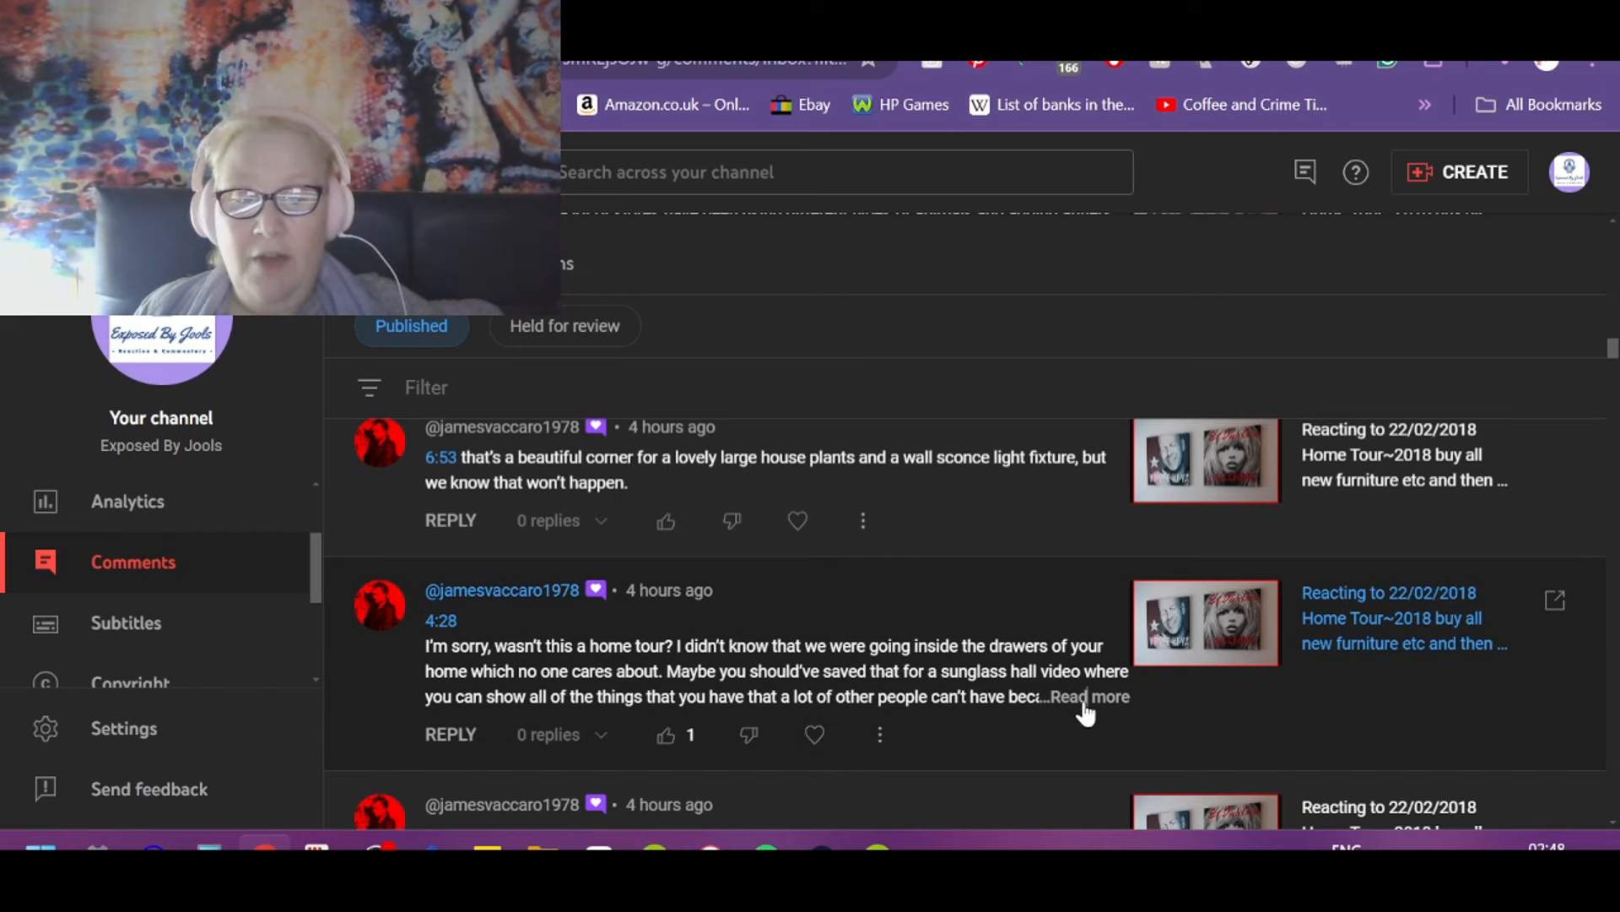
Step: Read the whole 4:28 drawers comment, check its 6:53 link, and reach the antlers comment
{"action": "left_click", "coordinate": [1089, 696]}
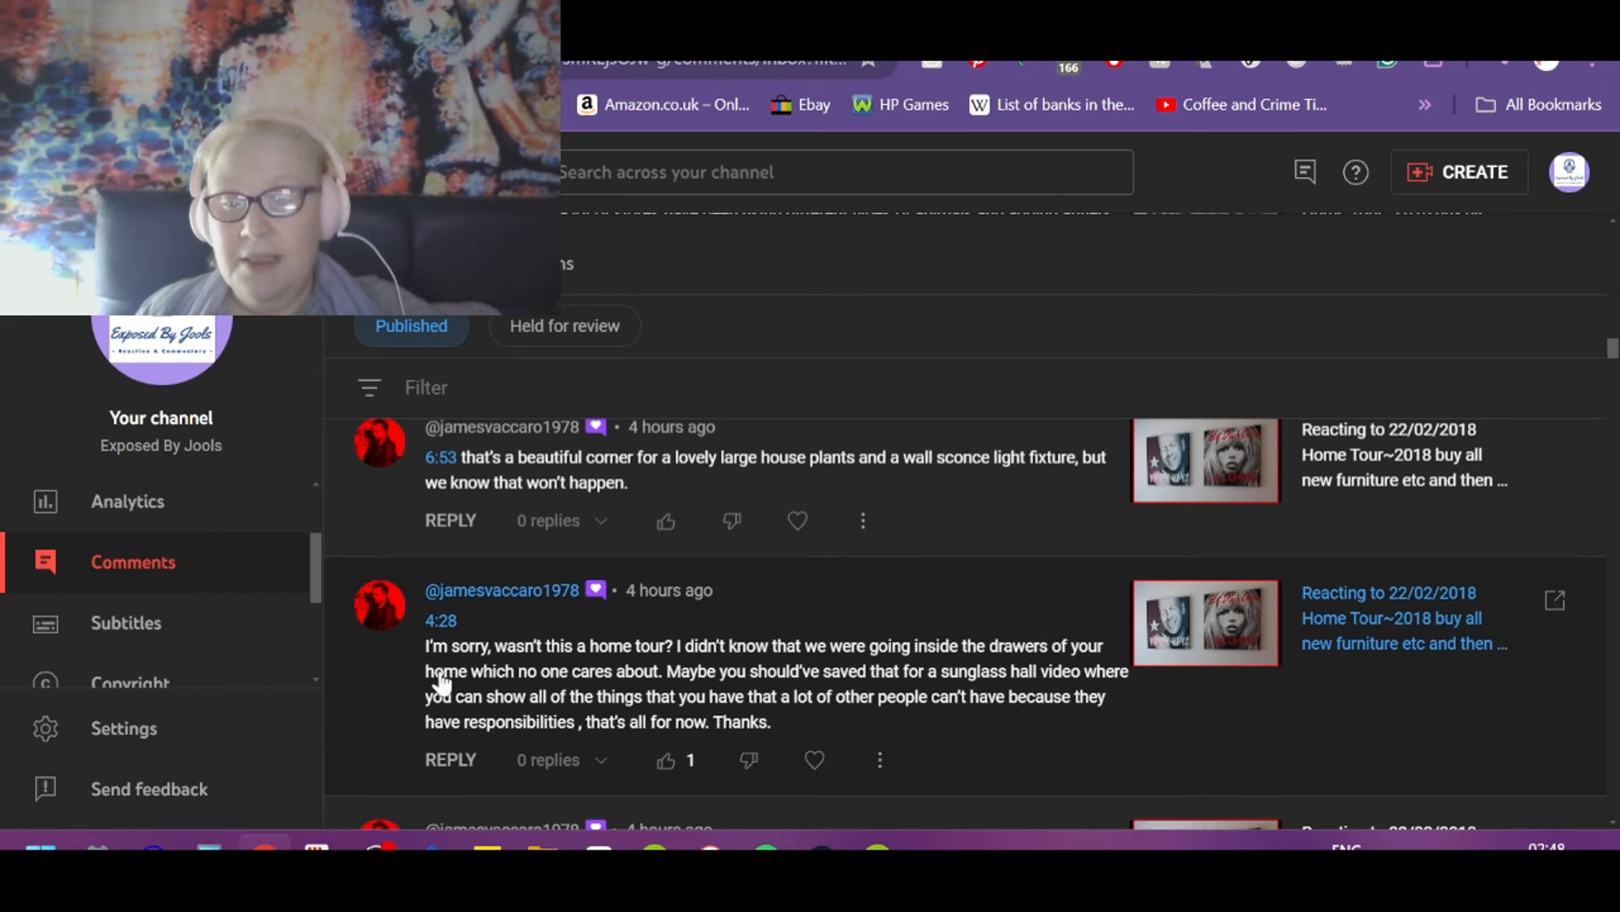
{"action": "mouse_move", "coordinate": [736, 811]}
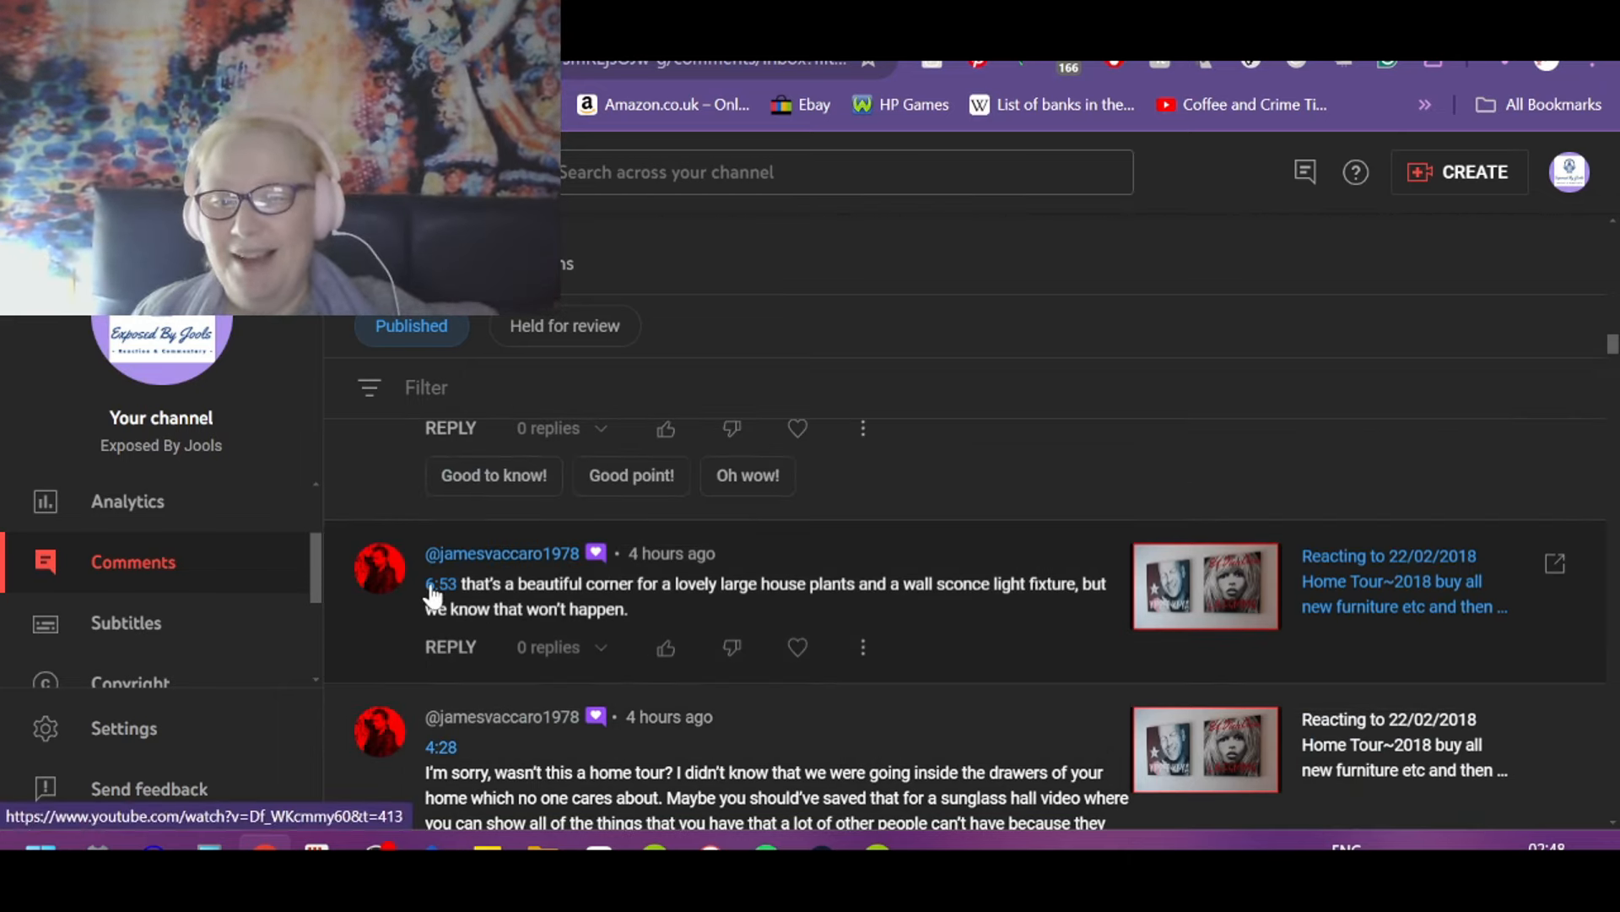
{"action": "left_click", "coordinate": [439, 584]}
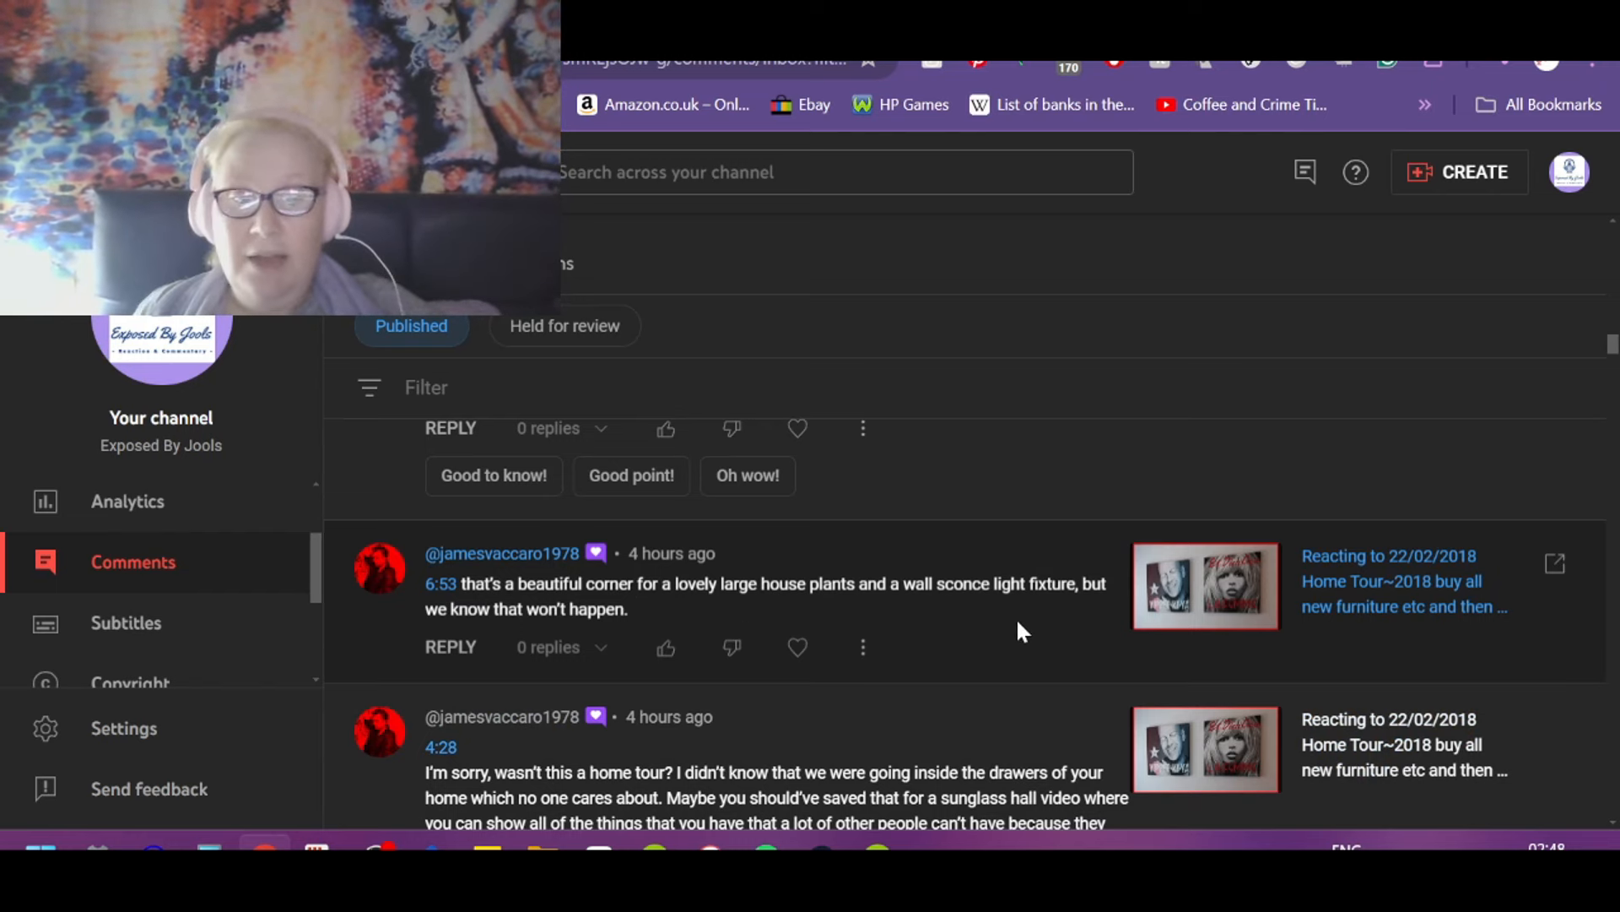
{"action": "mouse_move", "coordinate": [493, 649]}
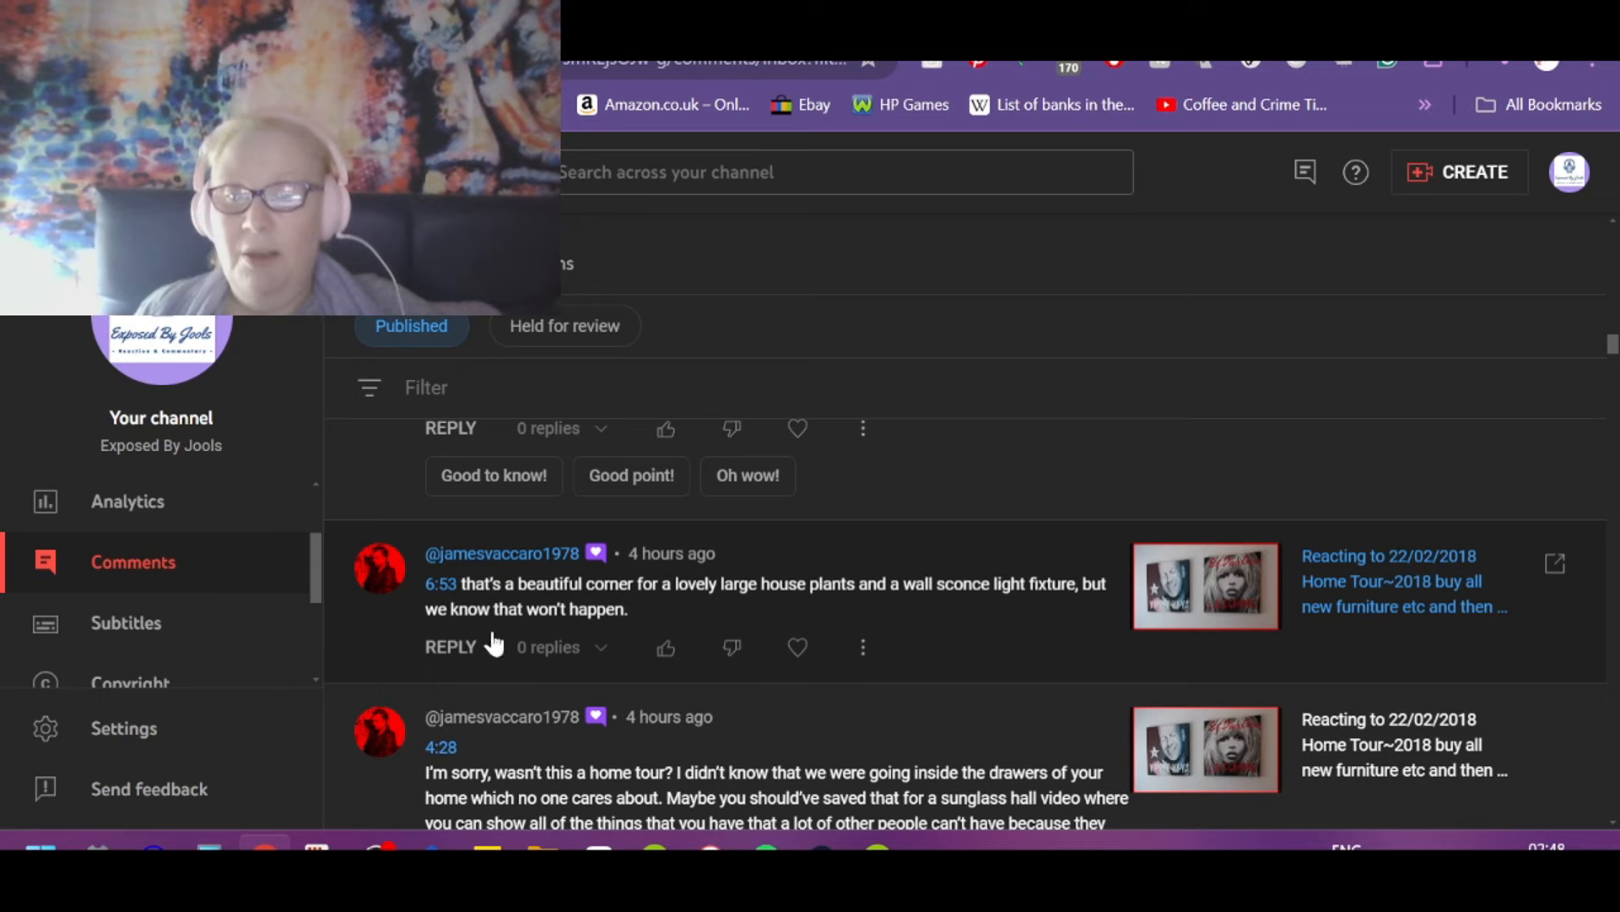
{"action": "left_click", "coordinate": [665, 648]}
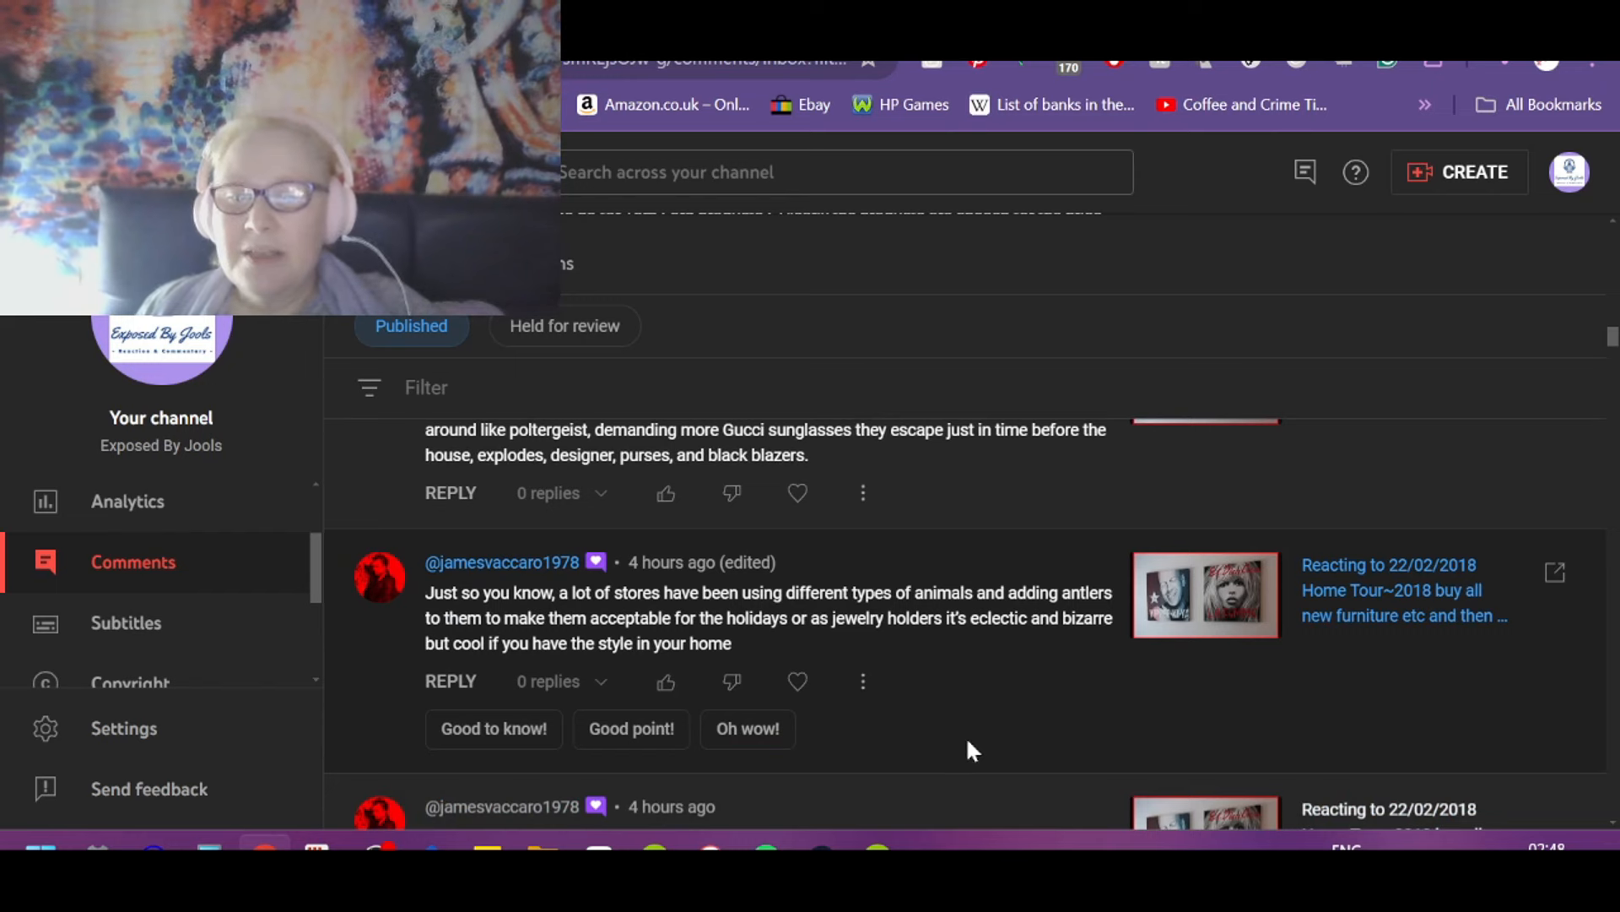
{"action": "mouse_move", "coordinate": [1055, 760]}
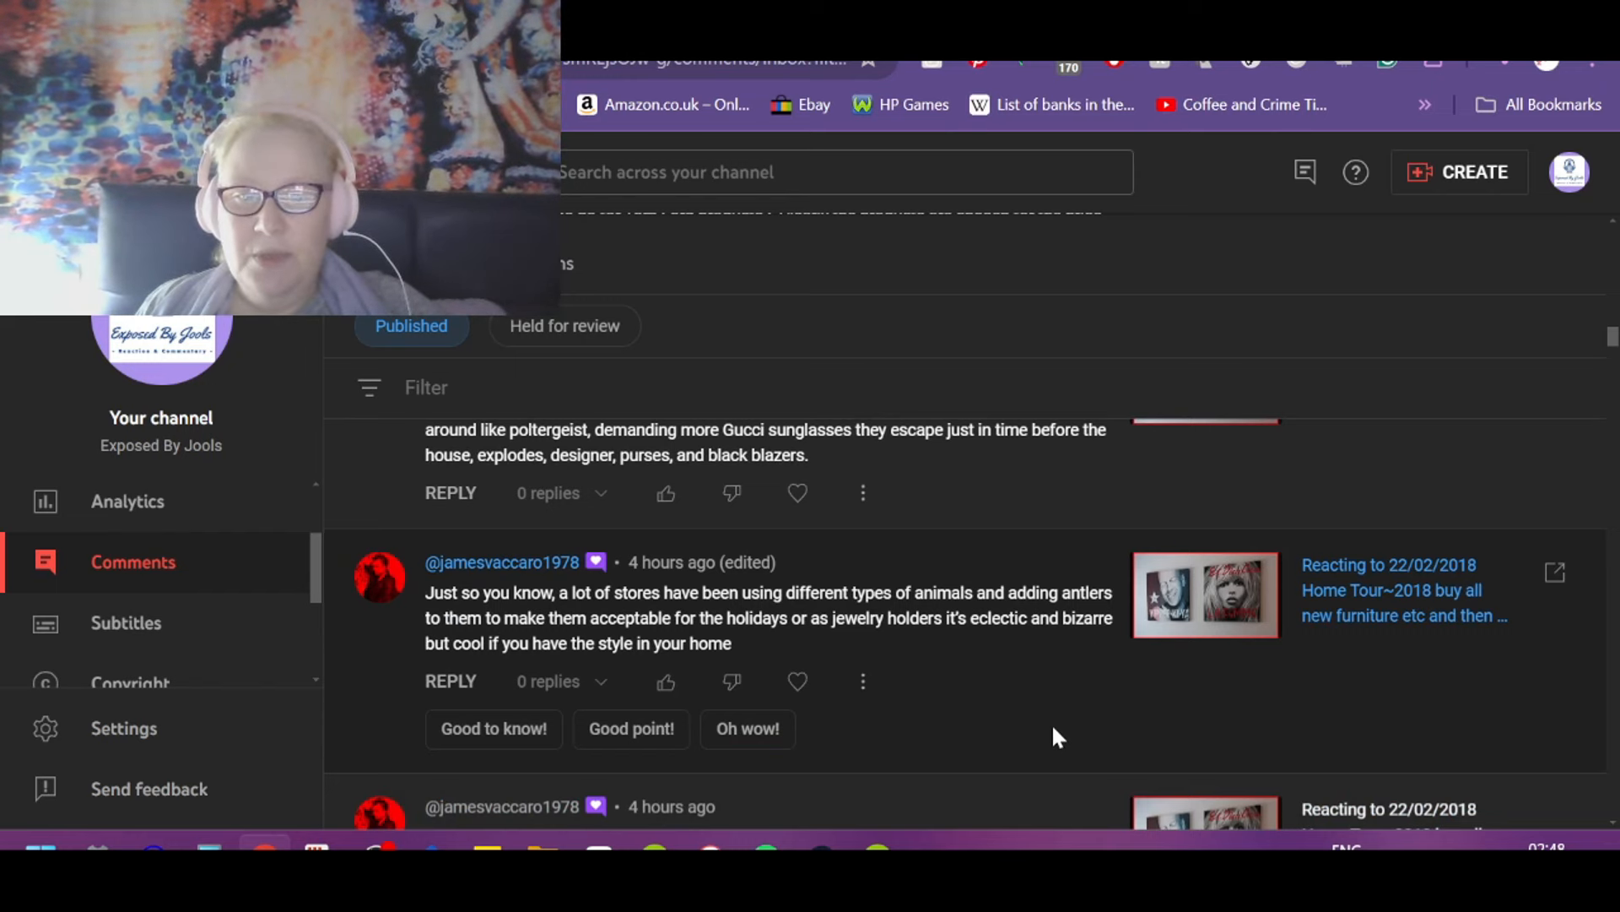
{"action": "mouse_move", "coordinate": [1074, 604]}
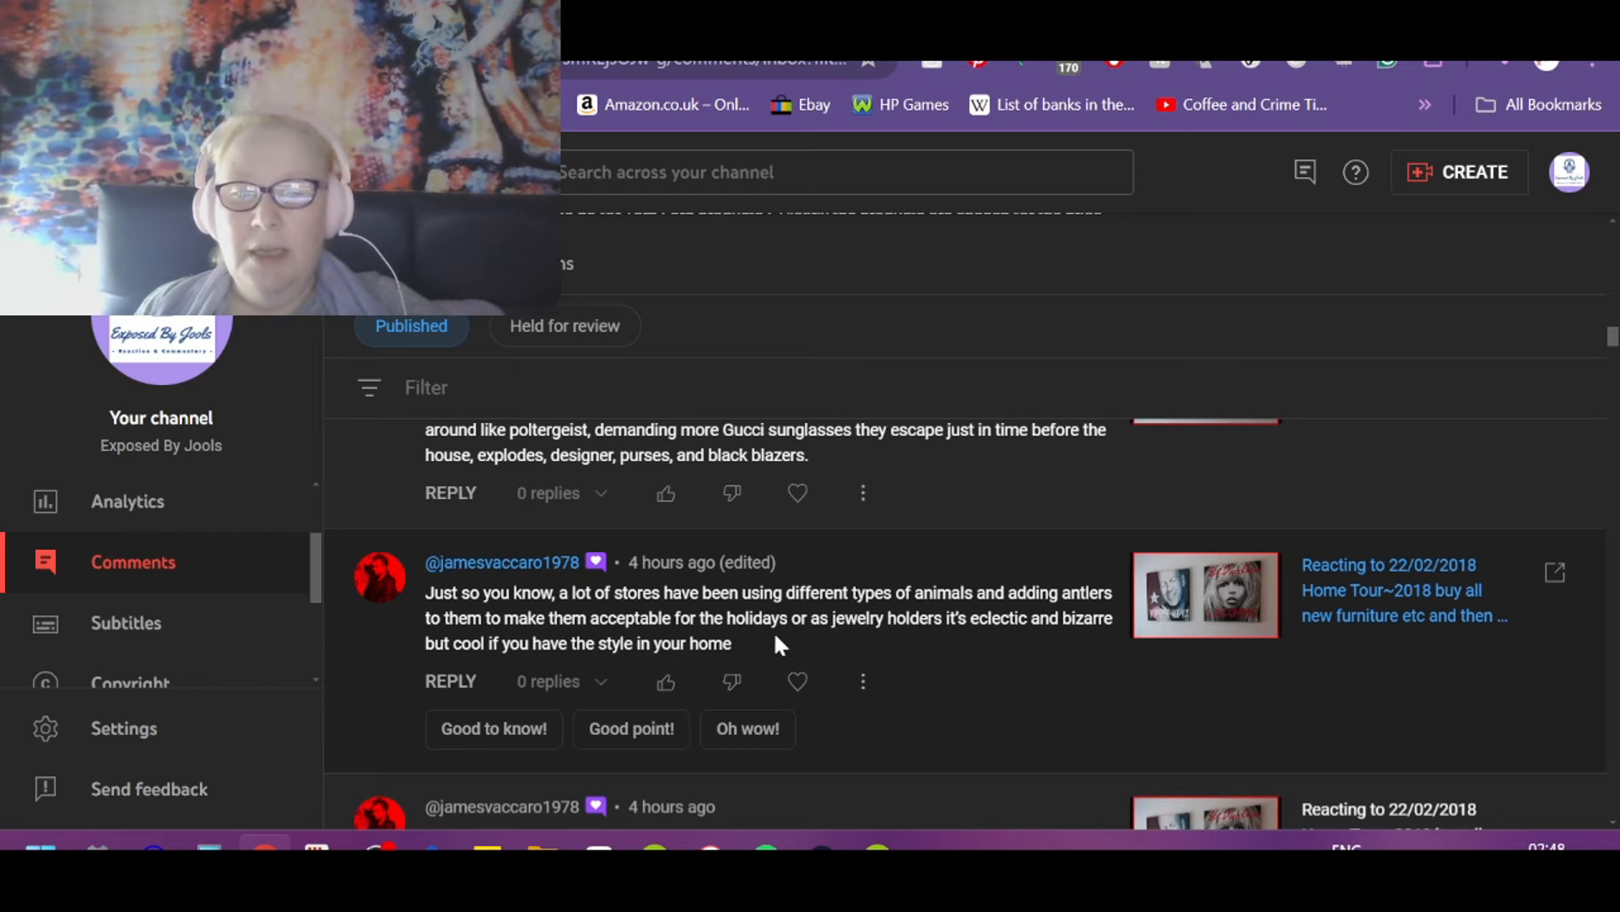
{"action": "mouse_move", "coordinate": [1045, 648]}
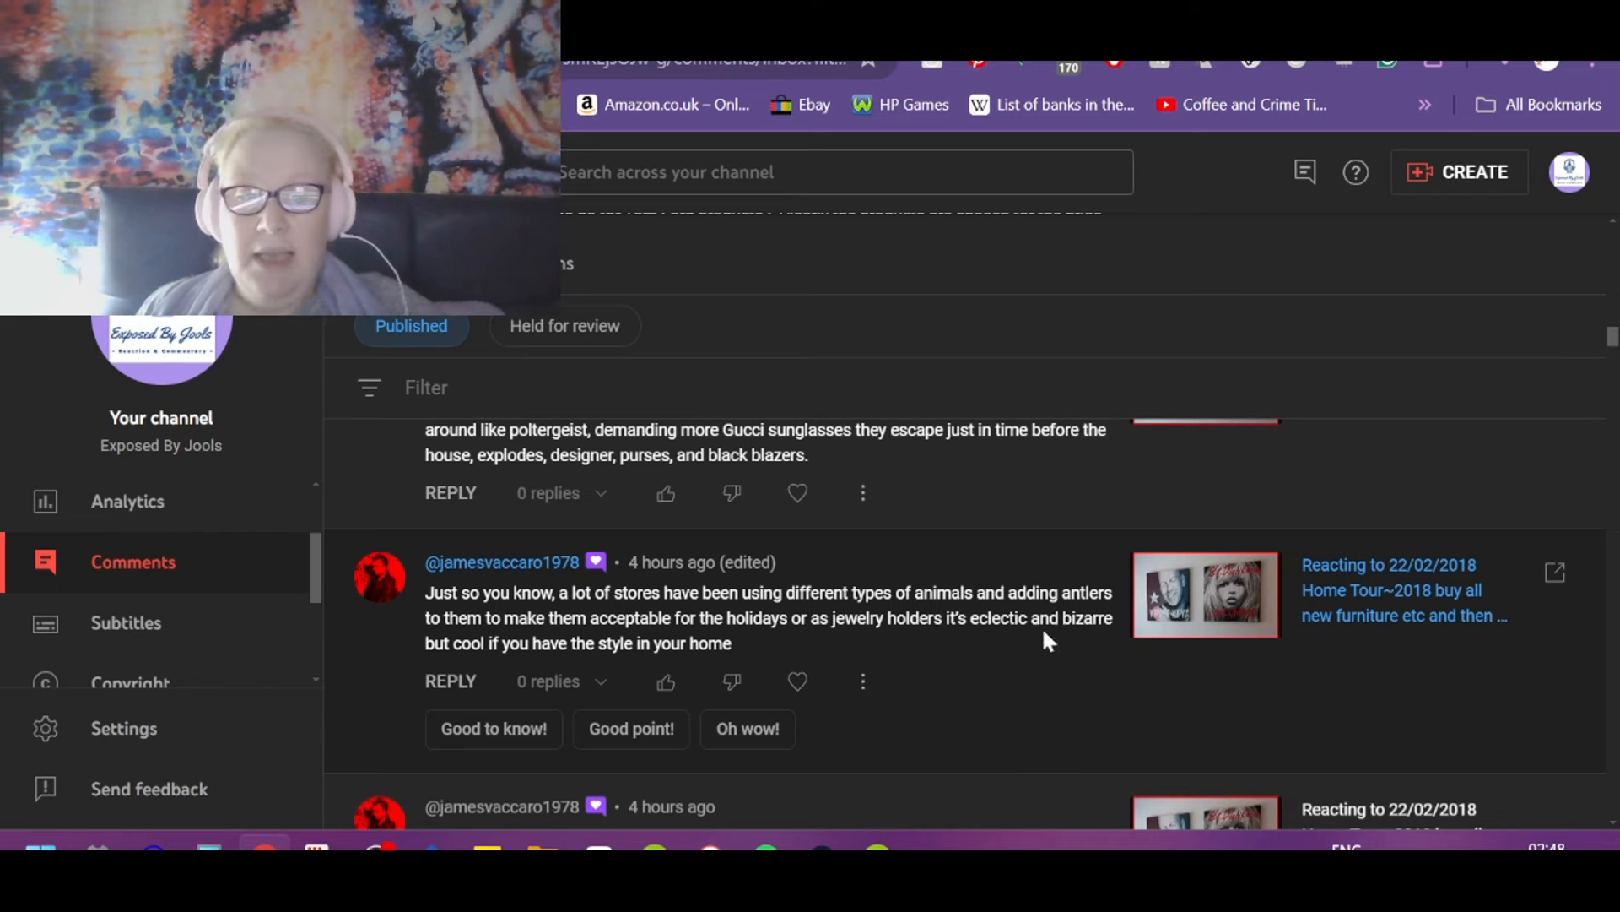
{"action": "mouse_move", "coordinate": [1070, 699]}
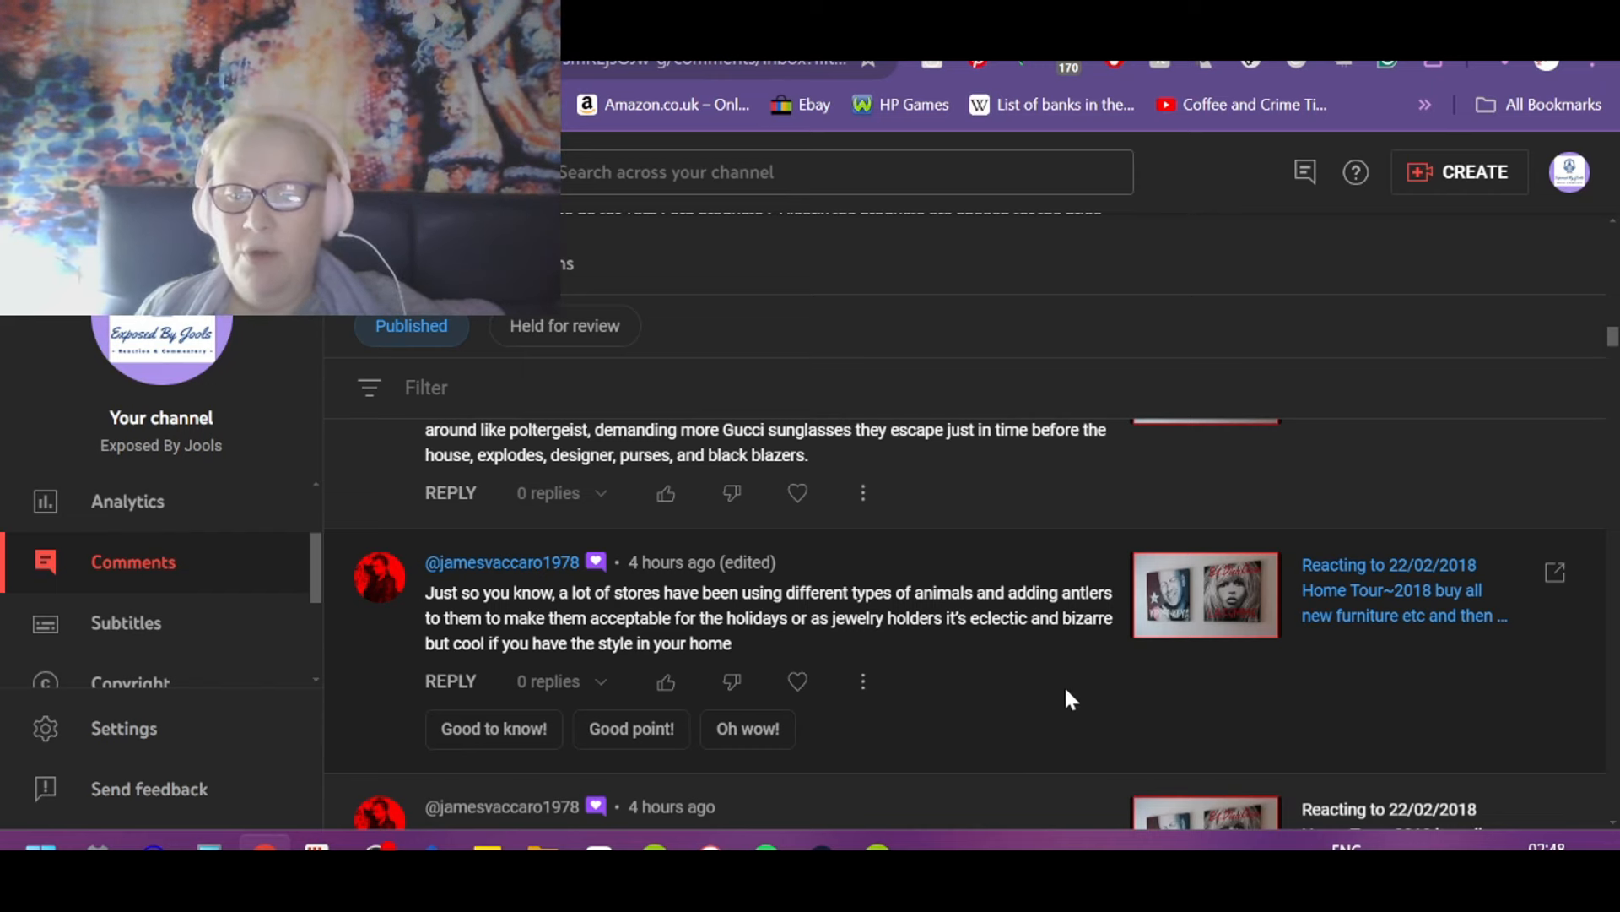
Step: Like and heart the comment about stores adding antlers to animals
{"action": "left_click", "coordinate": [665, 680]}
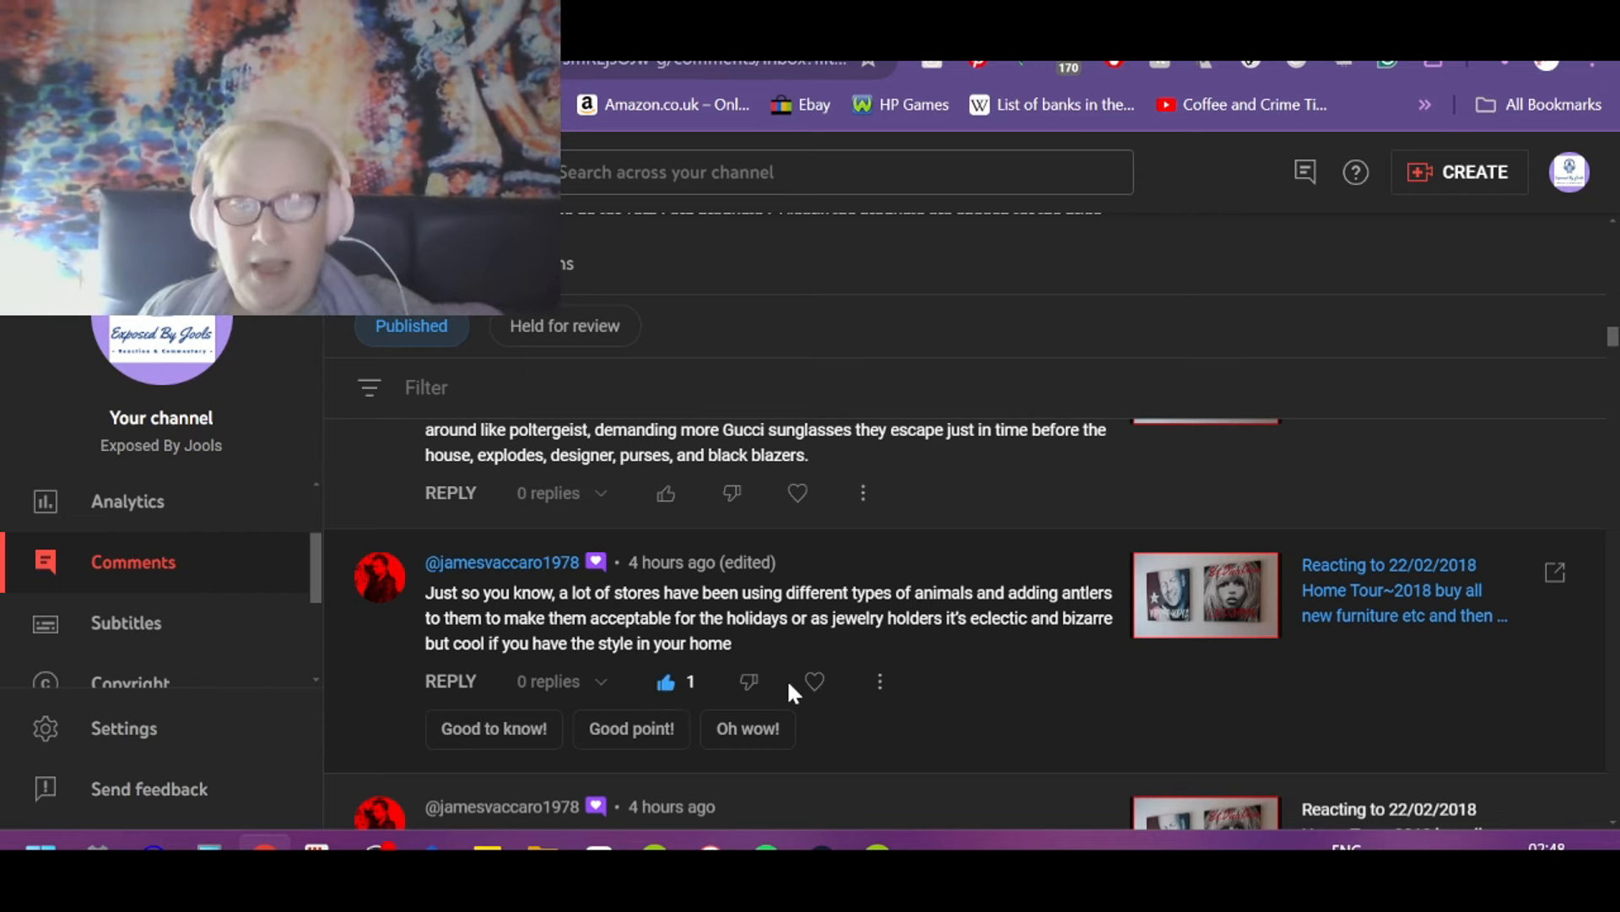
{"action": "left_click", "coordinate": [816, 680]}
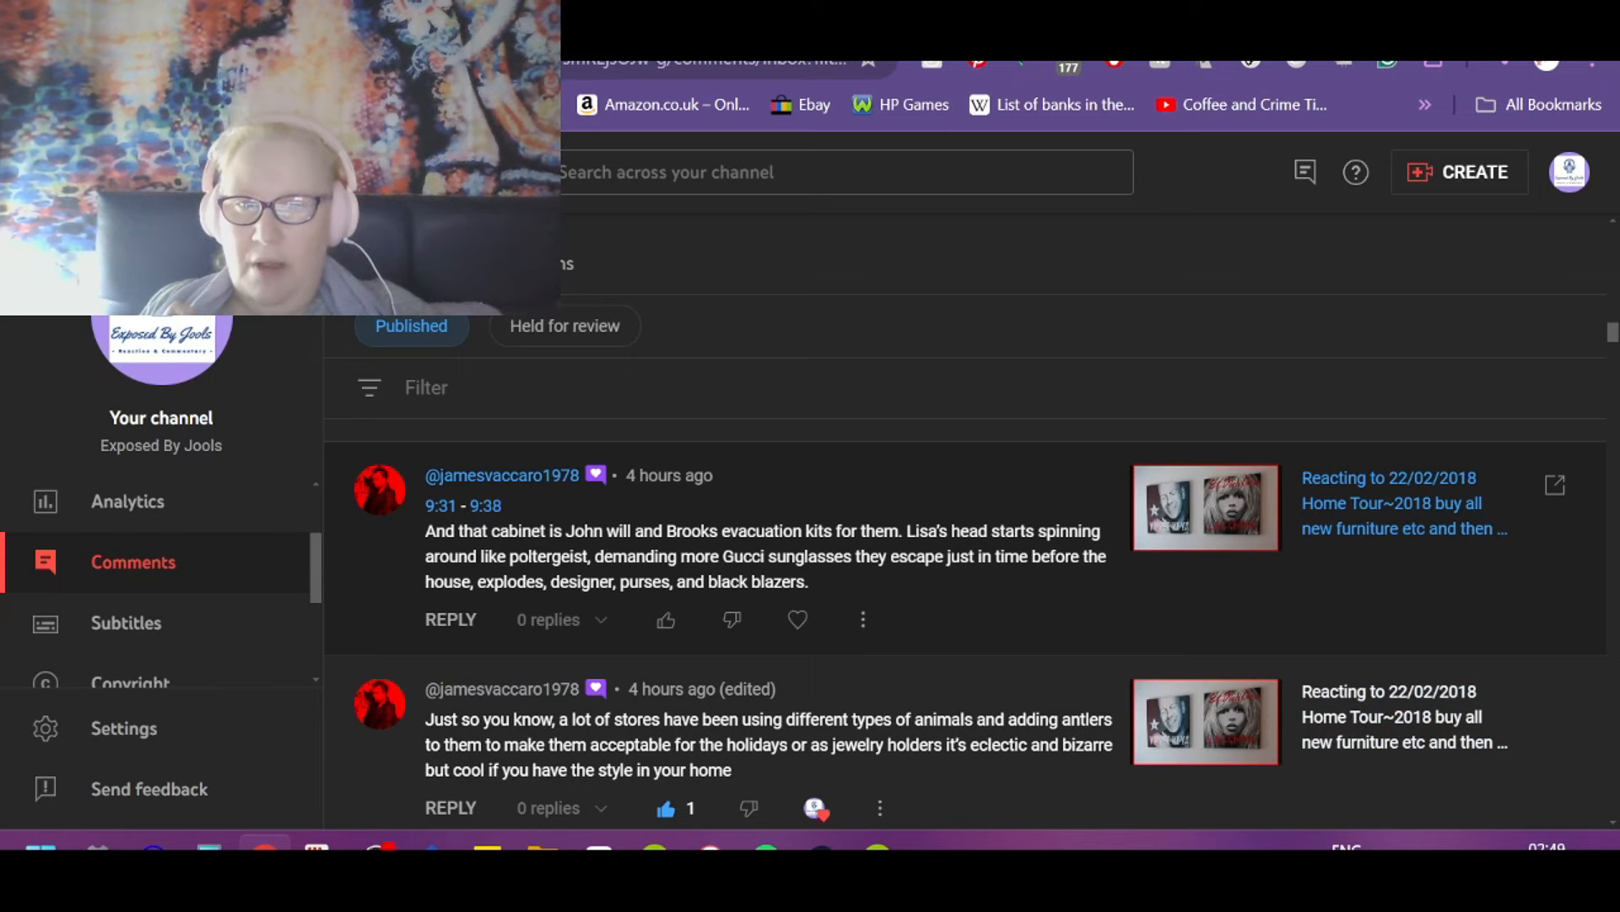
{"action": "mouse_move", "coordinate": [1032, 624]}
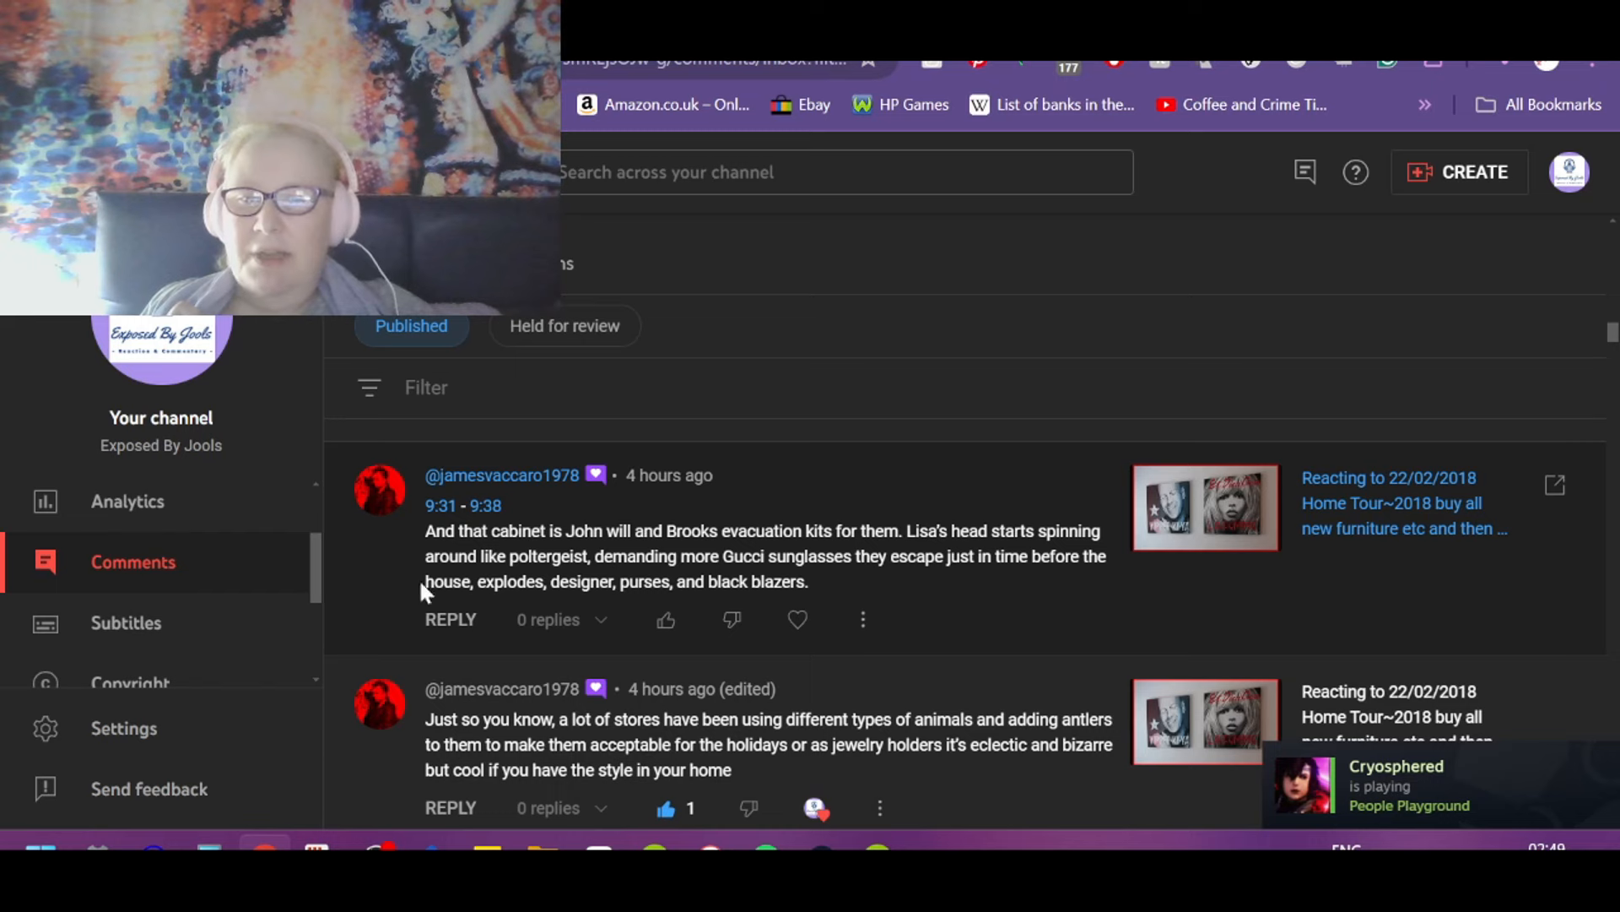
{"action": "mouse_move", "coordinate": [927, 587]}
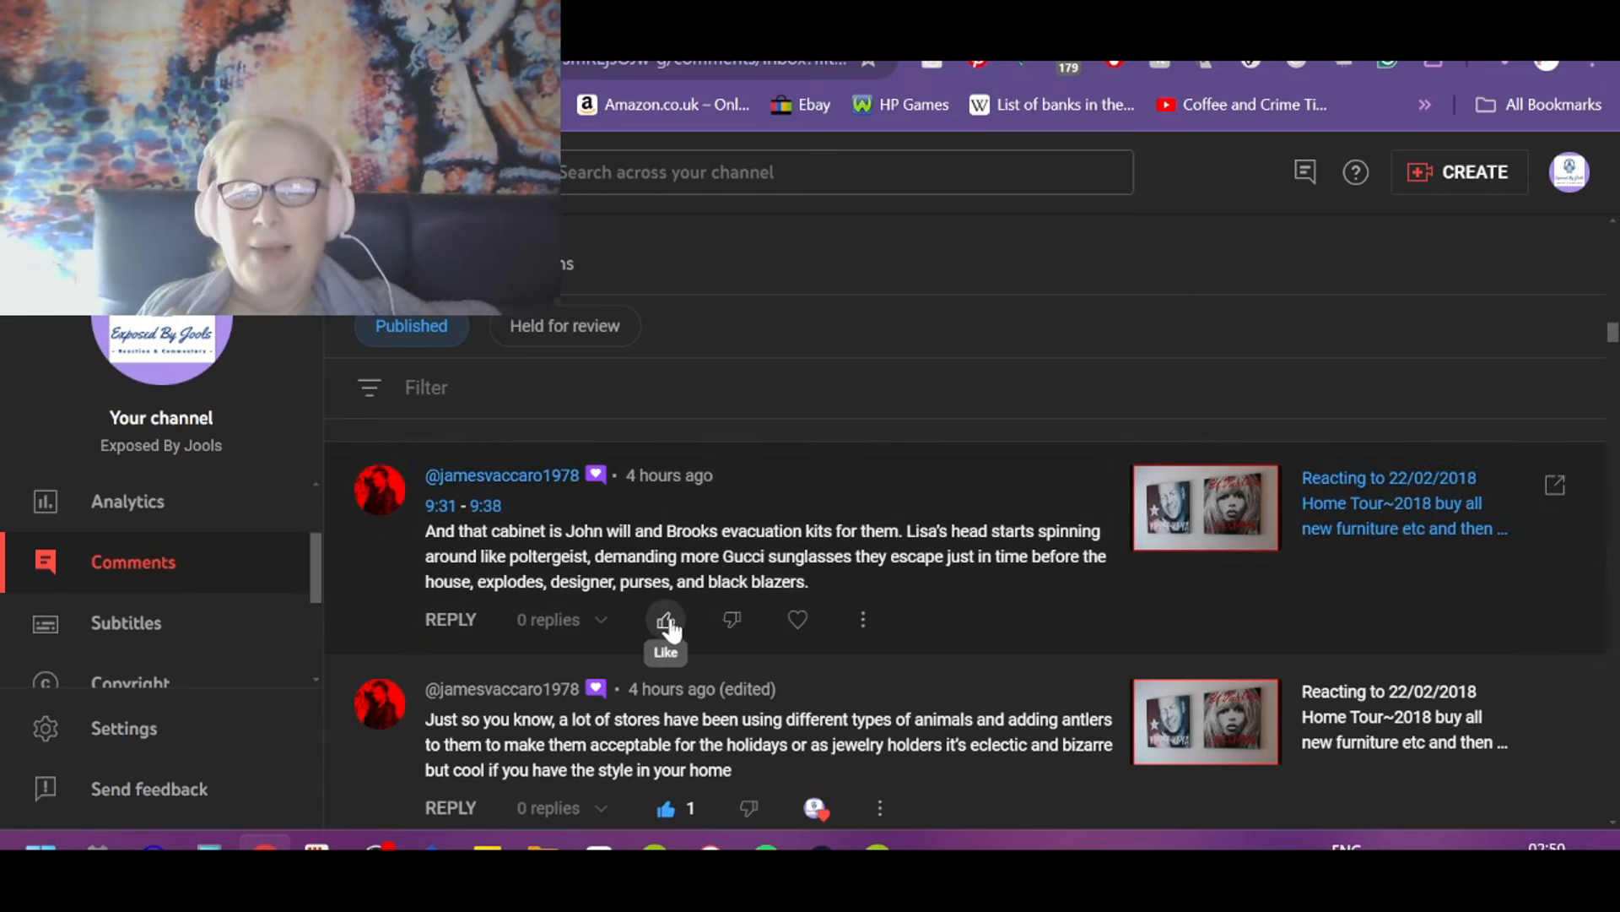
Step: Like the comment about the cabinet evacuation kits
{"action": "left_click", "coordinate": [665, 619]}
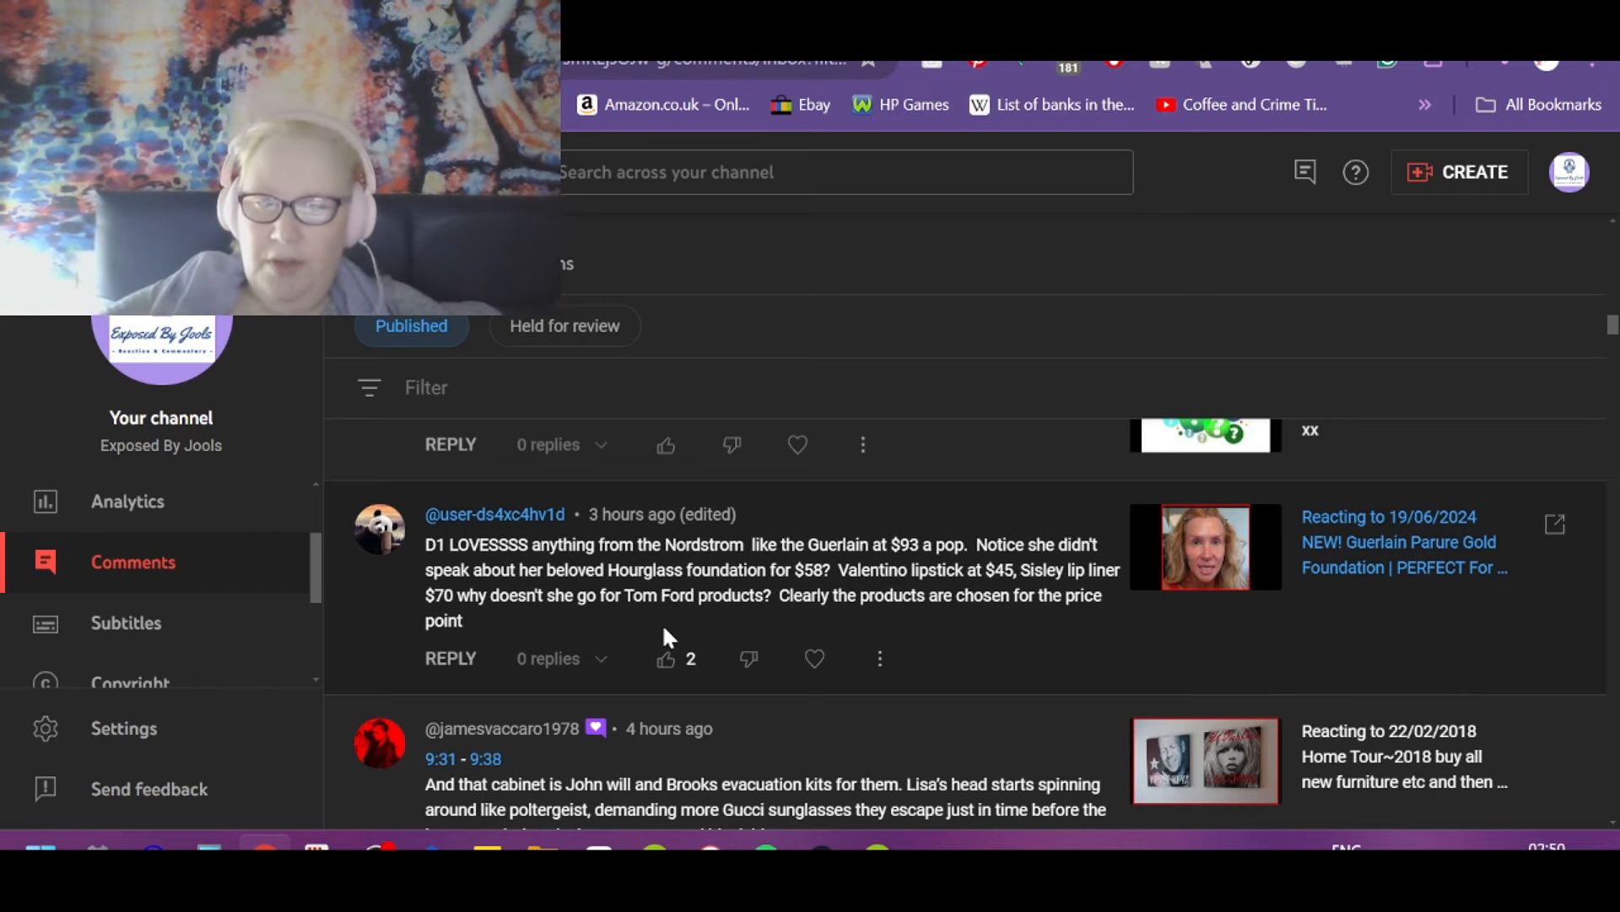
{"action": "mouse_move", "coordinate": [996, 670]}
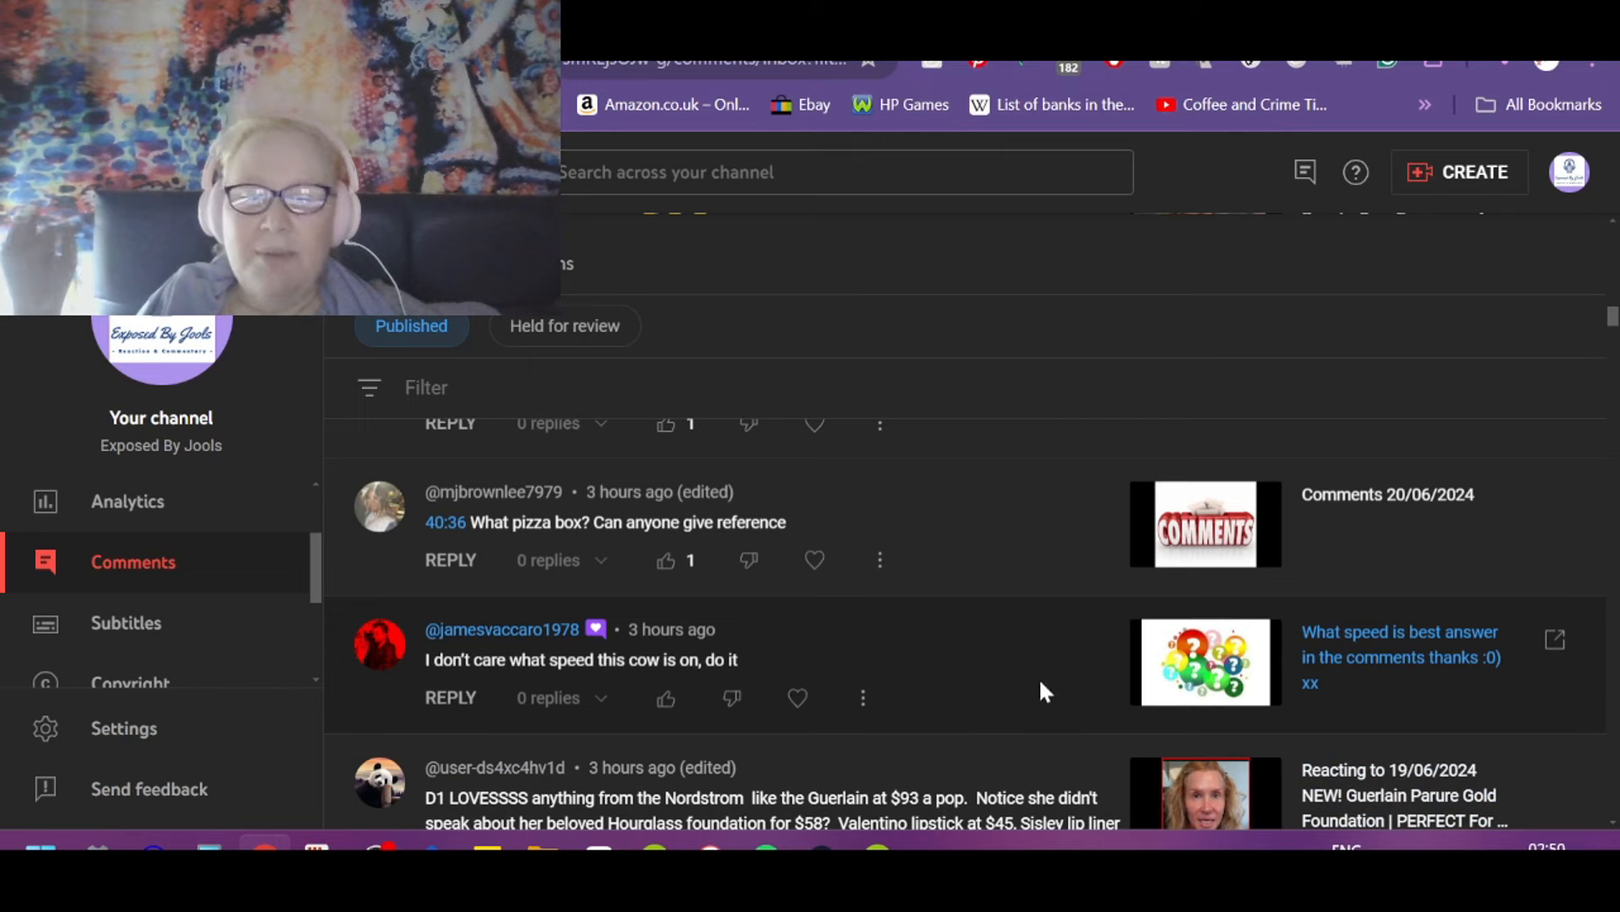
Step: Like and heart the "What pizza box? Can anyone give reference" comment
{"action": "left_click", "coordinate": [665, 698]}
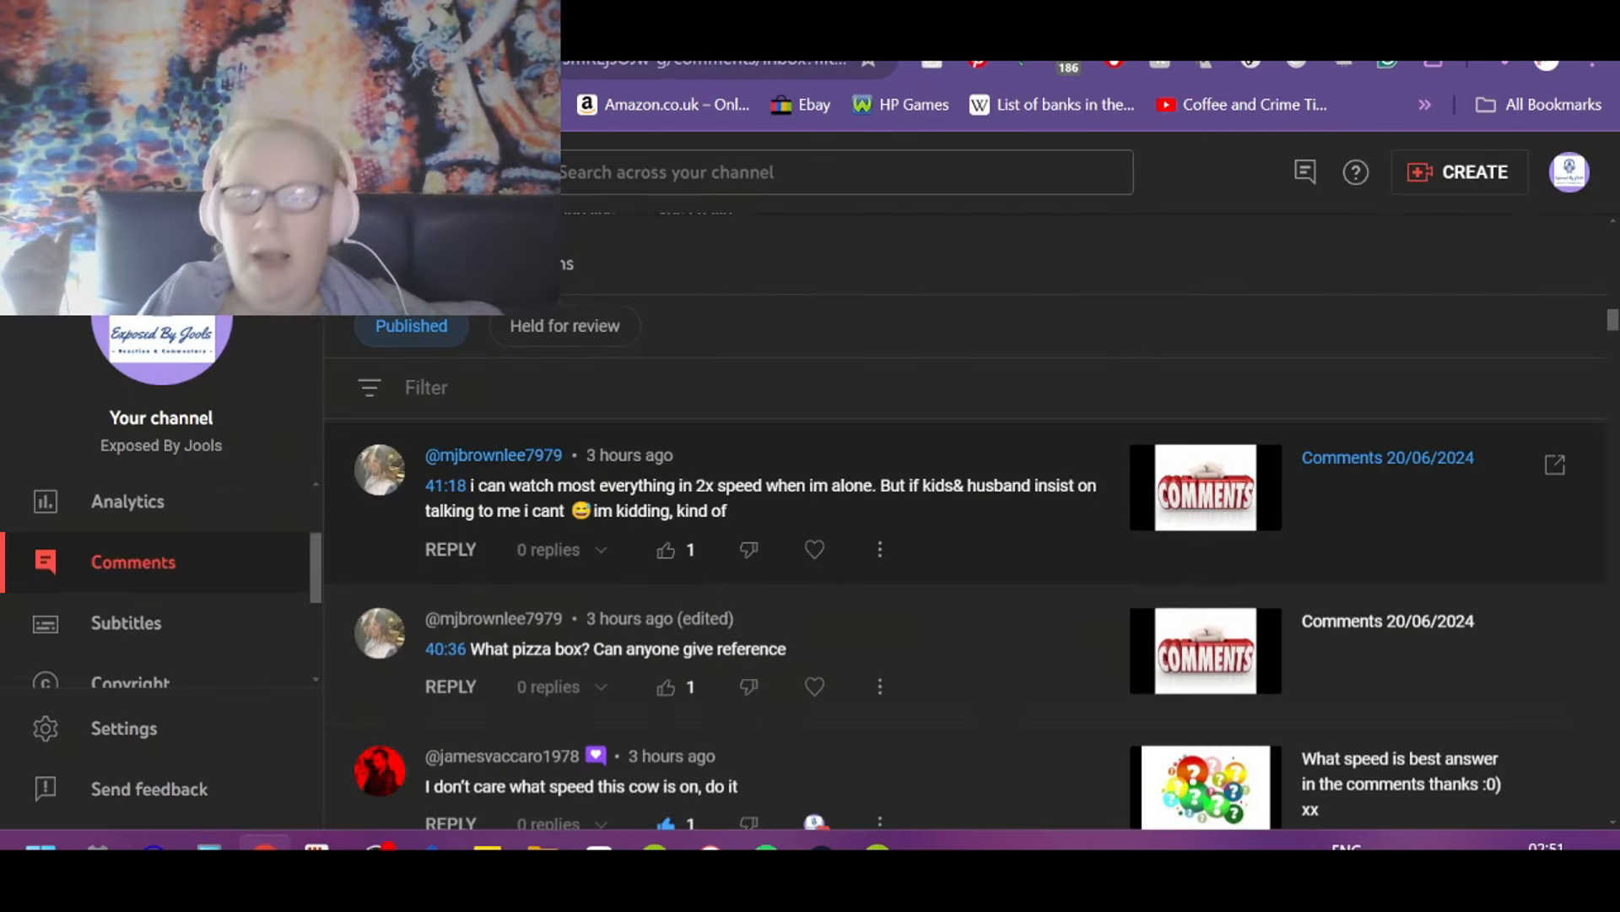
{"action": "mouse_move", "coordinate": [834, 662]}
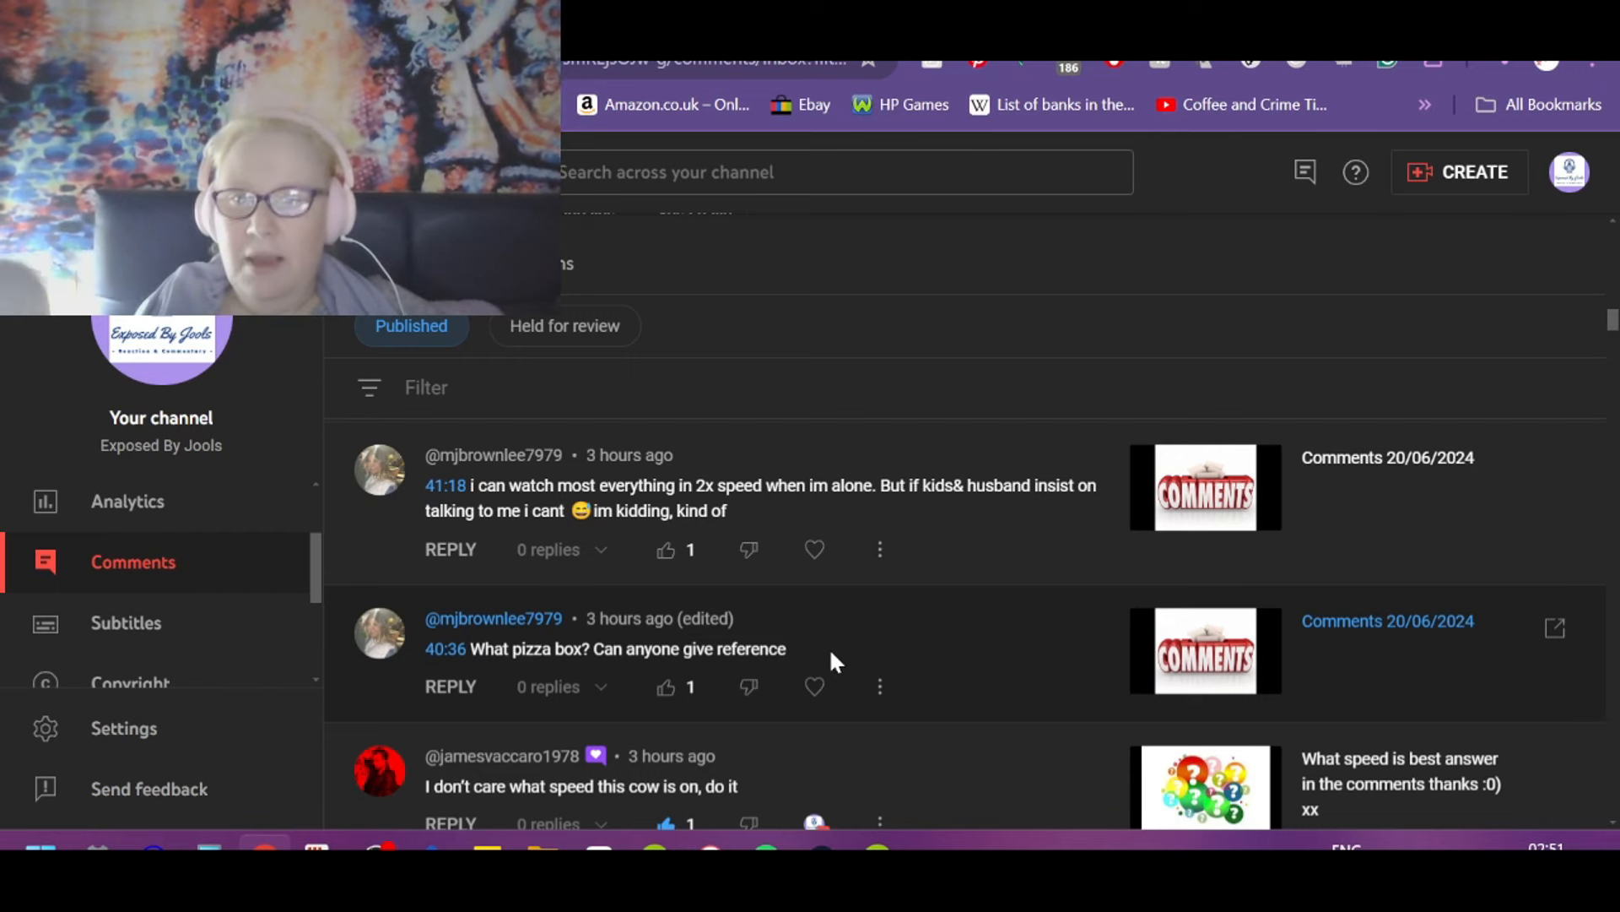
{"action": "mouse_move", "coordinate": [926, 642]}
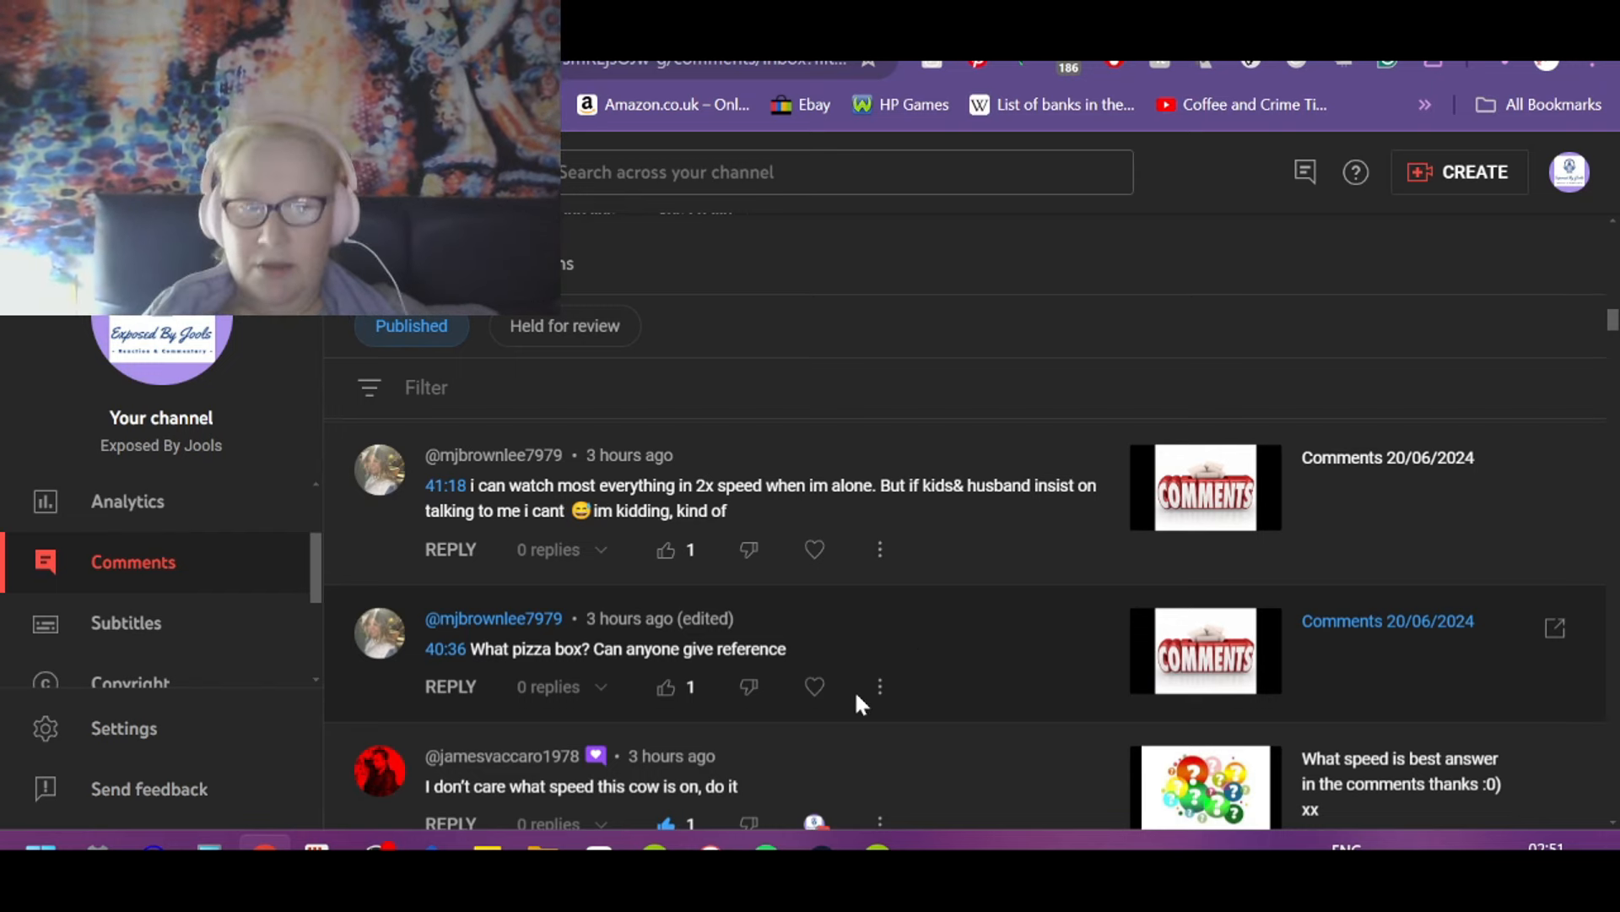
{"action": "mouse_move", "coordinate": [670, 695]}
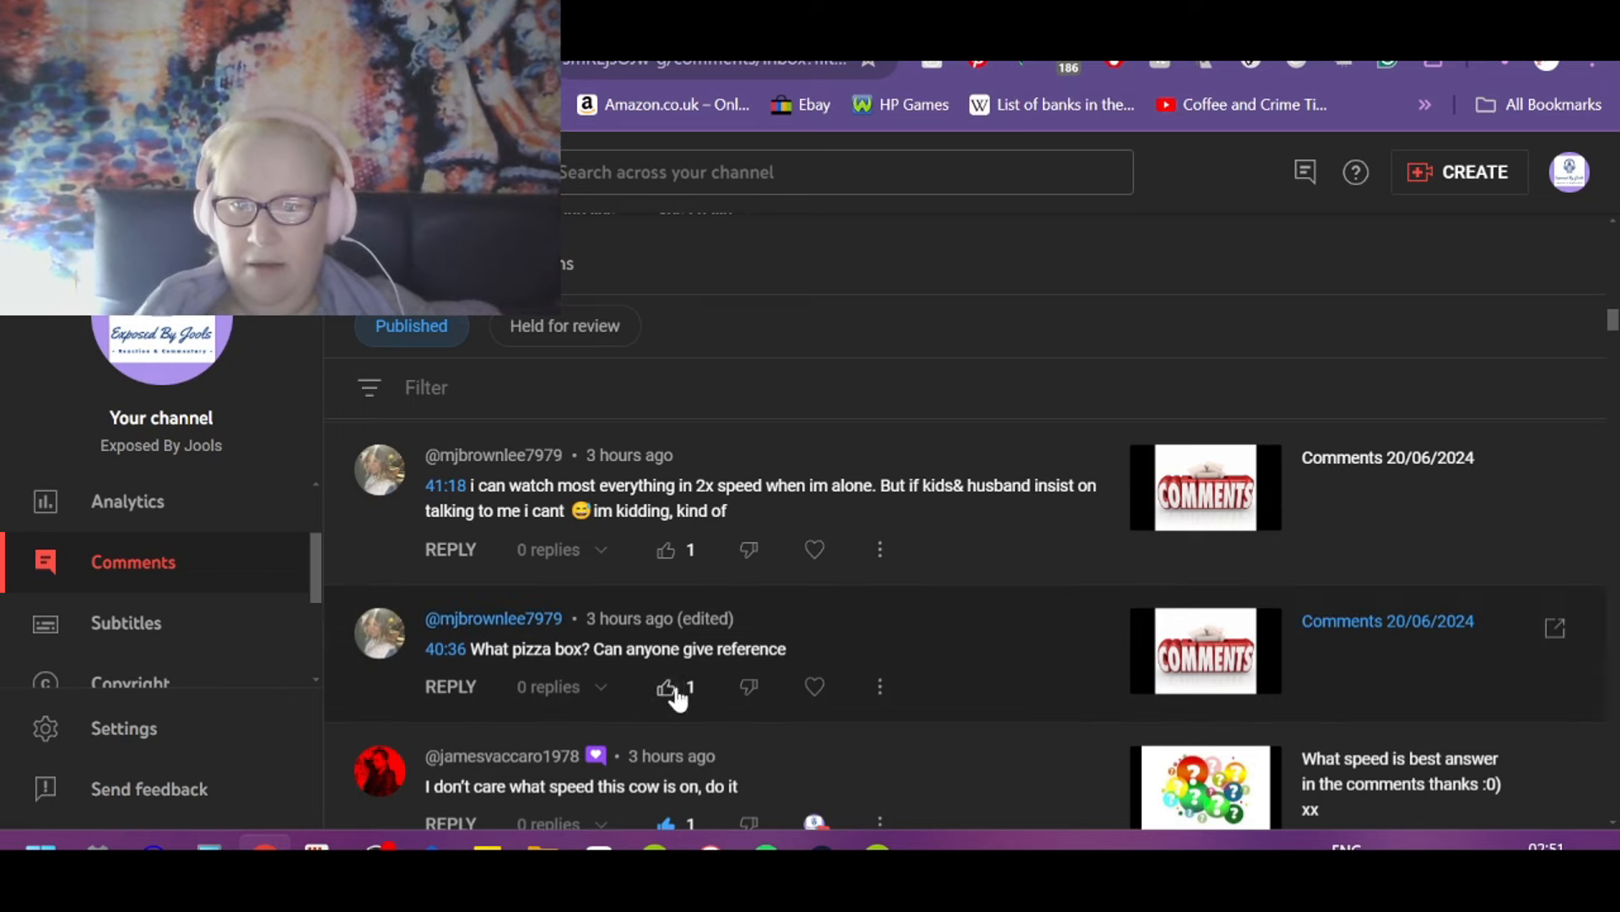
{"action": "left_click", "coordinate": [665, 685]}
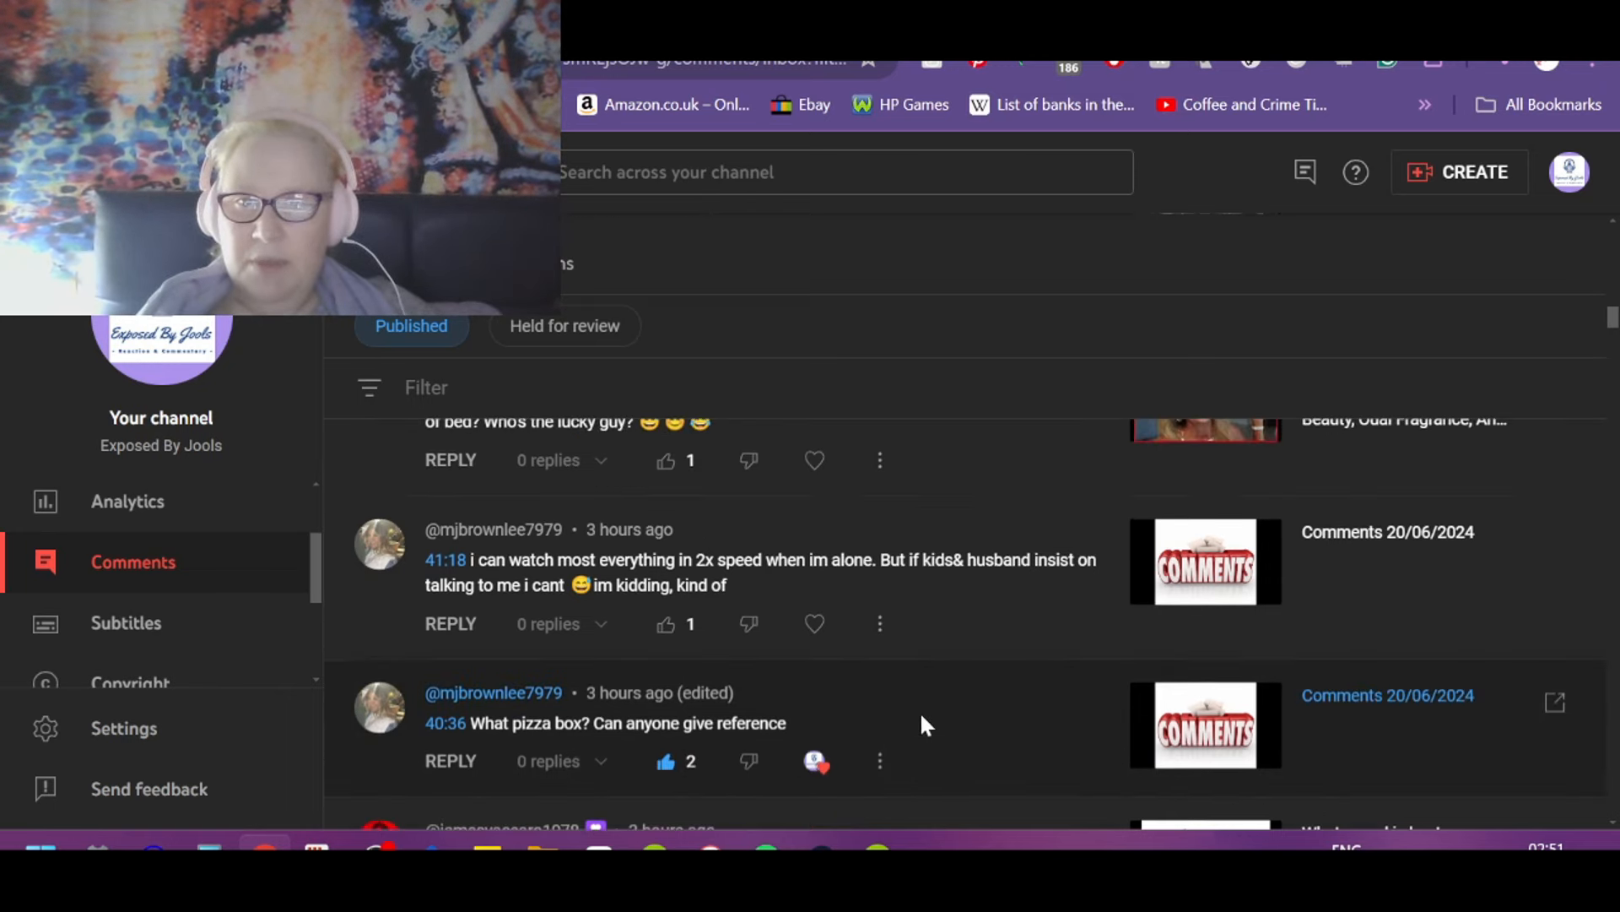
{"action": "scroll", "scroll_direction": "down", "scroll_amount": 3}
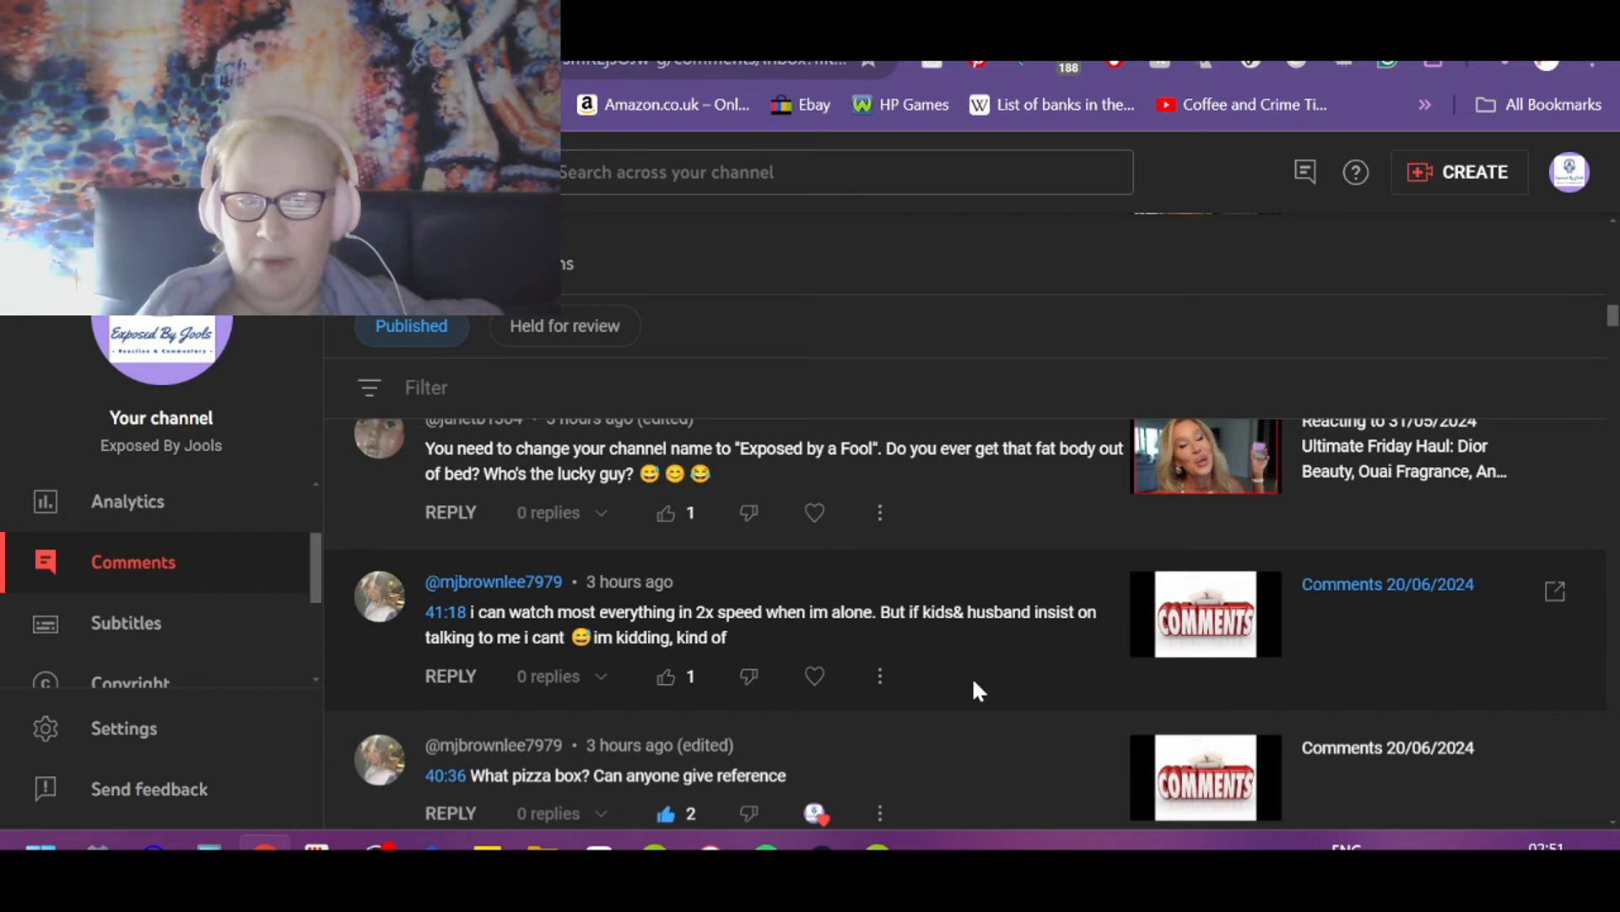
{"action": "mouse_move", "coordinate": [723, 662]}
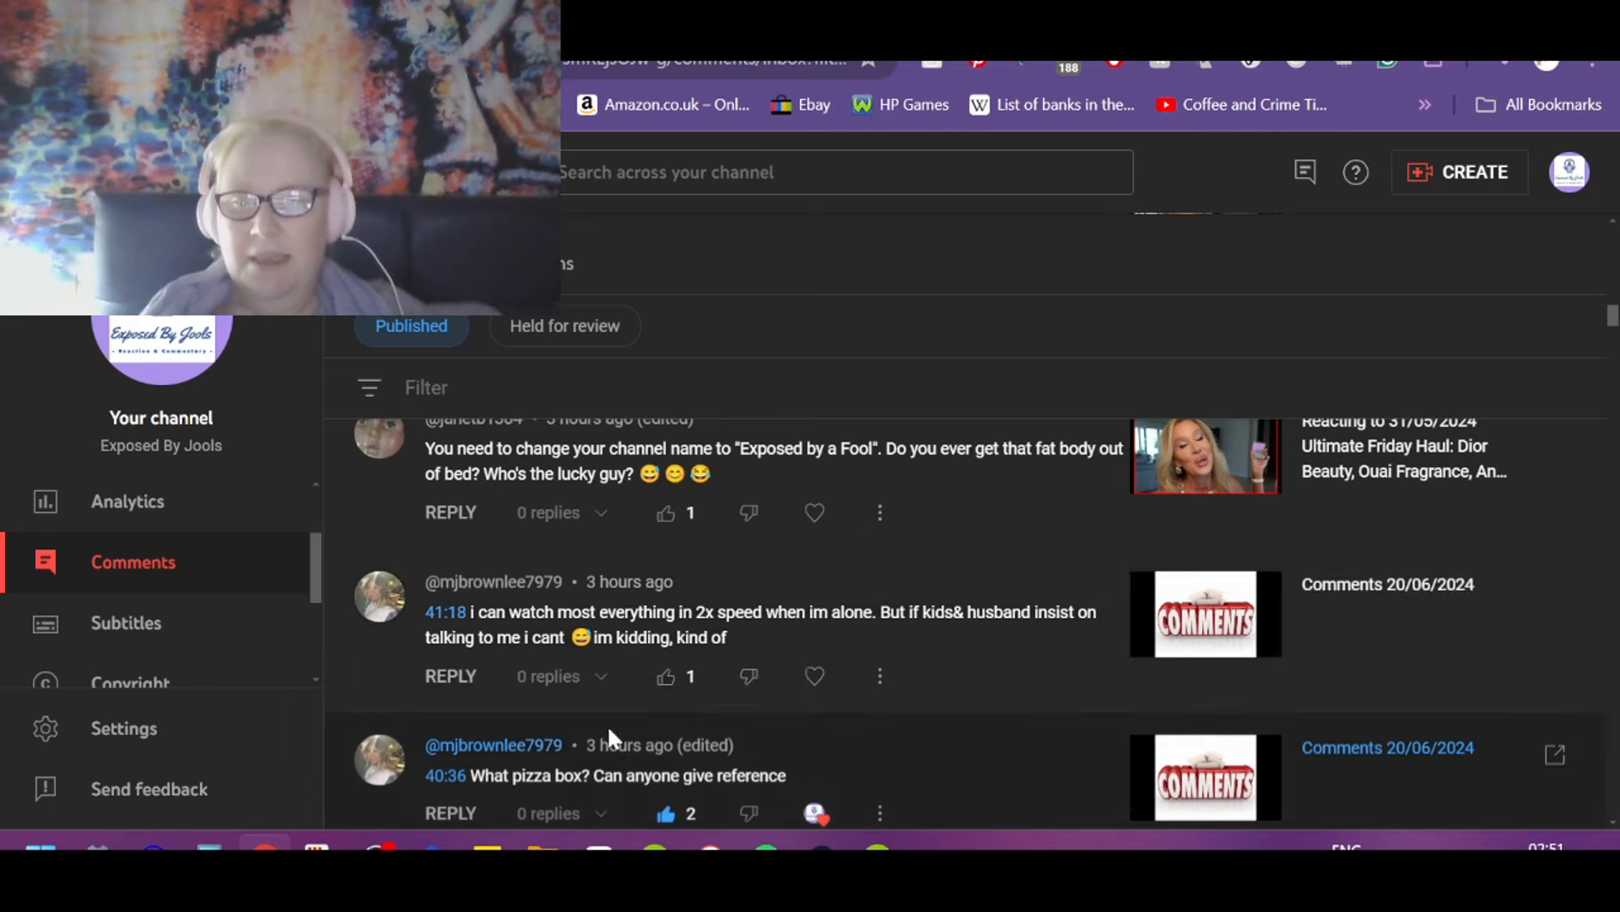
{"action": "left_click", "coordinate": [665, 676]}
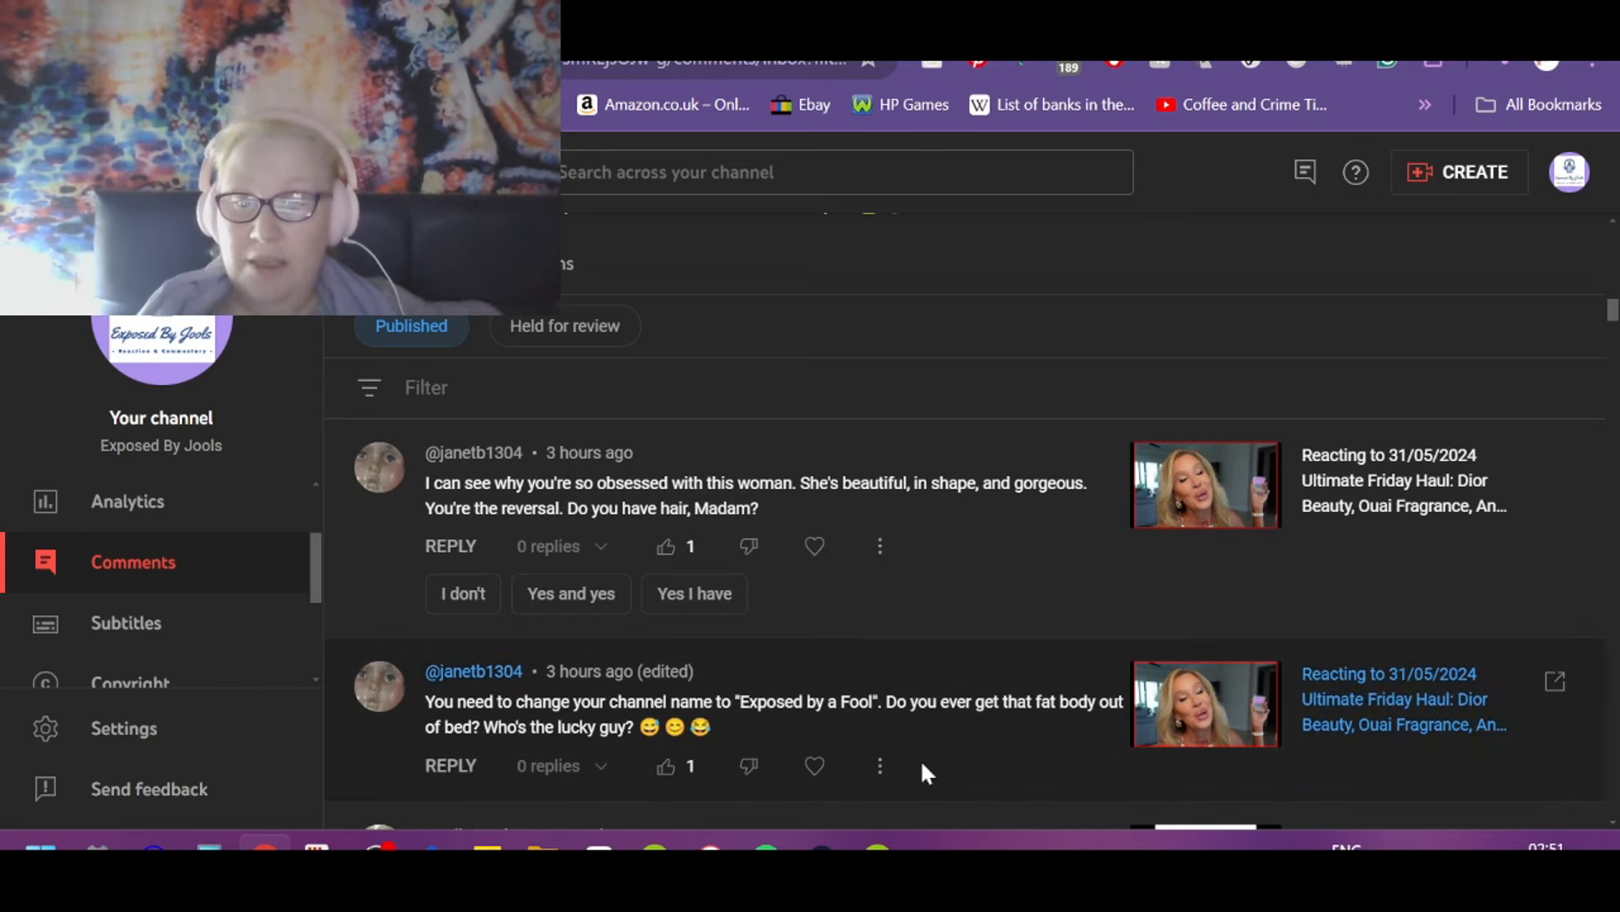
{"action": "mouse_move", "coordinate": [777, 737]}
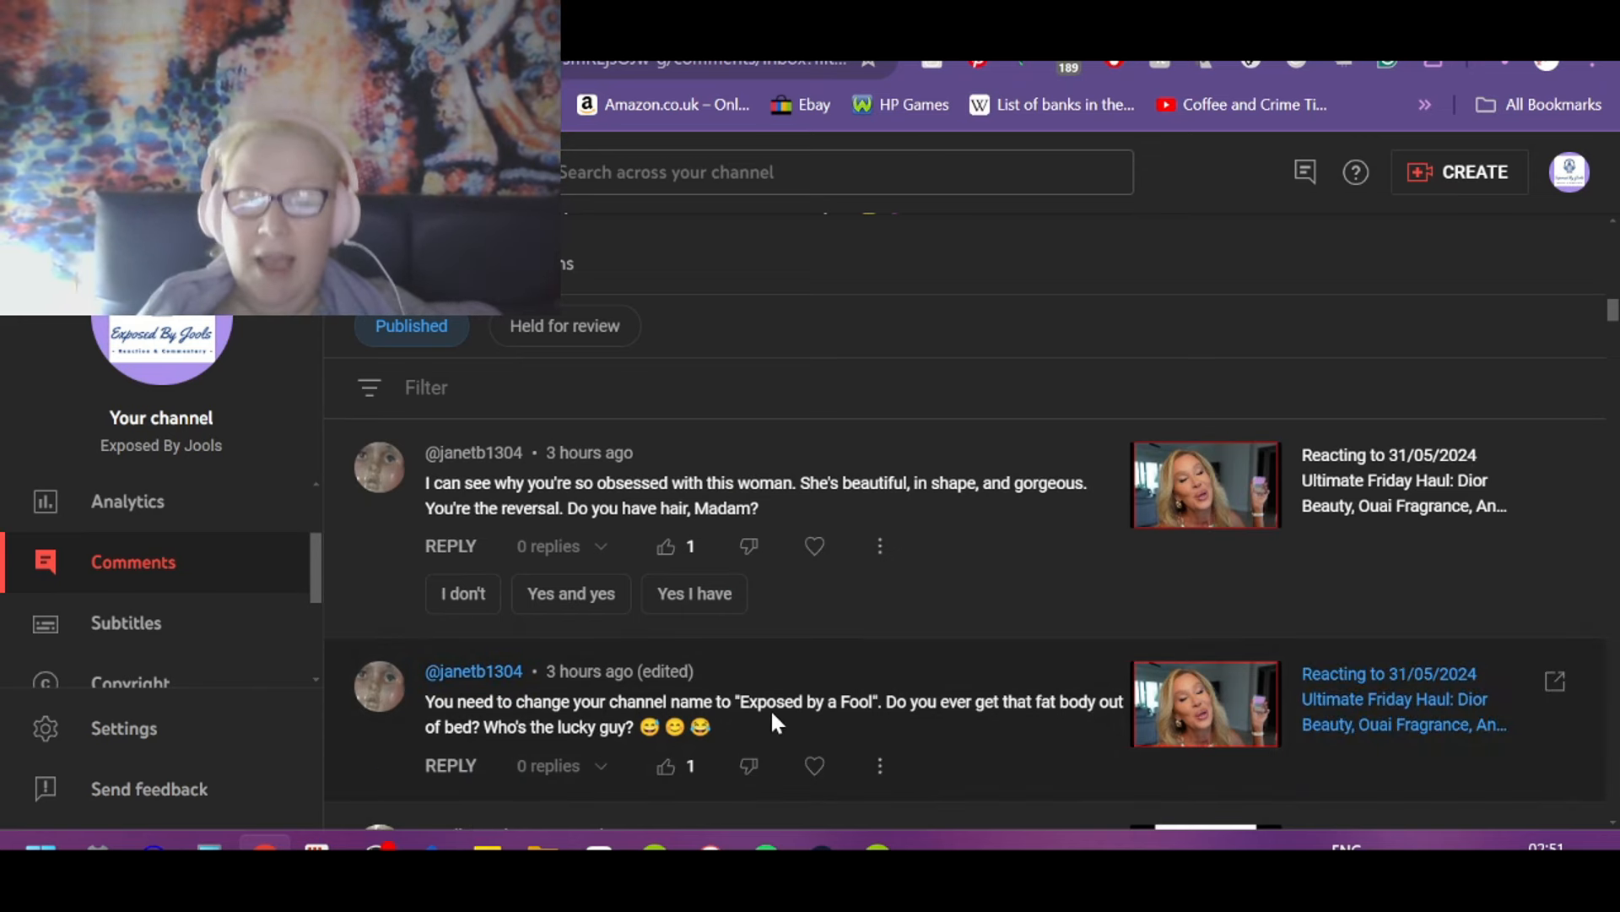
{"action": "mouse_move", "coordinate": [922, 777]}
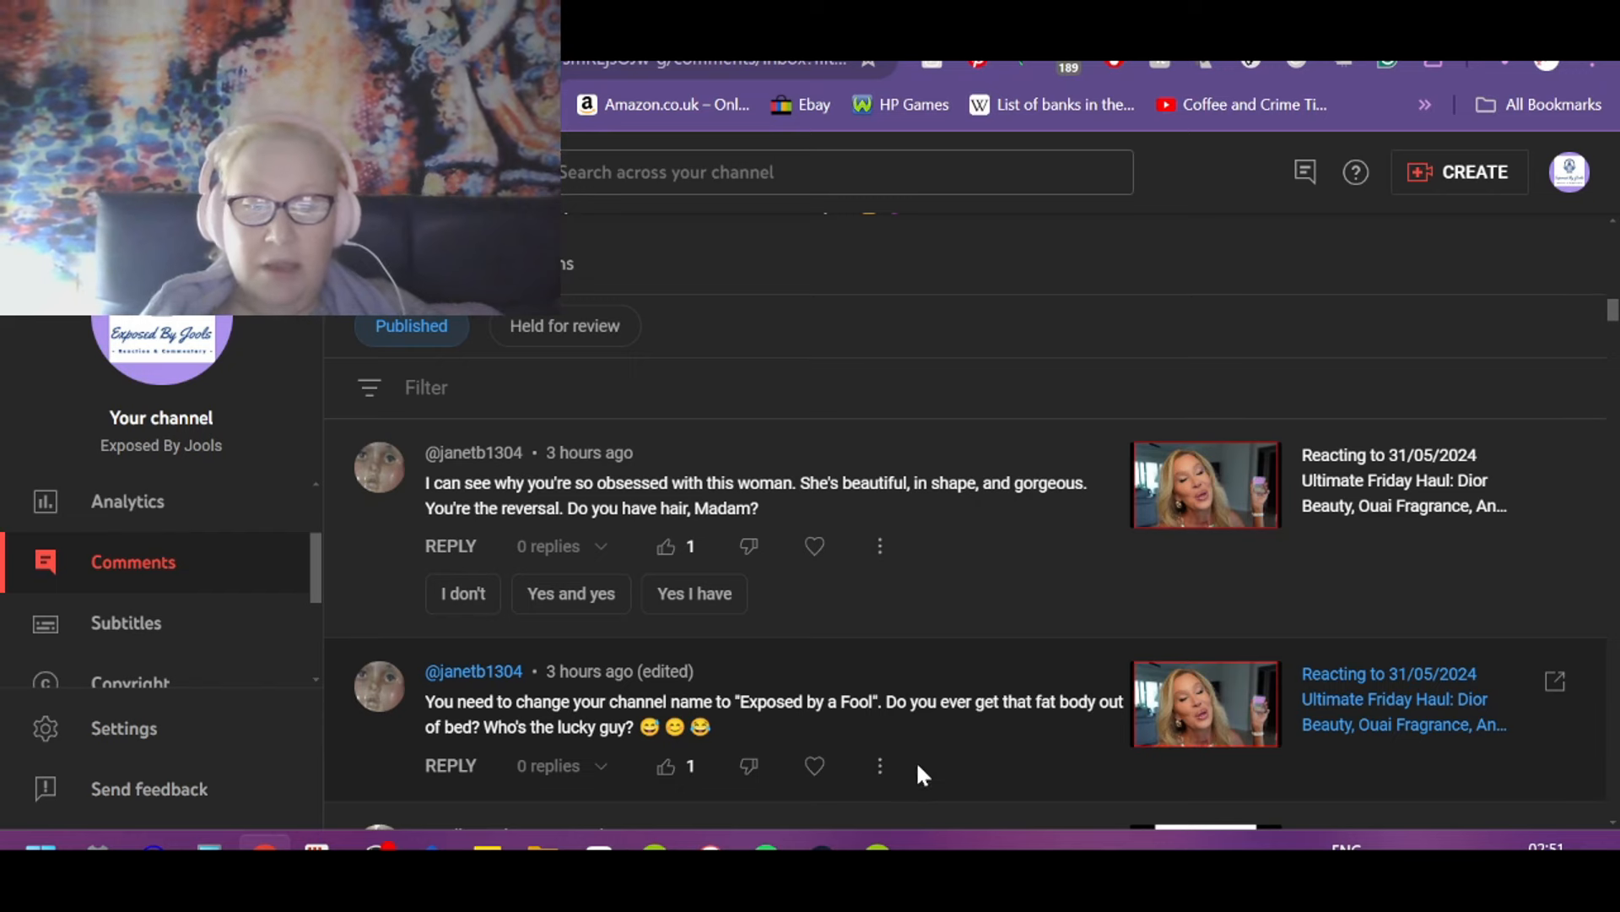
{"action": "mouse_move", "coordinate": [1086, 766]}
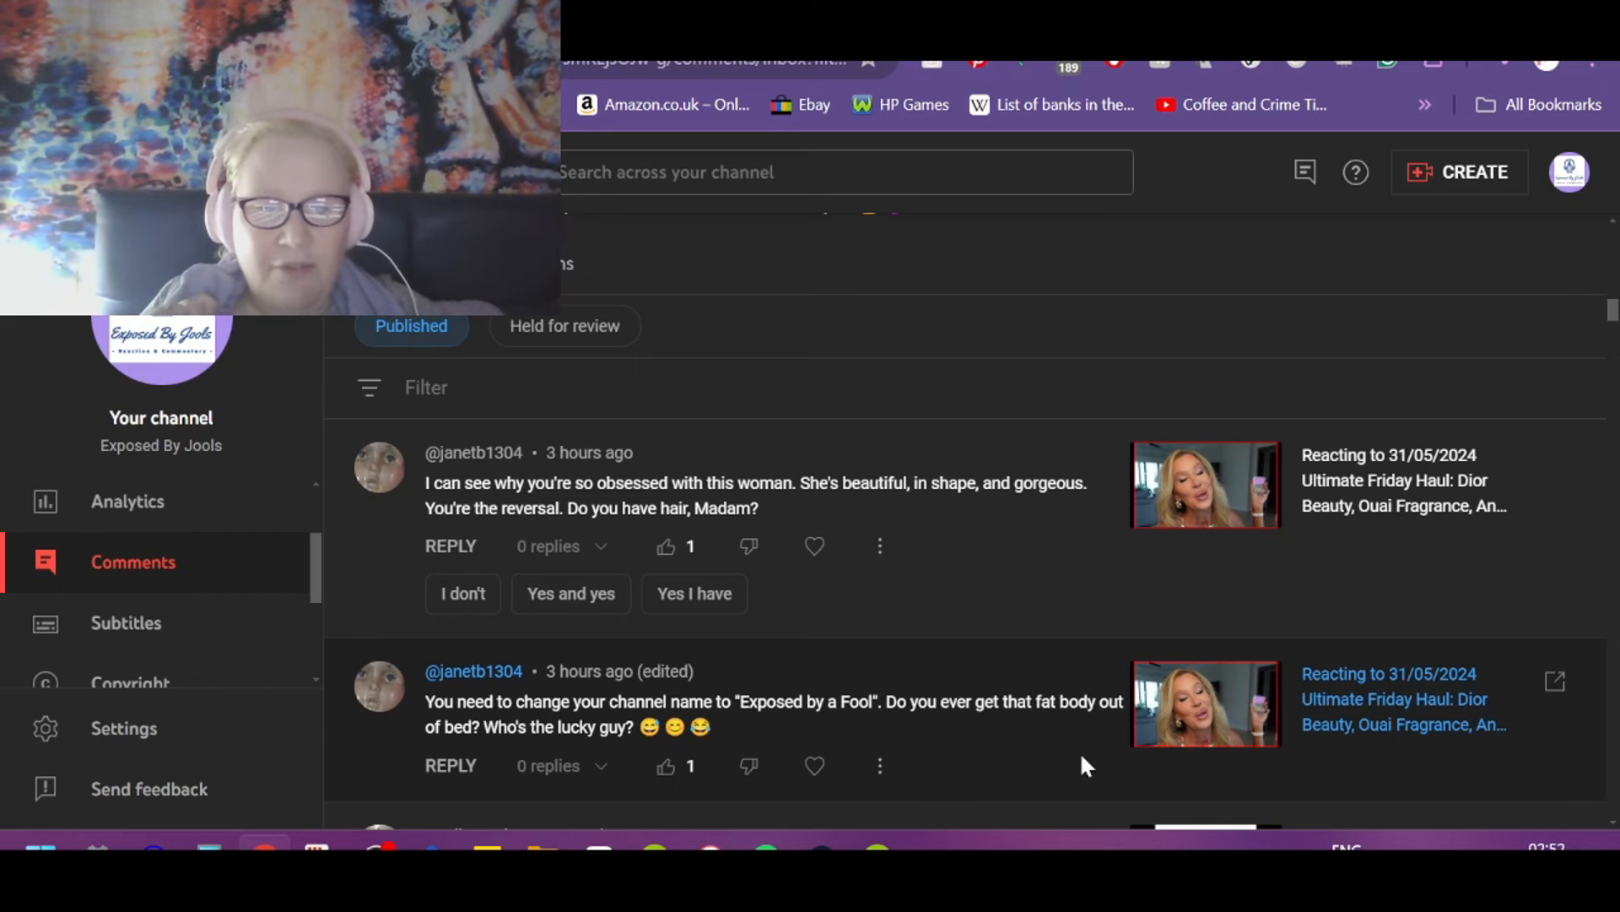
{"action": "mouse_move", "coordinate": [1030, 801]}
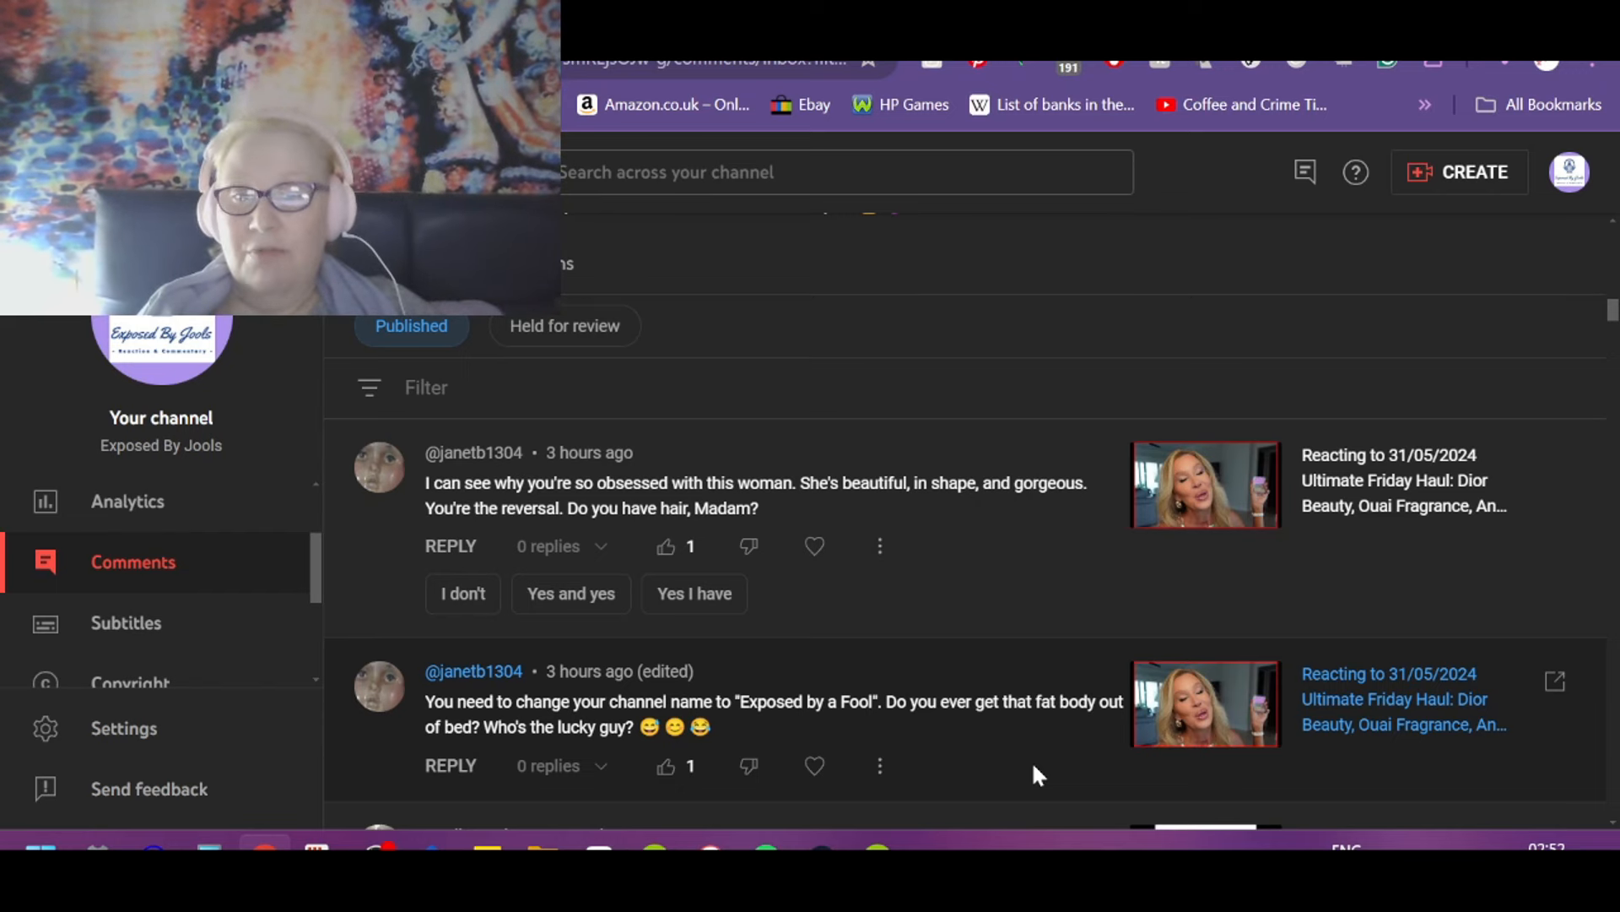
{"action": "mouse_move", "coordinate": [1027, 696]}
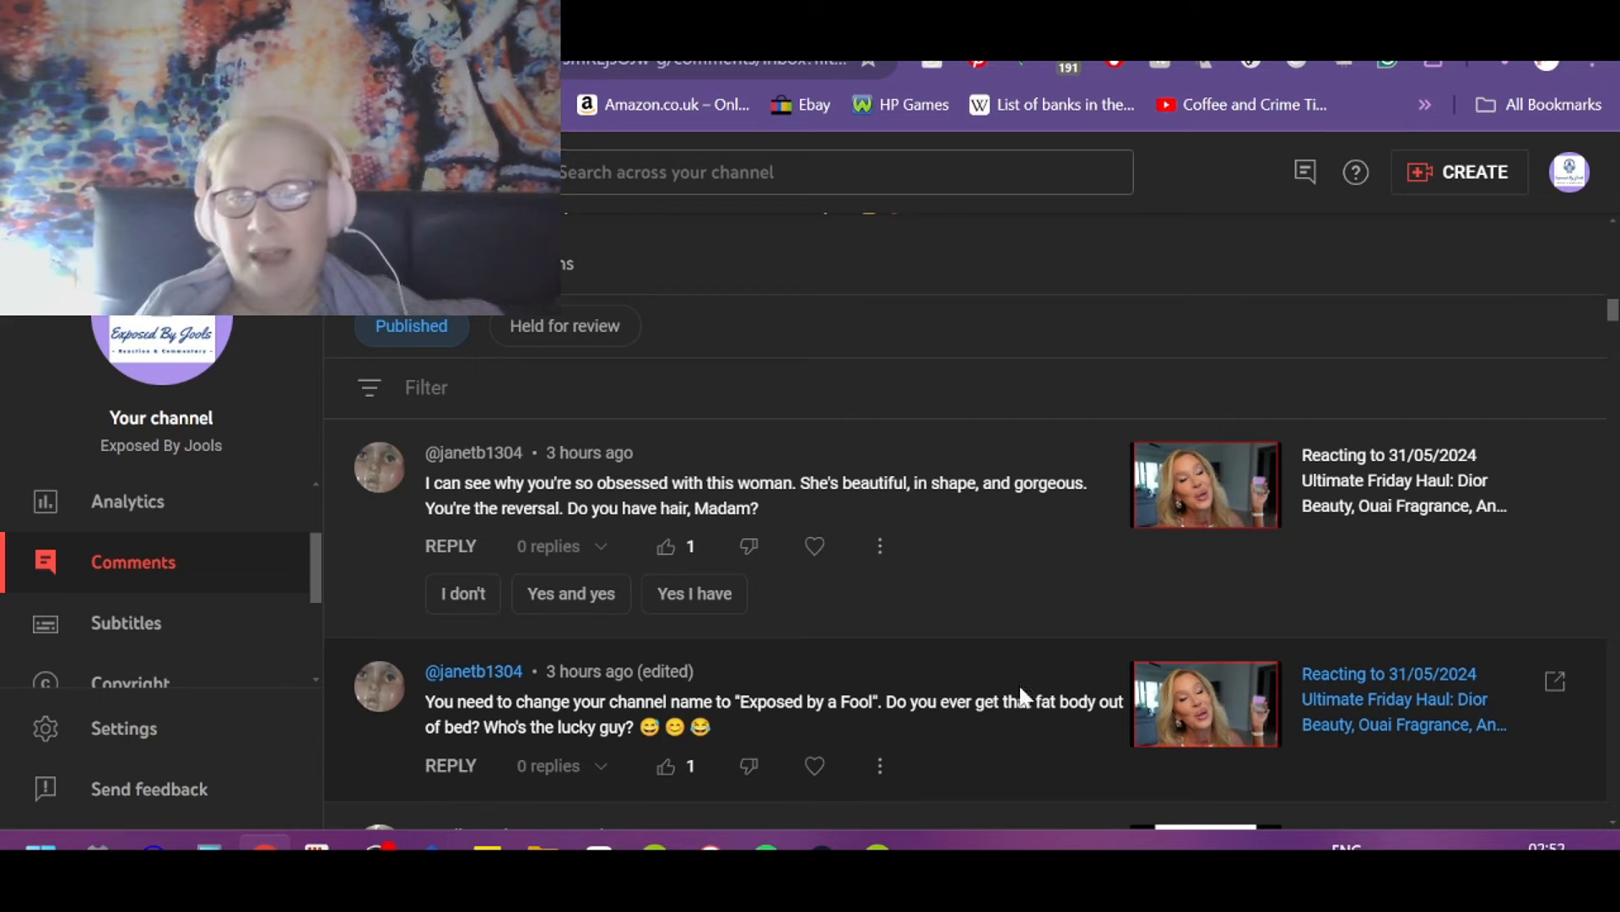
{"action": "mouse_move", "coordinate": [1026, 668]}
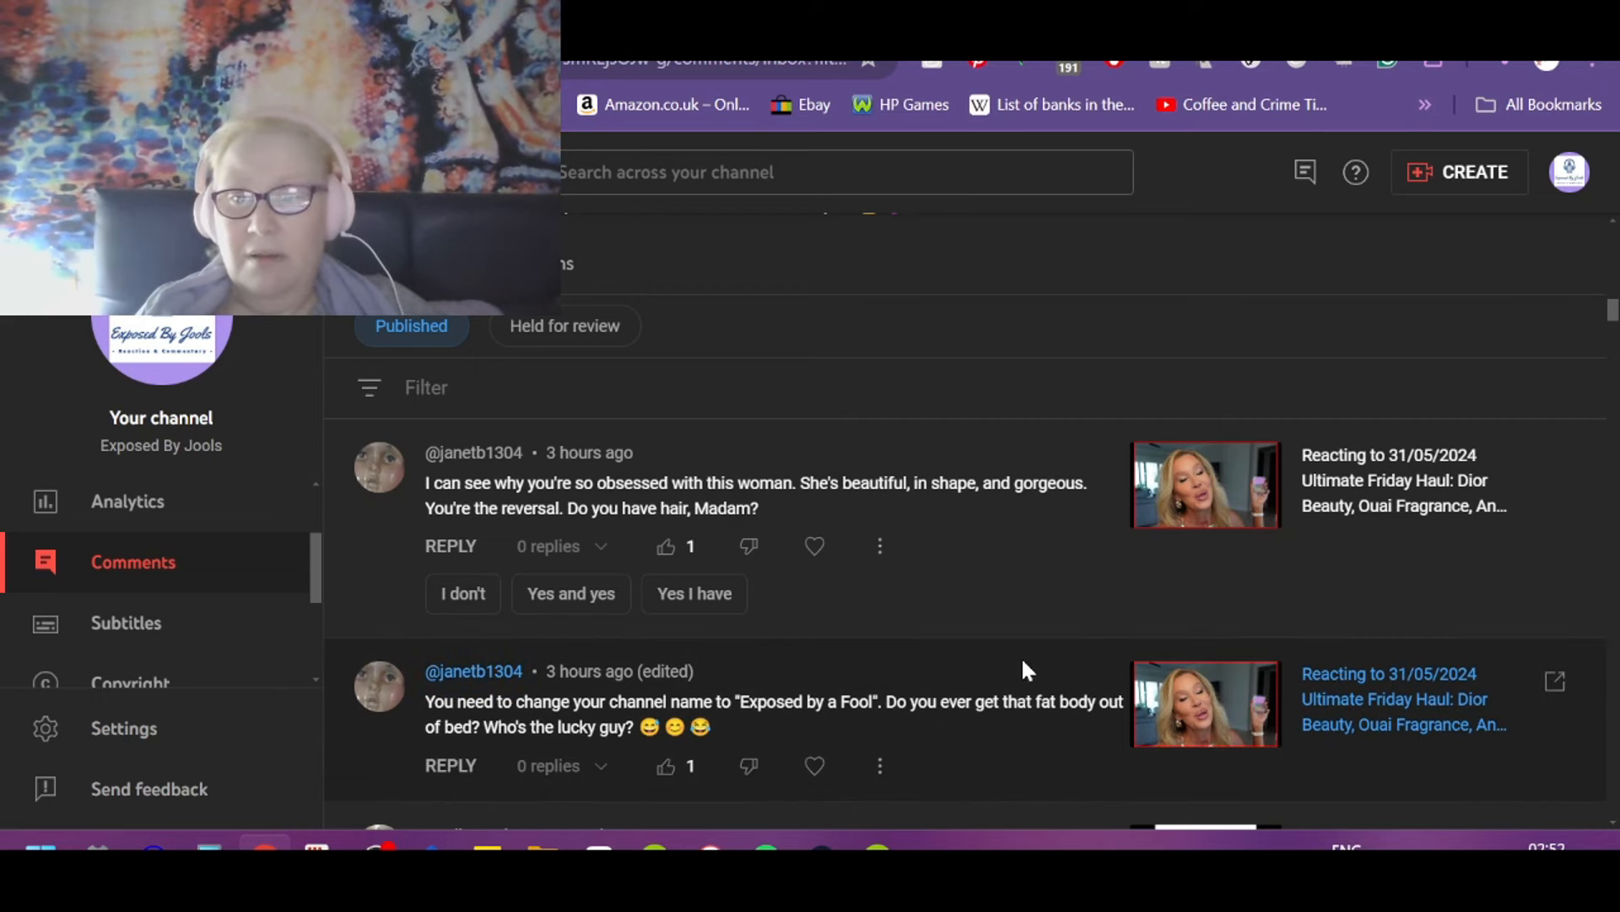
Step: Move up the list to the Swedish Death cleaning comment
{"action": "scroll", "scroll_direction": "up", "scroll_amount": 3}
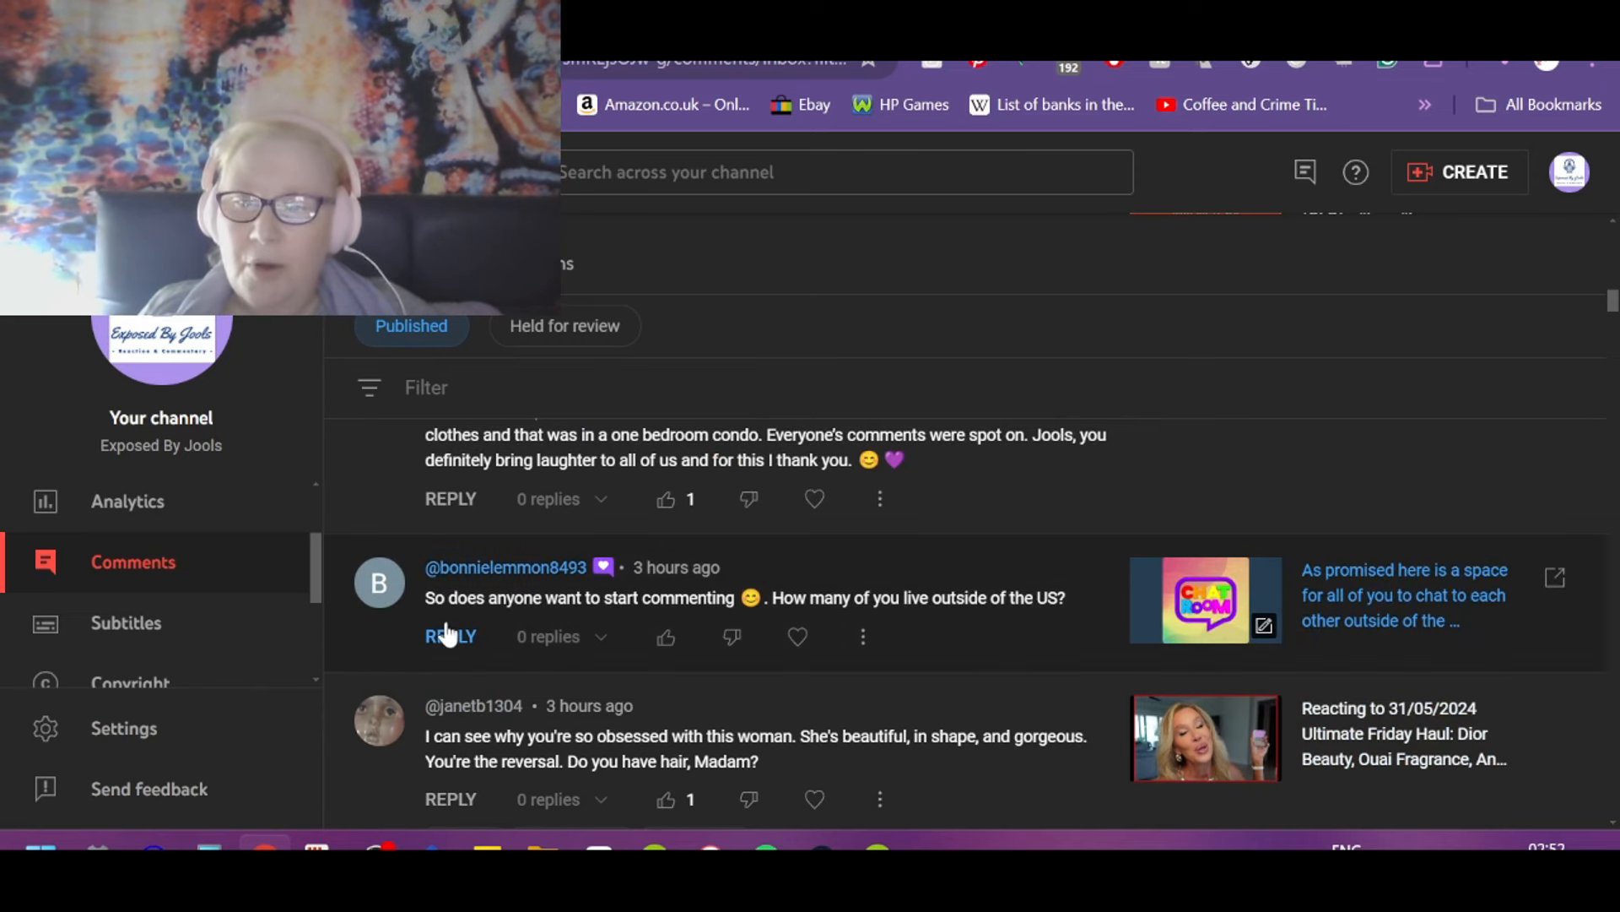
{"action": "mouse_move", "coordinate": [746, 607]}
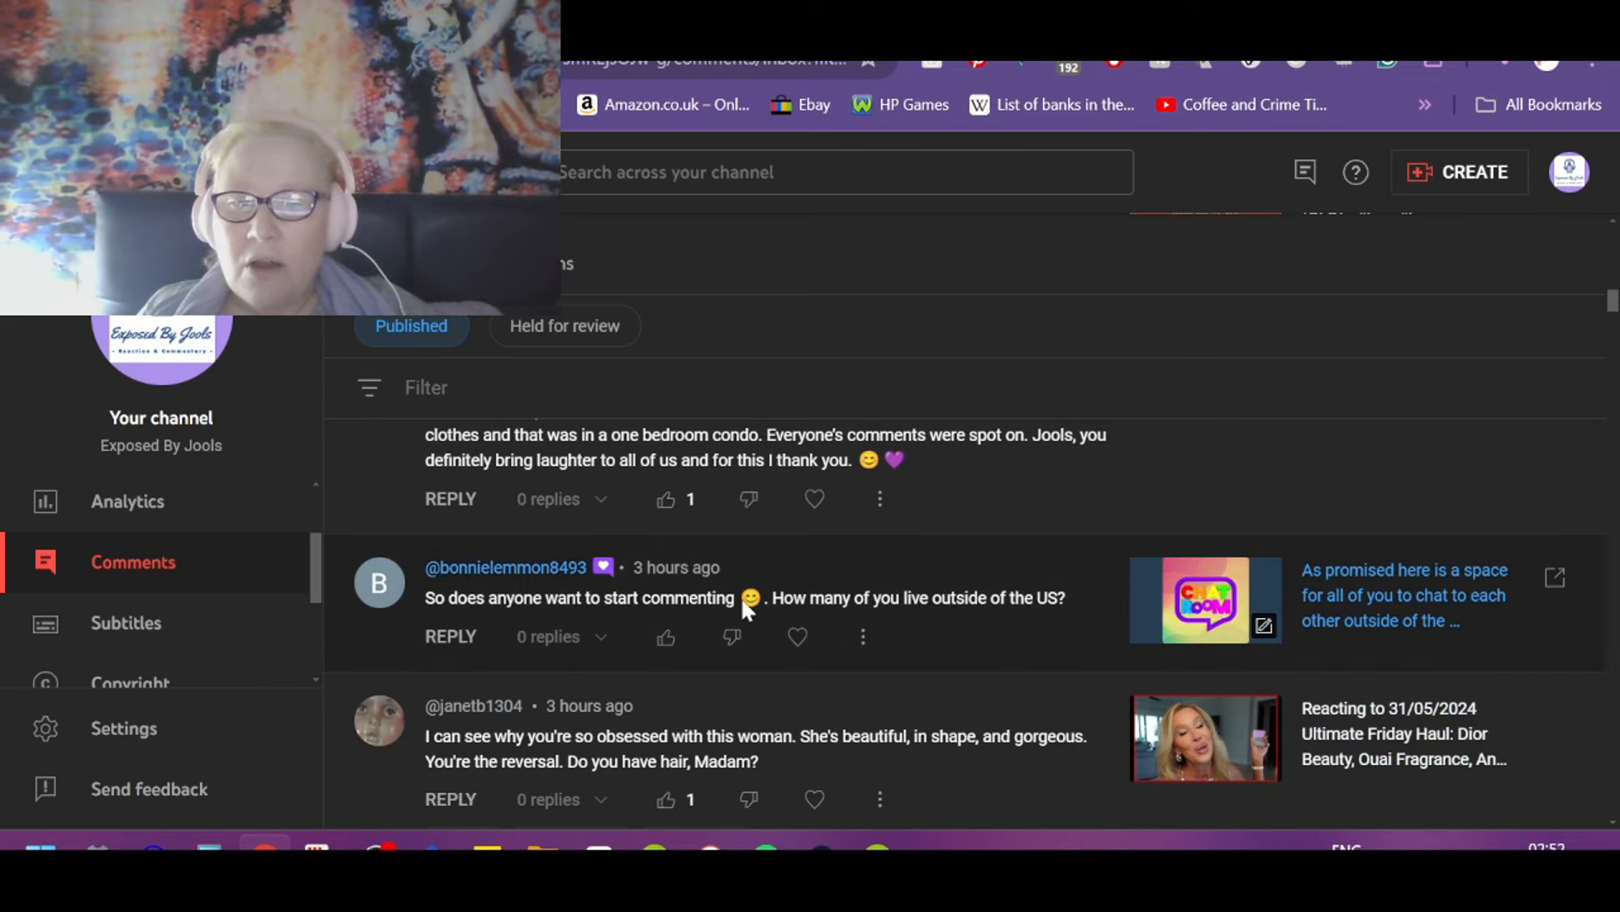
{"action": "mouse_move", "coordinate": [1078, 638]}
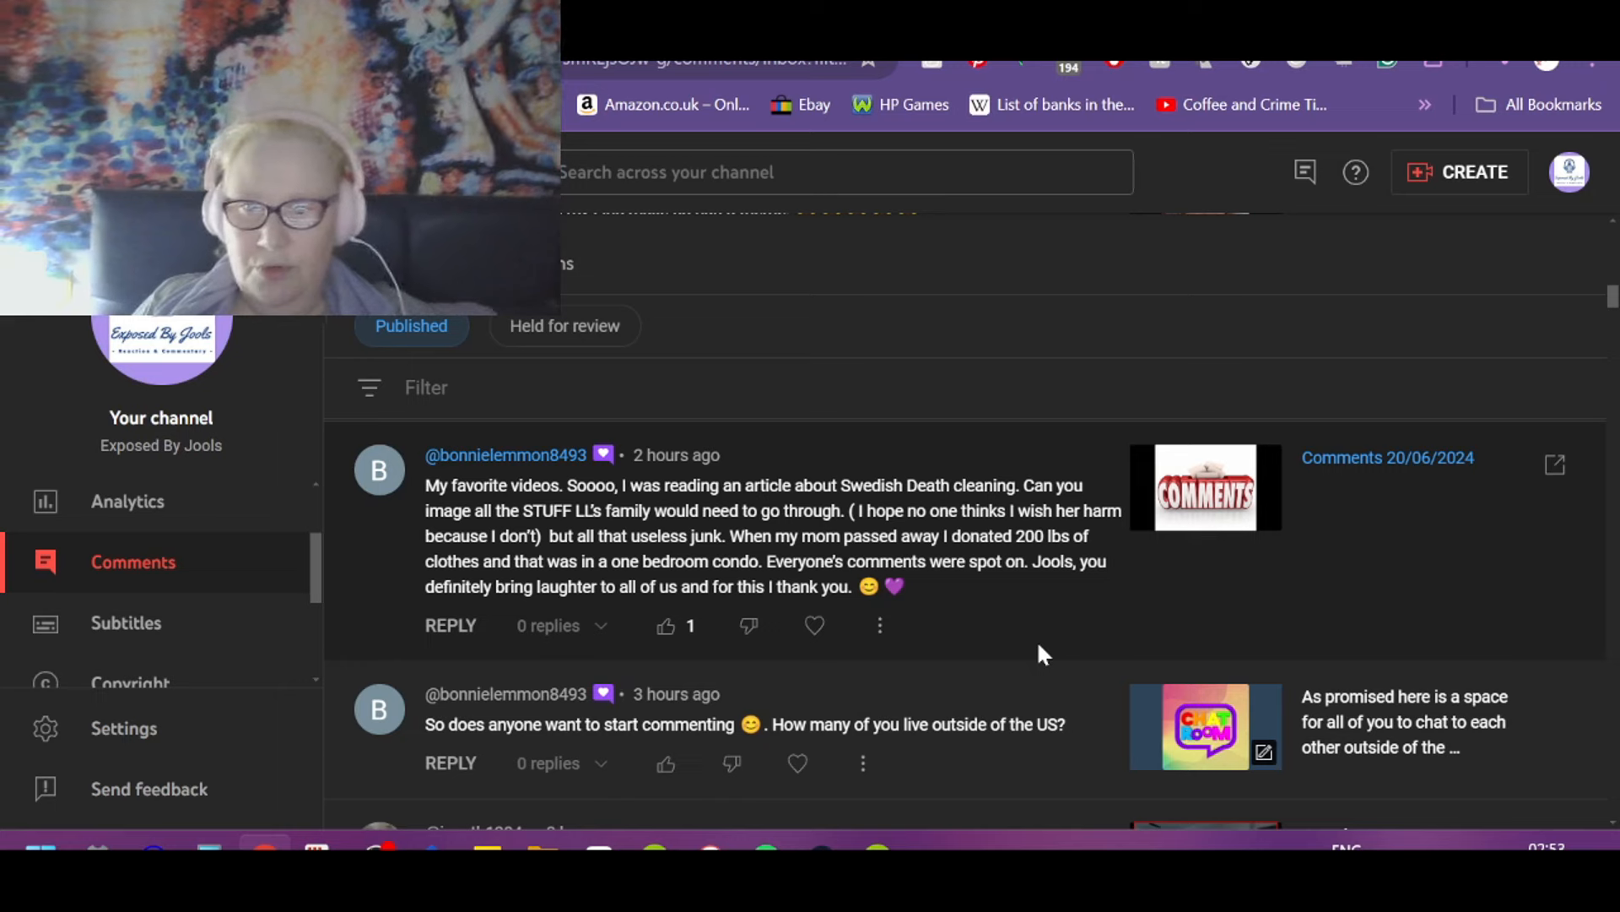
{"action": "mouse_move", "coordinate": [878, 628]}
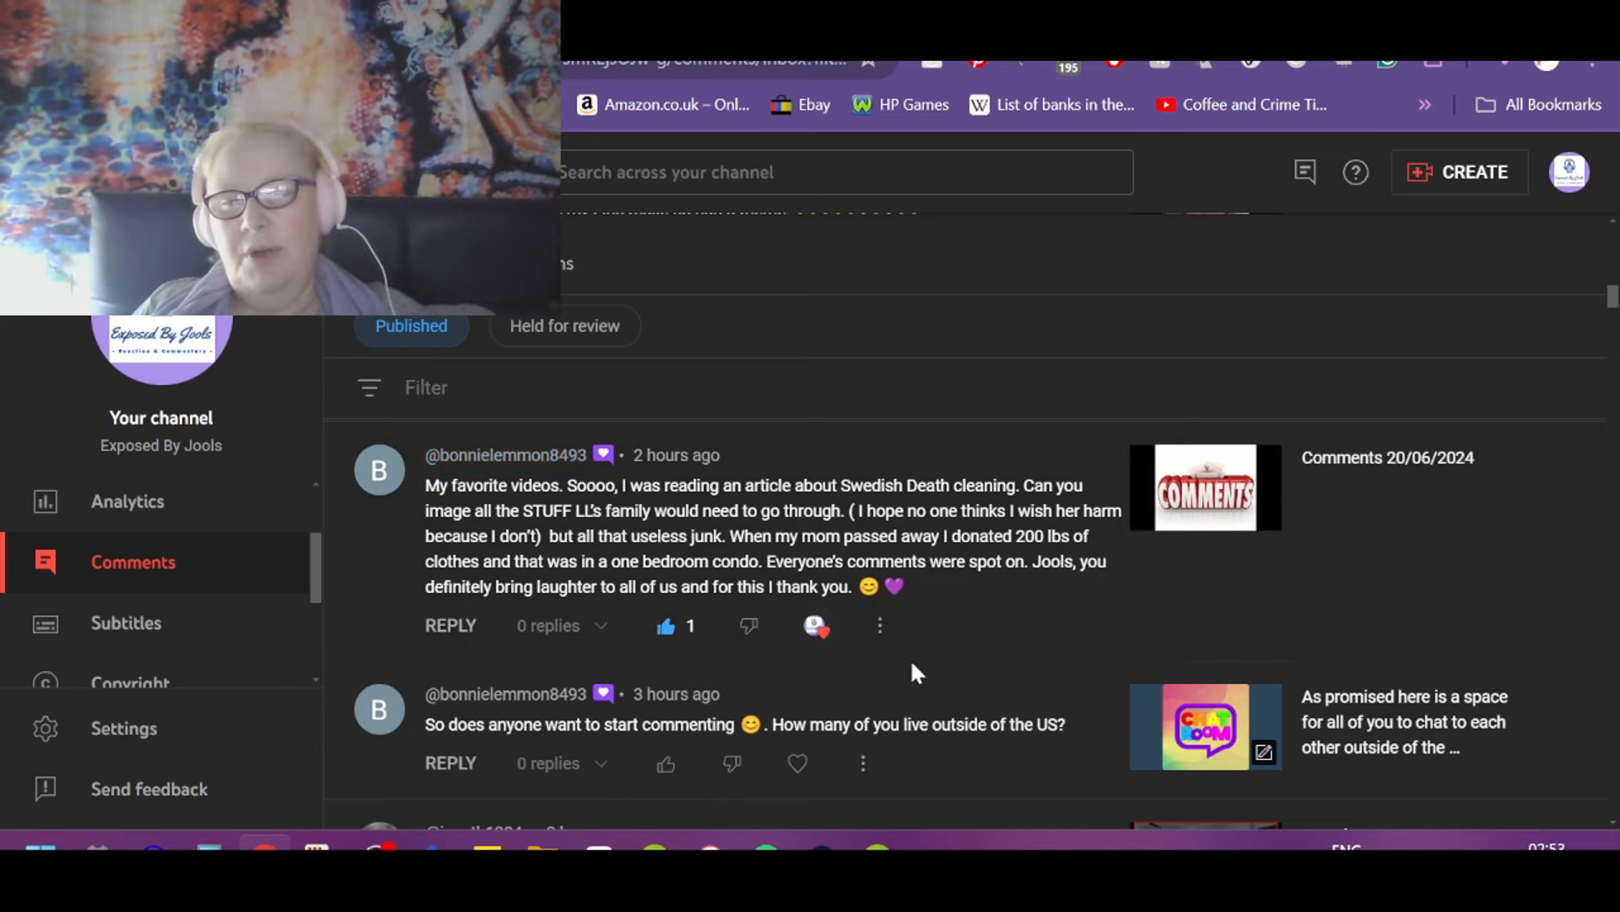
Step: Like and heart the "Do we know what happened with Kim?" comment
{"action": "scroll", "scroll_direction": "up", "scroll_amount": 3}
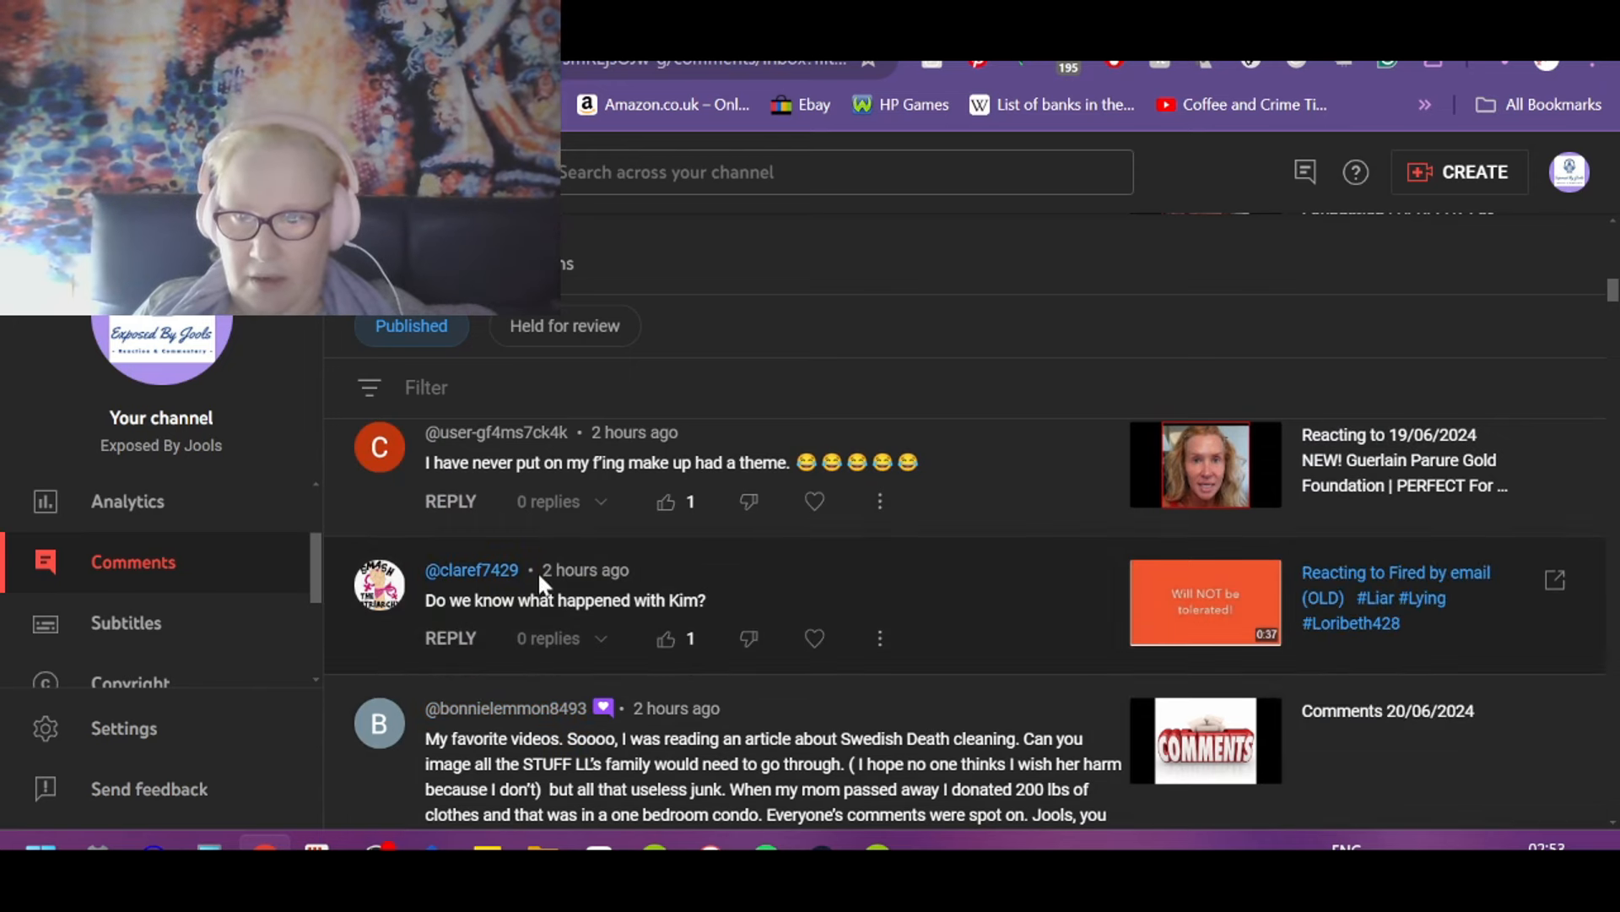
{"action": "mouse_move", "coordinate": [1079, 579]}
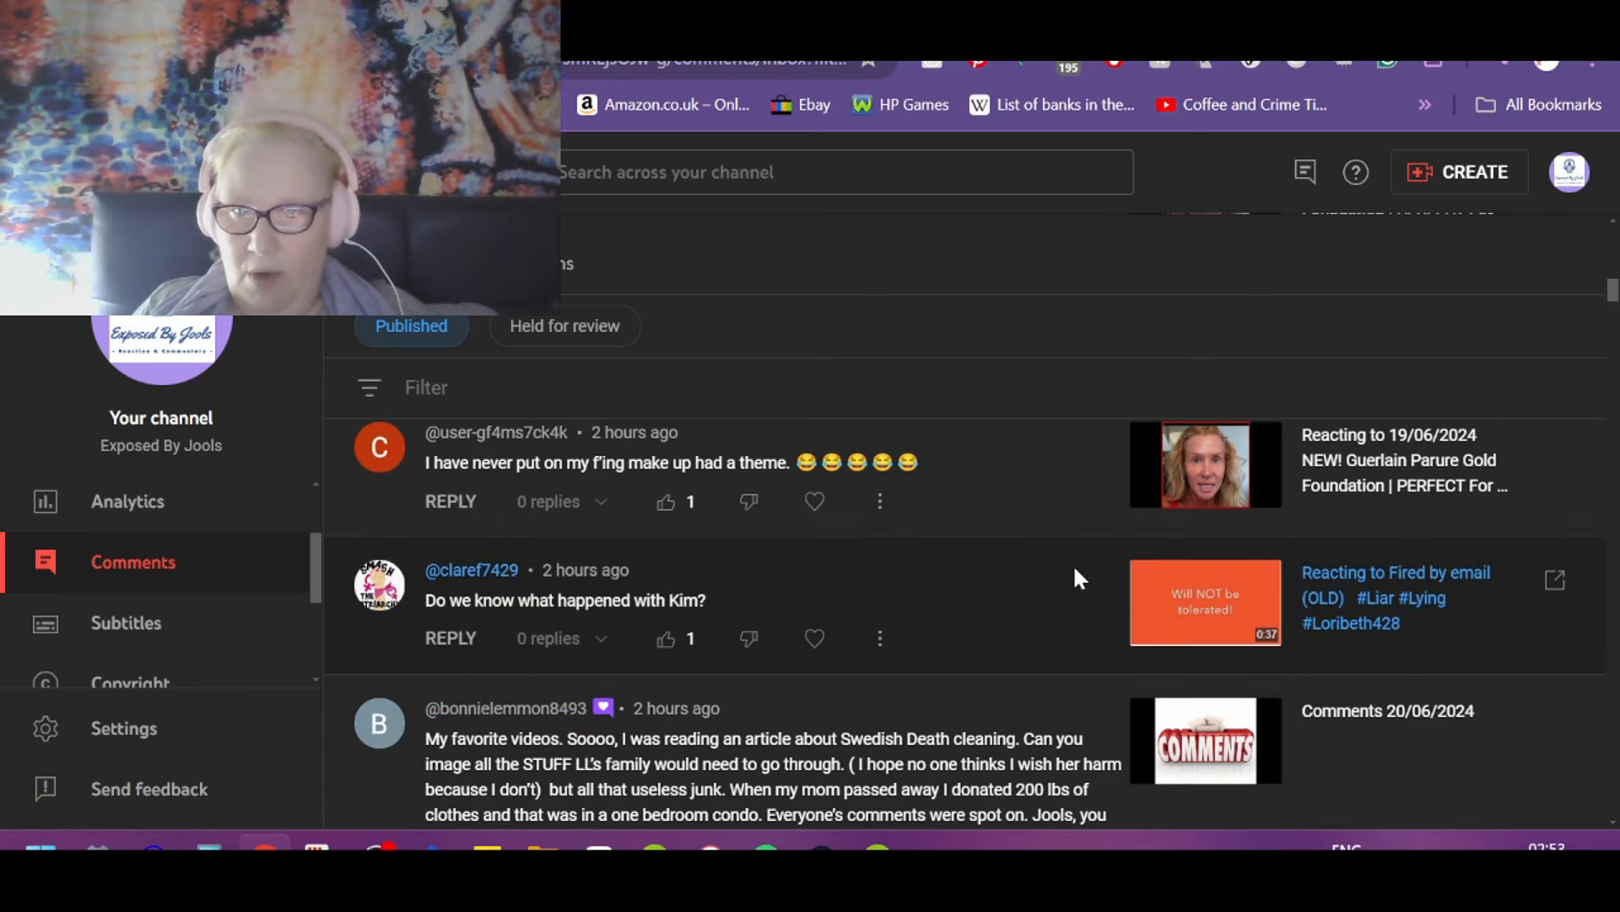
{"action": "mouse_move", "coordinate": [665, 640]}
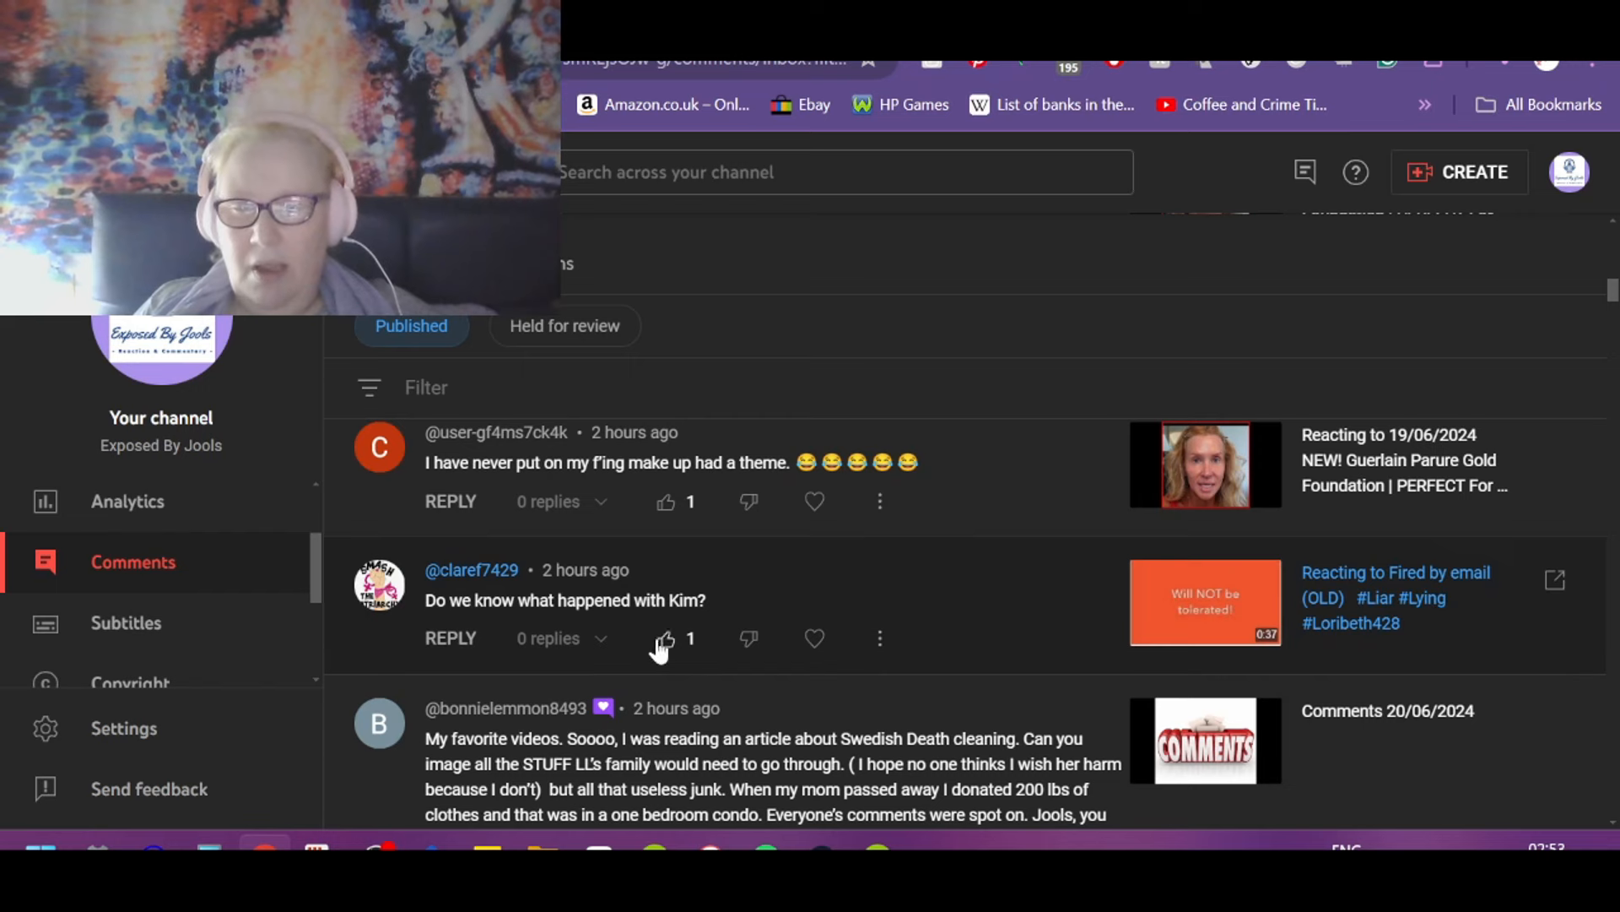
{"action": "left_click", "coordinate": [665, 638]}
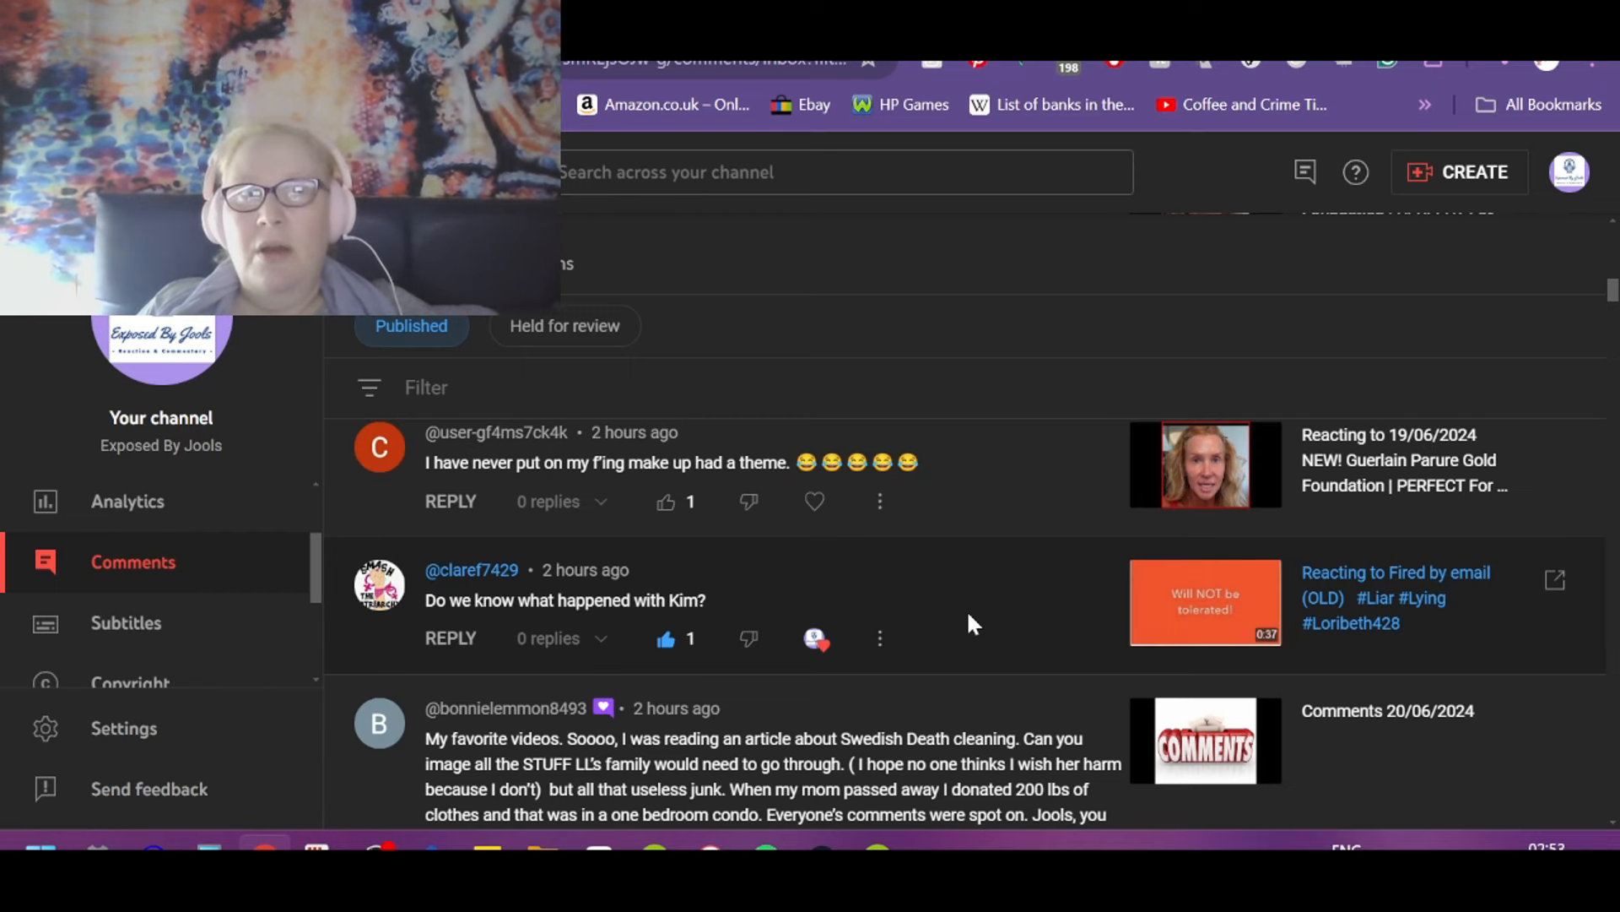
{"action": "mouse_move", "coordinate": [929, 675]}
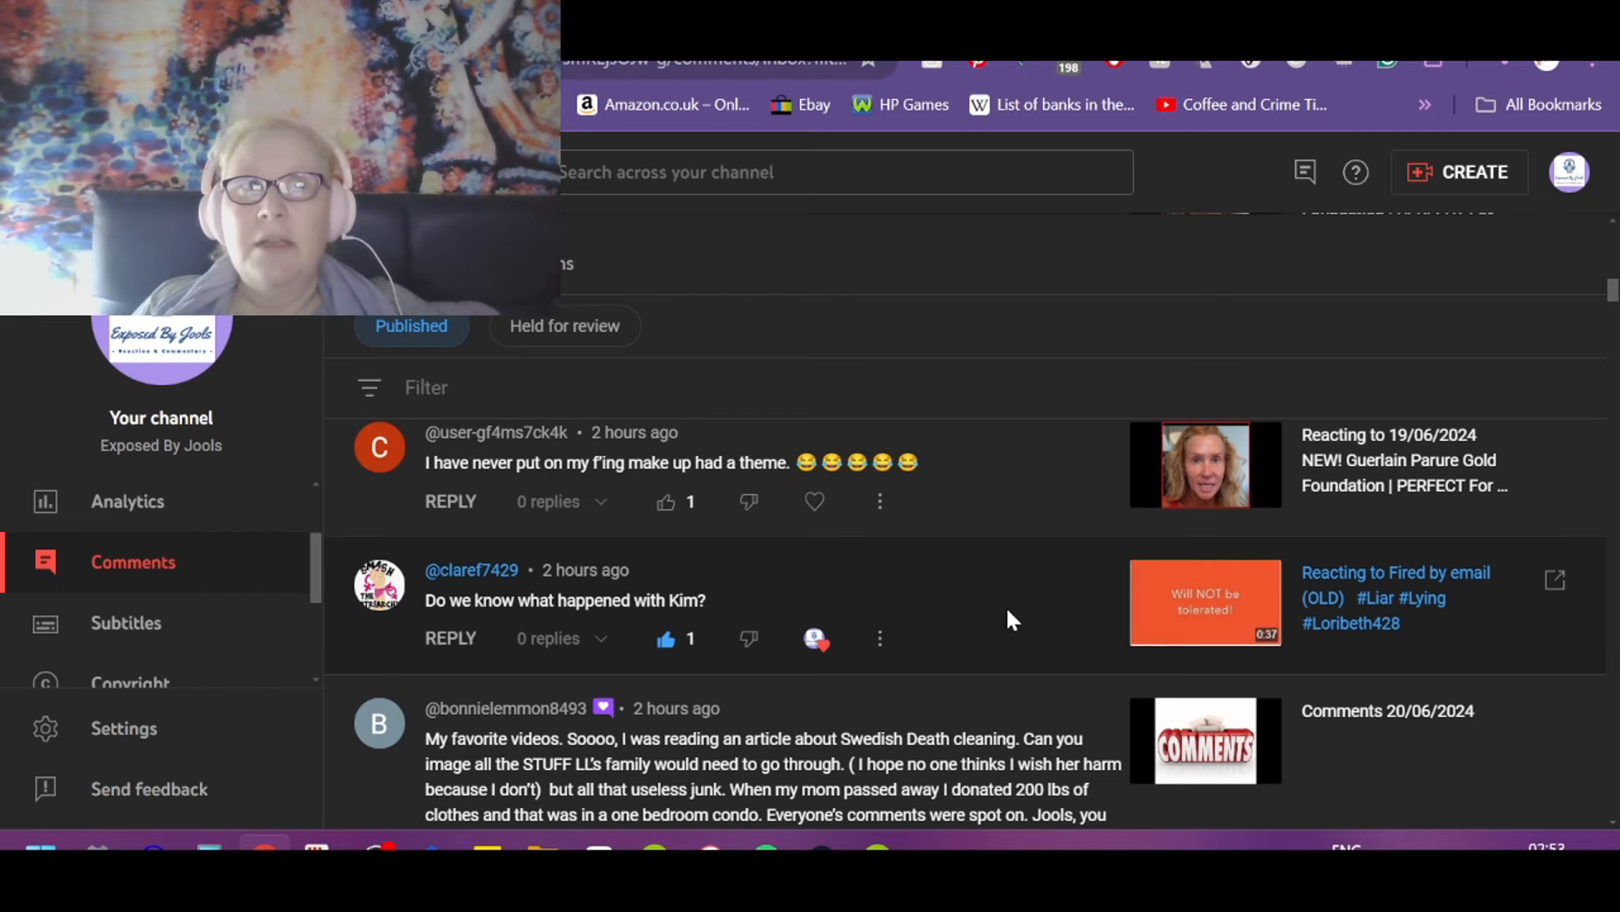
{"action": "mouse_move", "coordinate": [958, 625]}
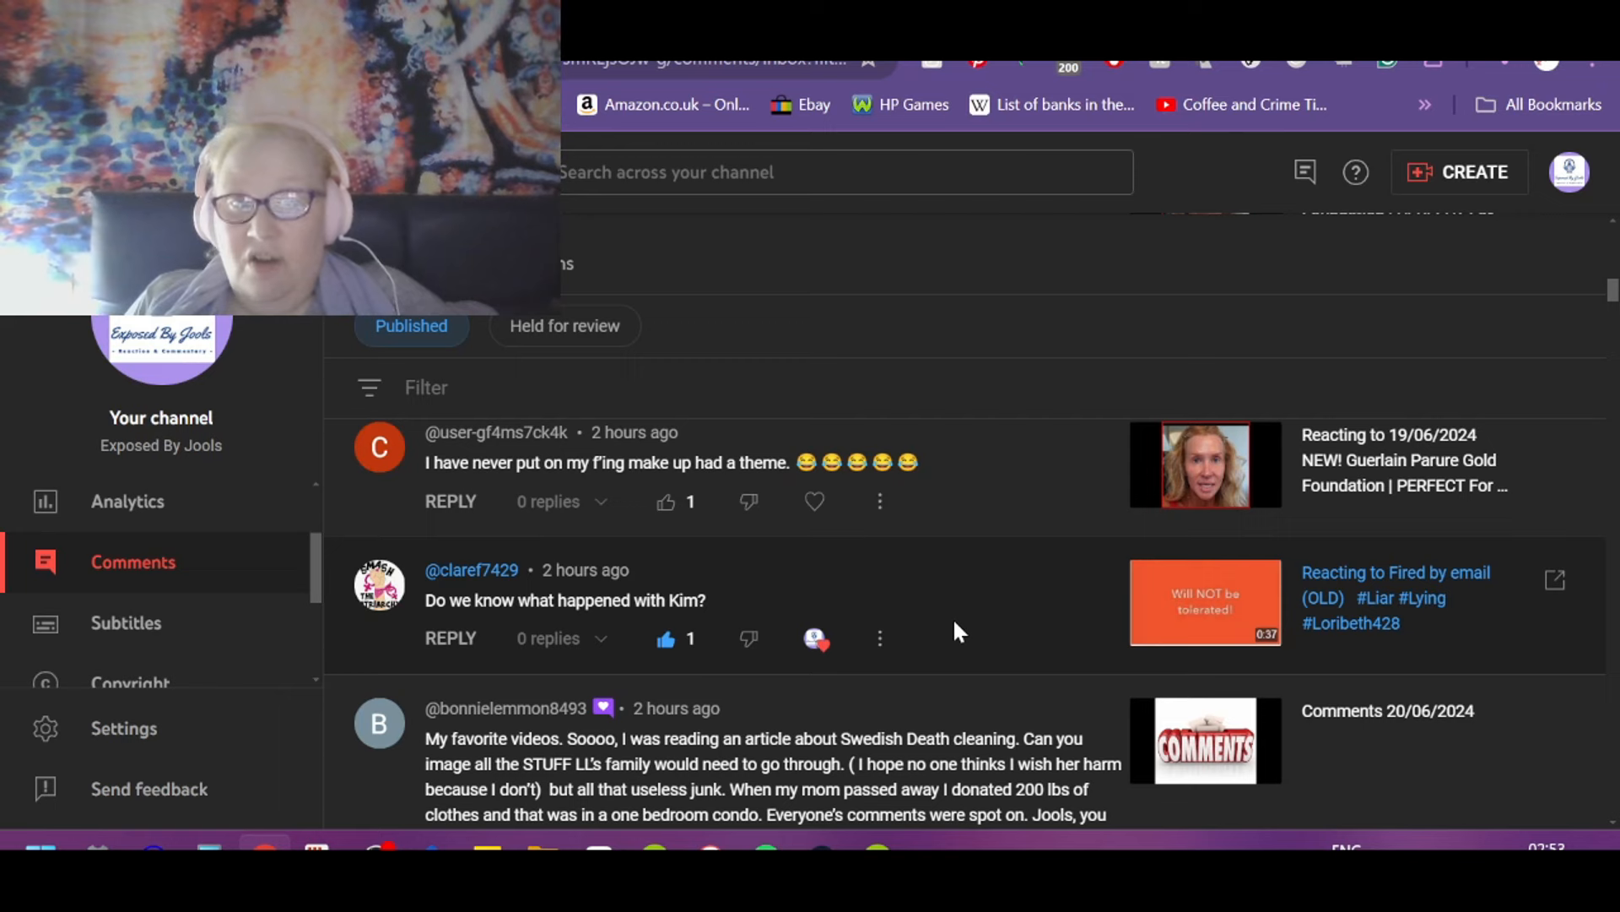
{"action": "mouse_move", "coordinate": [981, 645]}
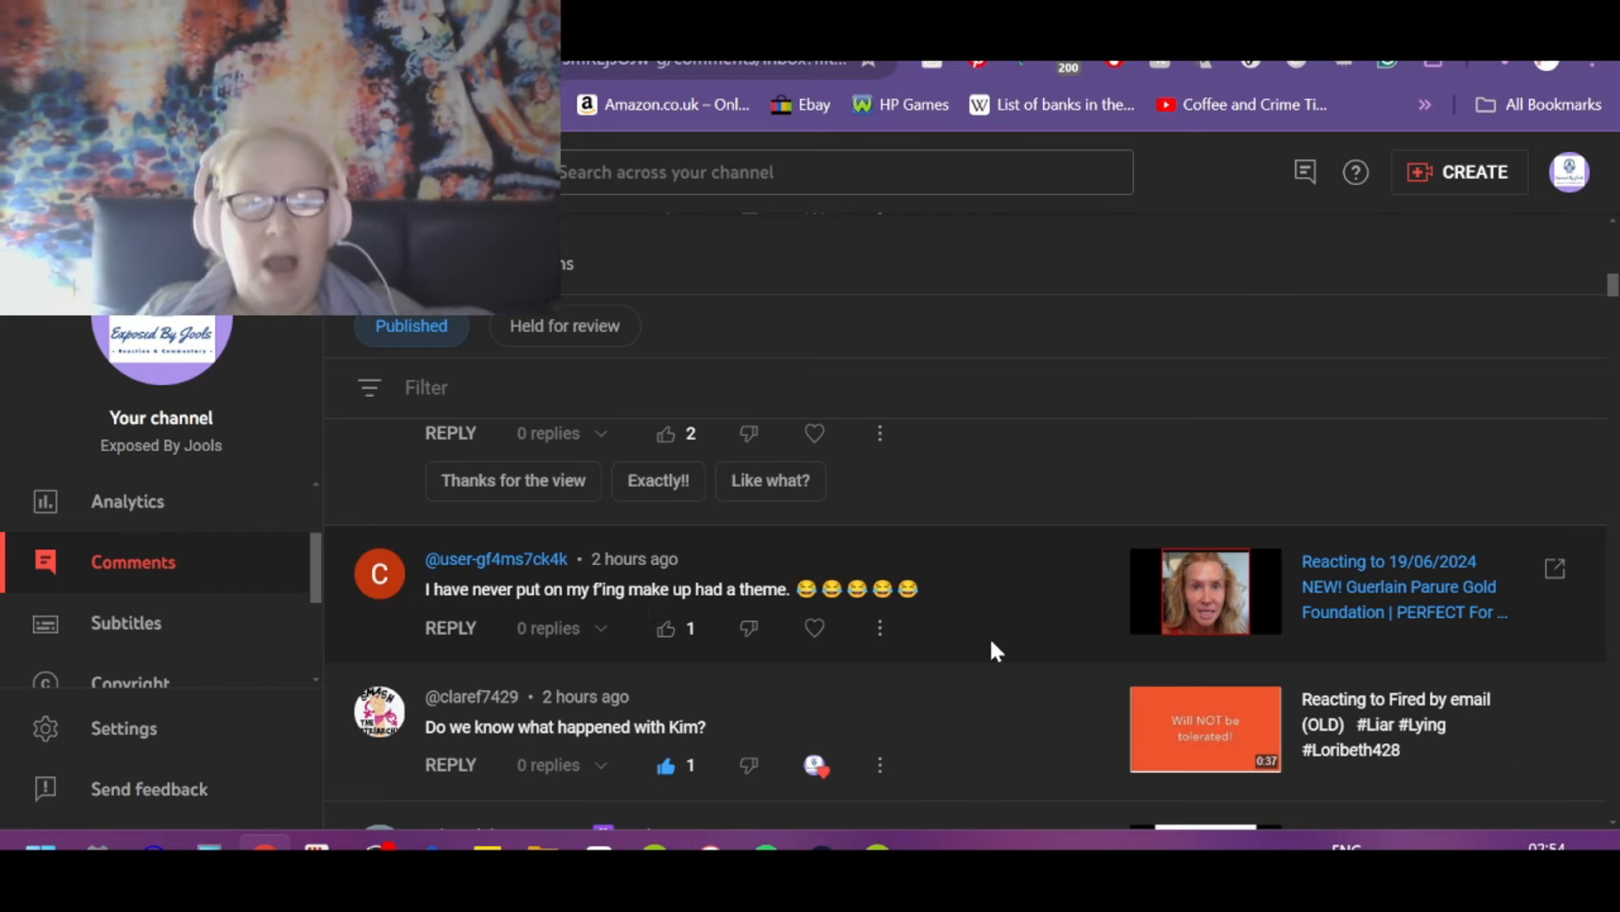
{"action": "mouse_move", "coordinate": [881, 652]}
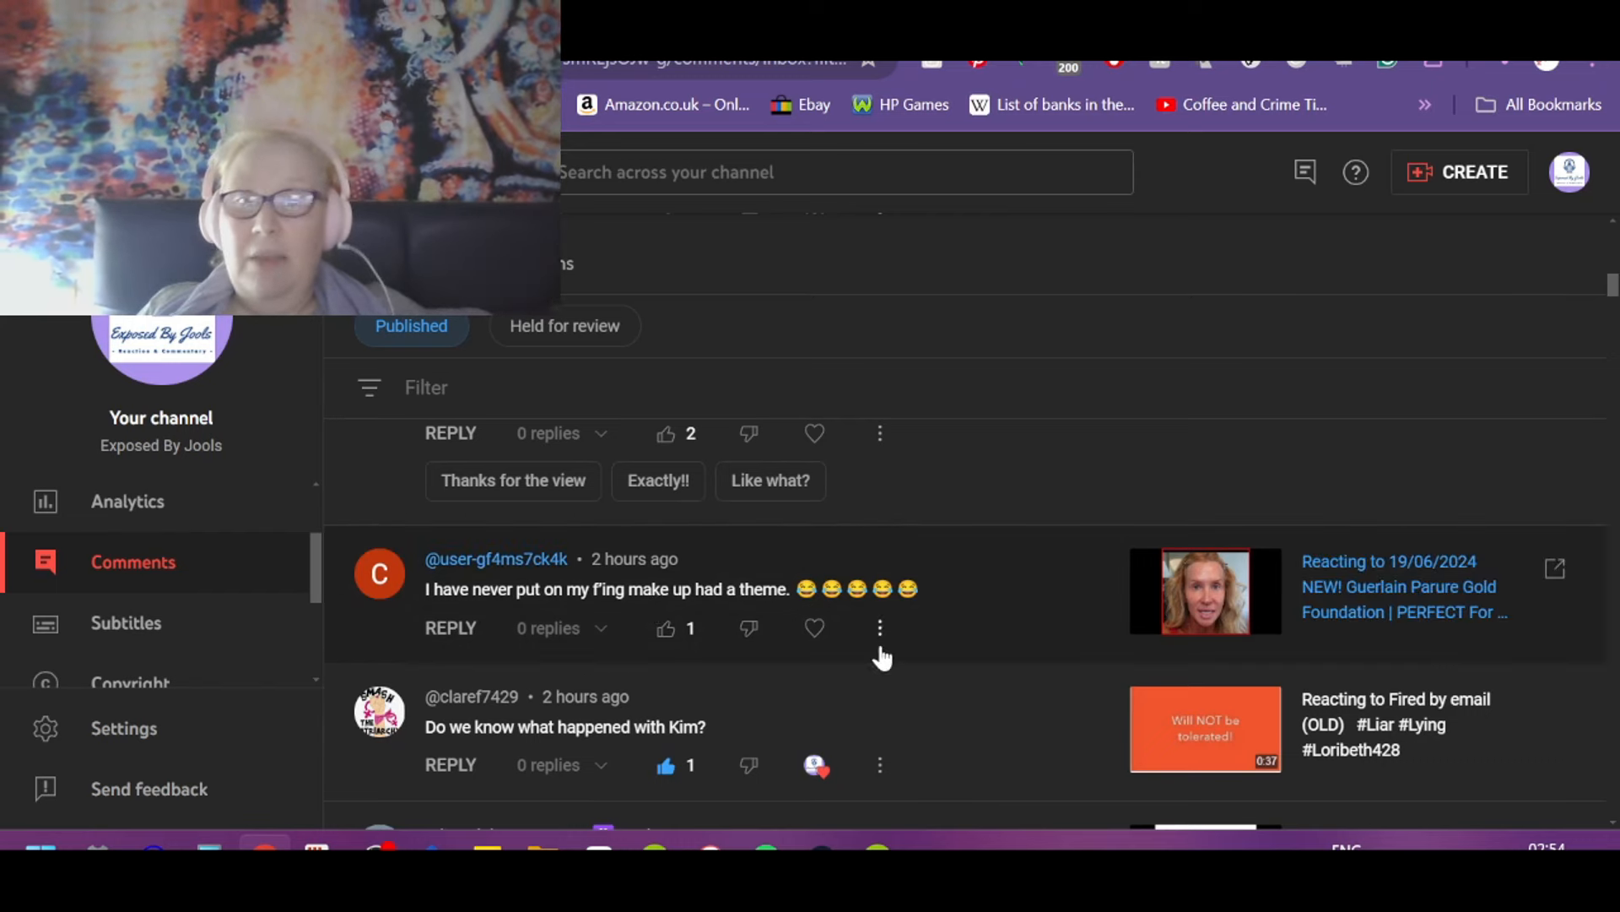
Step: Expand the 'same look over and over' wing-liner comment to show its full text
{"action": "left_click", "coordinate": [665, 628]}
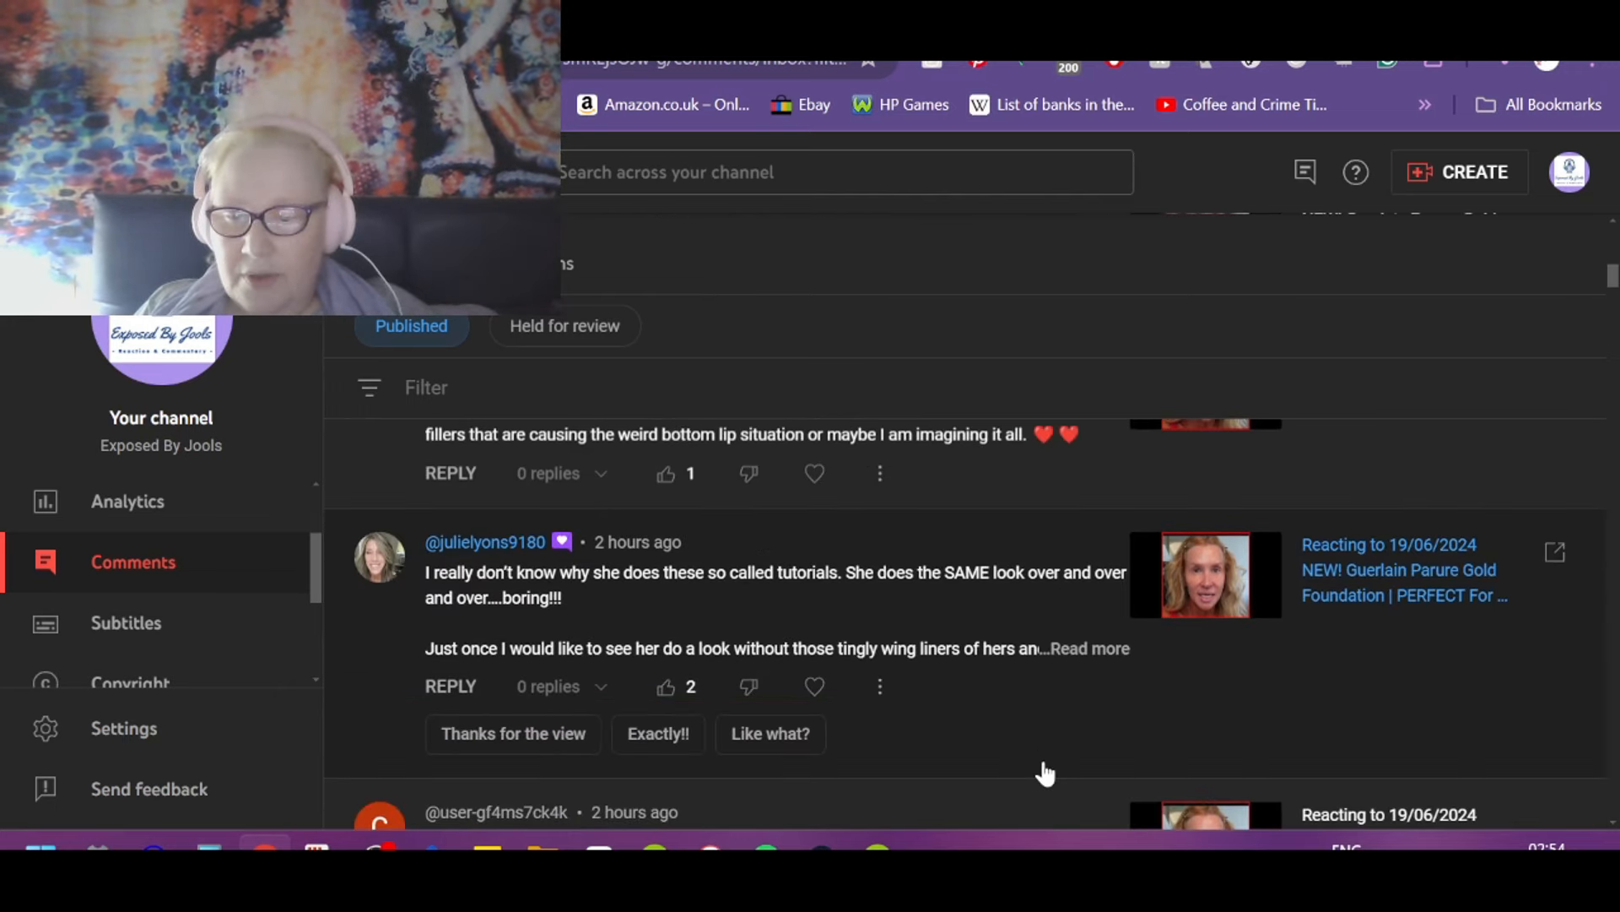
{"action": "mouse_move", "coordinate": [605, 587]}
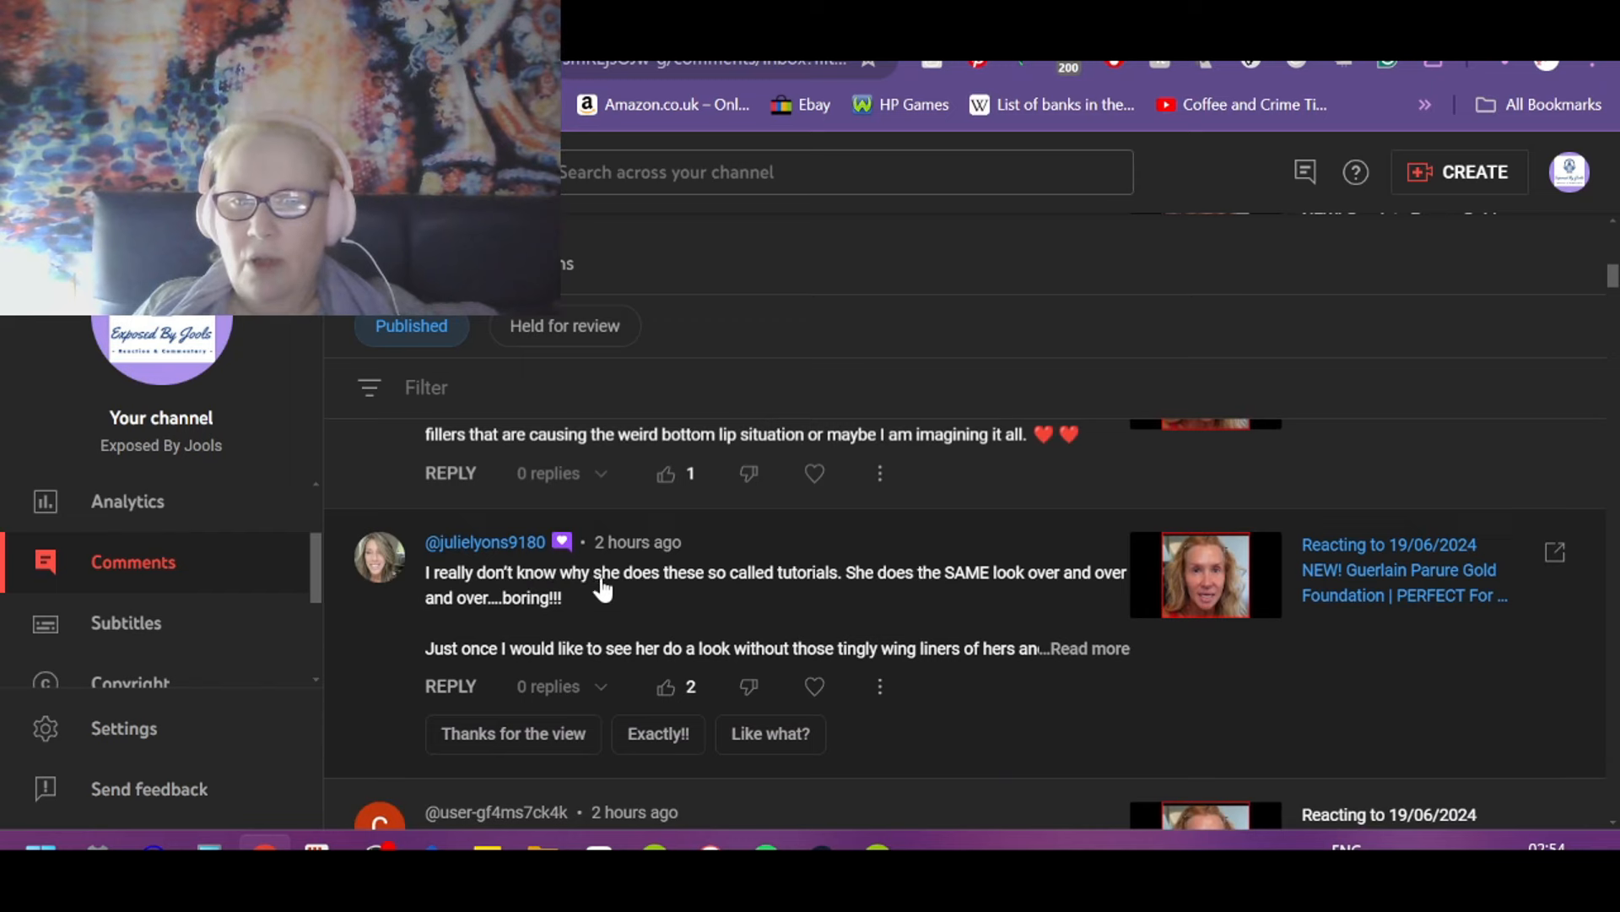
{"action": "mouse_move", "coordinate": [973, 606]}
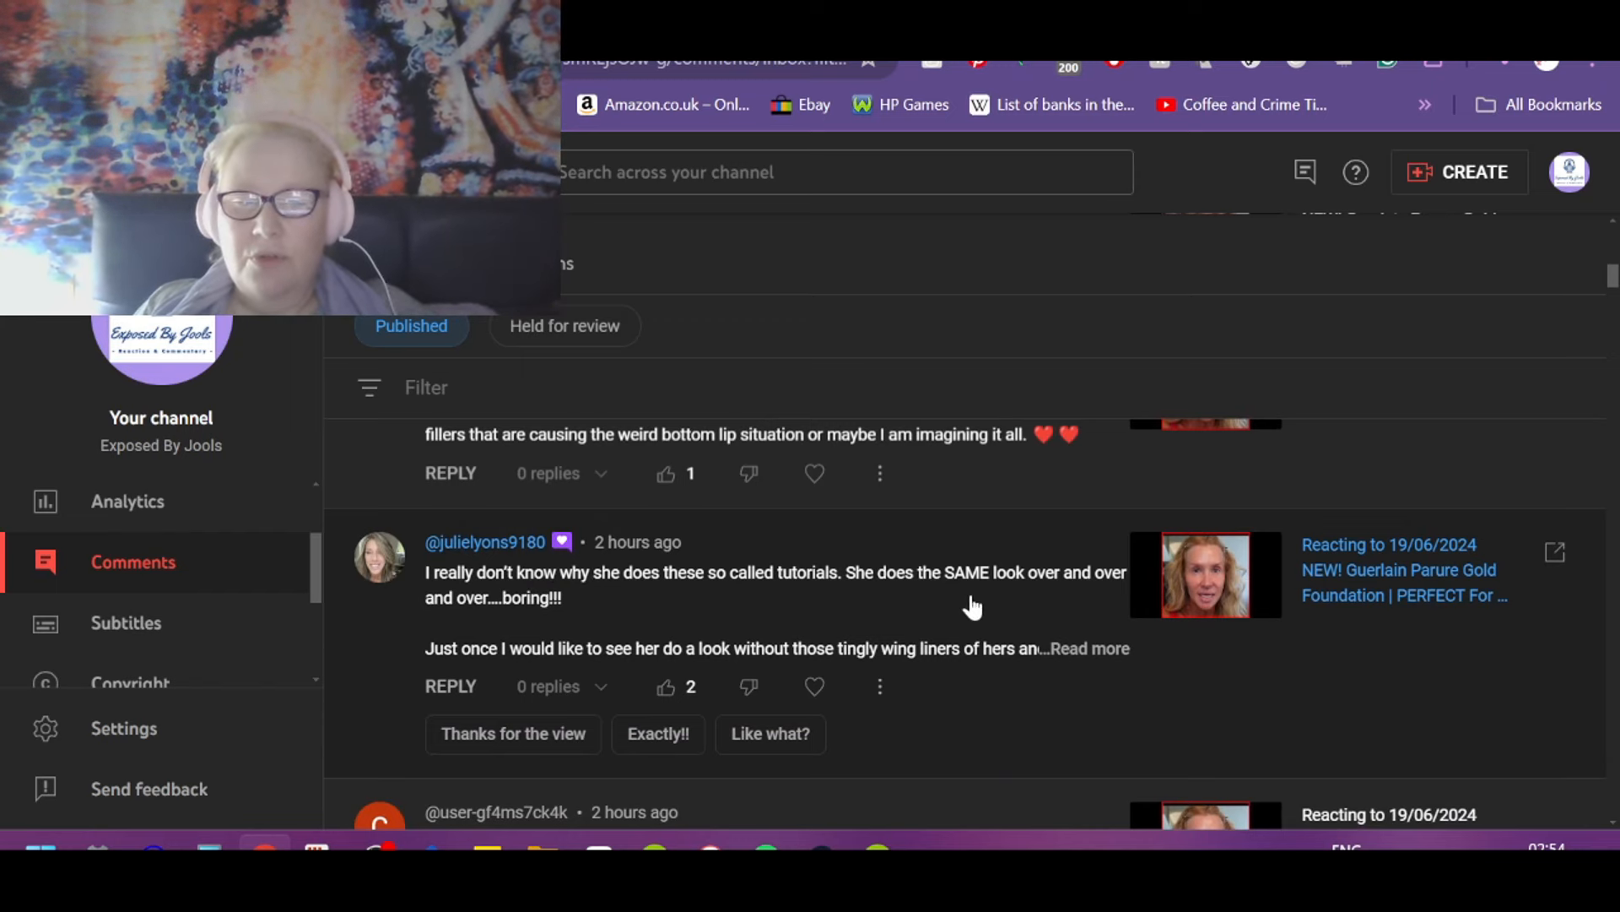
{"action": "mouse_move", "coordinate": [402, 645]}
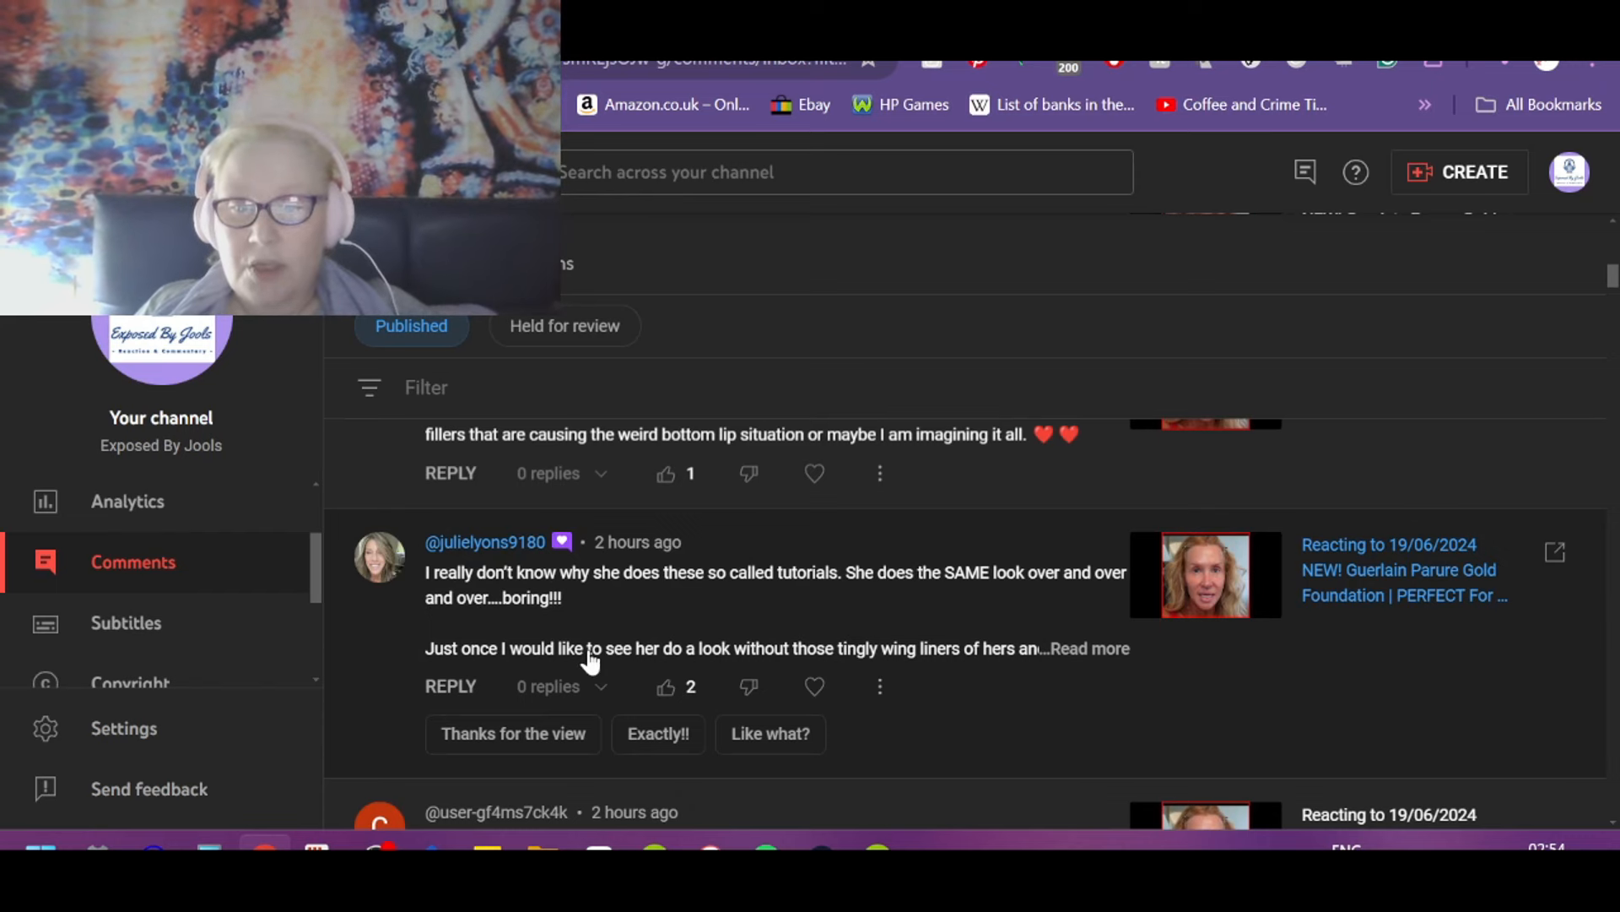
{"action": "mouse_move", "coordinate": [1023, 678]}
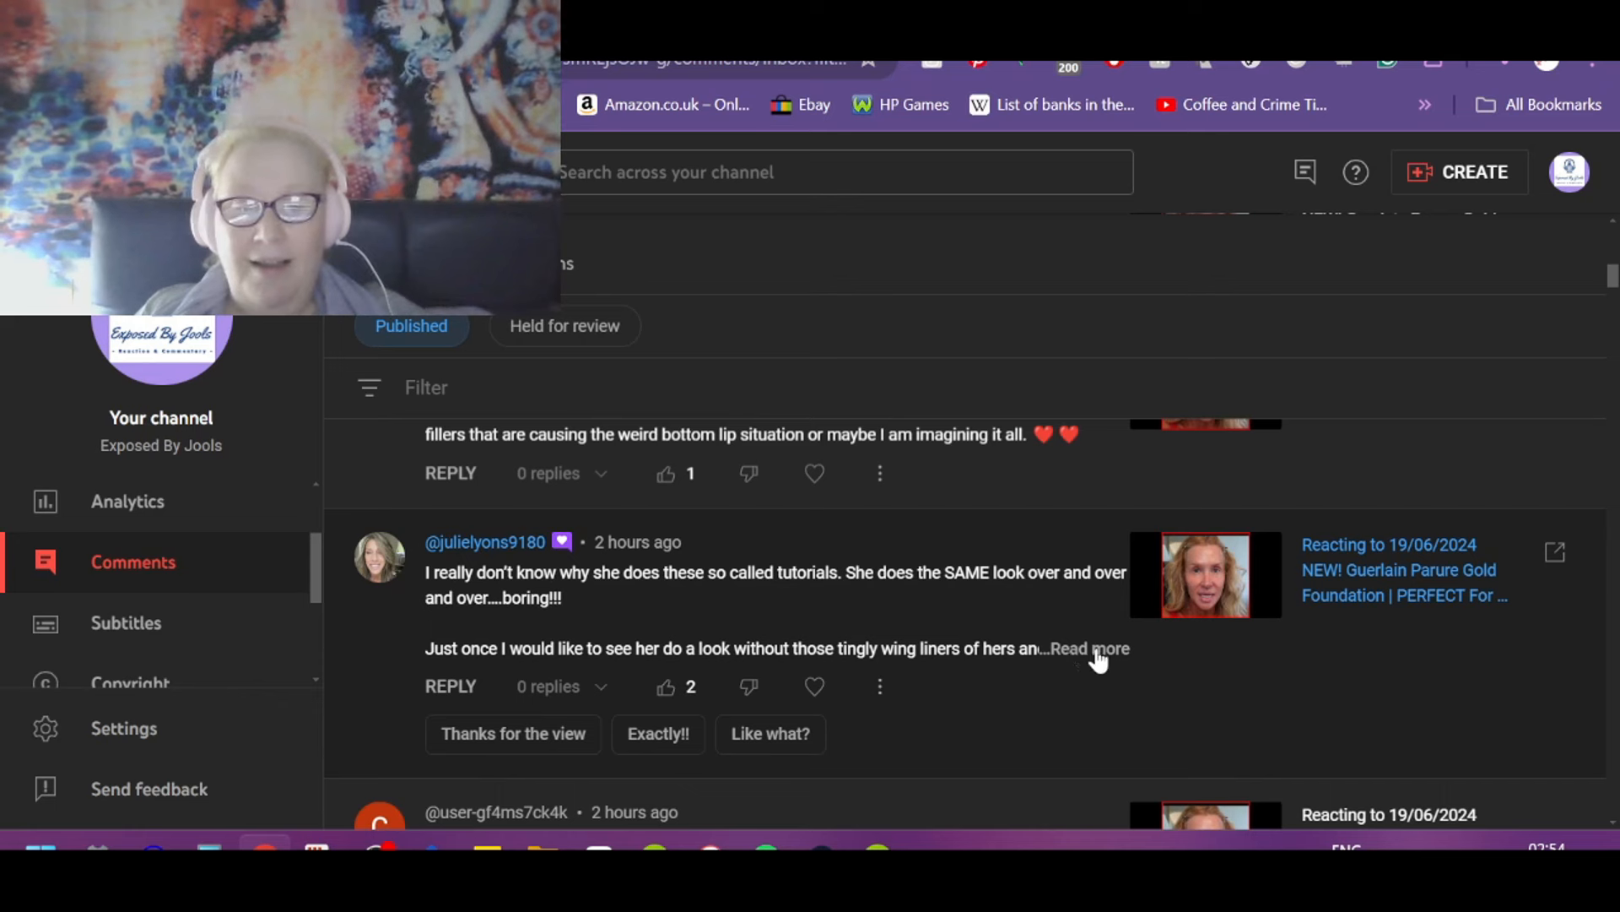
{"action": "left_click", "coordinate": [1091, 648]}
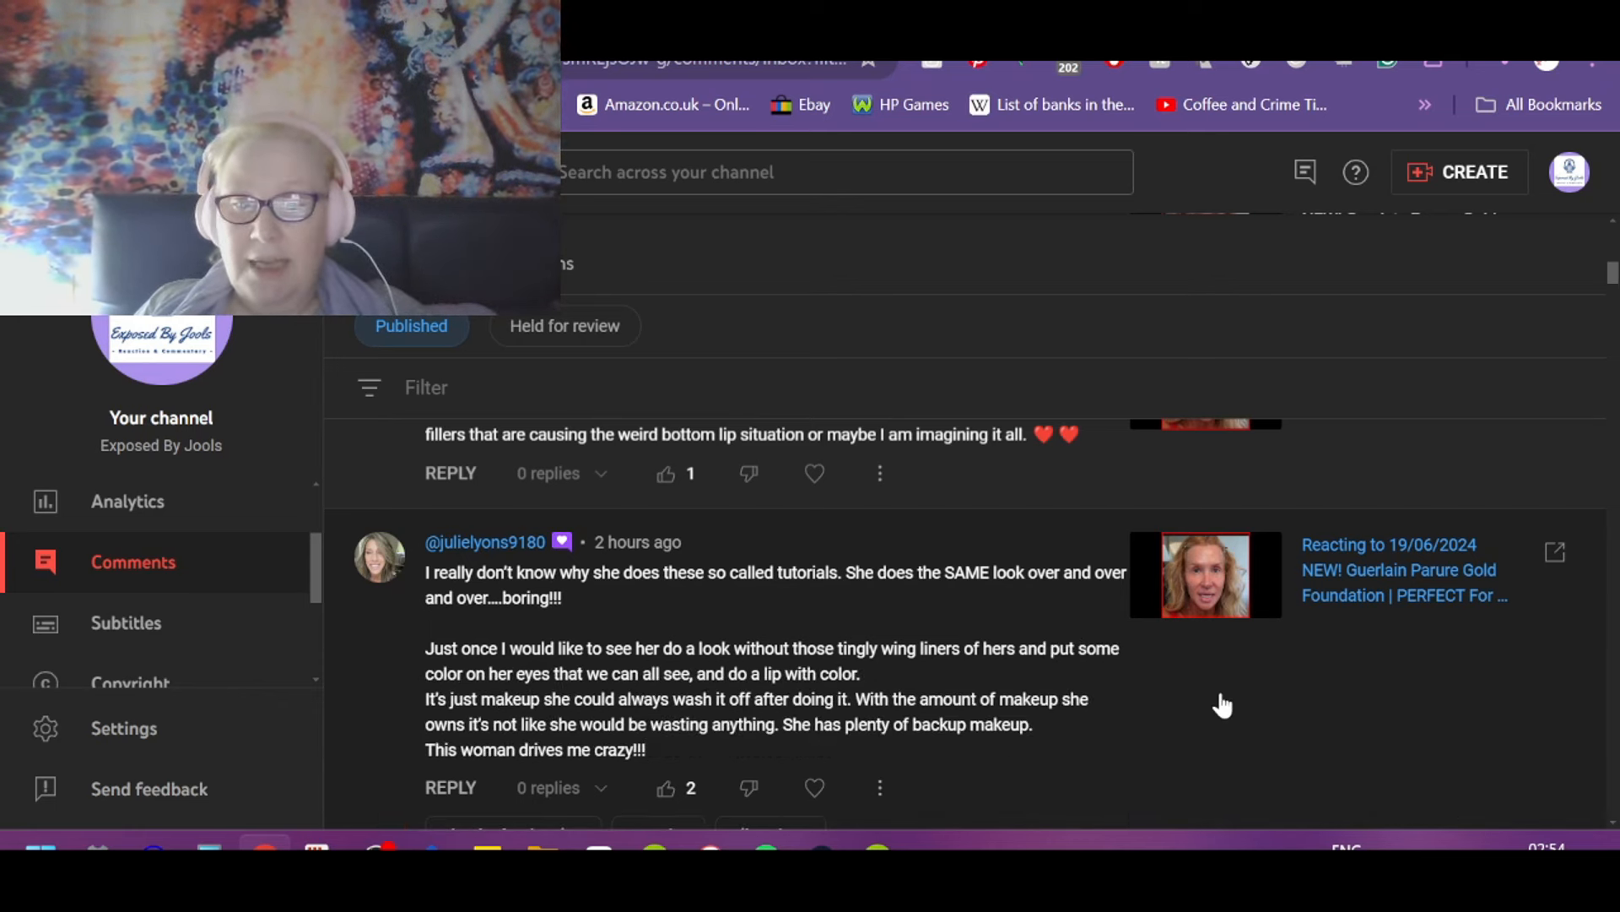
{"action": "mouse_move", "coordinate": [1307, 746]}
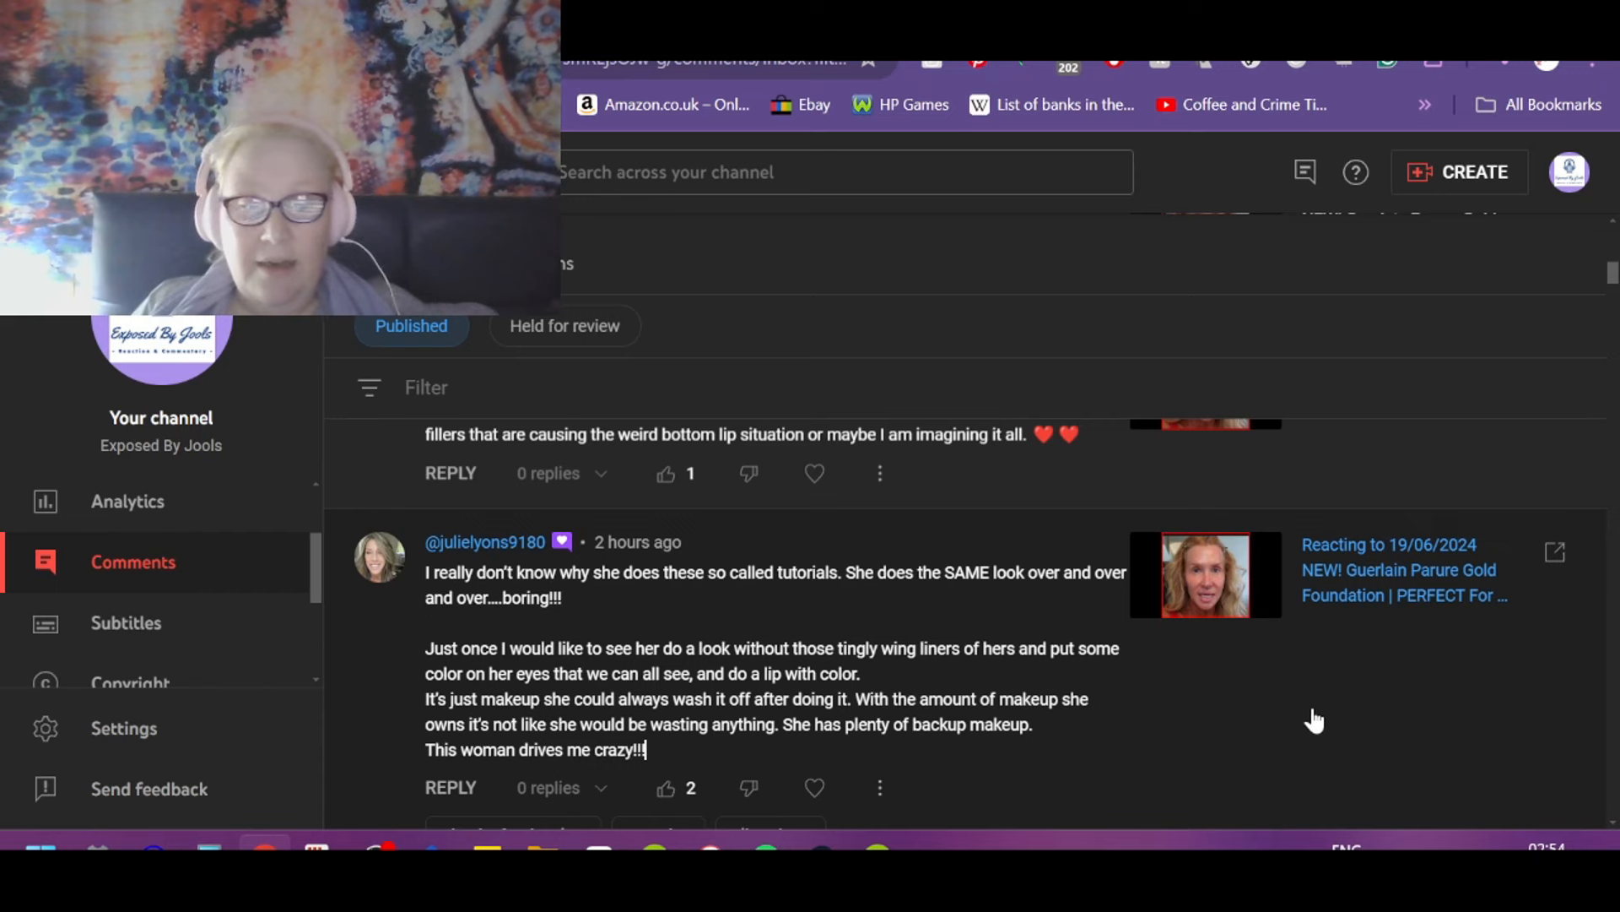
{"action": "mouse_move", "coordinate": [660, 761]}
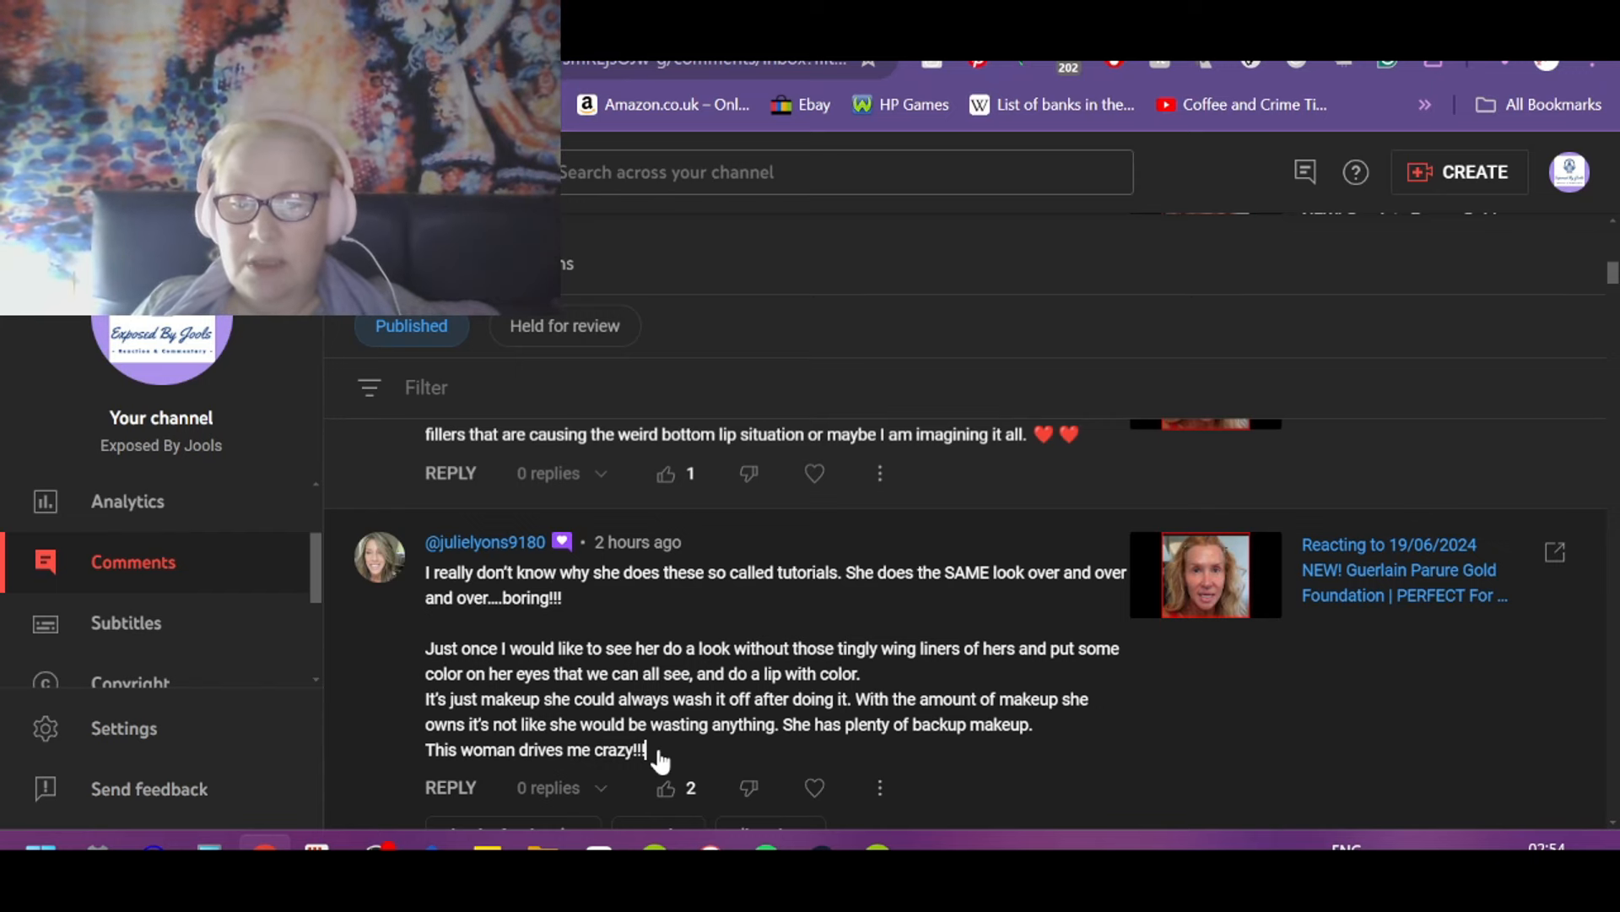
{"action": "mouse_move", "coordinate": [1013, 758]}
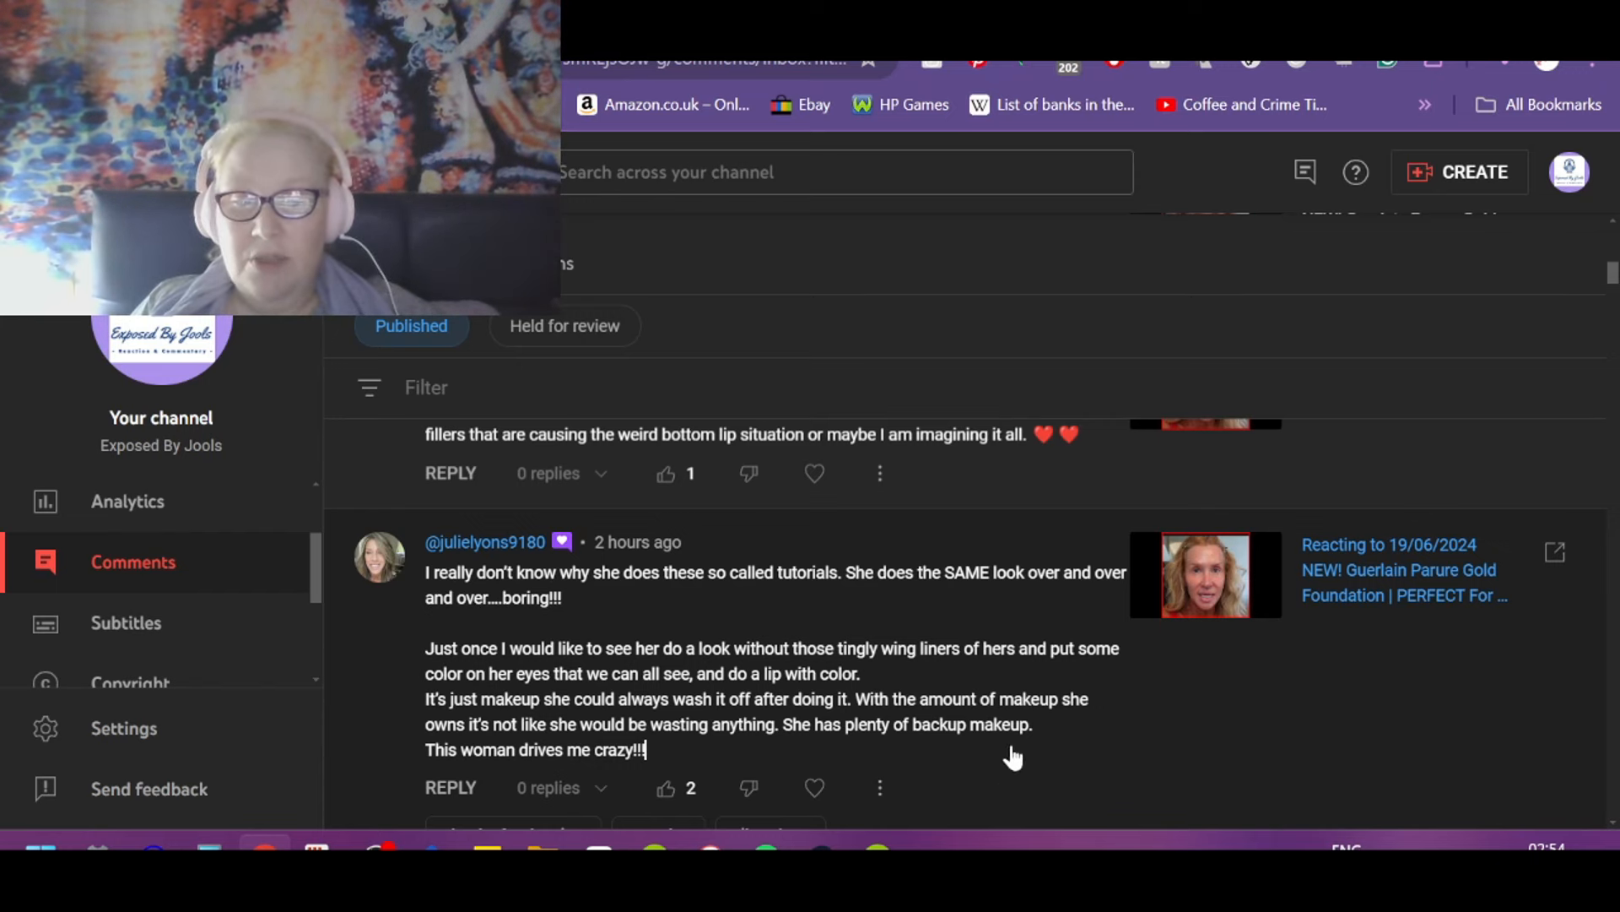
{"action": "mouse_move", "coordinate": [665, 786]}
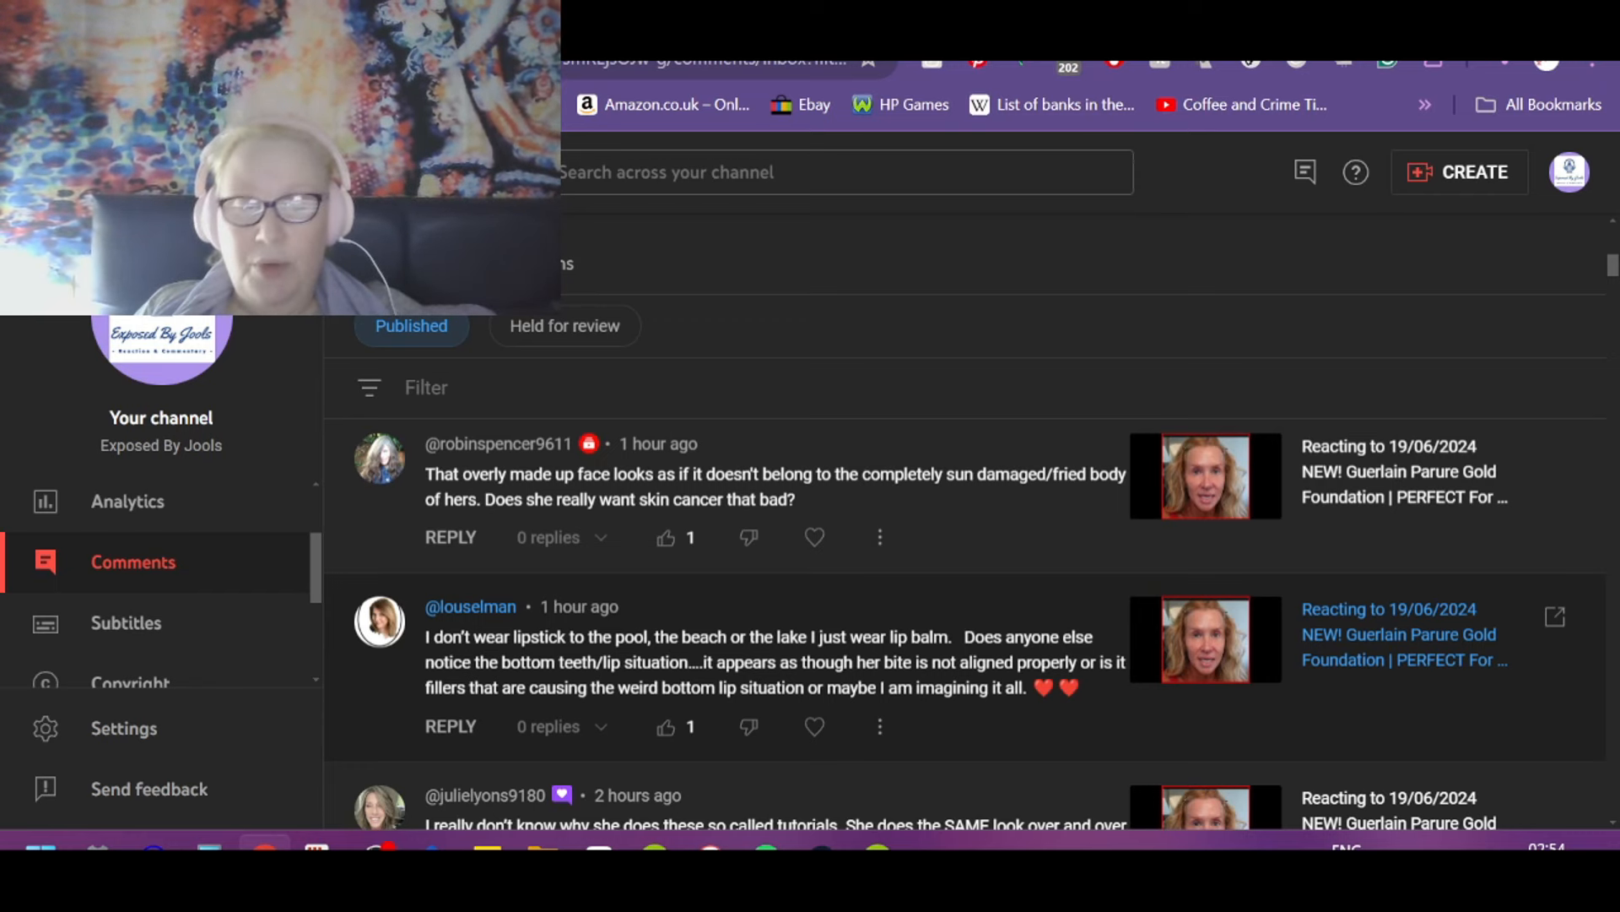
{"action": "mouse_move", "coordinate": [1003, 608]}
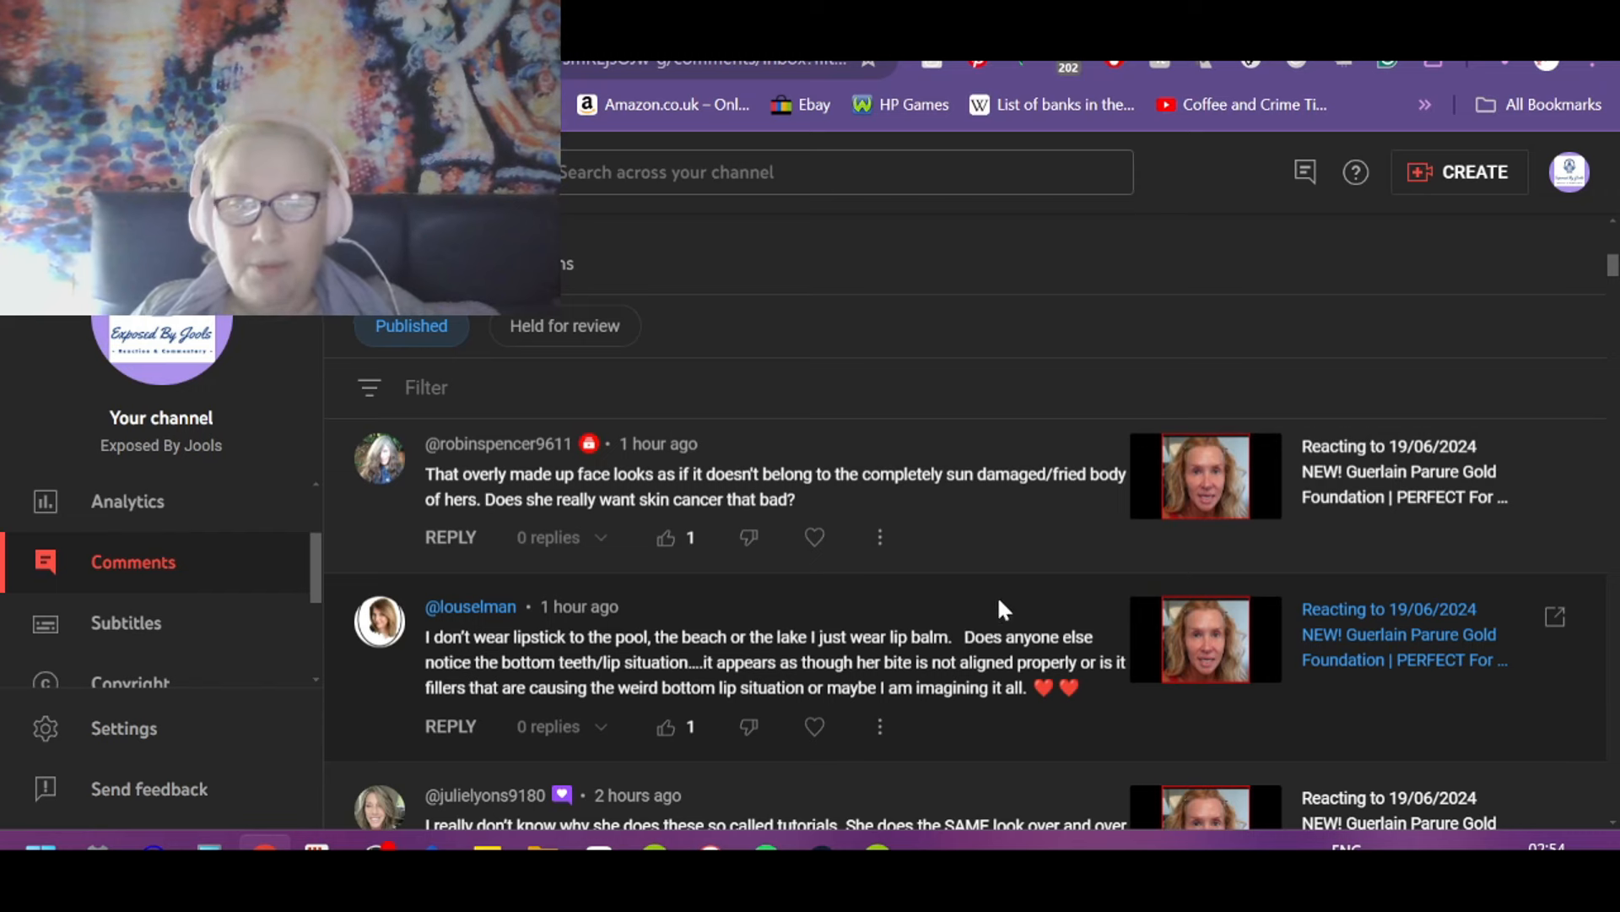
{"action": "mouse_move", "coordinate": [547, 685]}
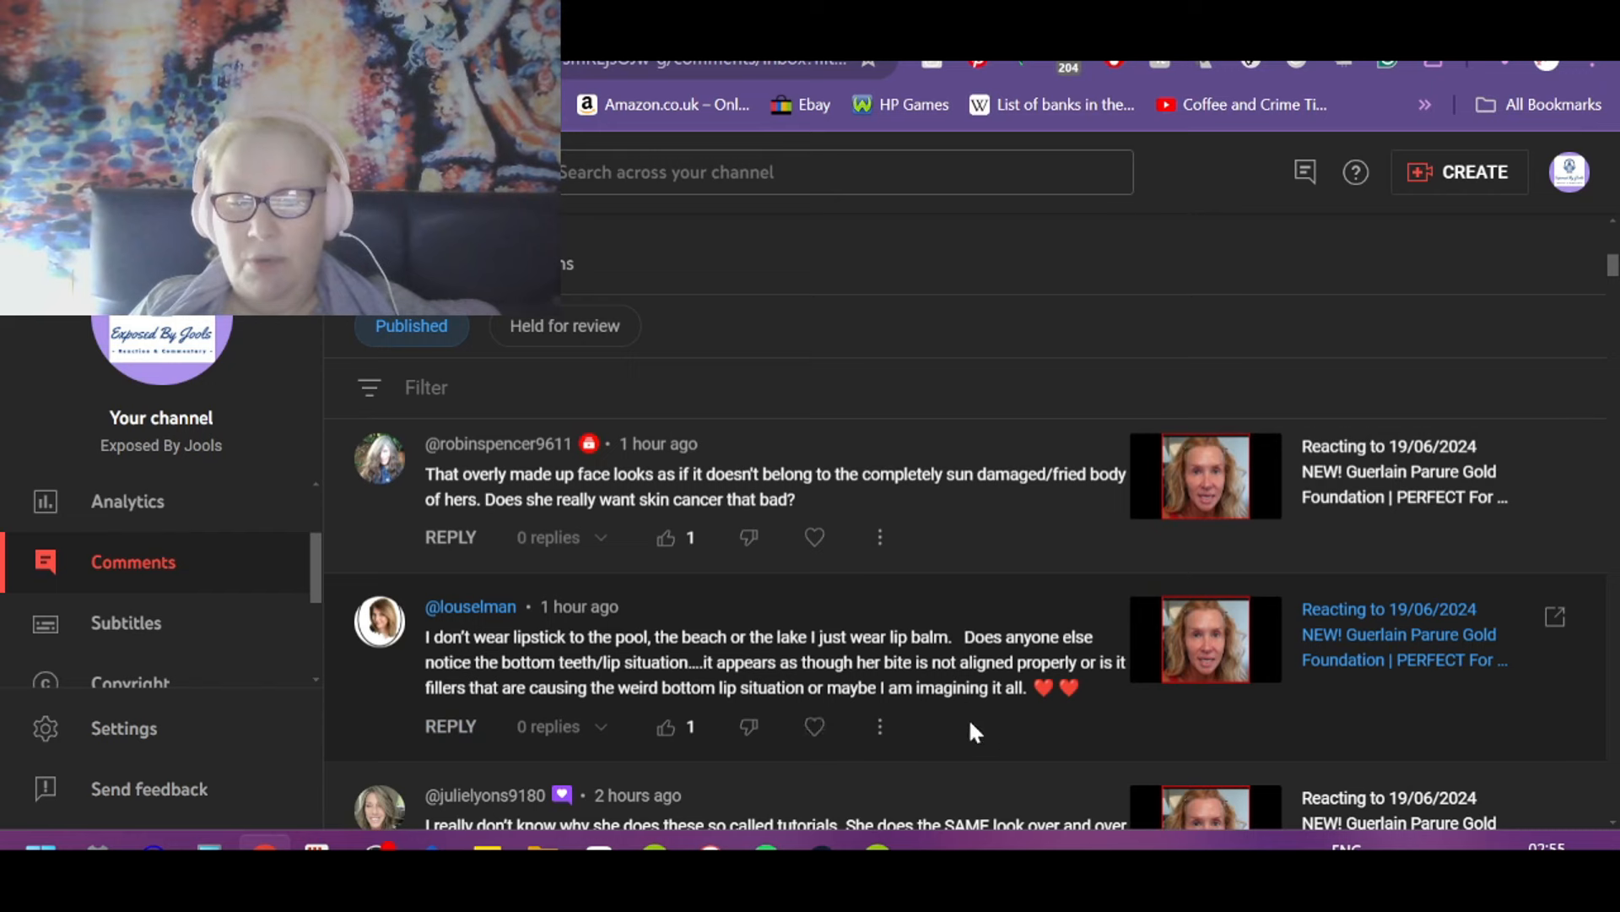
{"action": "mouse_move", "coordinate": [661, 732]}
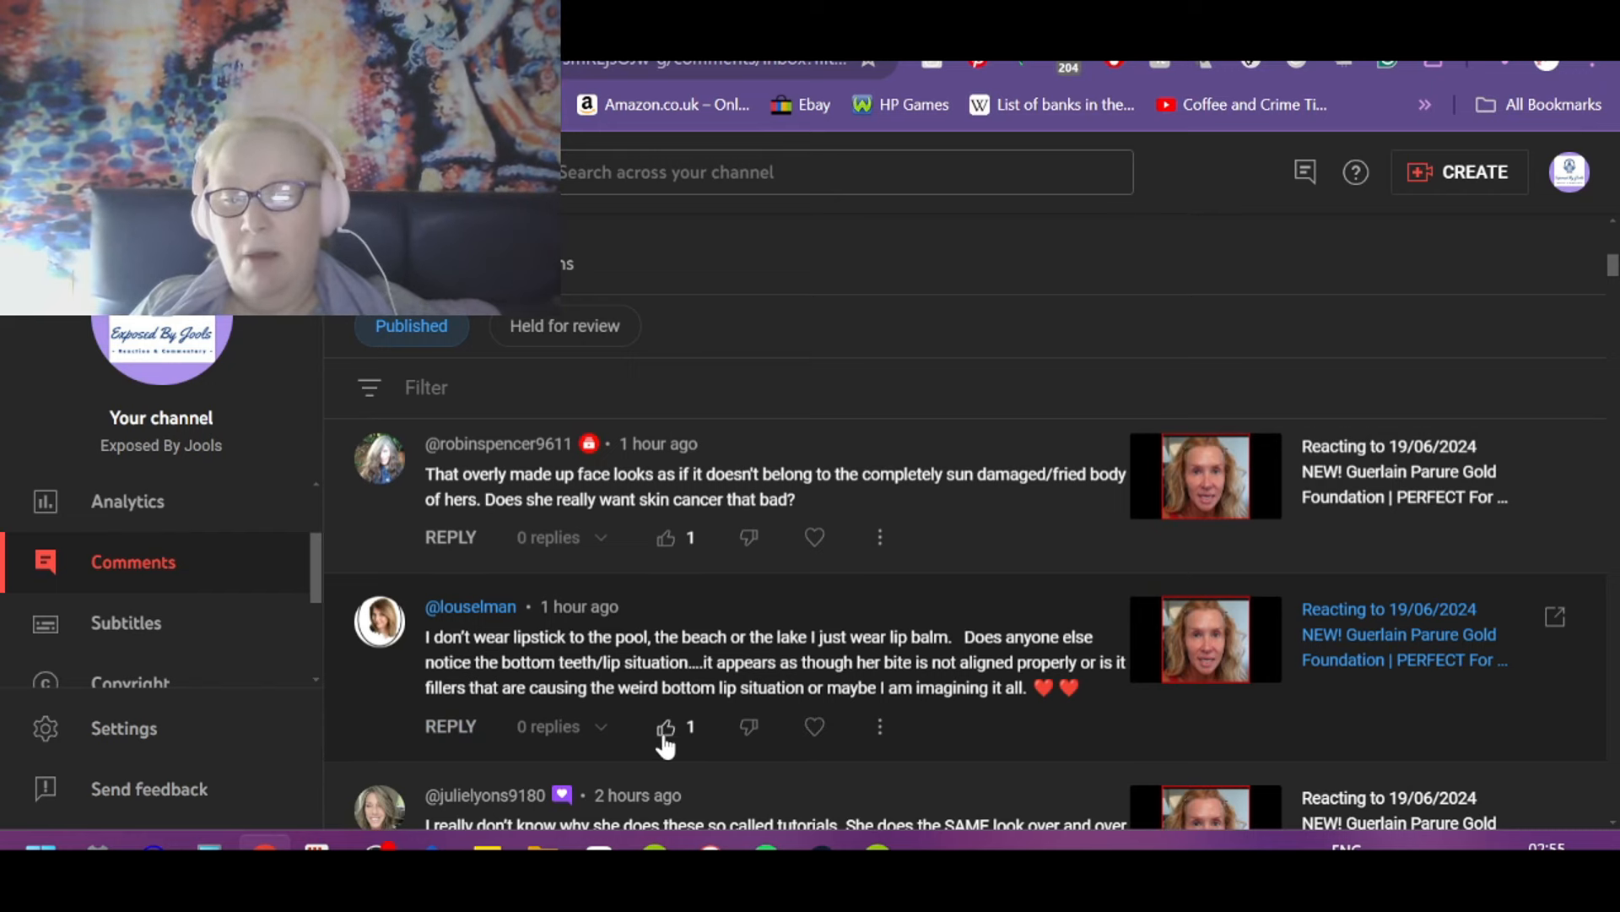
{"action": "left_click", "coordinate": [665, 726]}
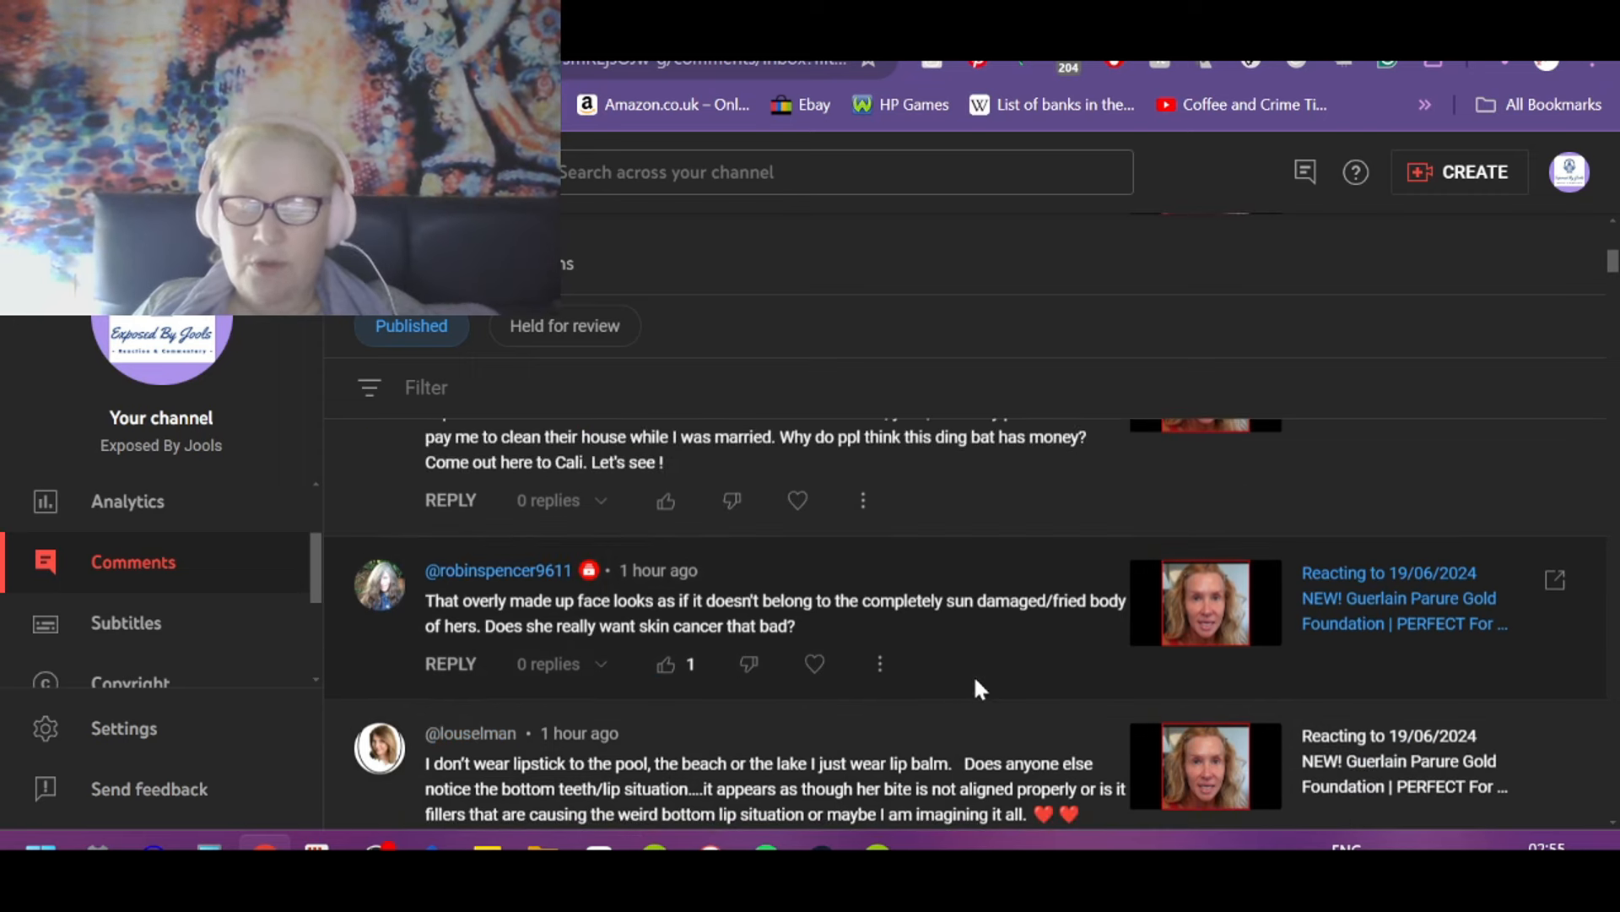
{"action": "mouse_move", "coordinate": [1016, 695]}
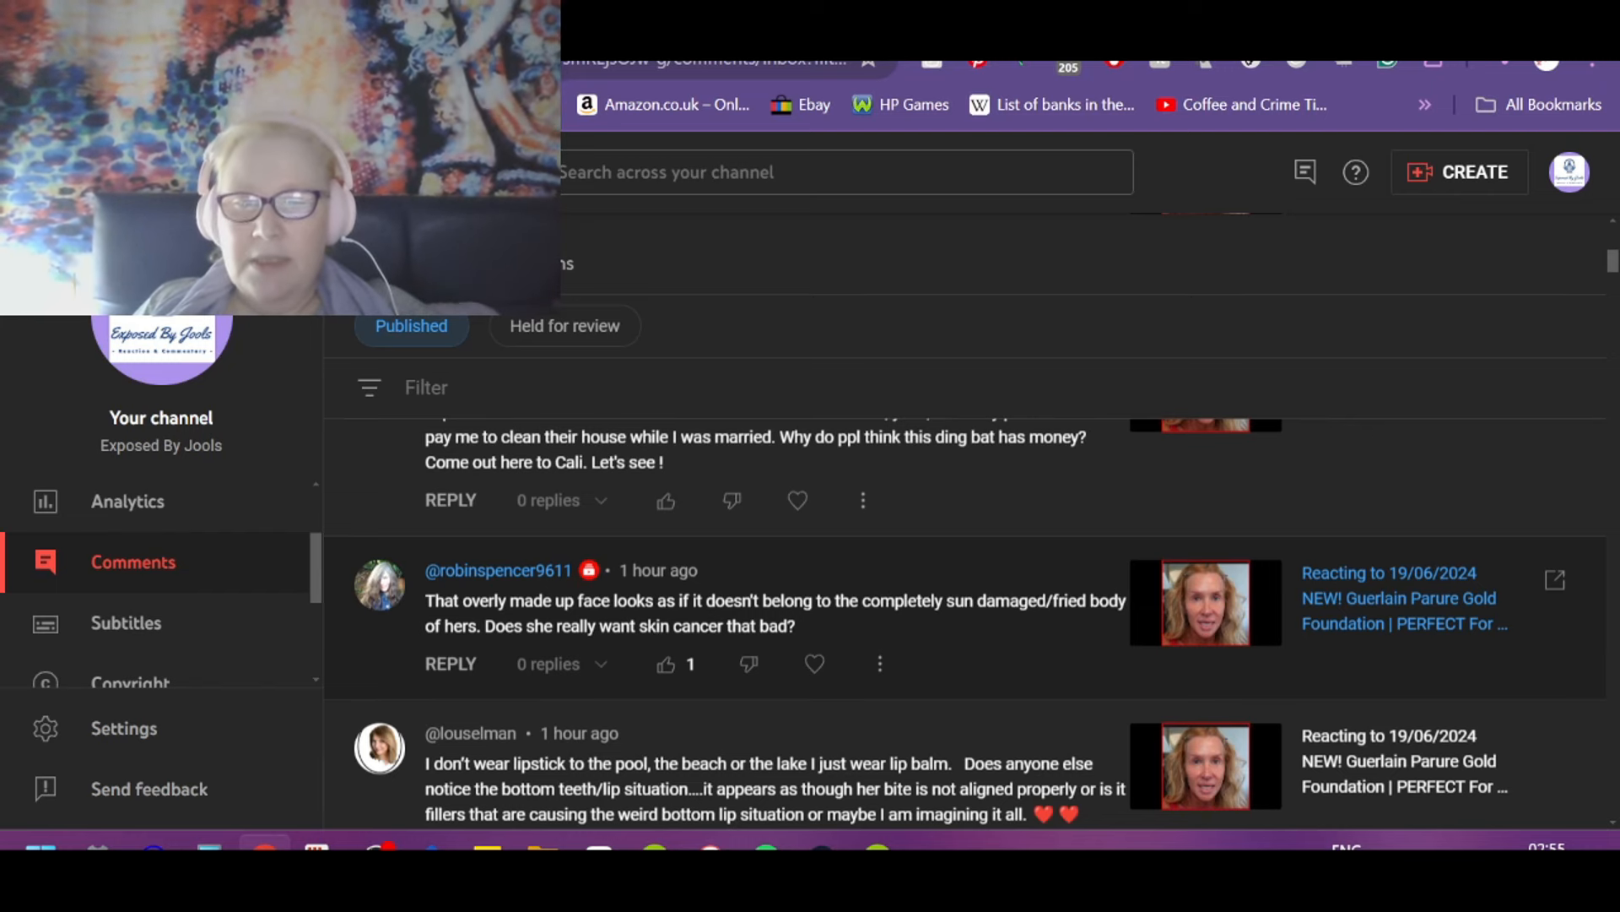
{"action": "mouse_move", "coordinate": [1085, 661]}
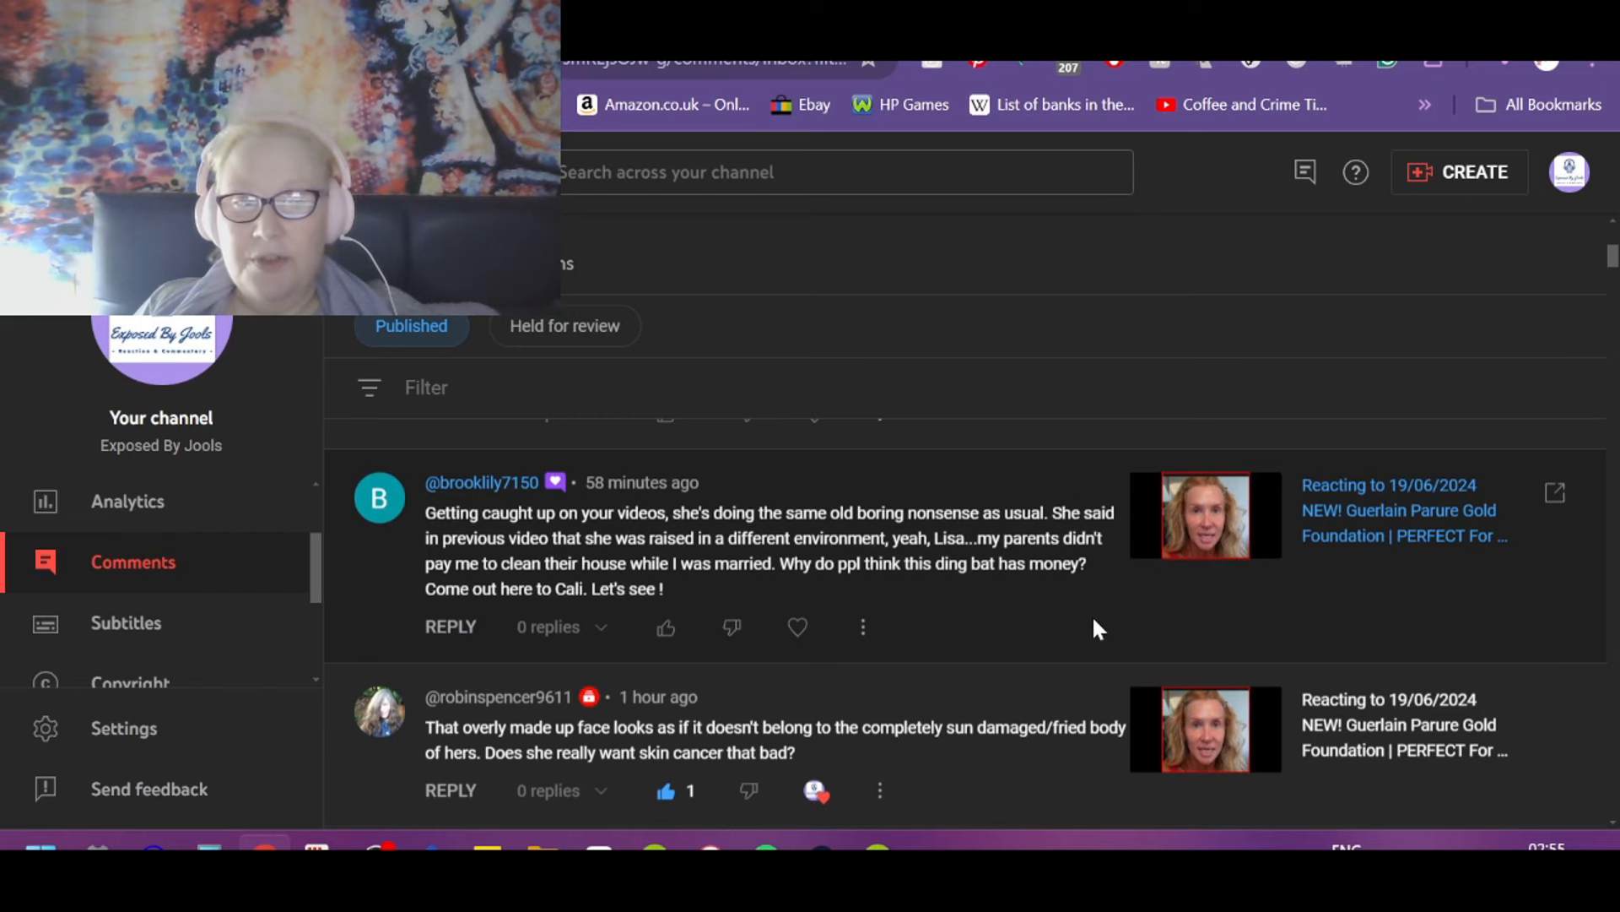
{"action": "mouse_move", "coordinate": [599, 564]}
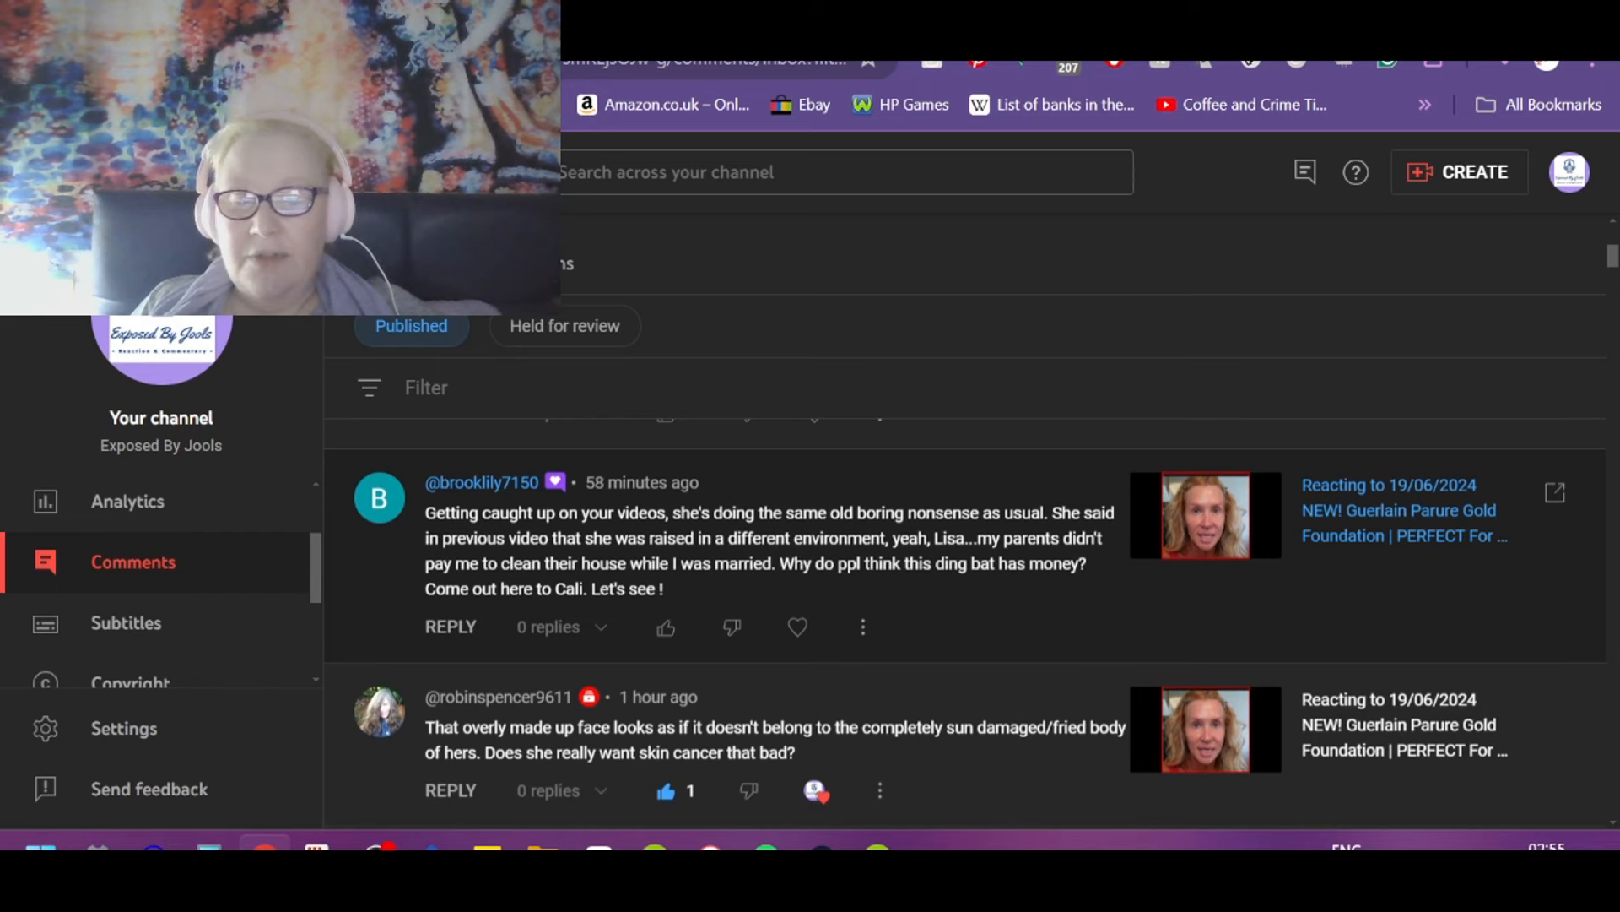
{"action": "mouse_move", "coordinate": [1165, 633]}
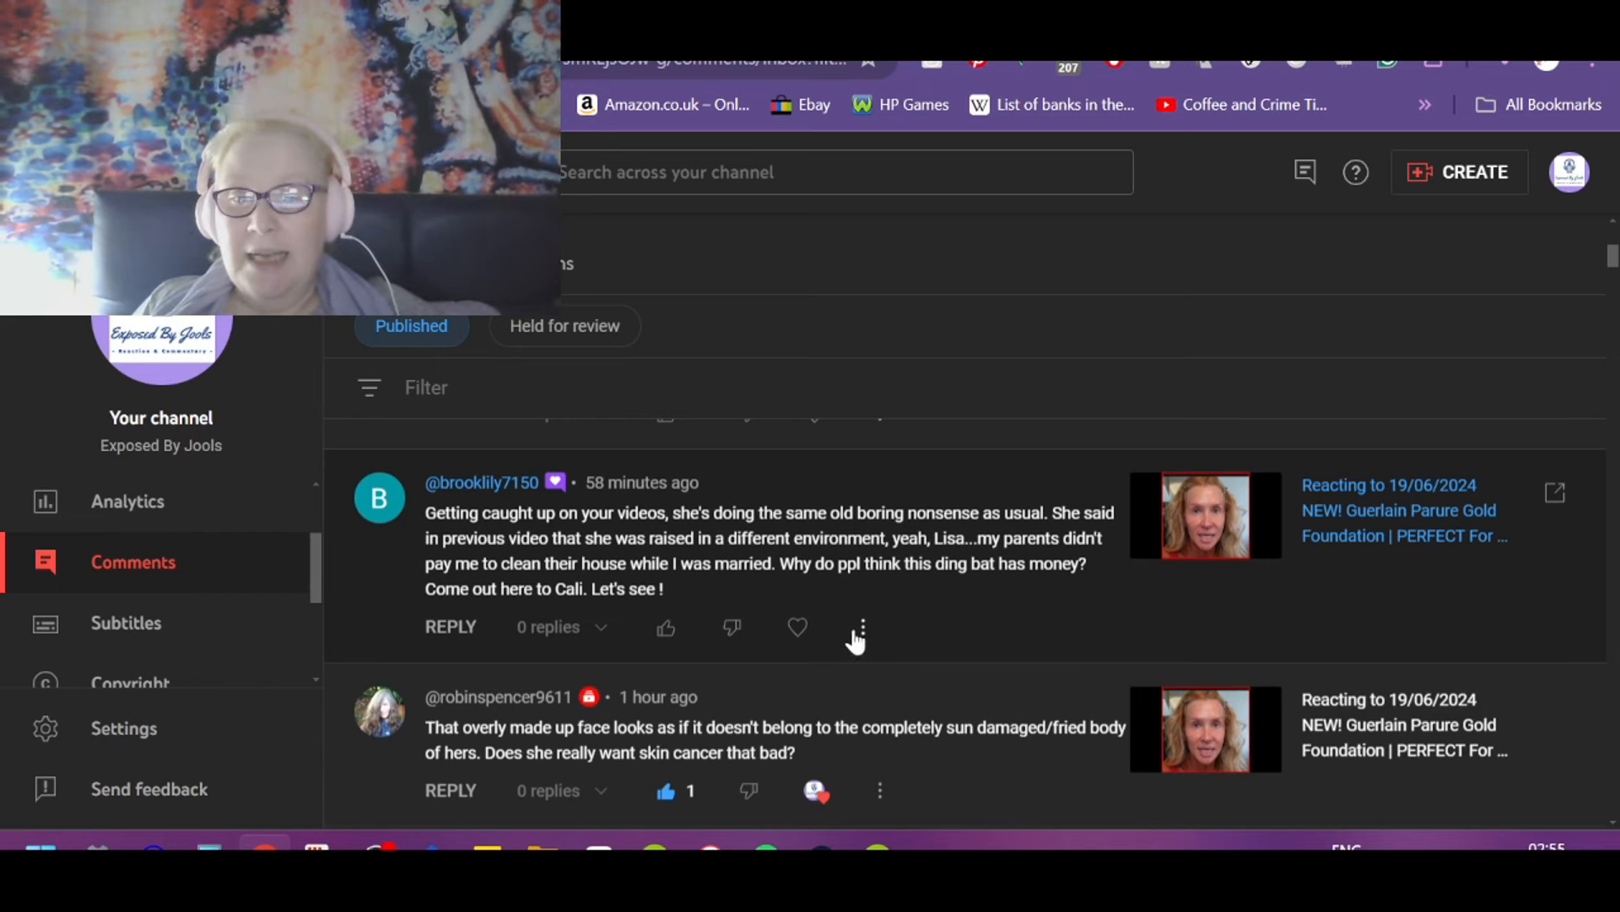
{"action": "mouse_move", "coordinate": [843, 604]}
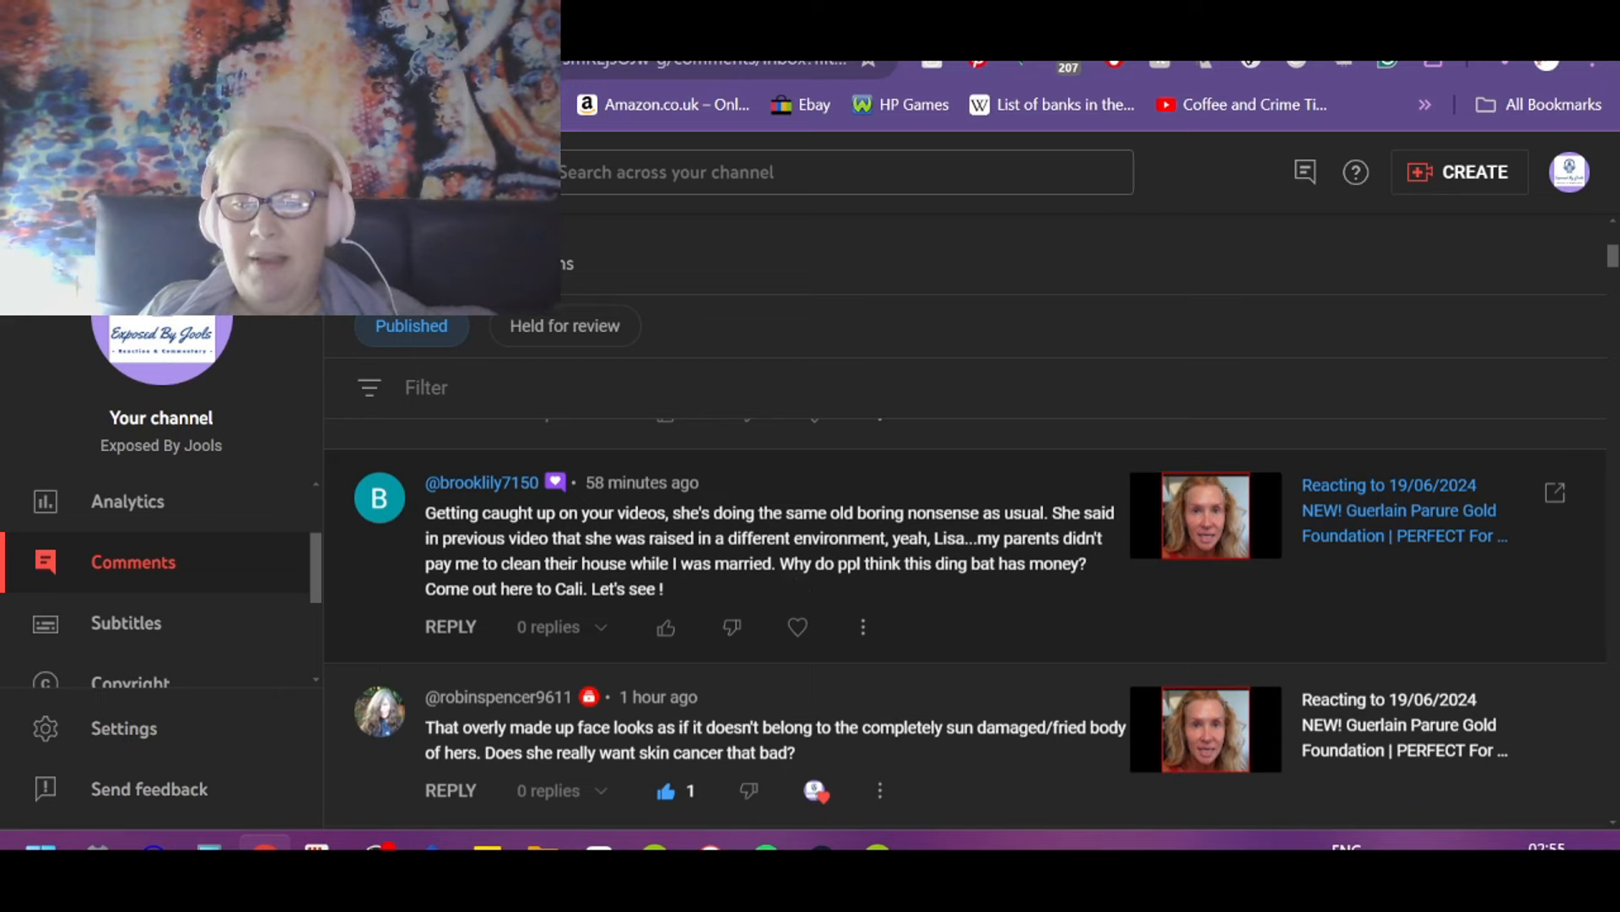
Step: Like the foundation comment and expand its full text
{"action": "left_click", "coordinate": [665, 626]}
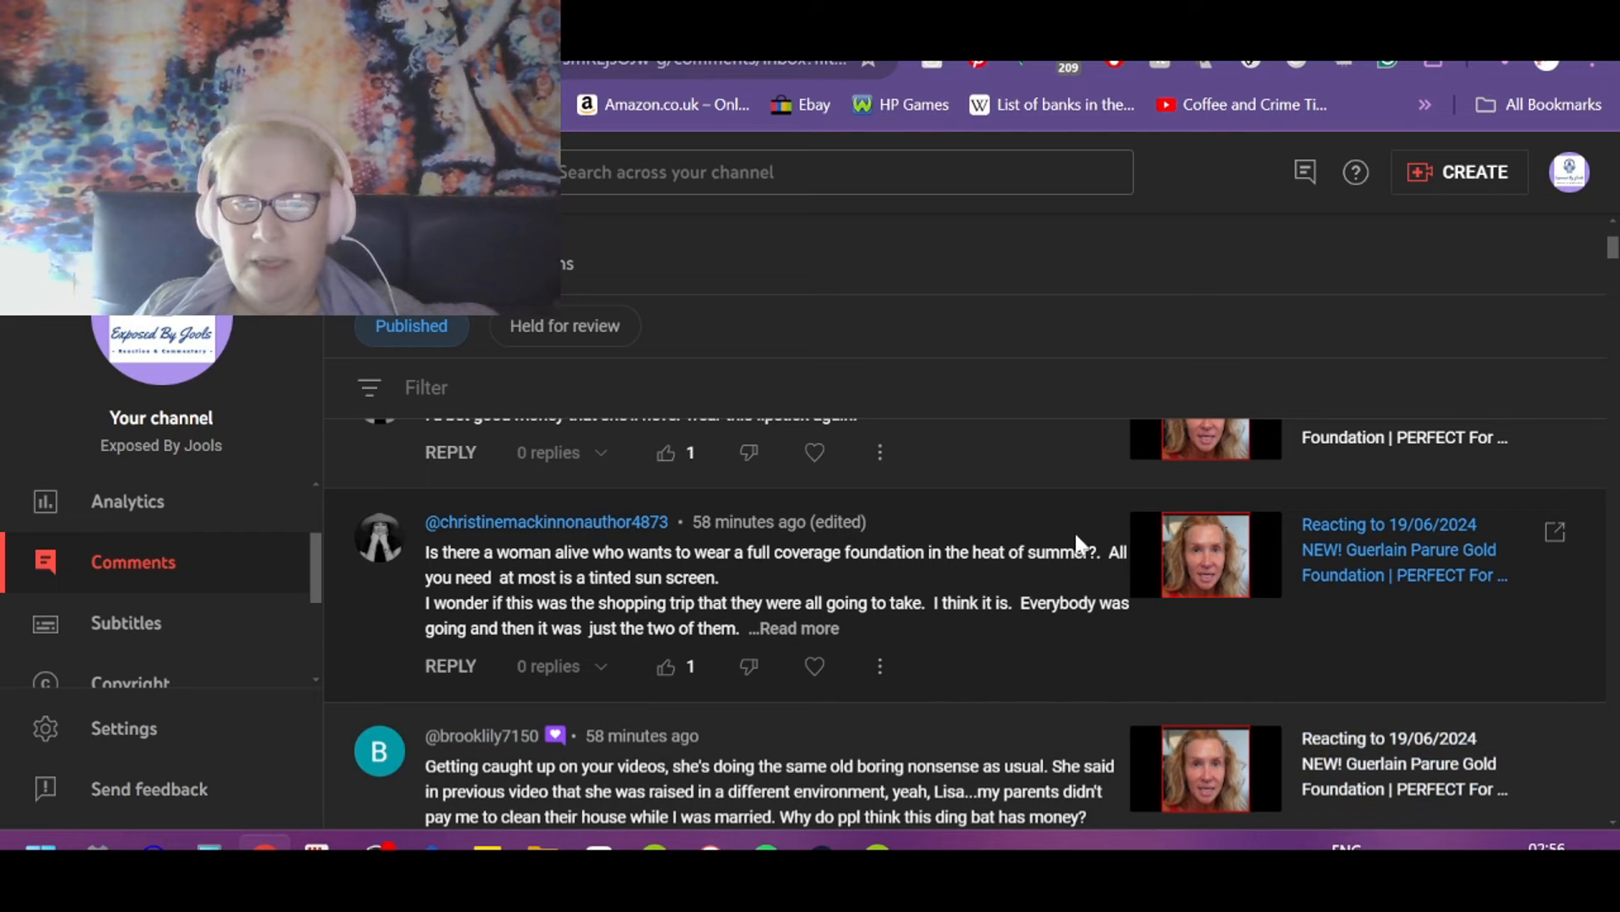
{"action": "mouse_move", "coordinate": [1069, 704]}
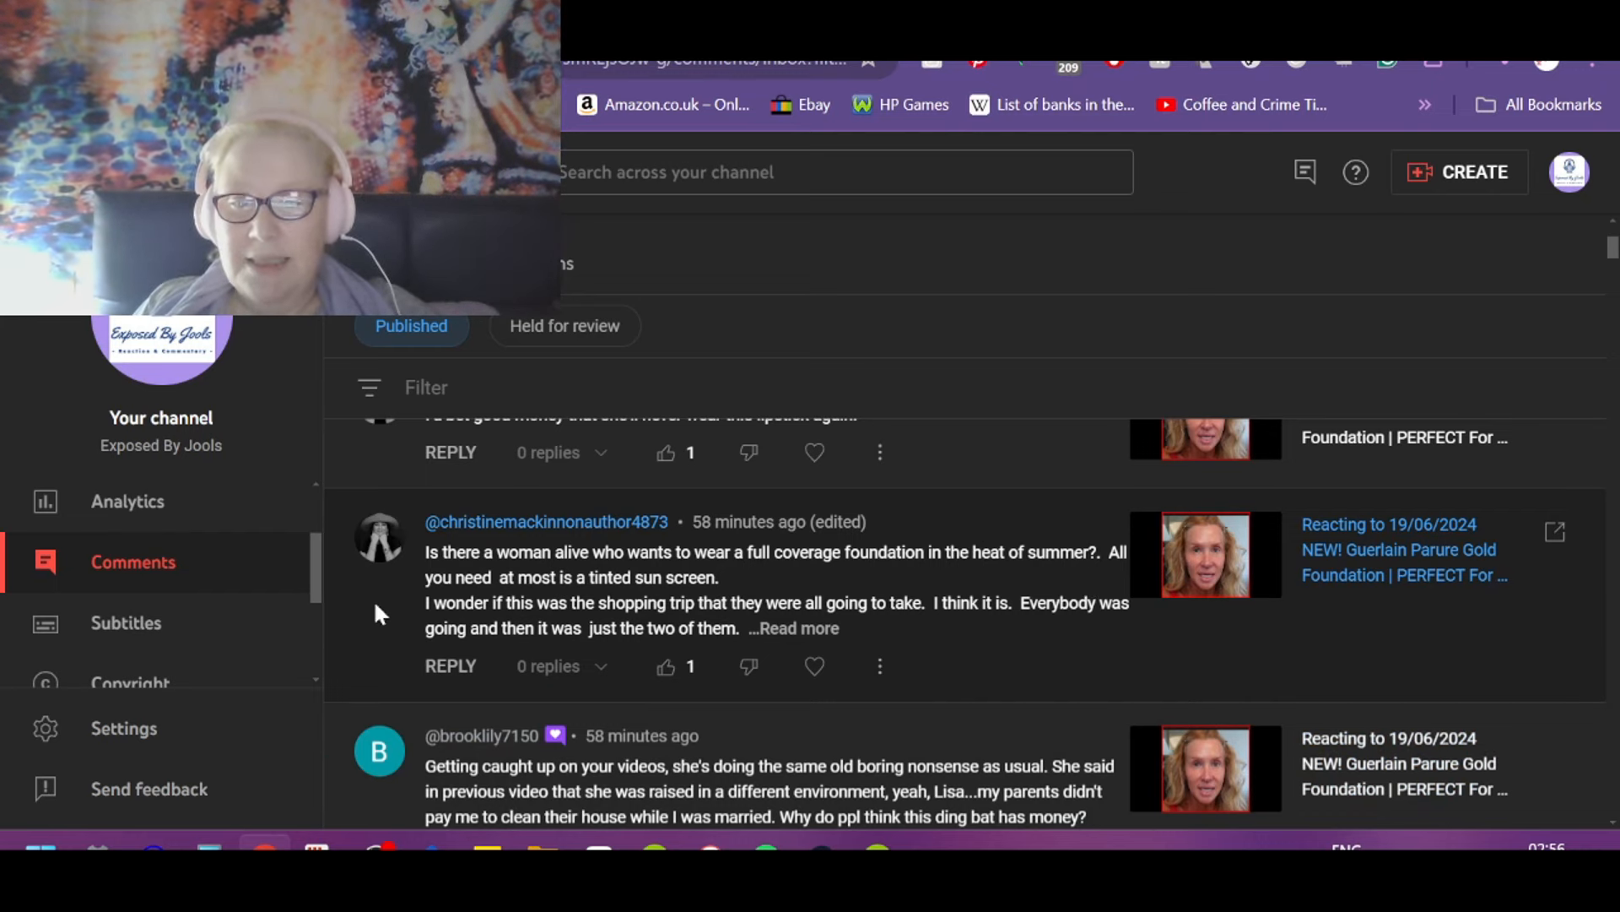
{"action": "mouse_move", "coordinate": [630, 628]}
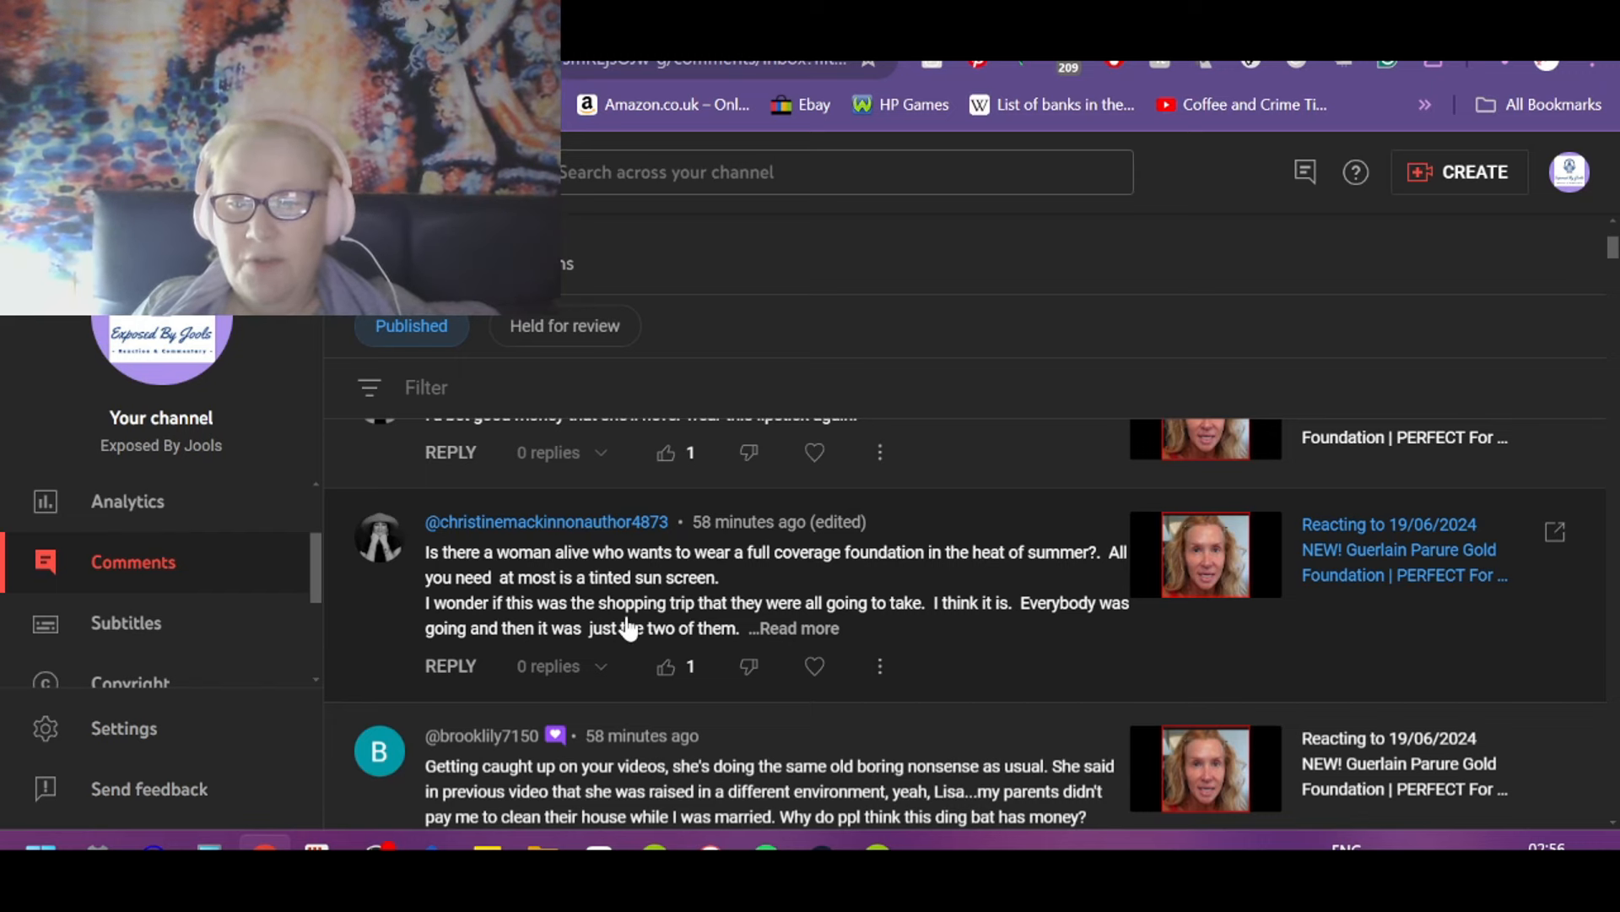
{"action": "mouse_move", "coordinate": [861, 626]}
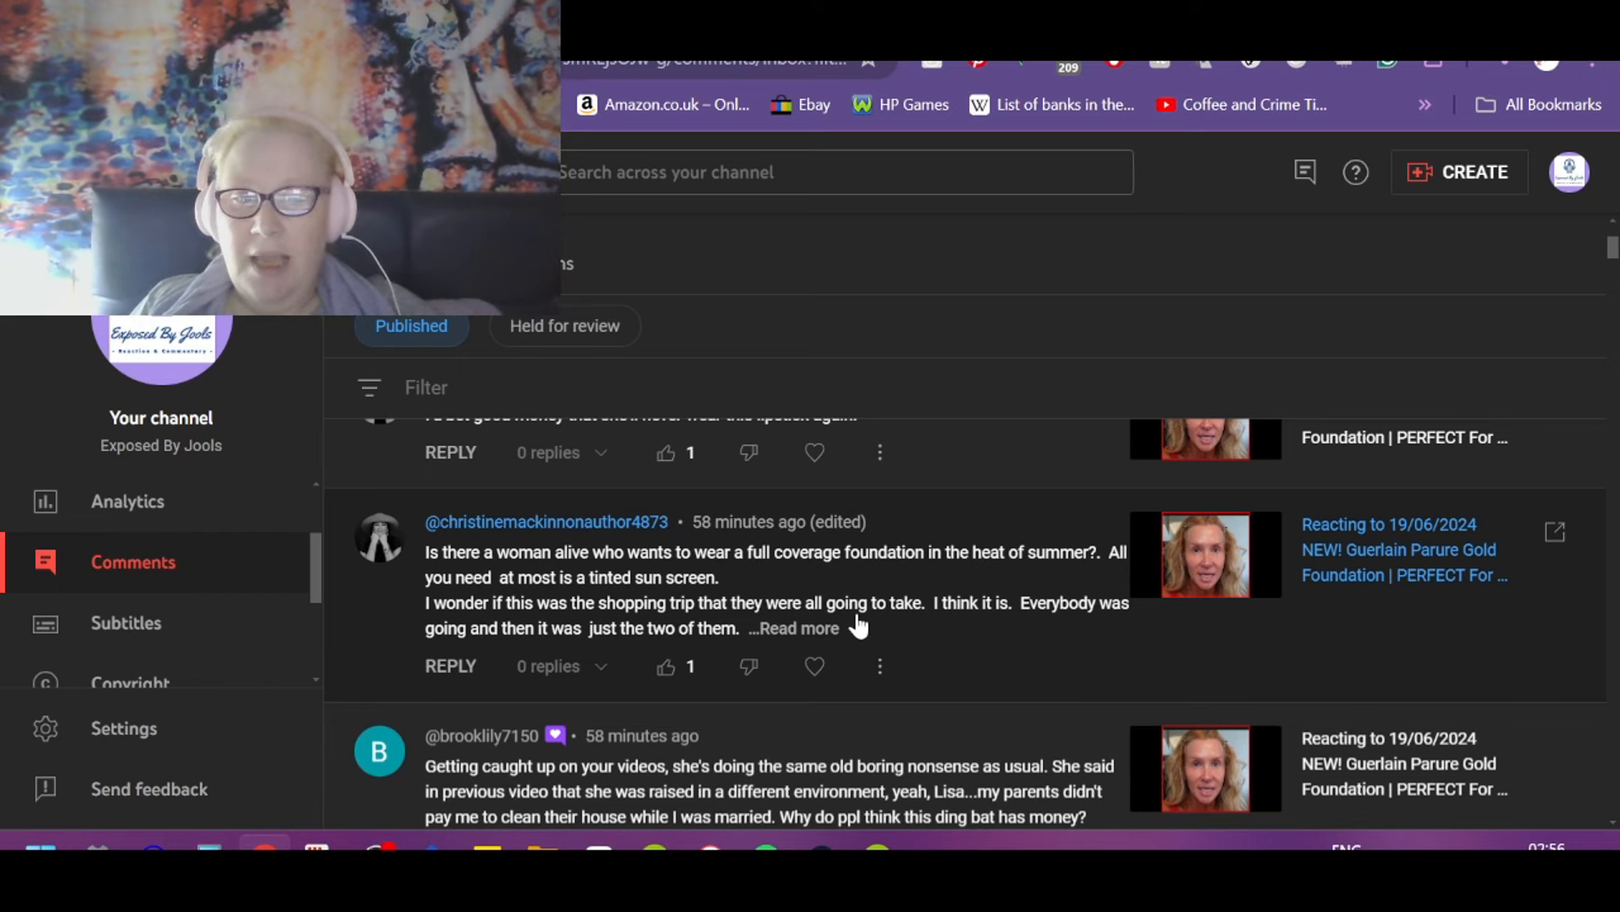
{"action": "mouse_move", "coordinate": [986, 638]}
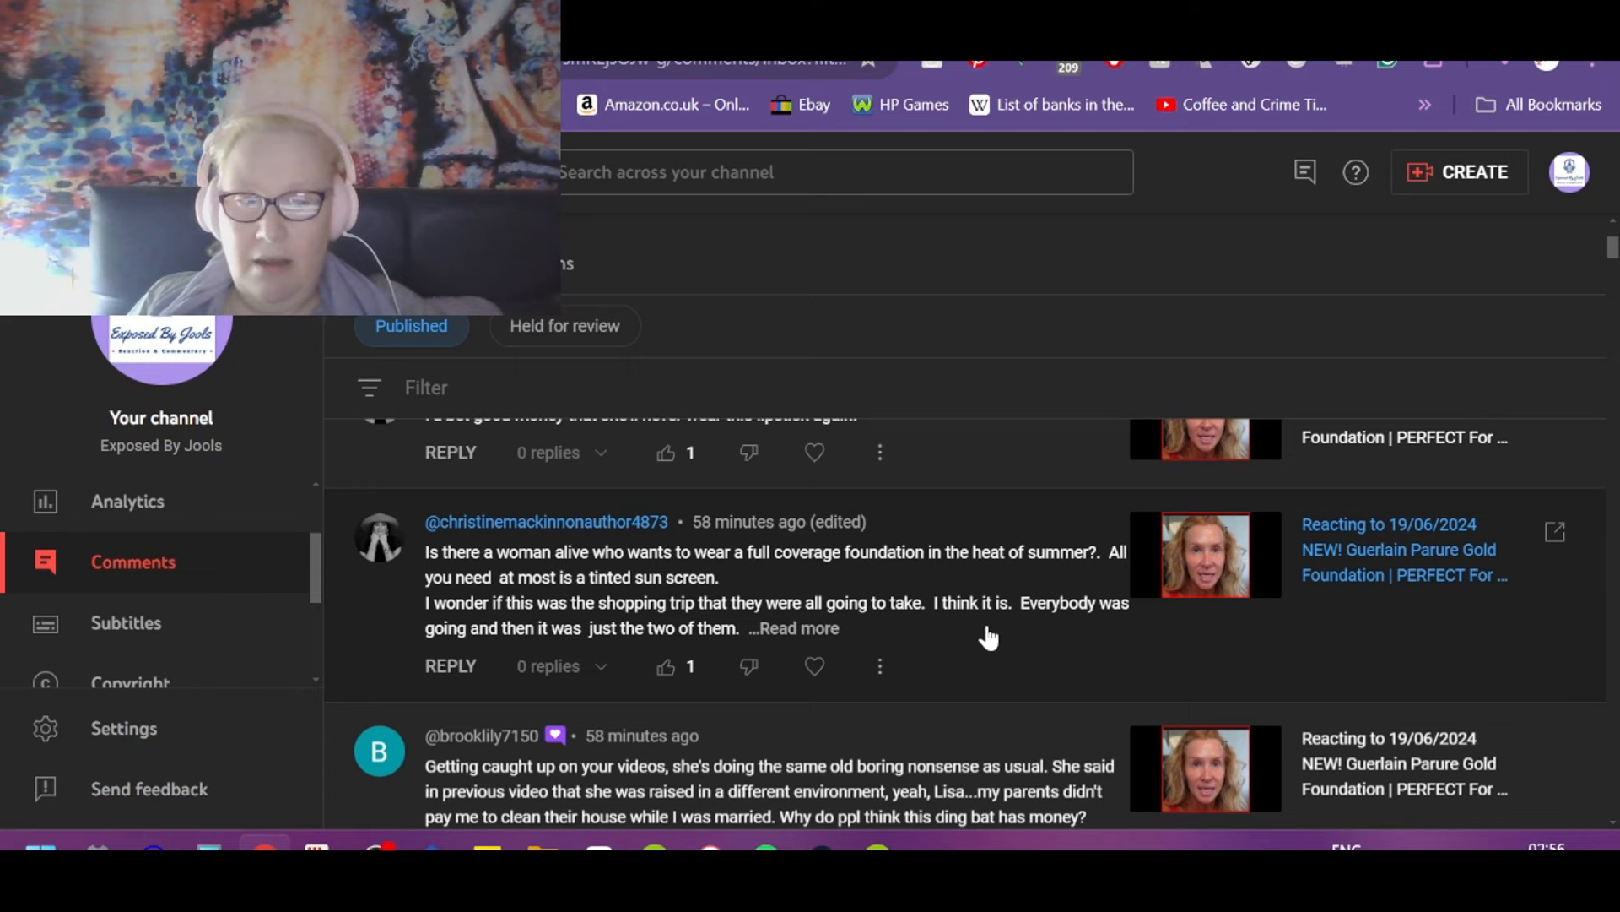
{"action": "mouse_move", "coordinate": [496, 651]}
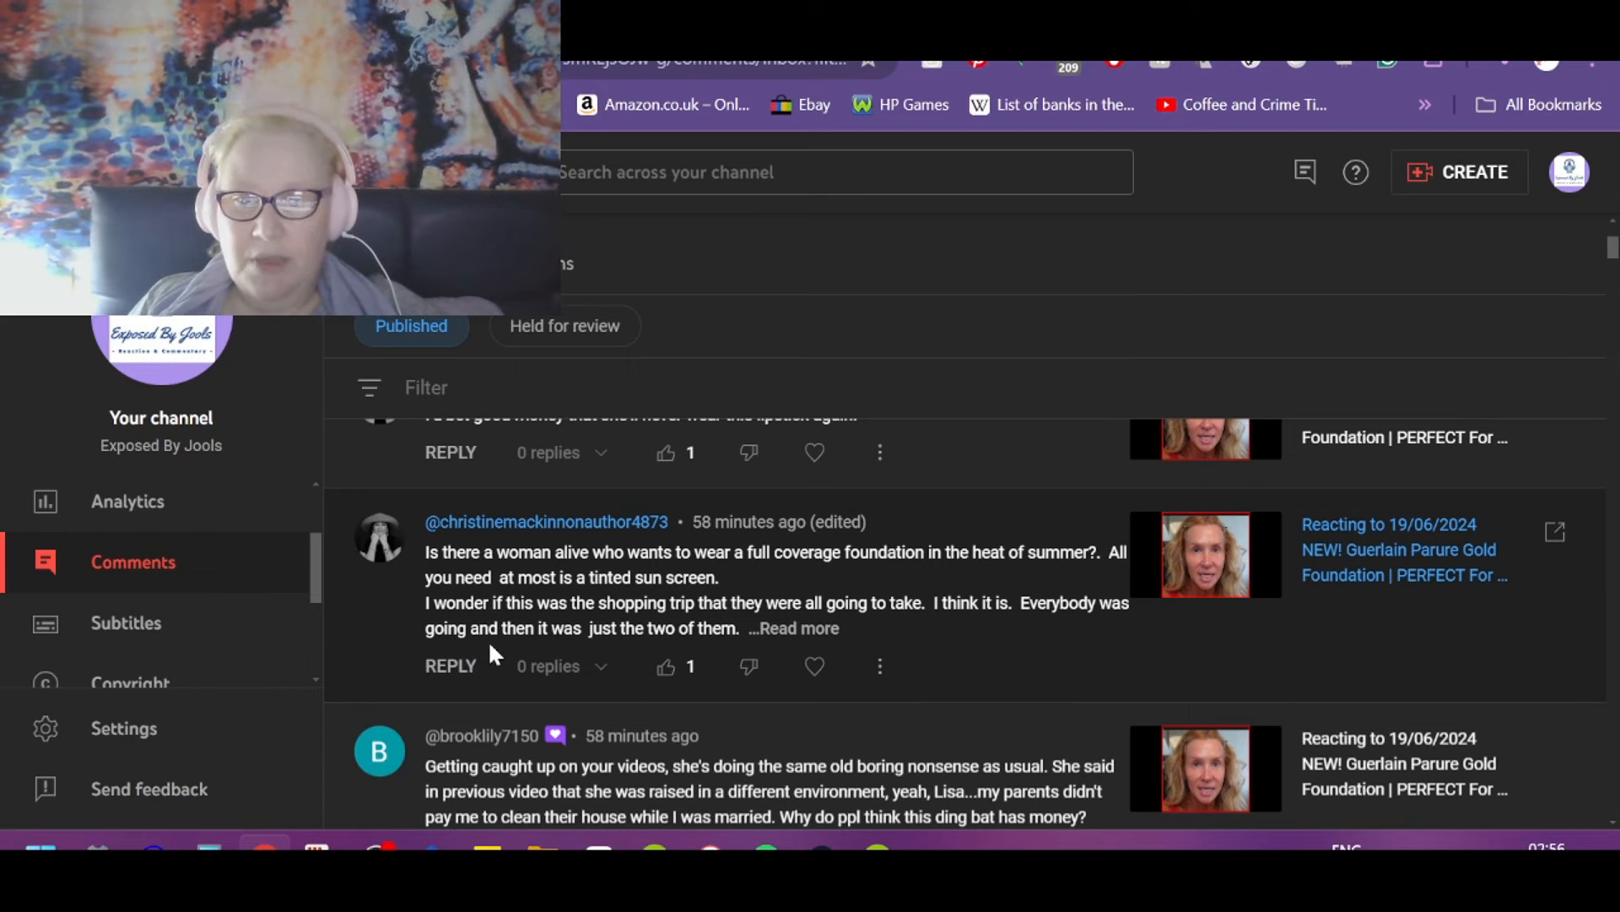
{"action": "left_click", "coordinate": [793, 628]}
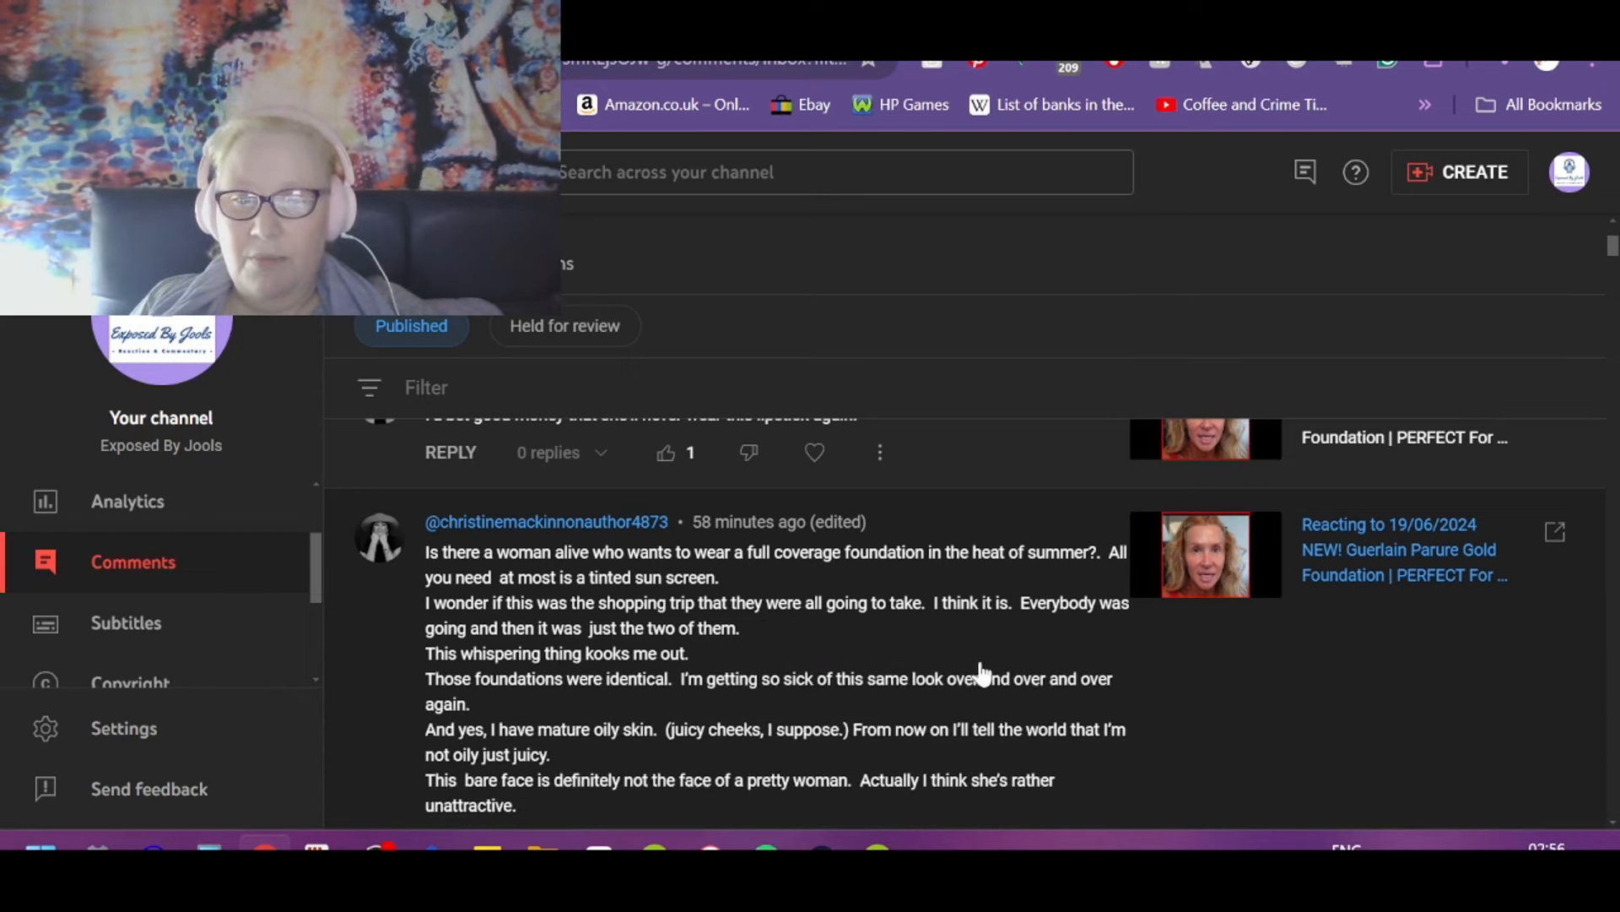
{"action": "mouse_move", "coordinate": [371, 692]}
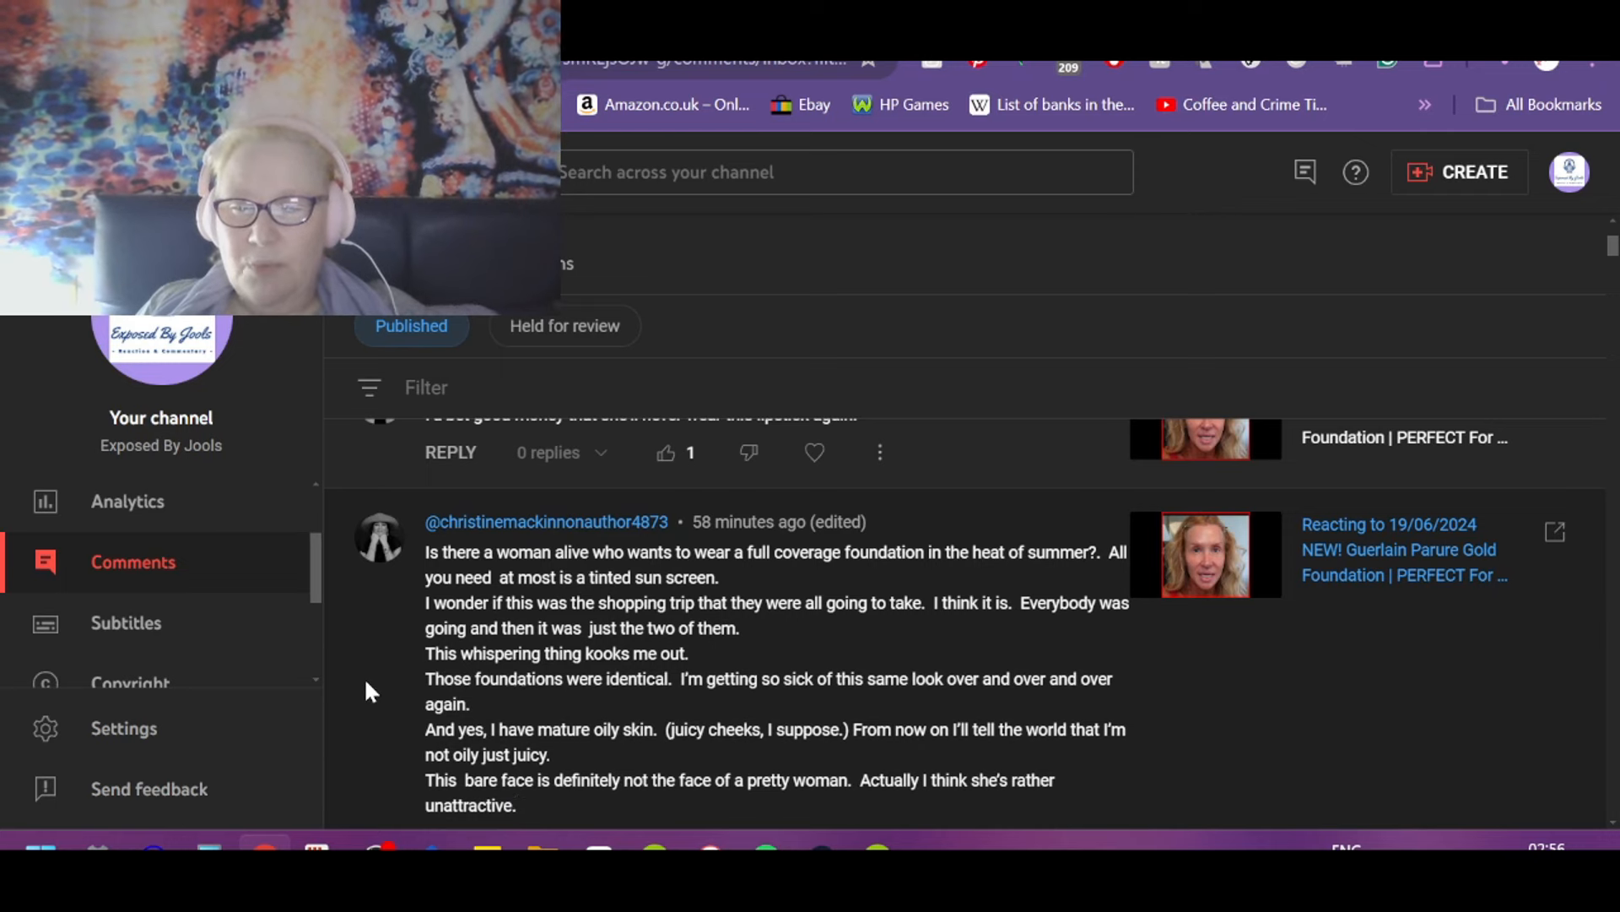
{"action": "scroll", "scroll_direction": "down", "scroll_amount": 3}
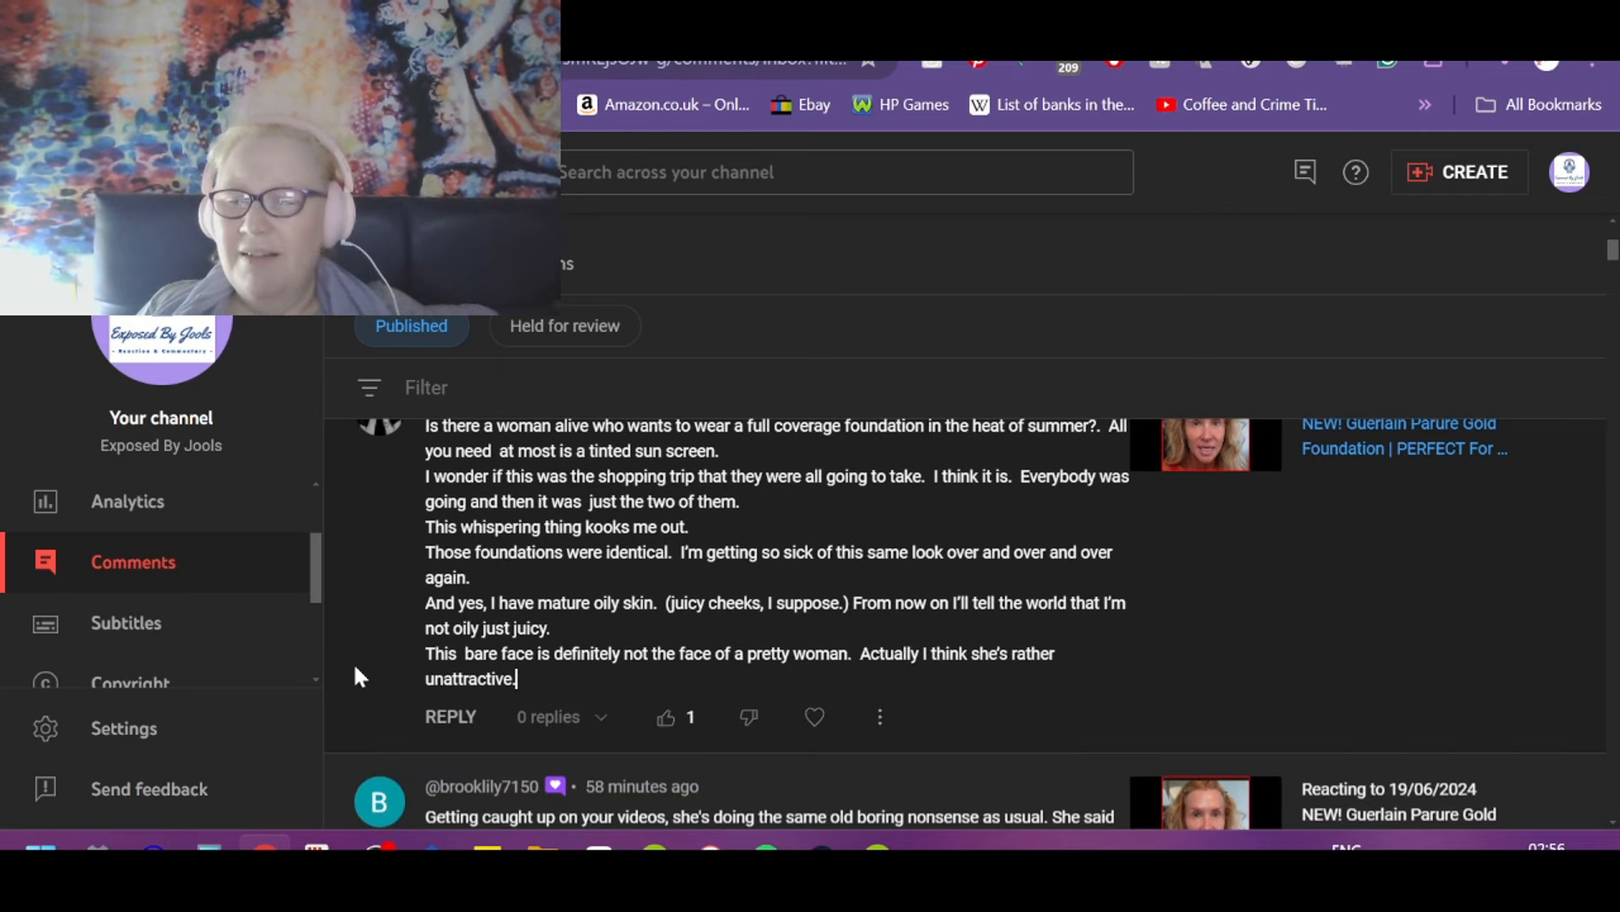
{"action": "mouse_move", "coordinate": [660, 581]}
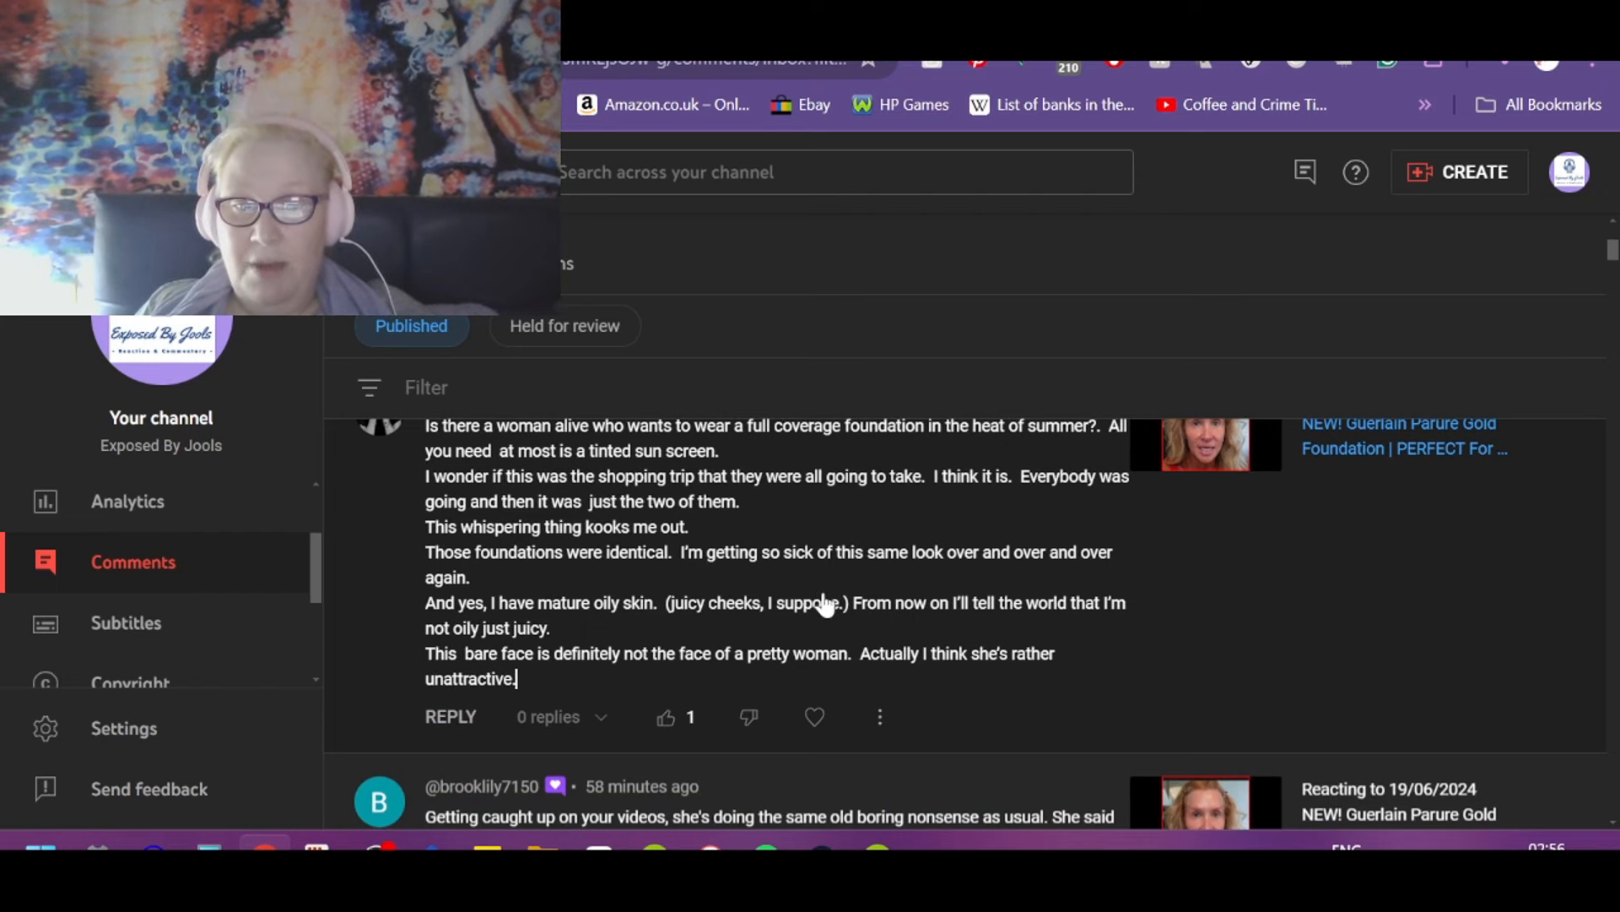
{"action": "mouse_move", "coordinate": [1302, 618]}
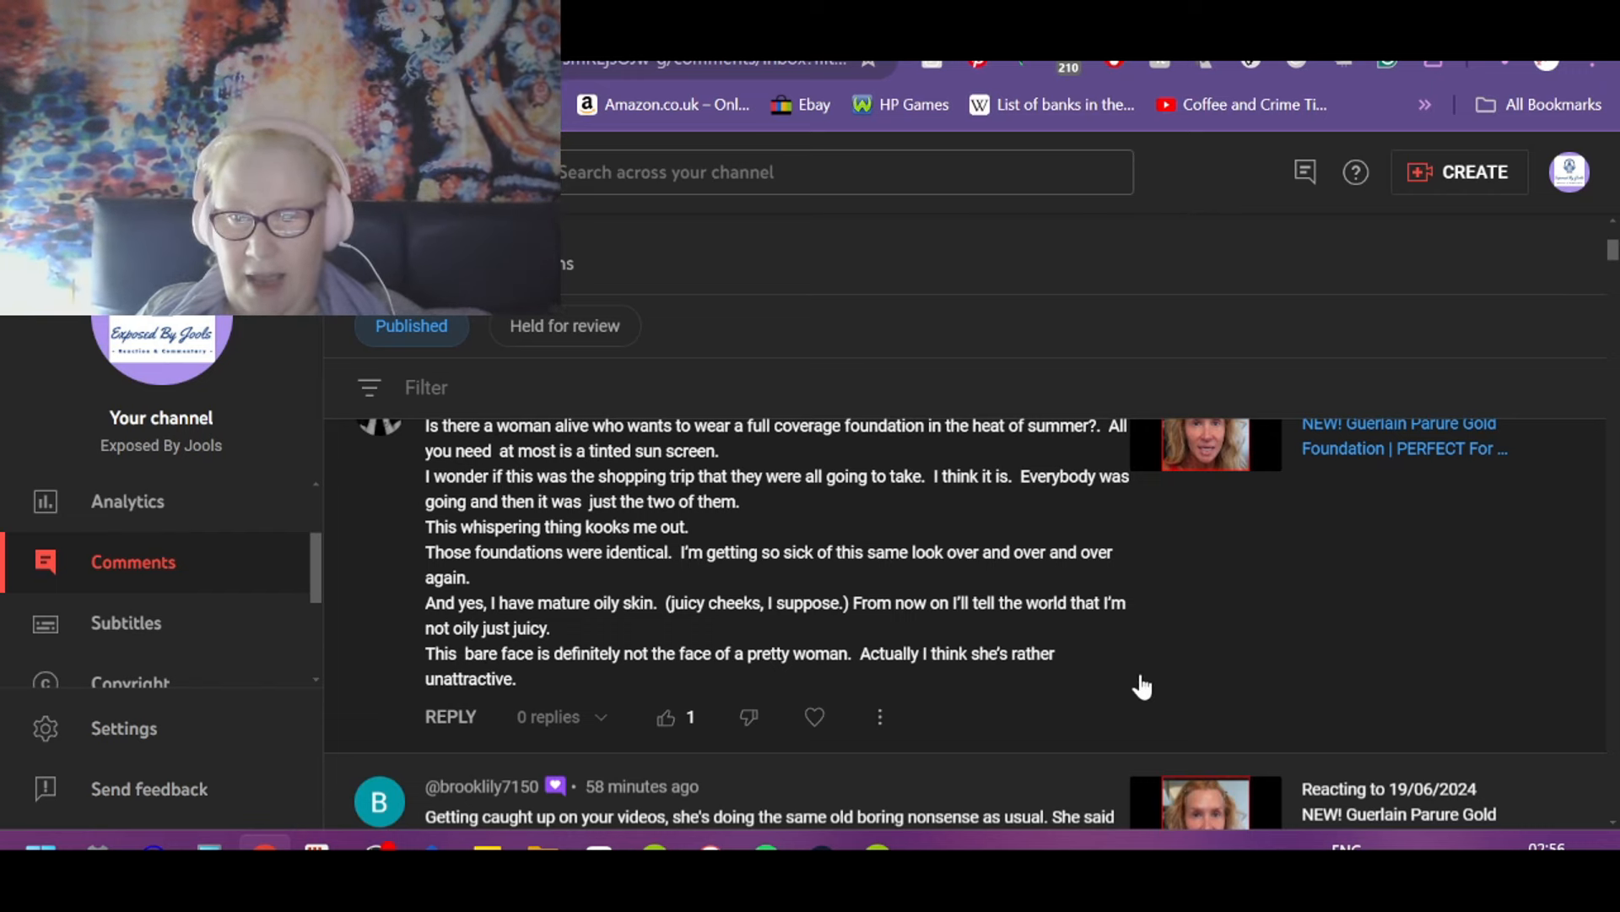
{"action": "mouse_move", "coordinate": [776, 638]}
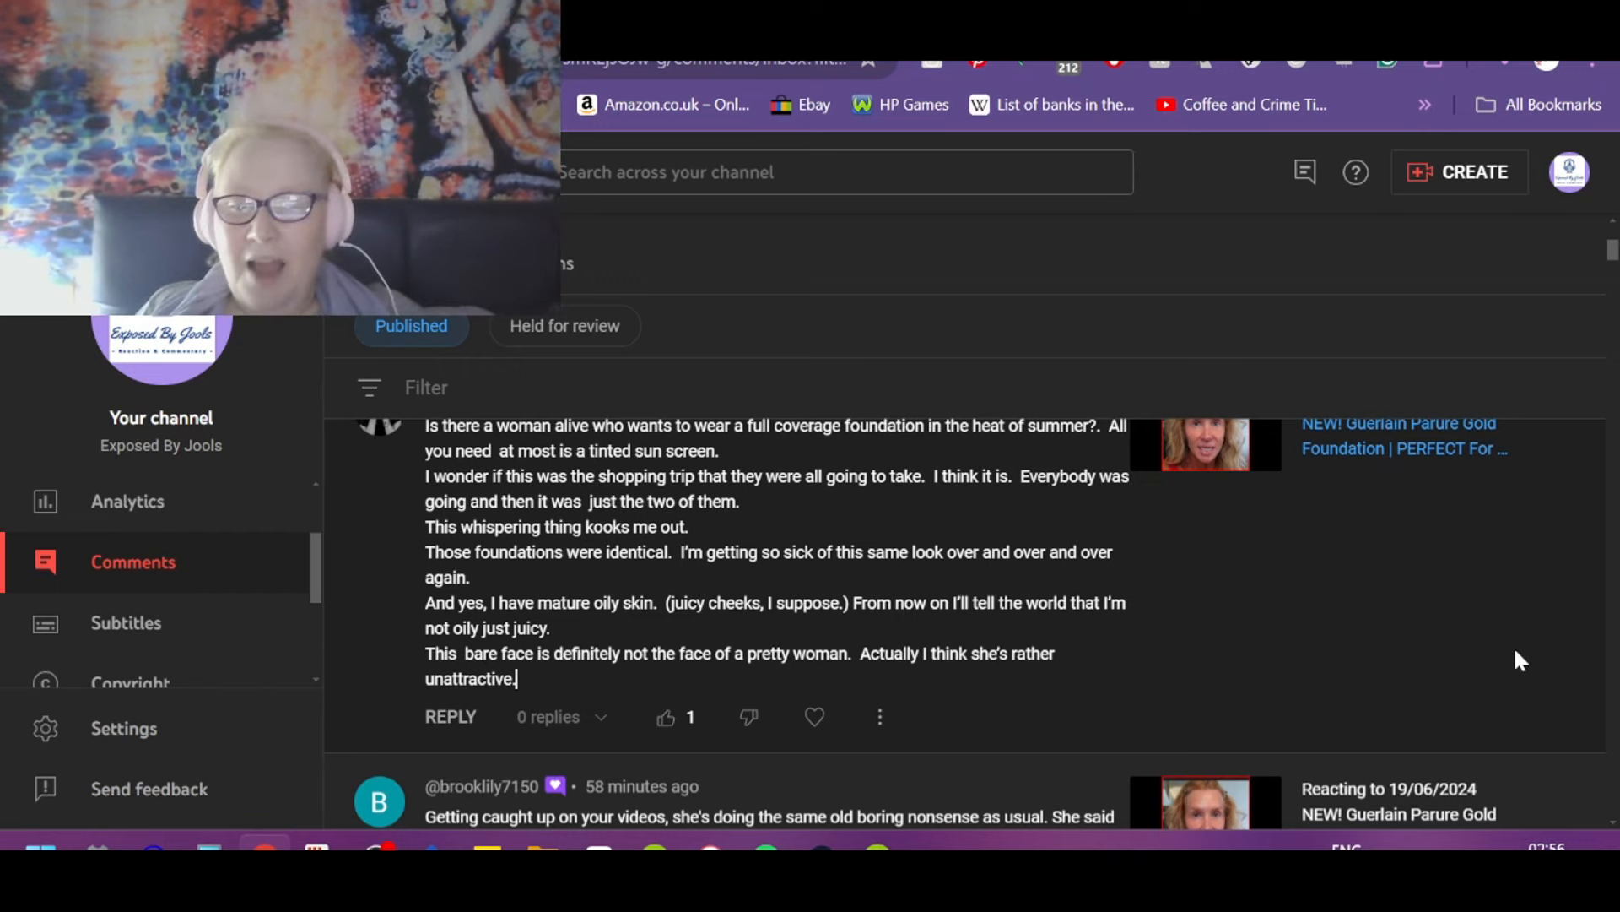
{"action": "mouse_move", "coordinate": [1416, 604]}
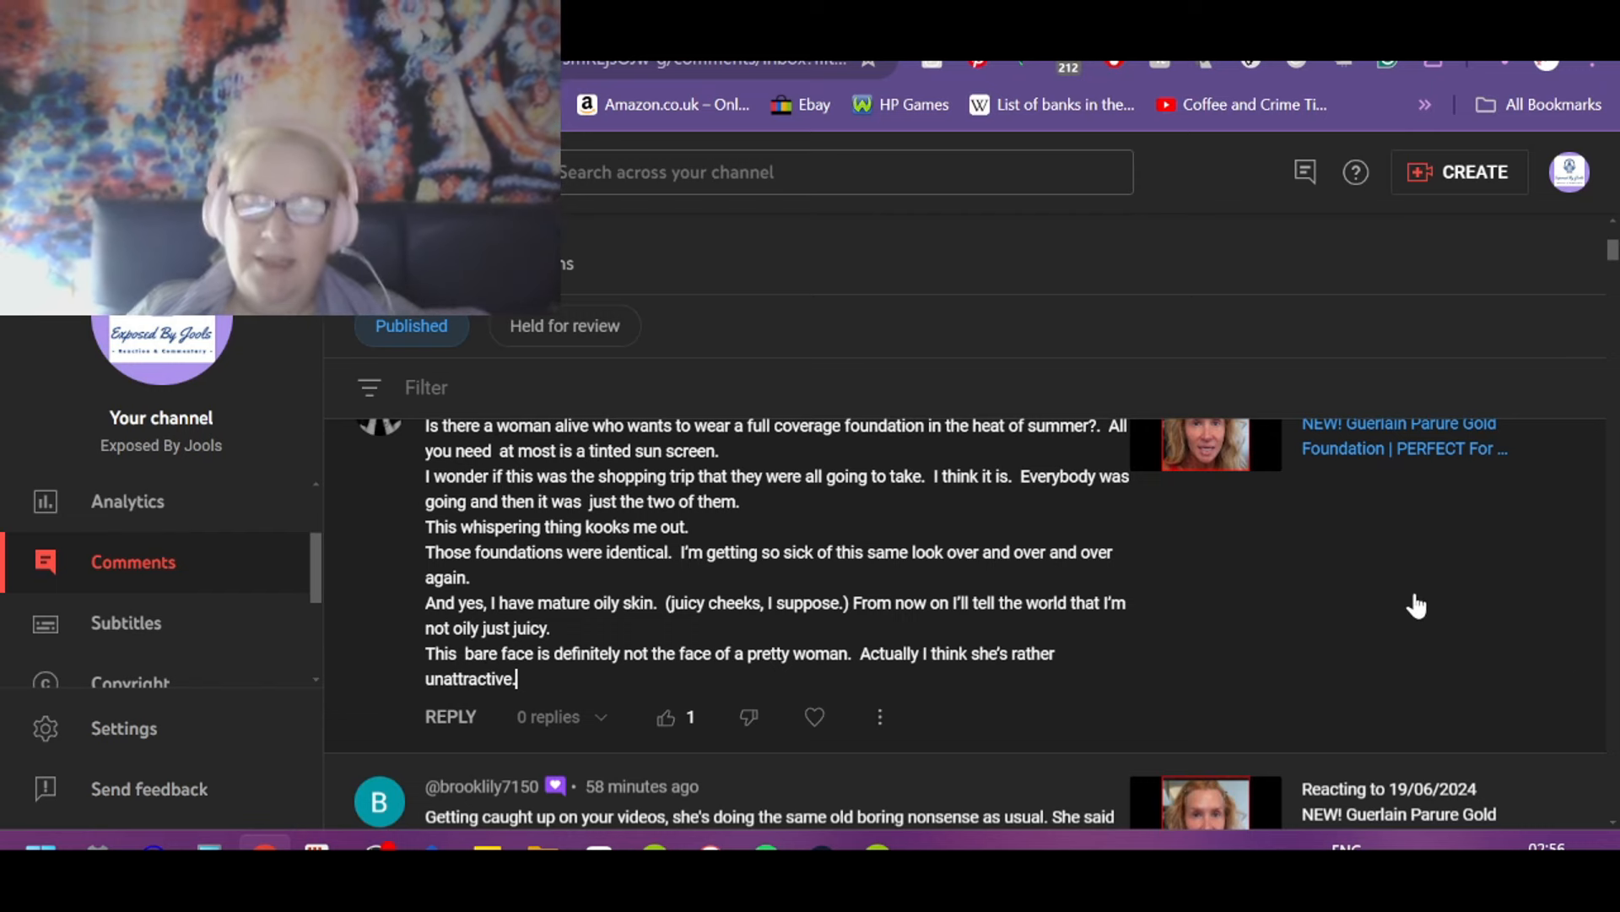
{"action": "mouse_move", "coordinate": [547, 673]}
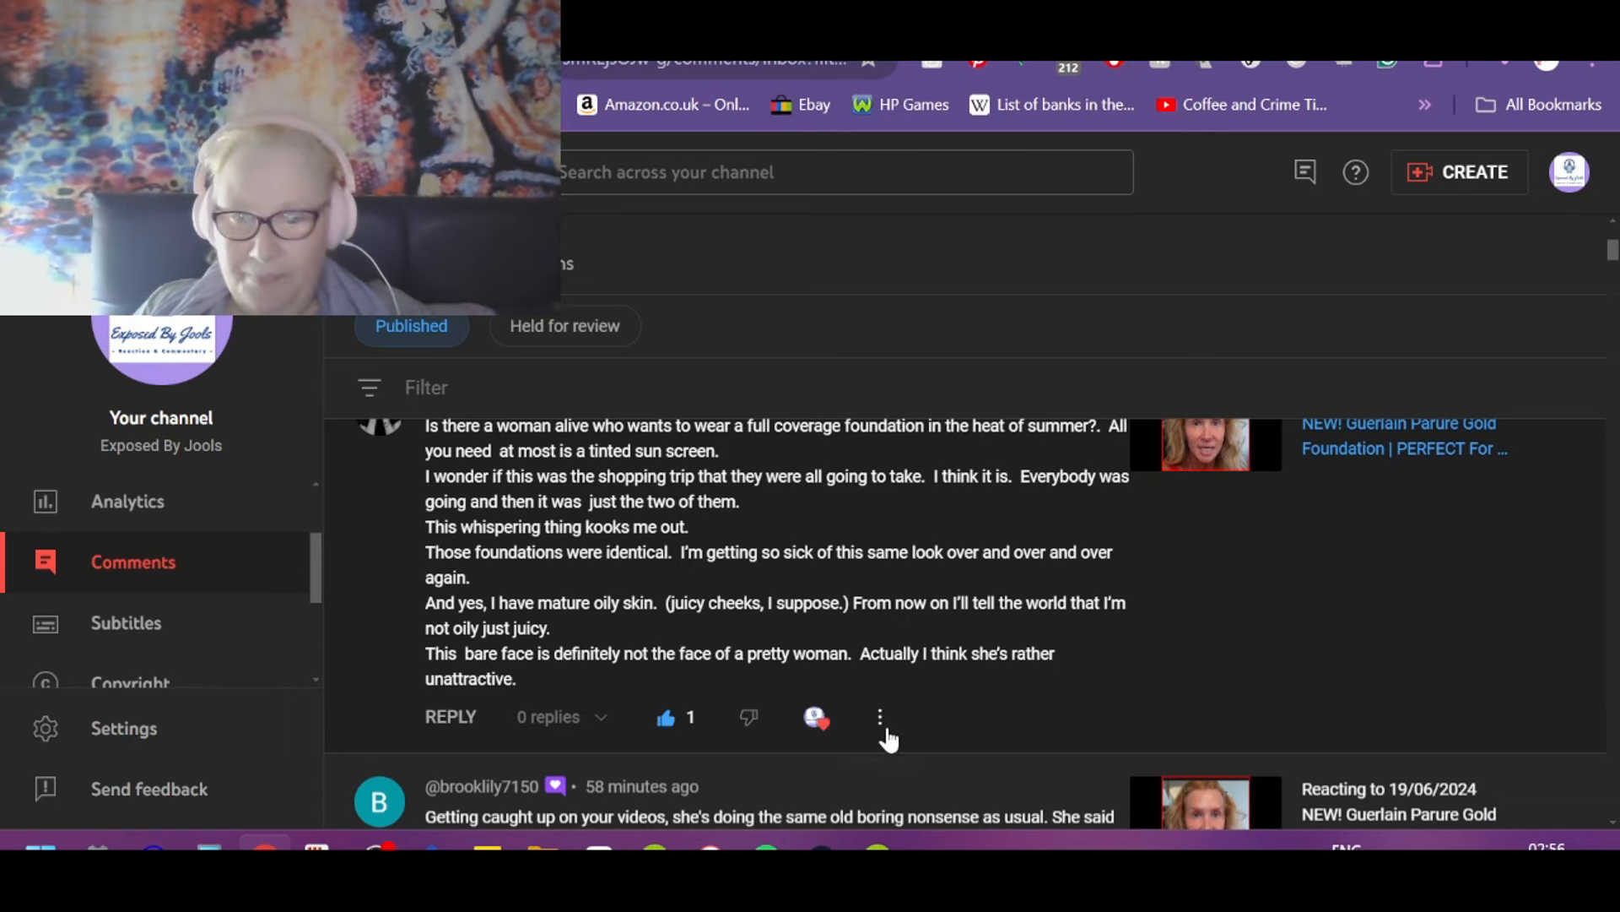
{"action": "scroll", "scroll_direction": "down", "scroll_amount": 3}
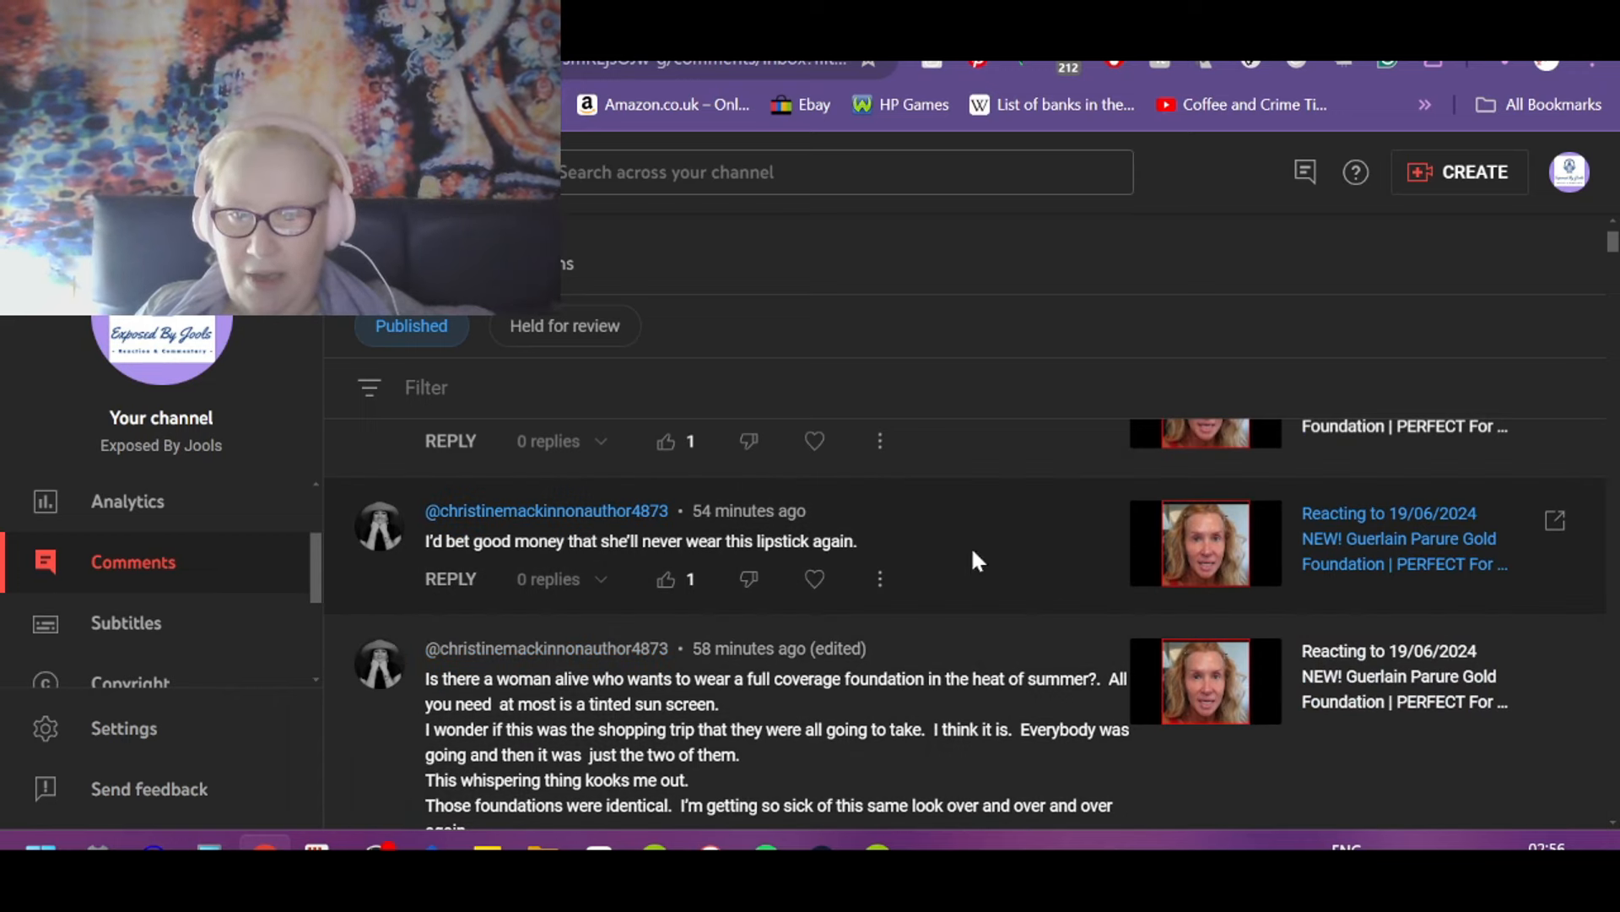
{"action": "left_click", "coordinate": [665, 579]}
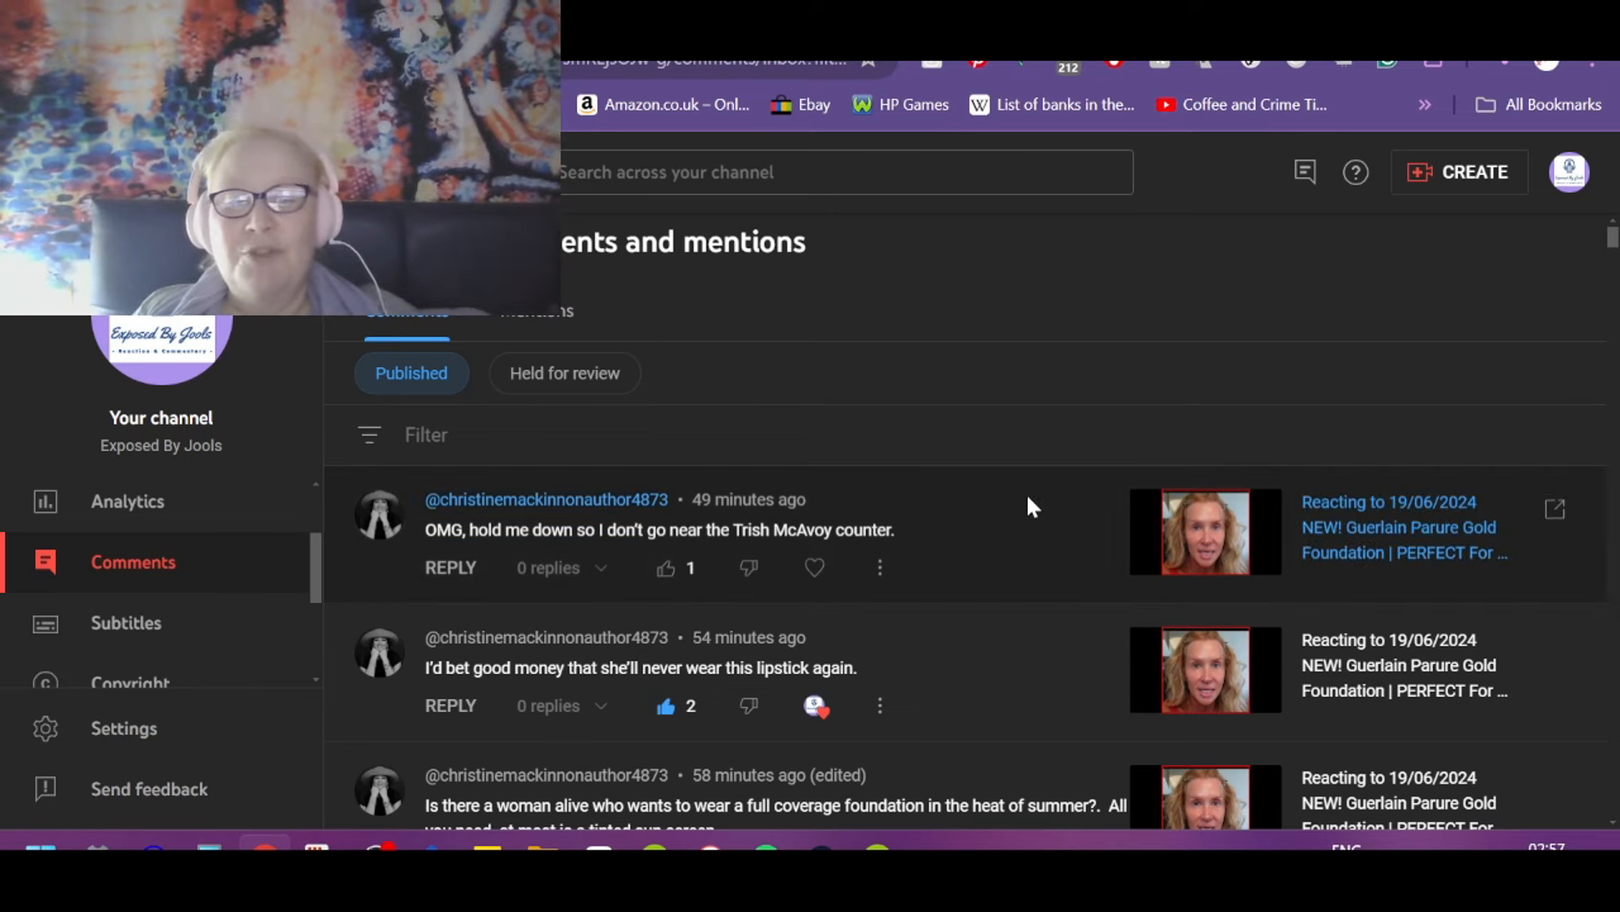
{"action": "left_click", "coordinate": [665, 567]}
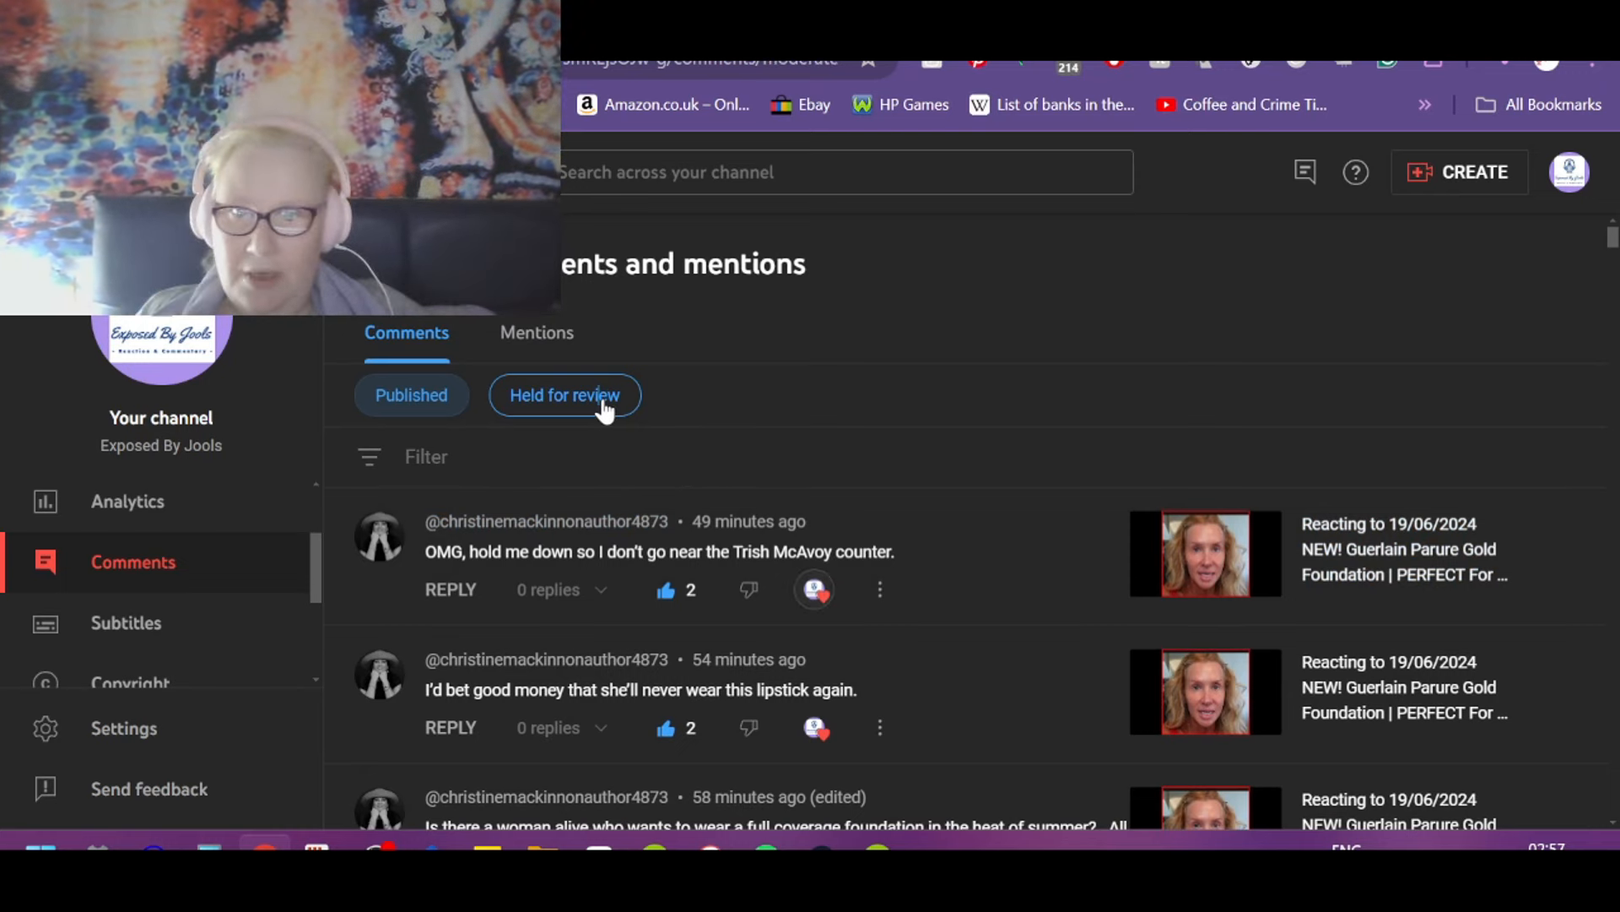
Step: Show the held-for-review queue and expand the long held comment
{"action": "left_click", "coordinate": [565, 395]}
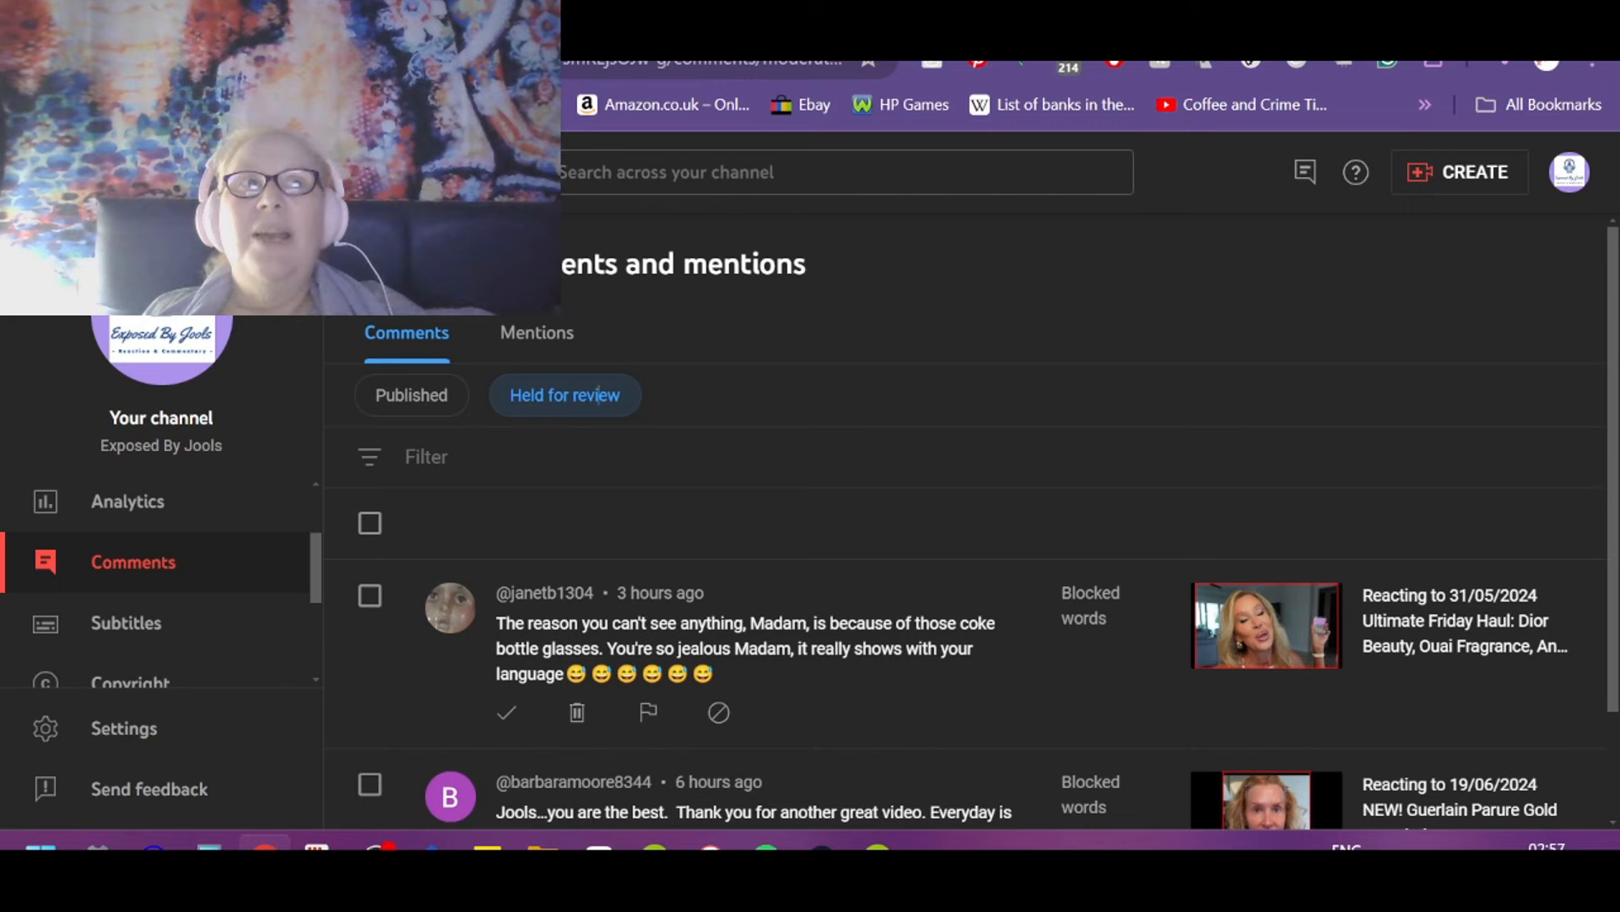
{"action": "scroll", "scroll_direction": "down", "scroll_amount": 3}
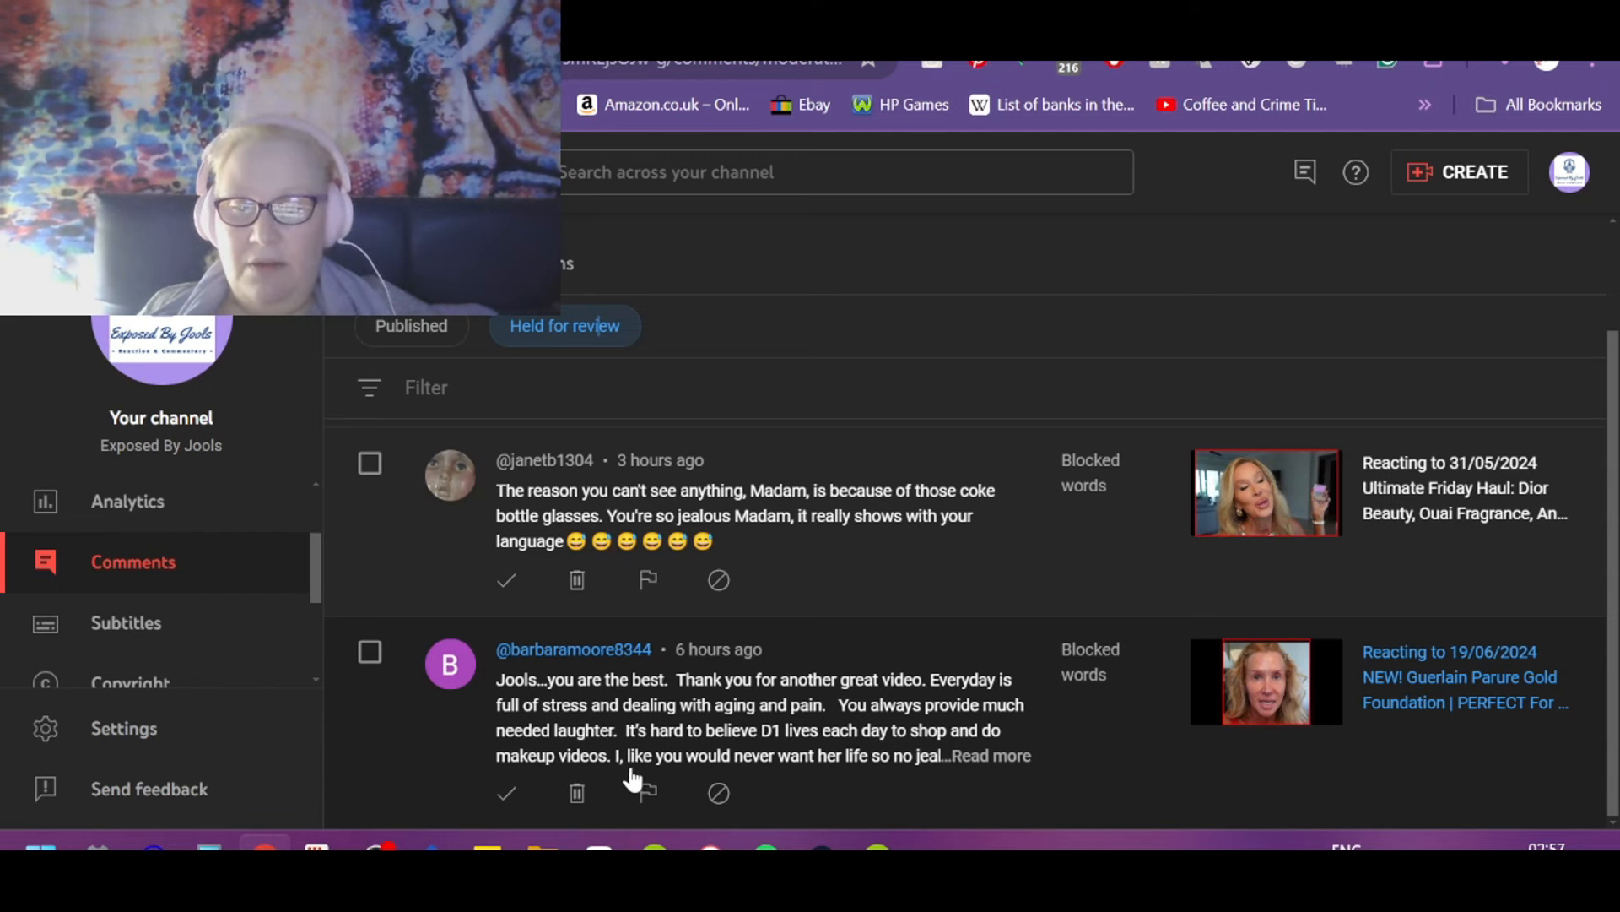
{"action": "mouse_move", "coordinate": [1002, 774]}
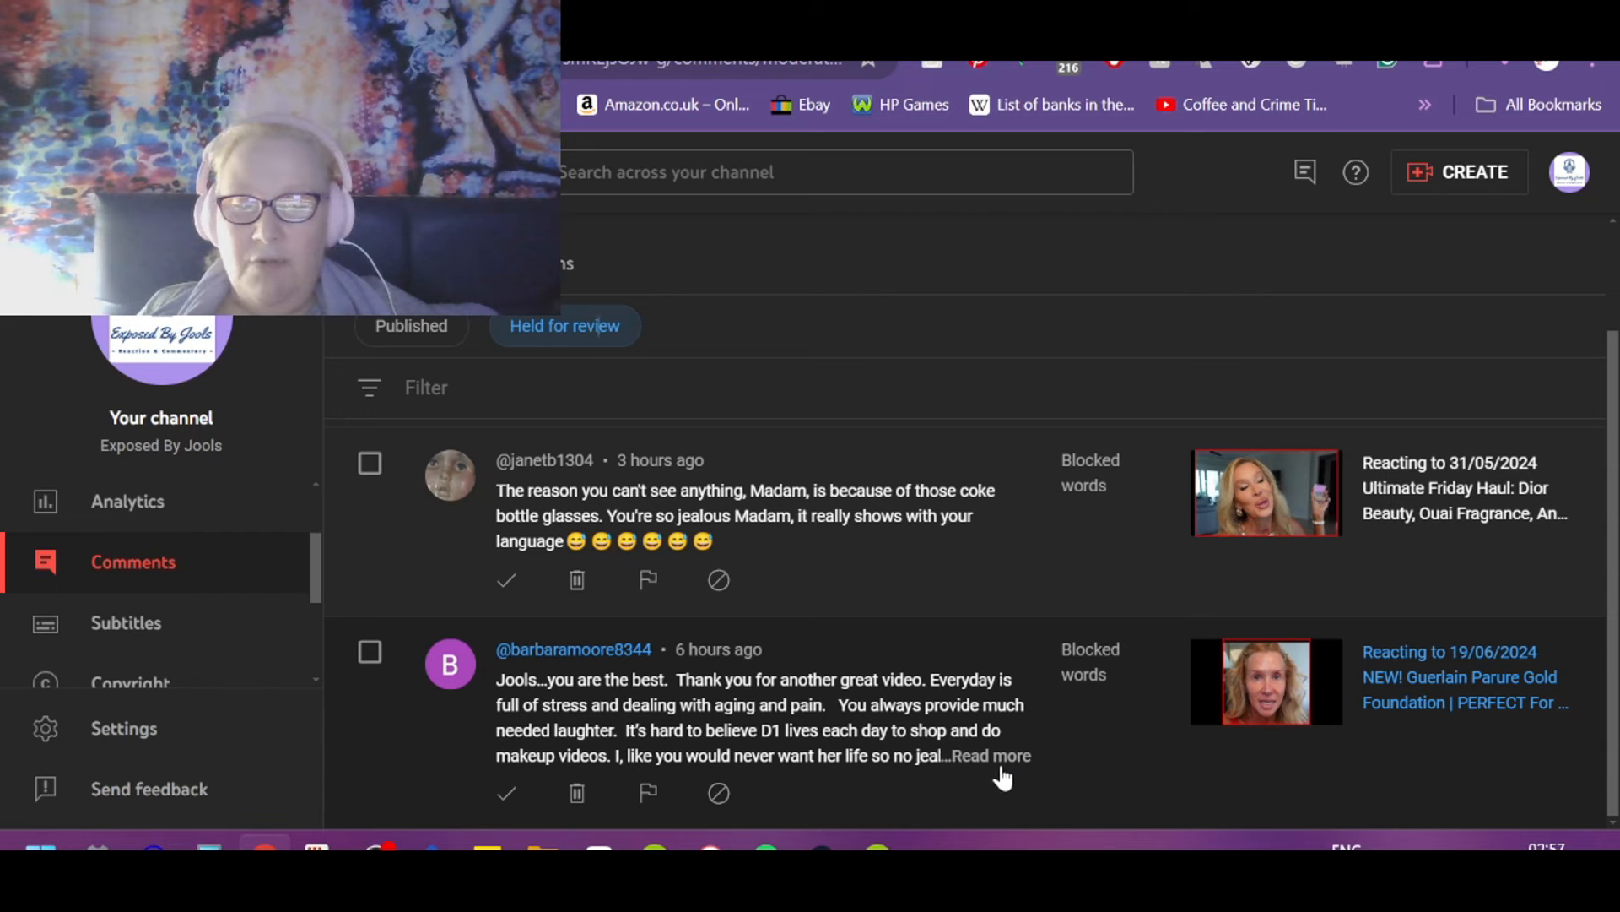
{"action": "left_click", "coordinate": [989, 755]}
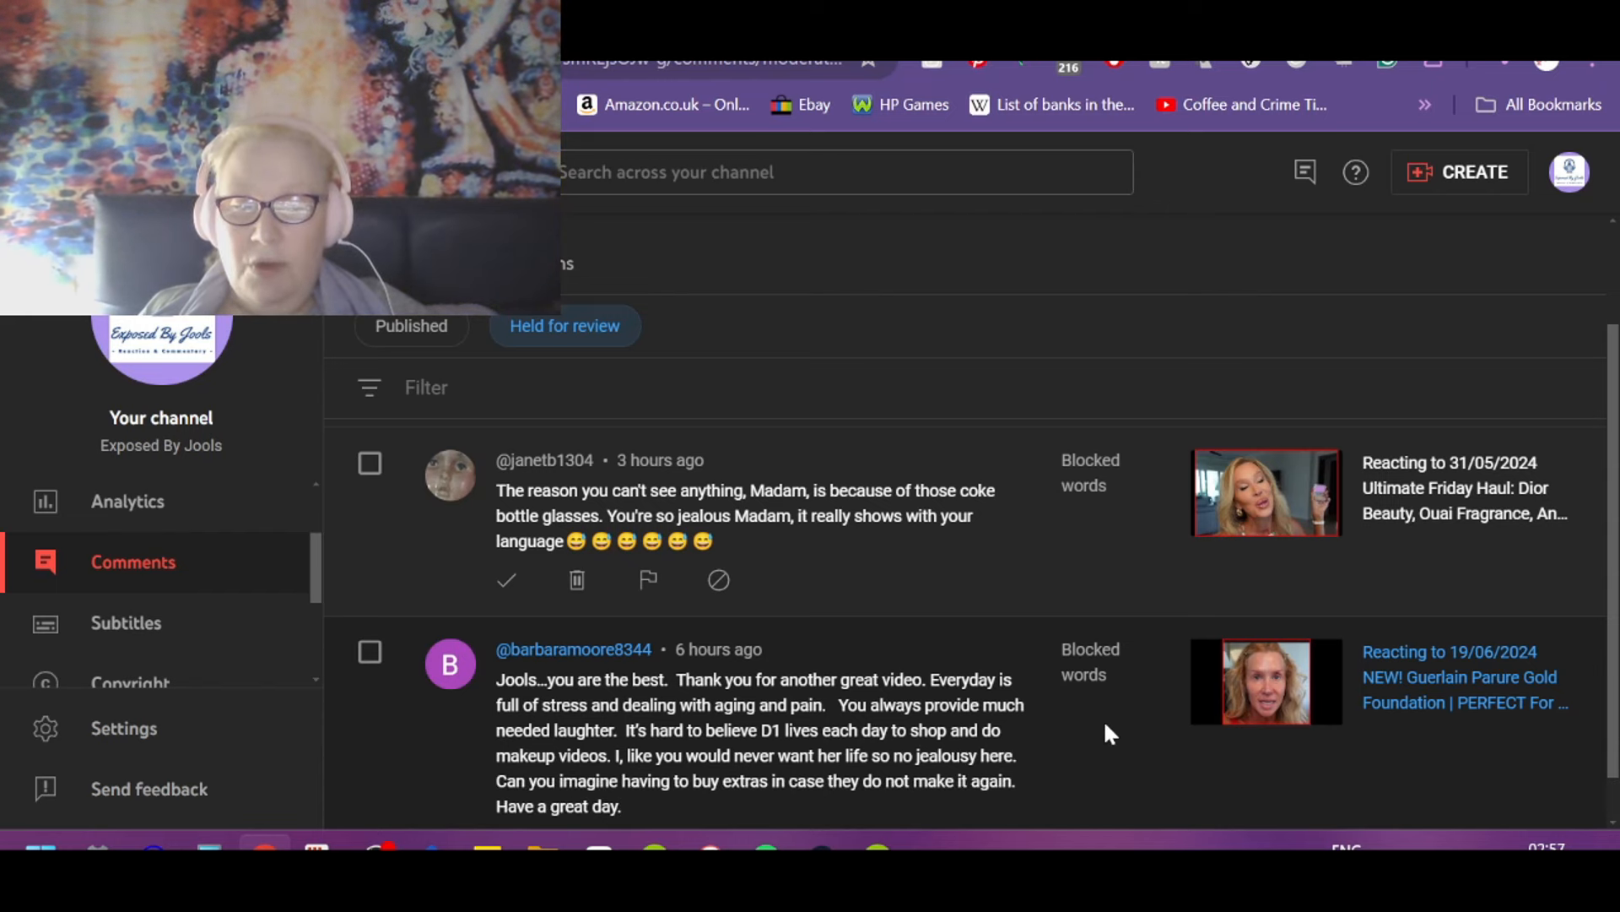
{"action": "mouse_move", "coordinate": [648, 754]}
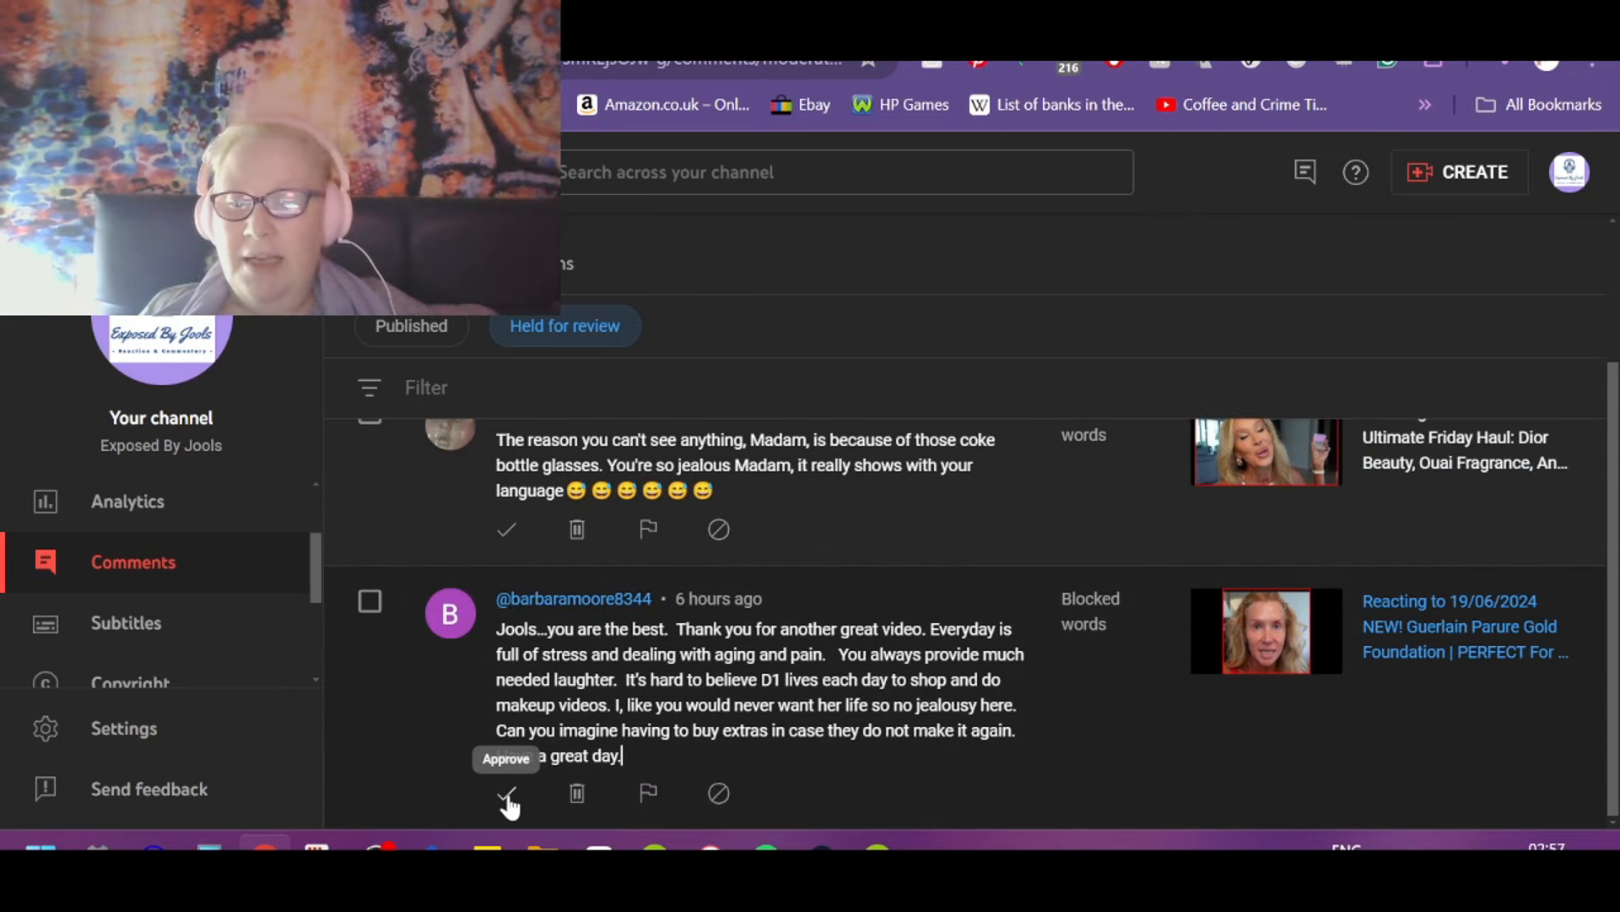
Step: Approve the 'you are the best' comment, remove the coke-bottle-glasses one, and return to Published
{"action": "left_click", "coordinate": [507, 794]}
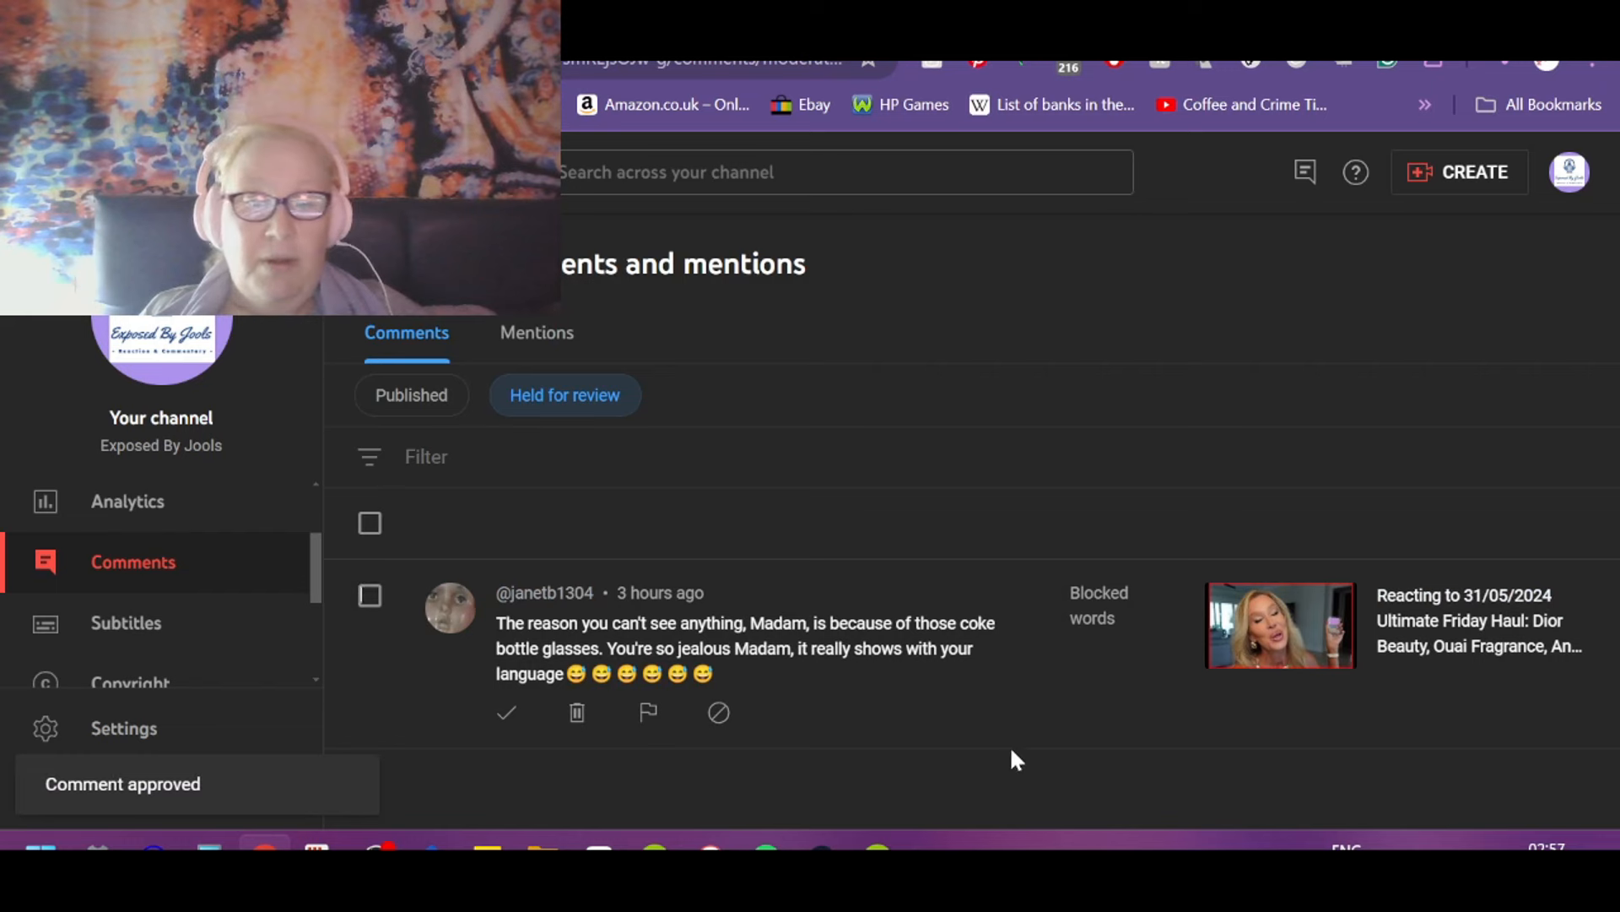
{"action": "left_click", "coordinate": [506, 712]}
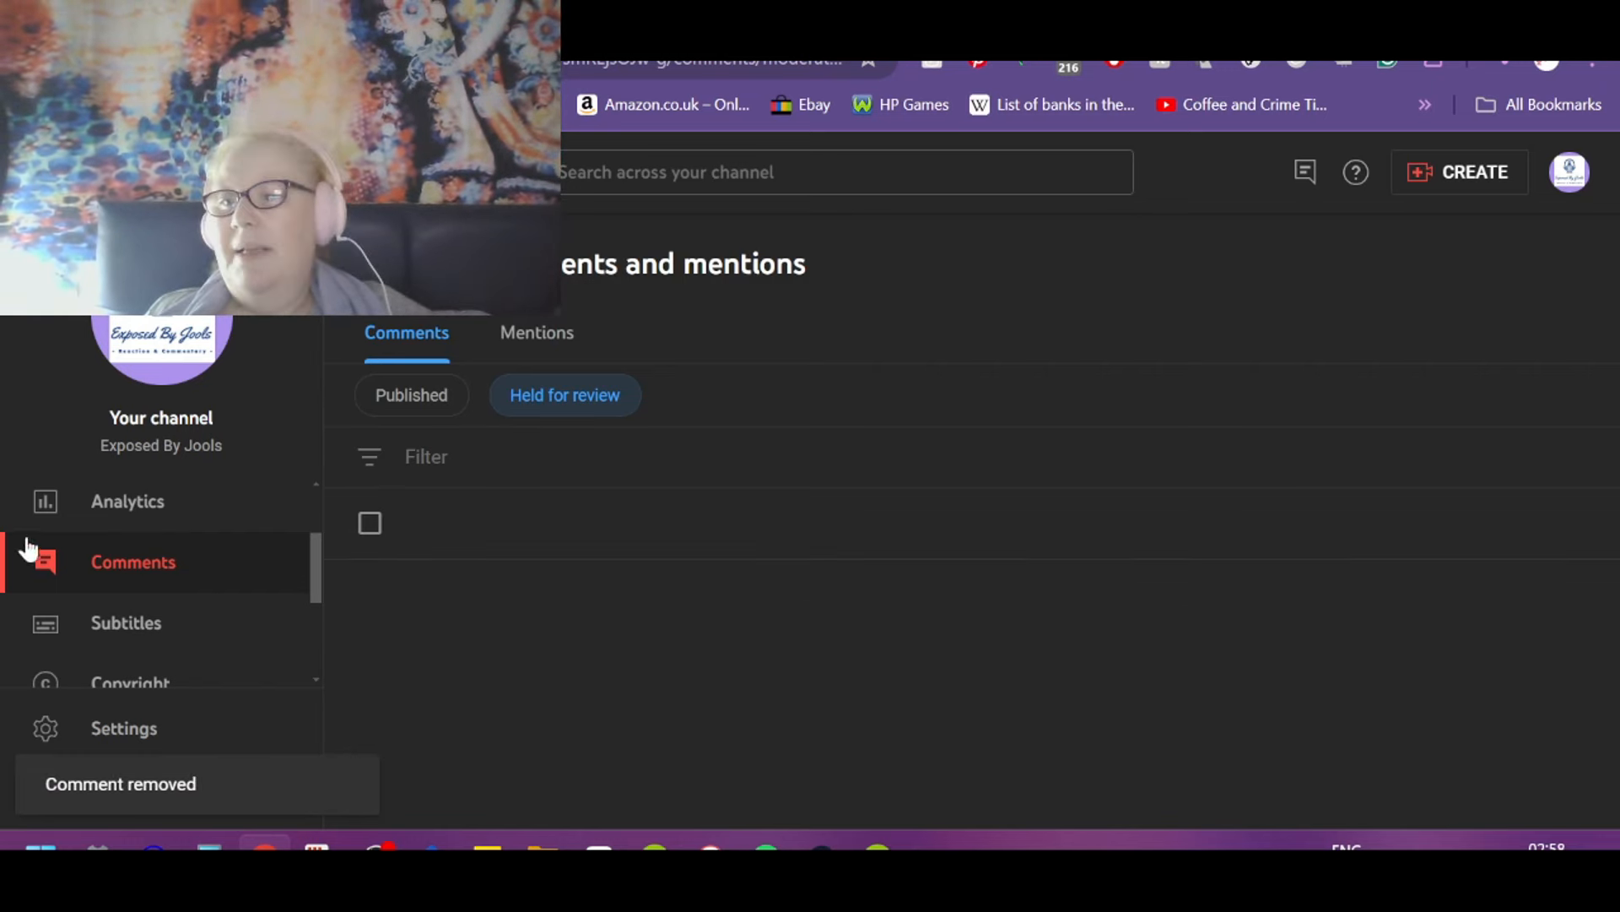
{"action": "left_click", "coordinate": [410, 395]}
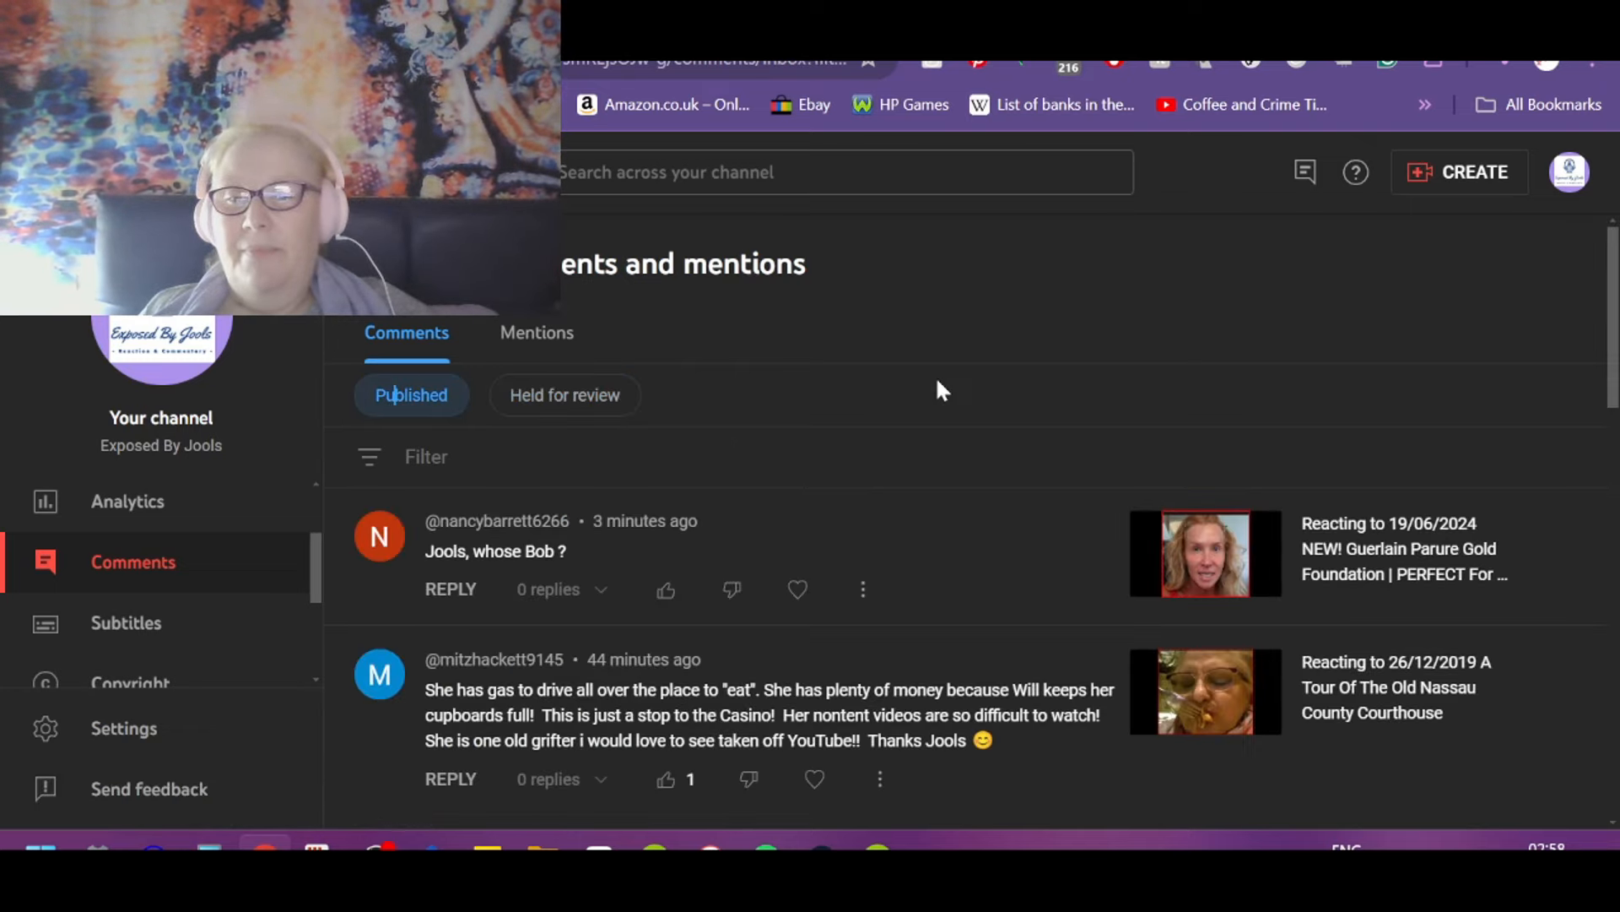
Step: Like the empire-room comment and the comment about Will keeping her cupboards full
{"action": "scroll", "scroll_direction": "down", "scroll_amount": 3}
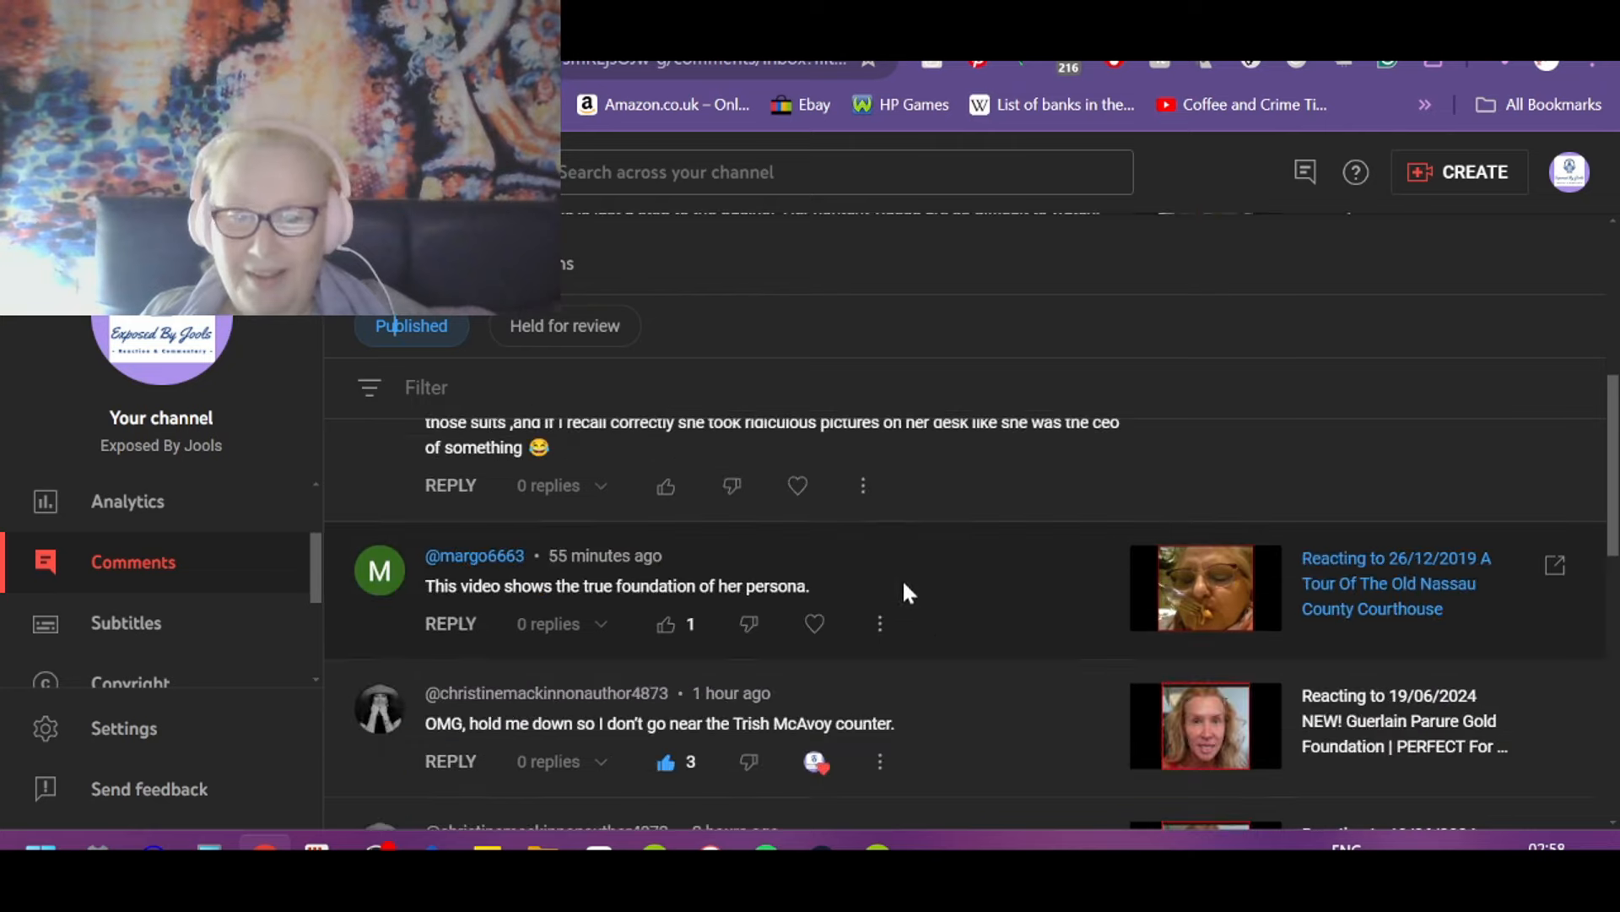
{"action": "mouse_move", "coordinate": [961, 623]}
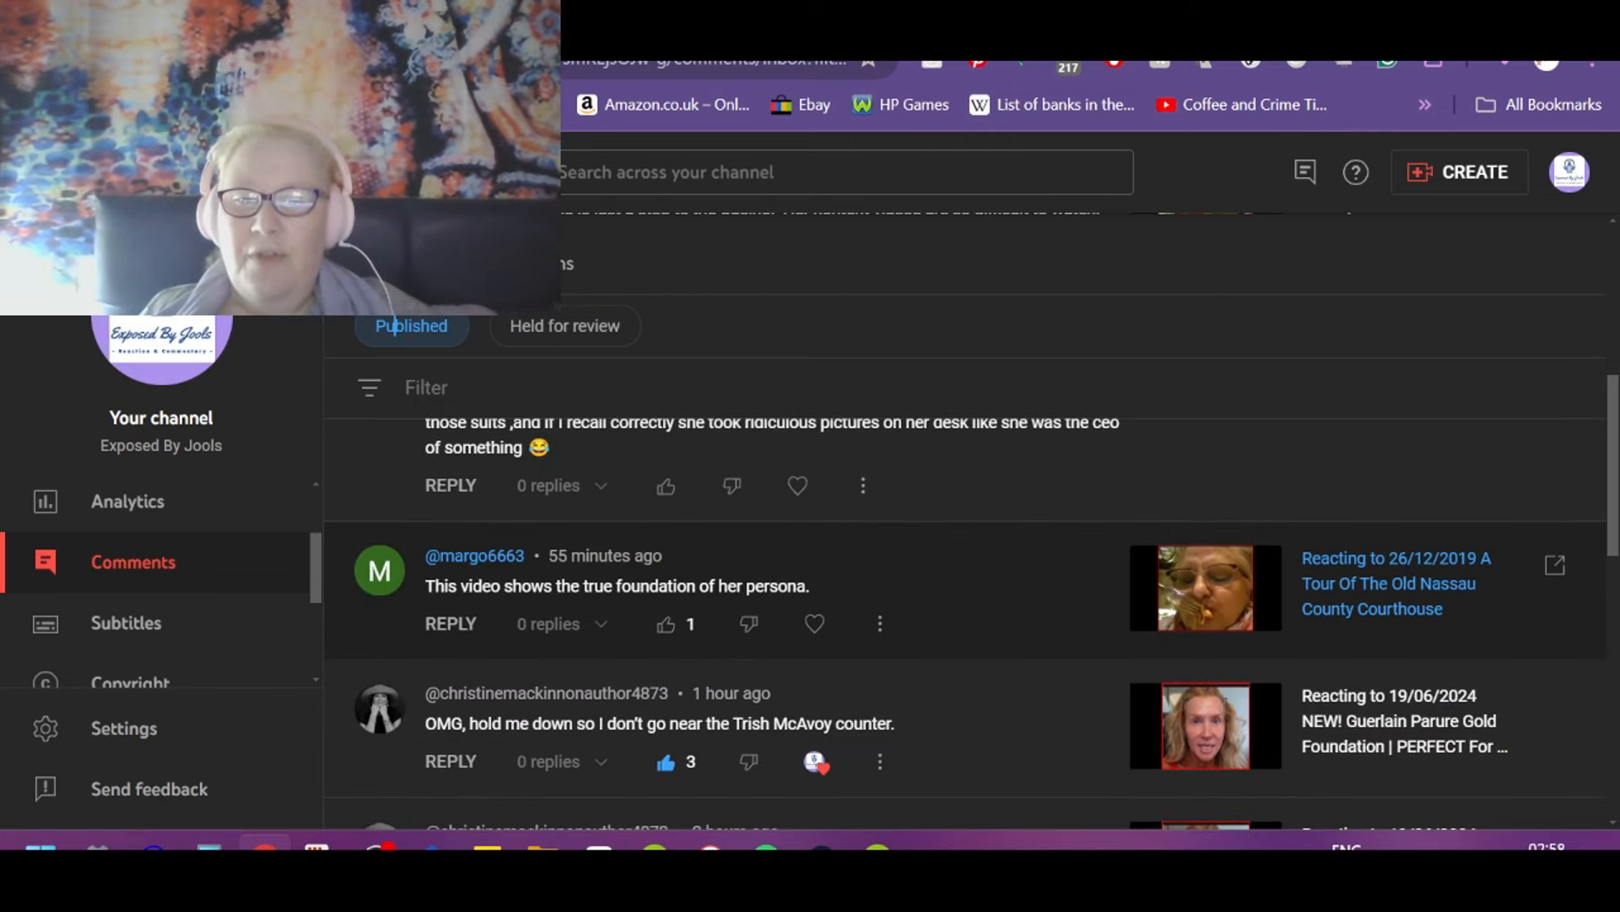
{"action": "mouse_move", "coordinate": [1097, 610]}
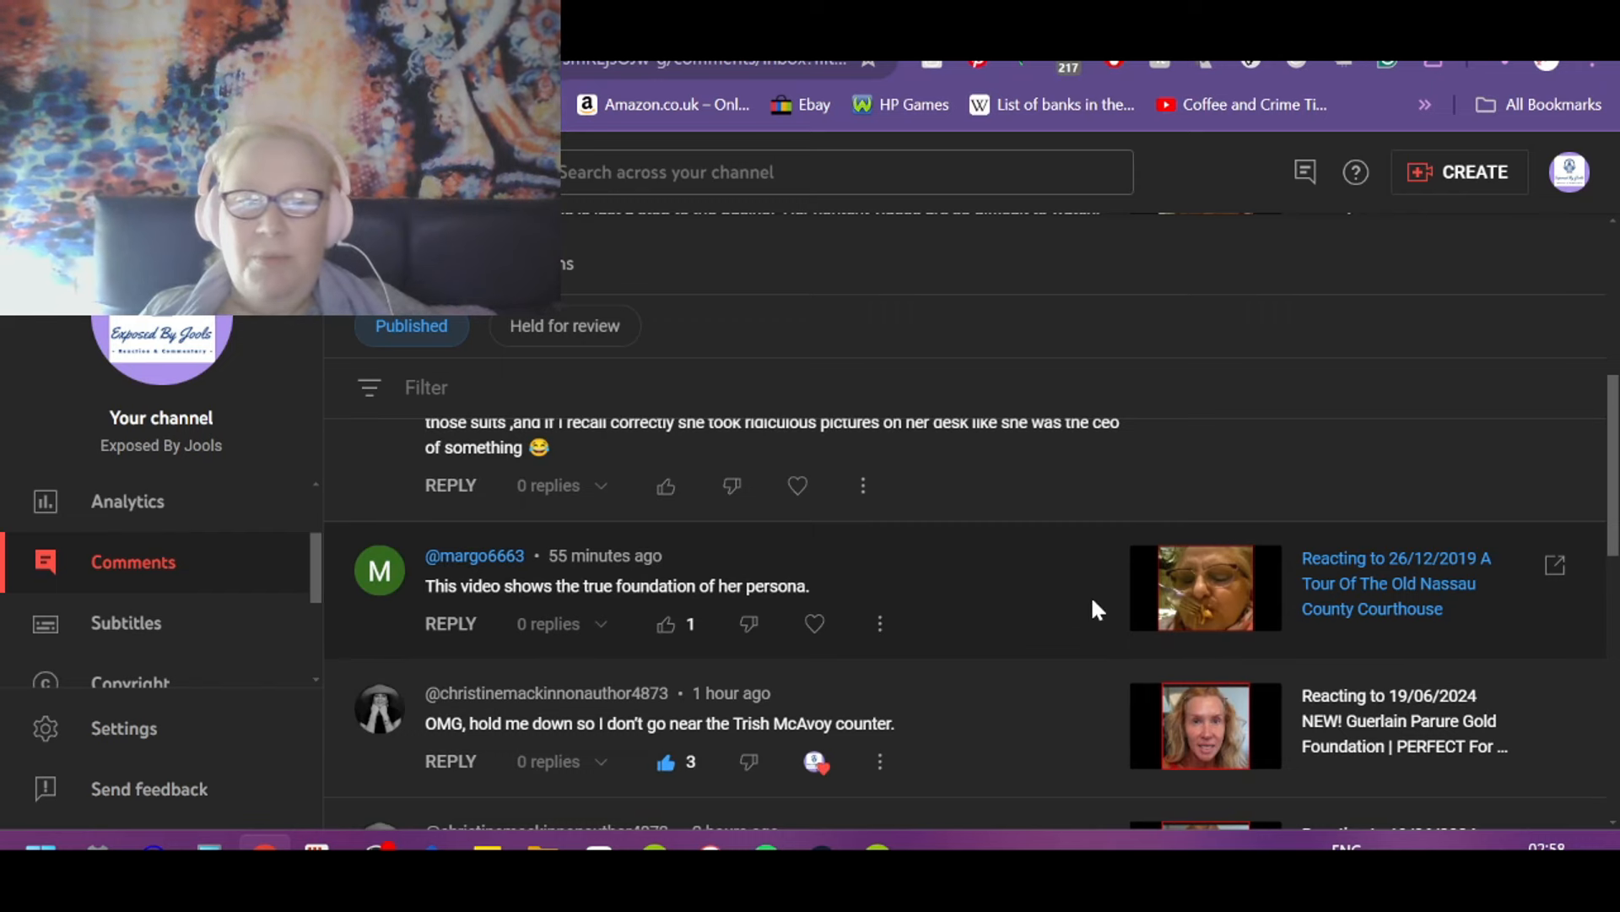
{"action": "left_click", "coordinate": [665, 625]}
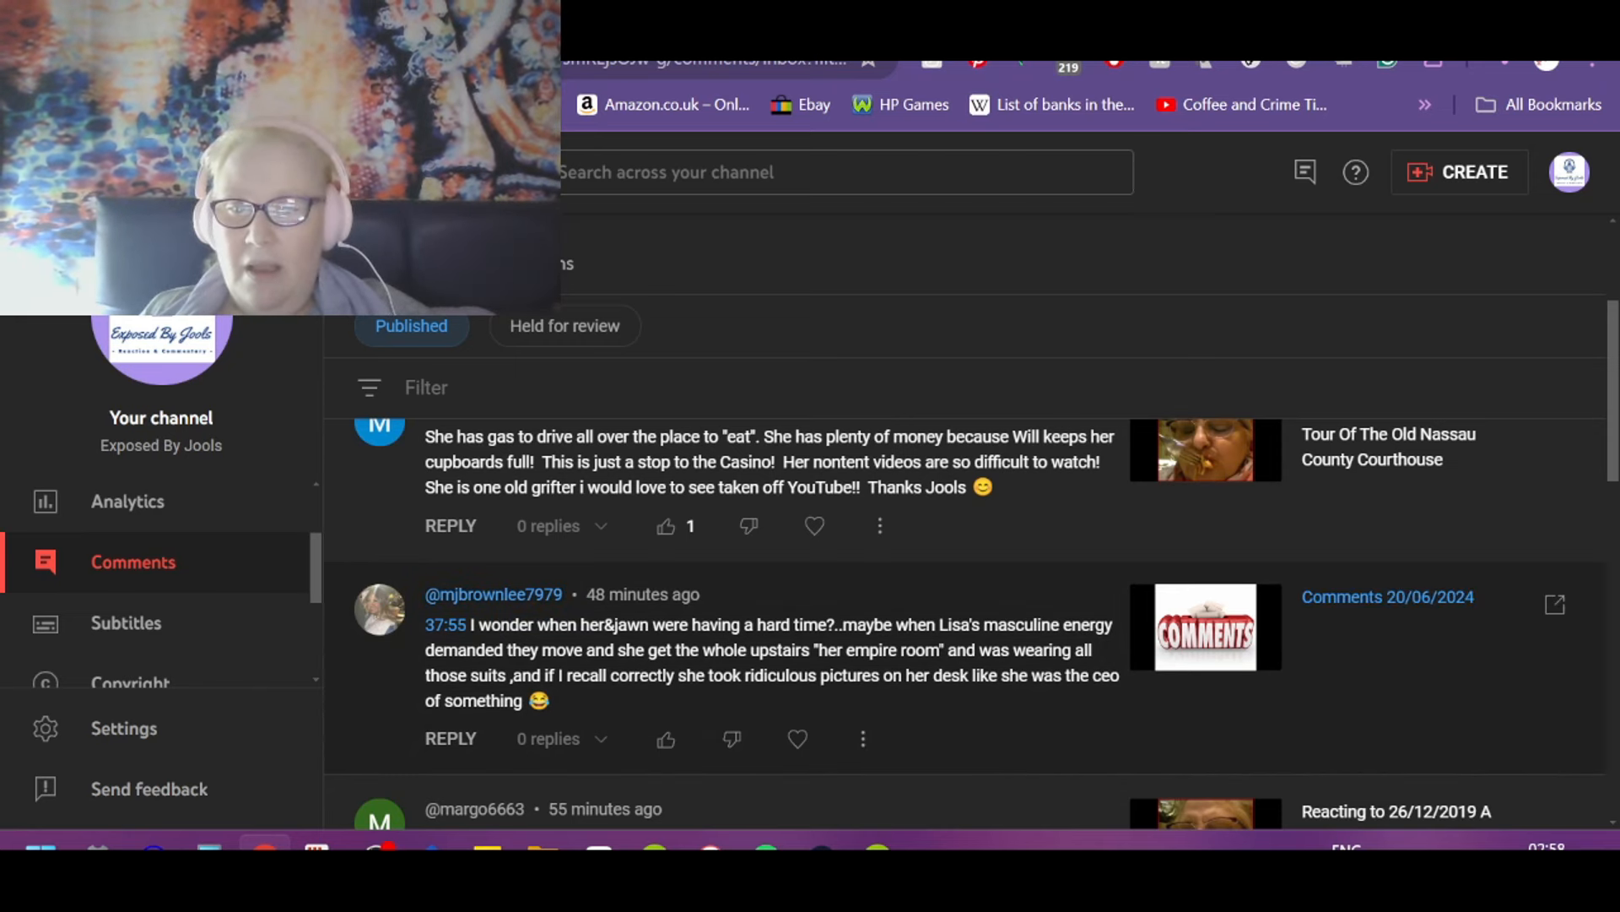
{"action": "mouse_move", "coordinate": [834, 621]}
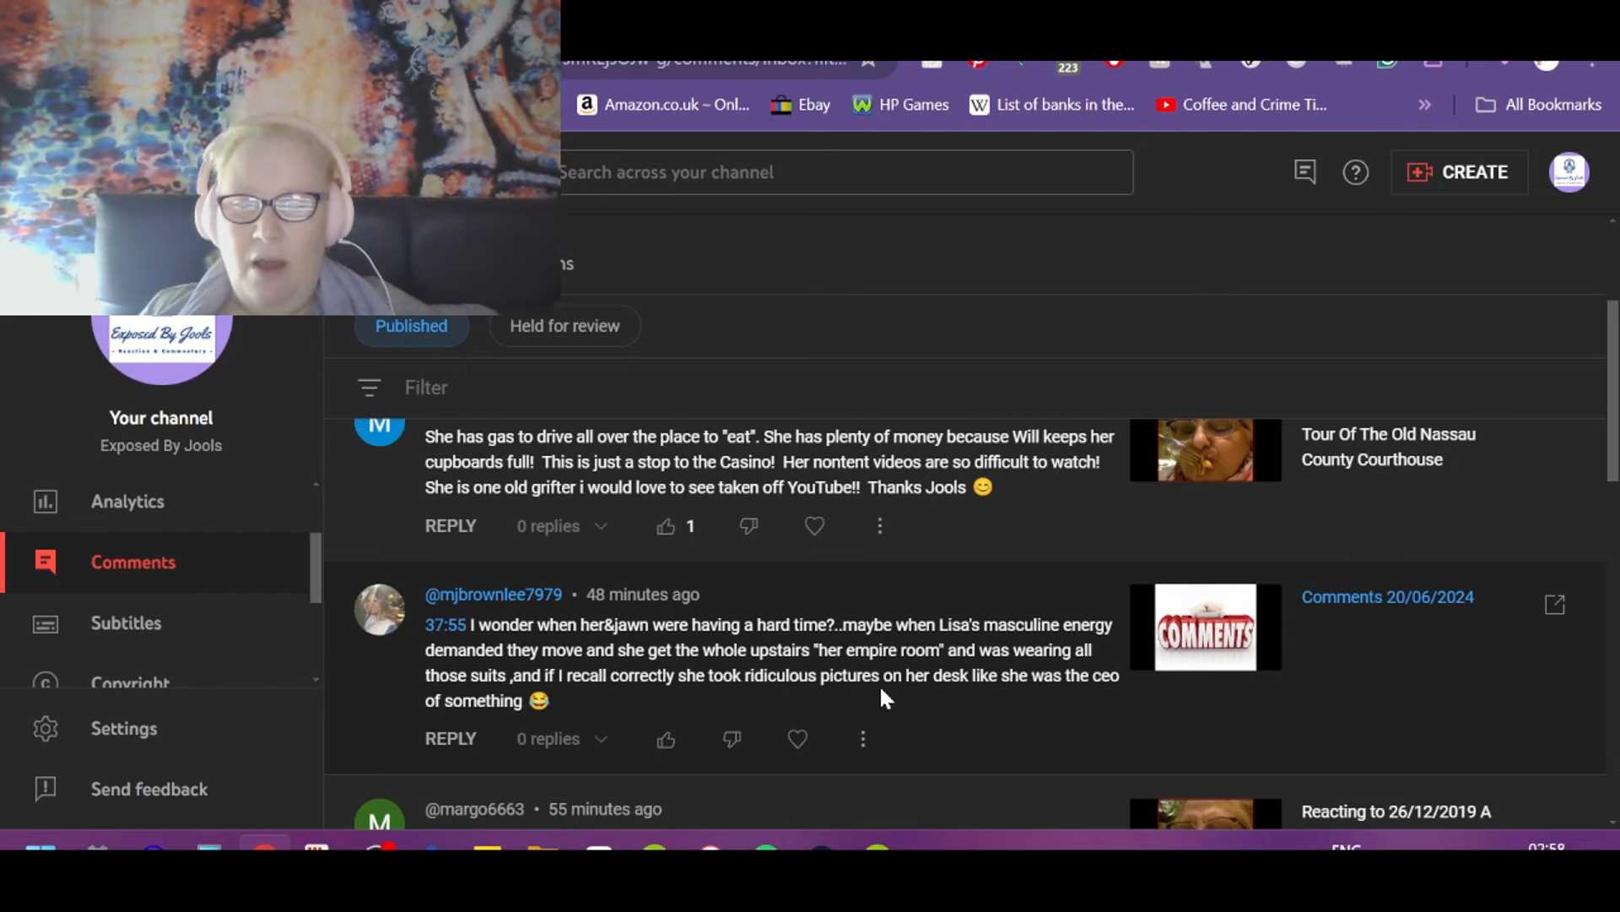
{"action": "mouse_move", "coordinate": [1070, 716]}
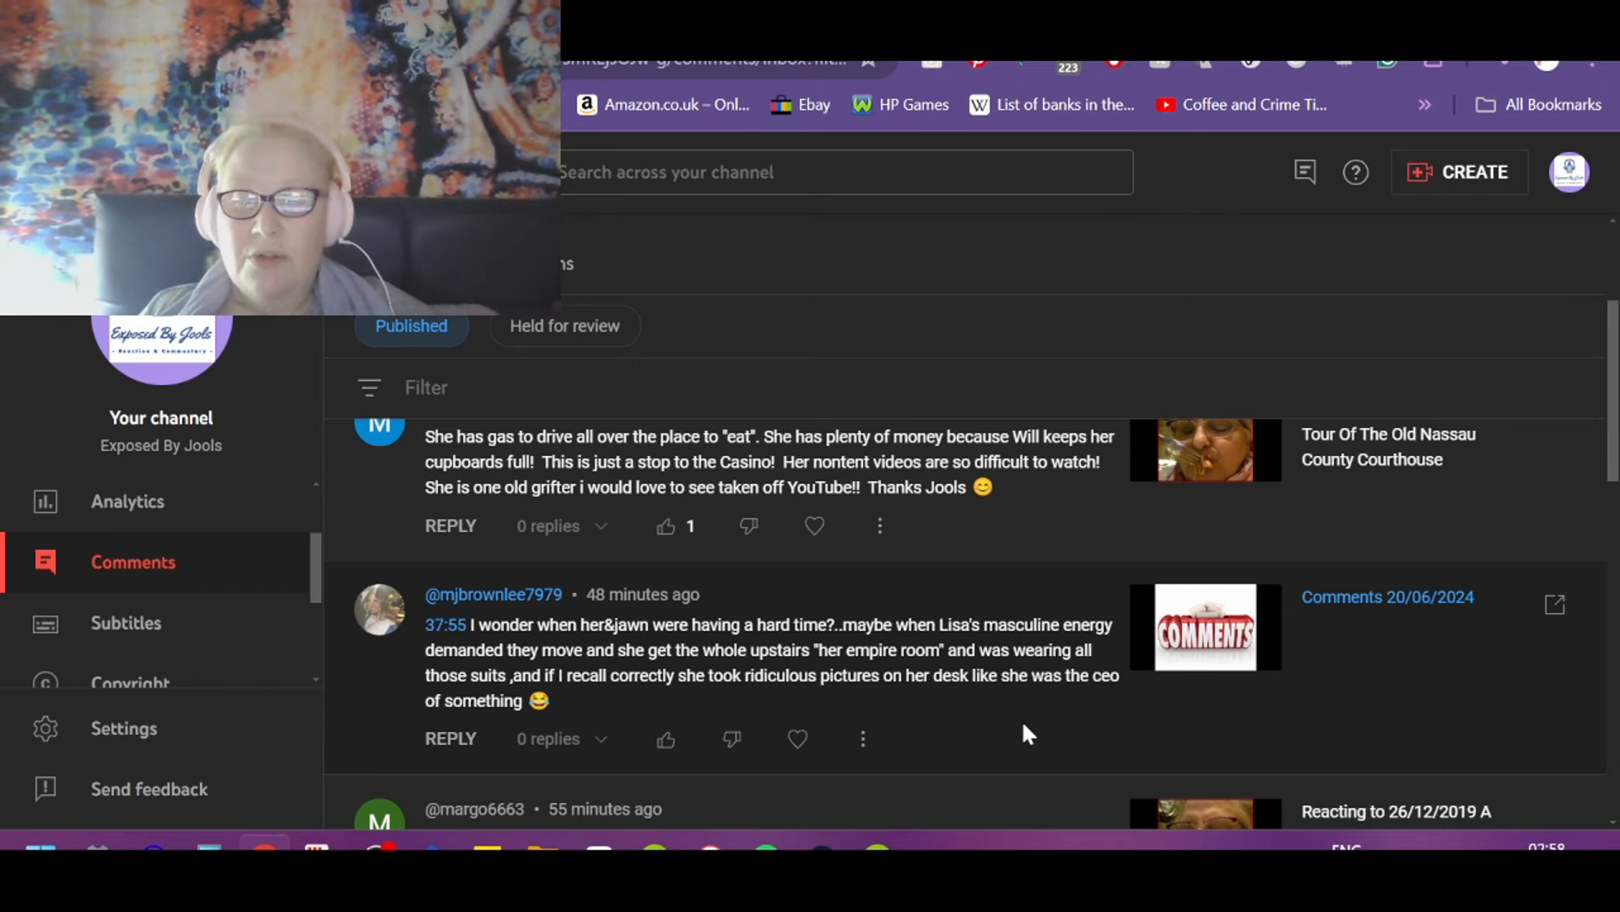
{"action": "mouse_move", "coordinate": [1135, 704]}
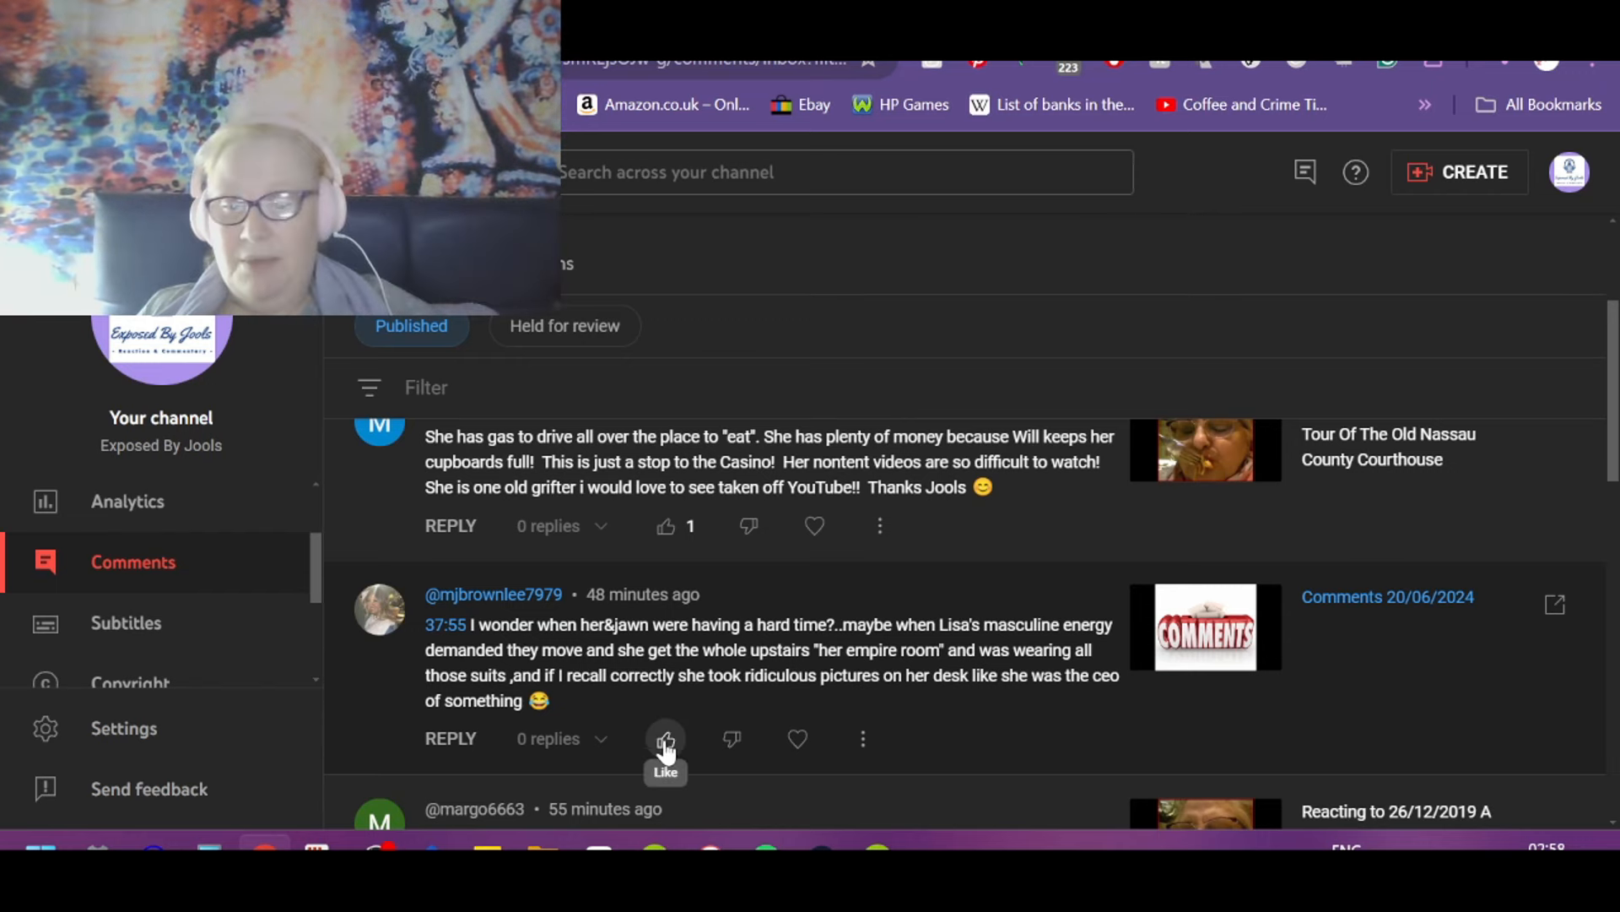
{"action": "left_click", "coordinate": [665, 739]}
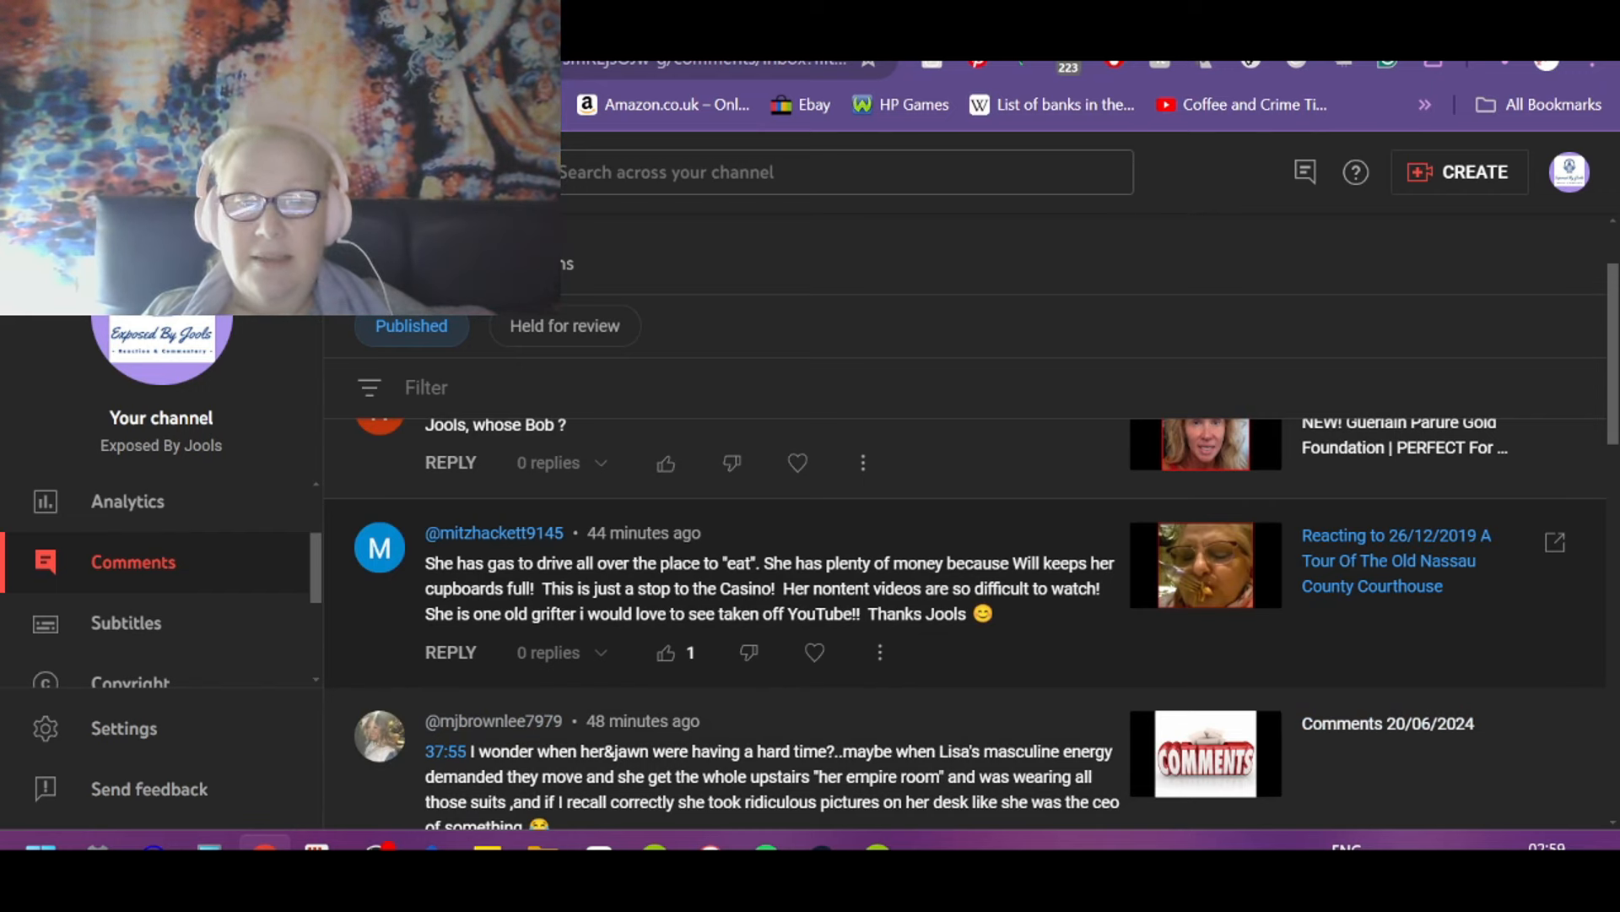
{"action": "mouse_move", "coordinate": [1134, 614]}
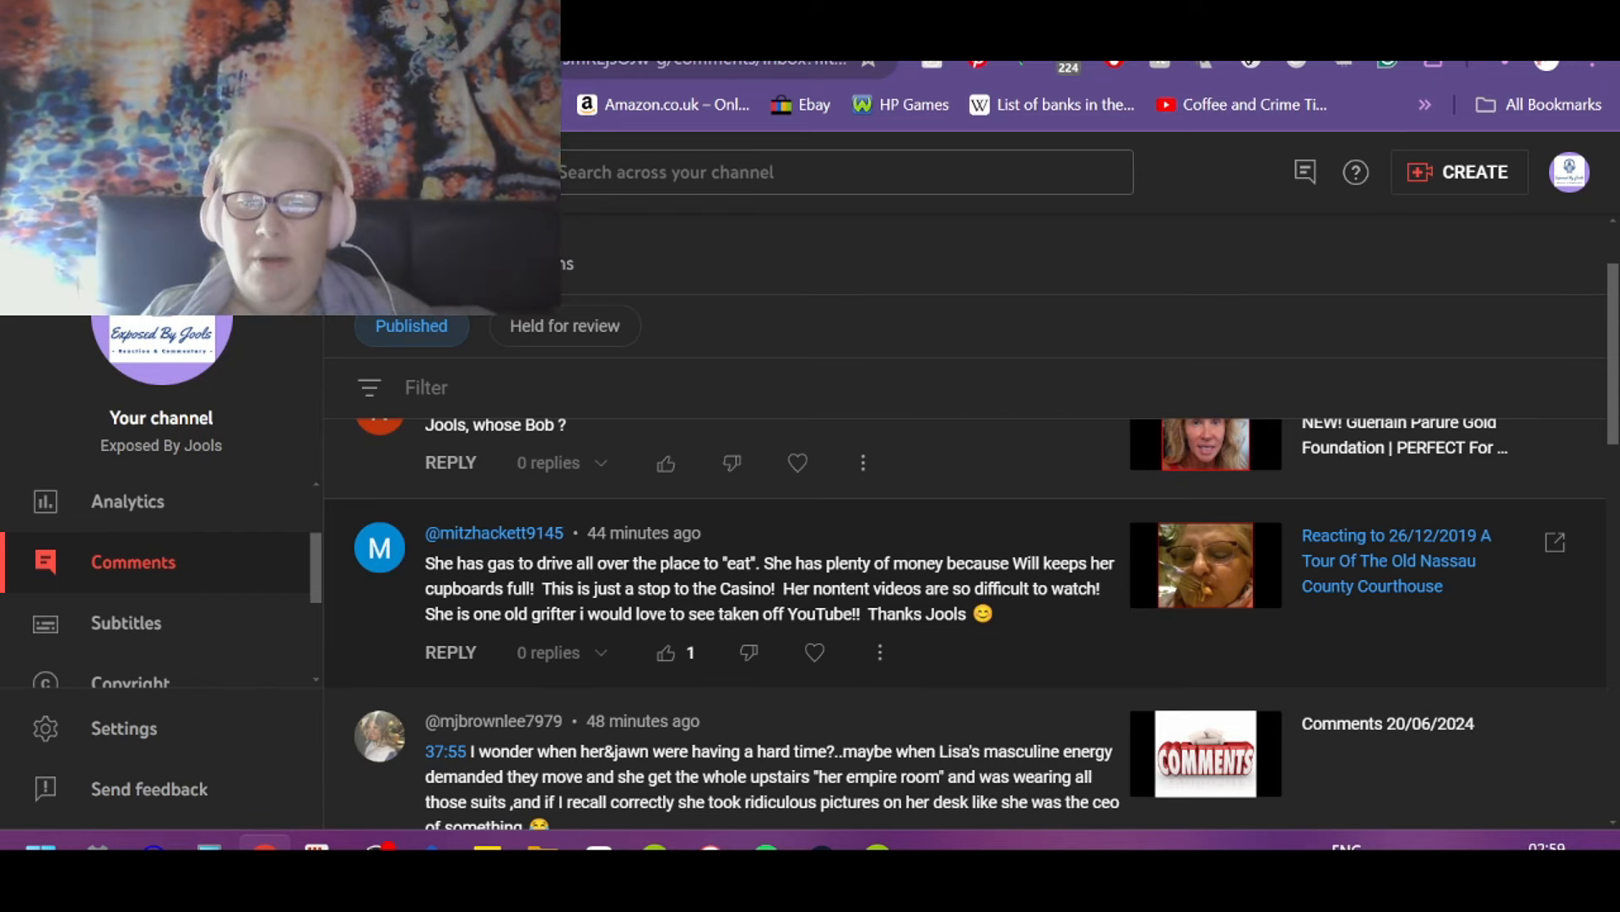
{"action": "mouse_move", "coordinate": [920, 617]}
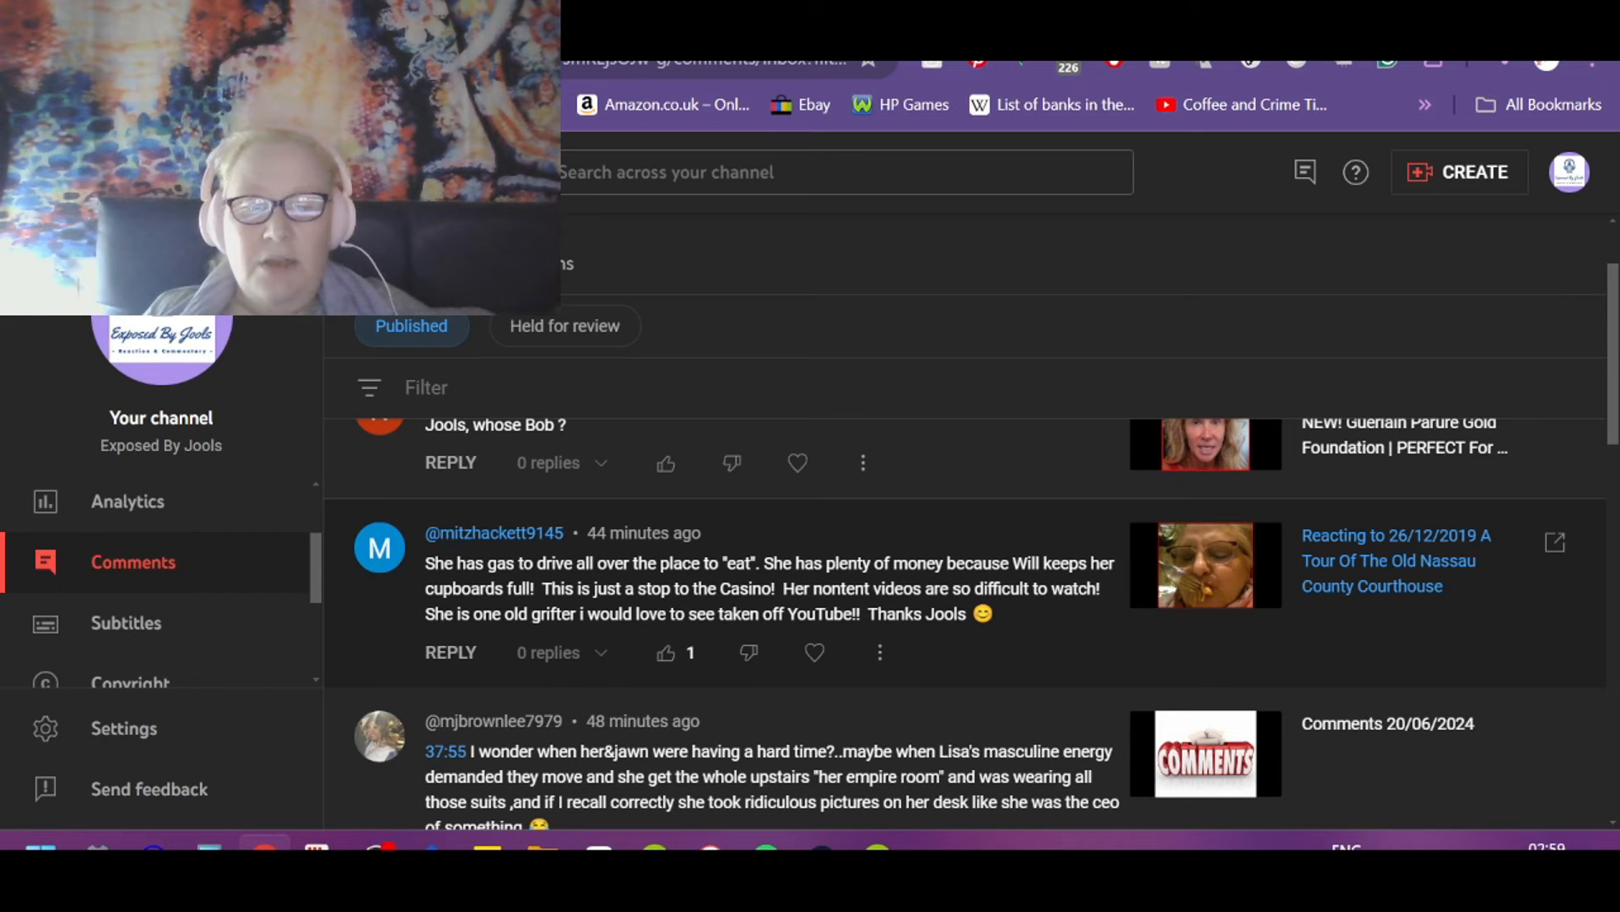
{"action": "mouse_move", "coordinate": [618, 638]}
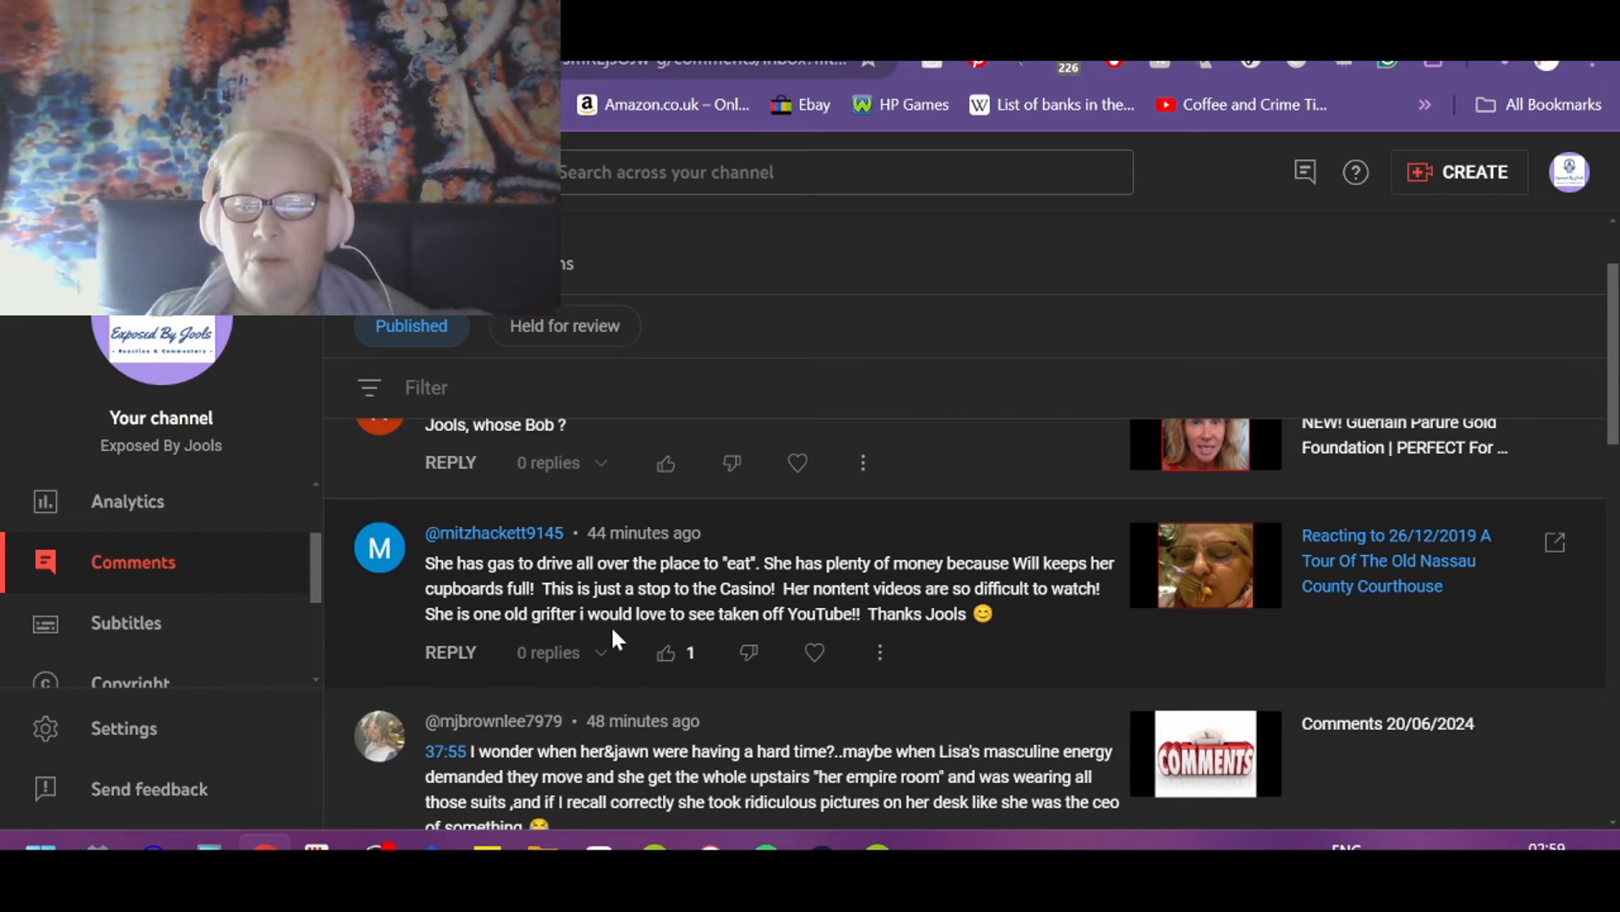
{"action": "mouse_move", "coordinate": [746, 650]}
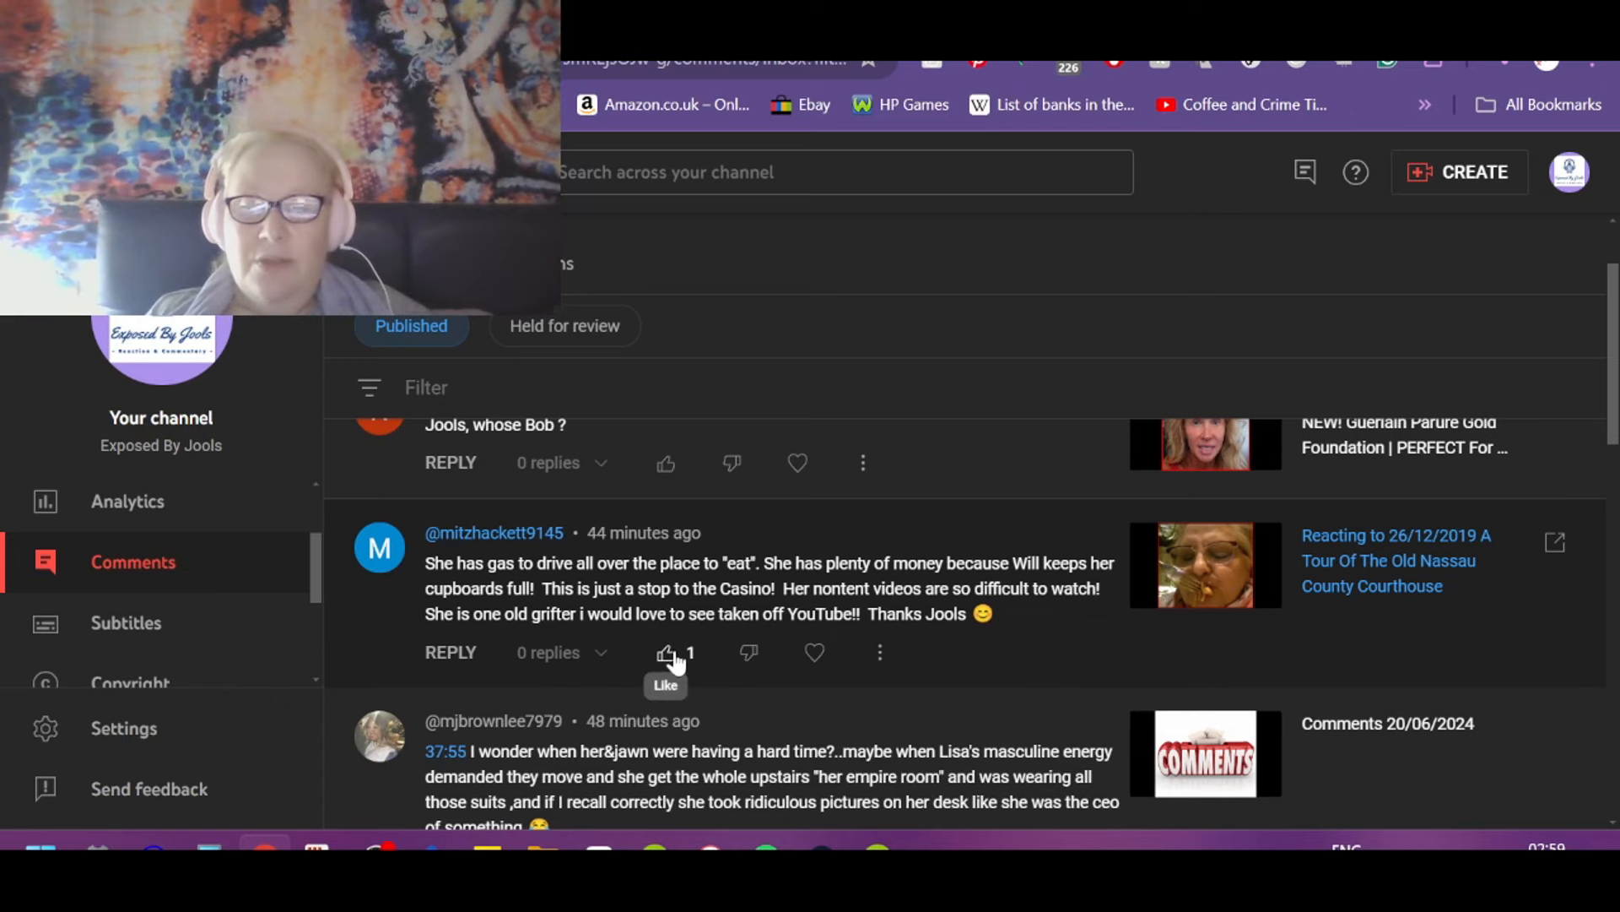
{"action": "left_click", "coordinate": [665, 652]}
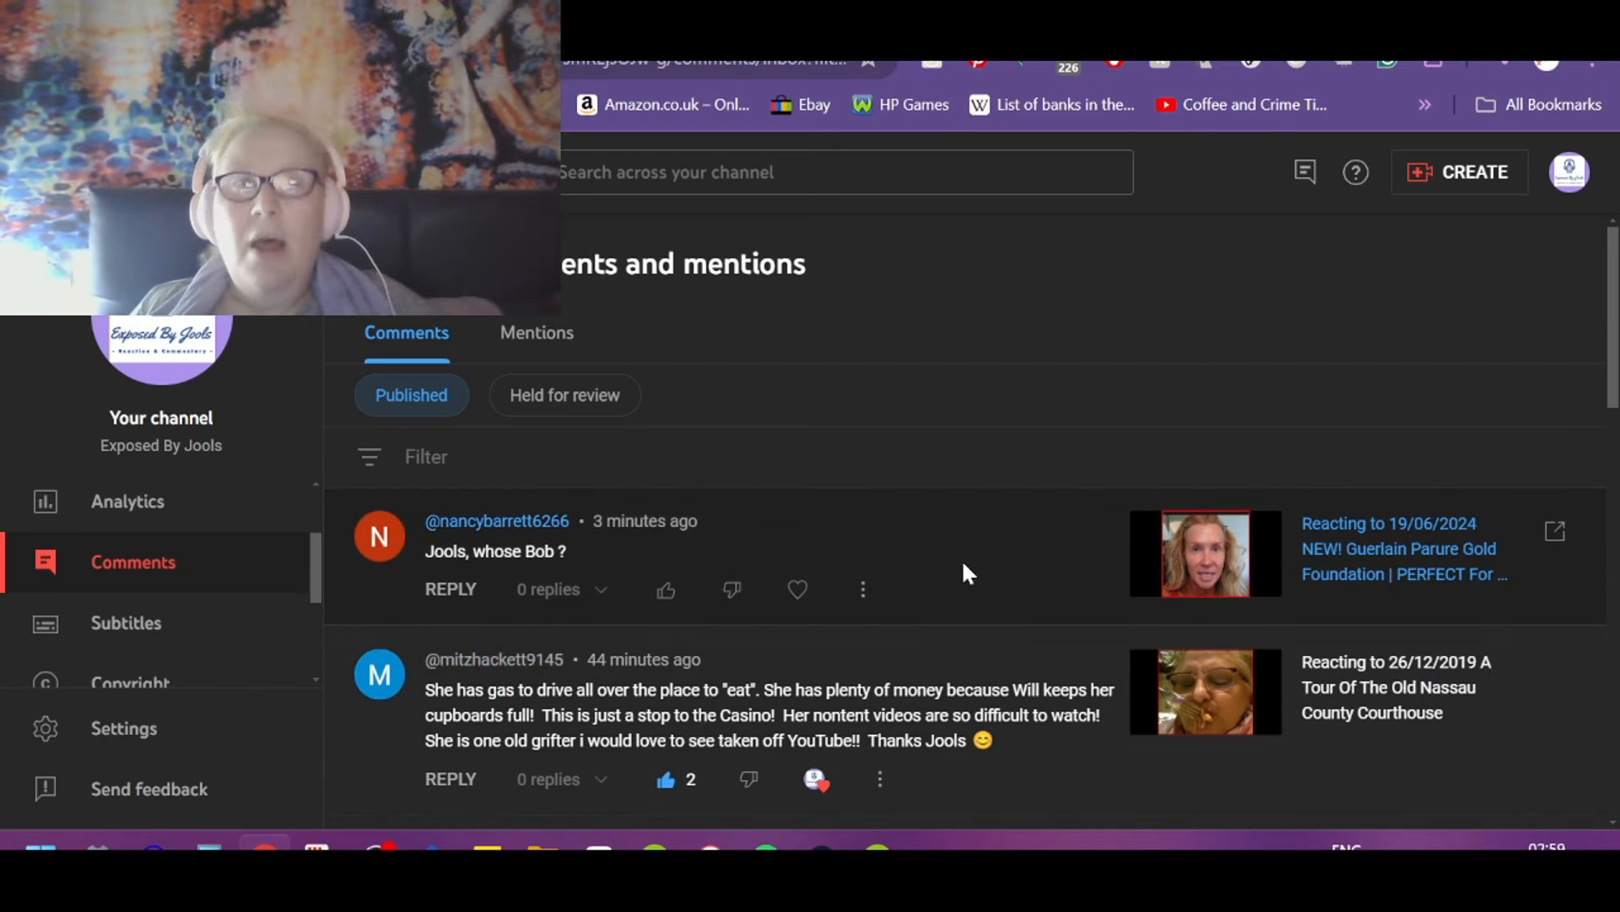
{"action": "mouse_move", "coordinate": [1021, 555]}
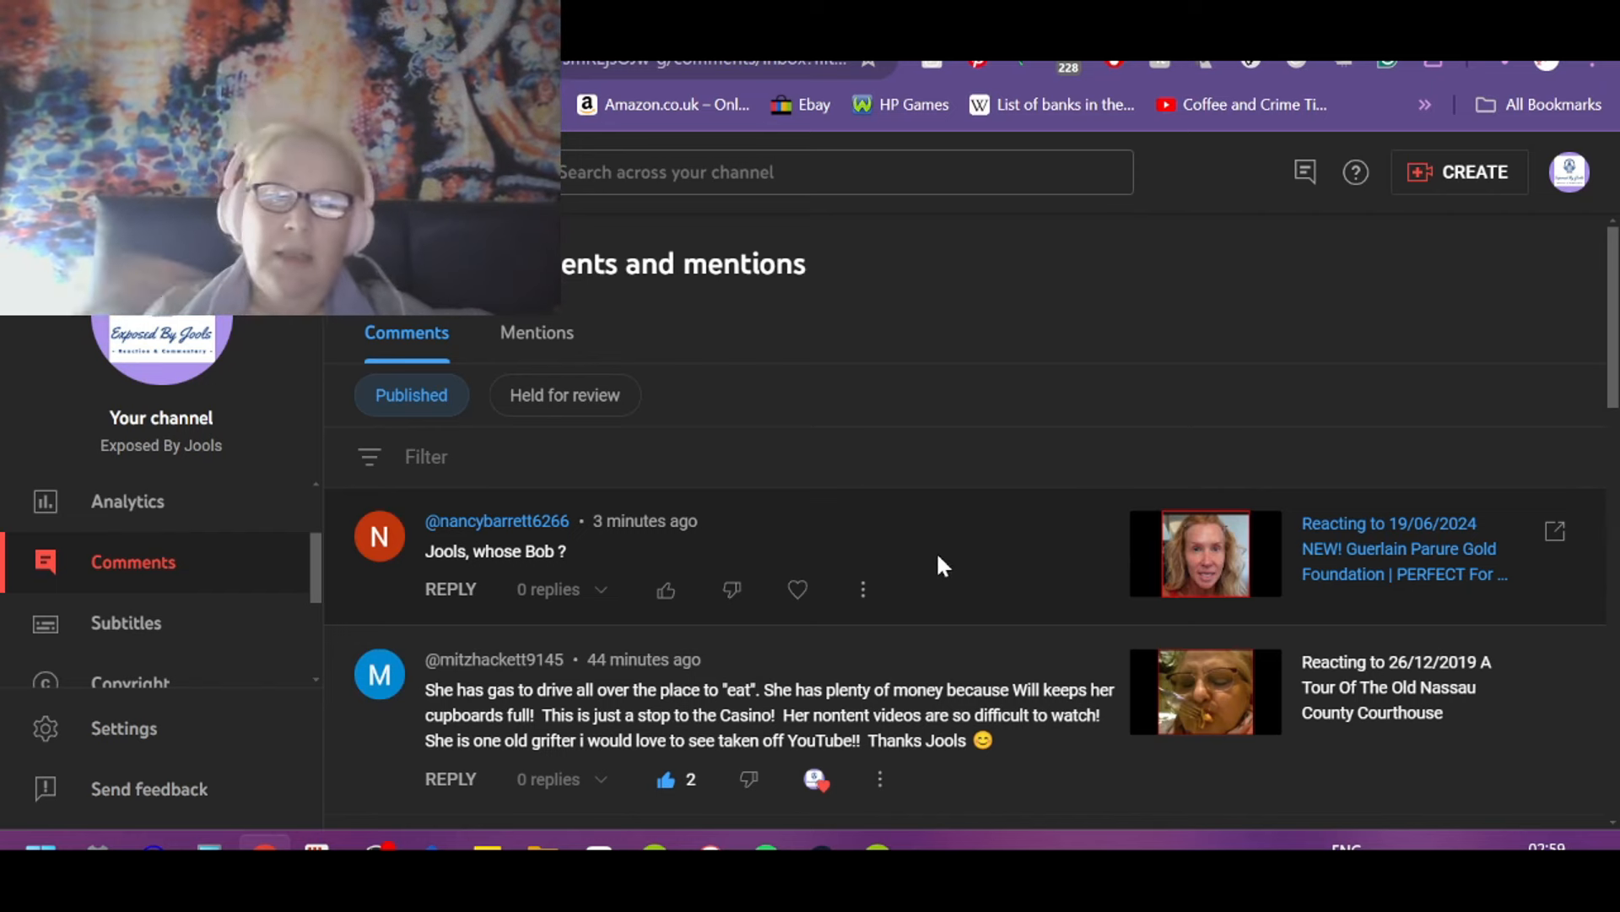
{"action": "mouse_move", "coordinate": [989, 585]}
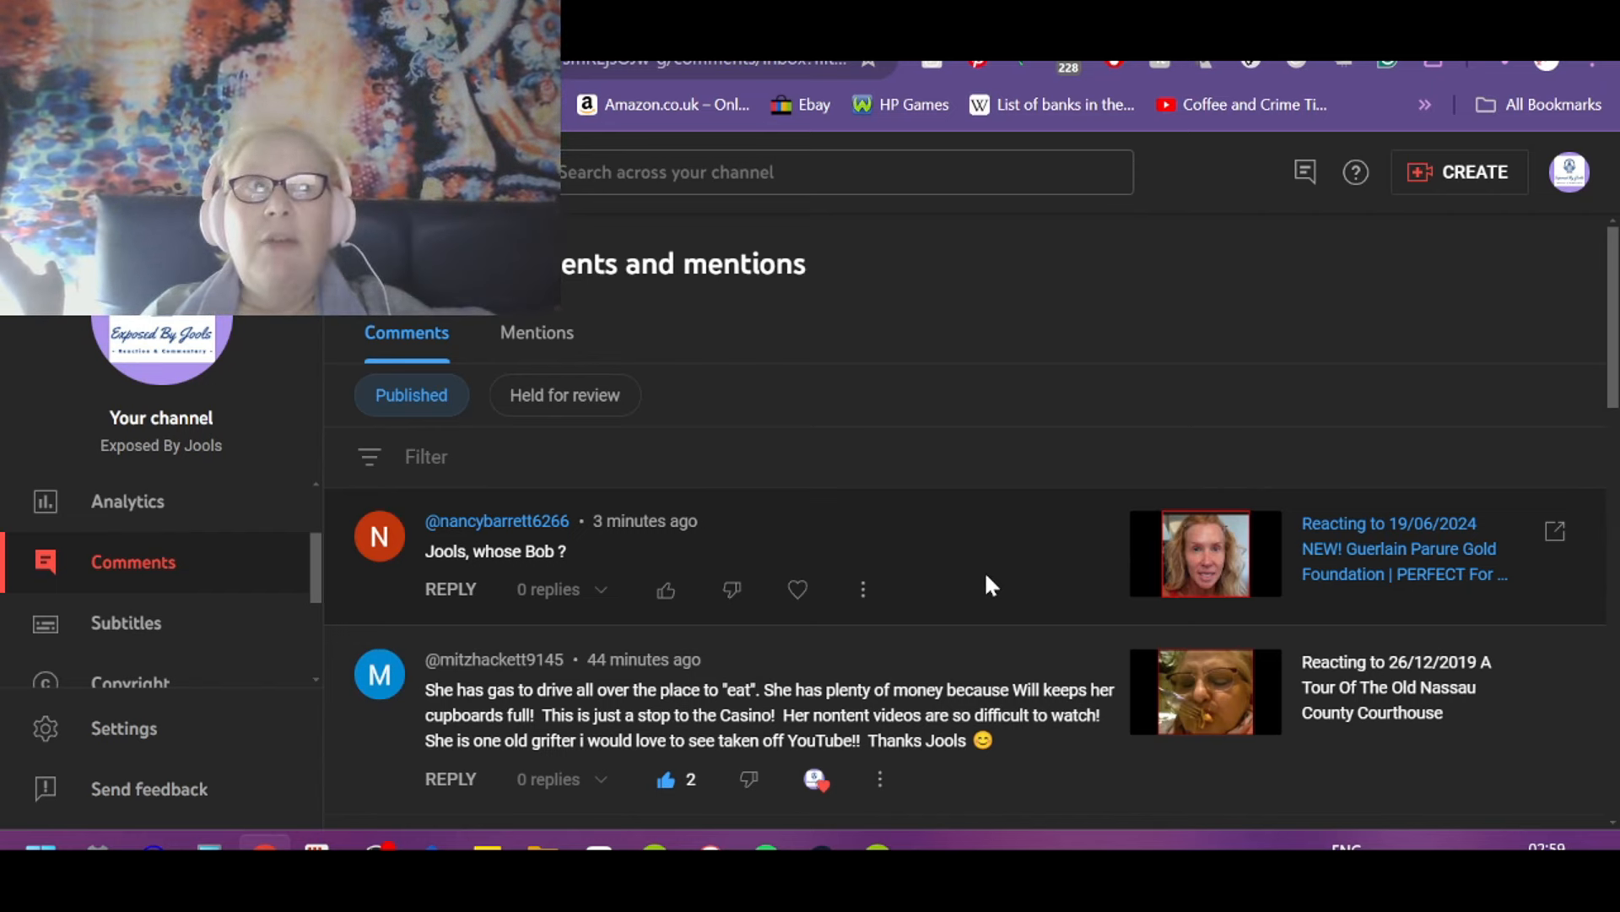
{"action": "mouse_move", "coordinate": [1006, 577]}
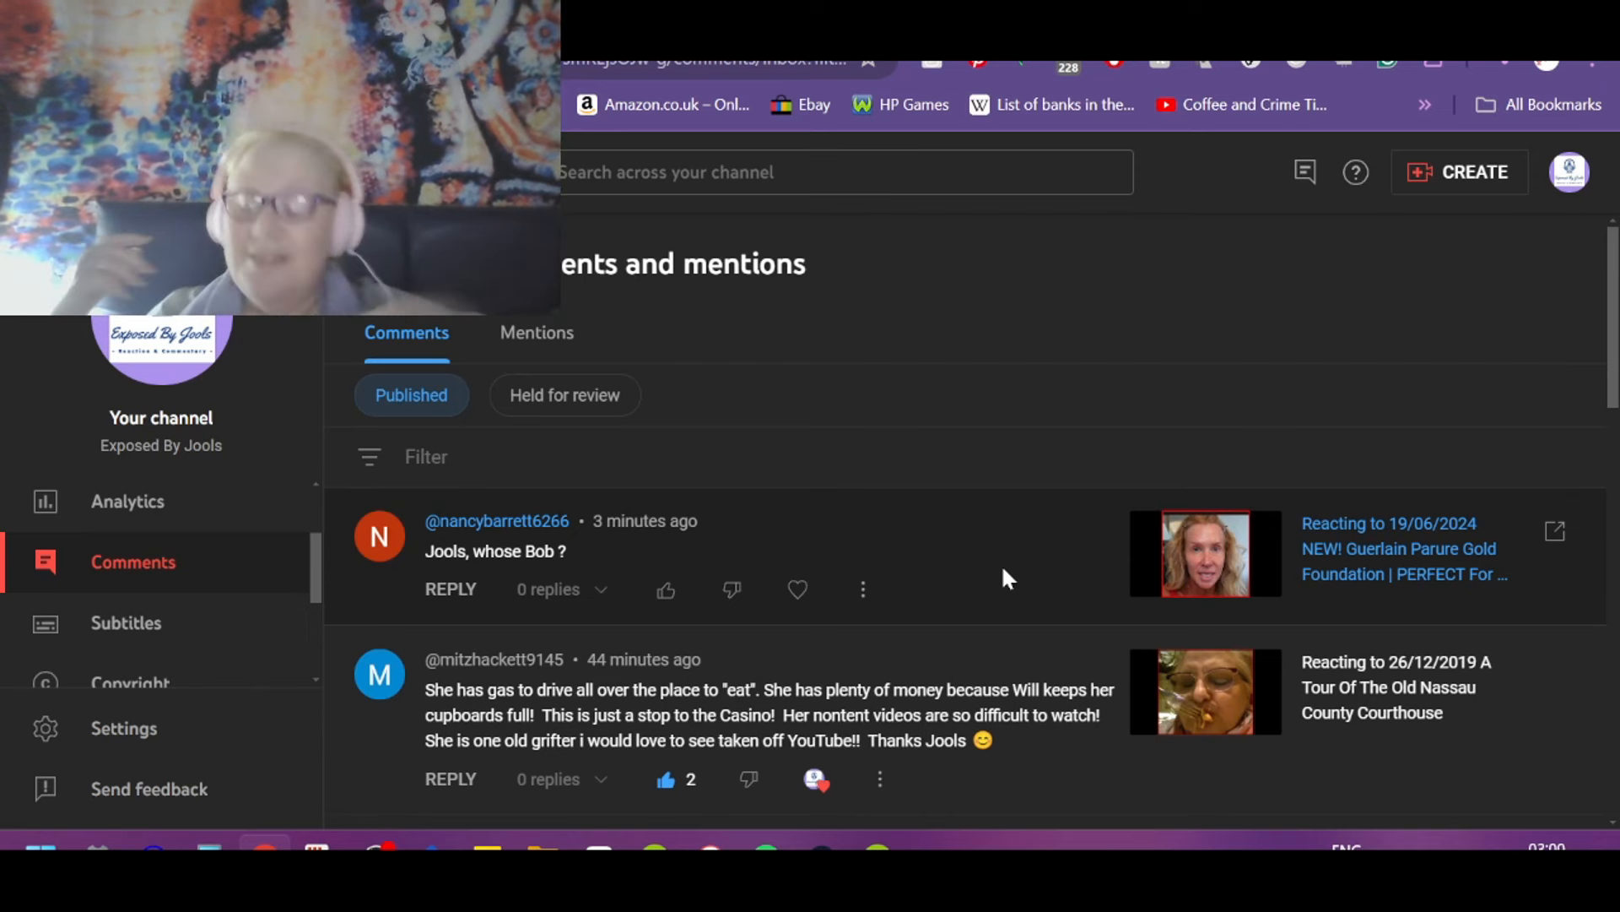
{"action": "mouse_move", "coordinate": [1094, 604]}
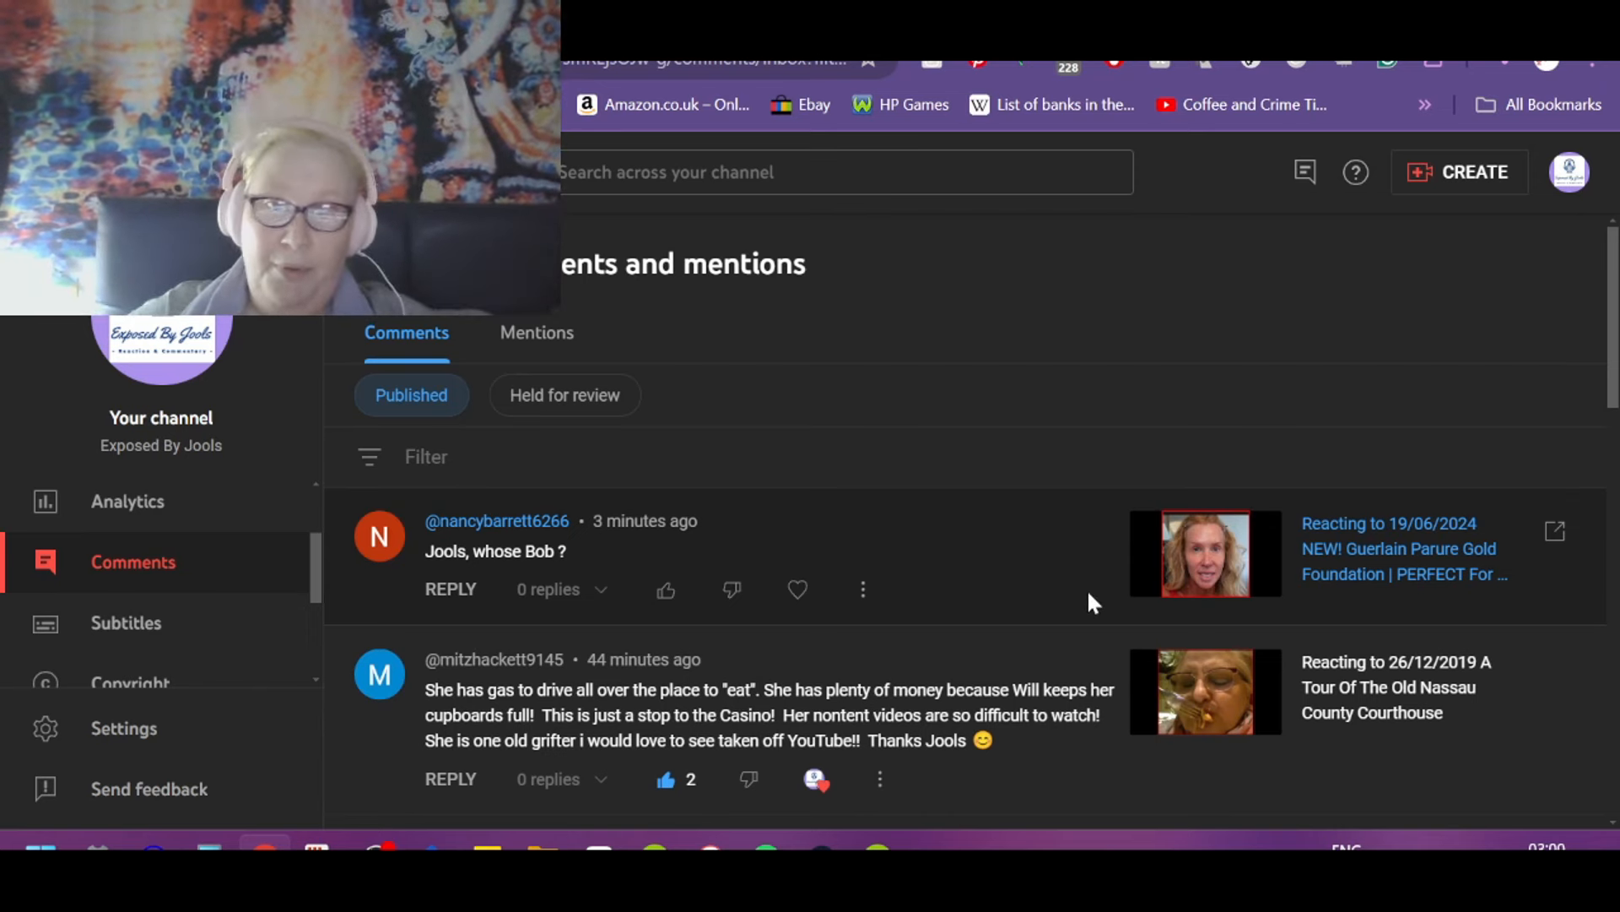
Step: Like the 'Jools, whose Bob ?' comment at the top of Published
{"action": "left_click", "coordinate": [665, 589]}
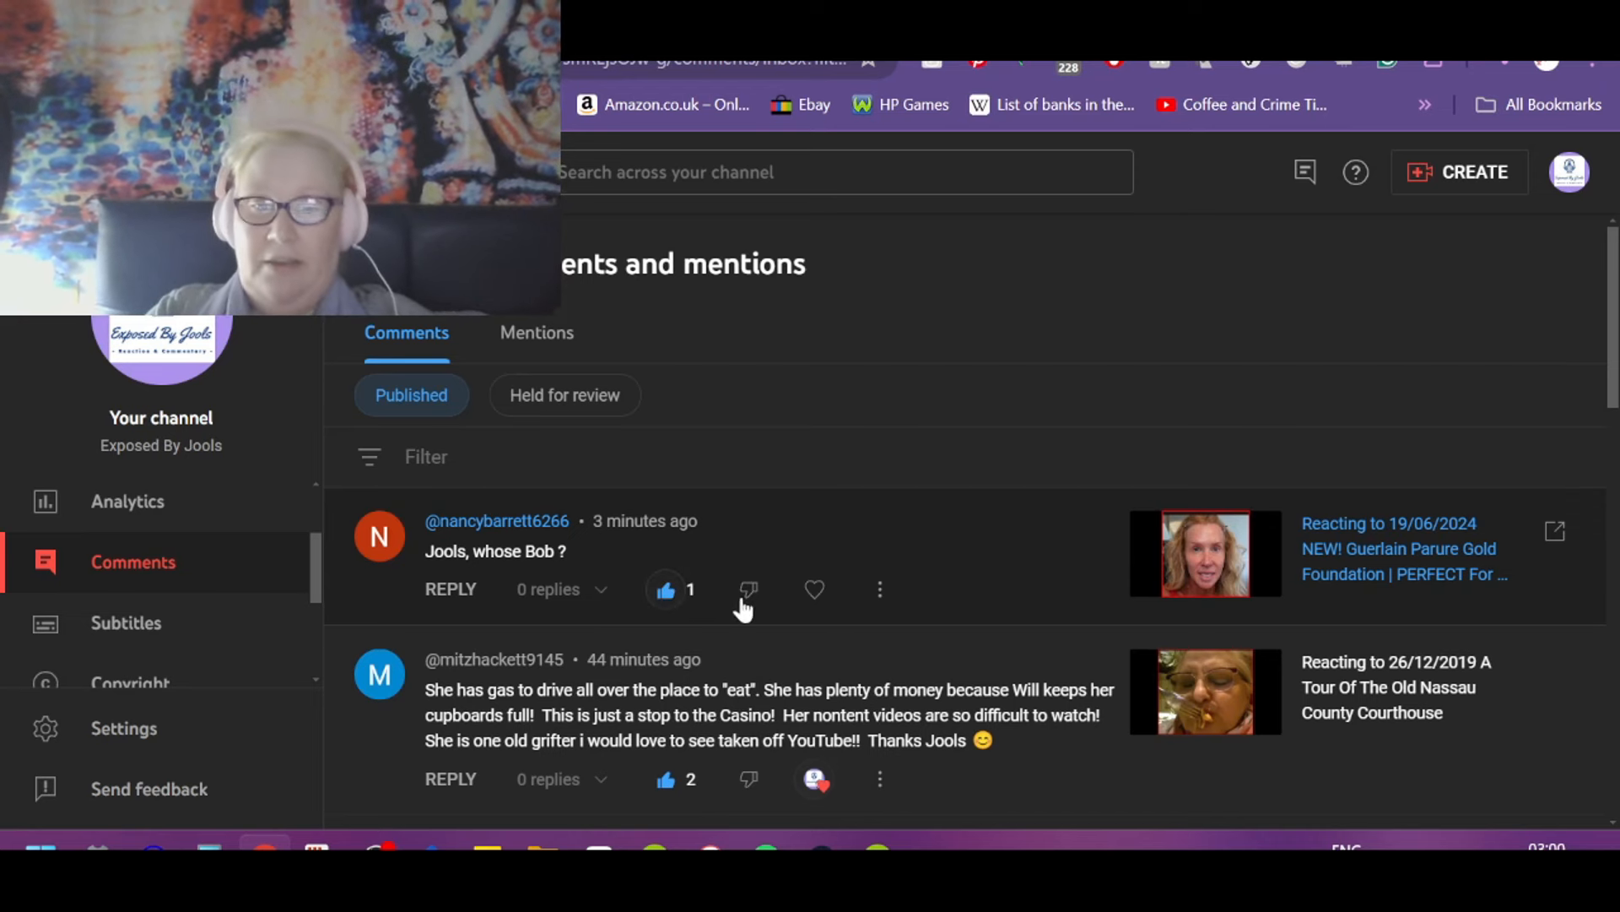